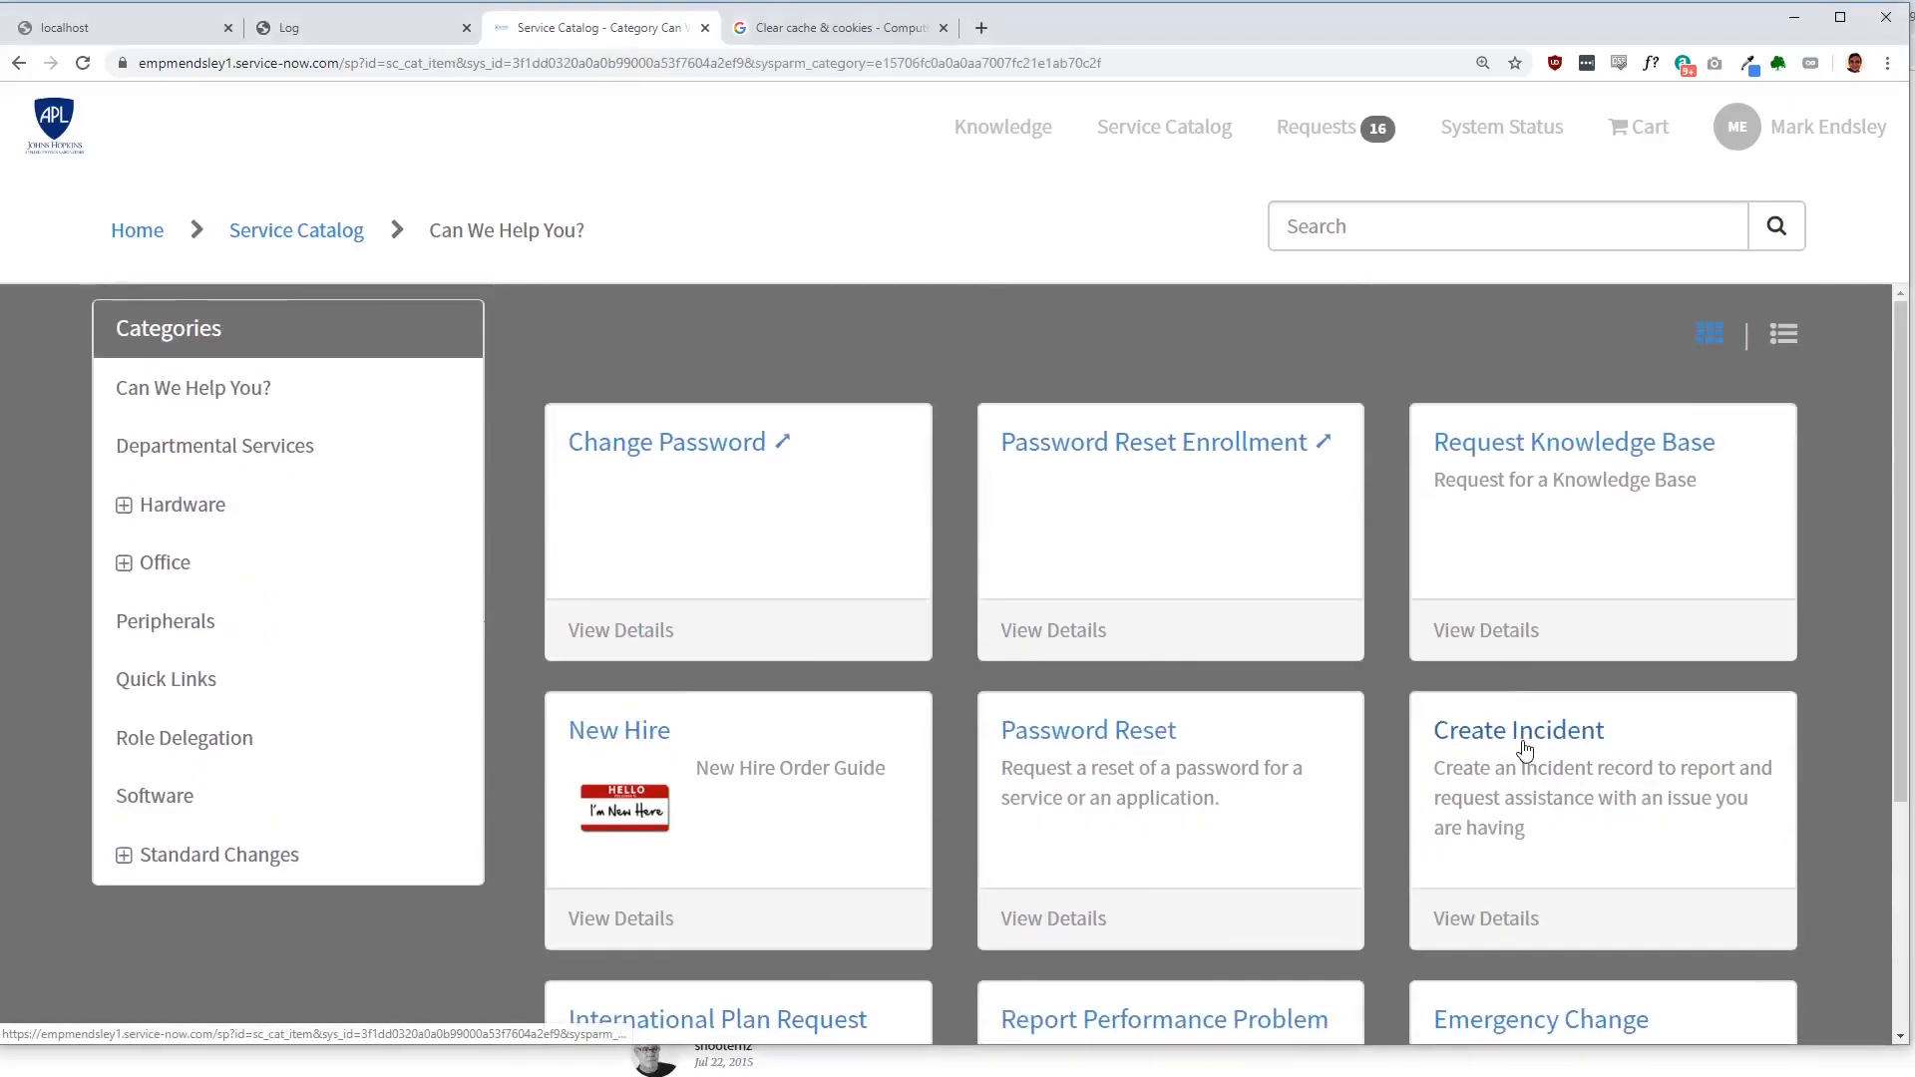
Step: Start a Create Incident request with Urgency 1 - High and move to the description box
left_click(1518, 730)
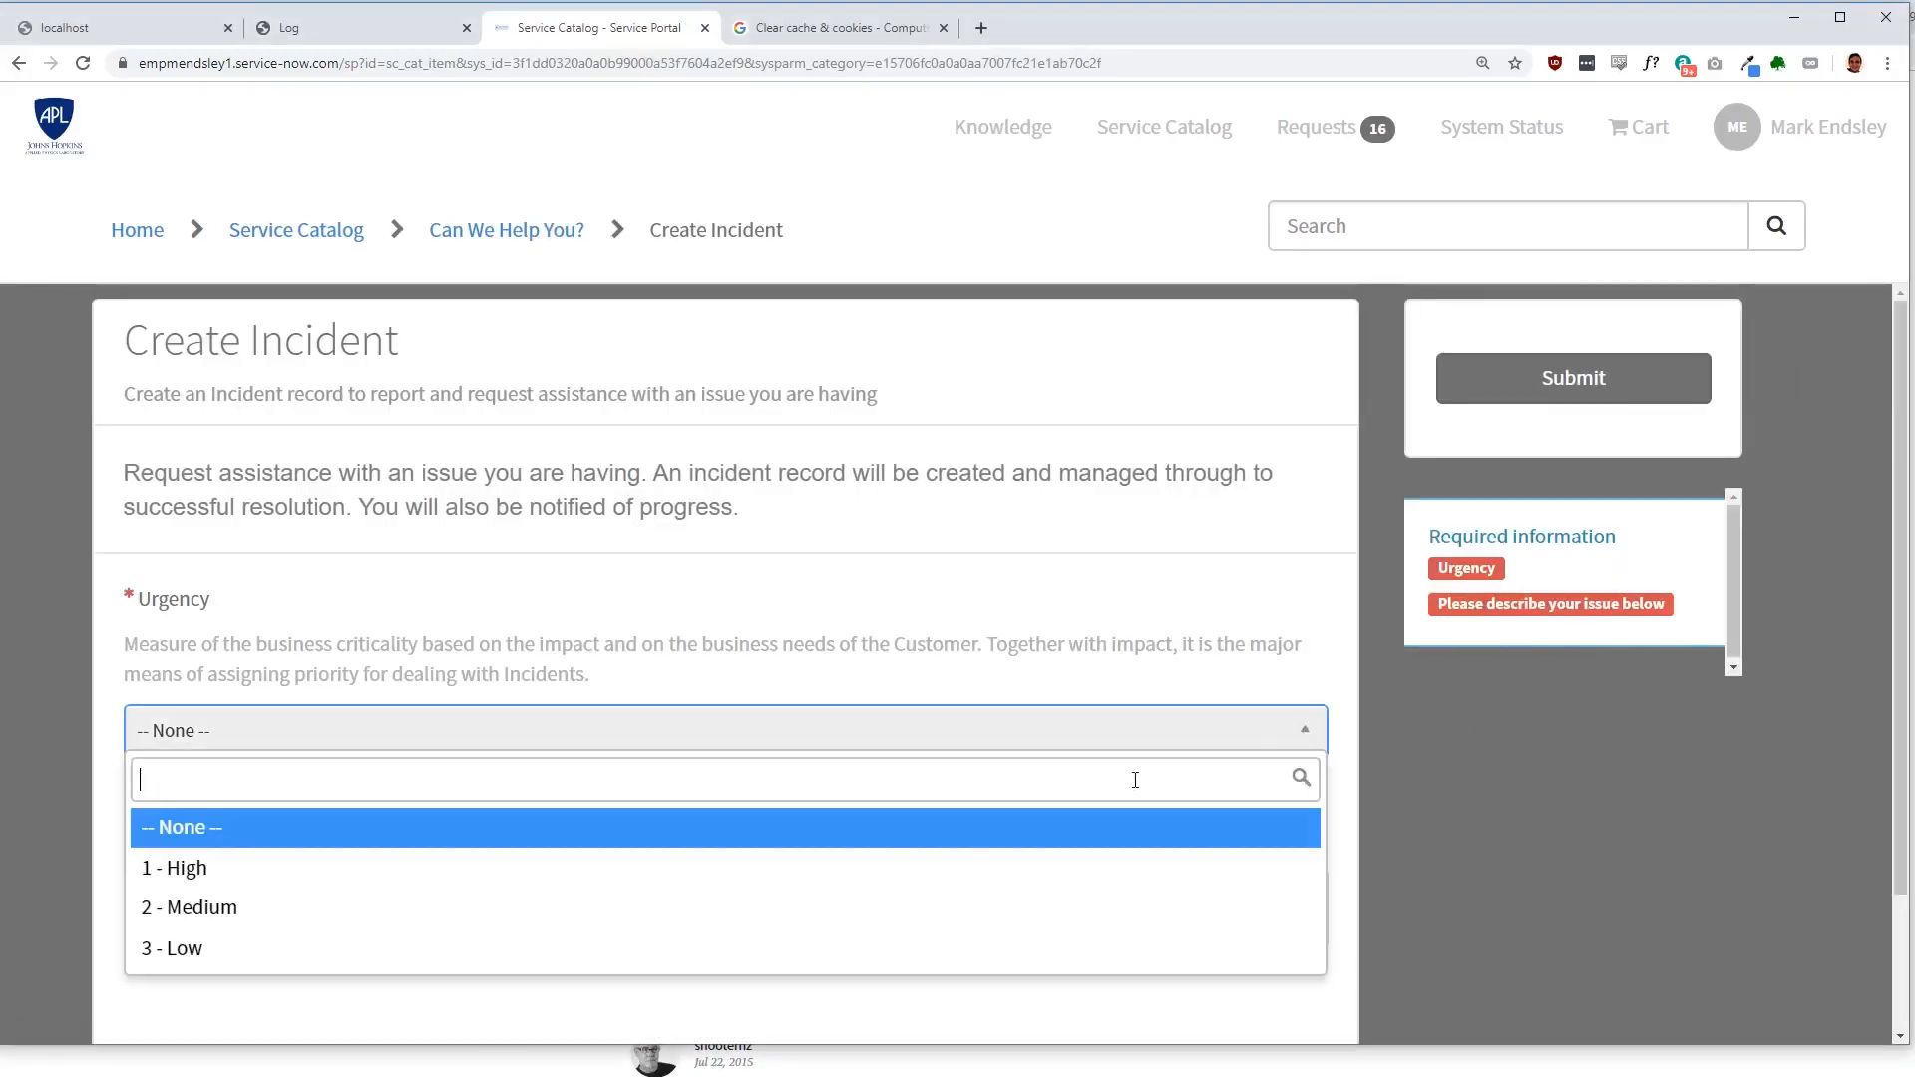
left_click(173, 867)
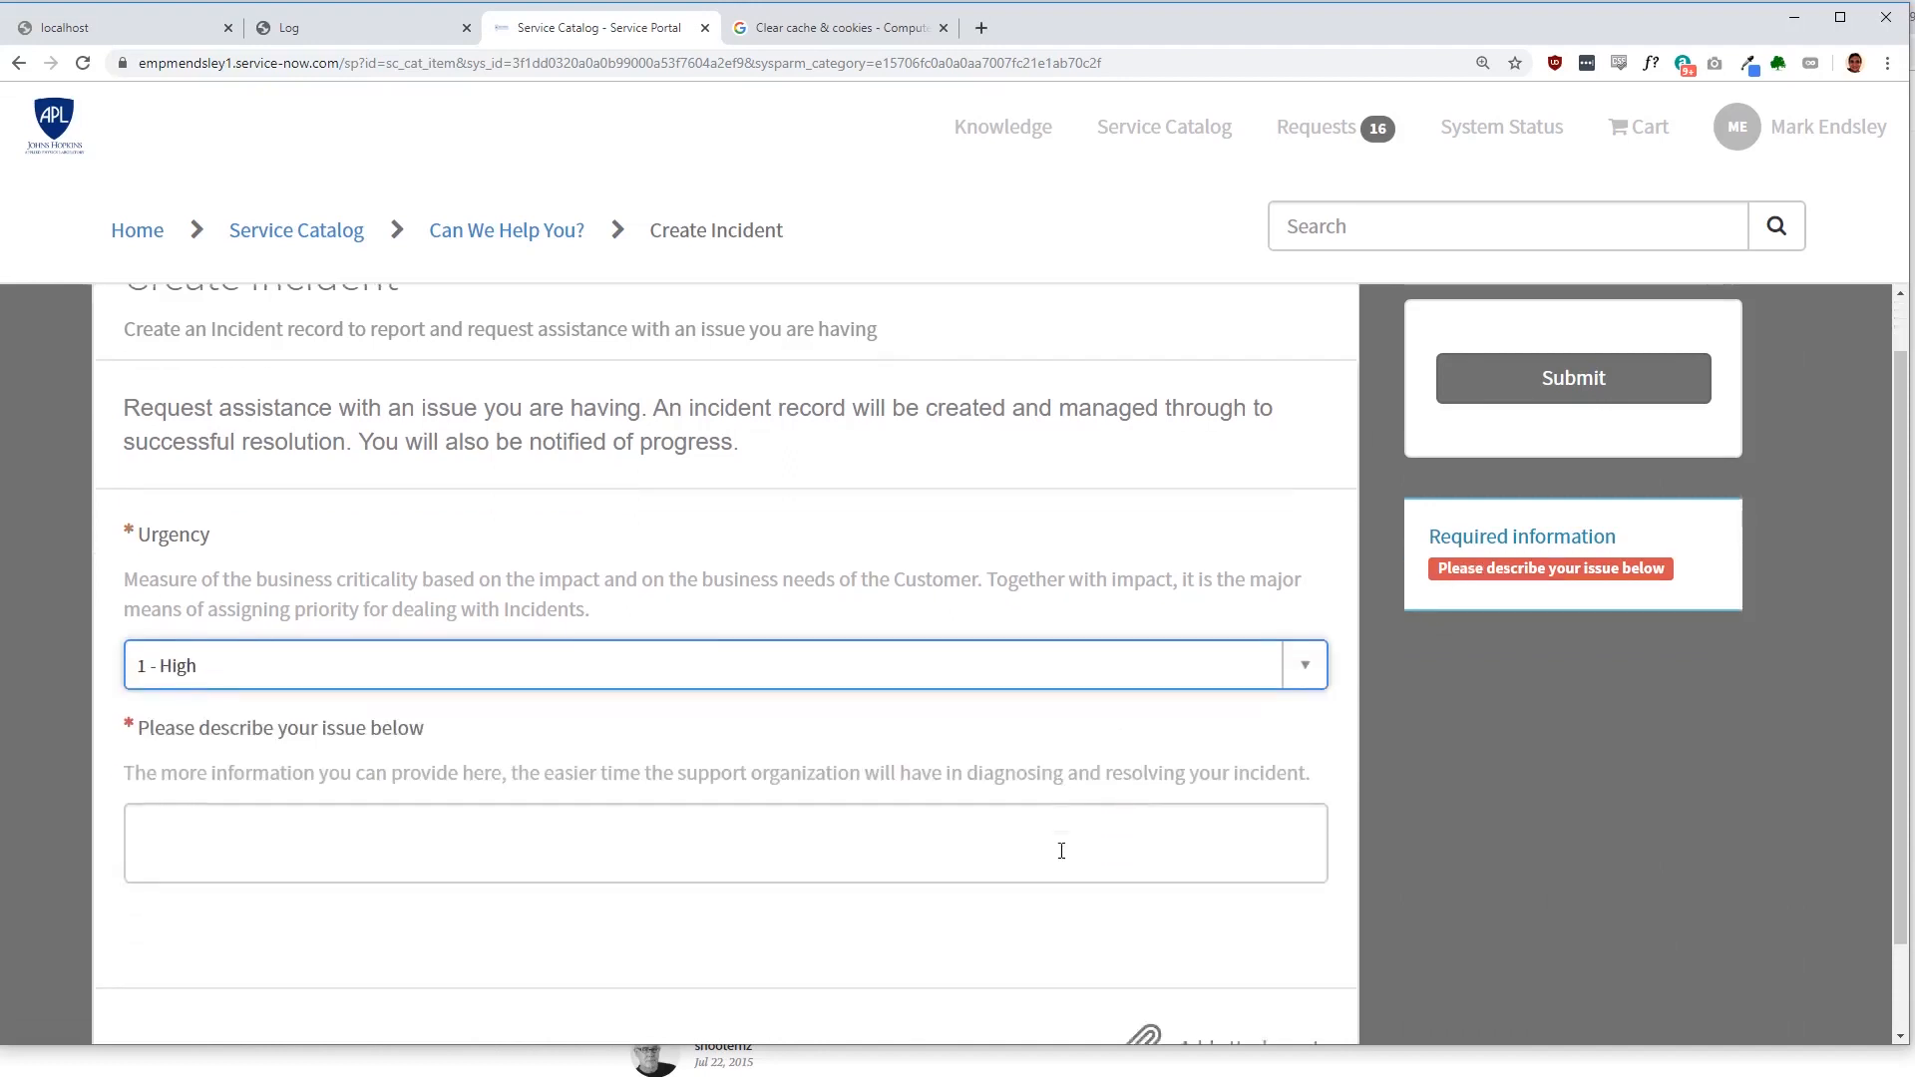
left_click(724, 842)
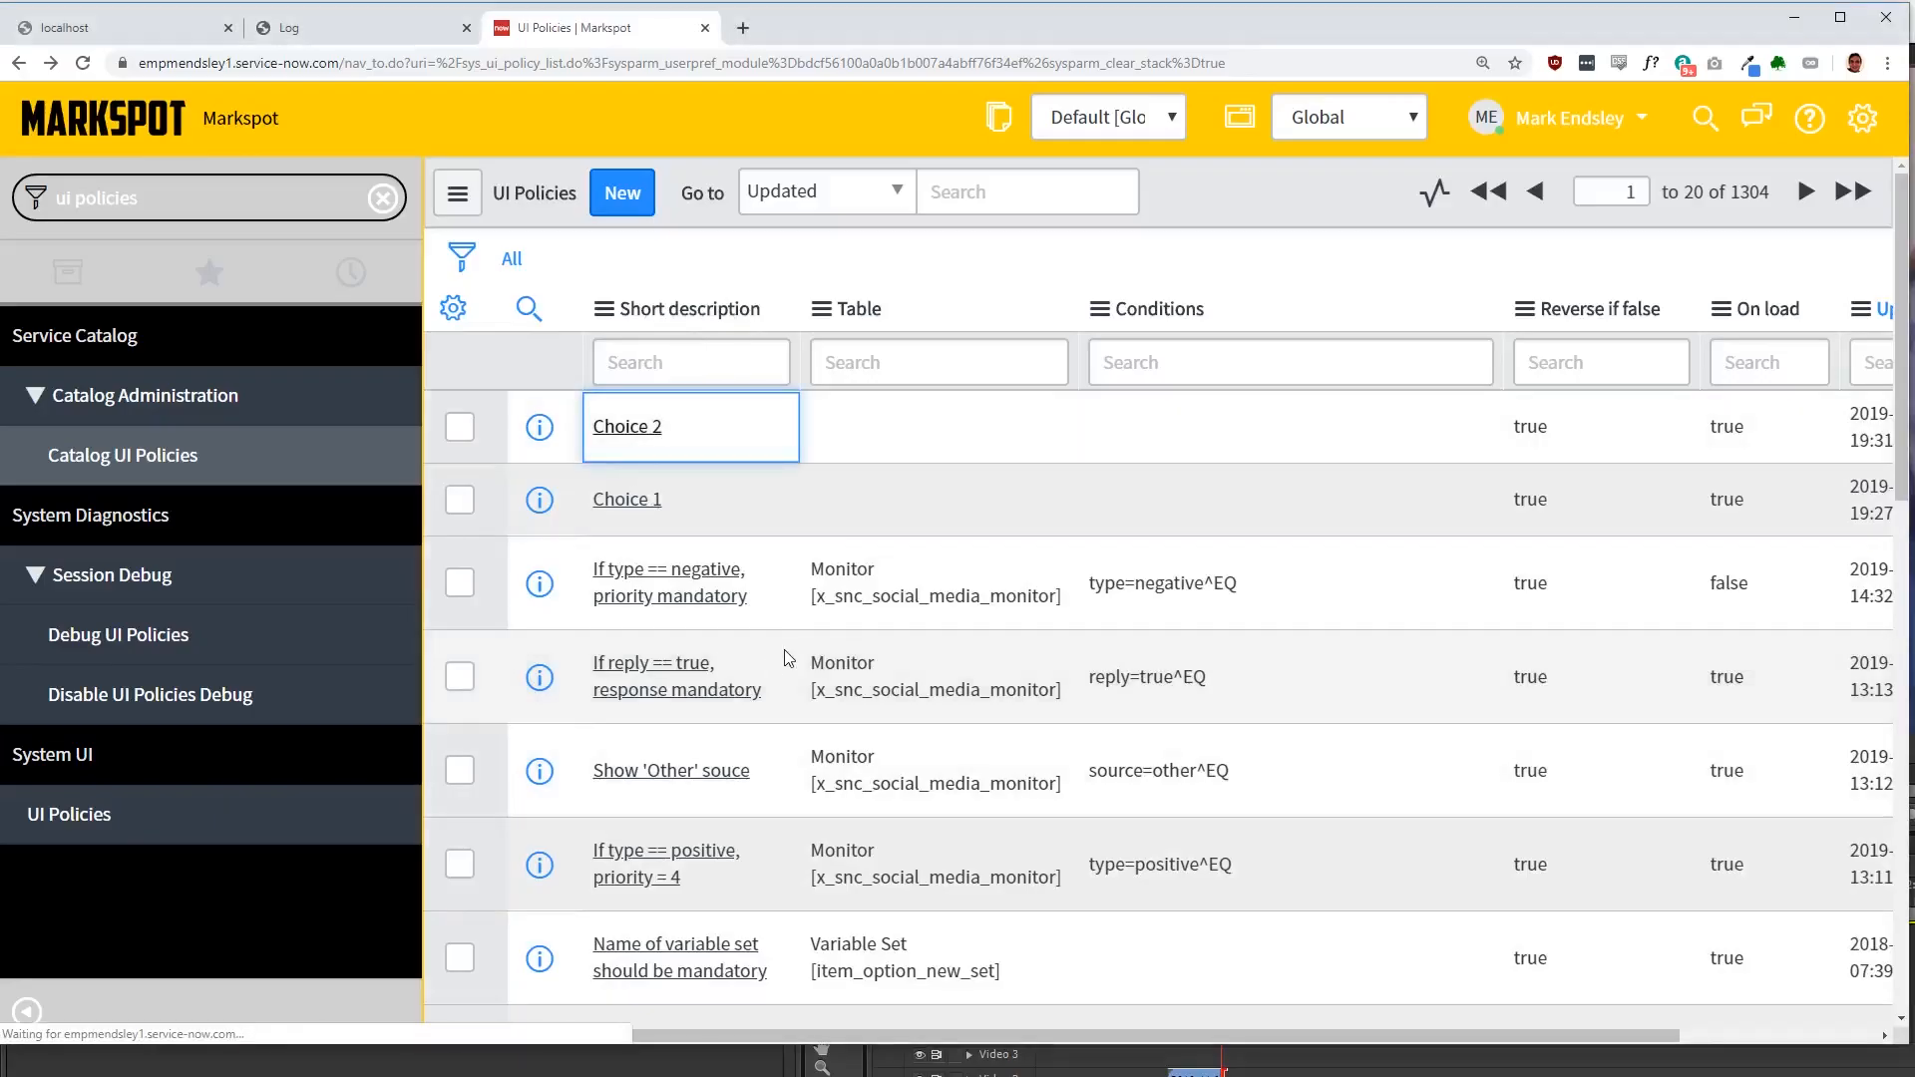
Step: Navigate from the UI Policies list to the Users list via the navigator filter
left_click(626, 427)
type("users")
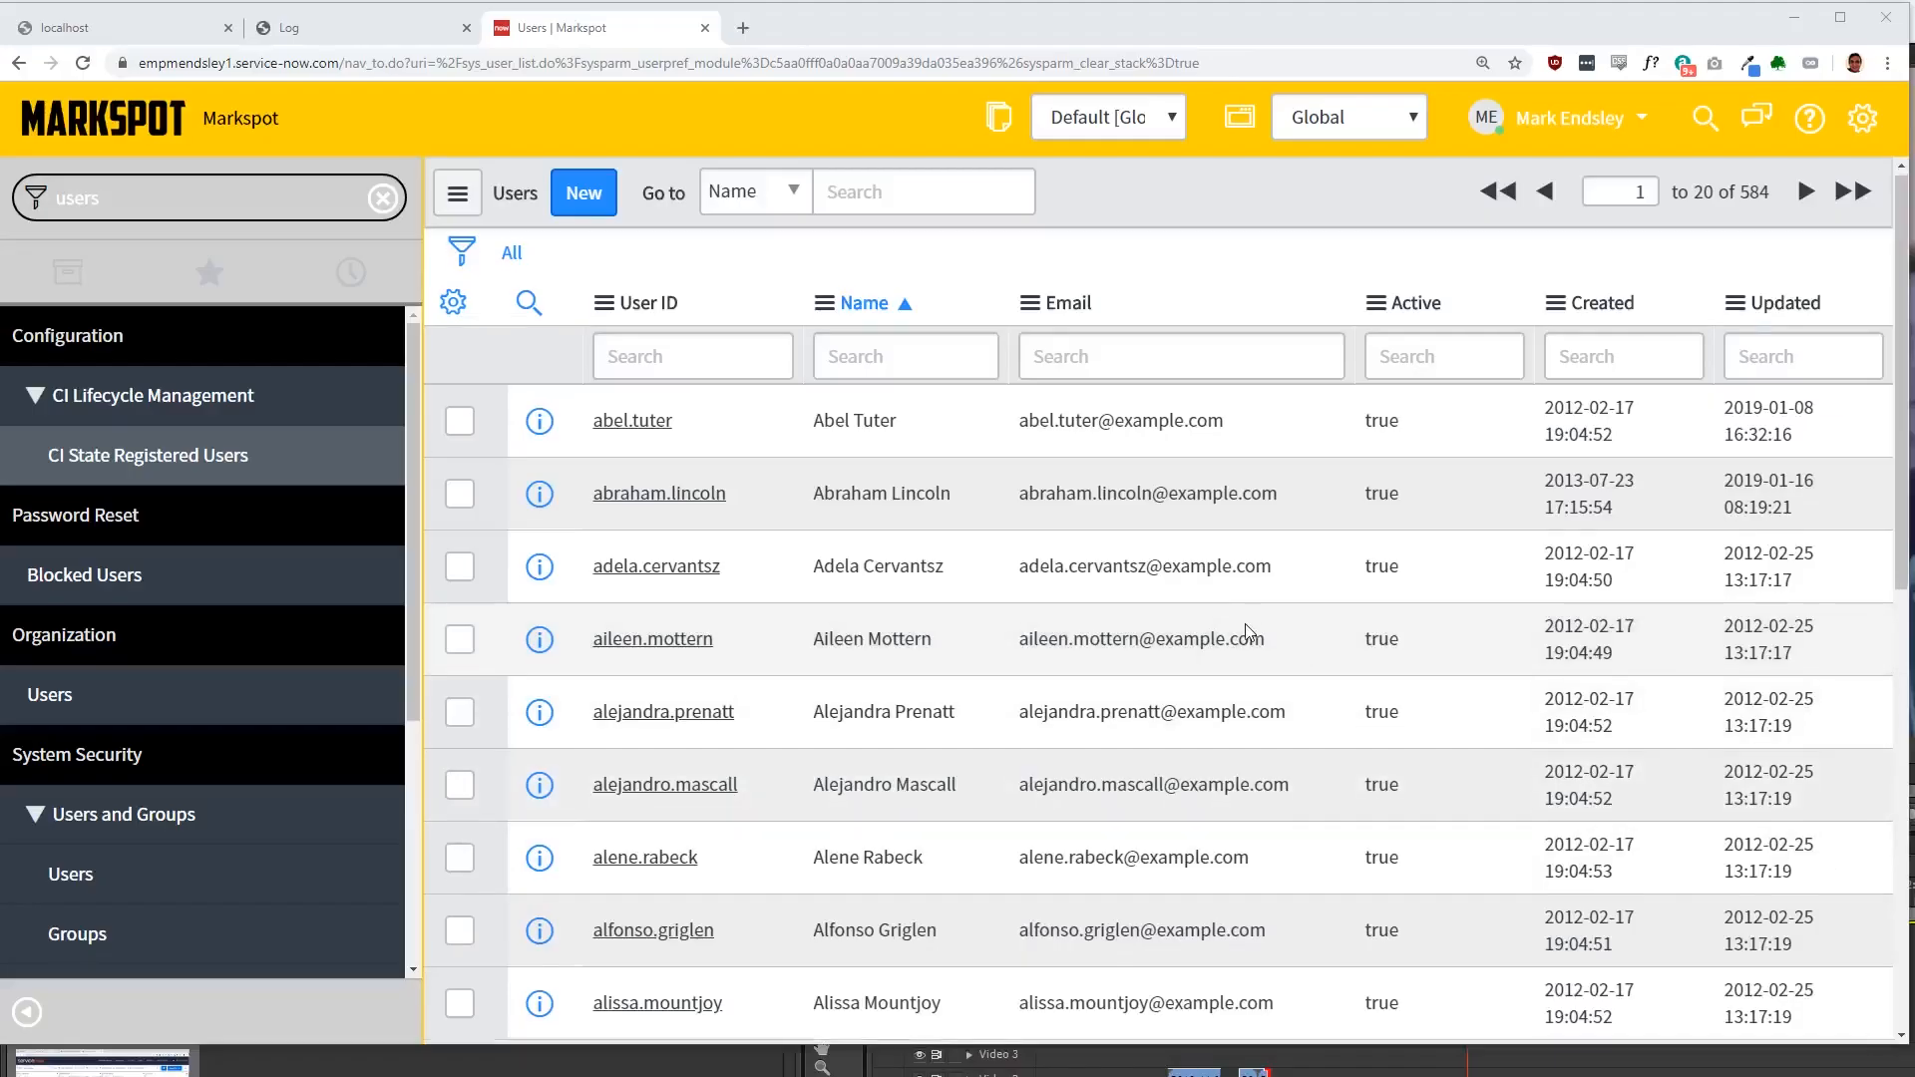
Step: Scroll through the client script code before viewing the portal's Tagged Questions page
scroll("down", 3)
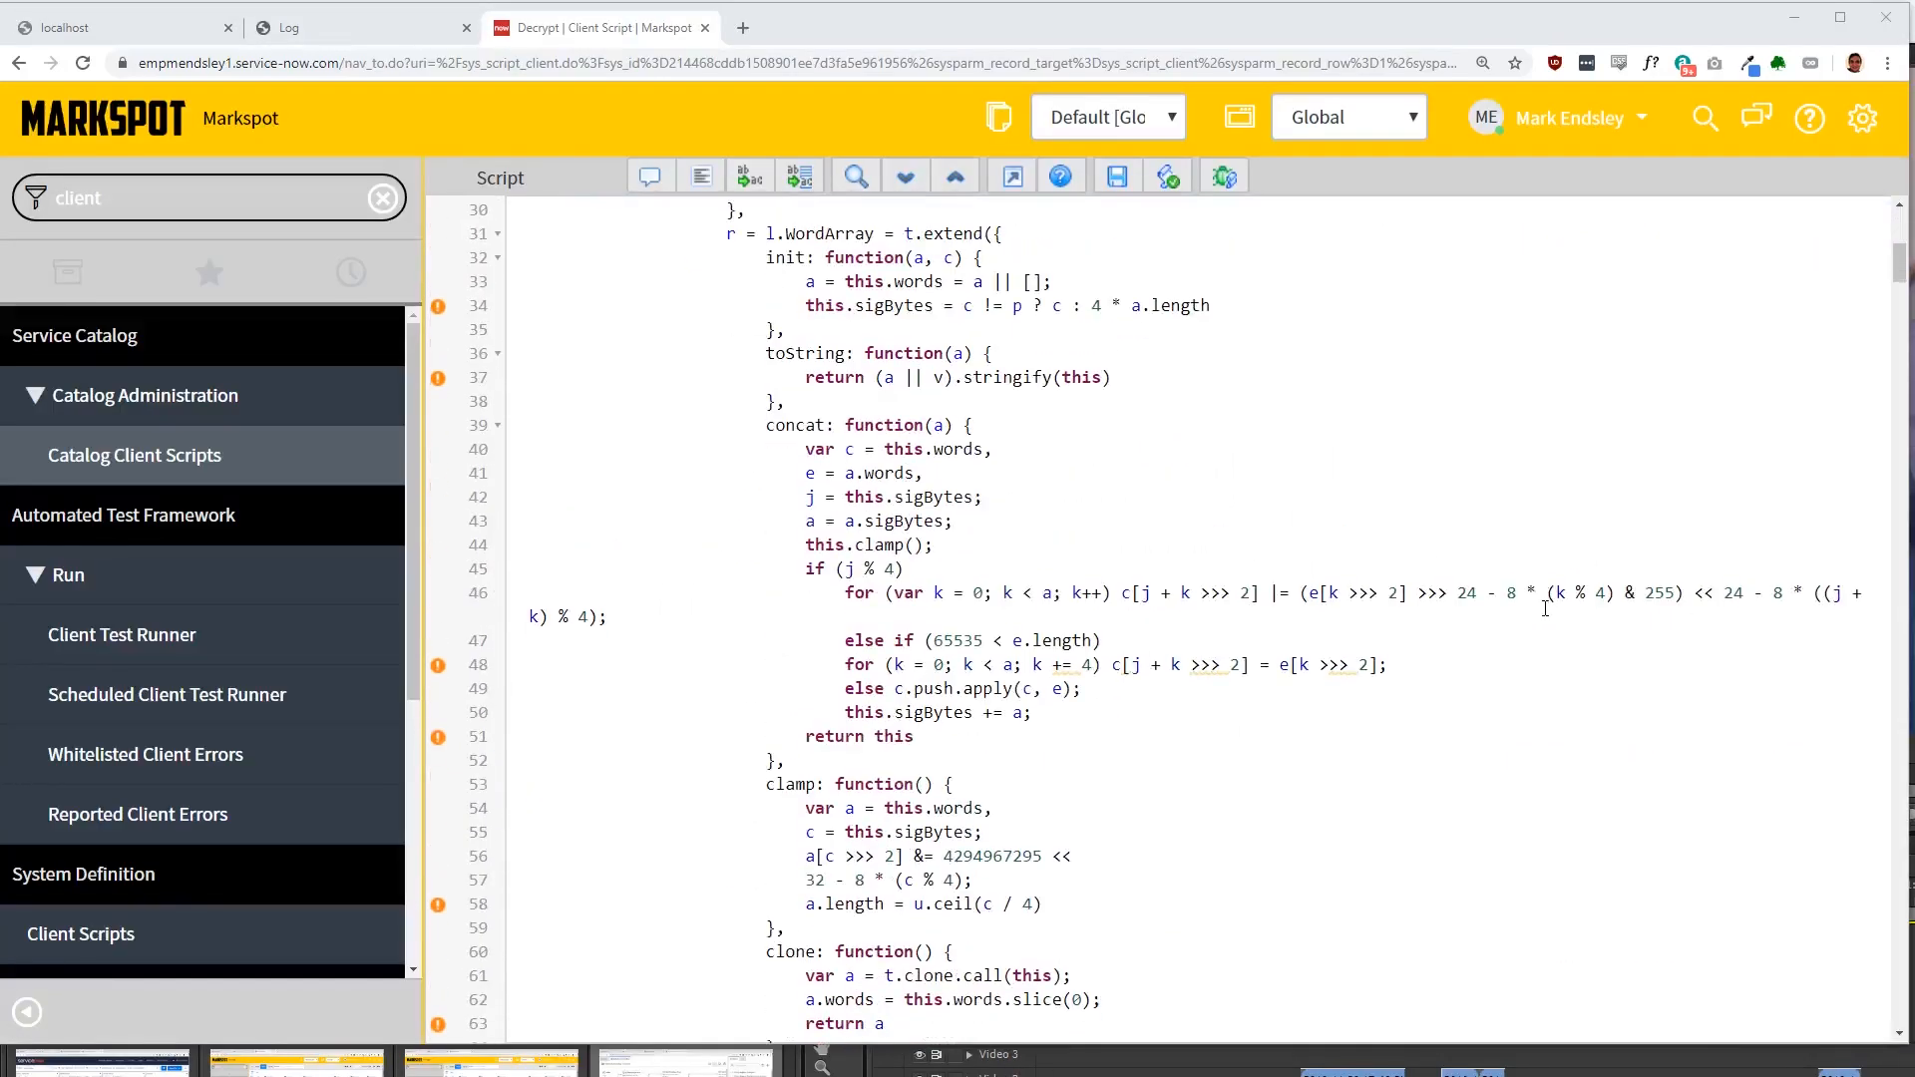
scroll("down", 3)
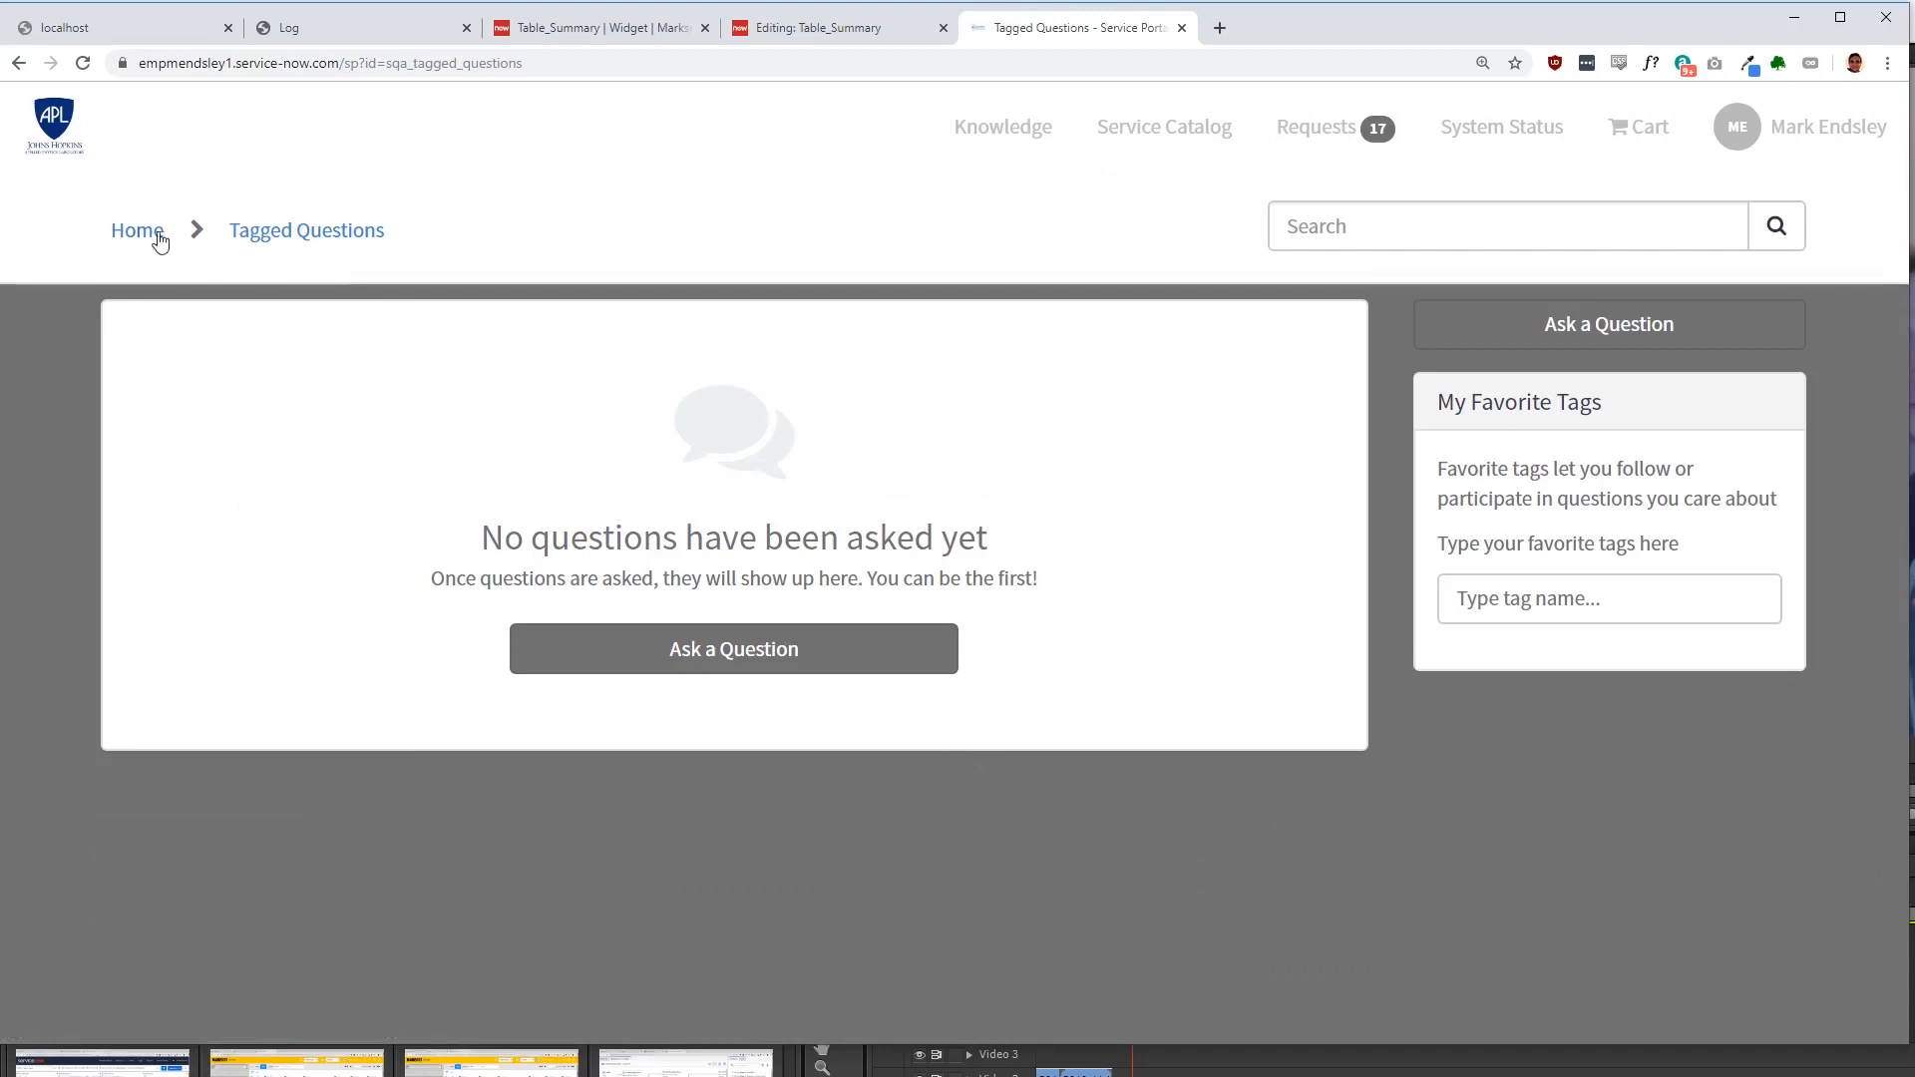
Step: Return to the portal home page and enter its Knowledge Base section
left_click(135, 229)
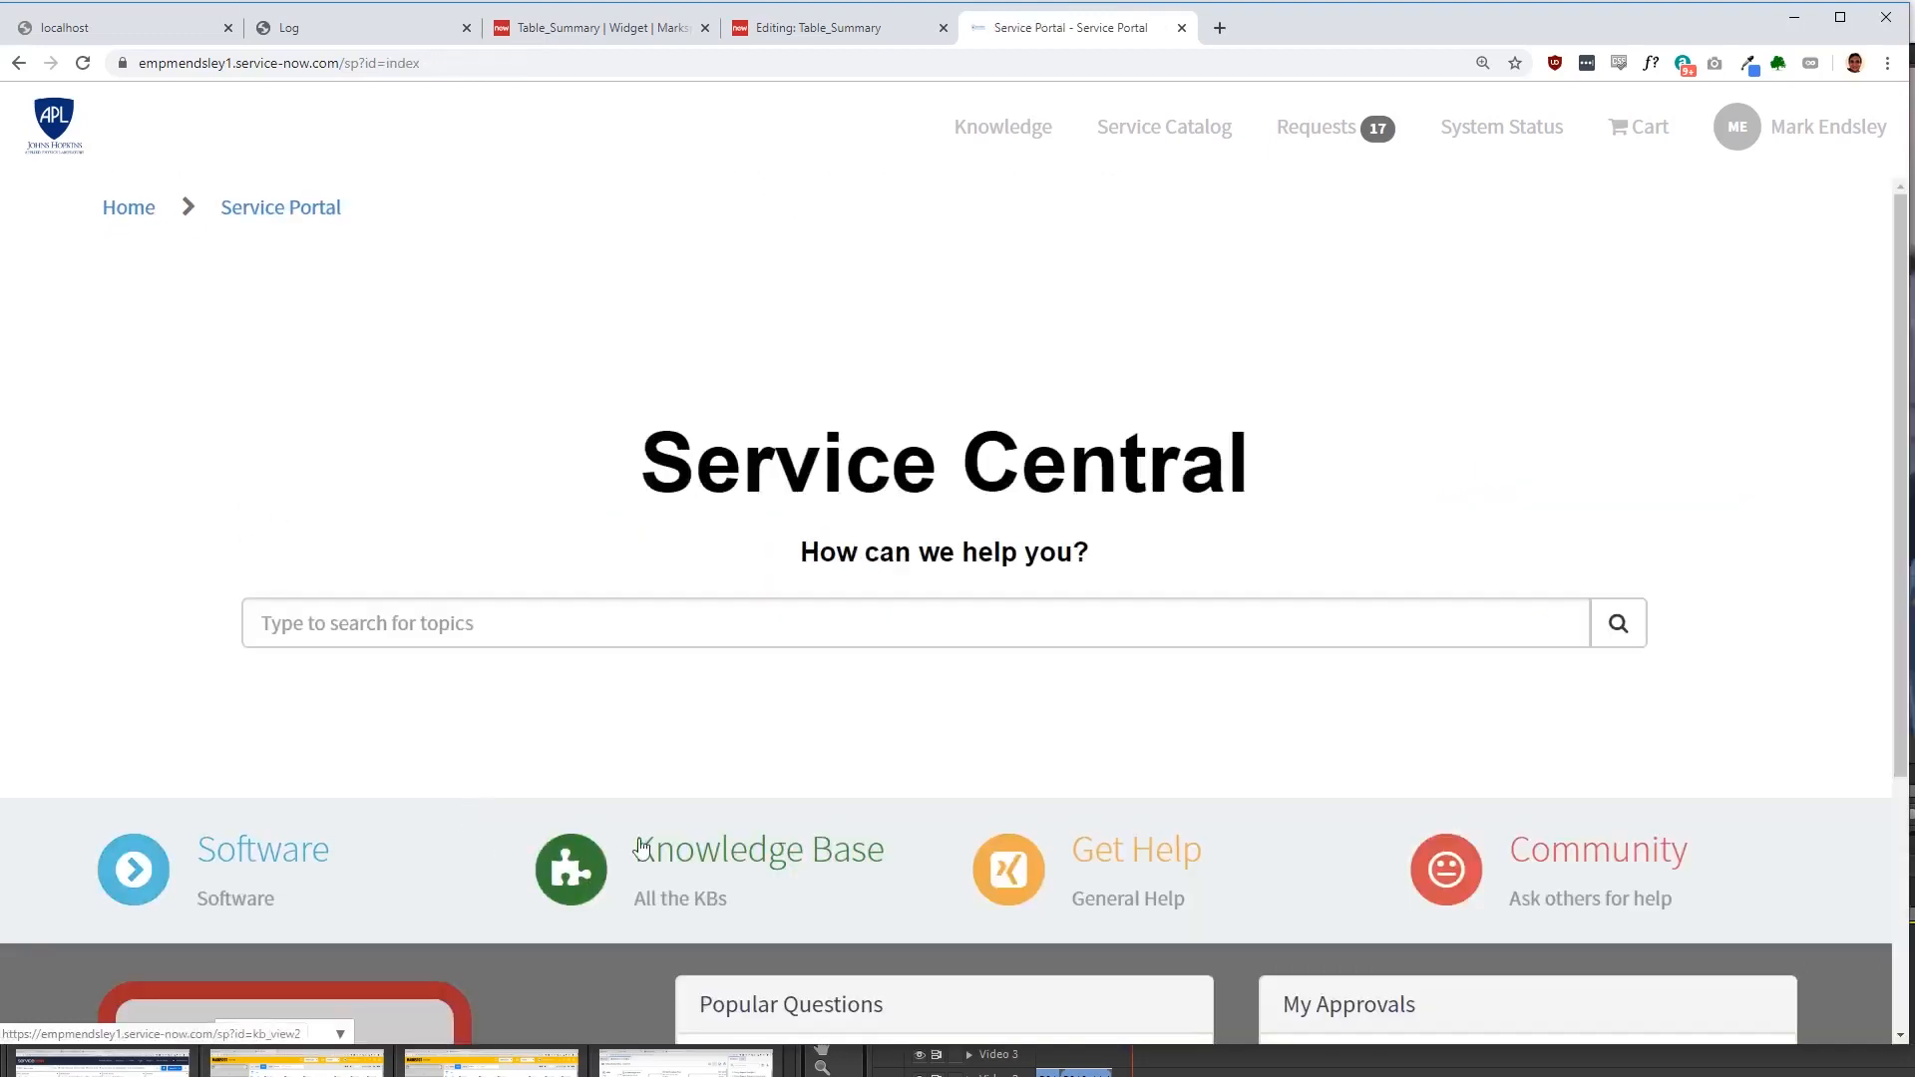
left_click(758, 849)
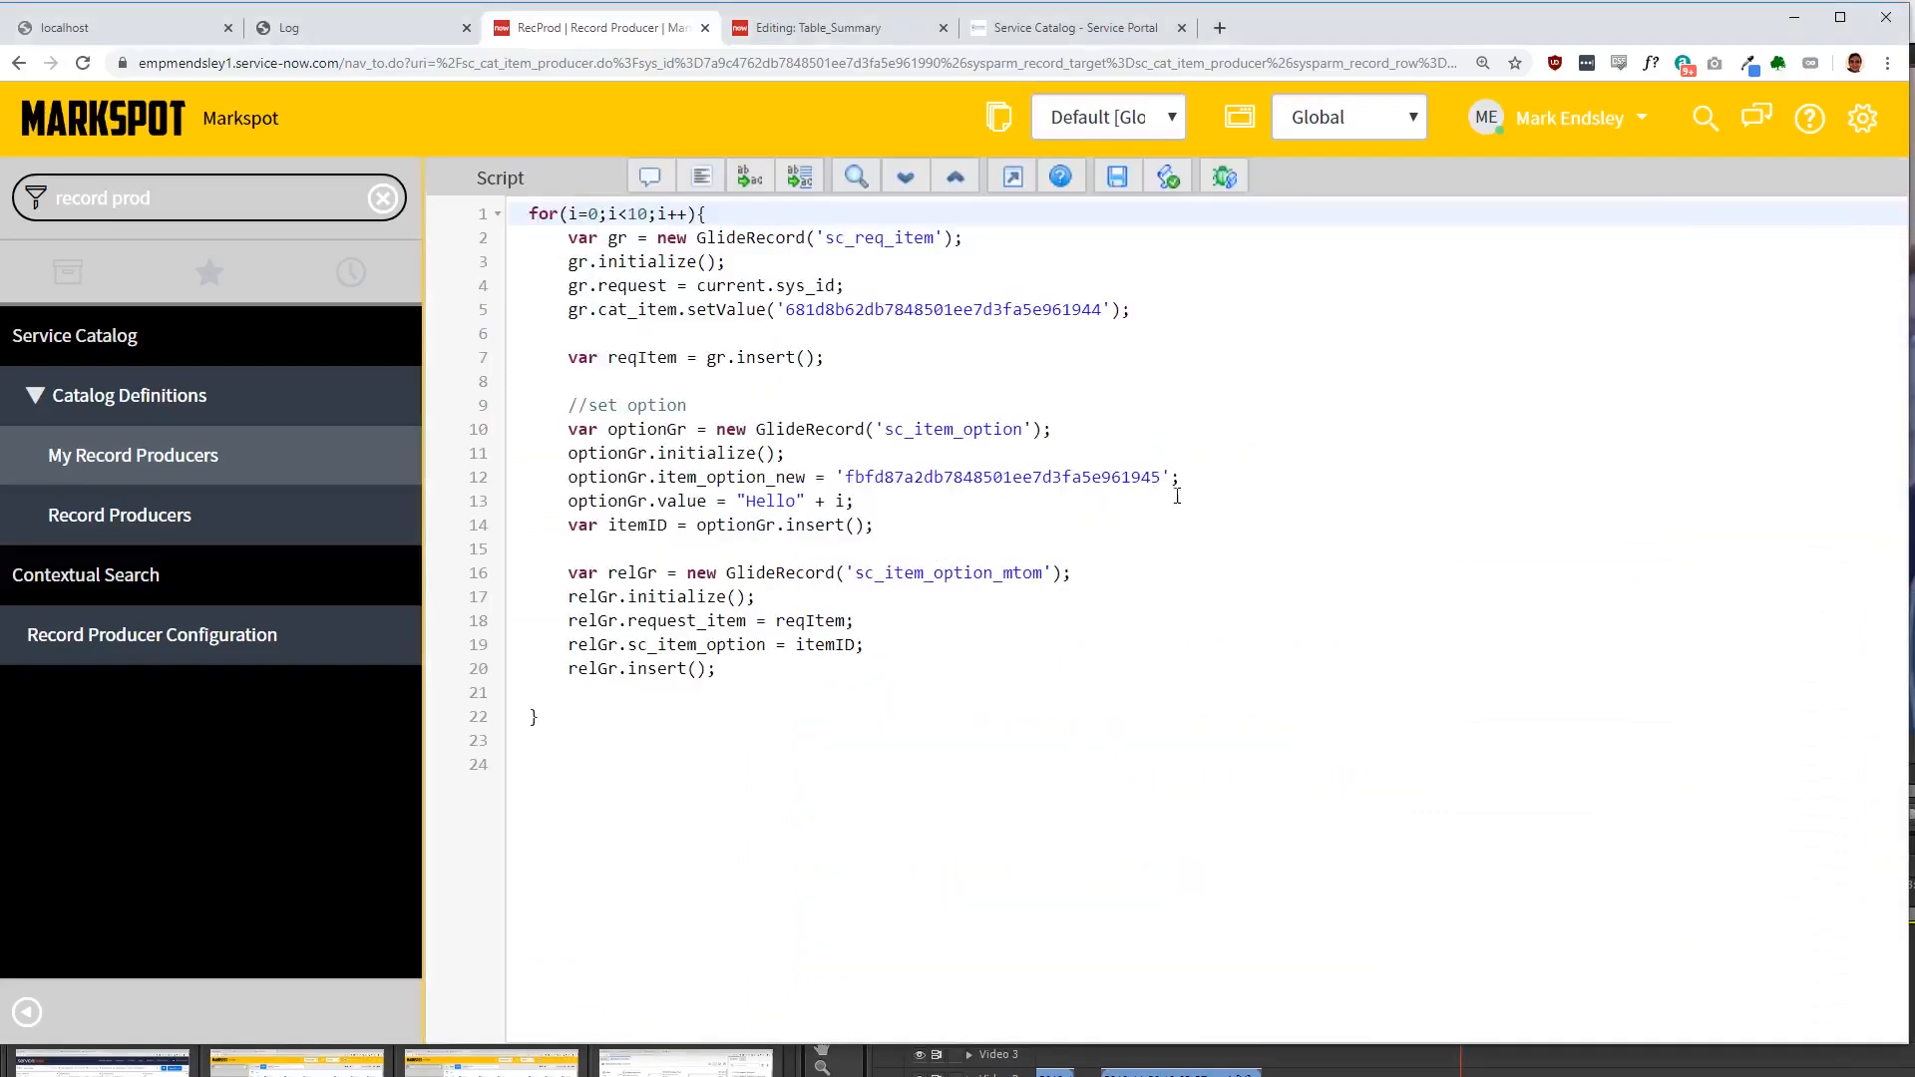
Step: Switch to a new browser tab for a Google search of ServiceNow developer jobs
left_click(1075, 26)
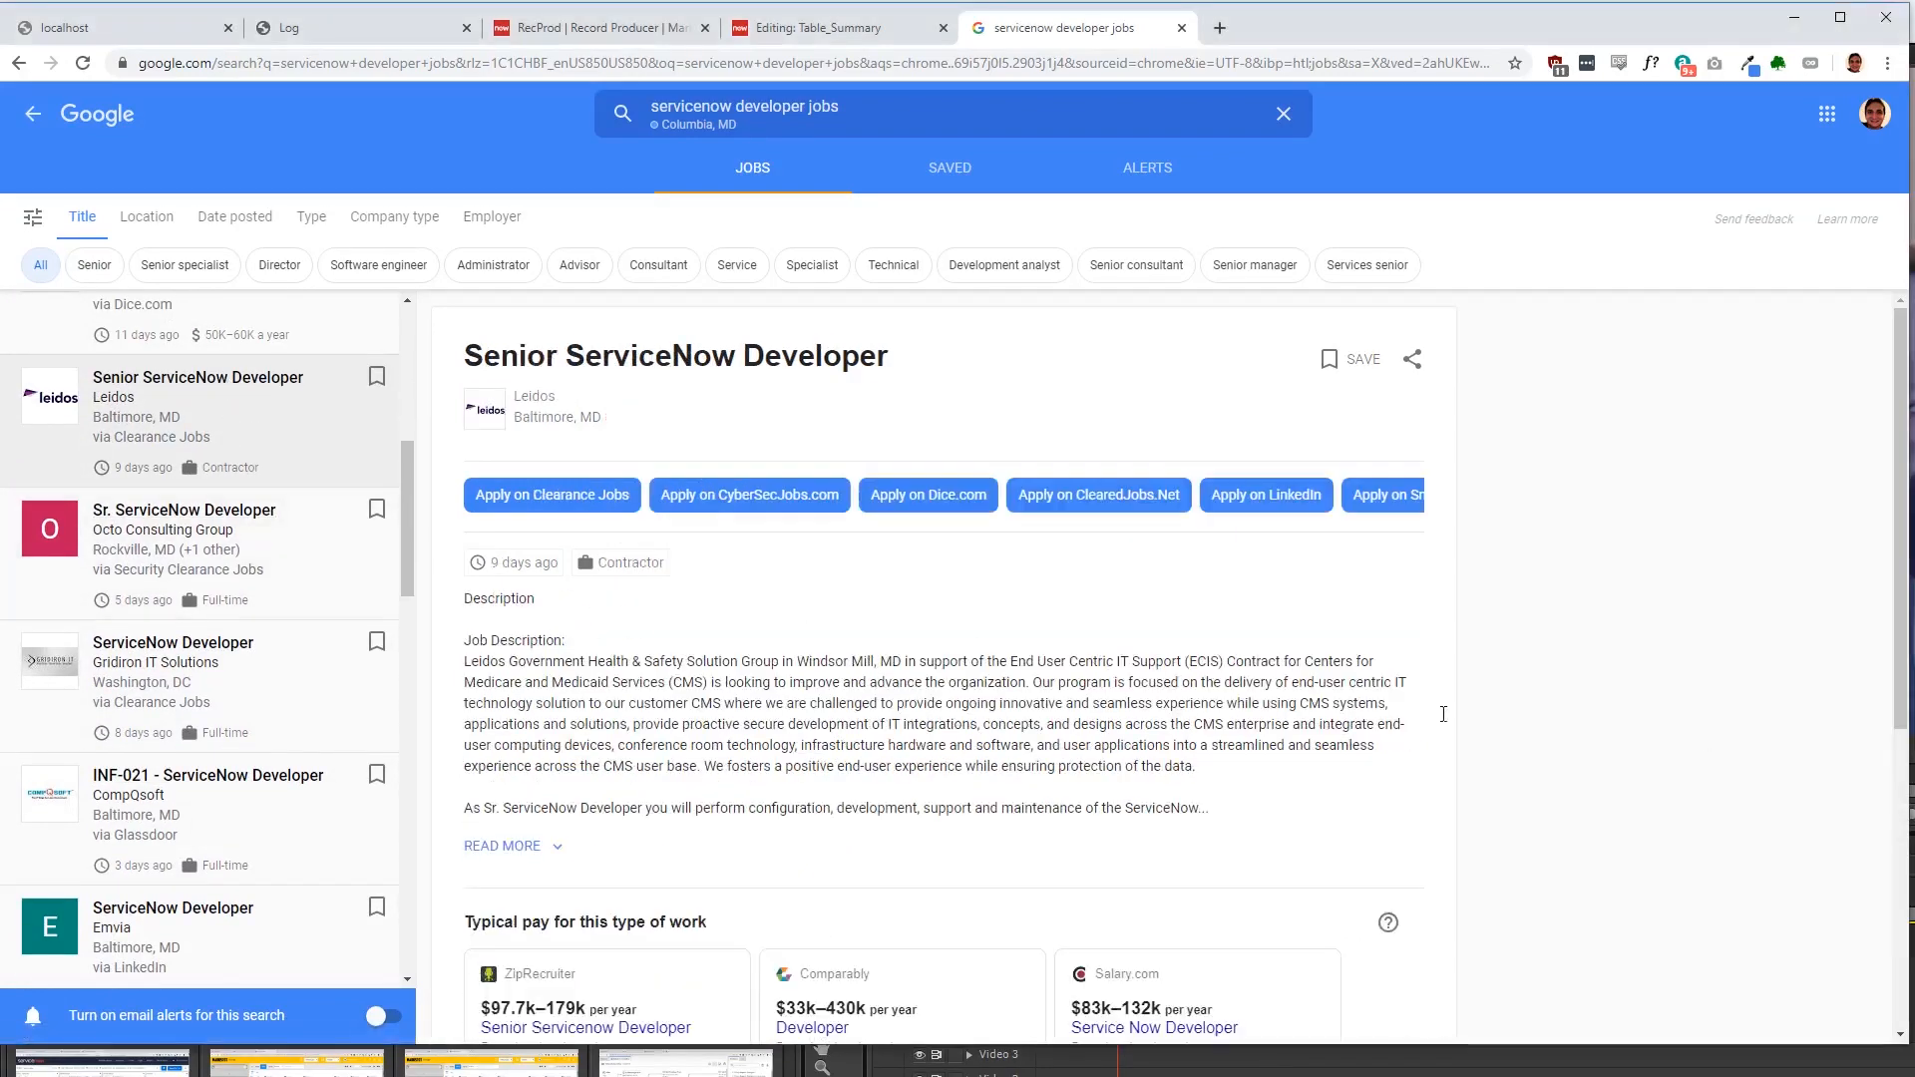
Step: Switch back to the Service Catalog portal tab listing My Requests
left_click(836, 26)
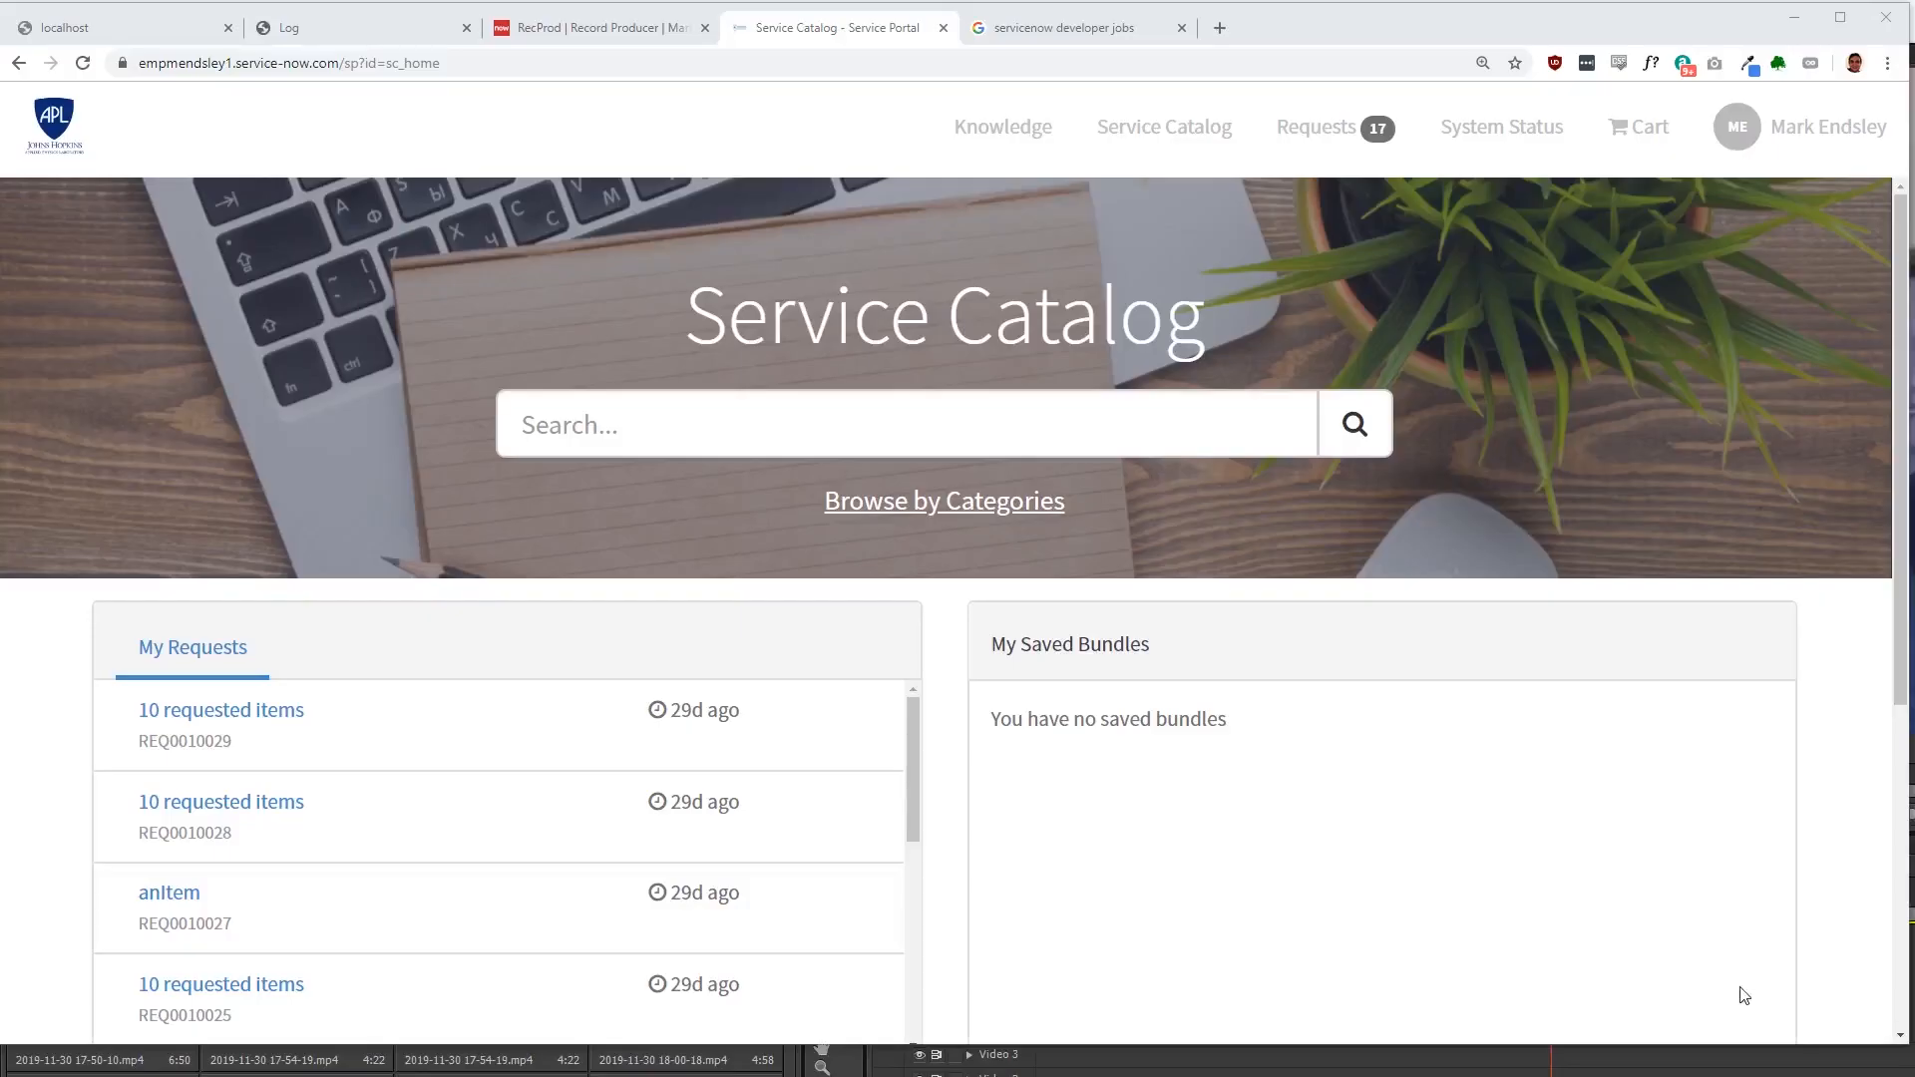
Step: Inspect the My Requests widget's template and scripts in the widget editor, then head to a web search for AngularJS
right_click(940, 281)
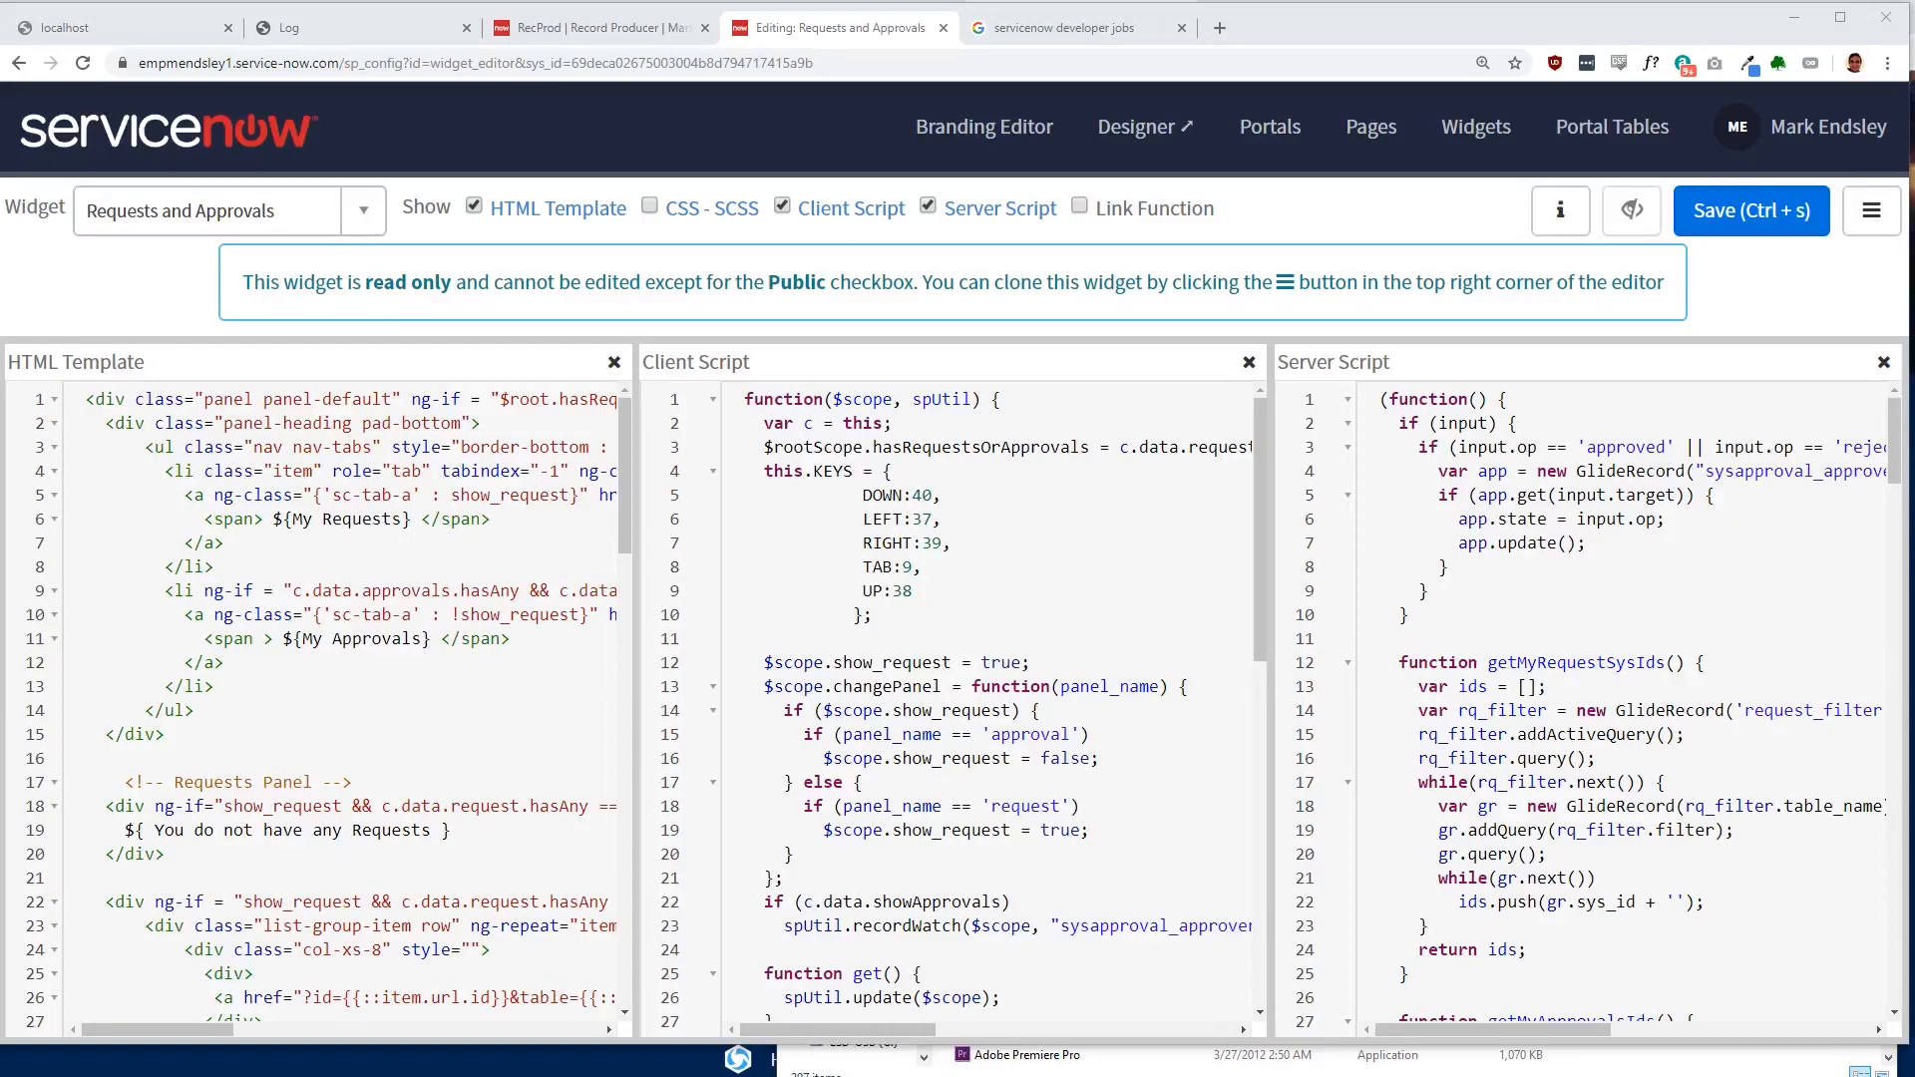
scroll("down", 3)
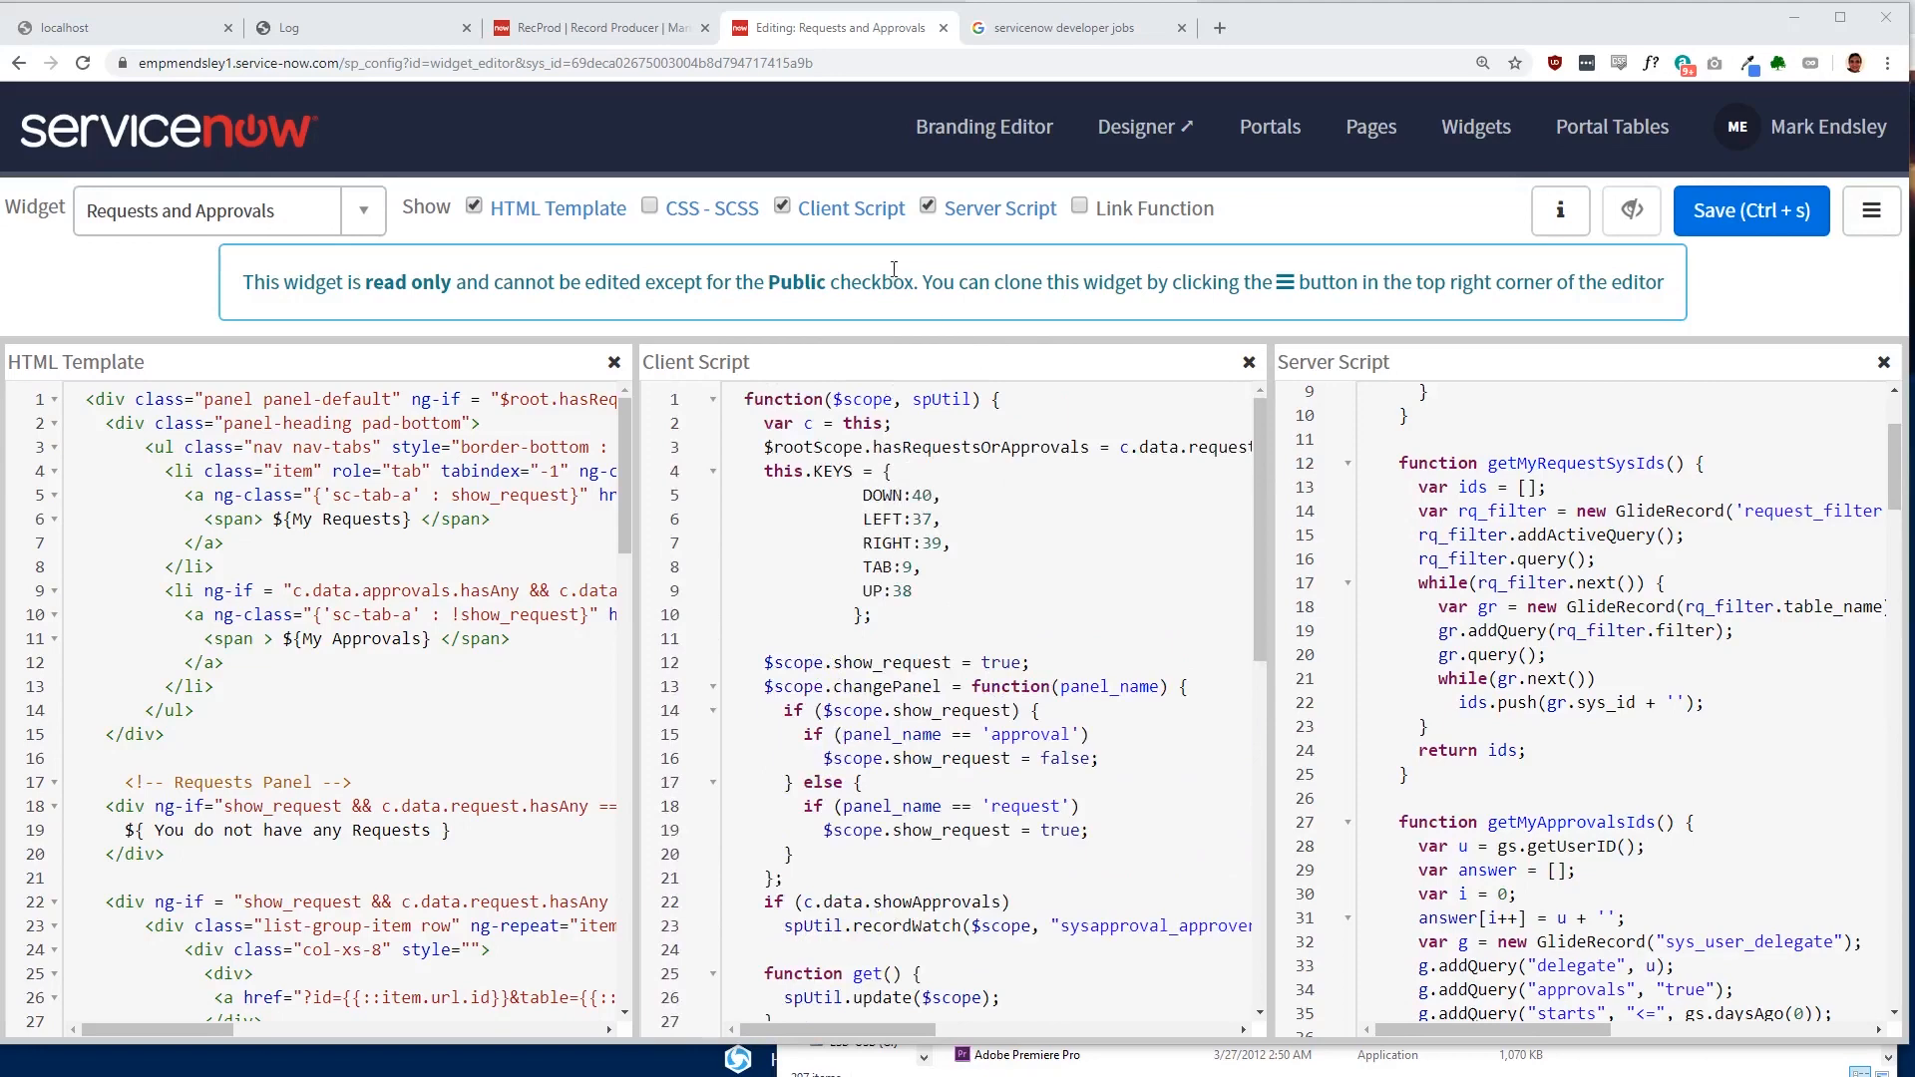
scroll("down", 3)
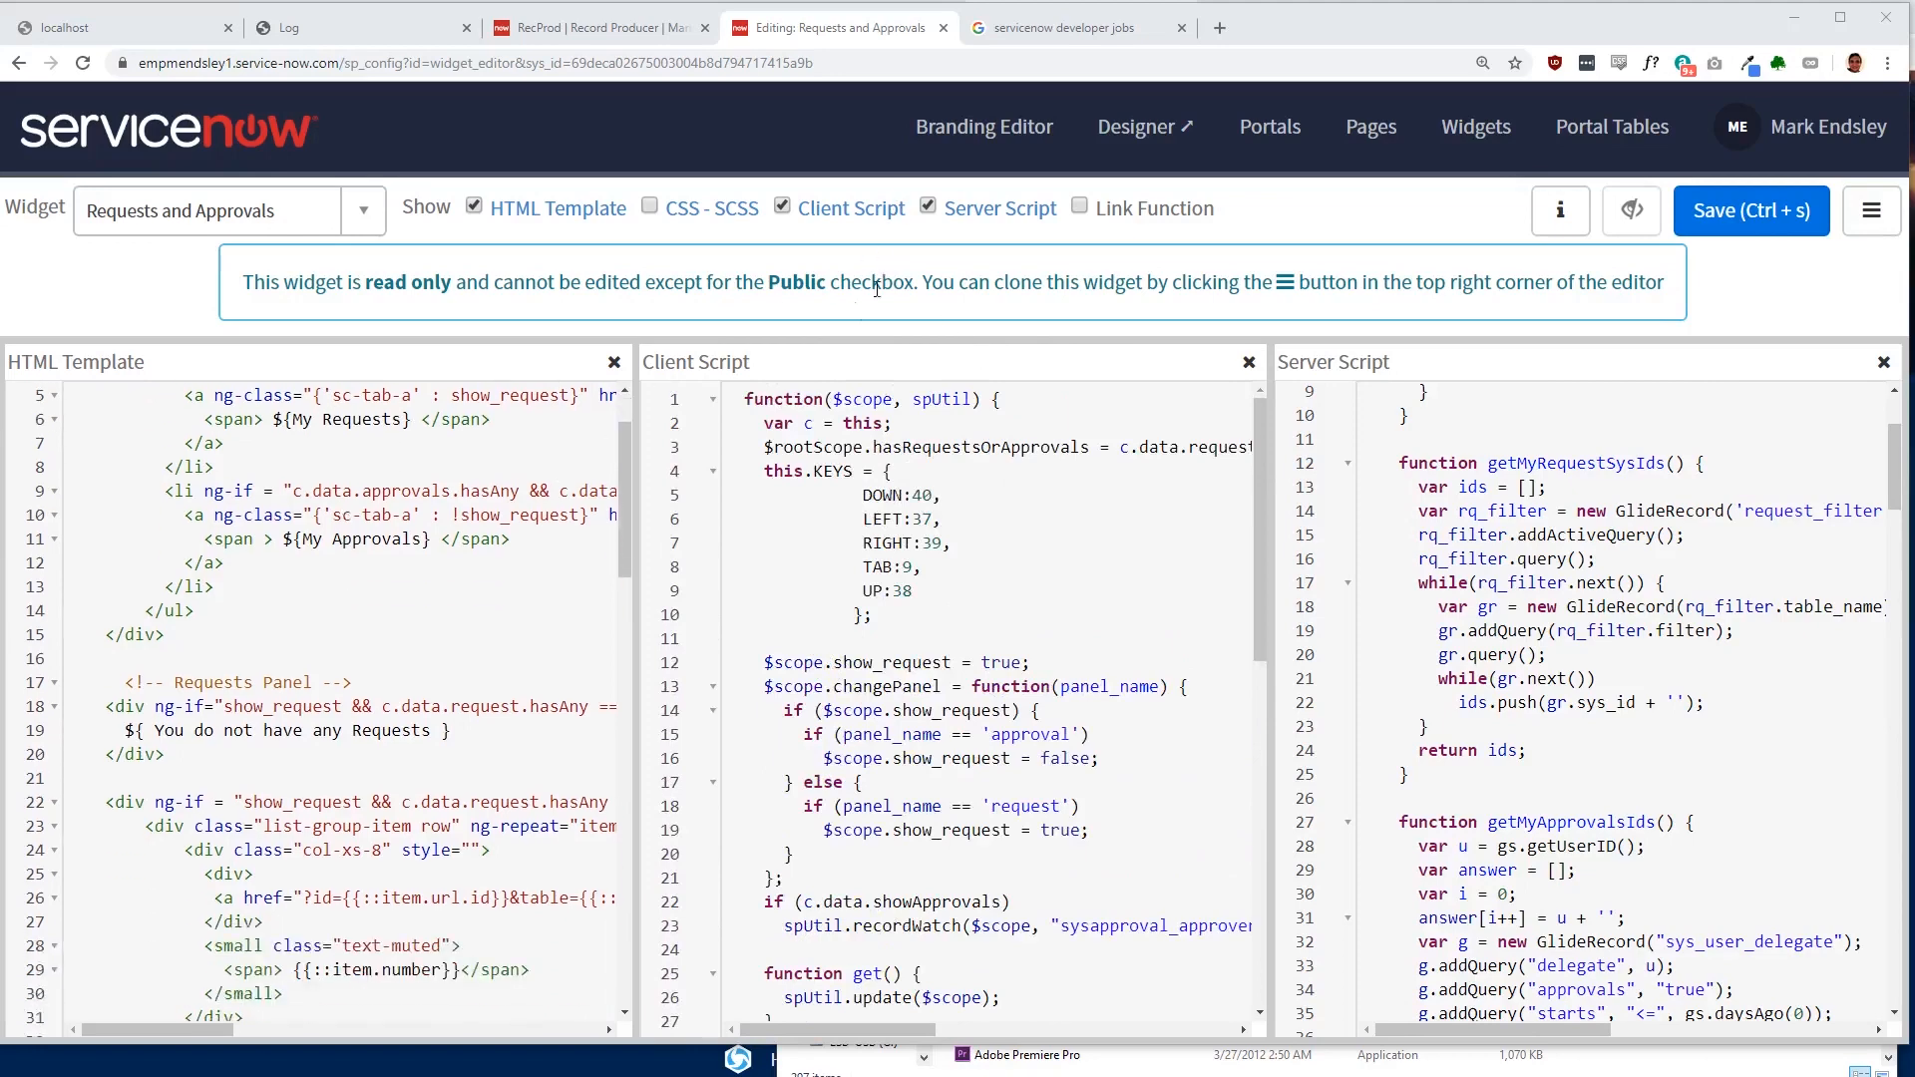
left_click(1075, 26)
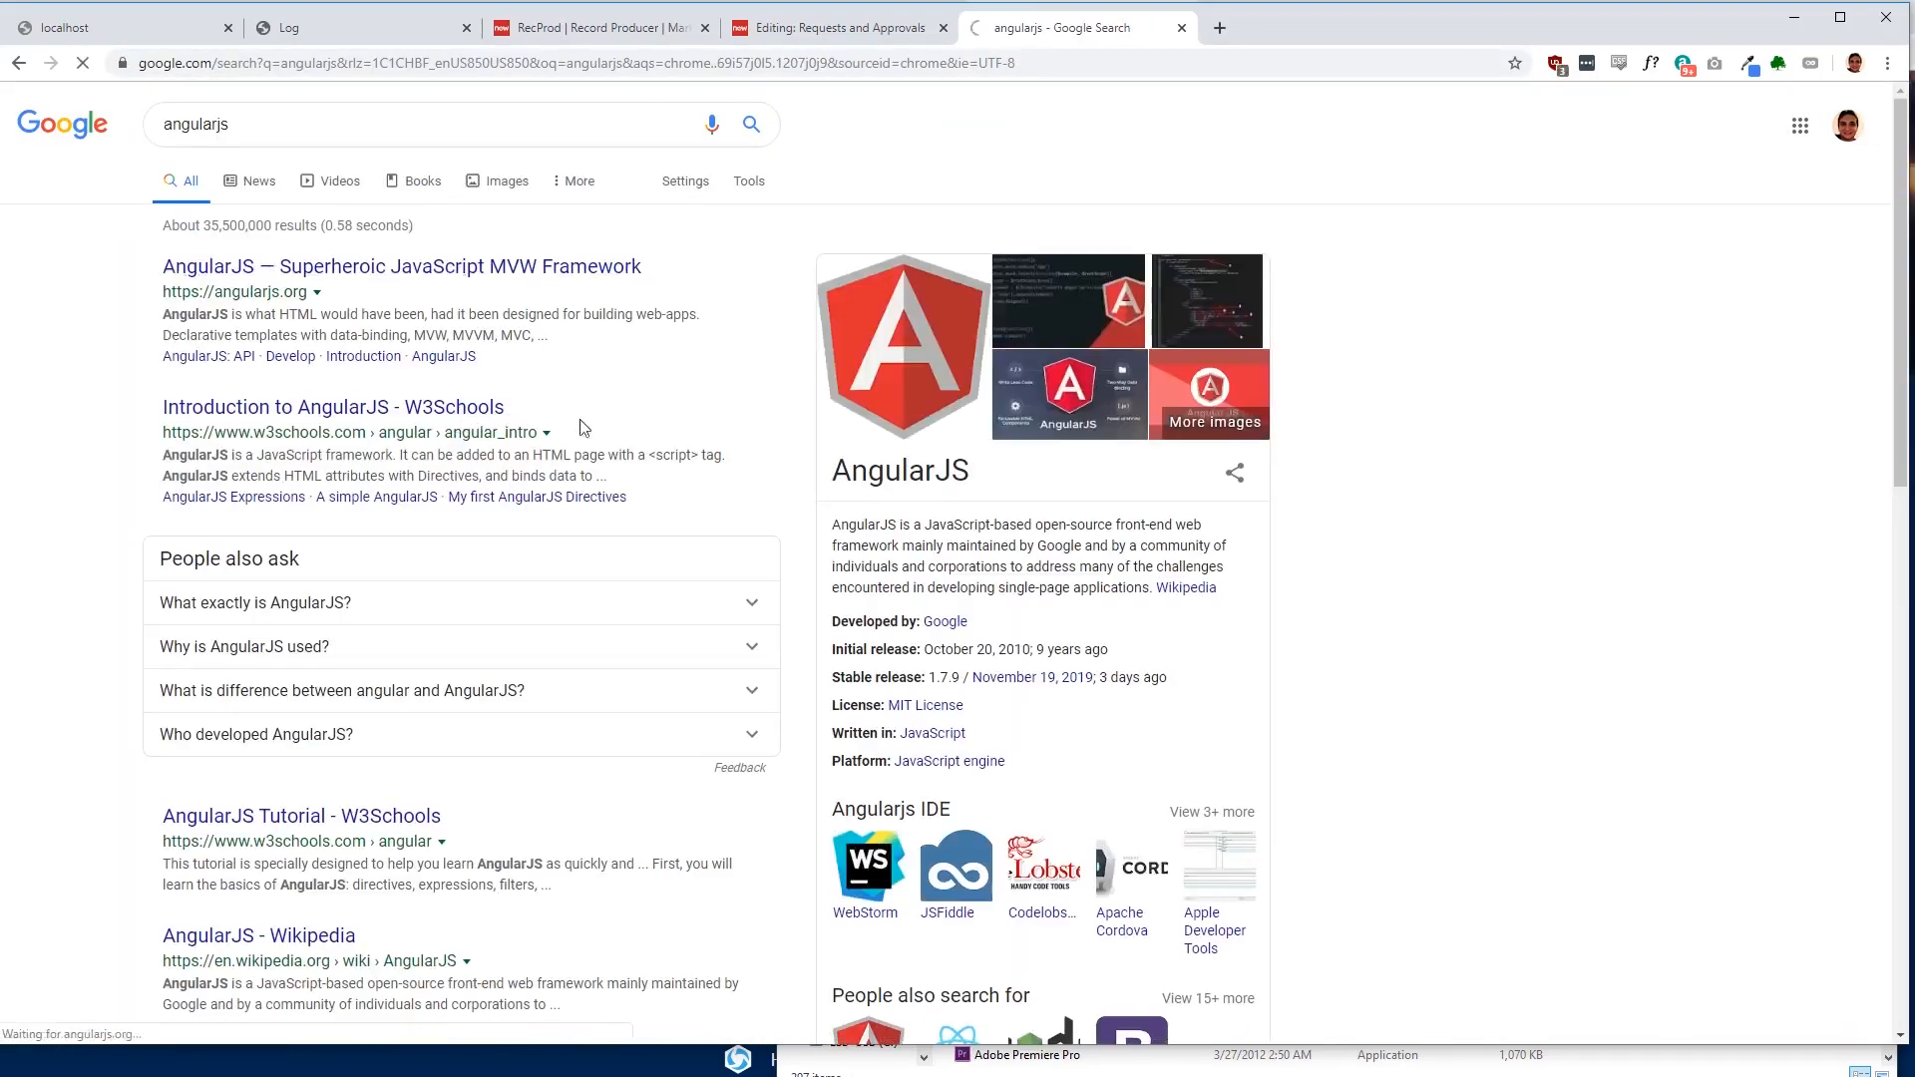
Step: Visit angularjs.org and scroll through The Basics and todo code examples
left_click(401, 266)
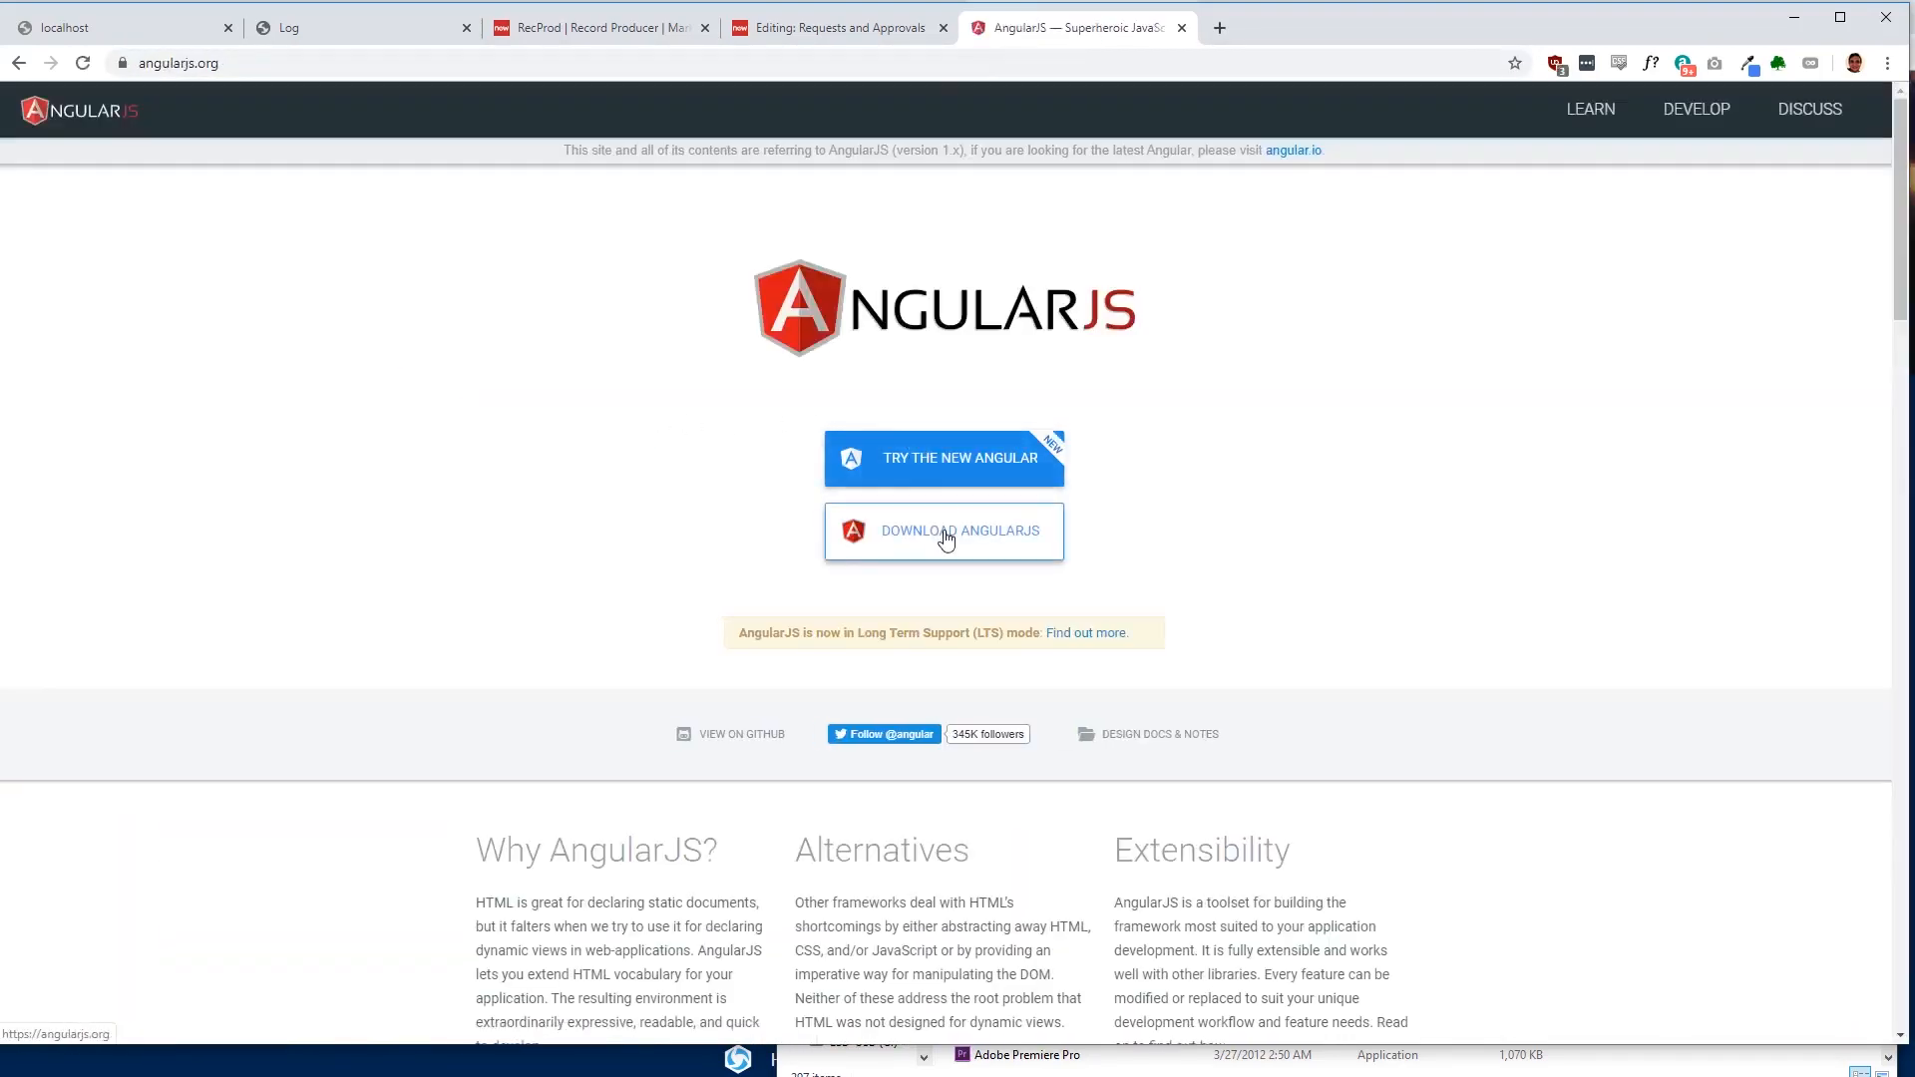
scroll("down", 3)
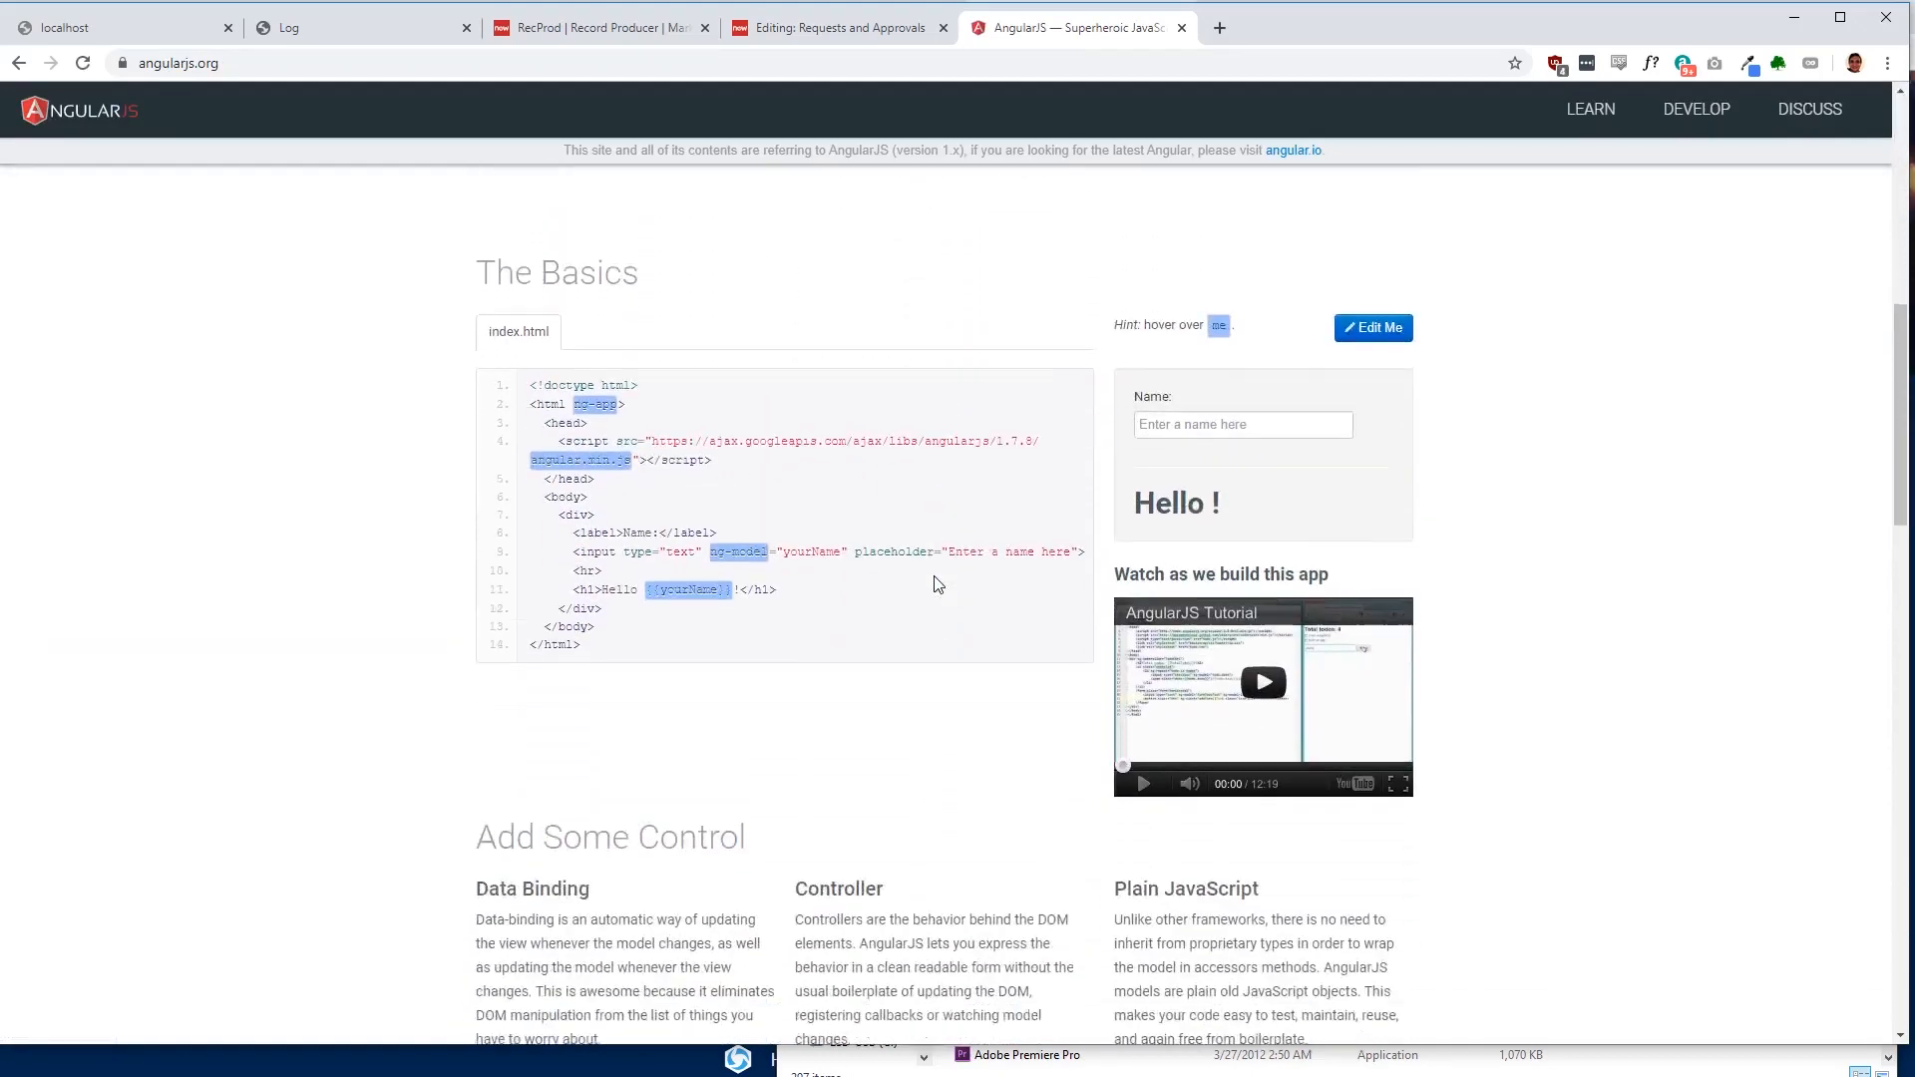
scroll("down", 3)
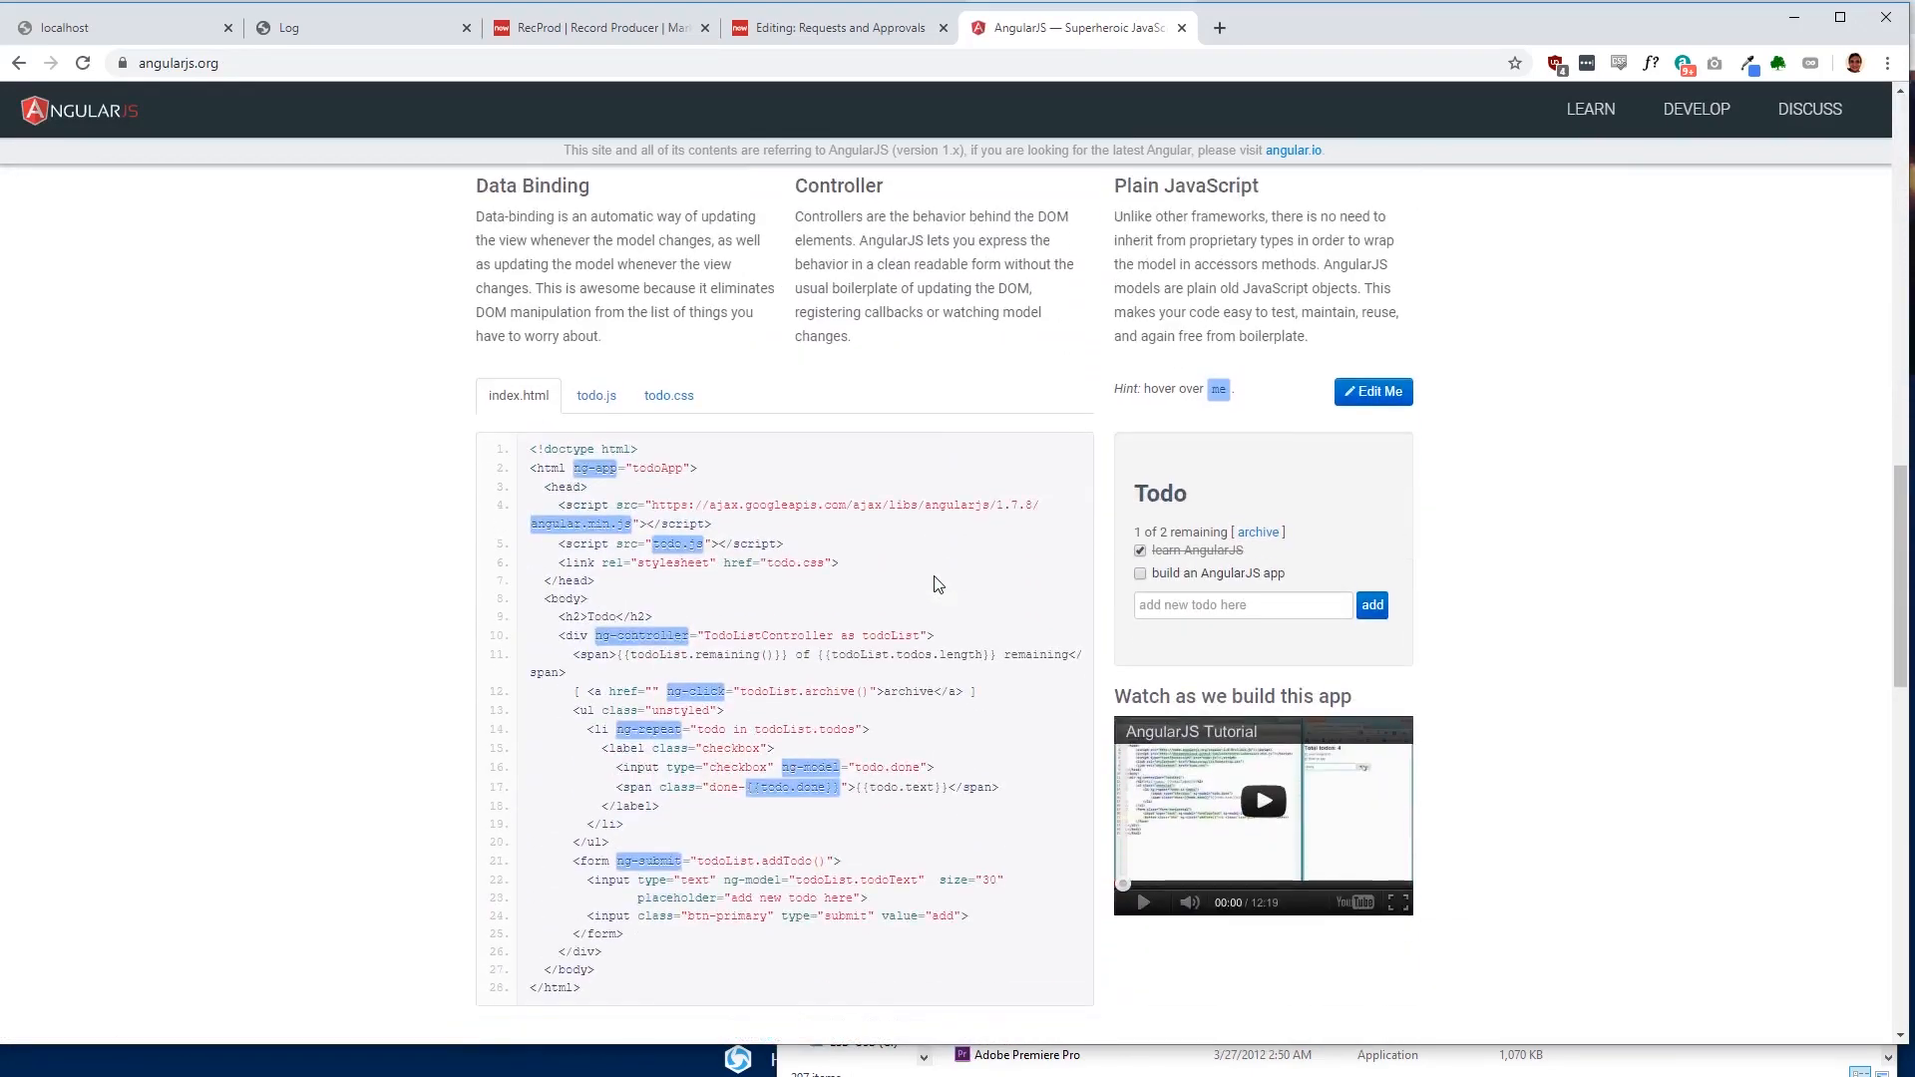
scroll("down", 3)
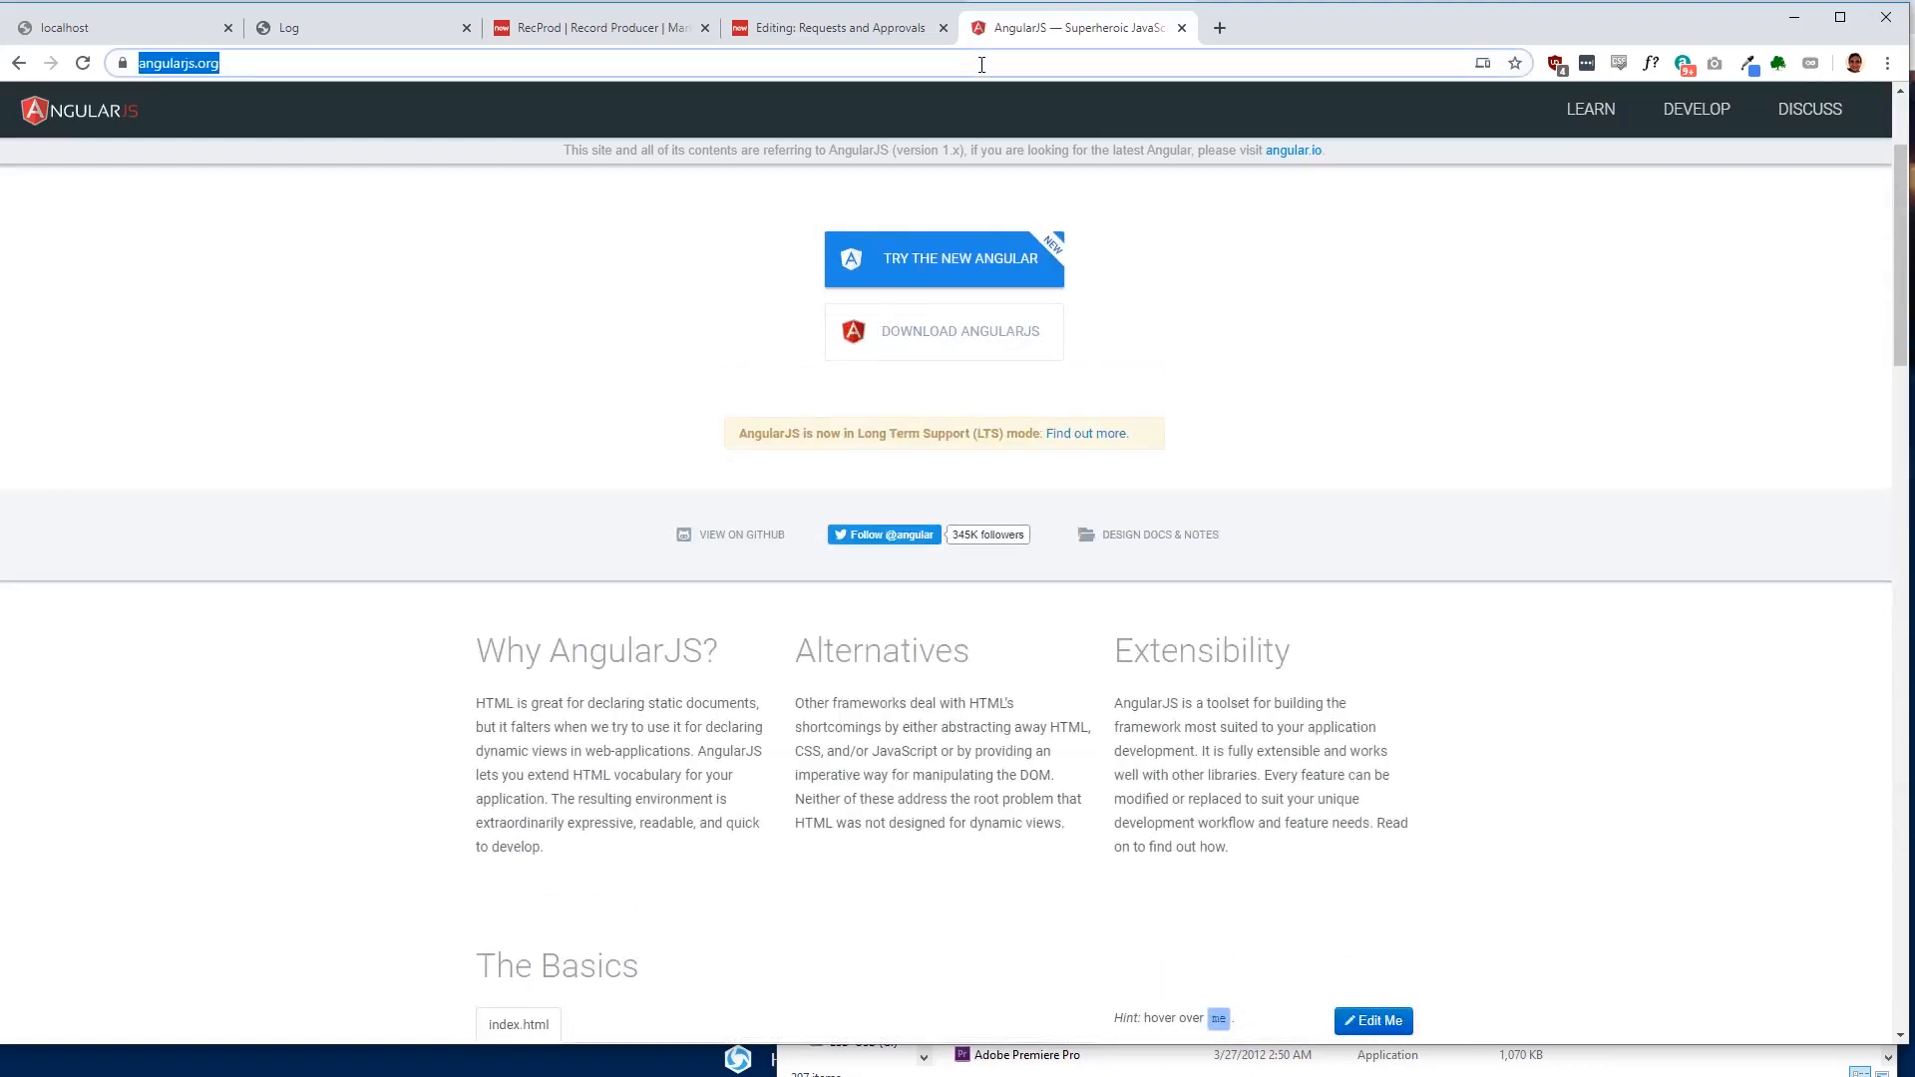
Step: Load developer.servicenow.com and go to its Share page of community projects
type("developer.servicenow.co")
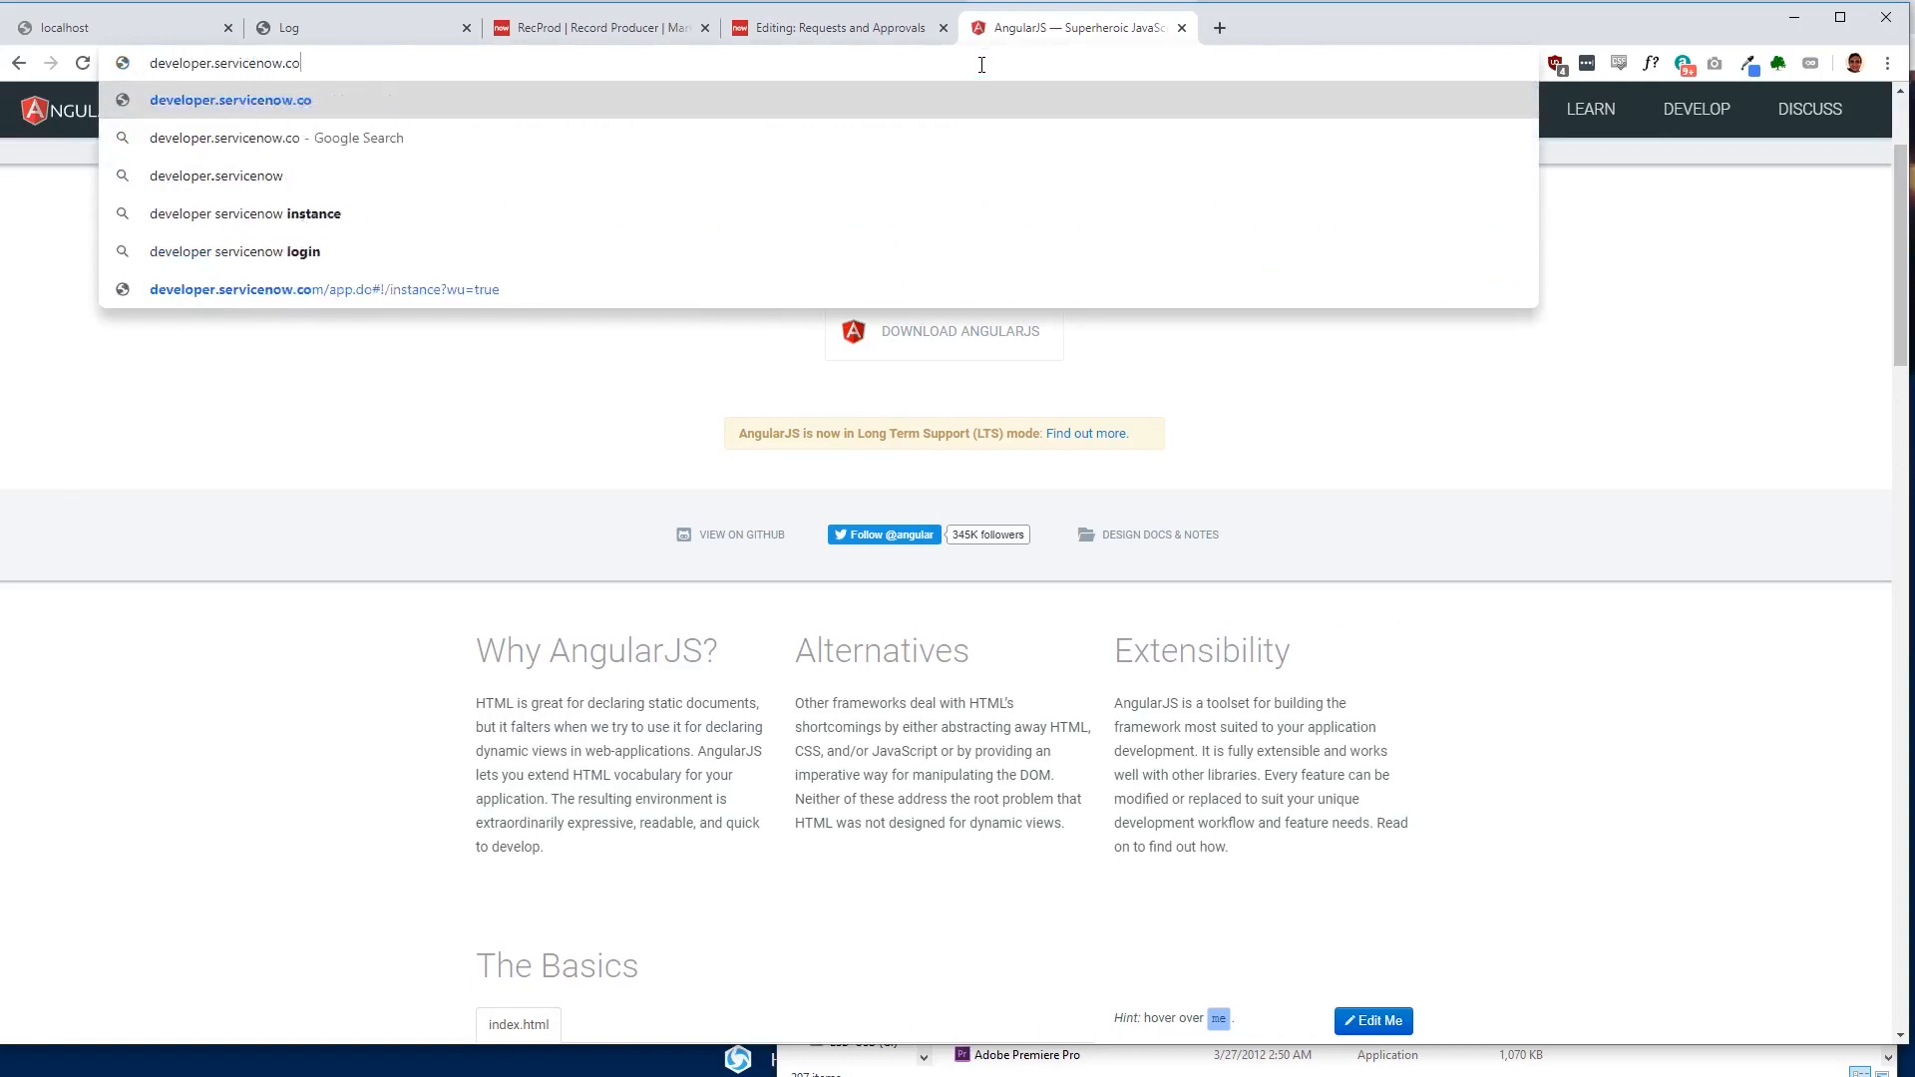
key("Enter")
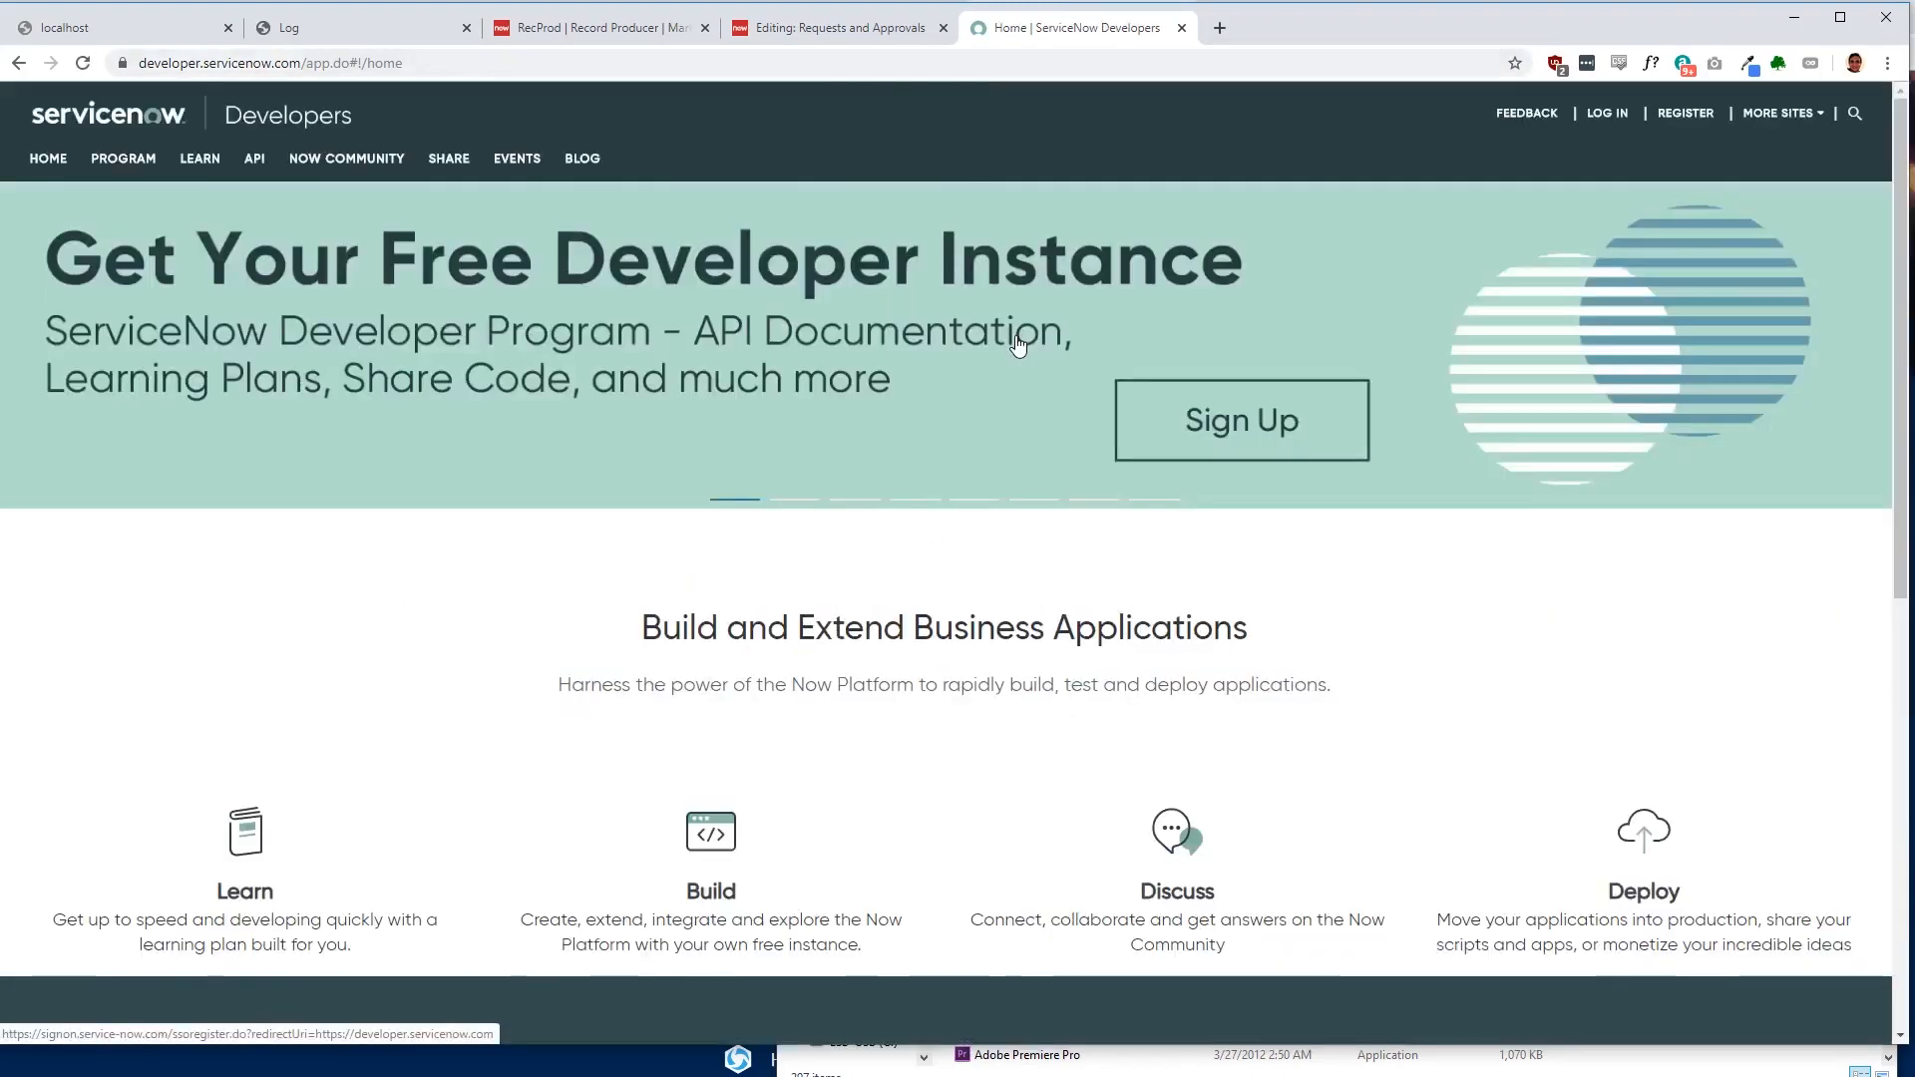
scroll("down", 3)
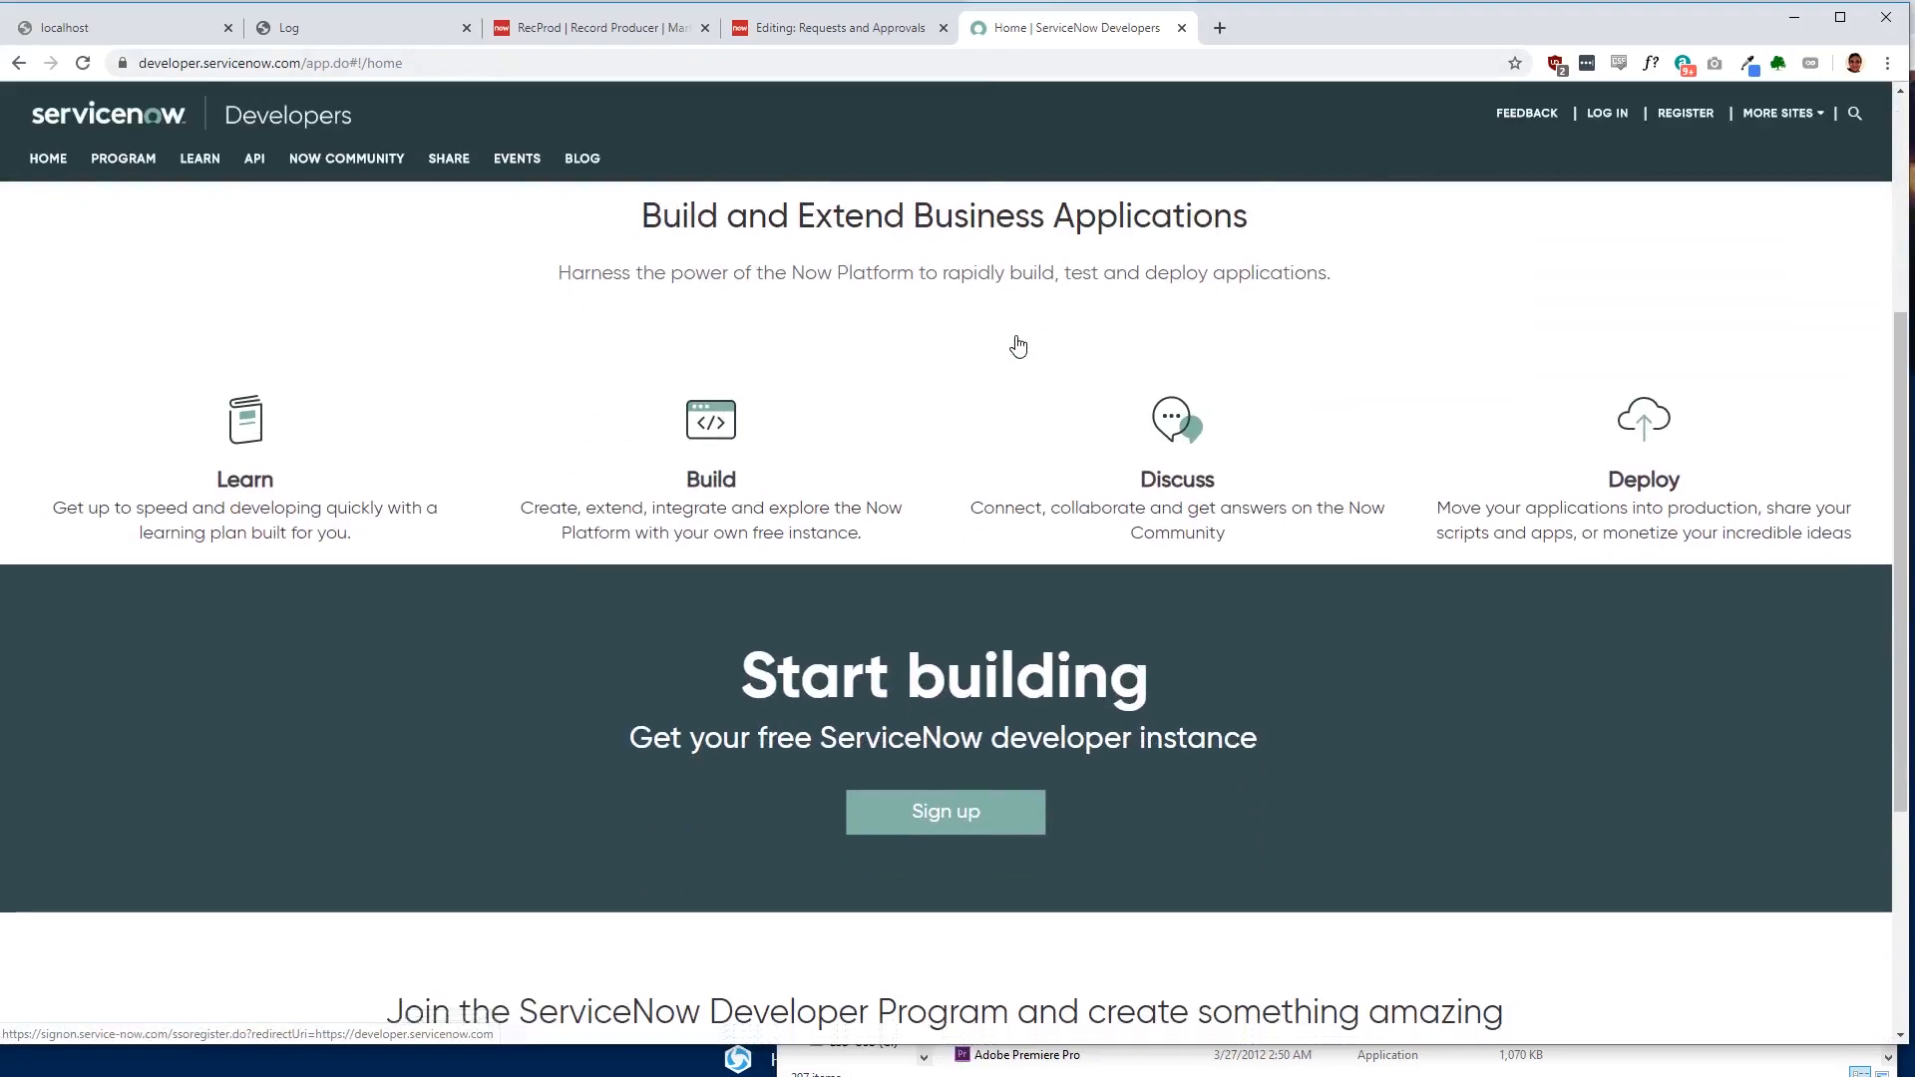
scroll("down", 3)
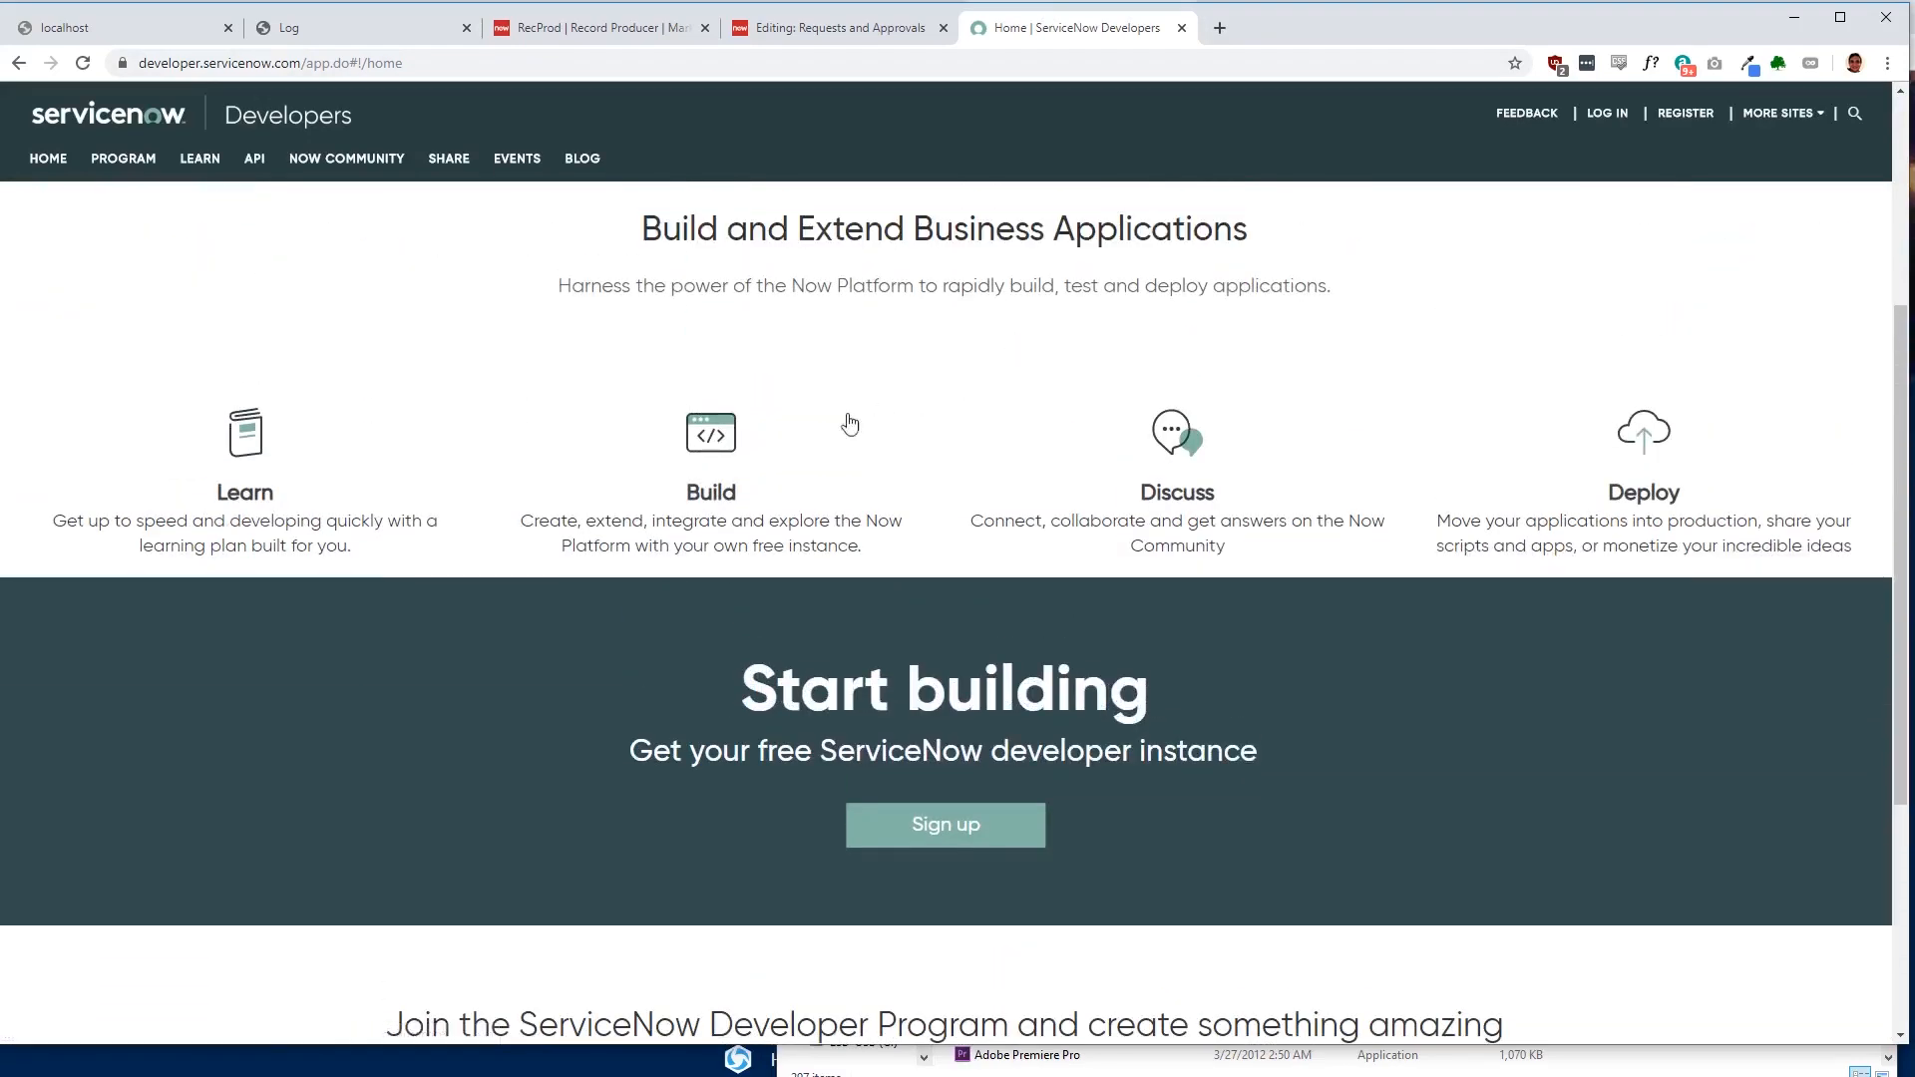
left_click(447, 159)
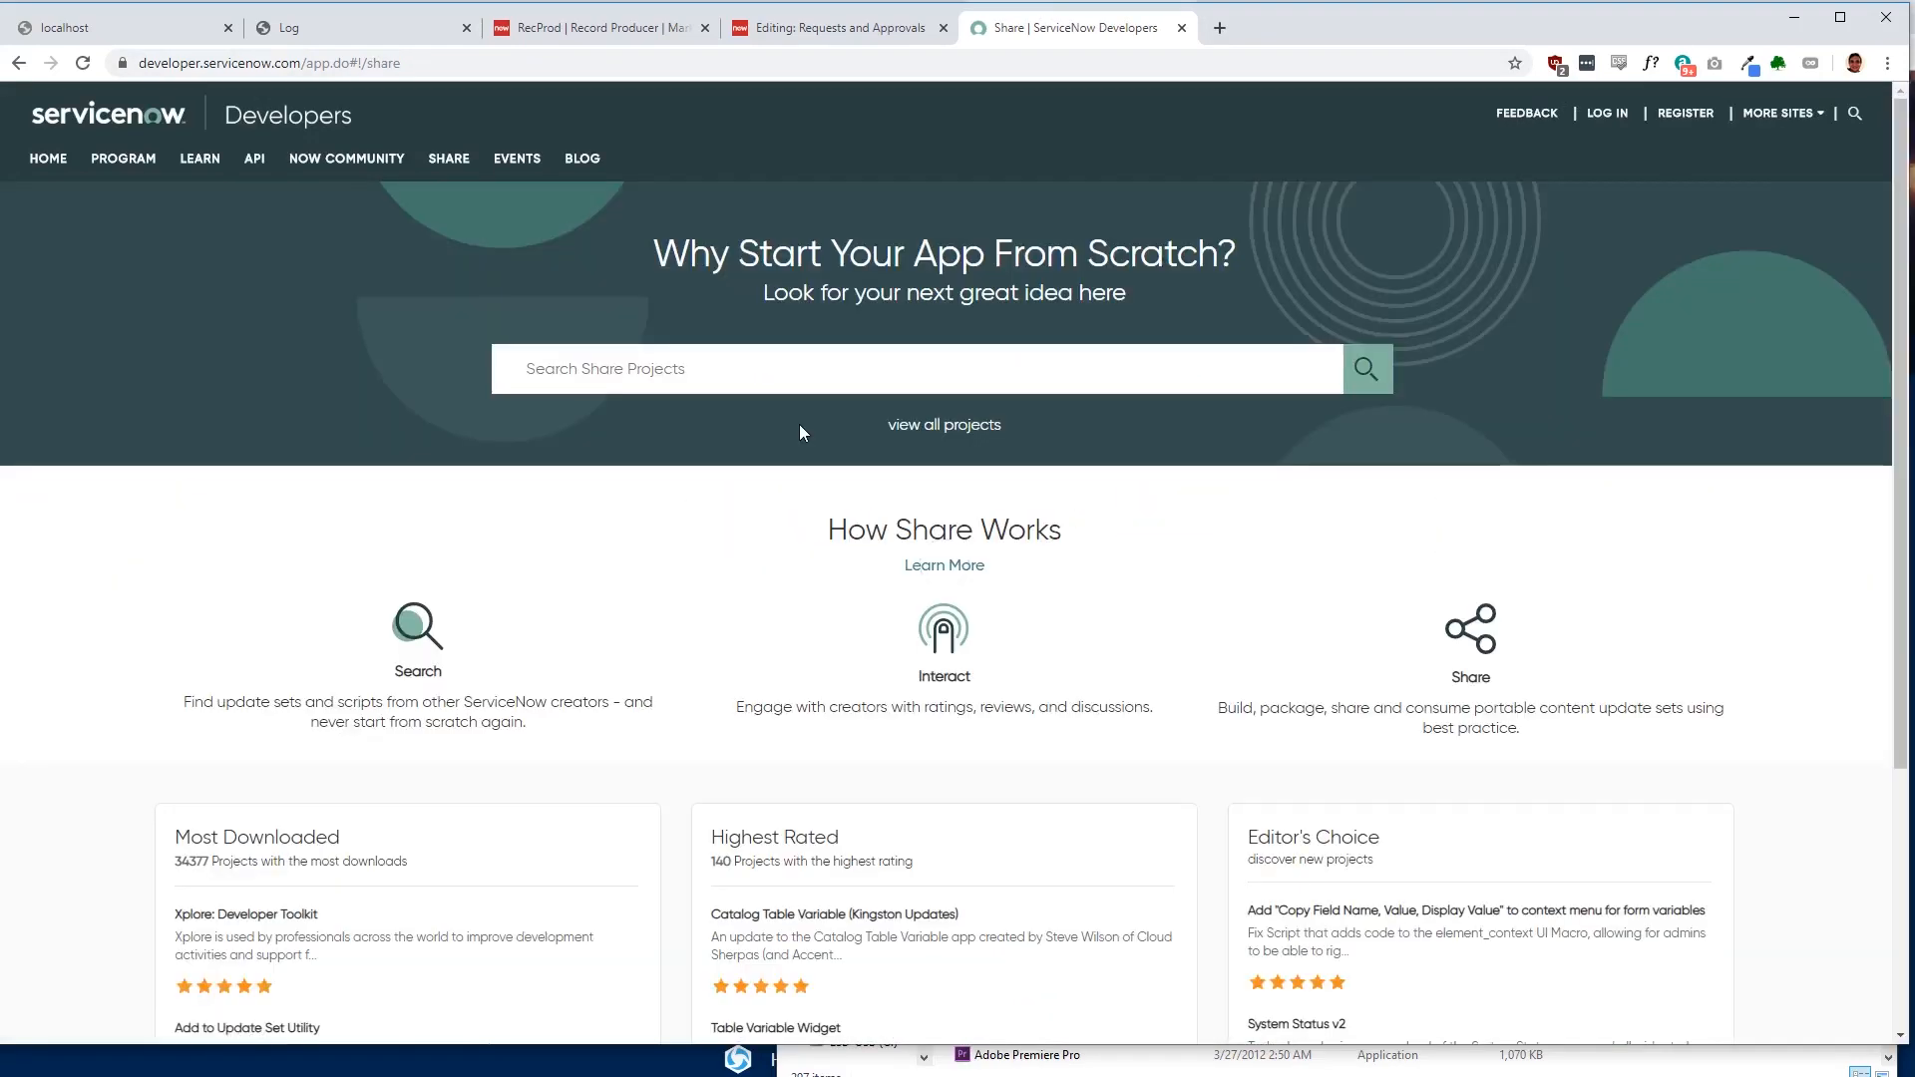
Step: Open the Table Variable Widget project and read its Product Detail and release notes
scroll("down", 3)
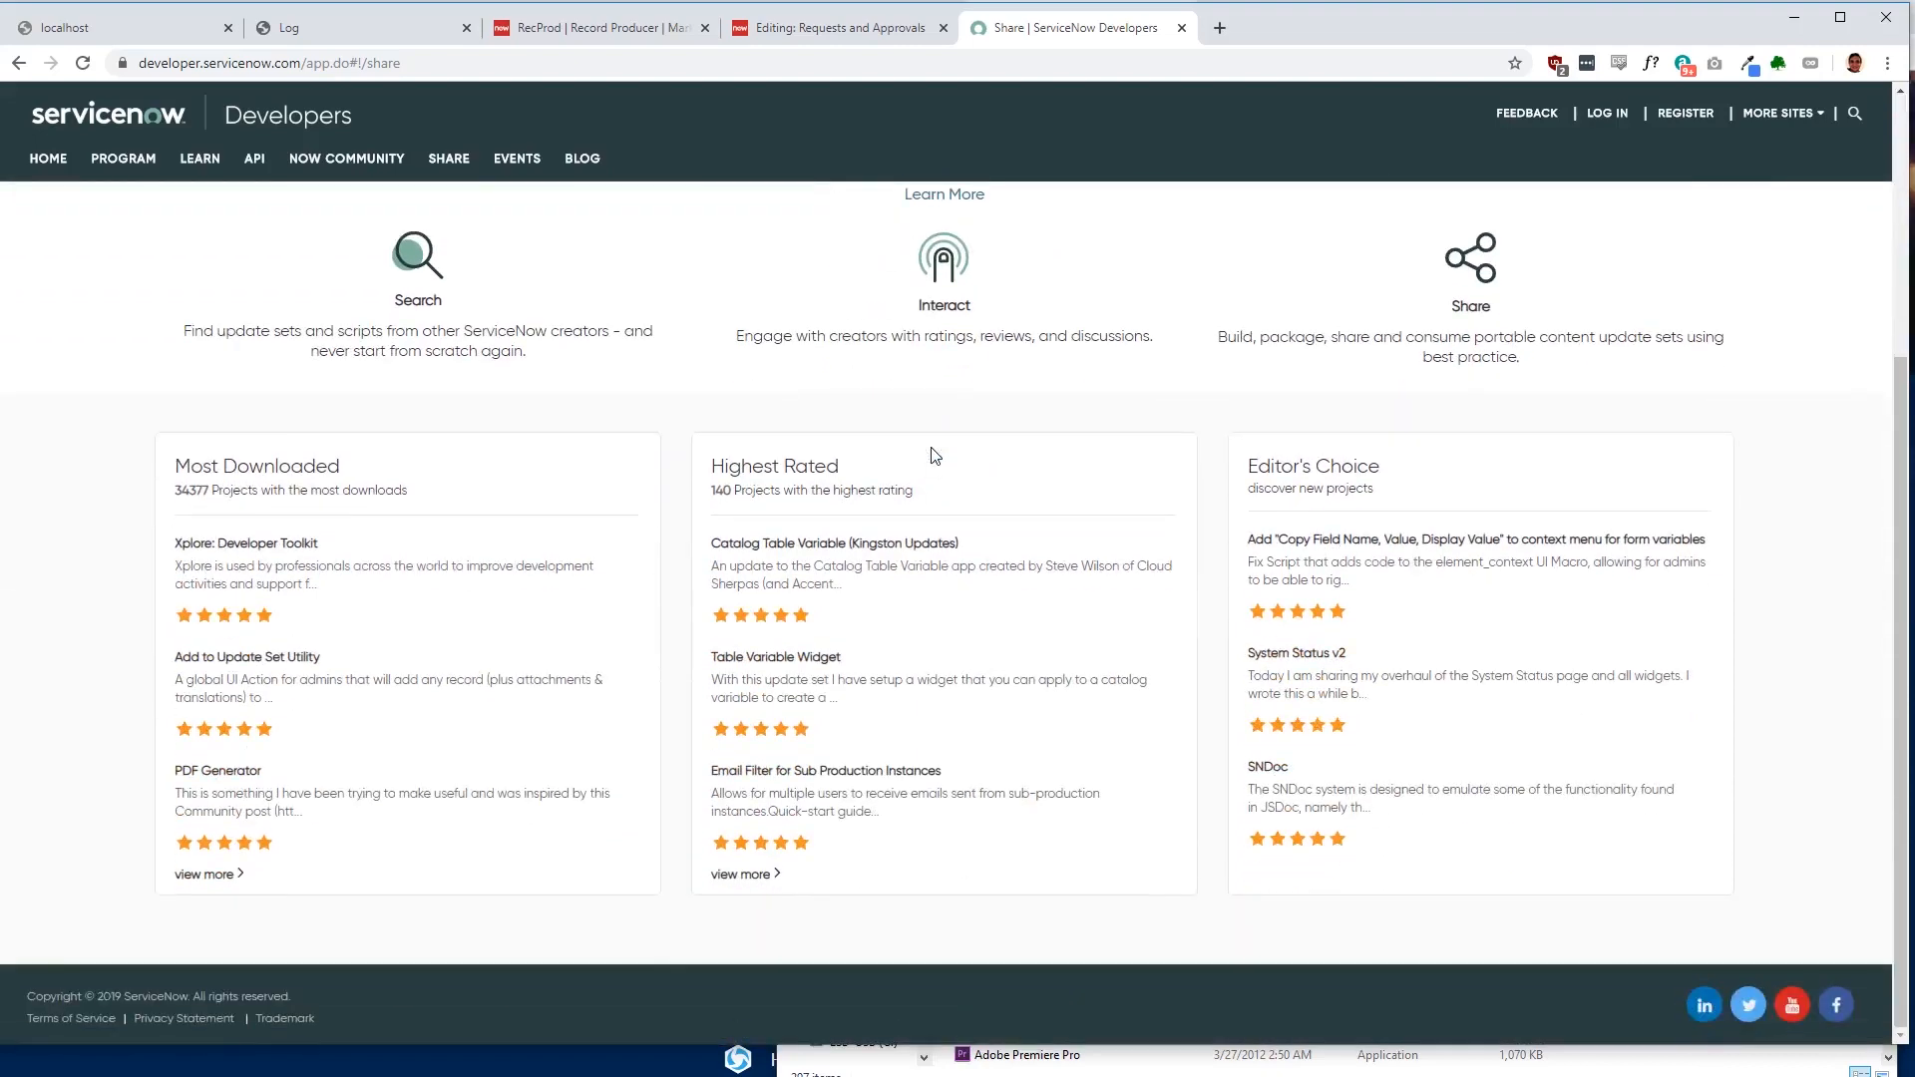
left_click(774, 656)
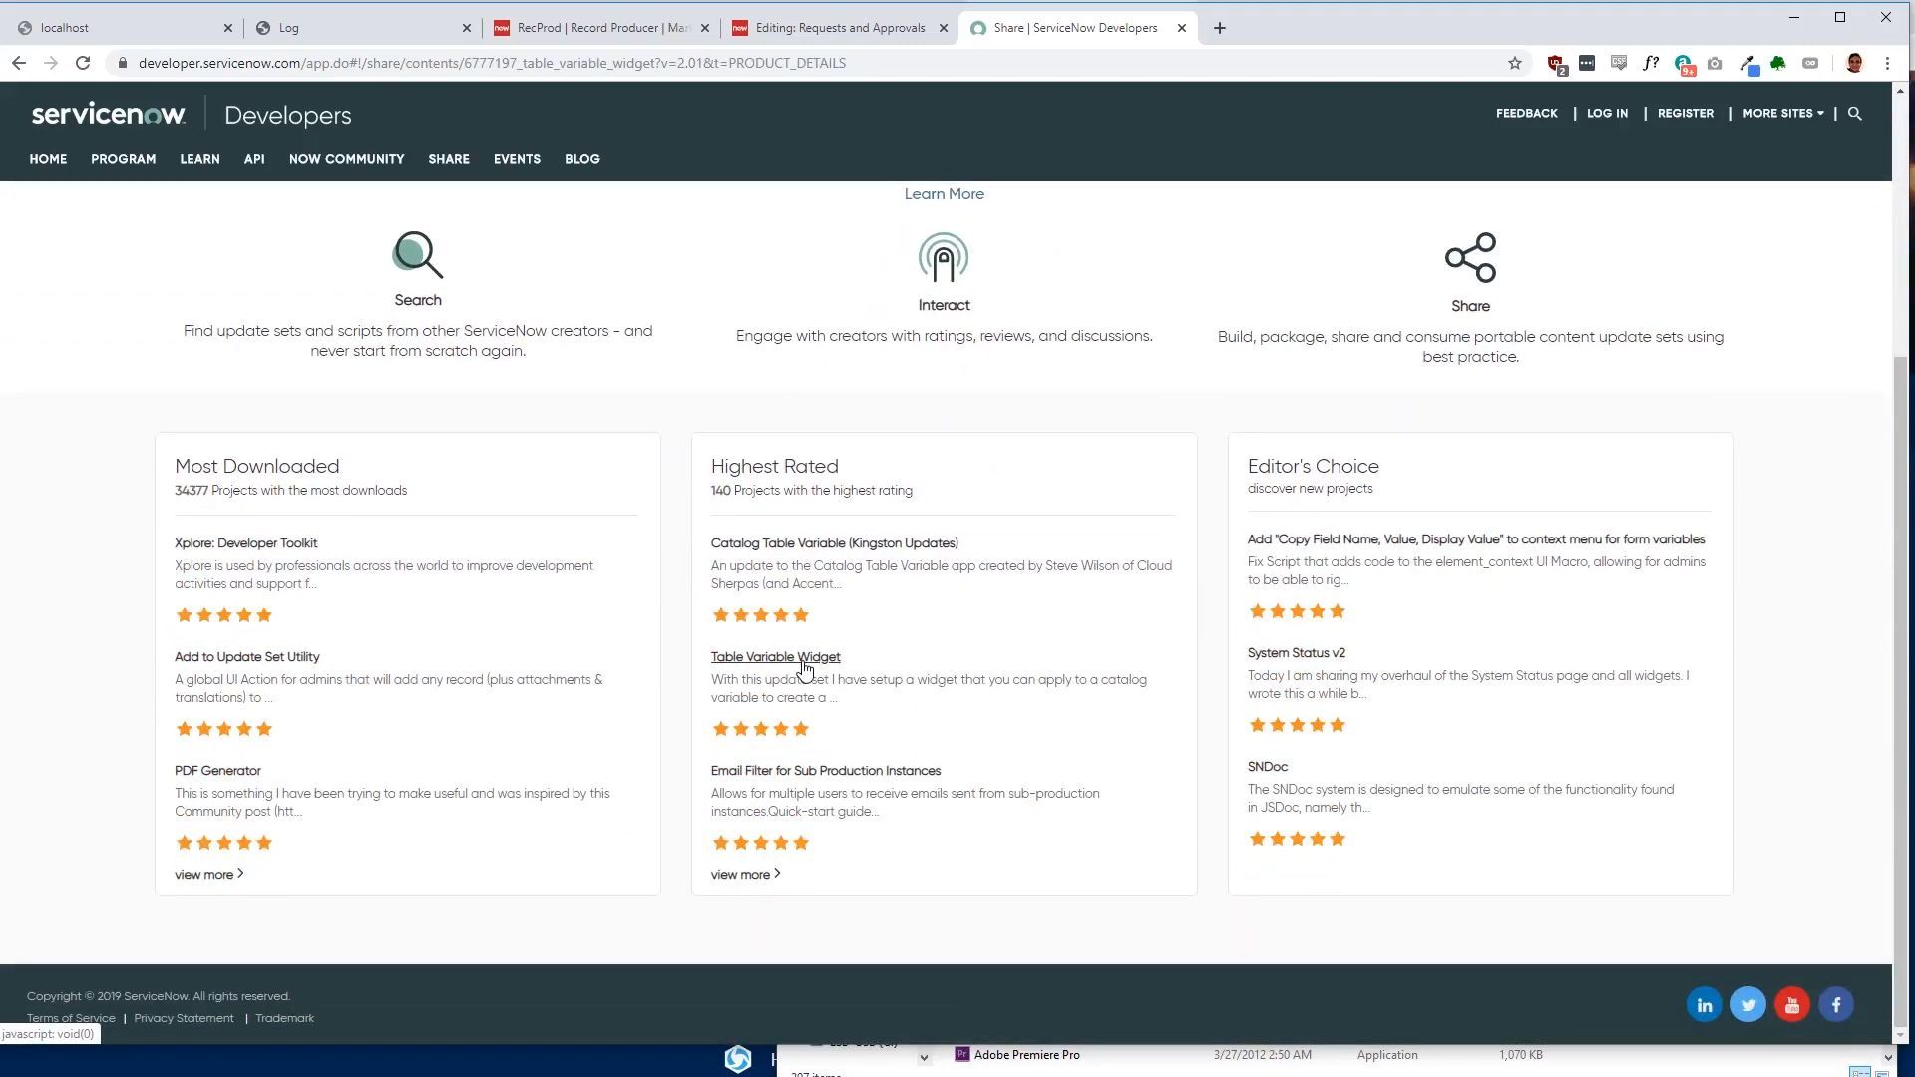
left_click(774, 657)
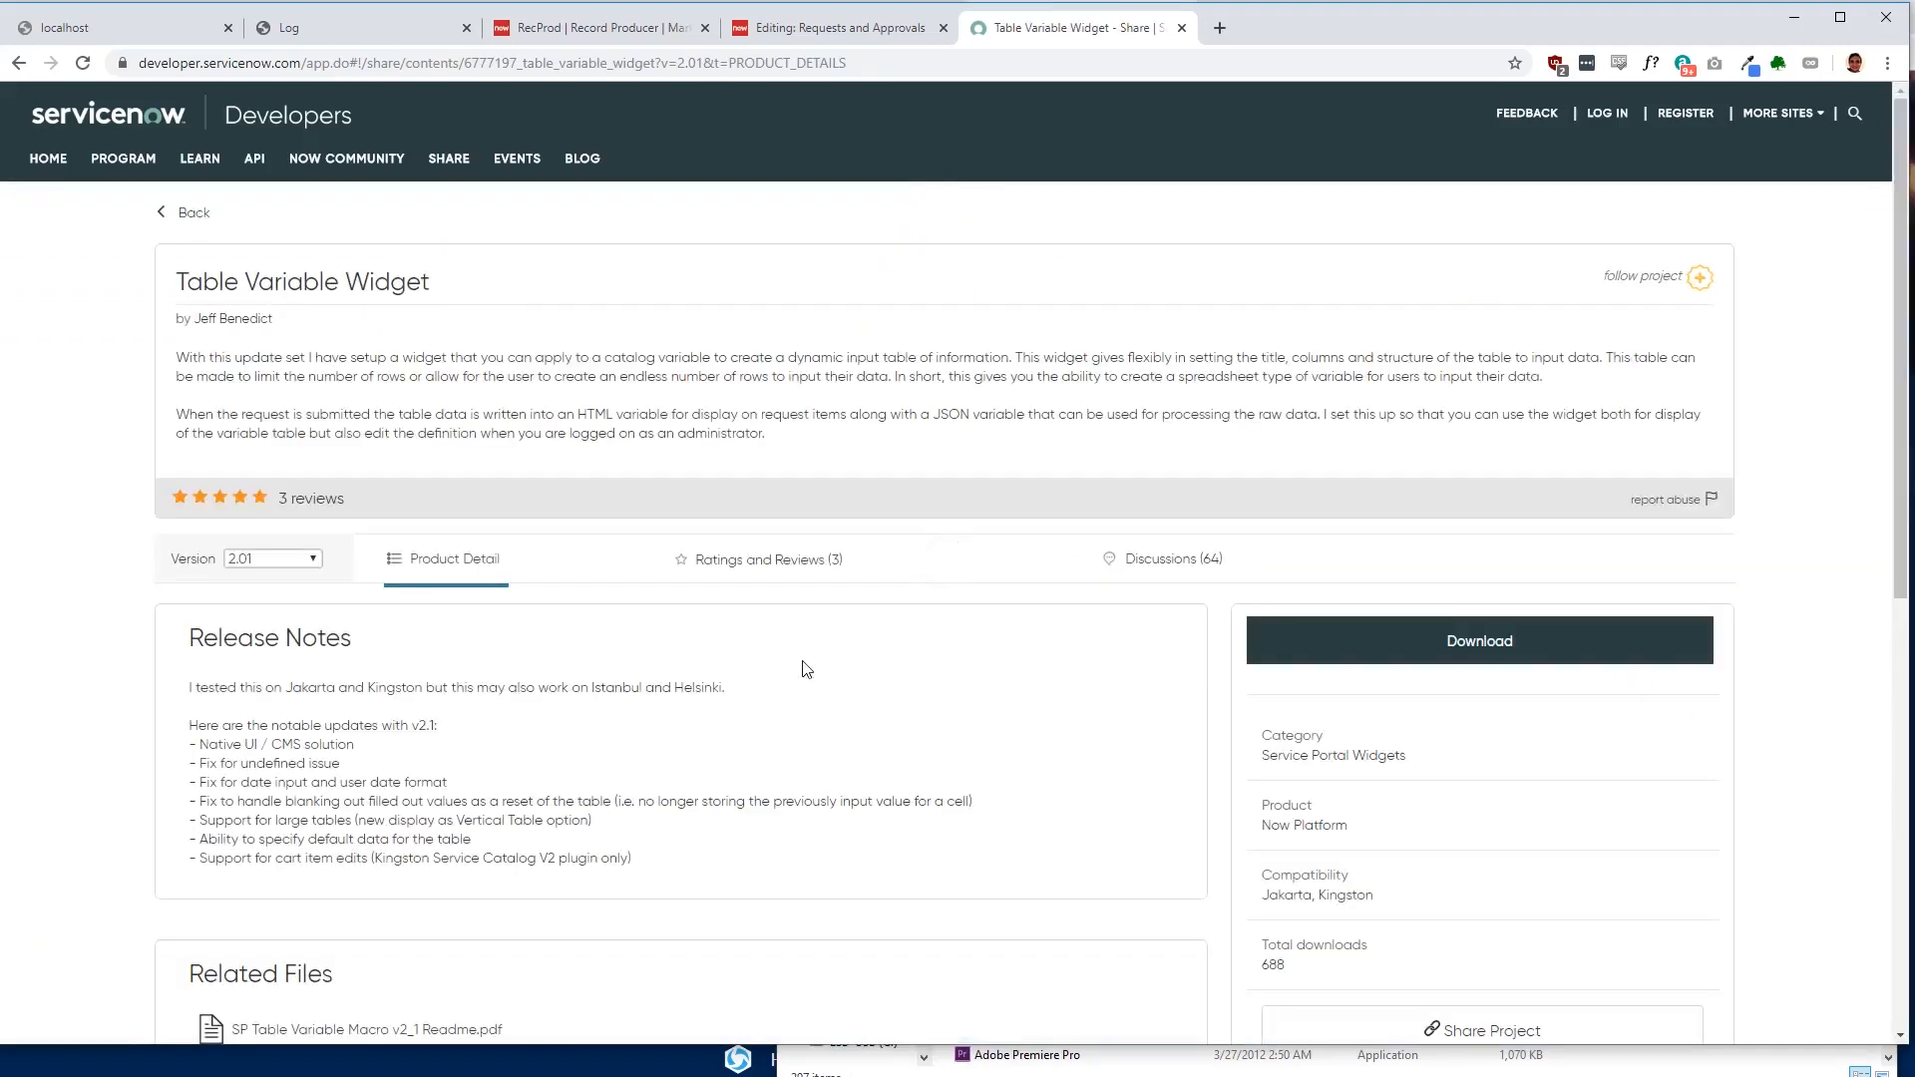
scroll("down", 3)
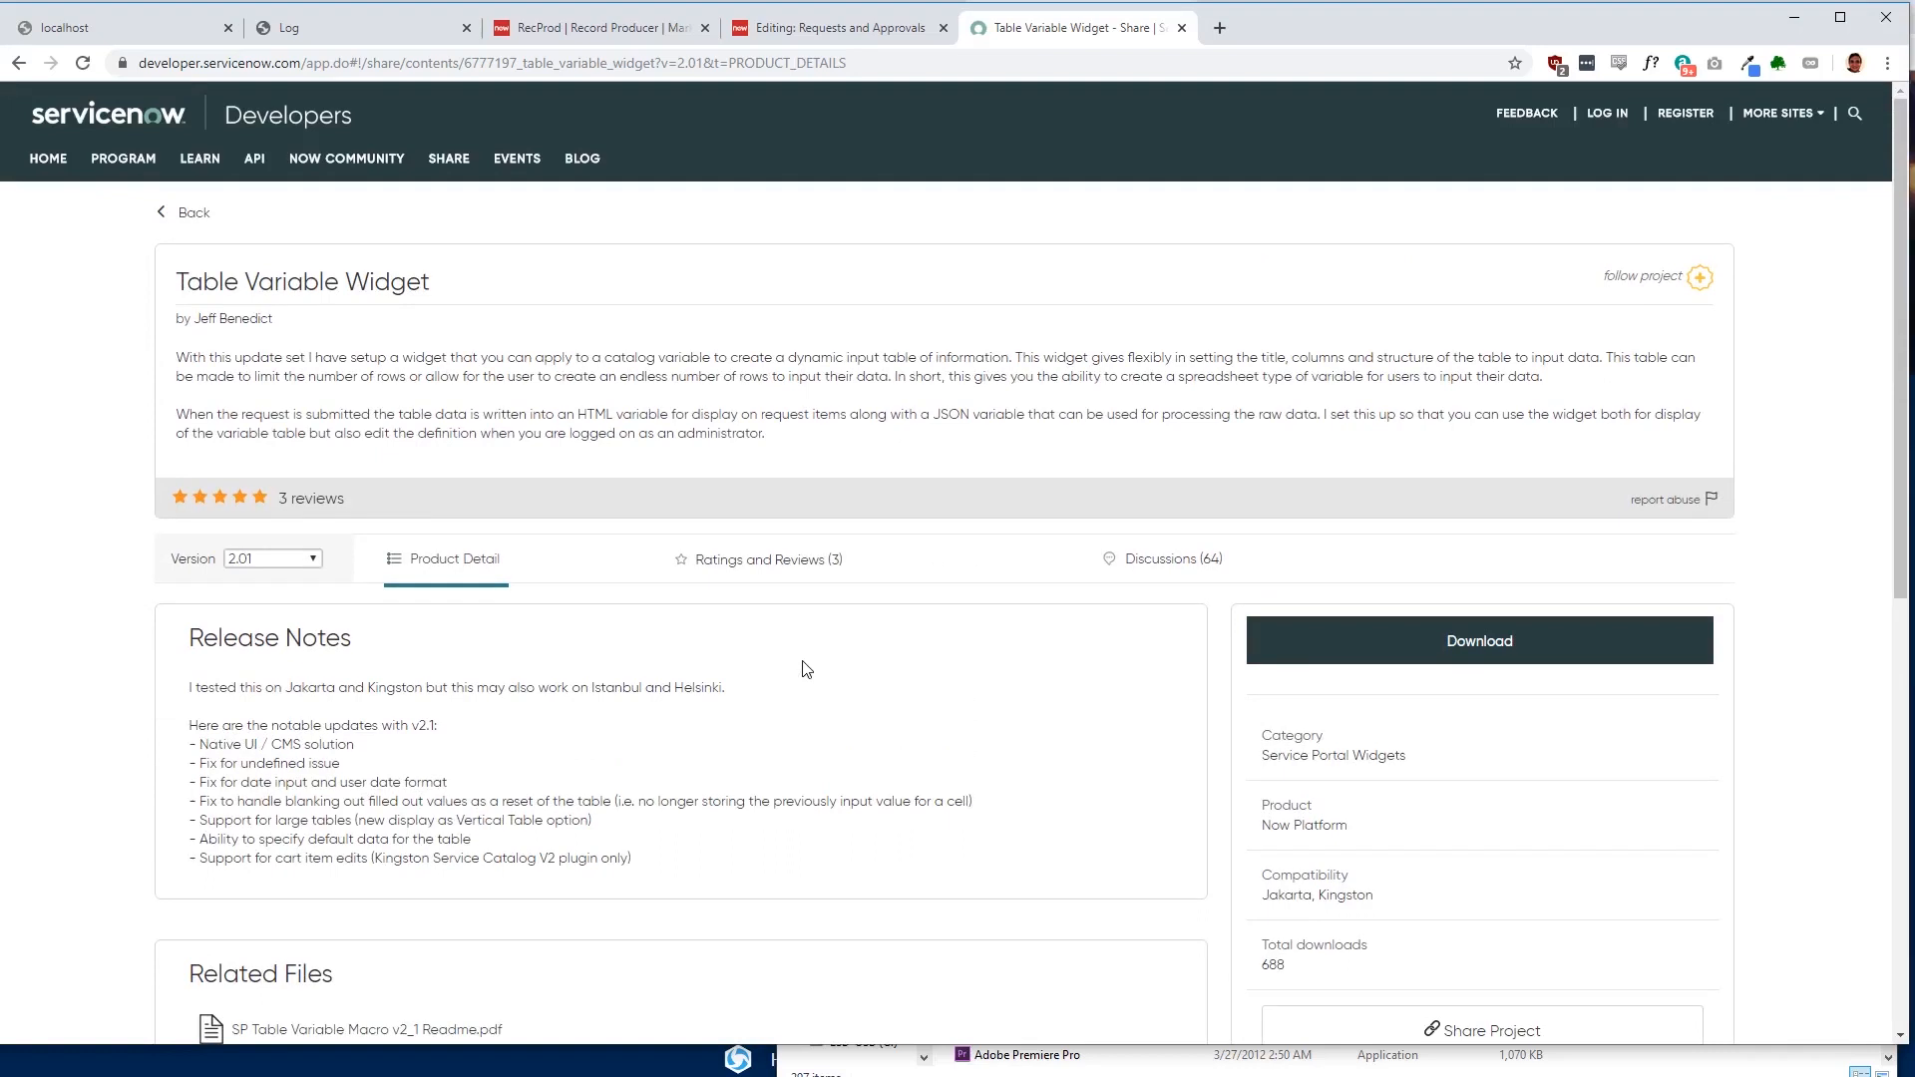
mouse_move(116, 214)
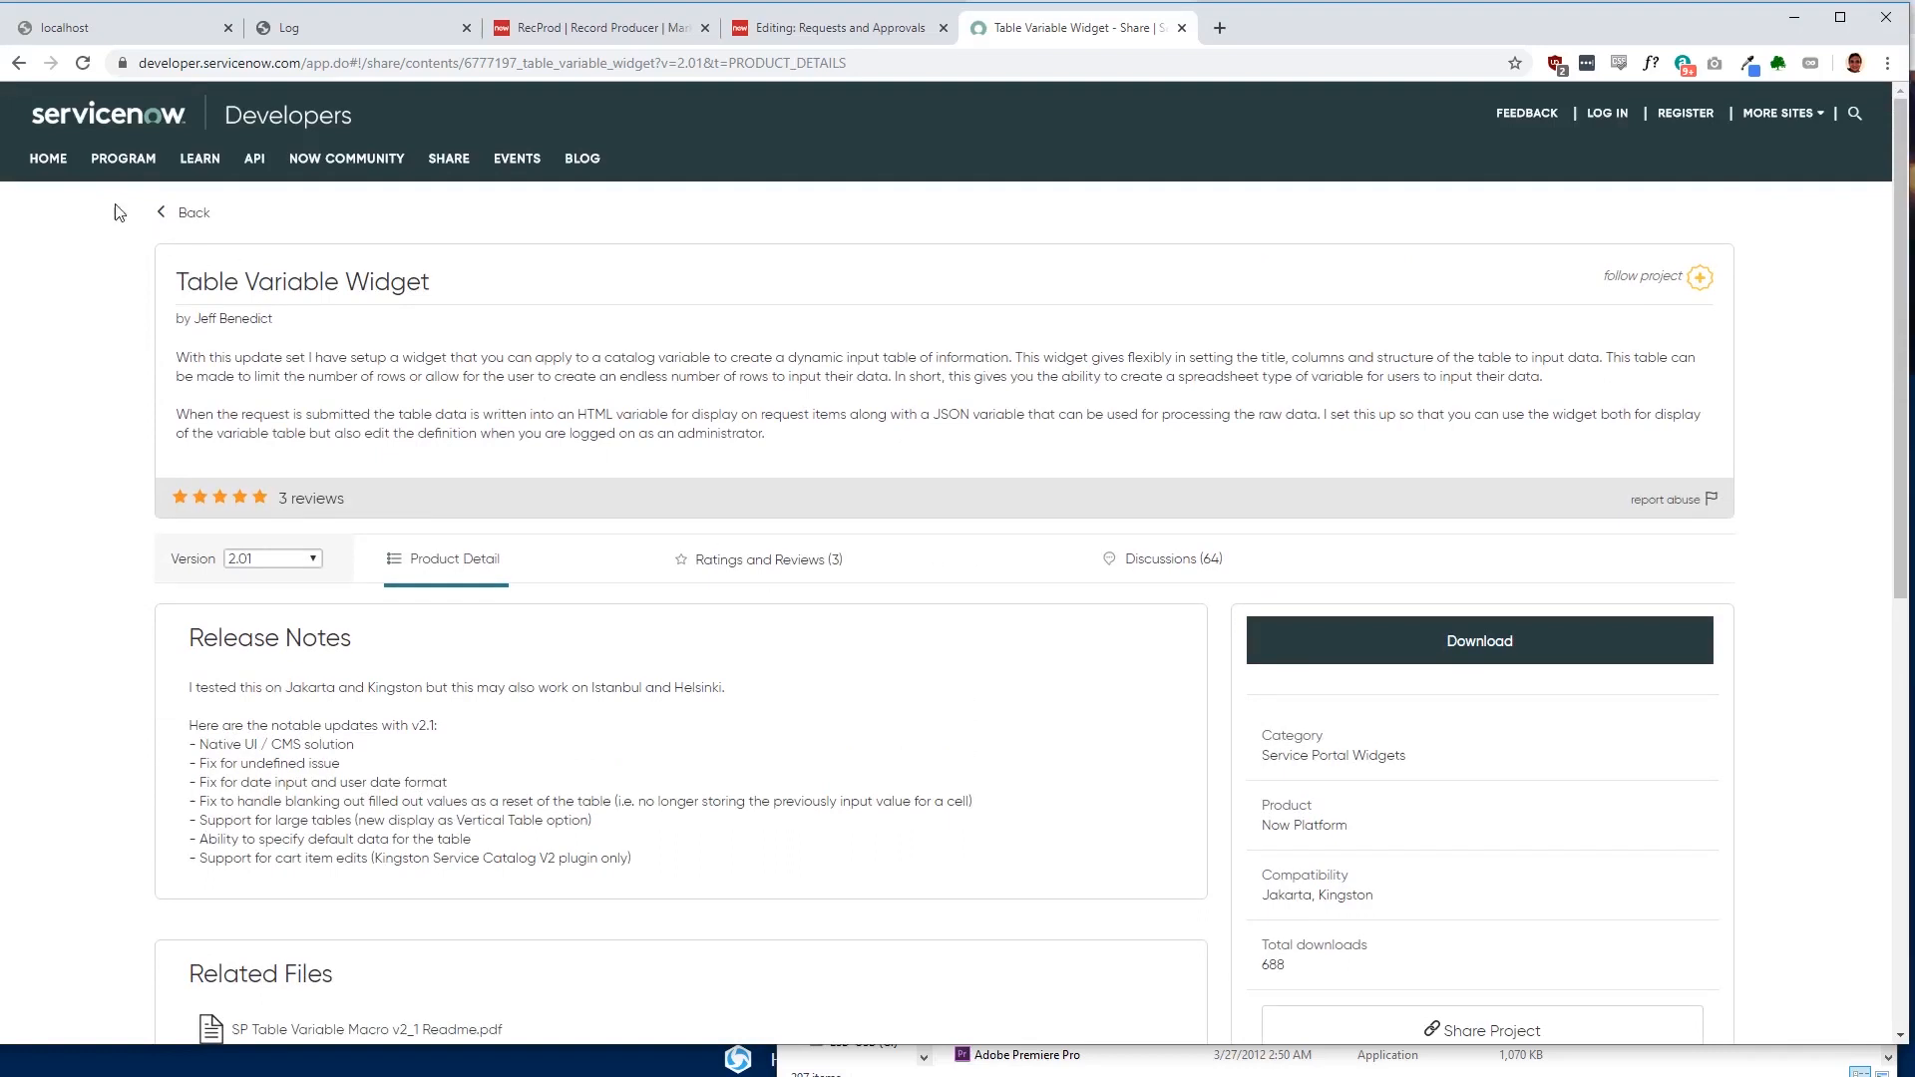
mouse_move(18, 63)
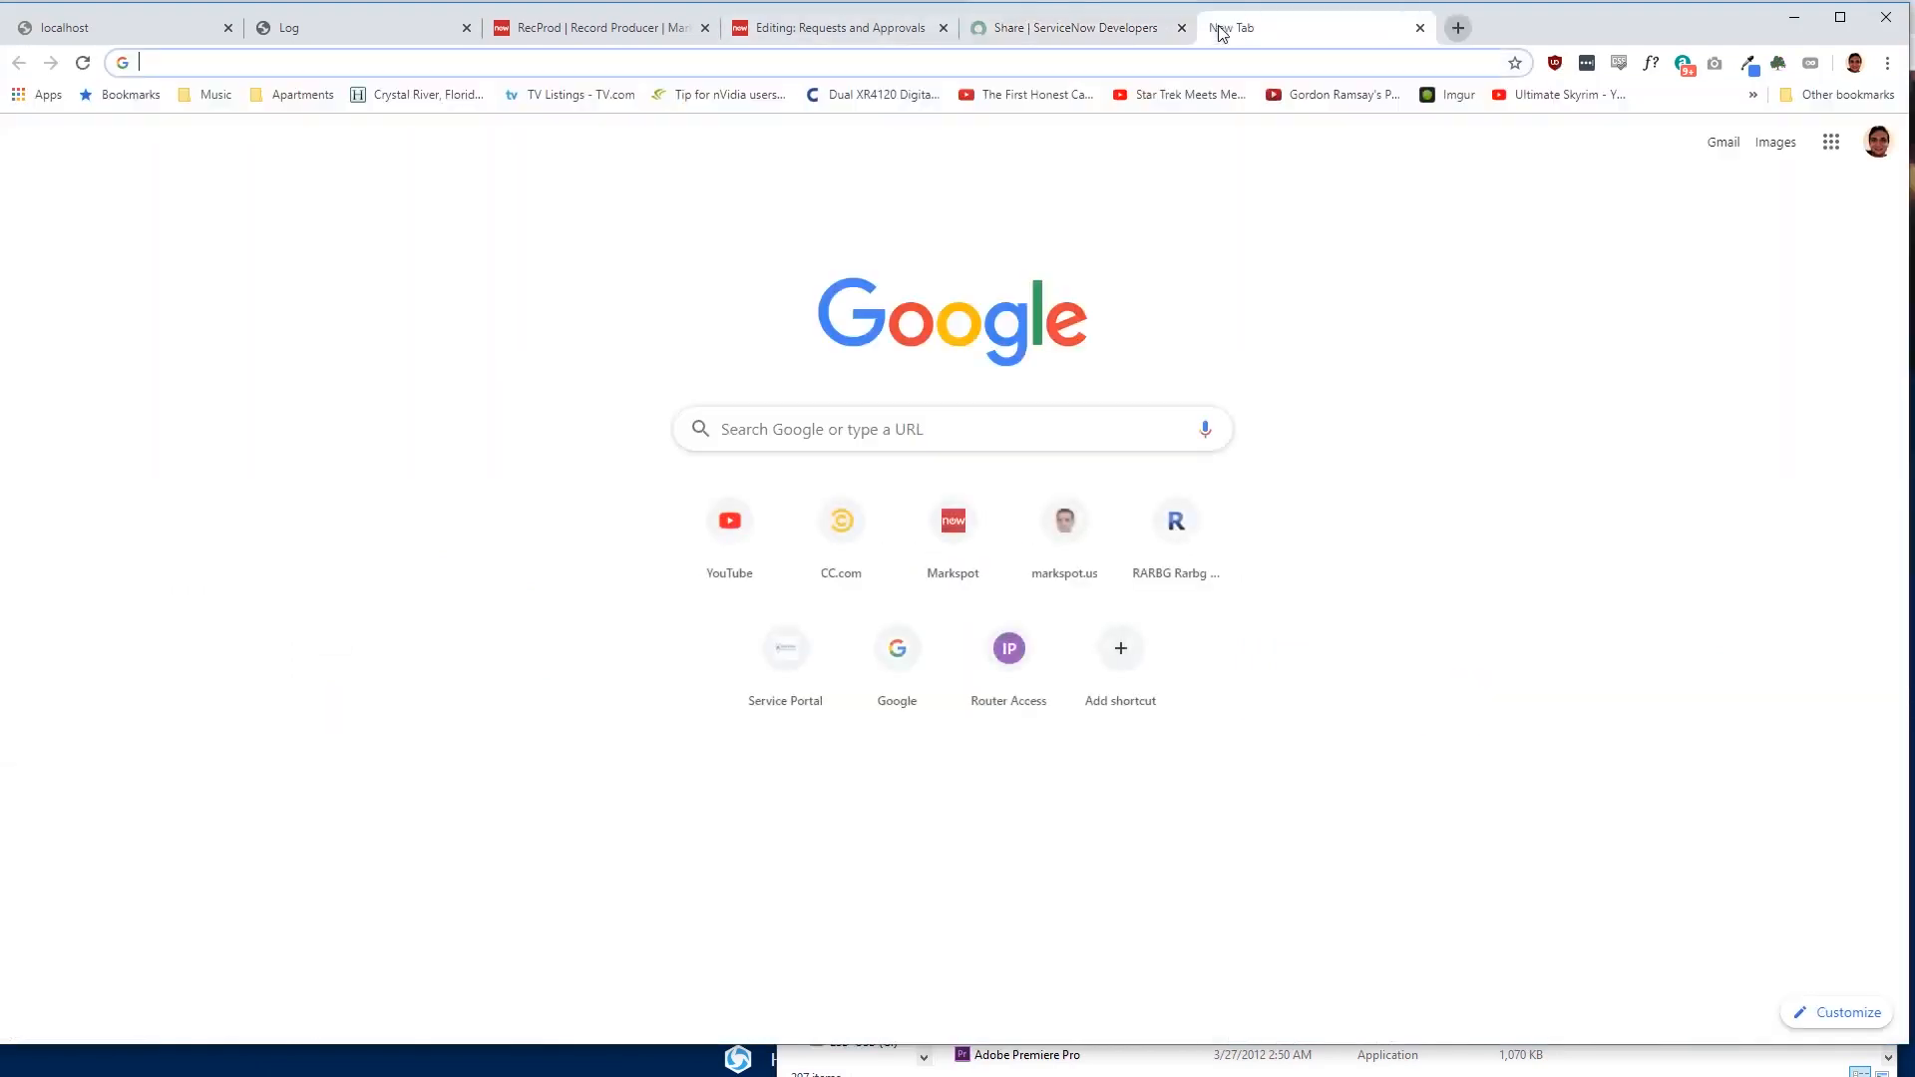
Step: Load the empmendsley1.service-now.com /sp portal in a new tab and browse the Service Catalog
type("emd")
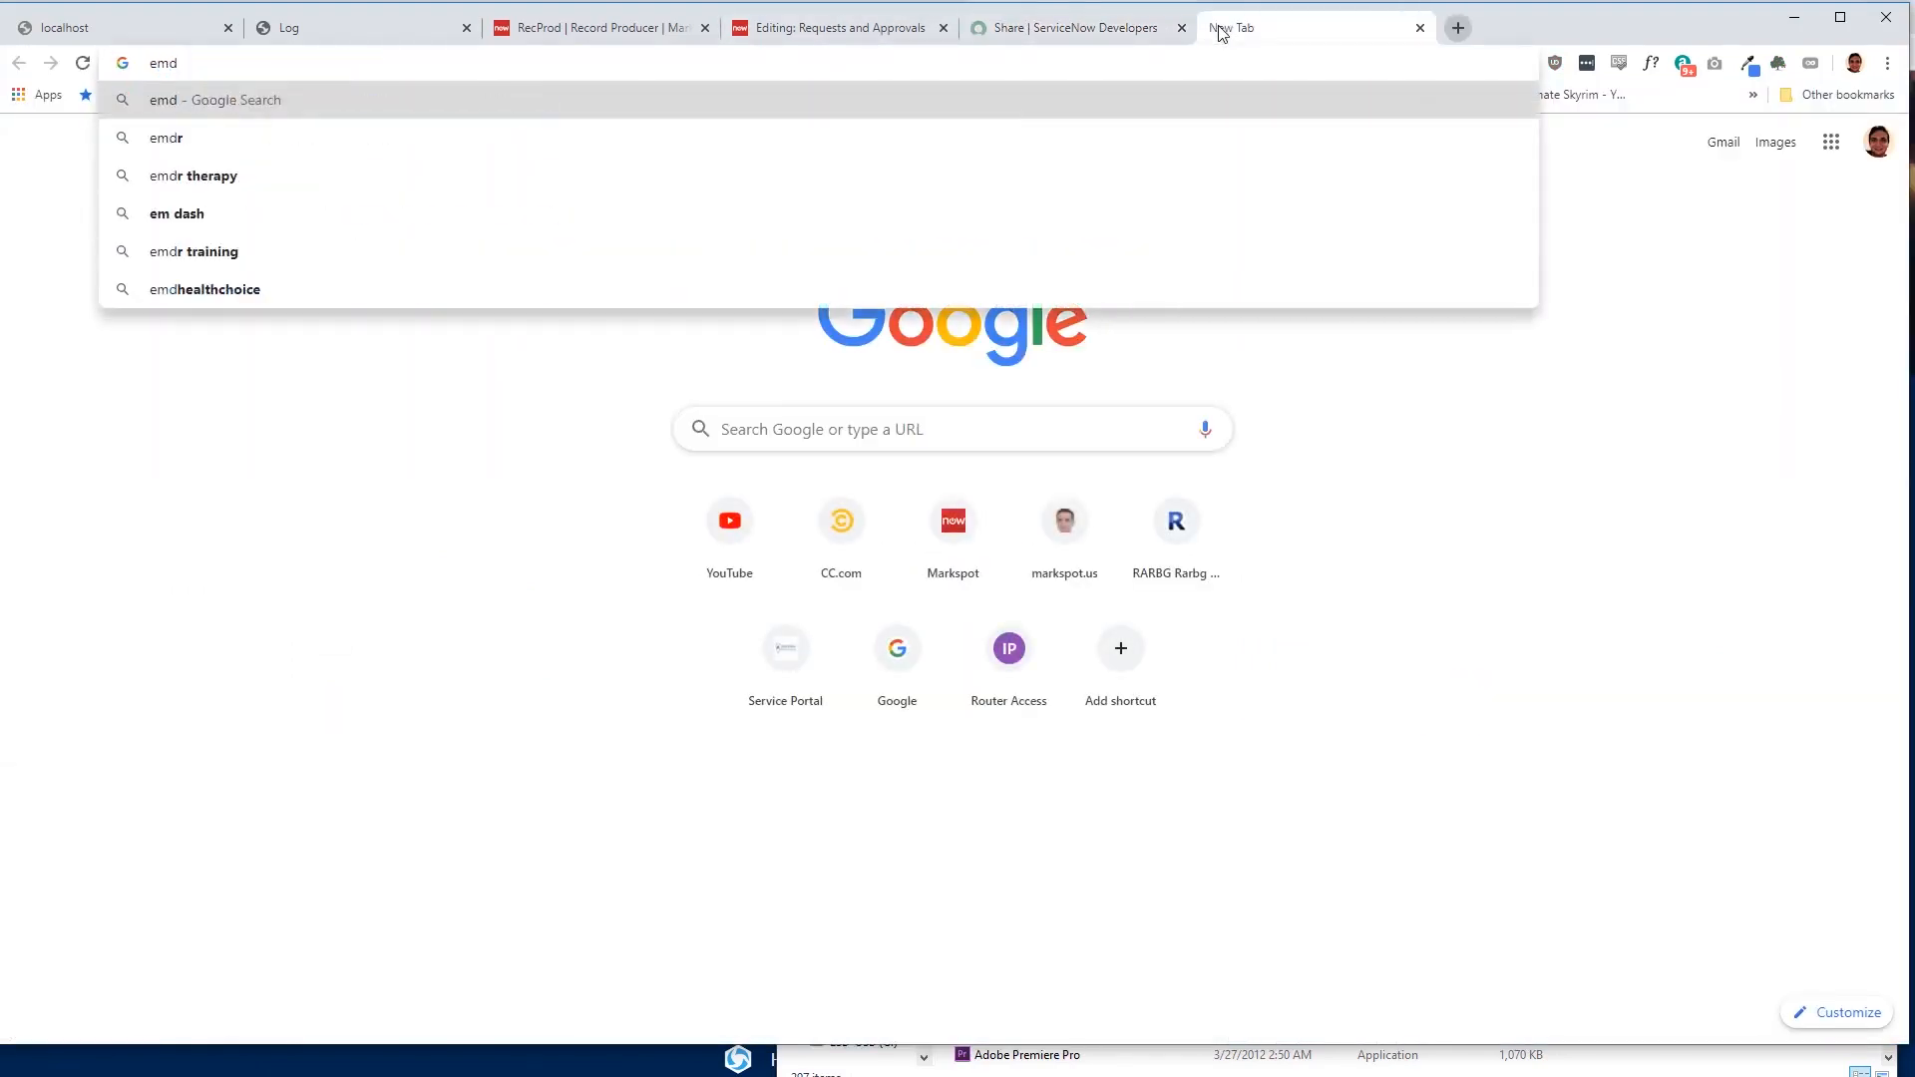
type("empmendsley1.service-now.com/sp")
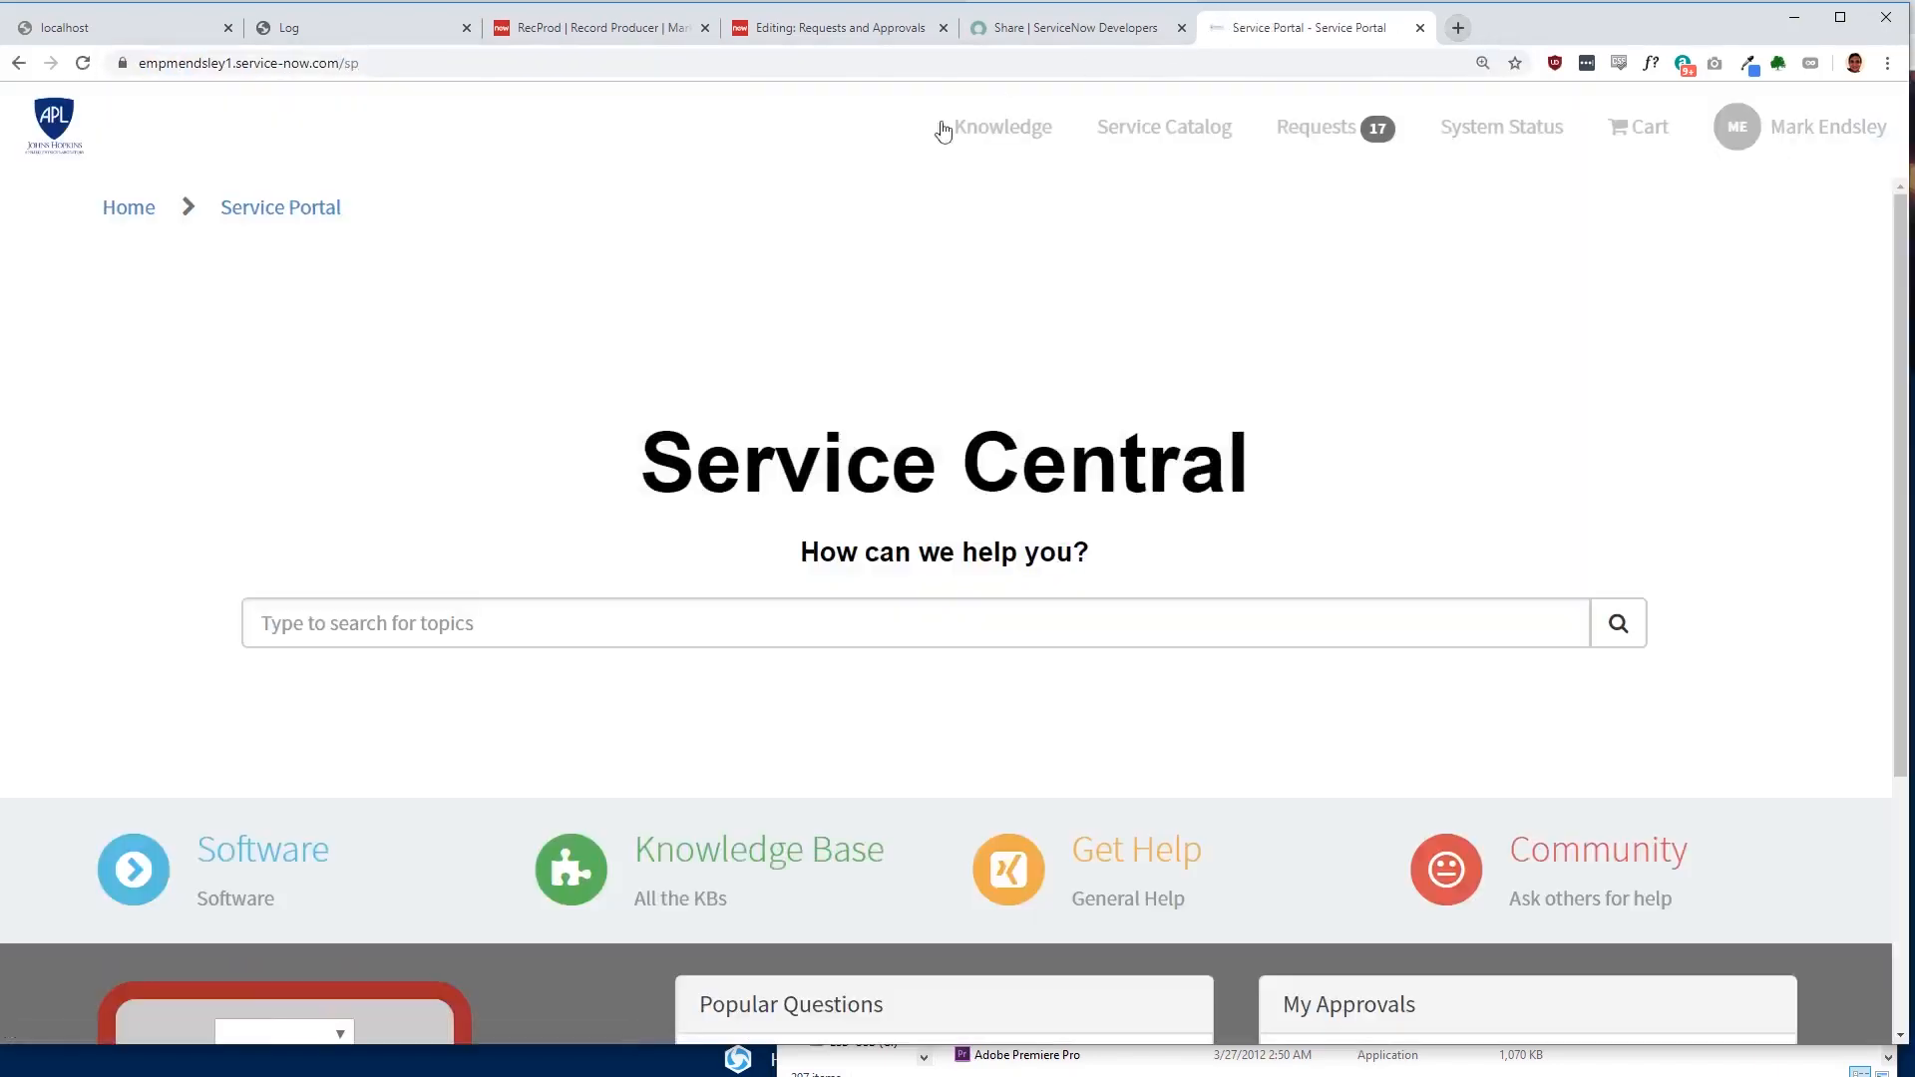
scroll("down", 3)
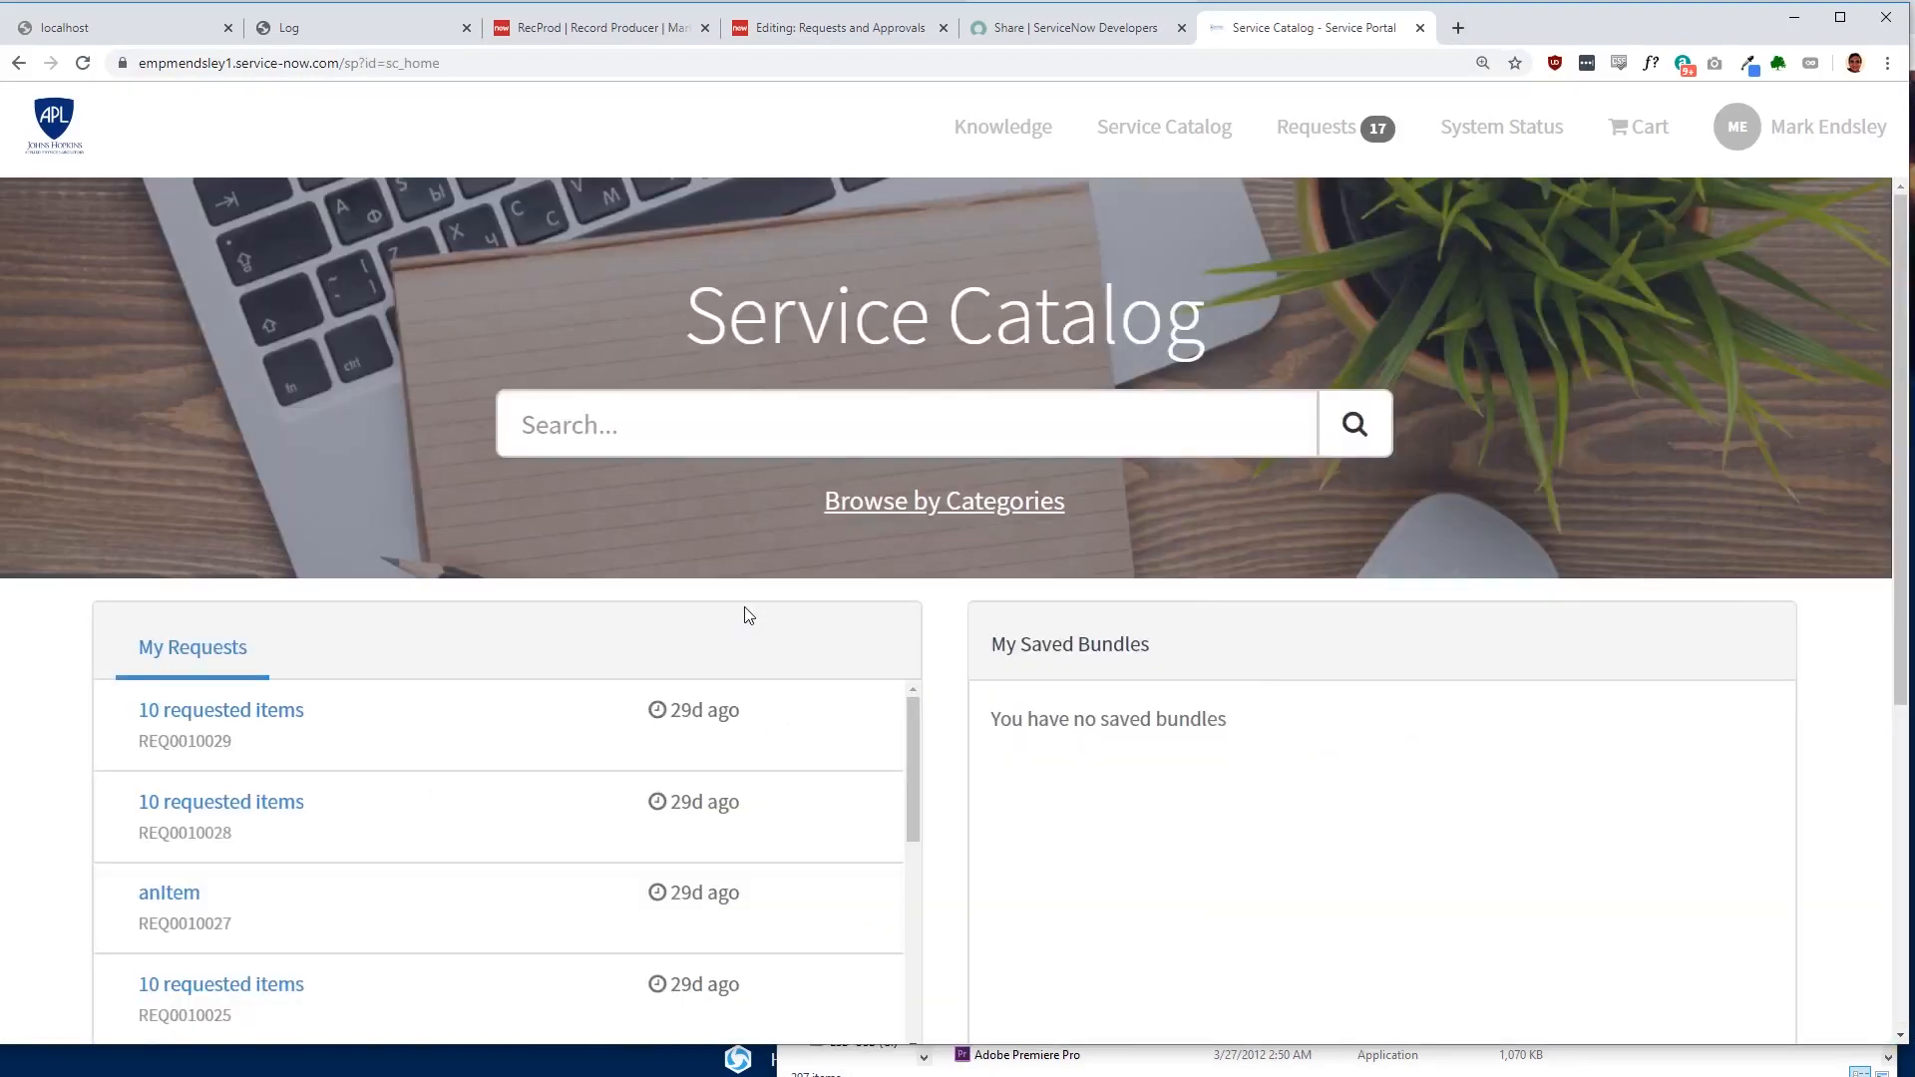
scroll("down", 3)
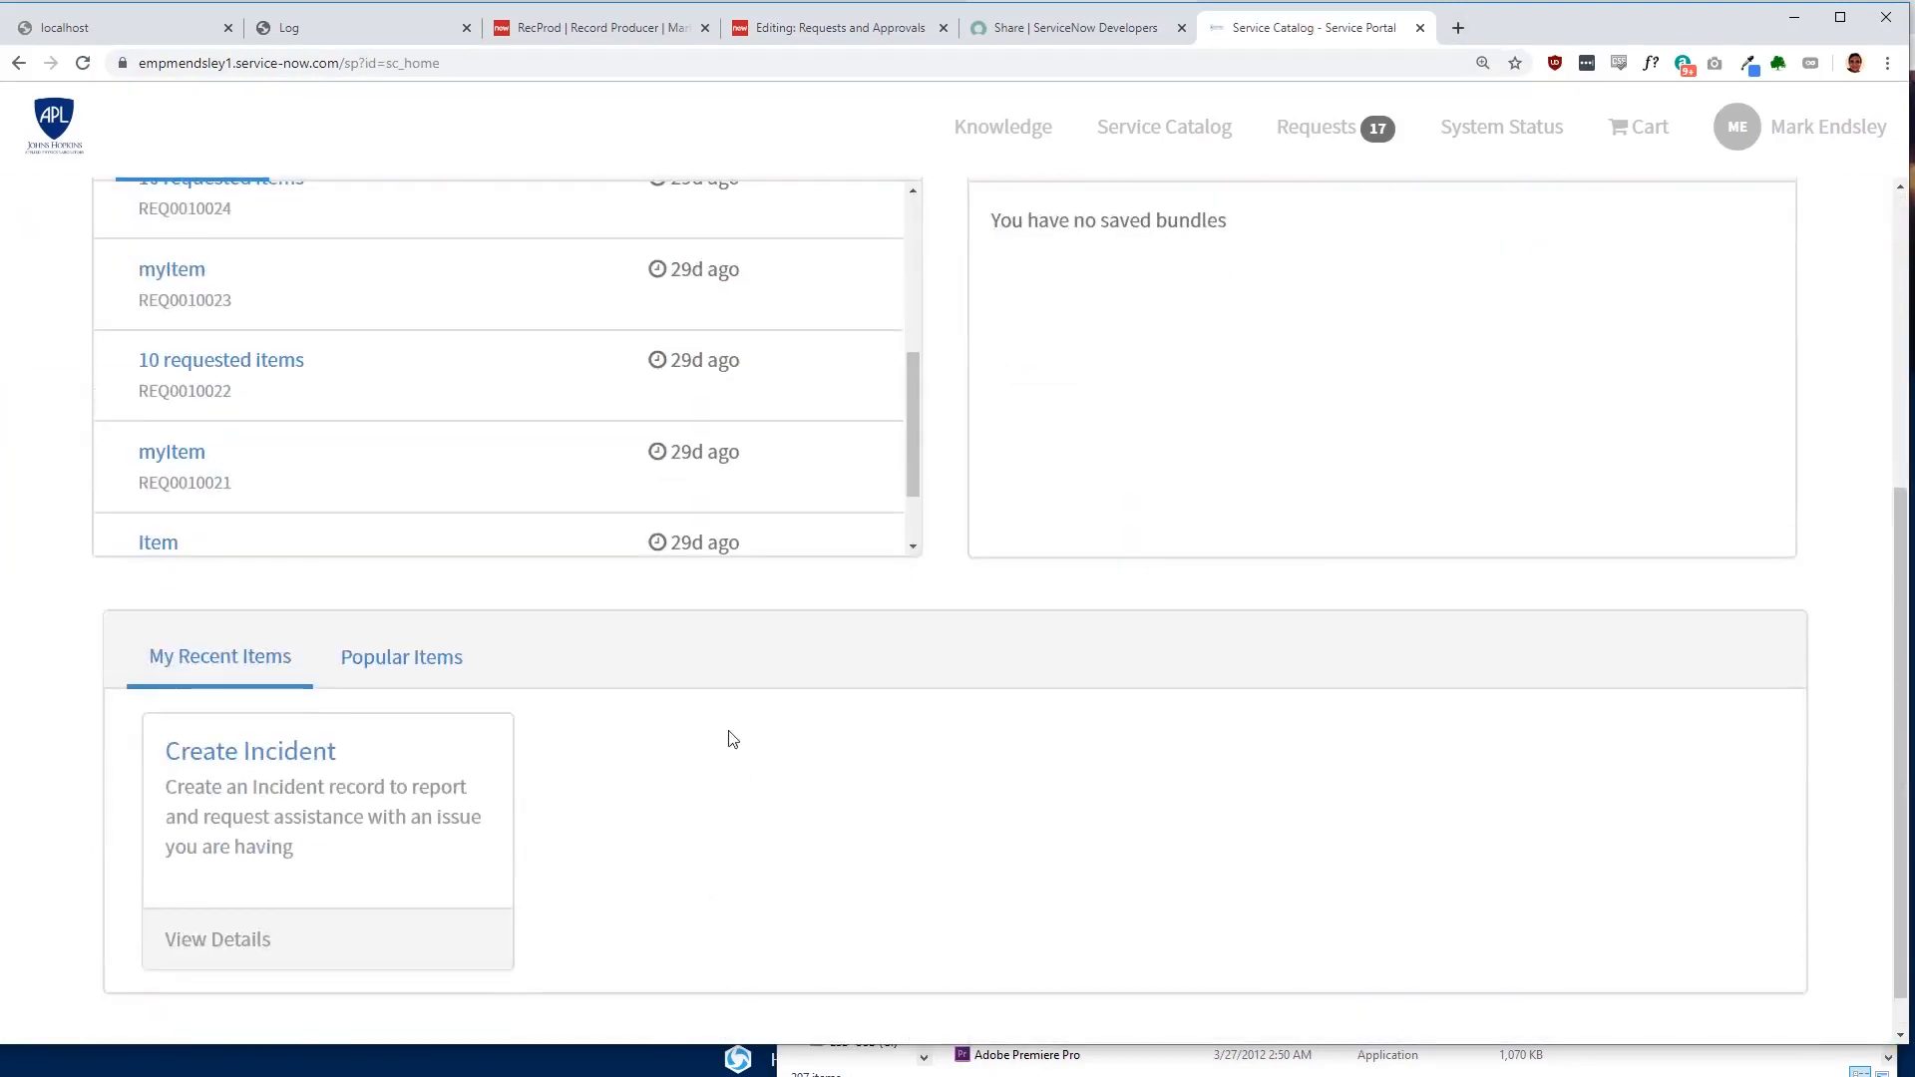
Step: Show Popular Items and open the Corp VPN catalog item
left_click(401, 656)
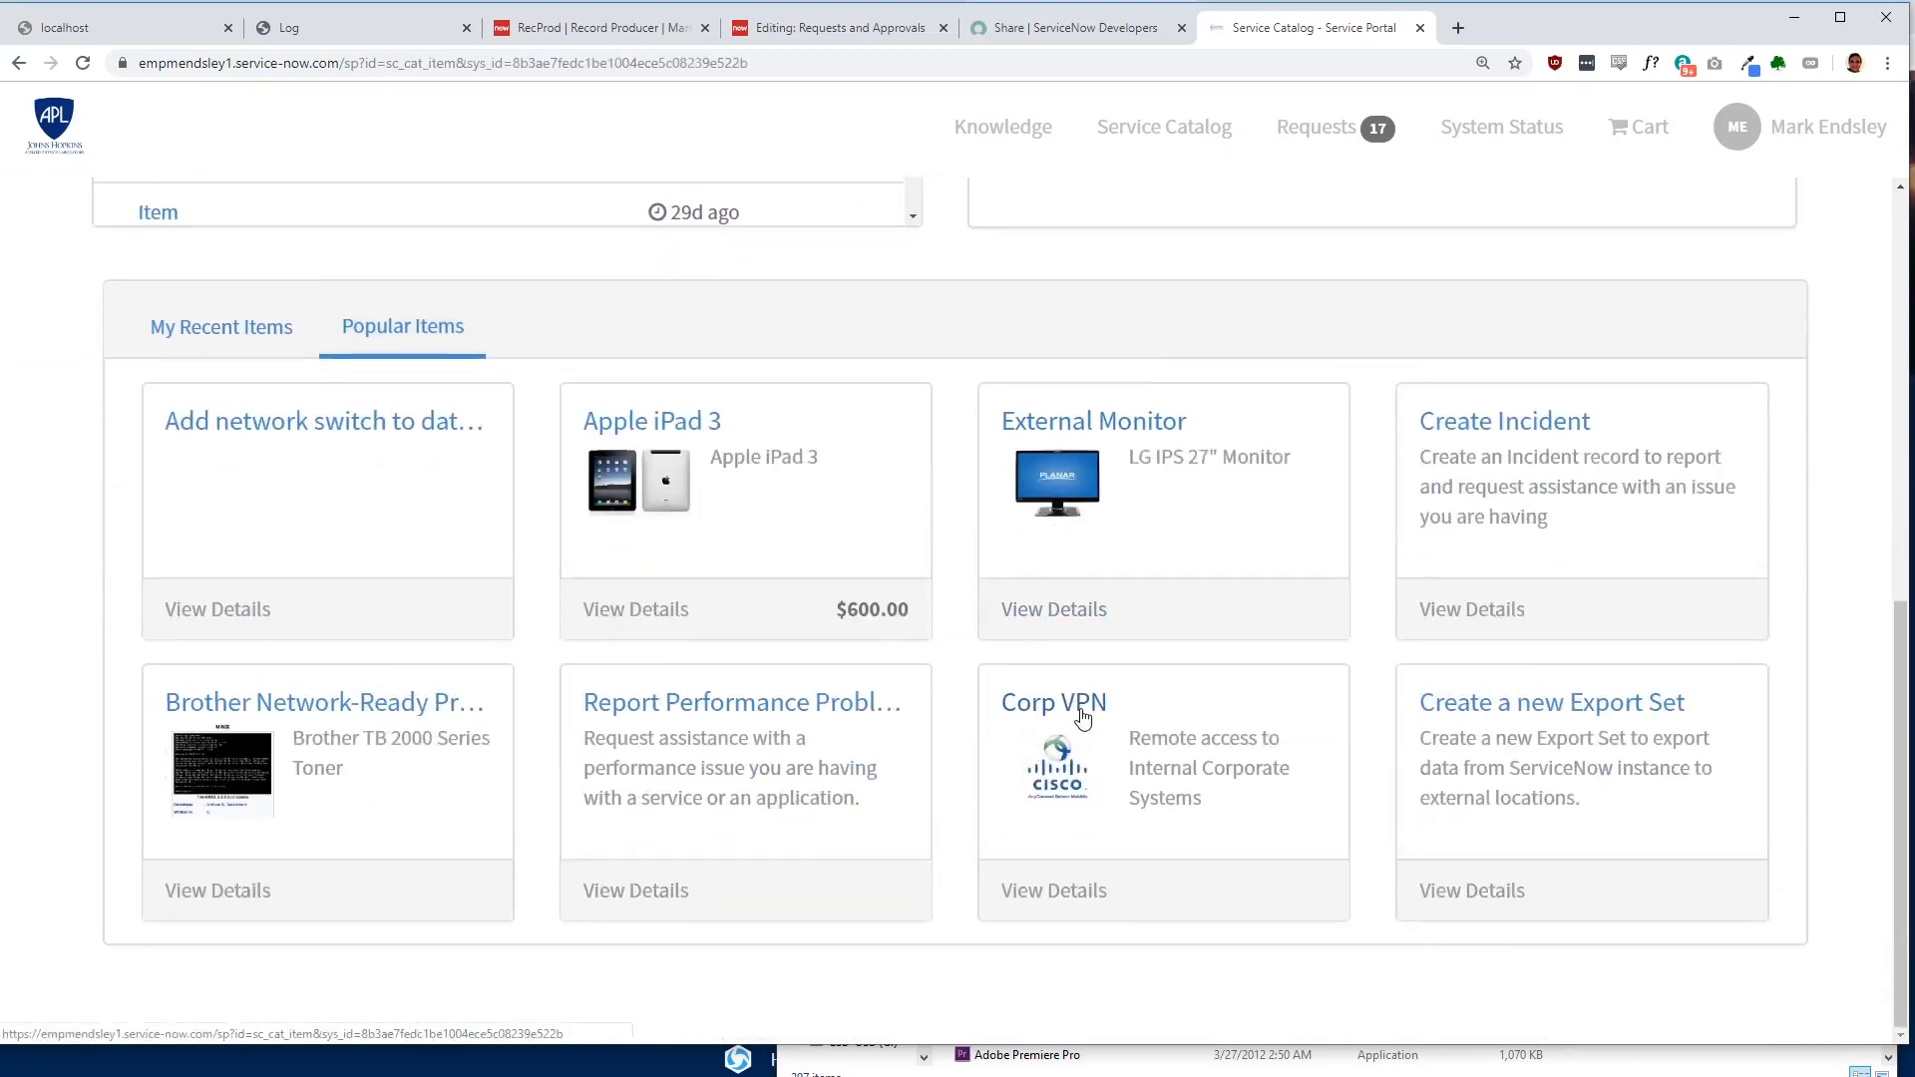
left_click(1051, 702)
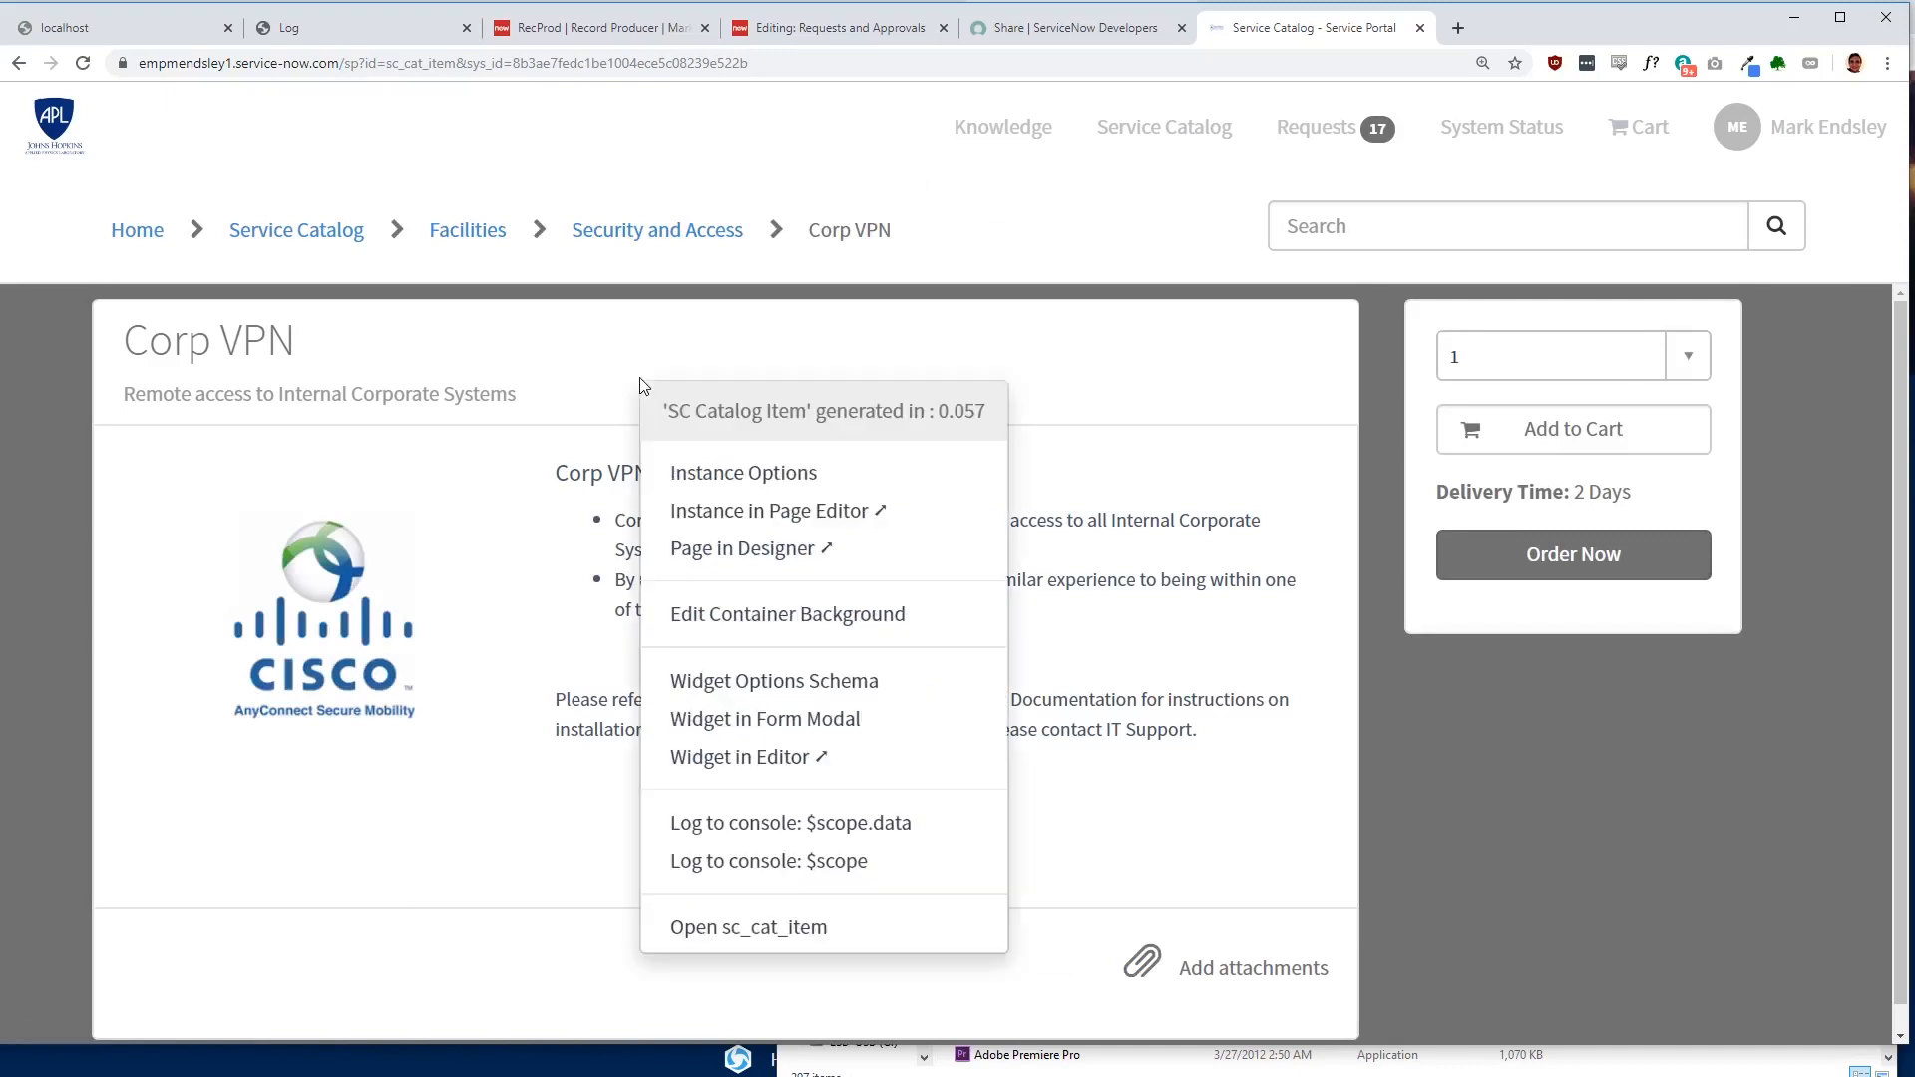
mouse_move(748, 756)
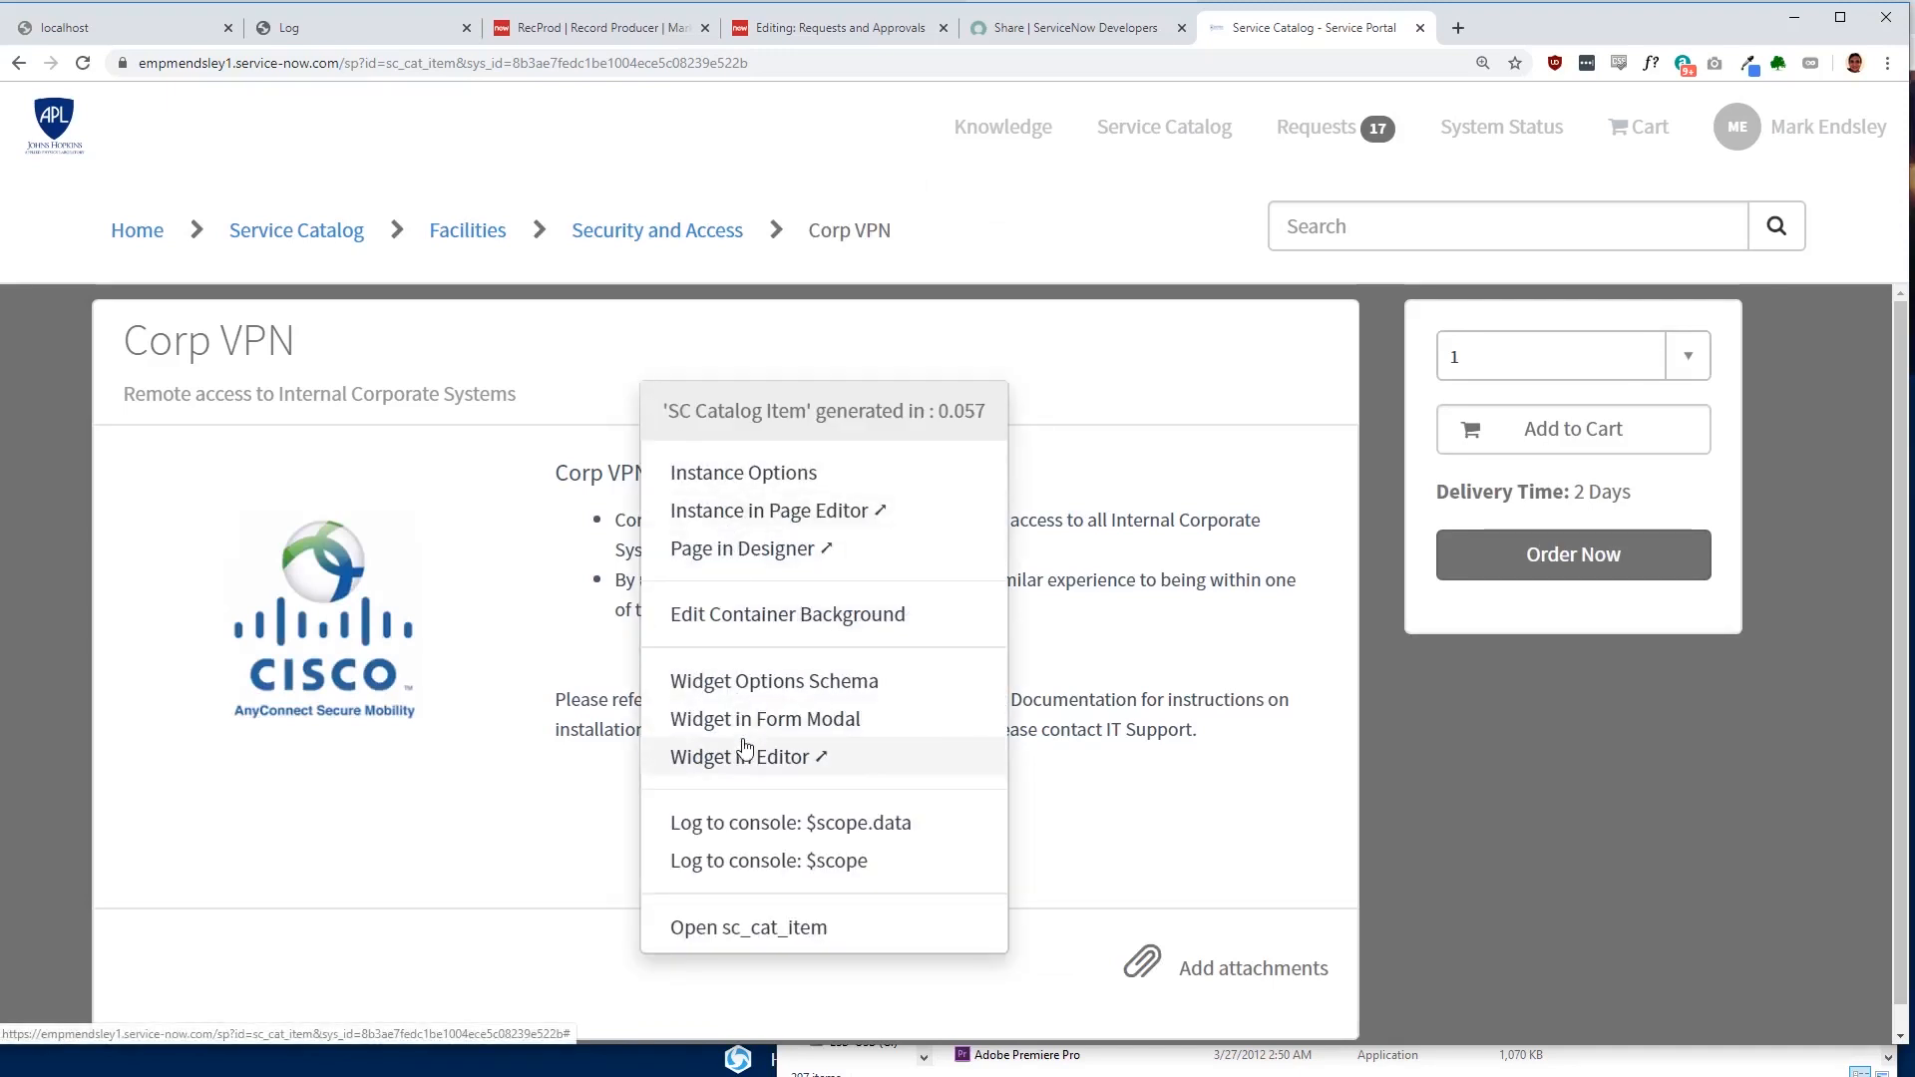
Step: Open the SC Catalog Item widget in the editor and hide its Client Script and Server Script panes
left_click(738, 756)
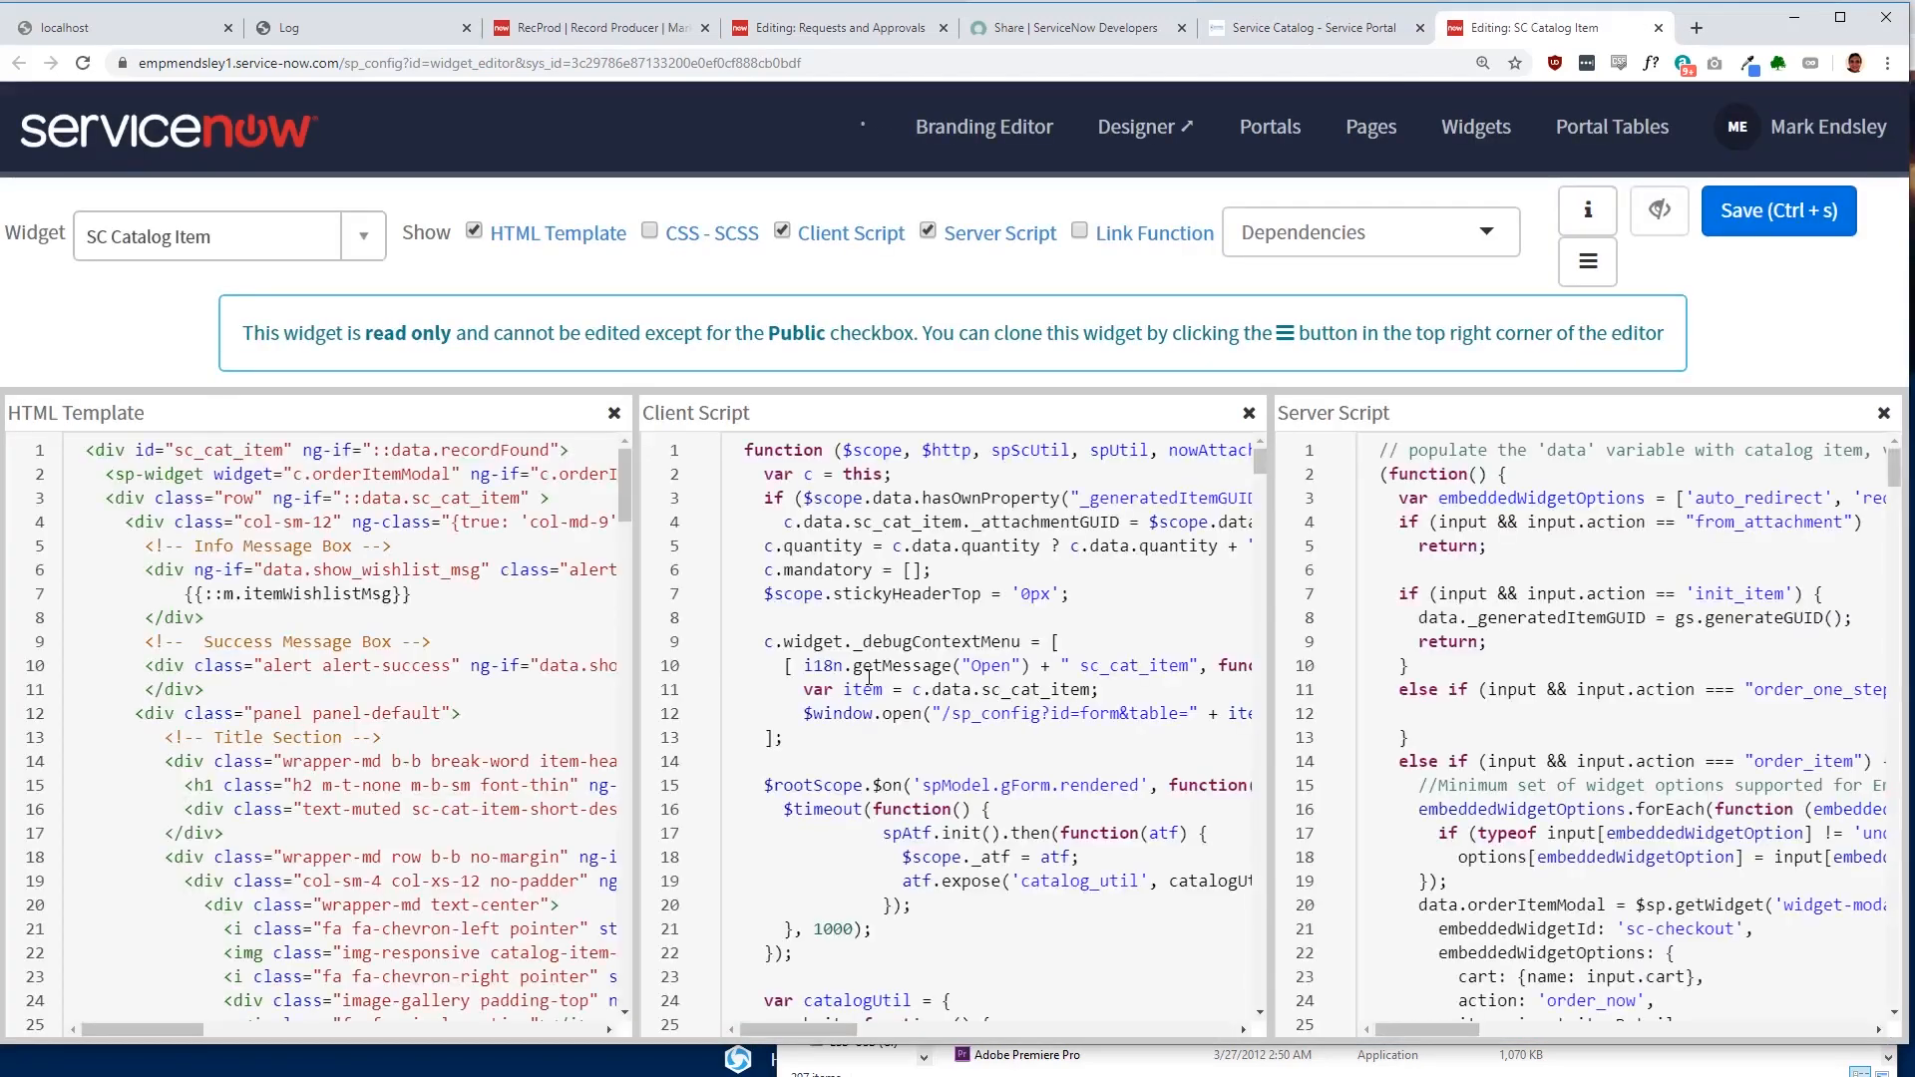
scroll("down", 3)
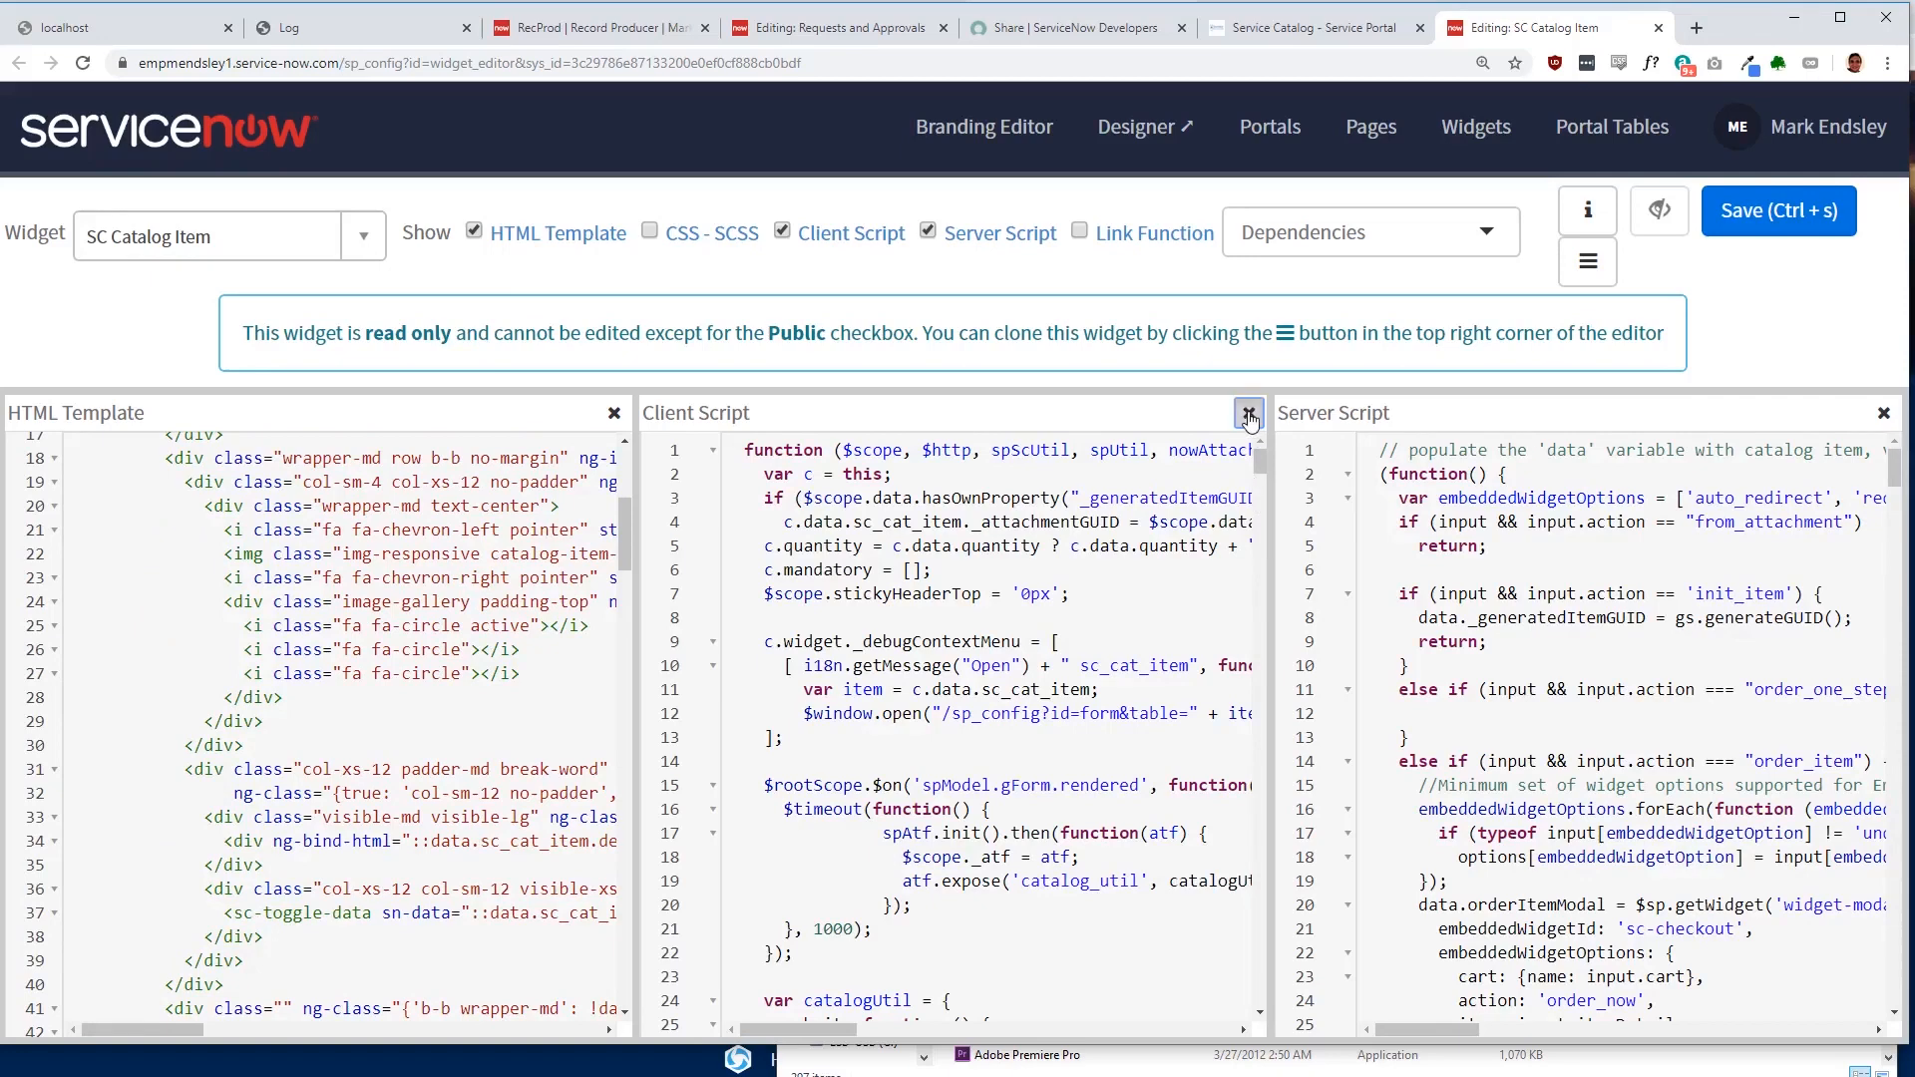
left_click(782, 231)
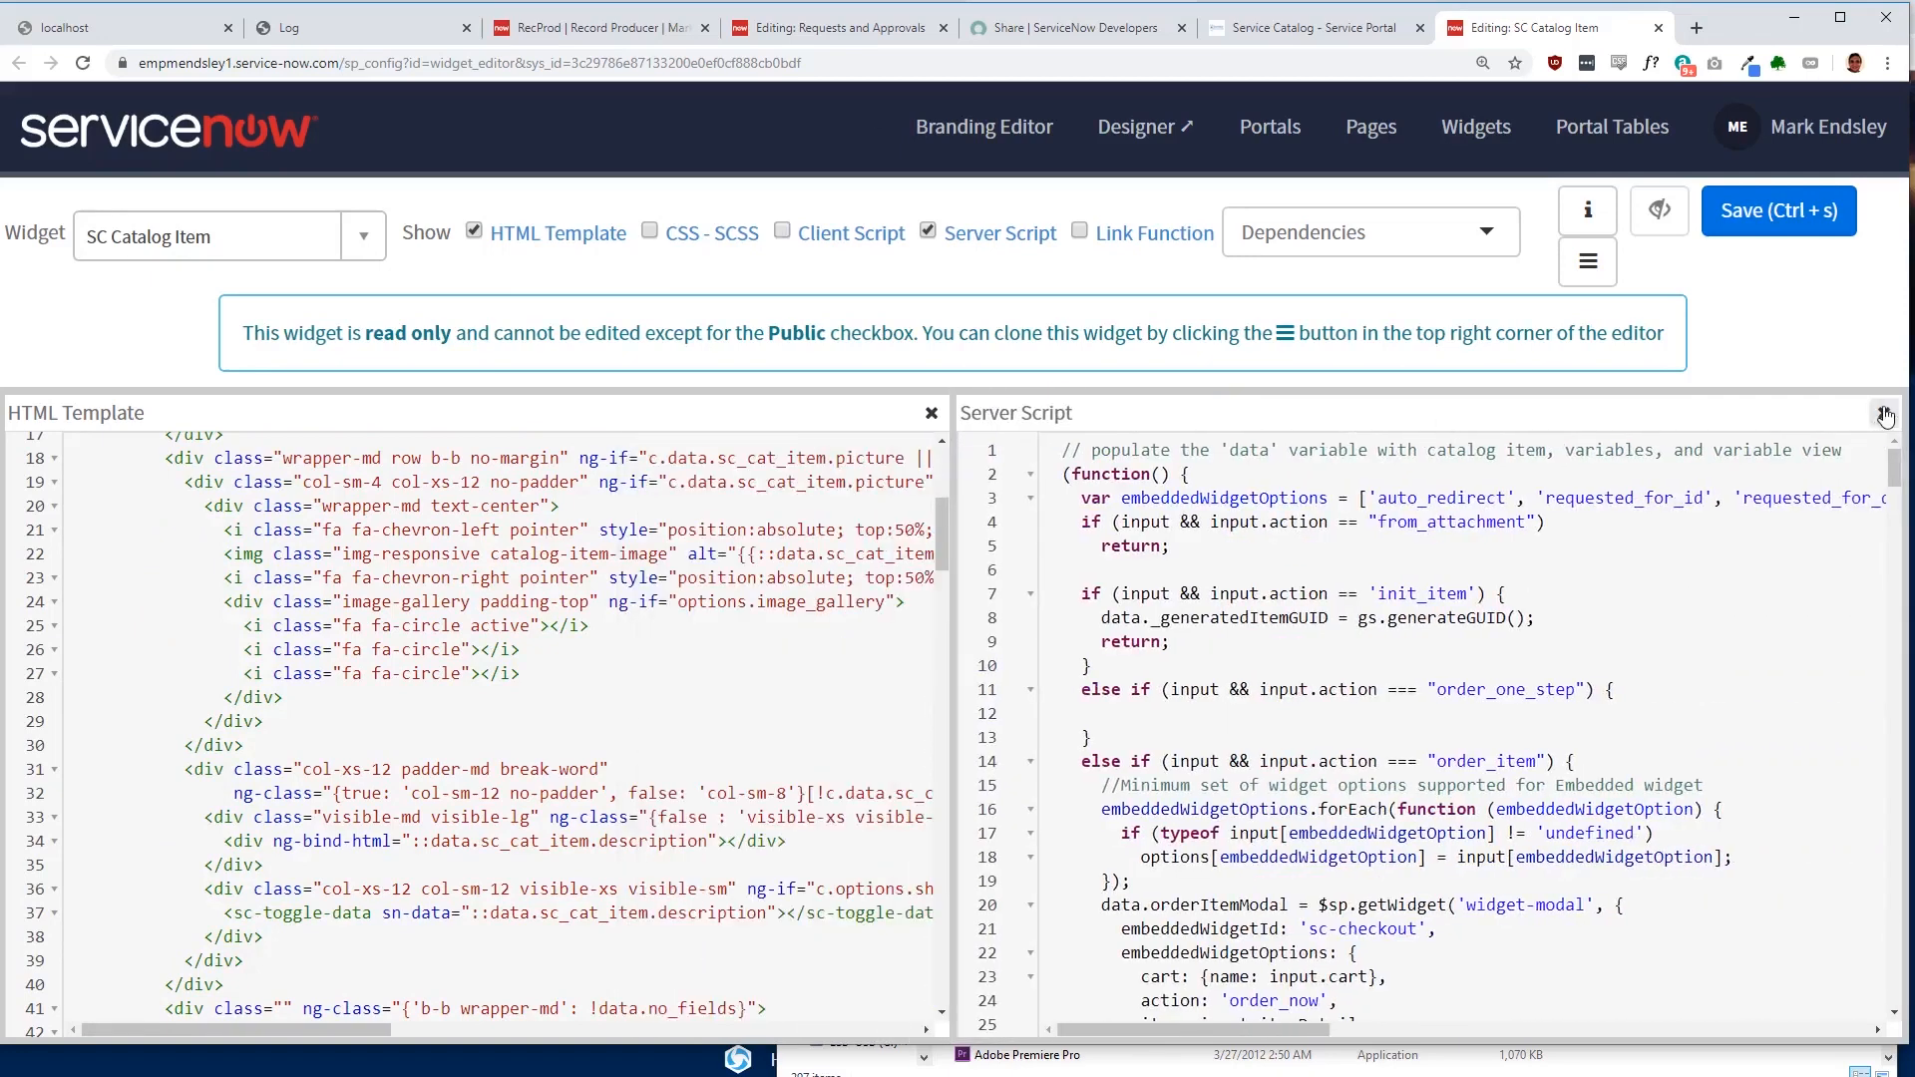
left_click(928, 232)
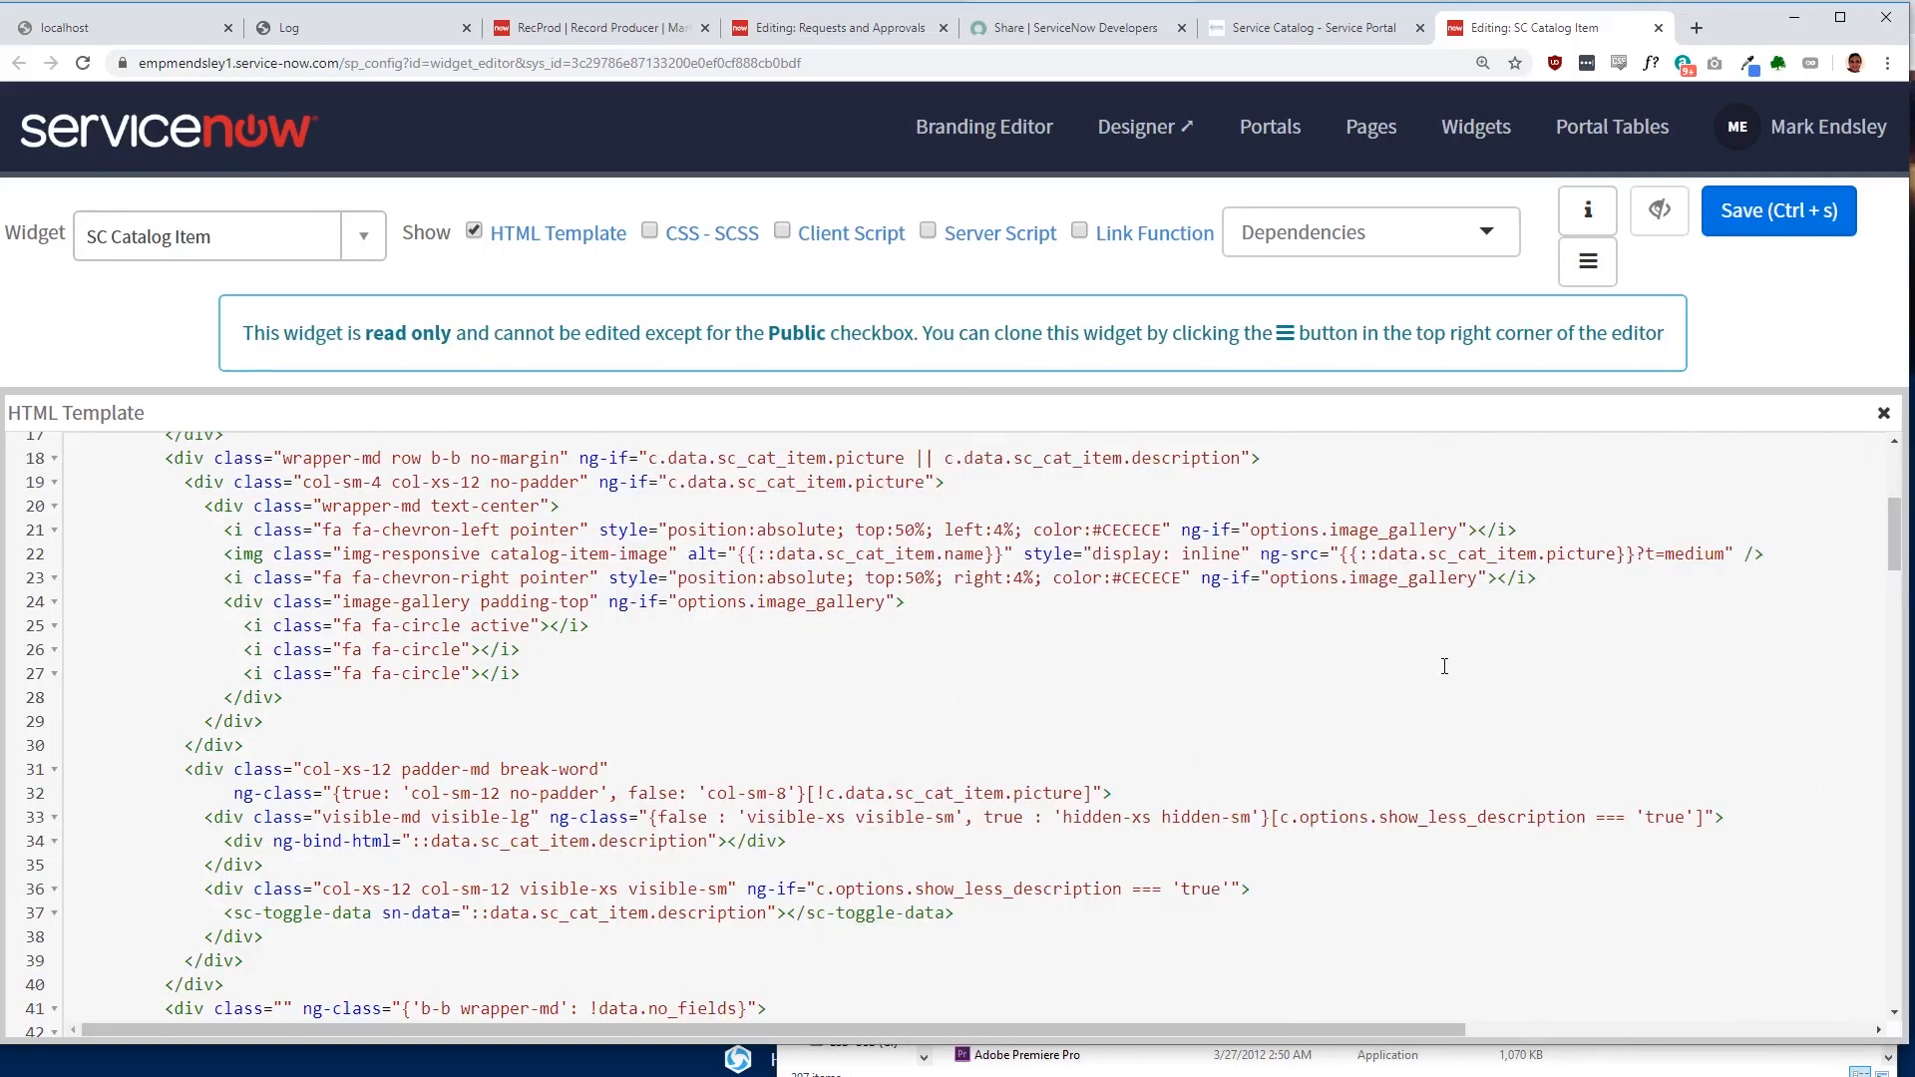
Step: Read down the widget's HTML Template, then return to the Corp VPN portal page
scroll("down", 3)
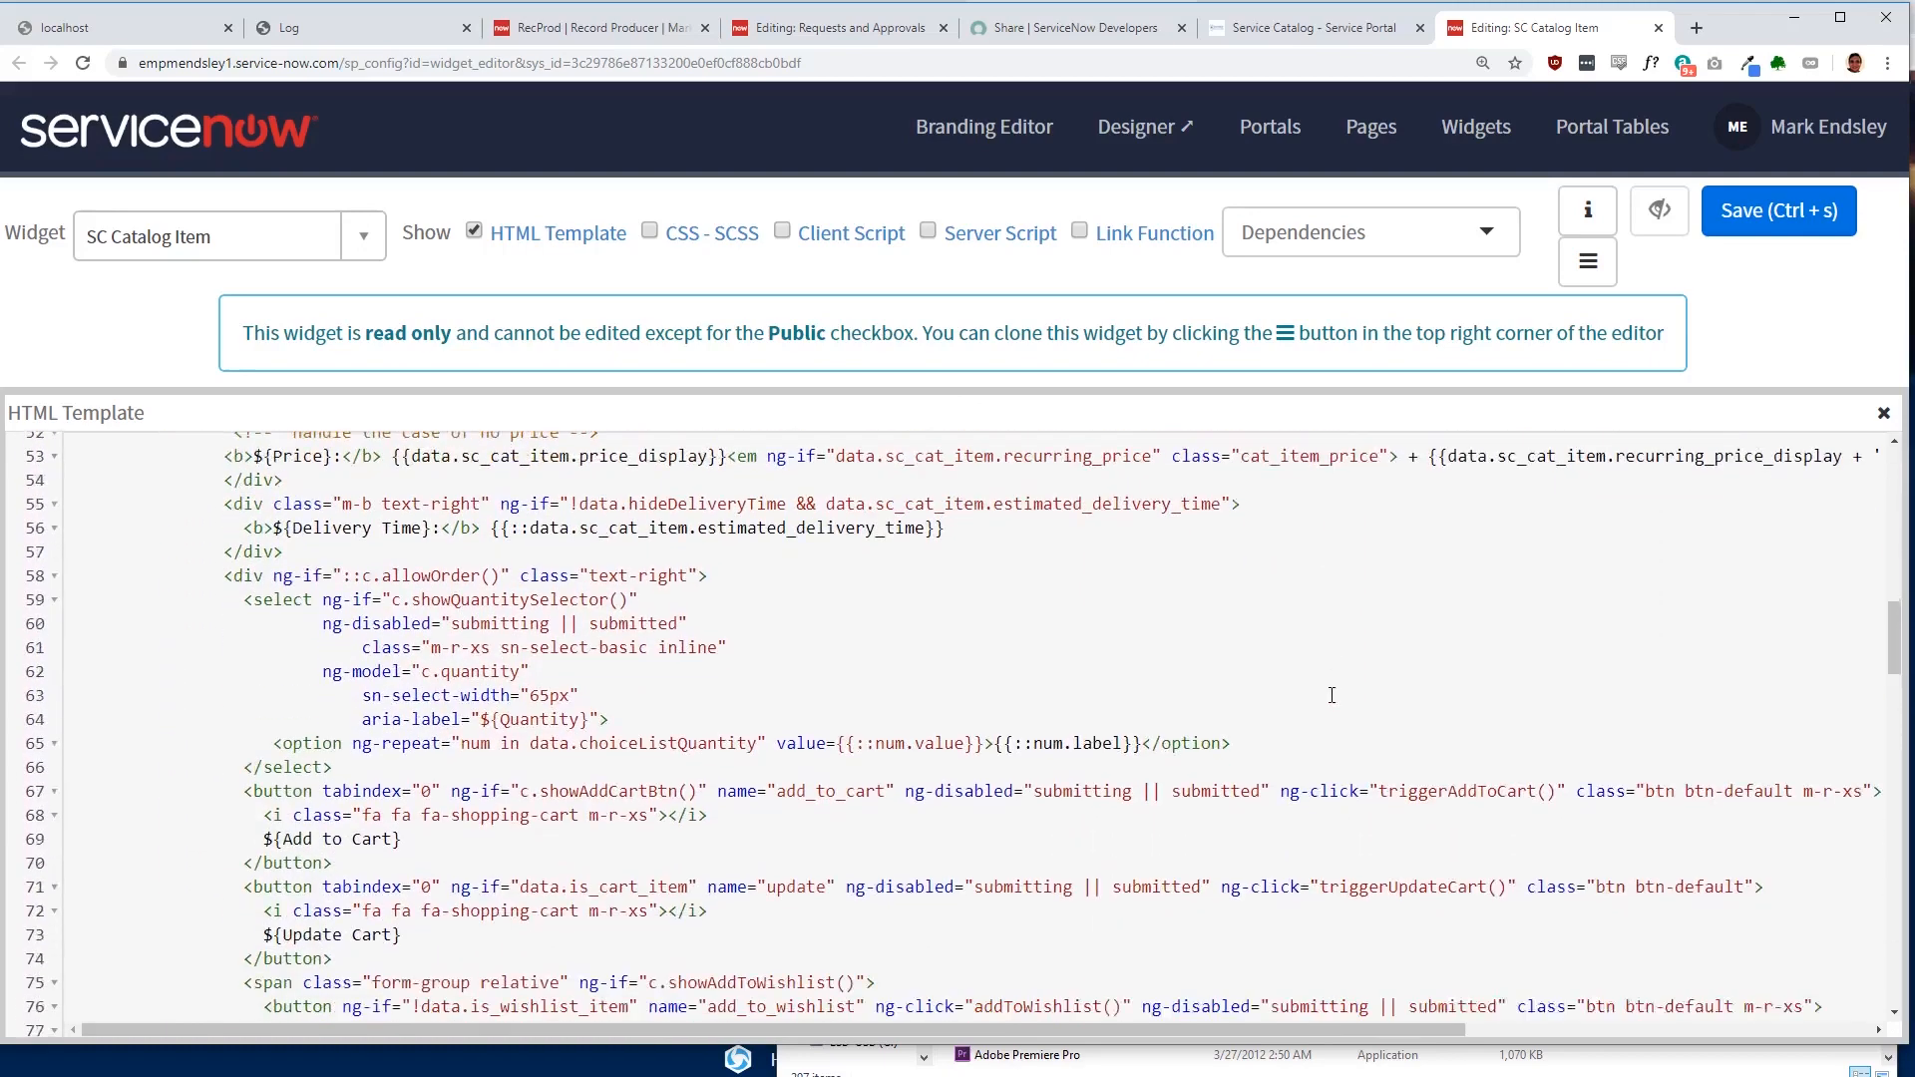
scroll("down", 3)
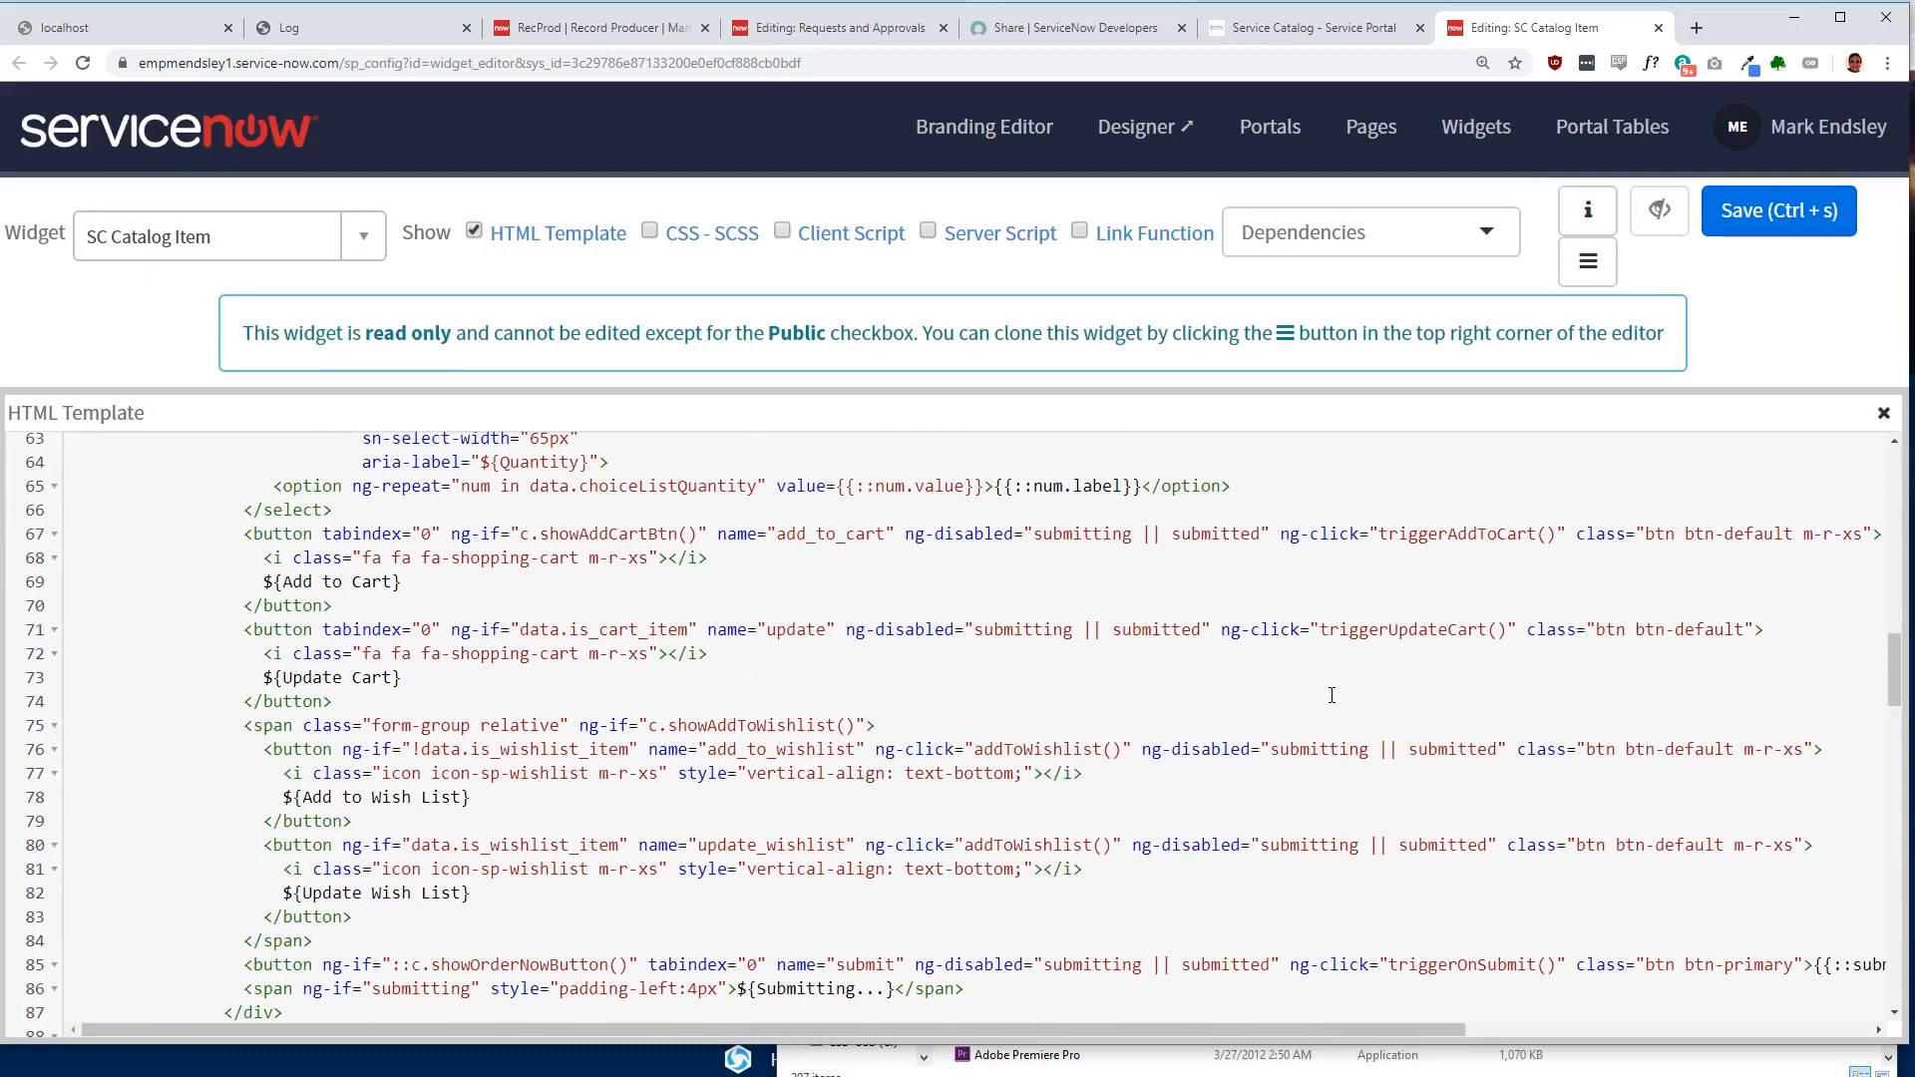
left_click(1306, 26)
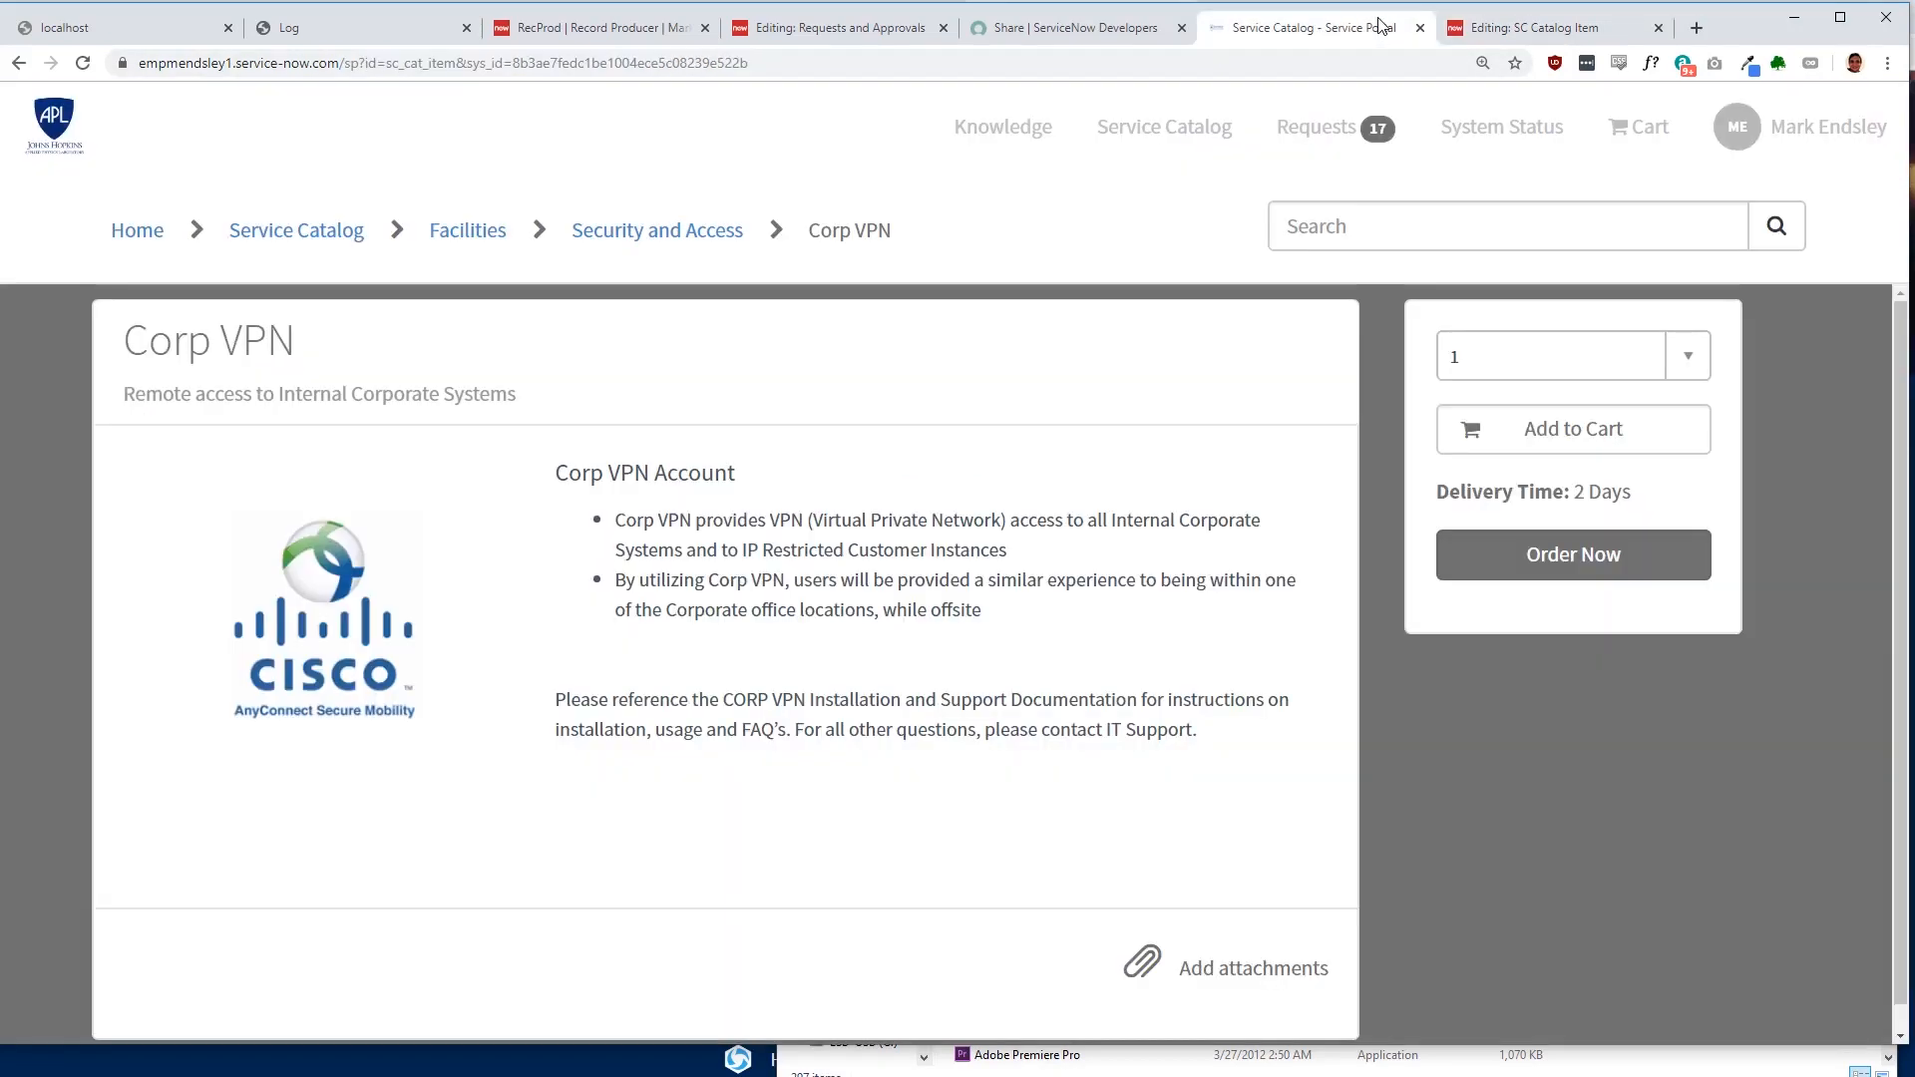
scroll("down", 3)
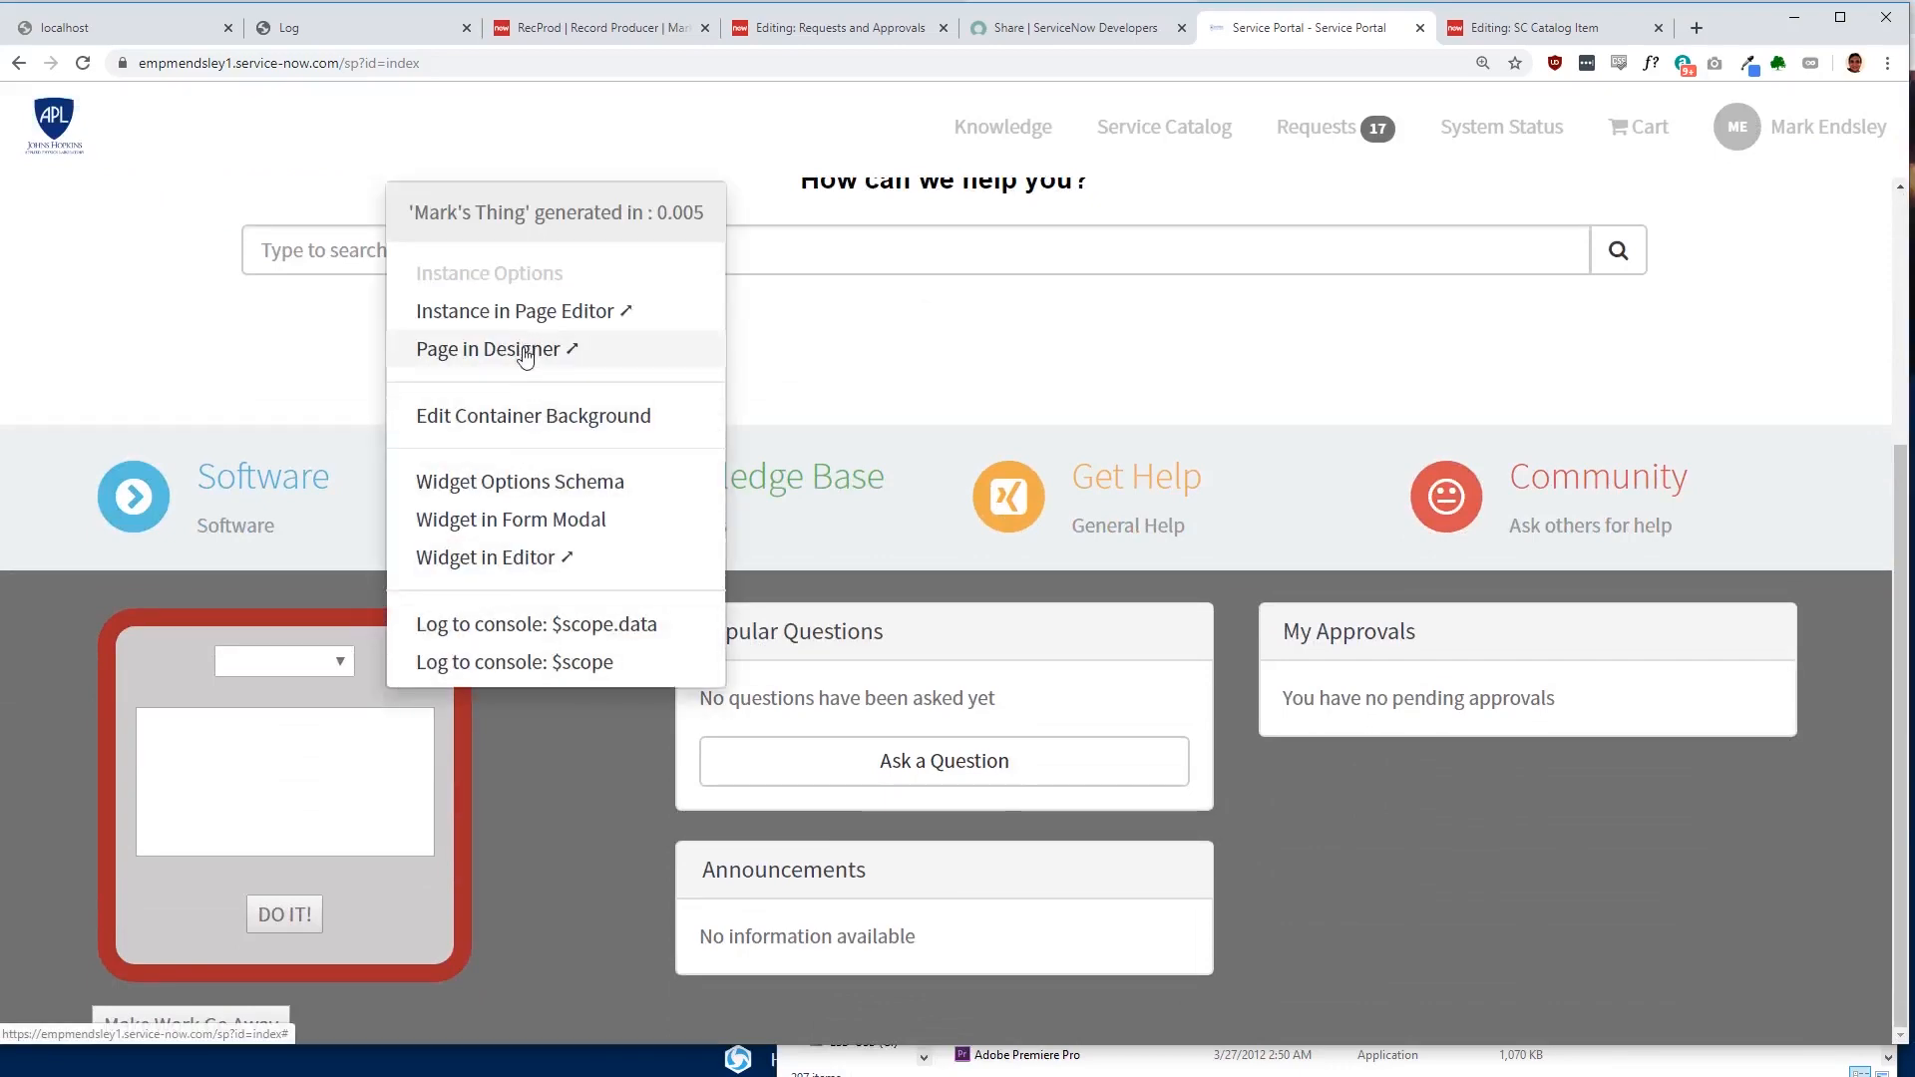
left_click(493, 347)
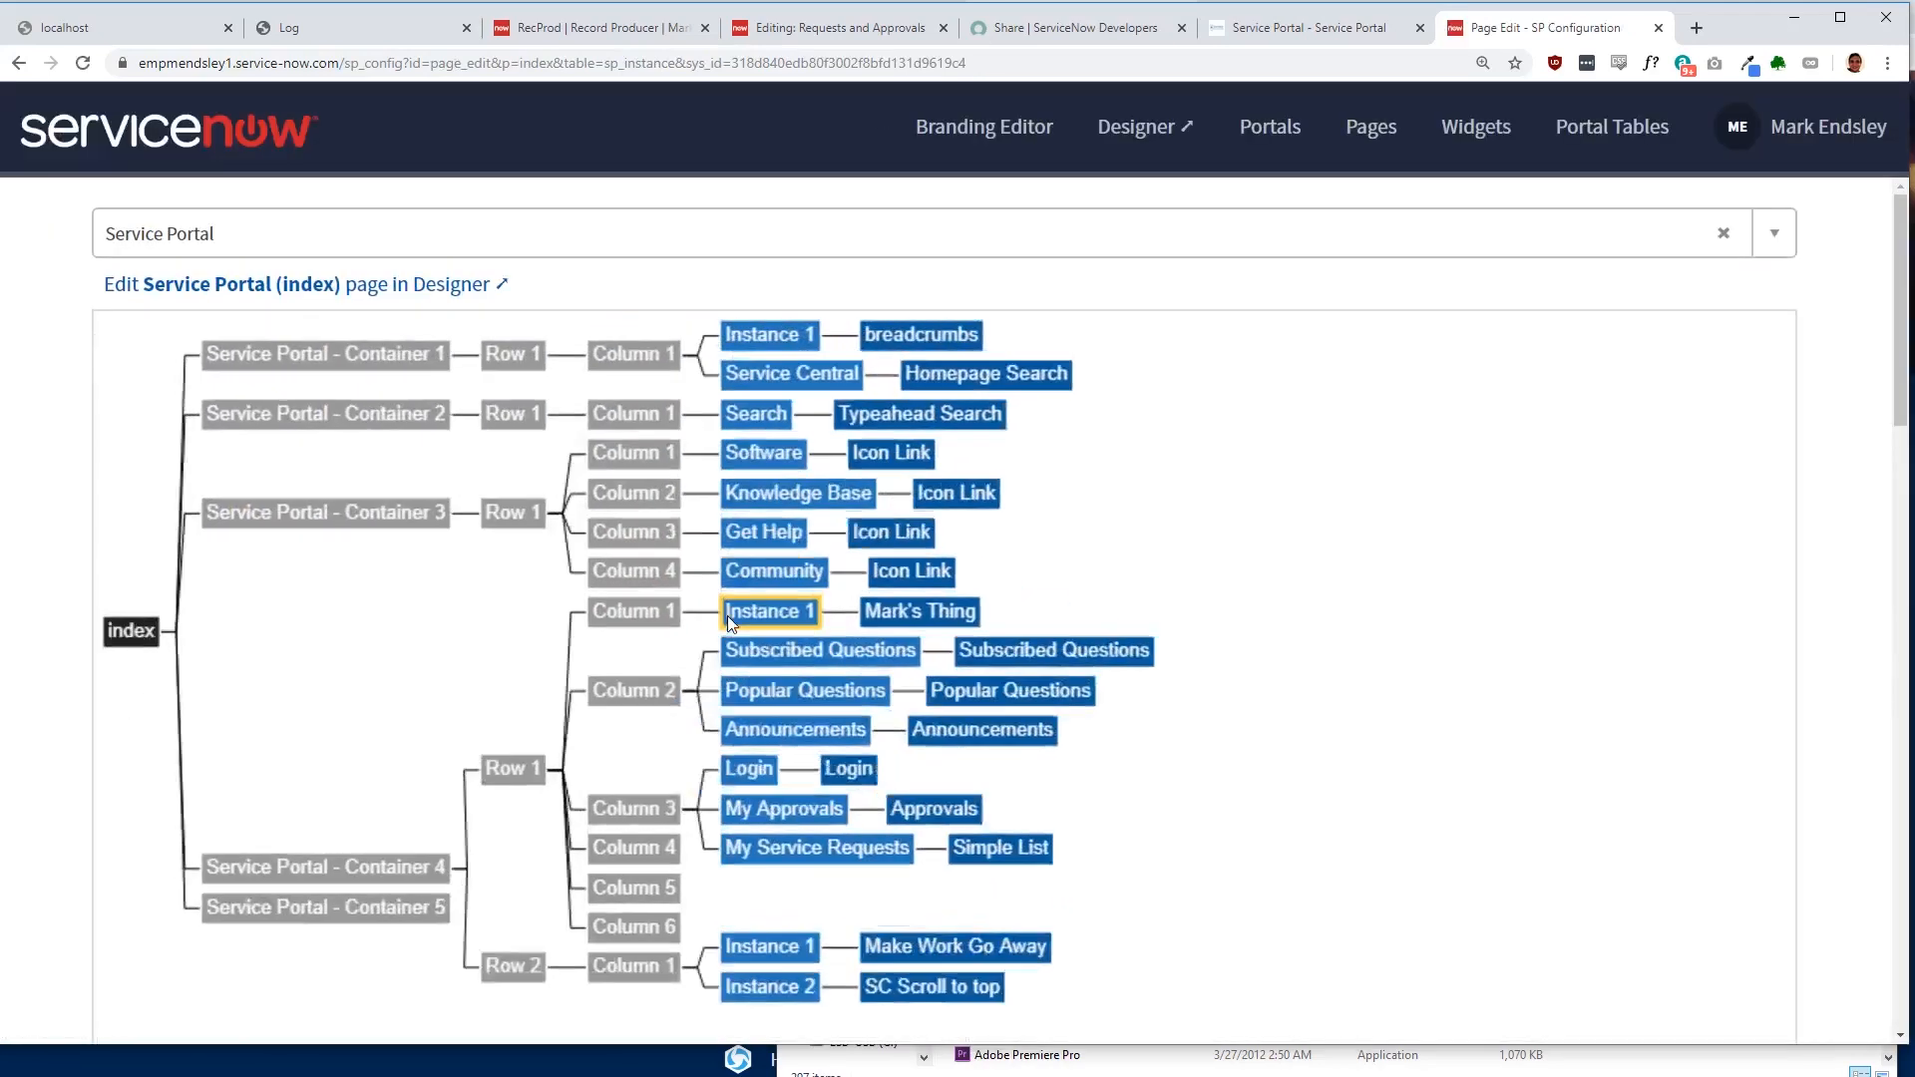
left_click(768, 610)
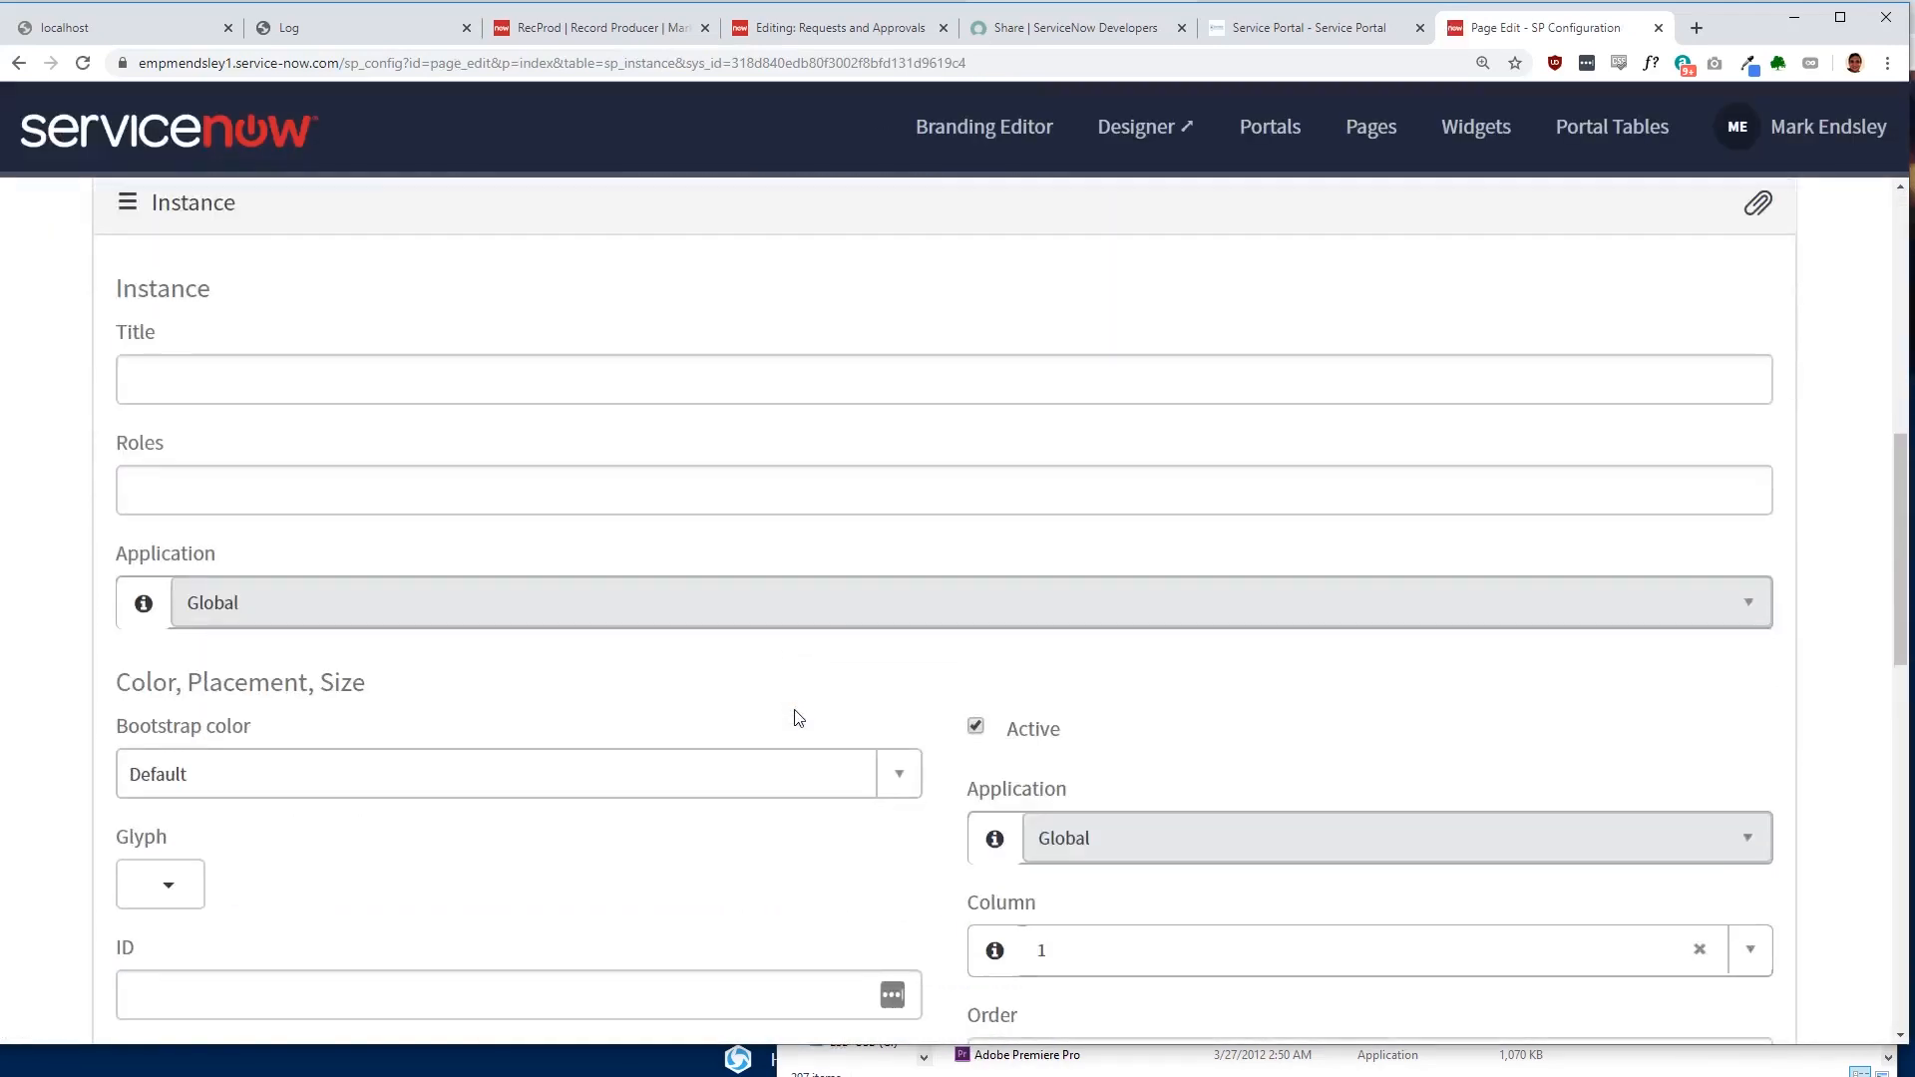
scroll("down", 3)
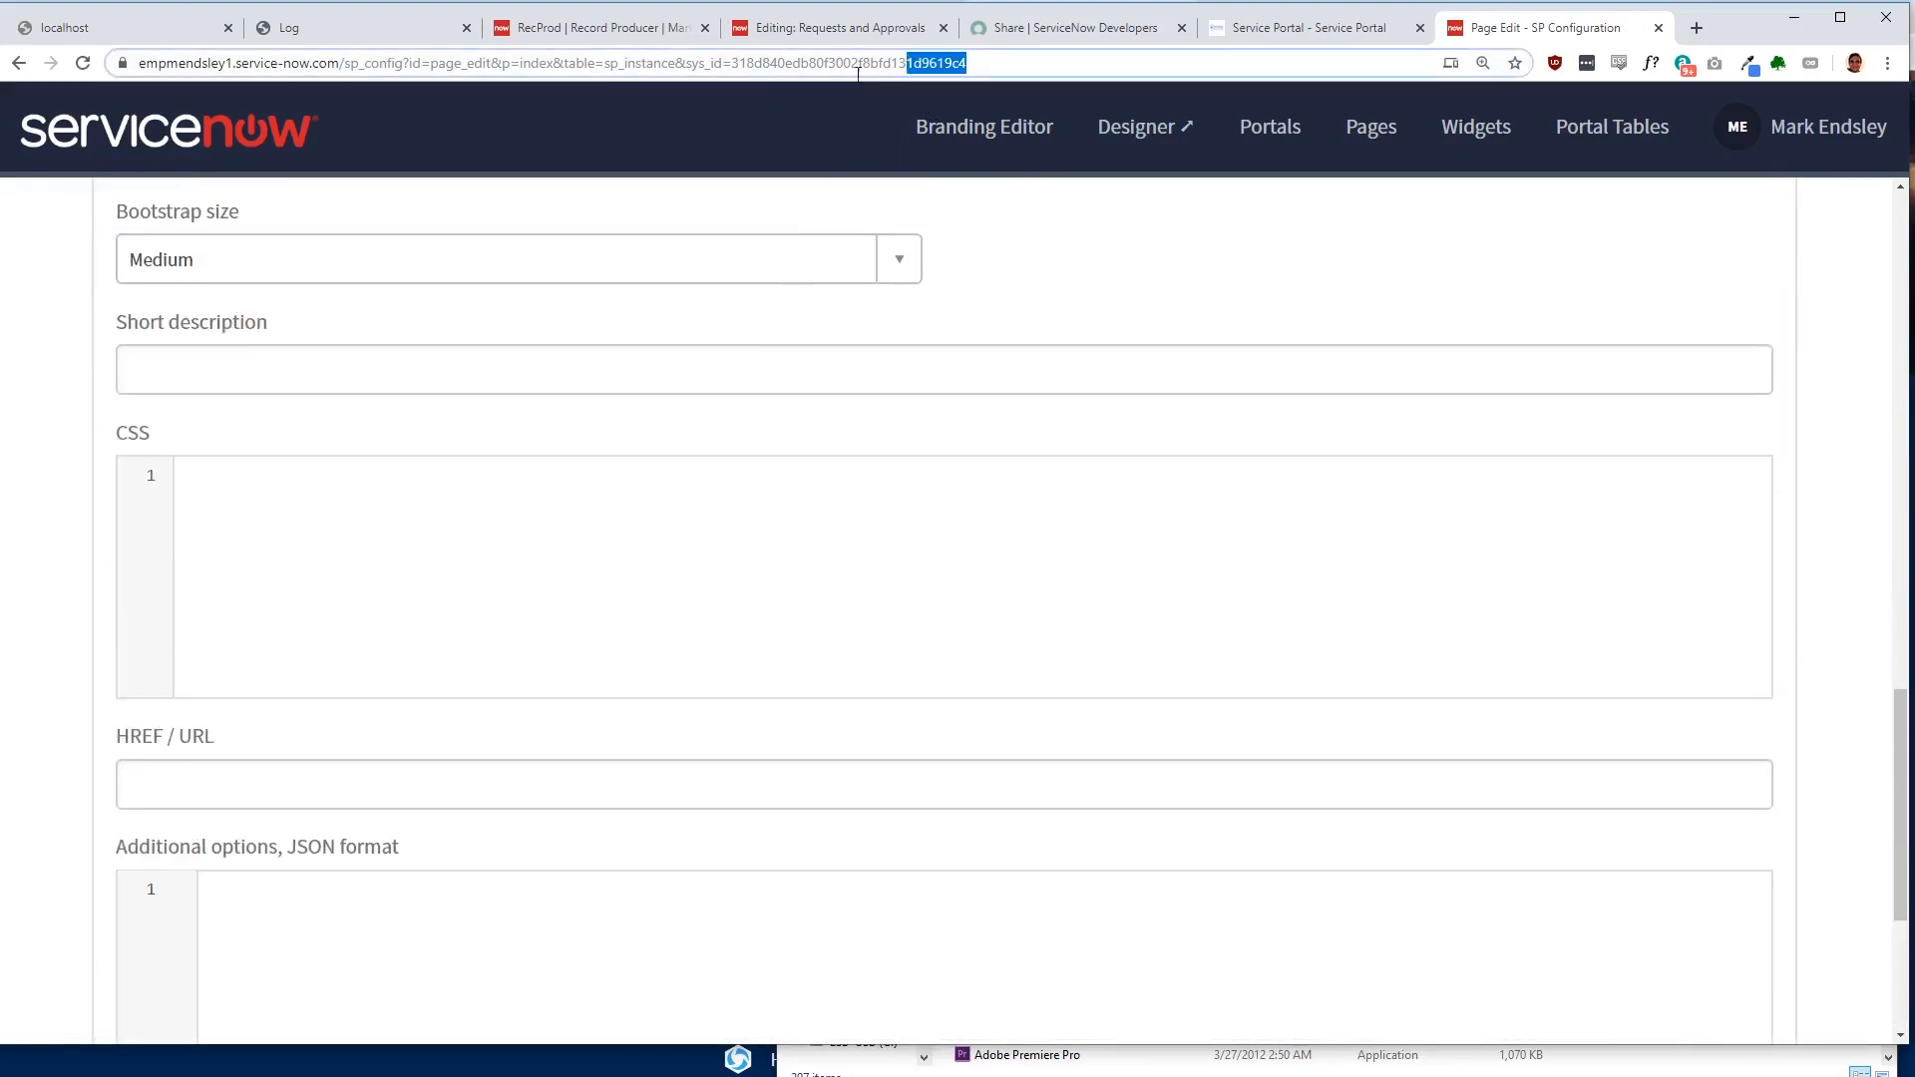
type("https://empmendsley1.service-now.com/")
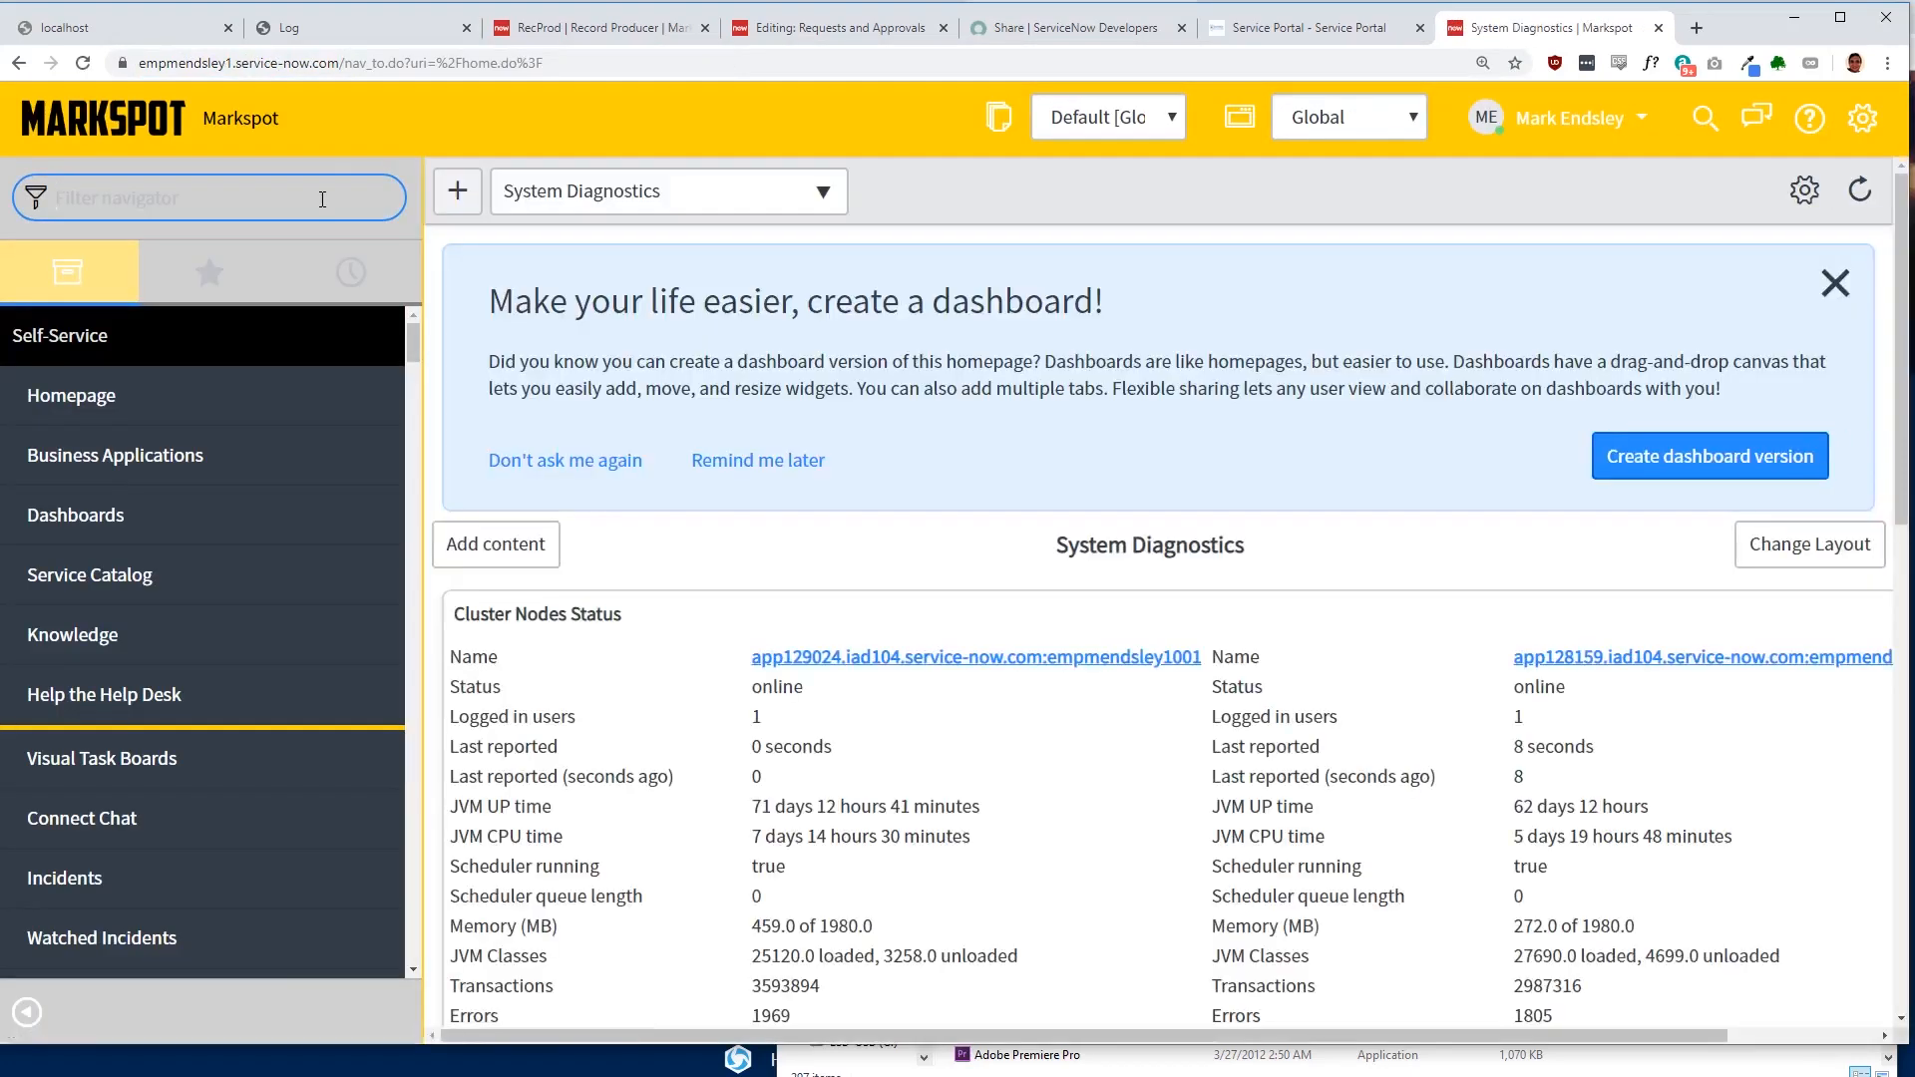
Step: Filter the navigator for record producers and open the RITM Maker record producer
type("record prudc")
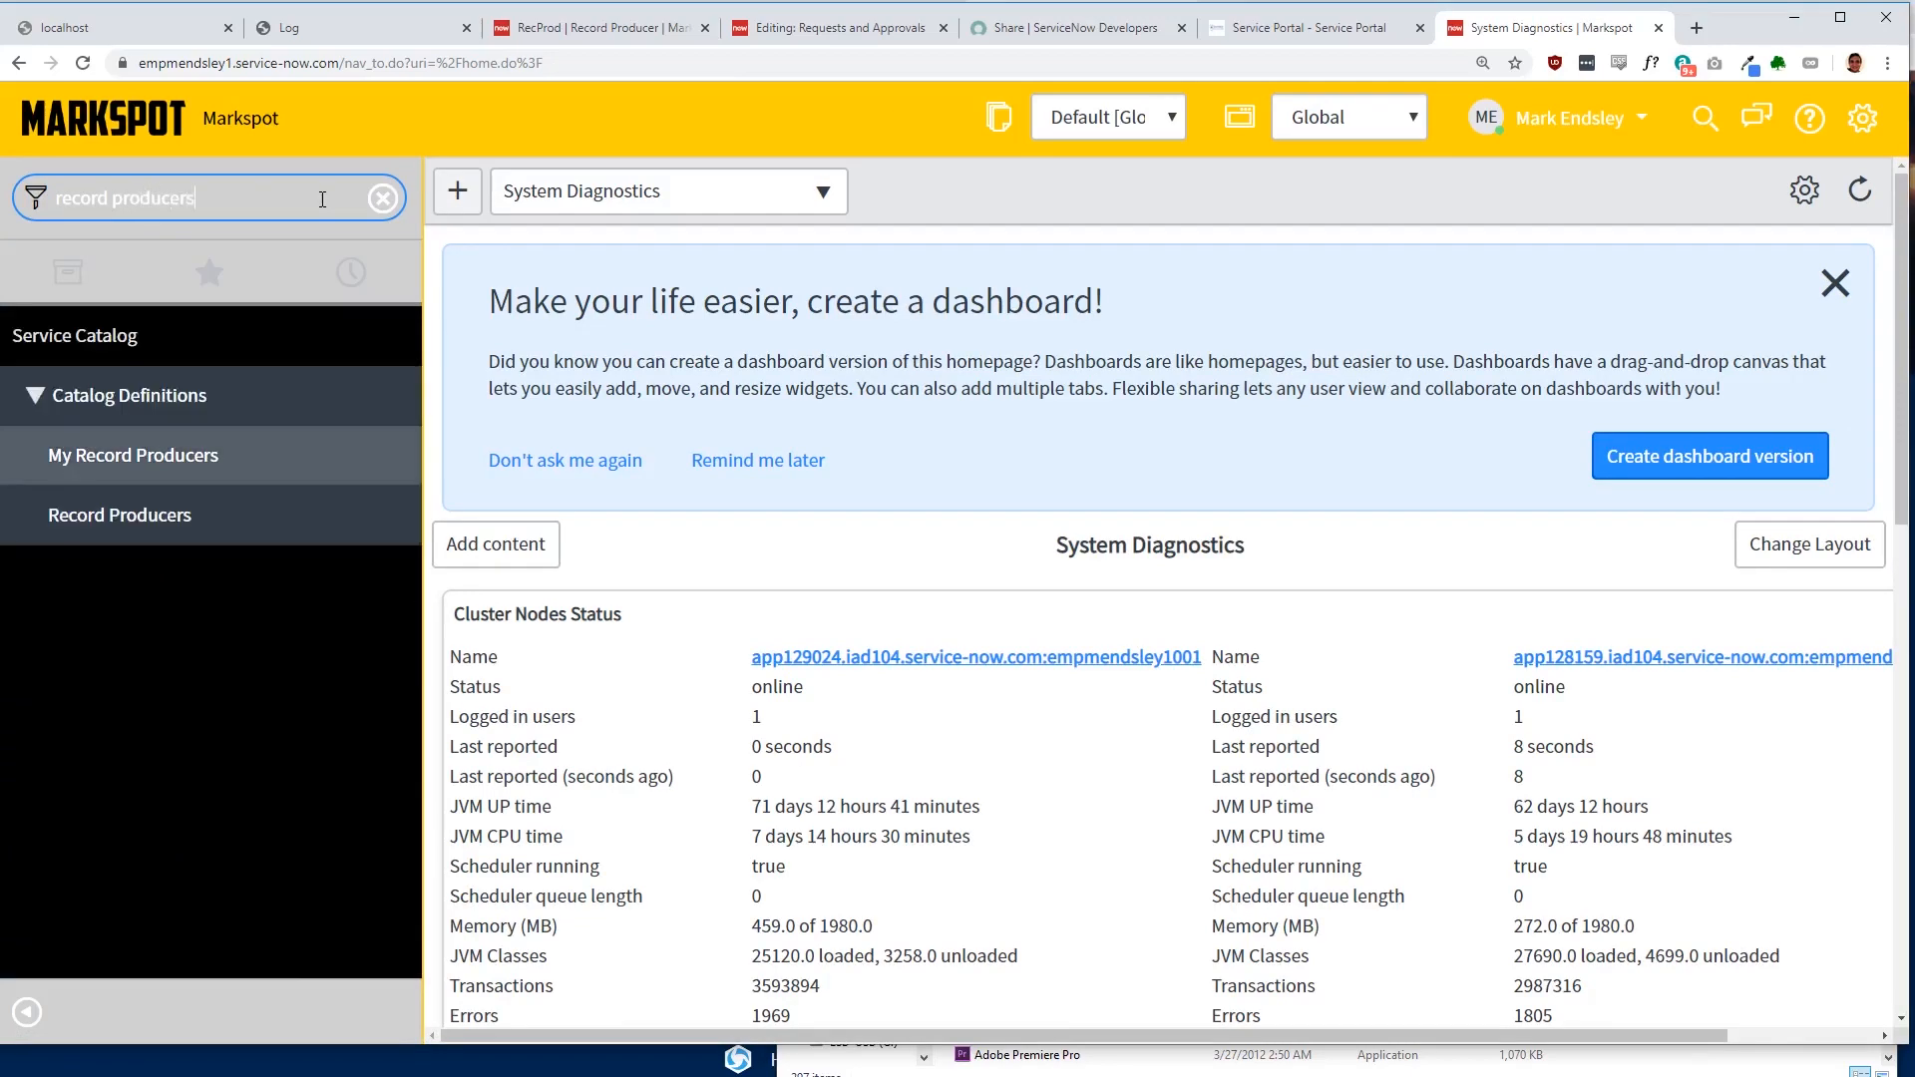
left_click(118, 515)
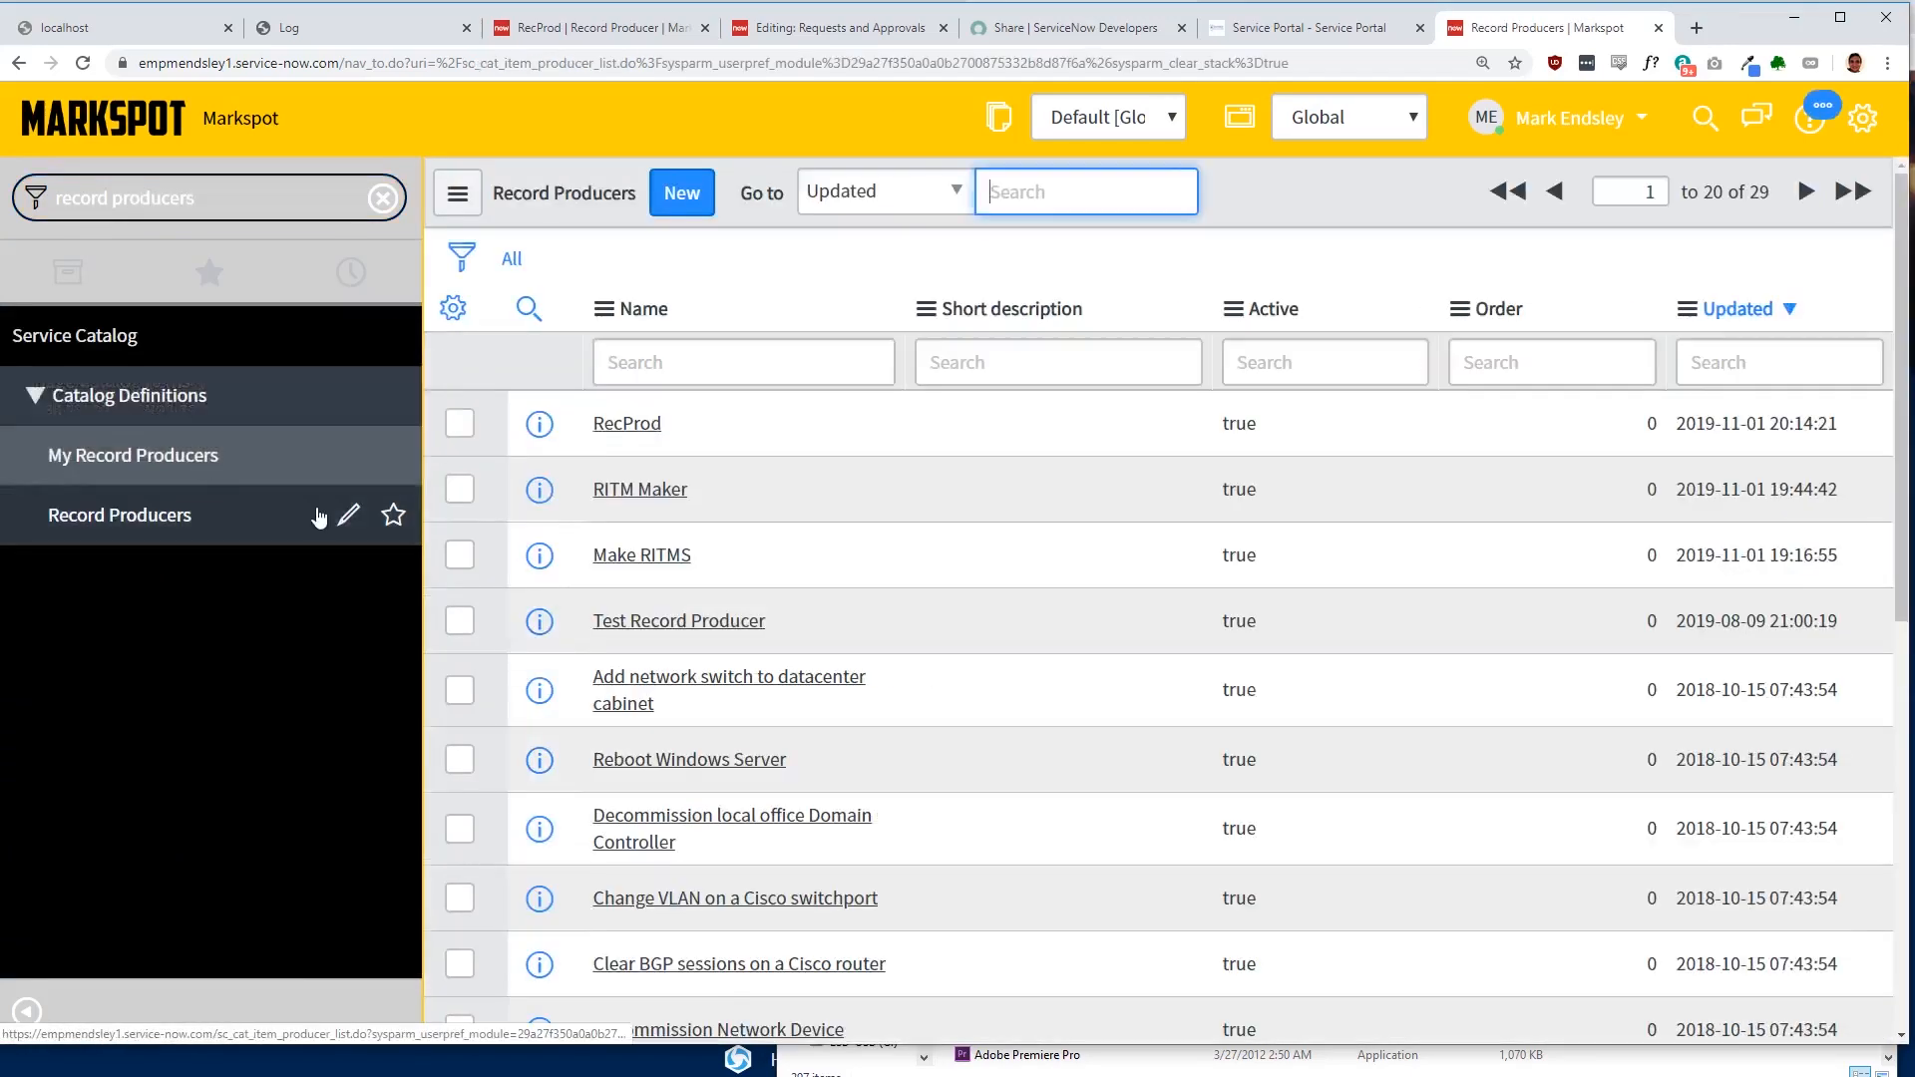
left_click(638, 489)
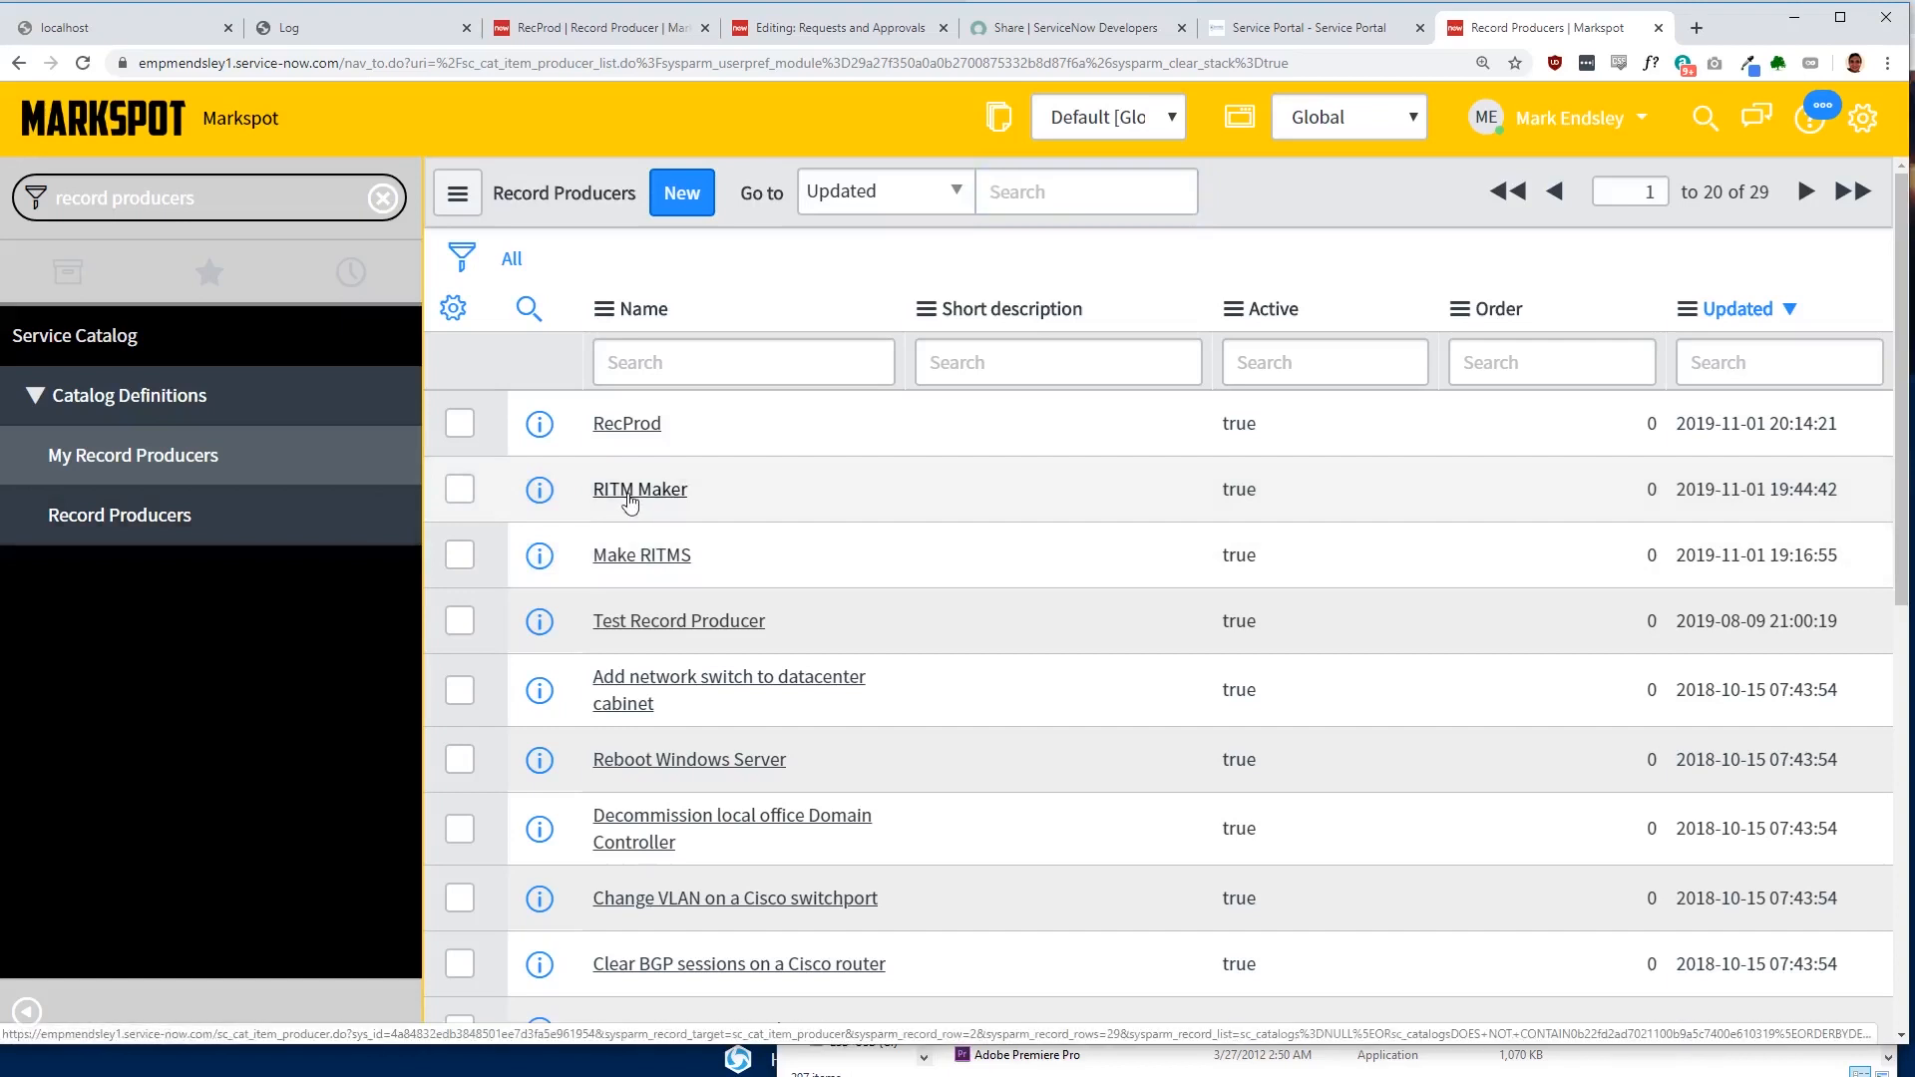
left_click(639, 489)
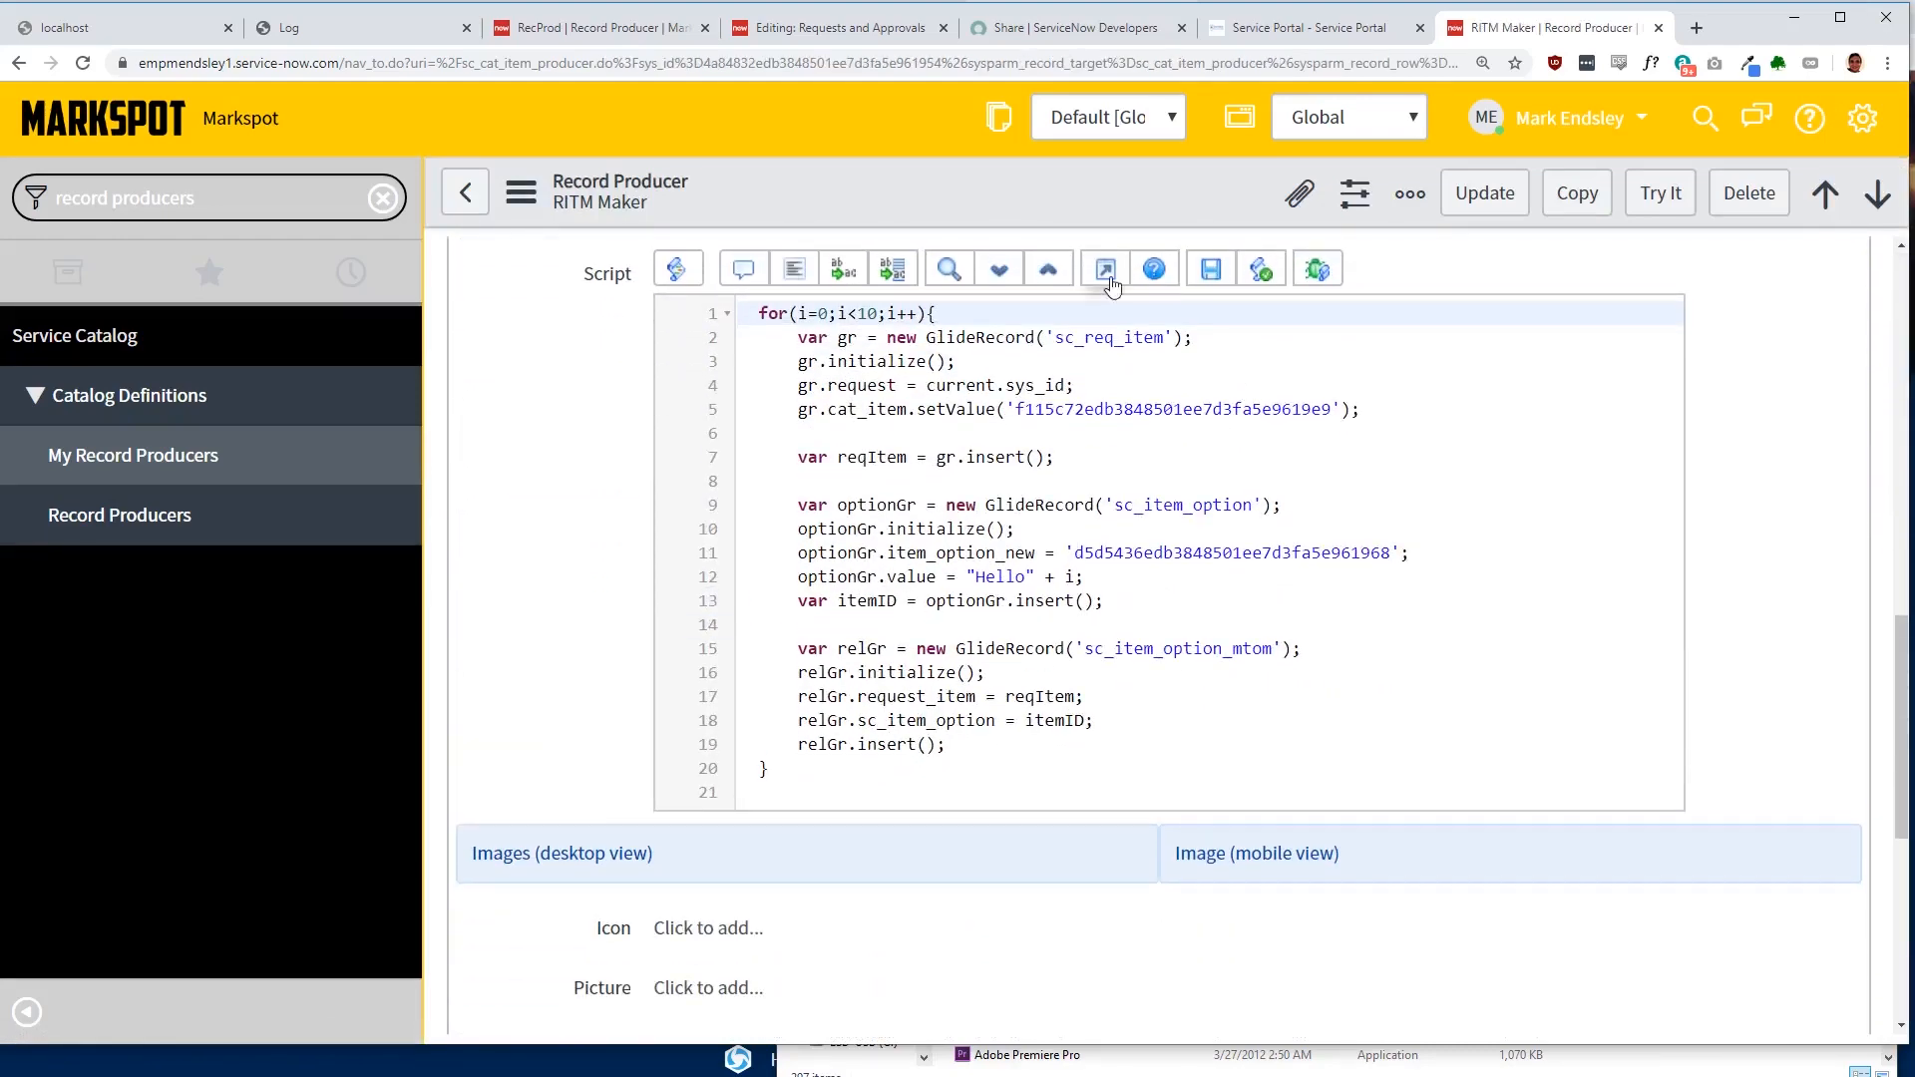
Step: View the RITM Maker script in full, return to My Record Producers, and filter the navigator for 'incident'
left_click(1103, 270)
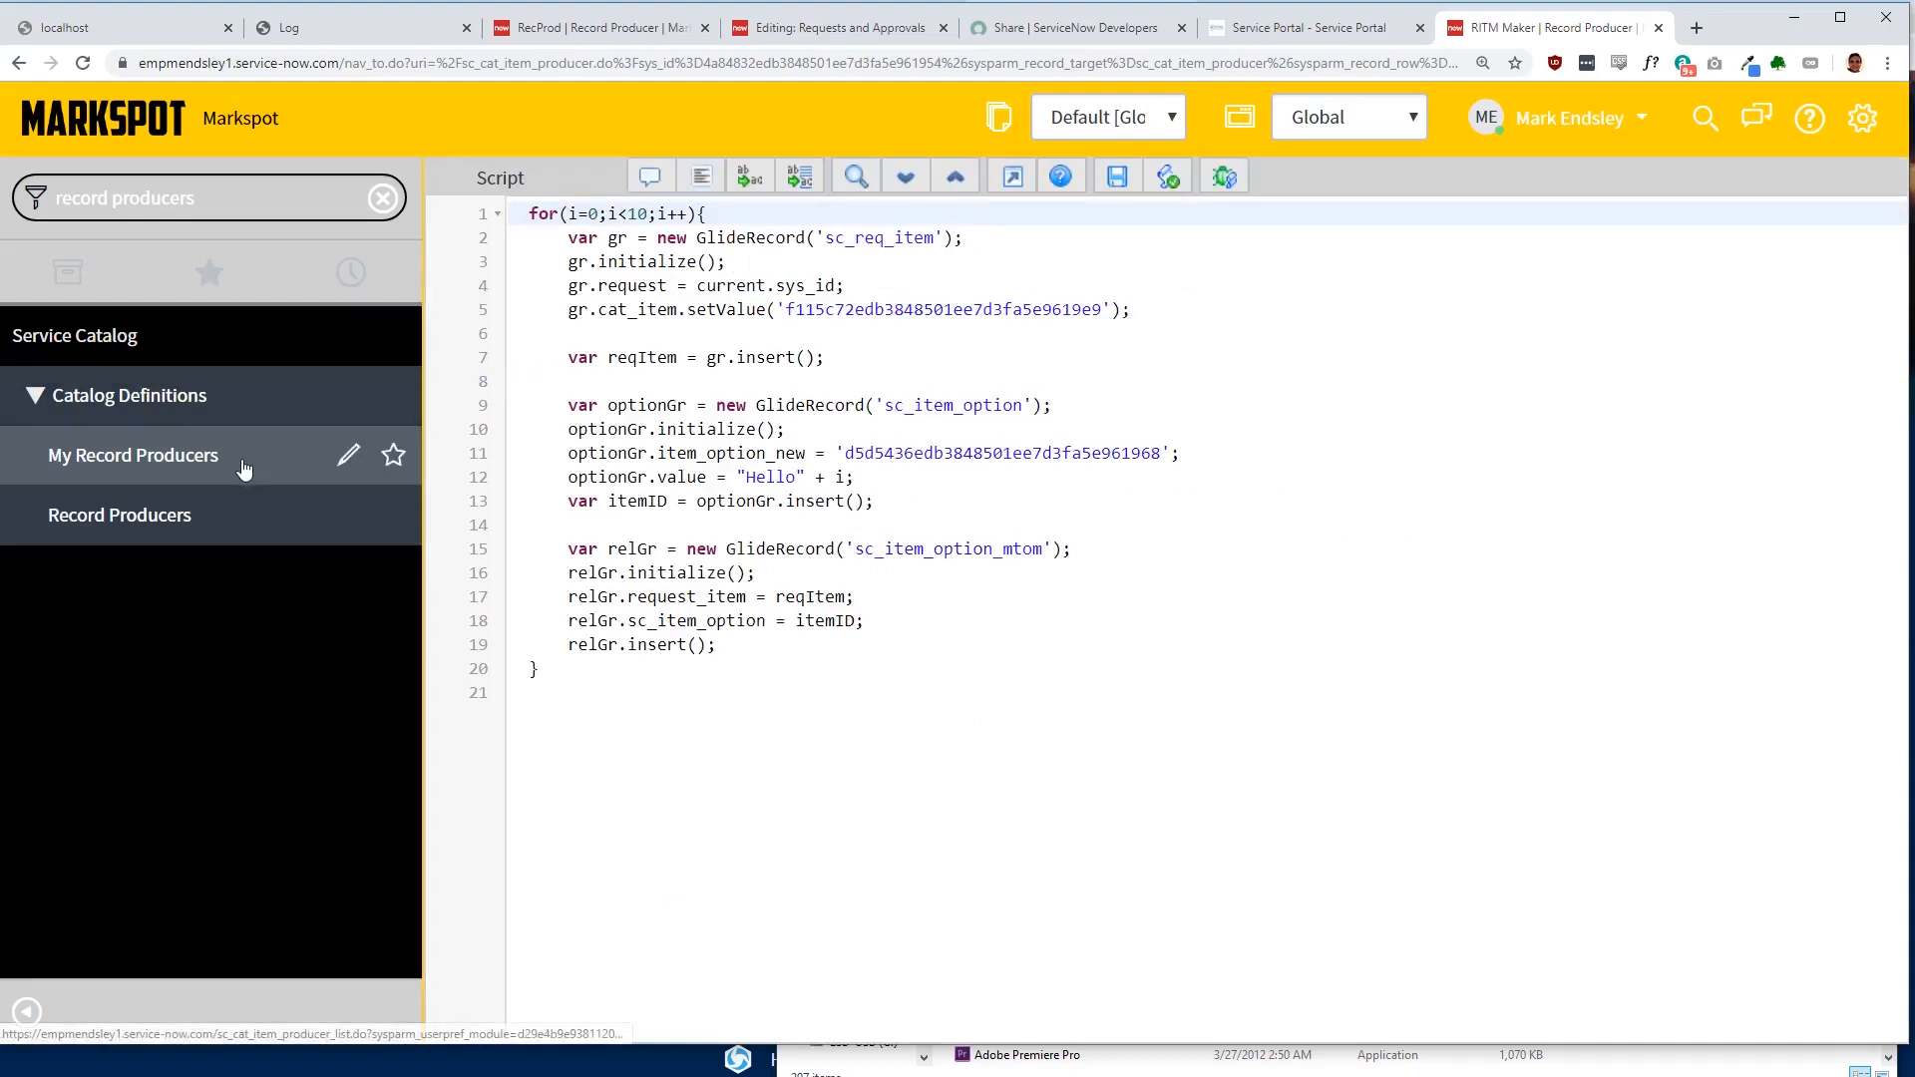
left_click(120, 515)
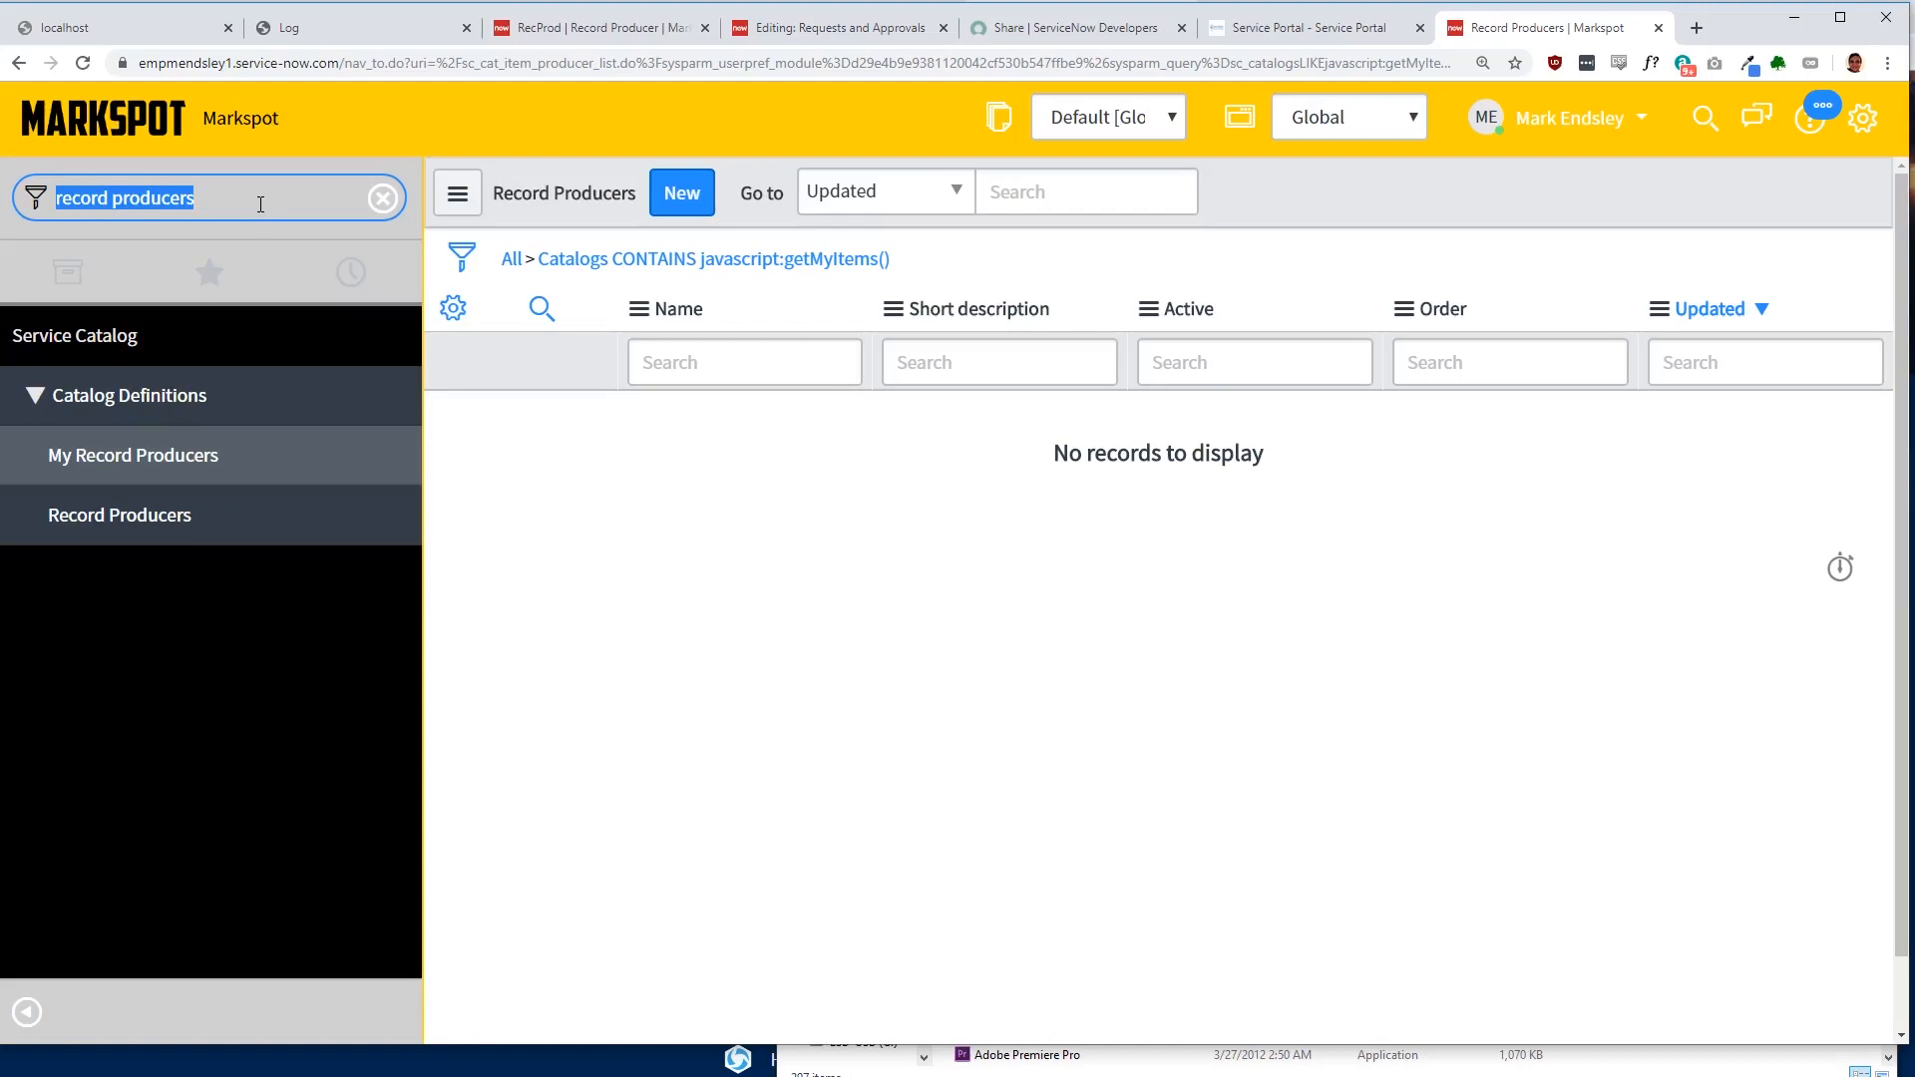
type("incident")
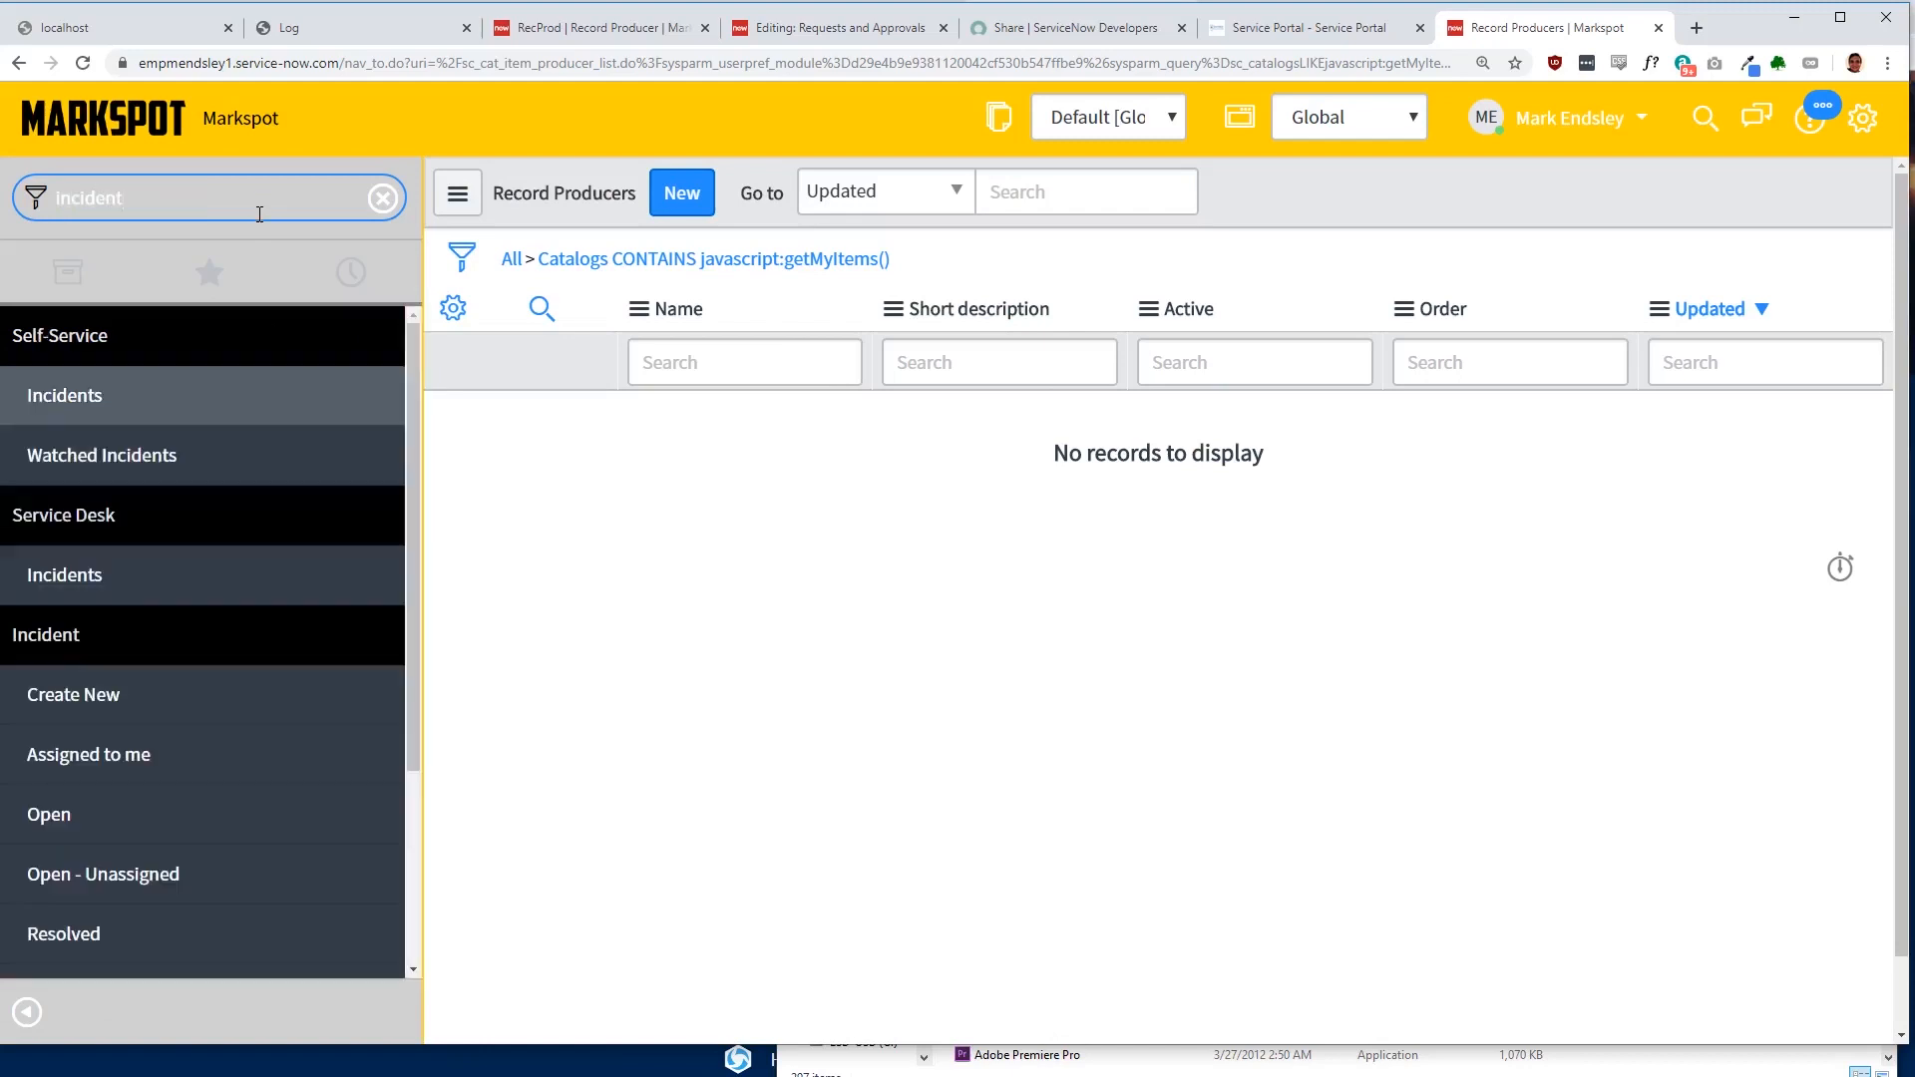
mouse_move(355, 849)
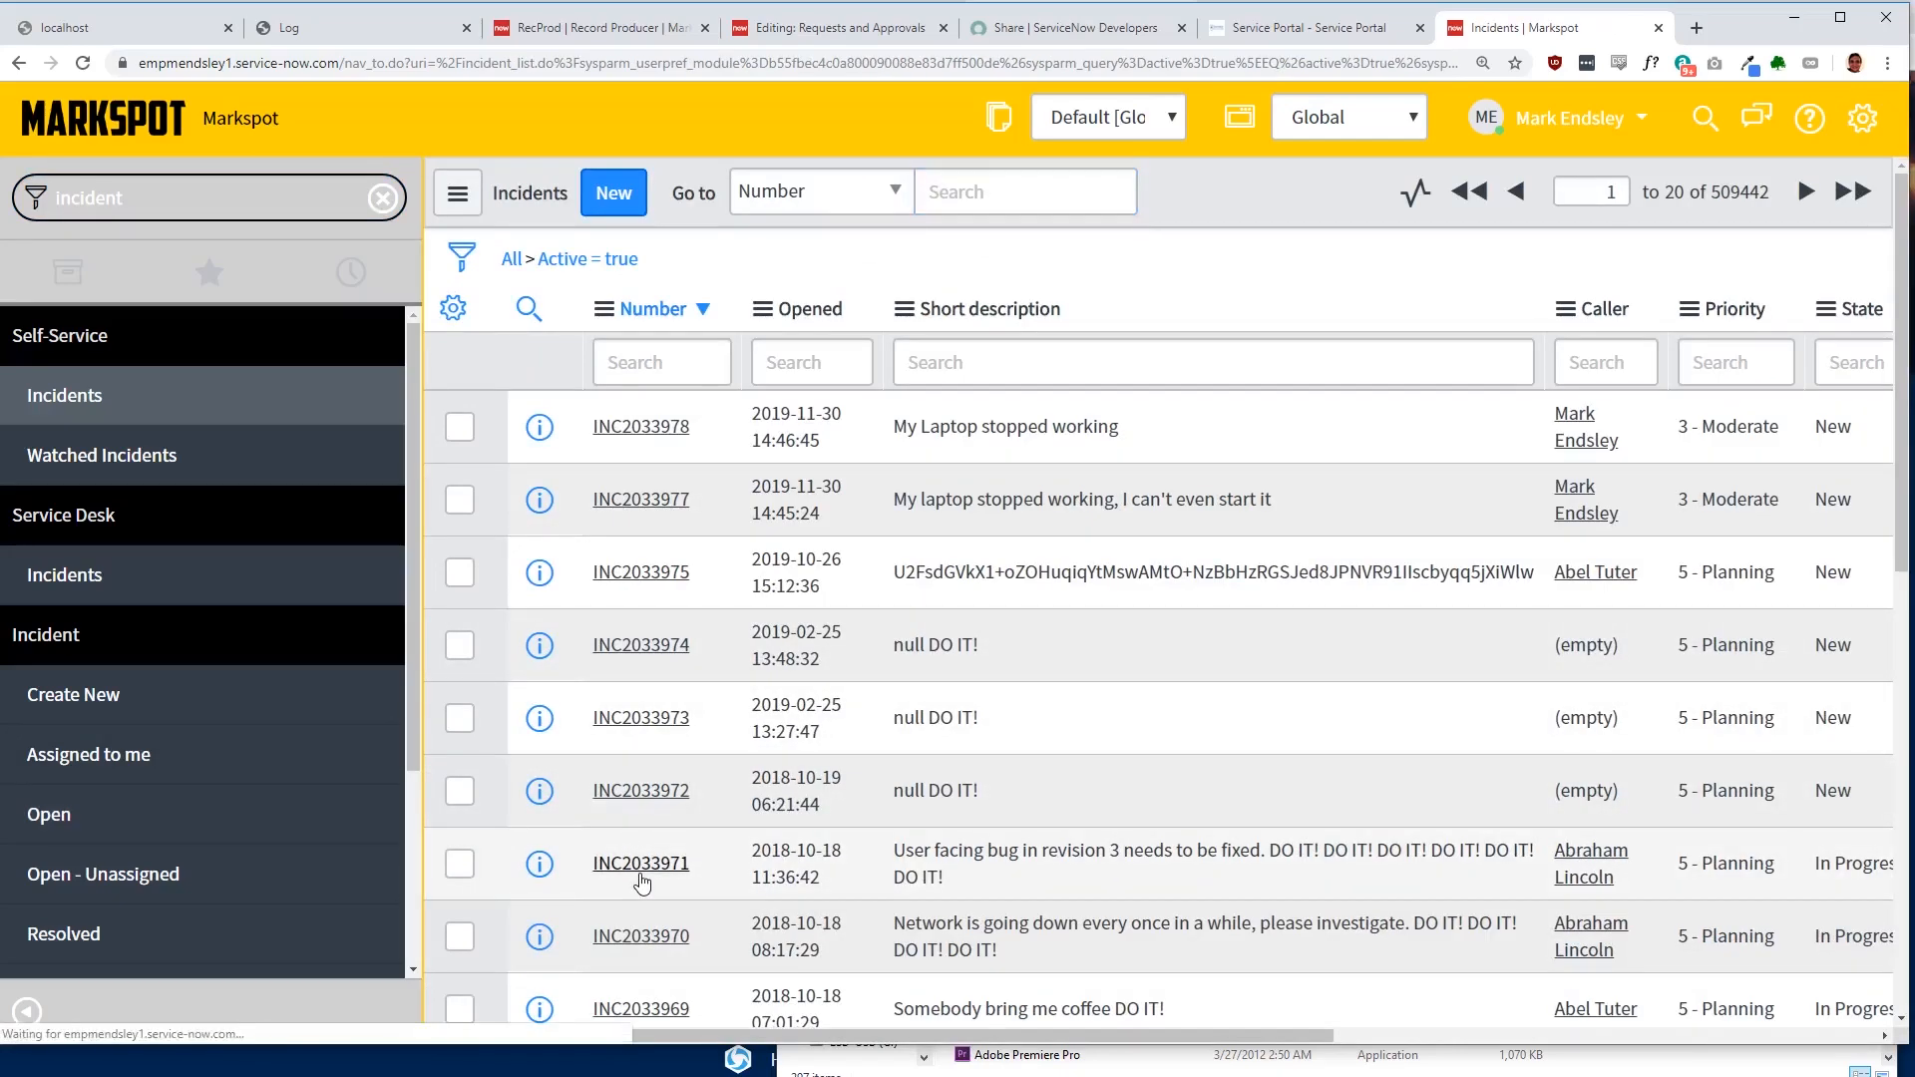
Step: Open incident INC2033971 and review its form, then filter the navigator for 'studio'
left_click(640, 864)
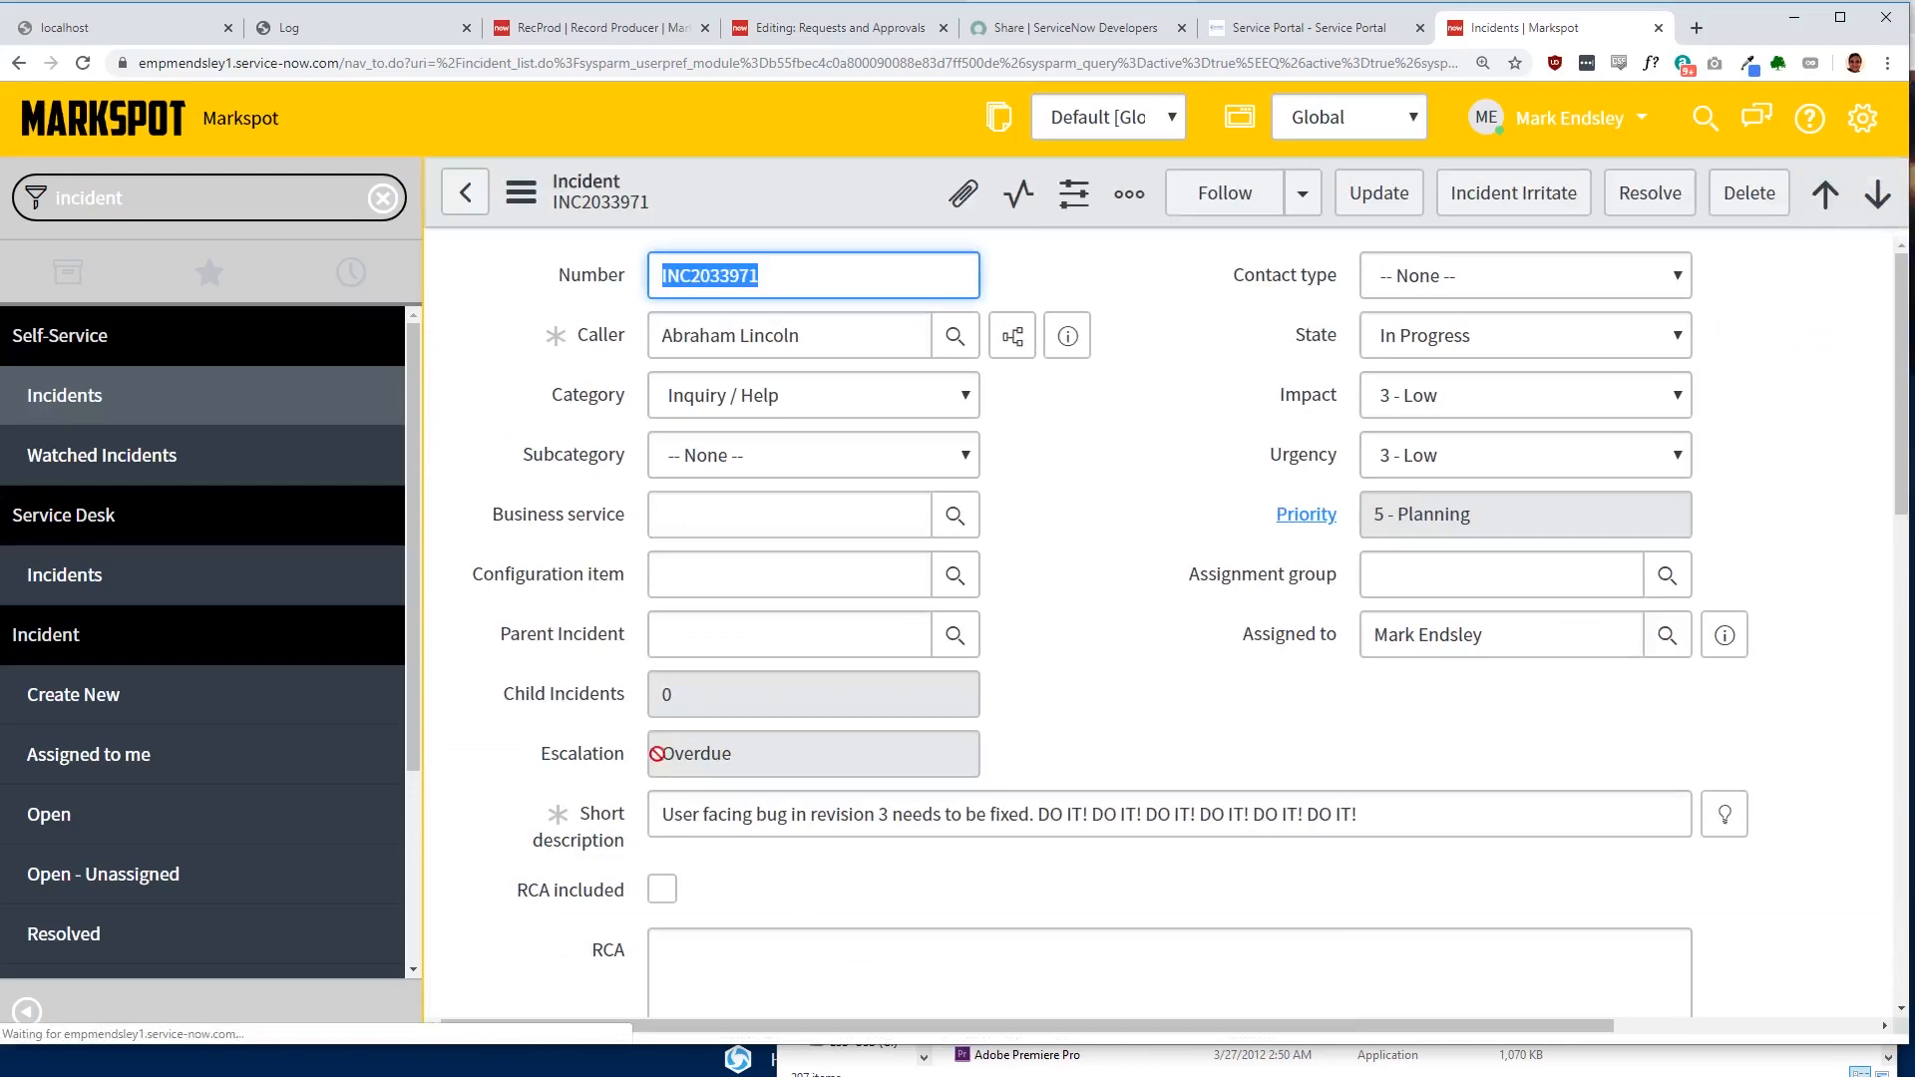
scroll("down", 3)
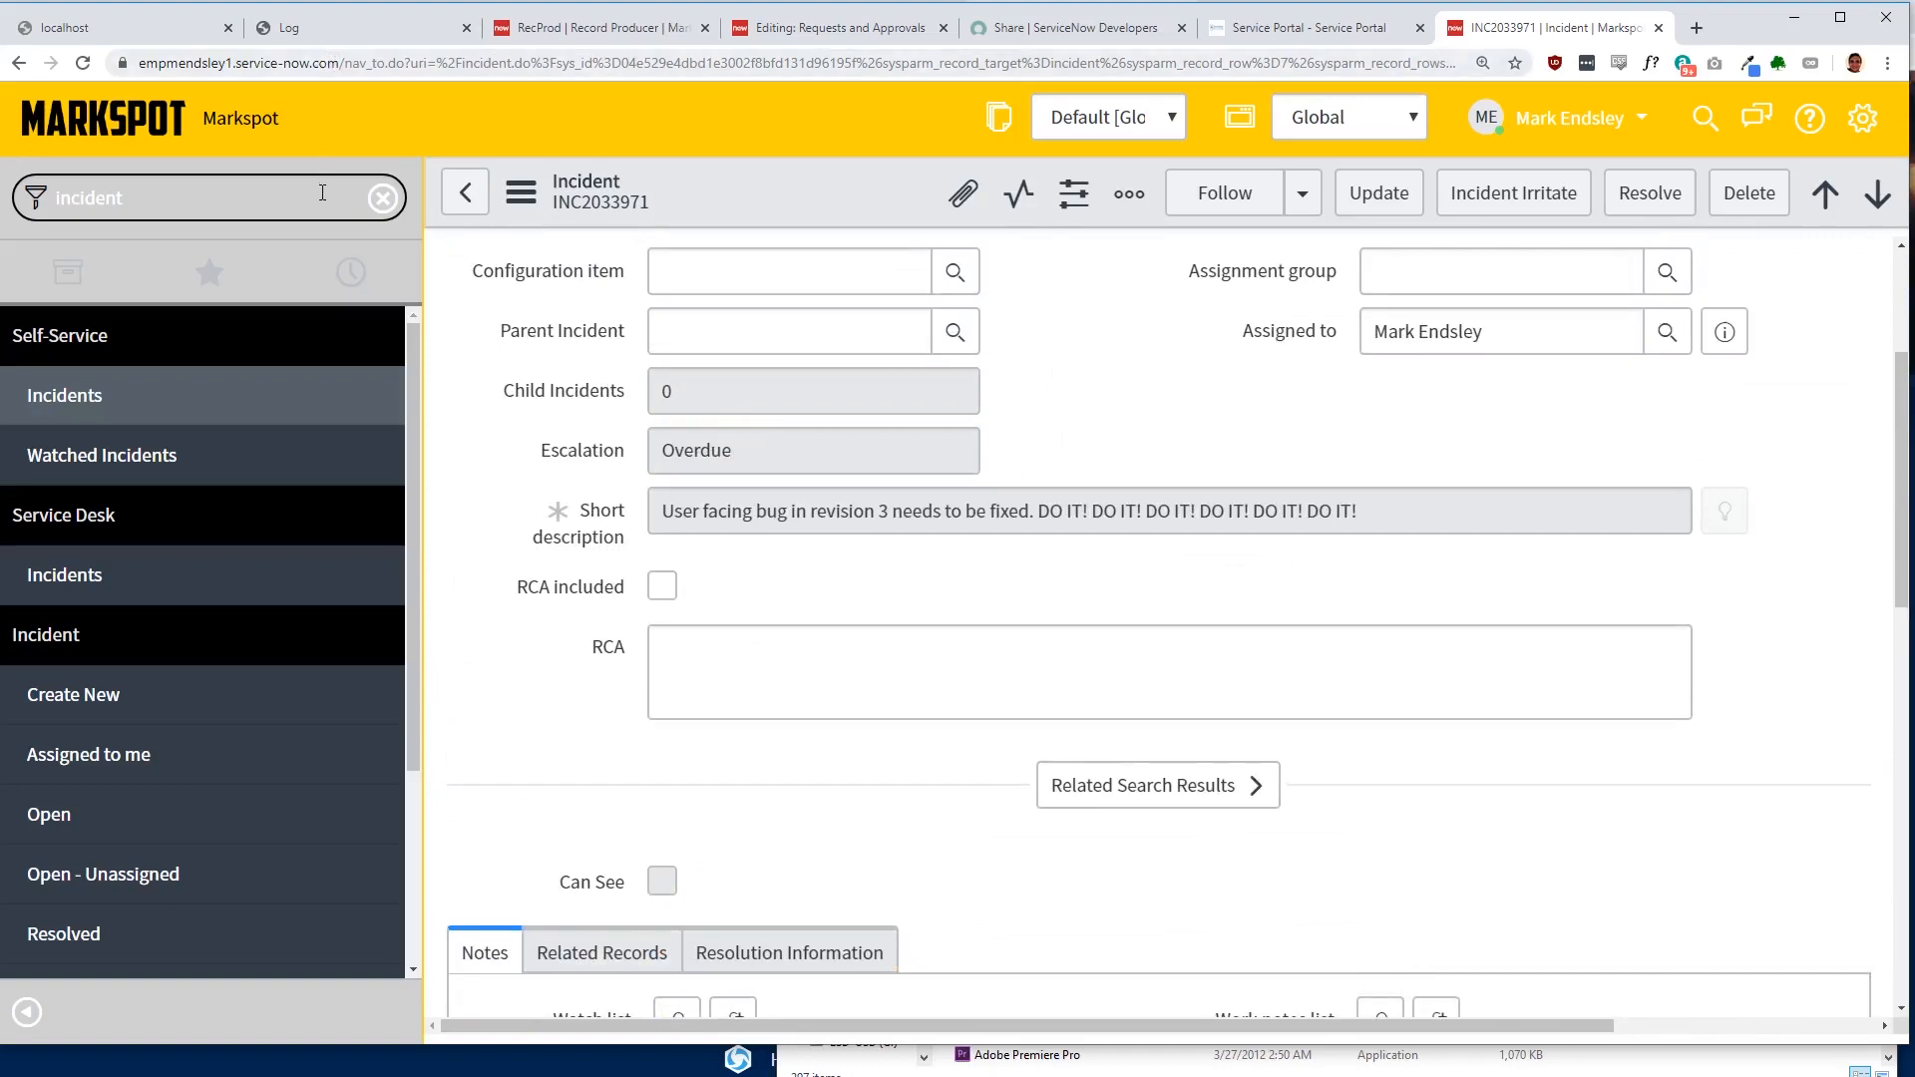
type("studio")
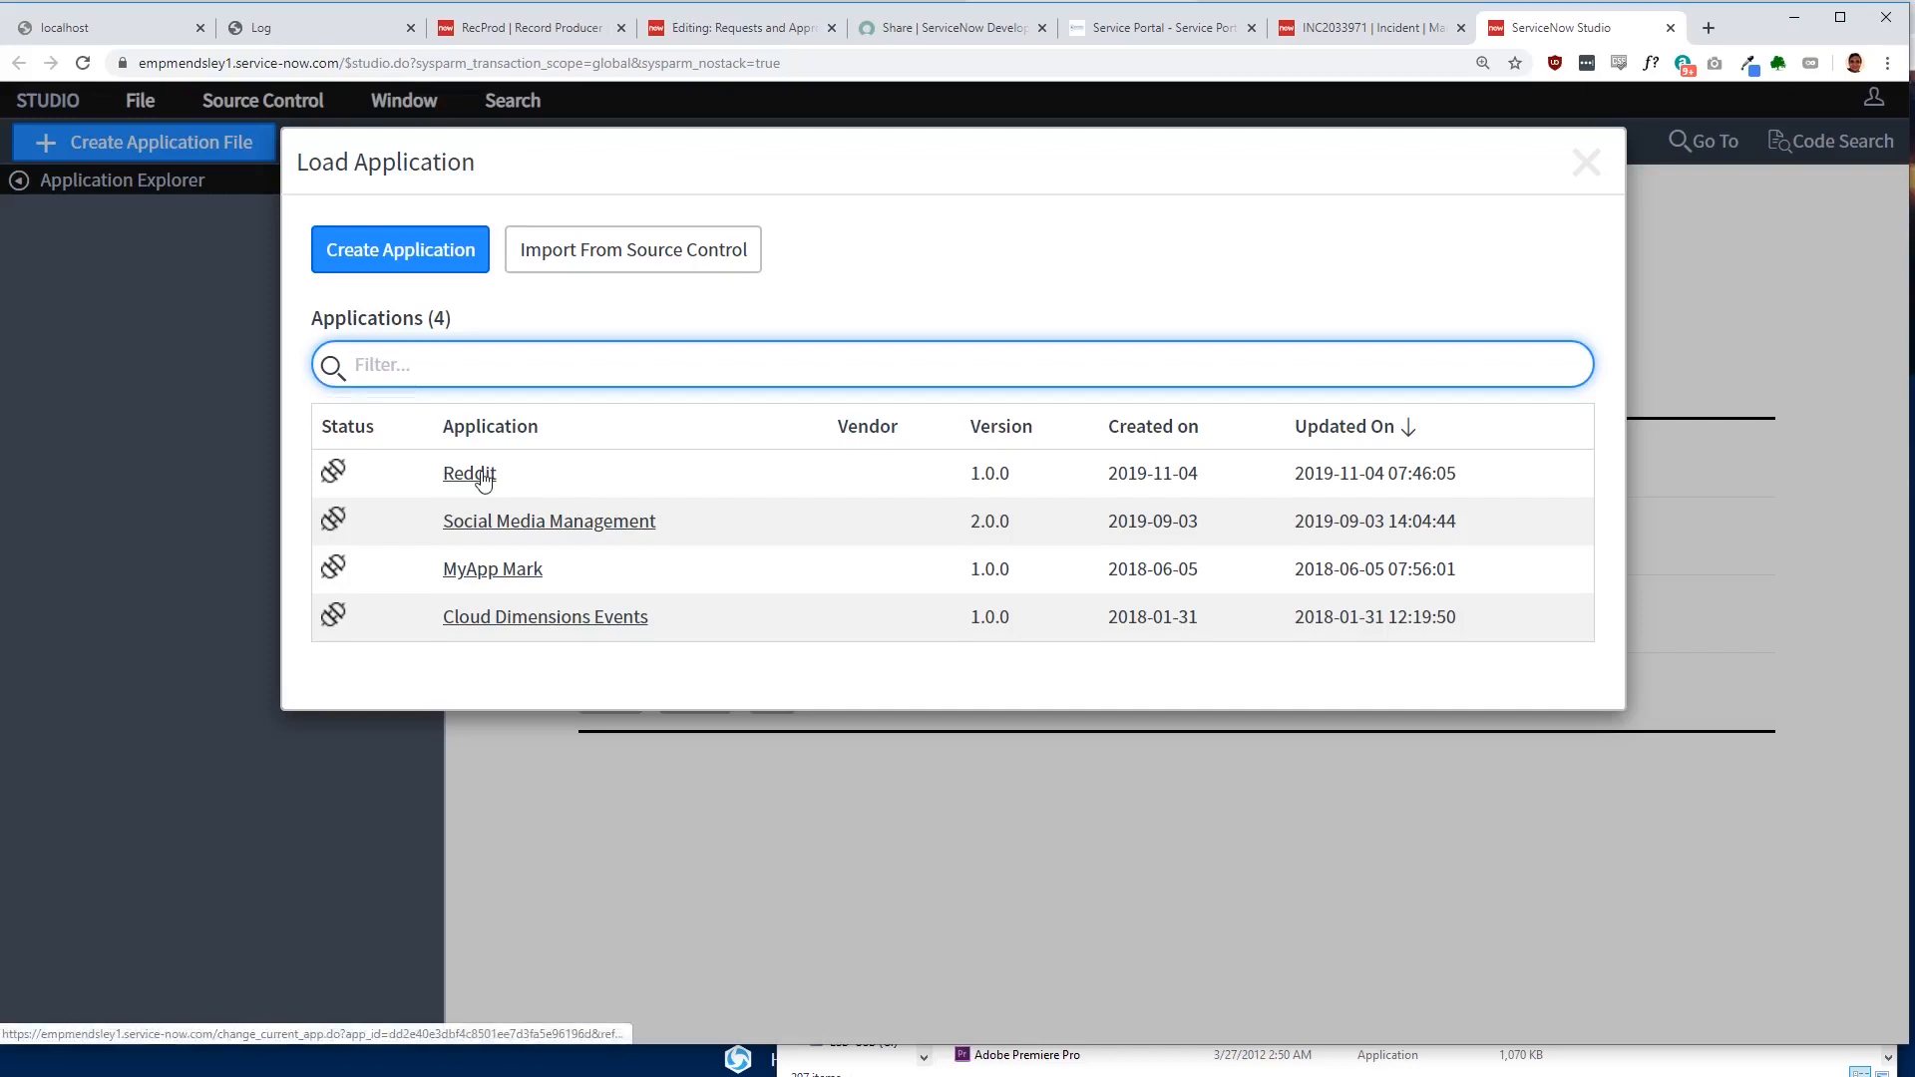
Step: Load the Reddit application in Studio and review its post create ACL and Post table columns
left_click(467, 475)
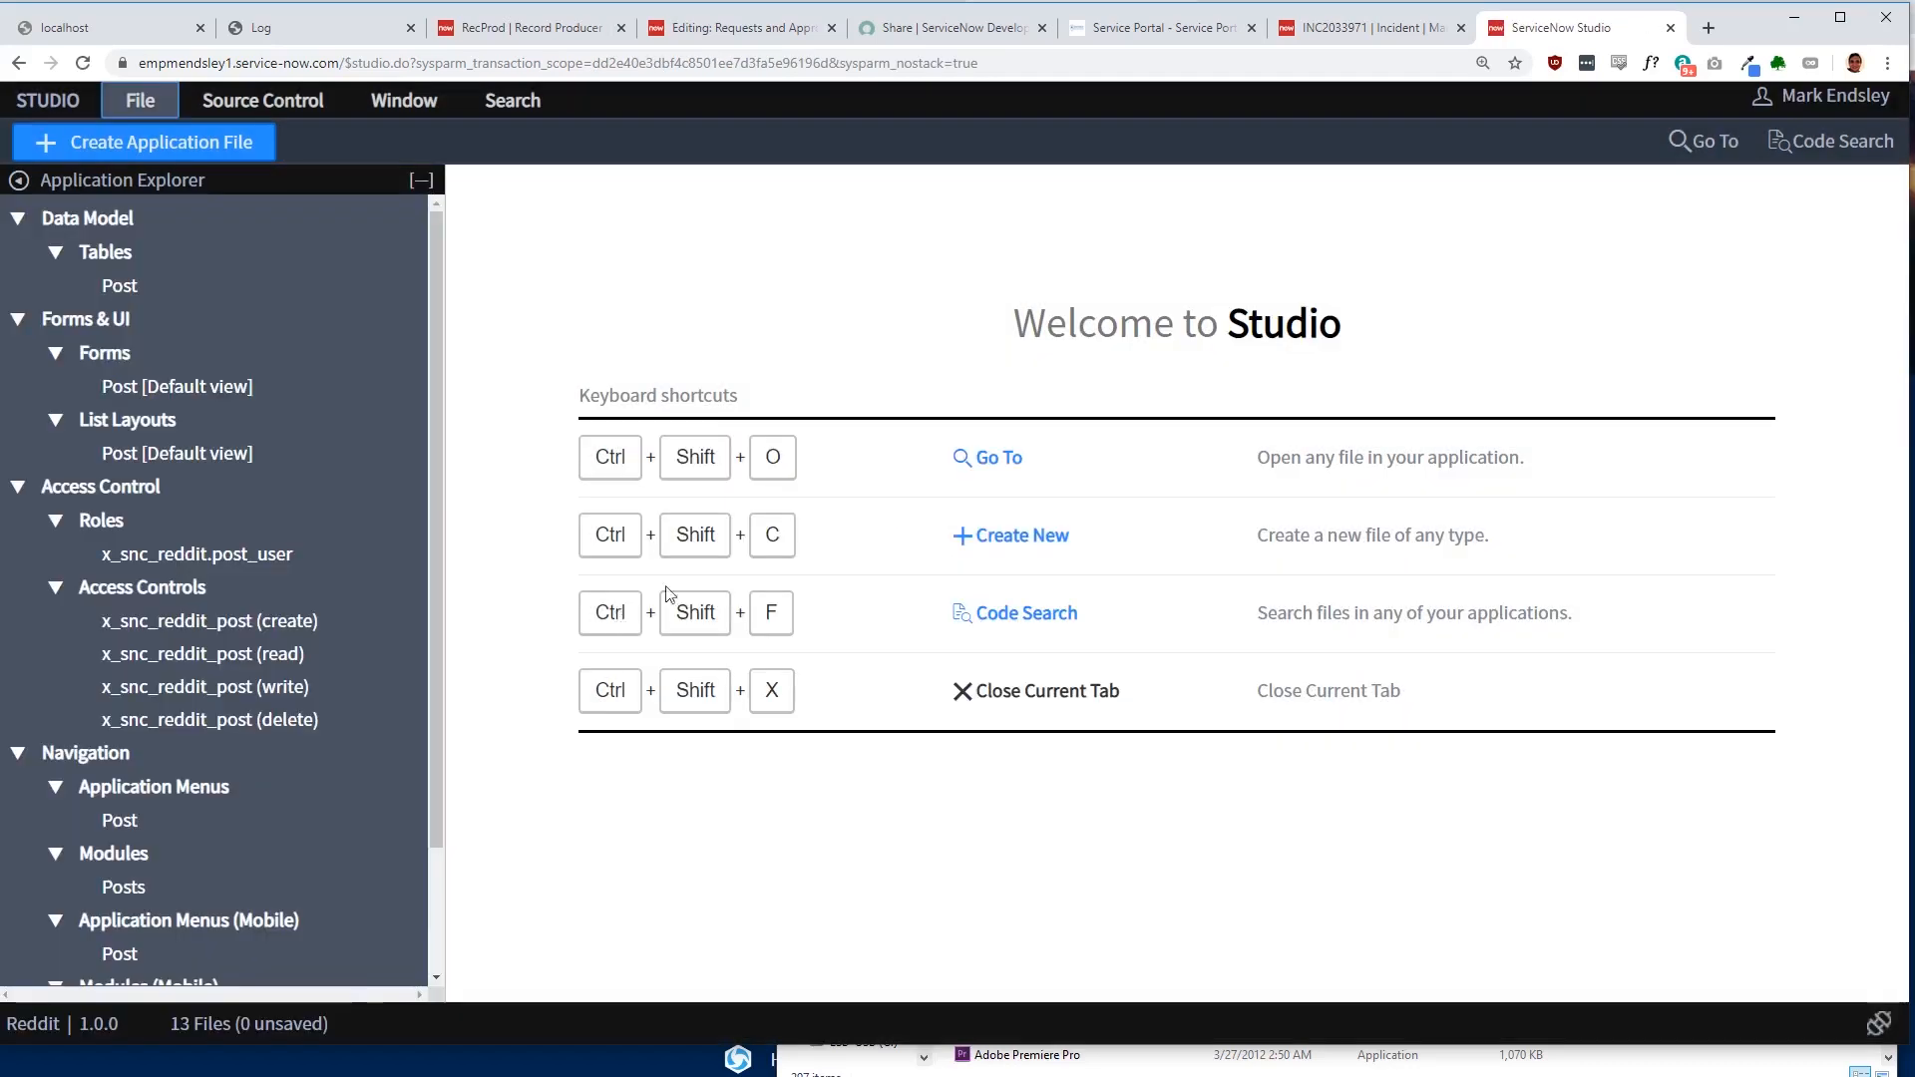
left_click(208, 468)
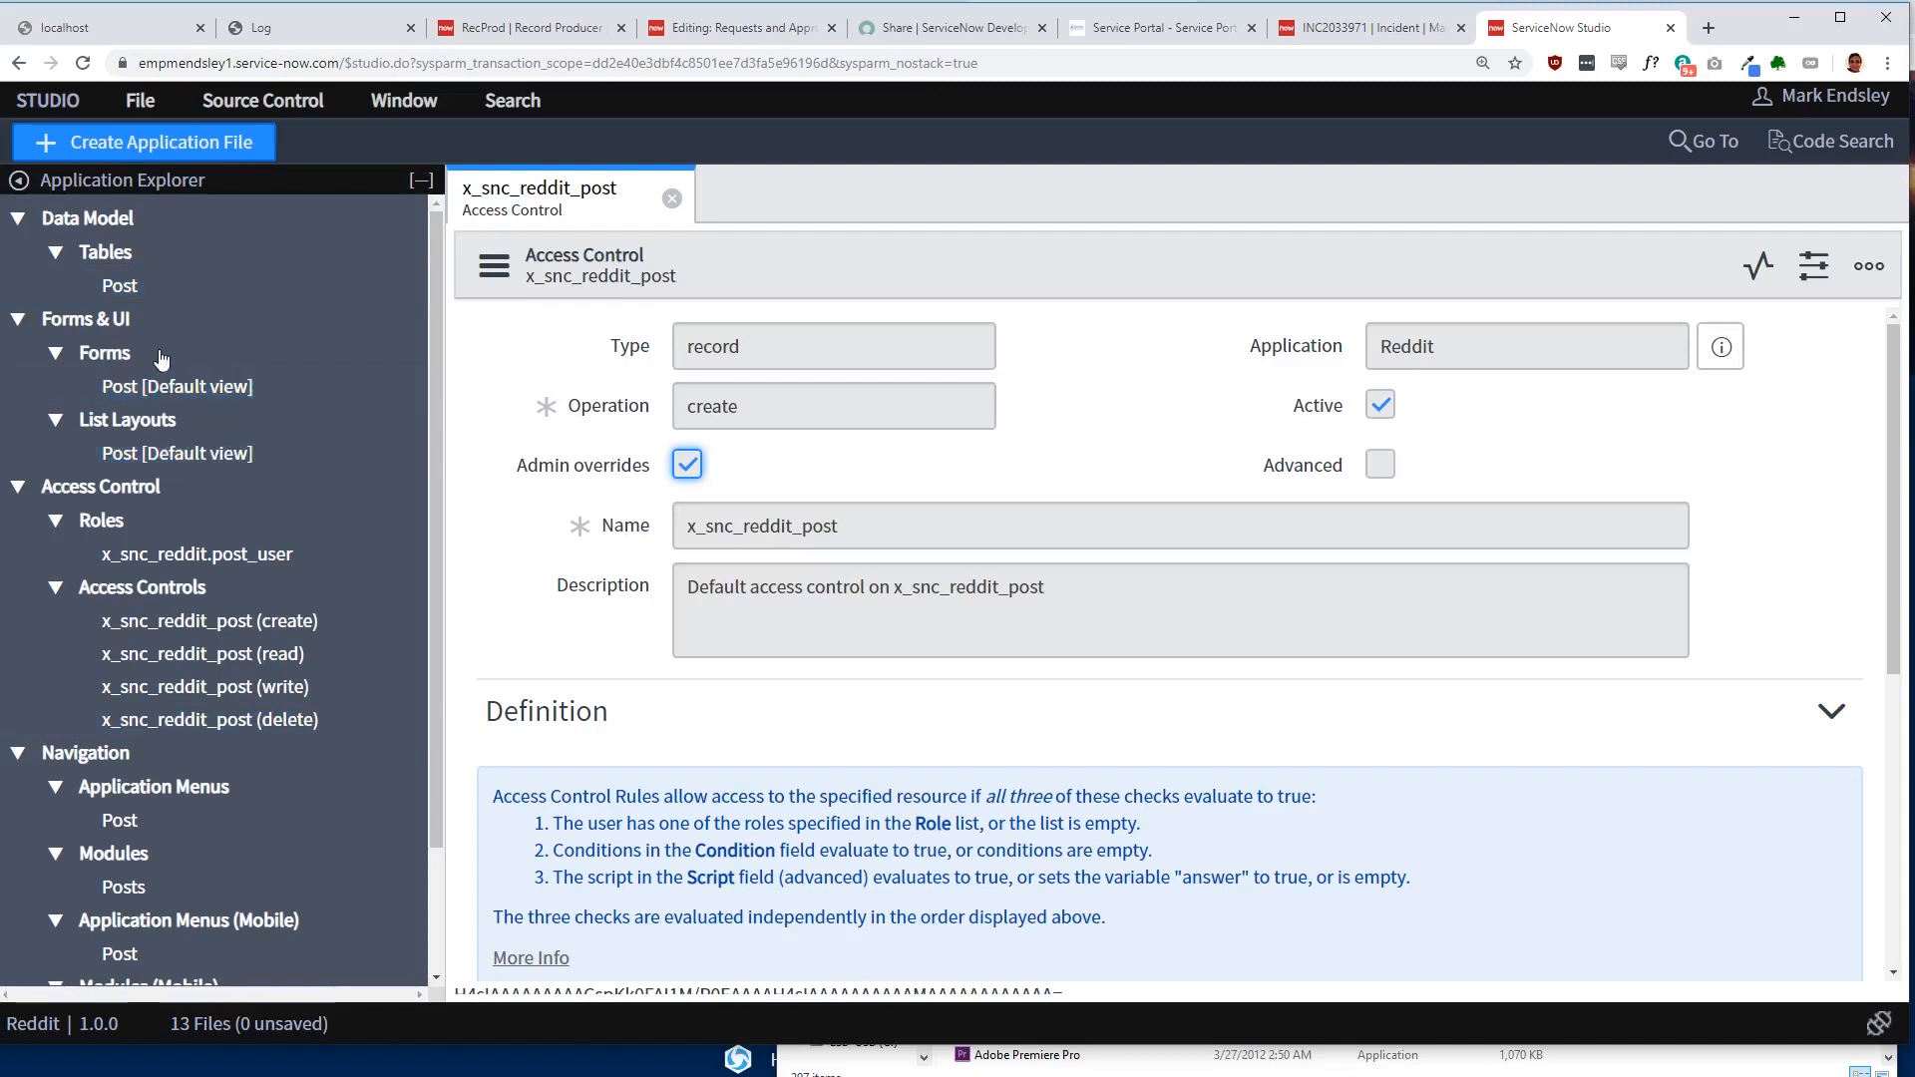
left_click(120, 285)
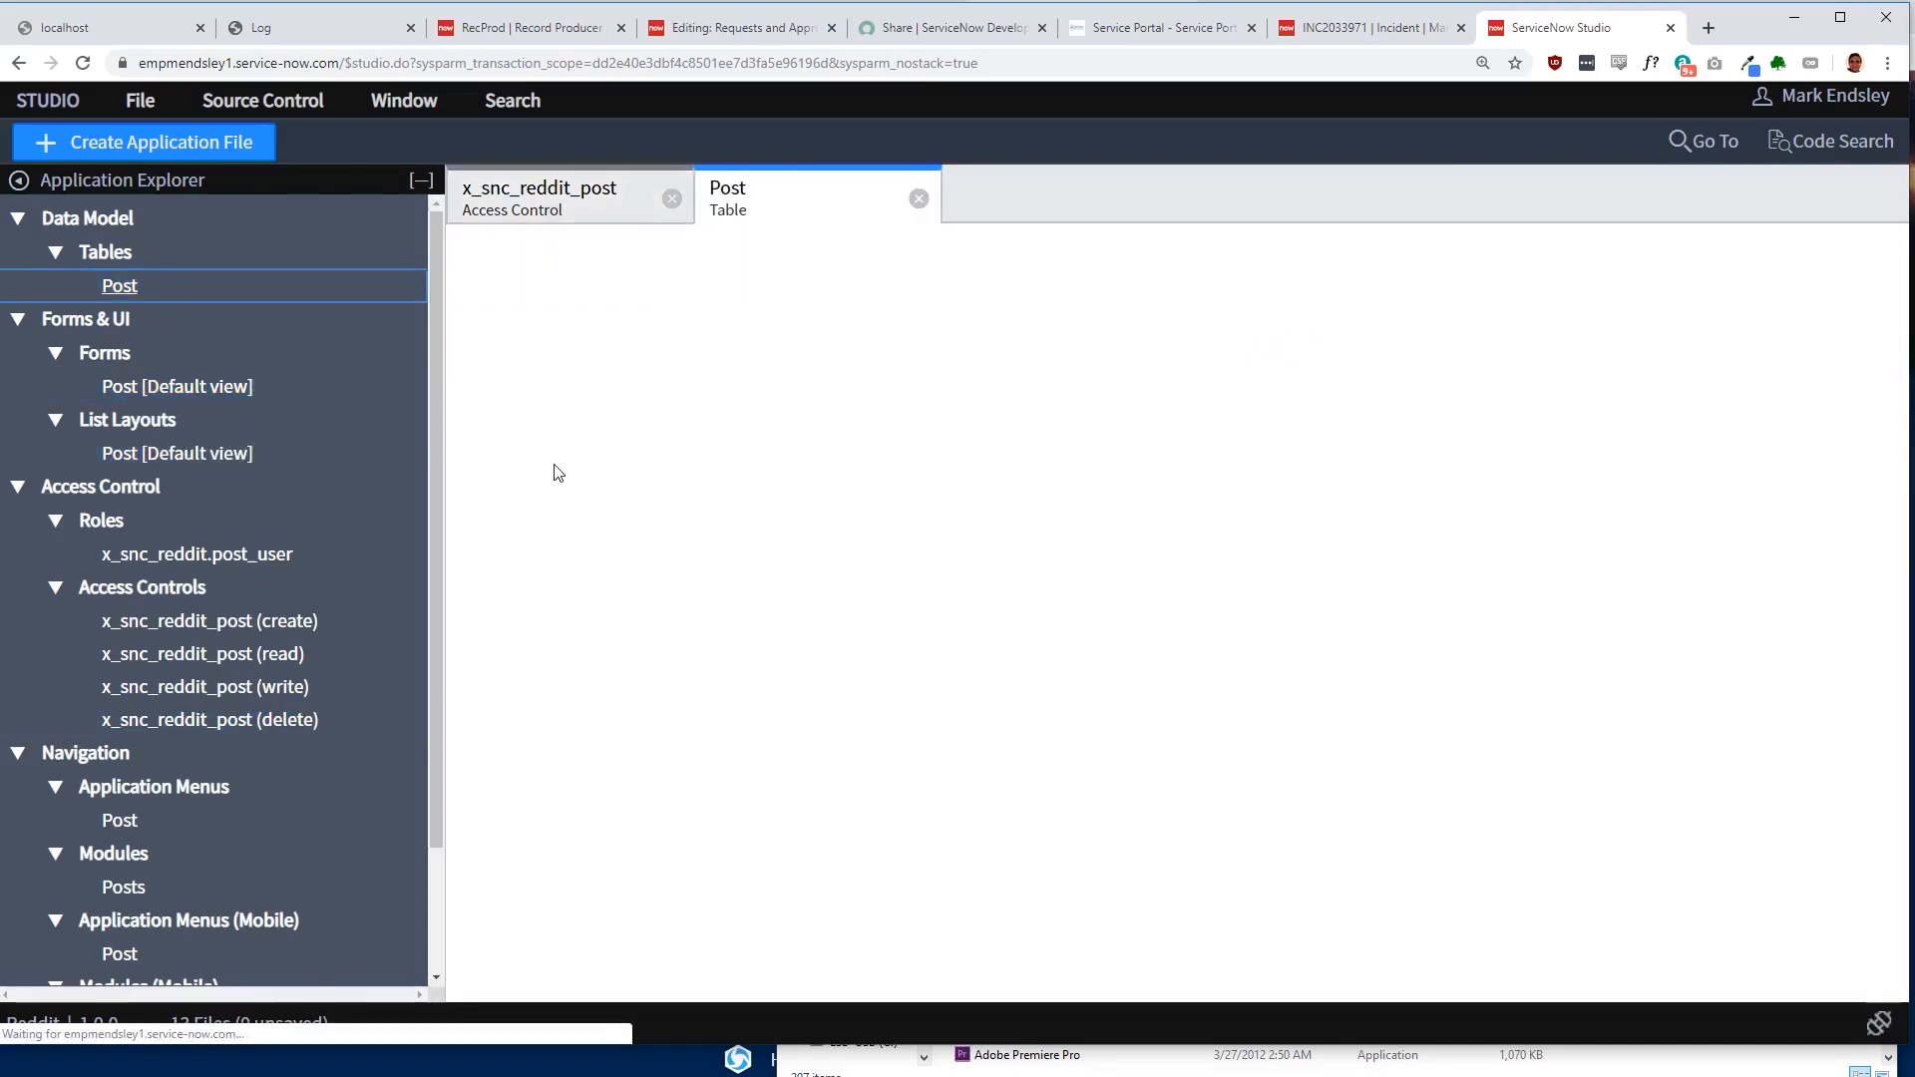
left_click(726, 197)
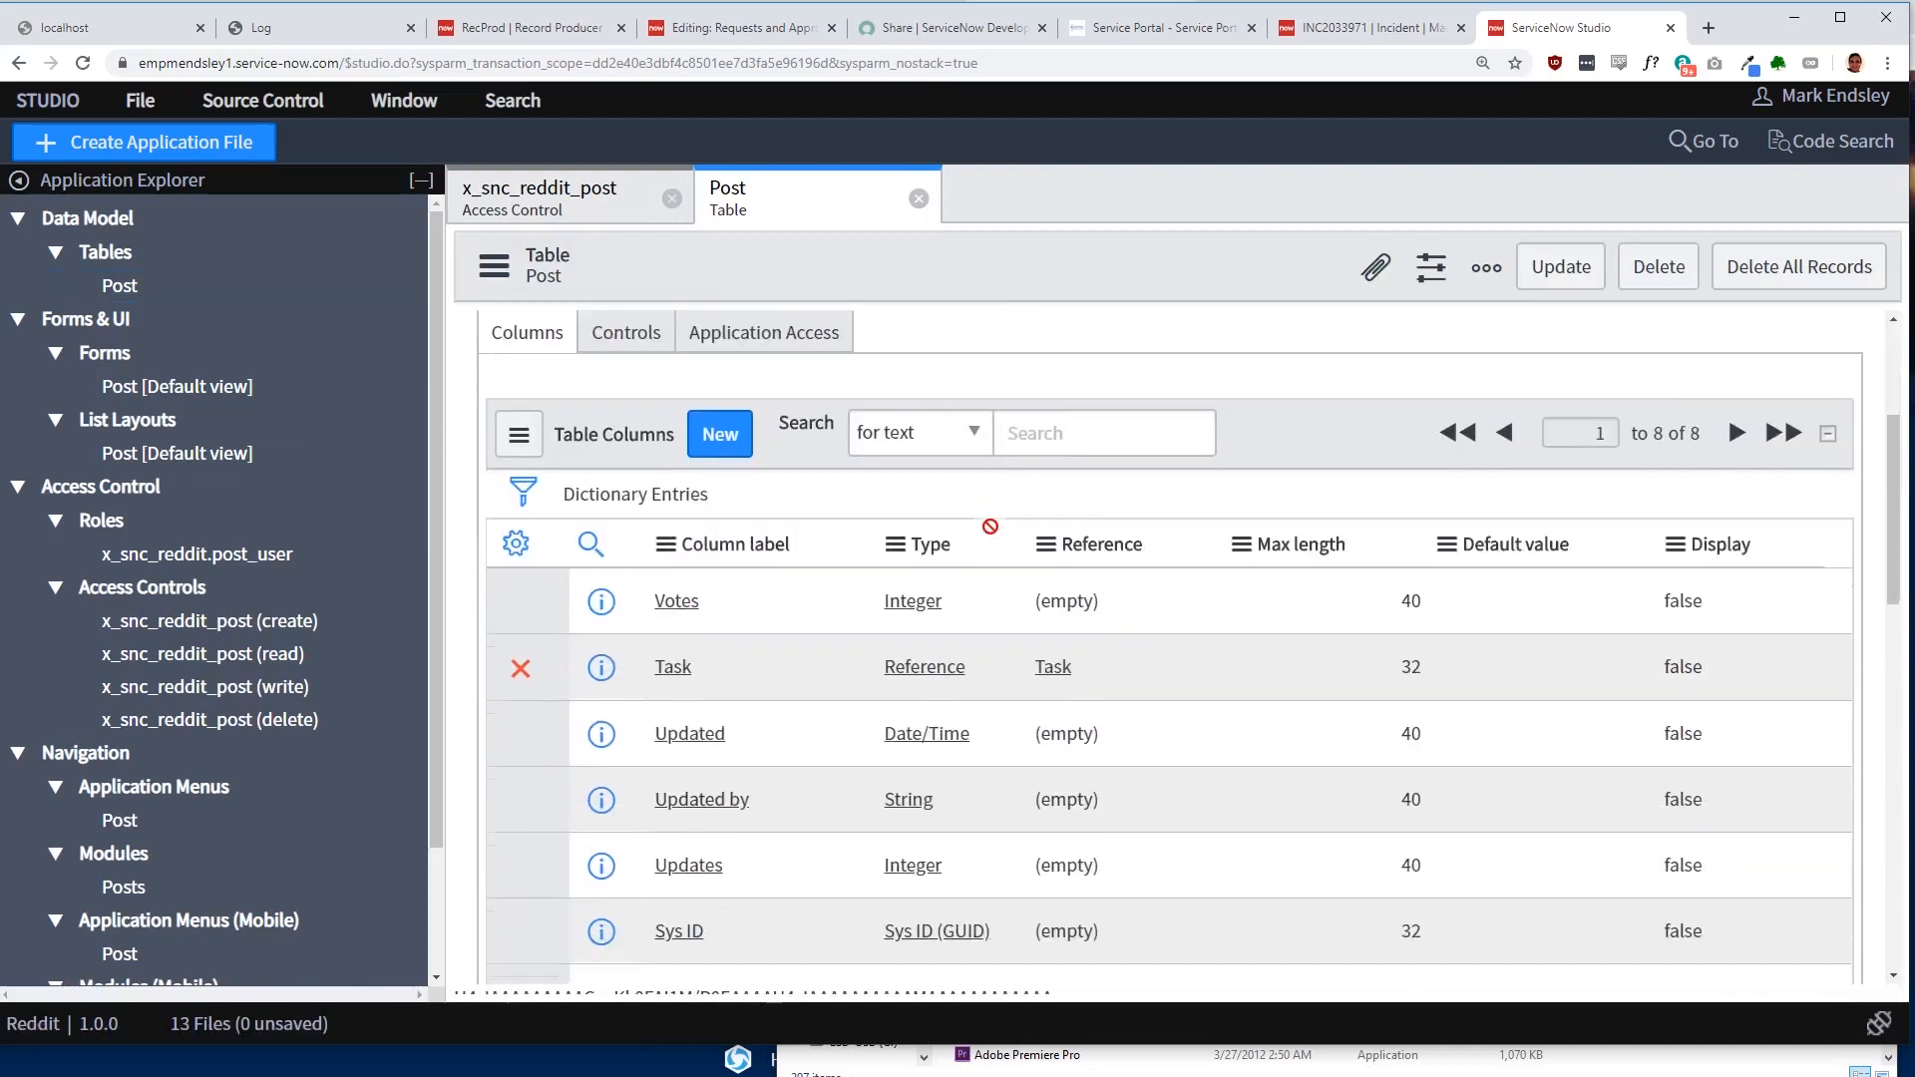
scroll("down", 3)
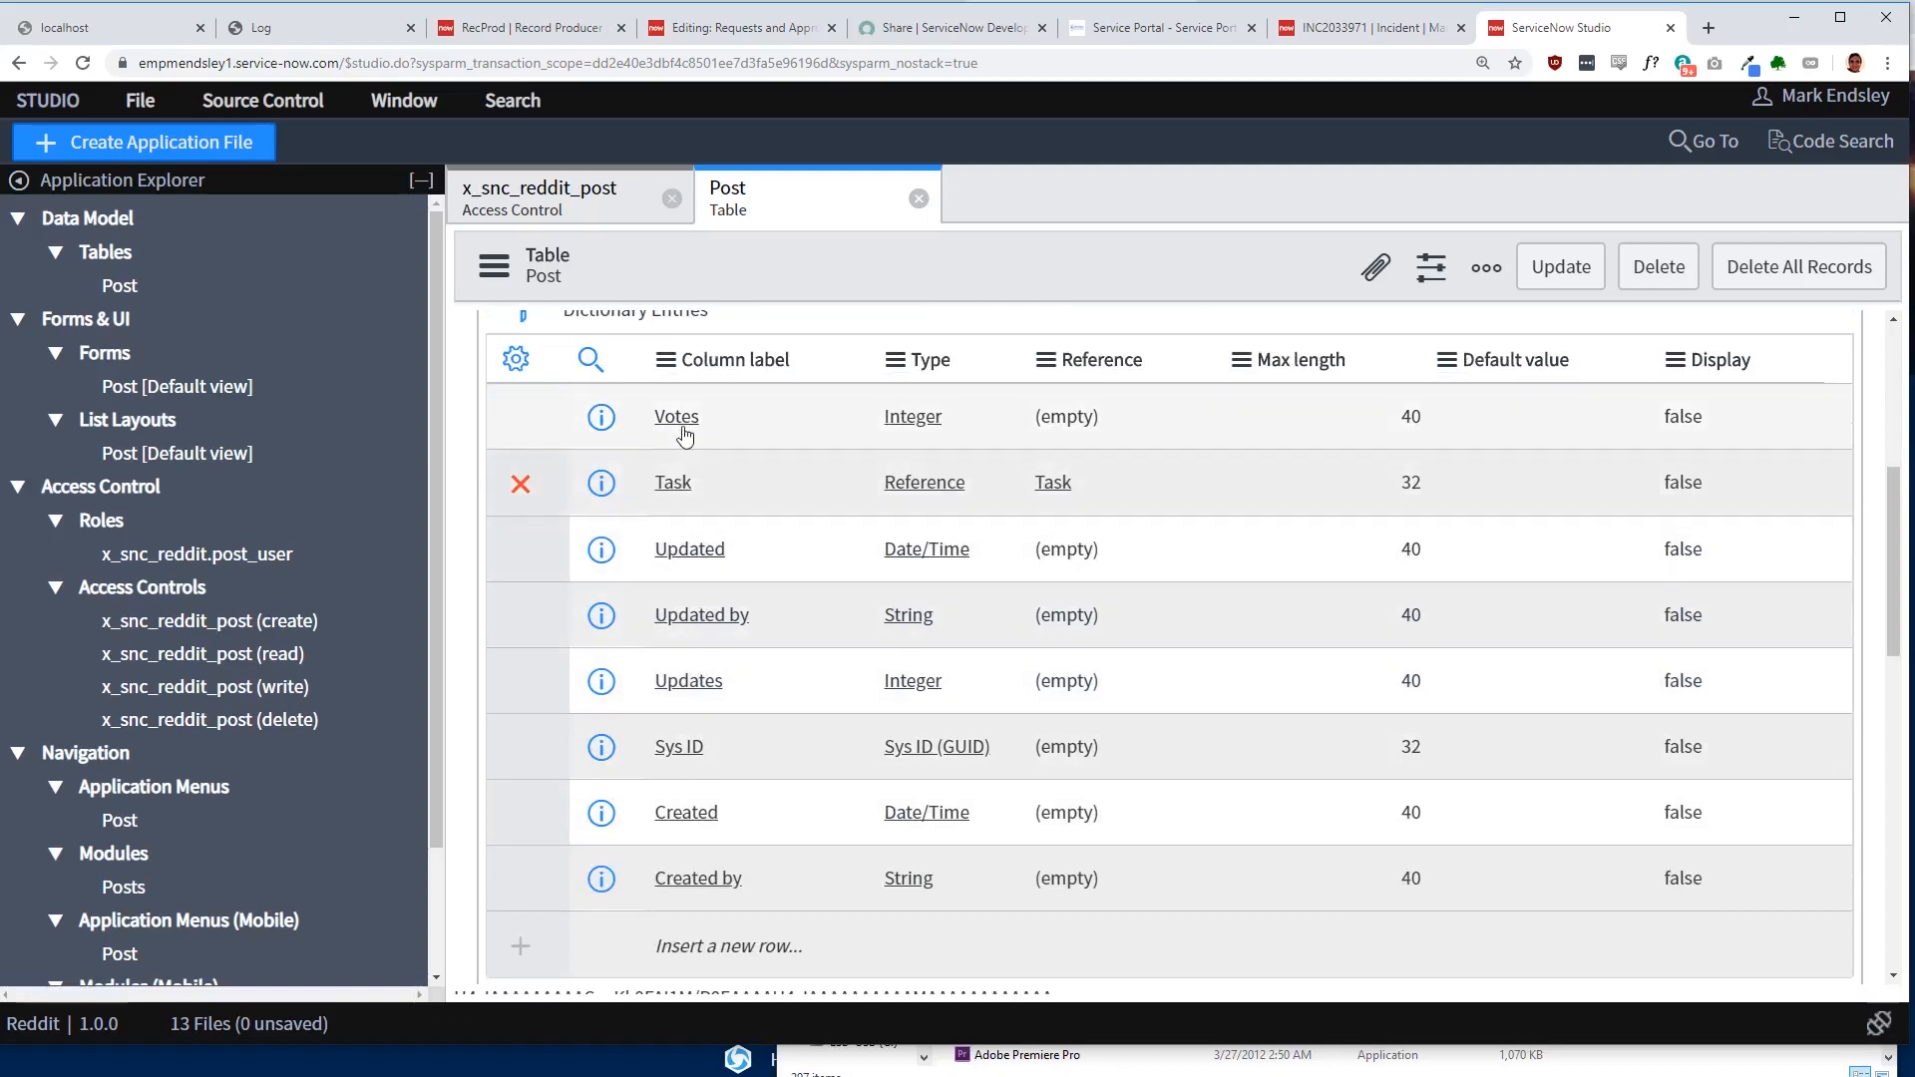
Step: Review the Votes column, Post form layout and Reddit widget, then switch to the patches documentation tab
left_click(676, 417)
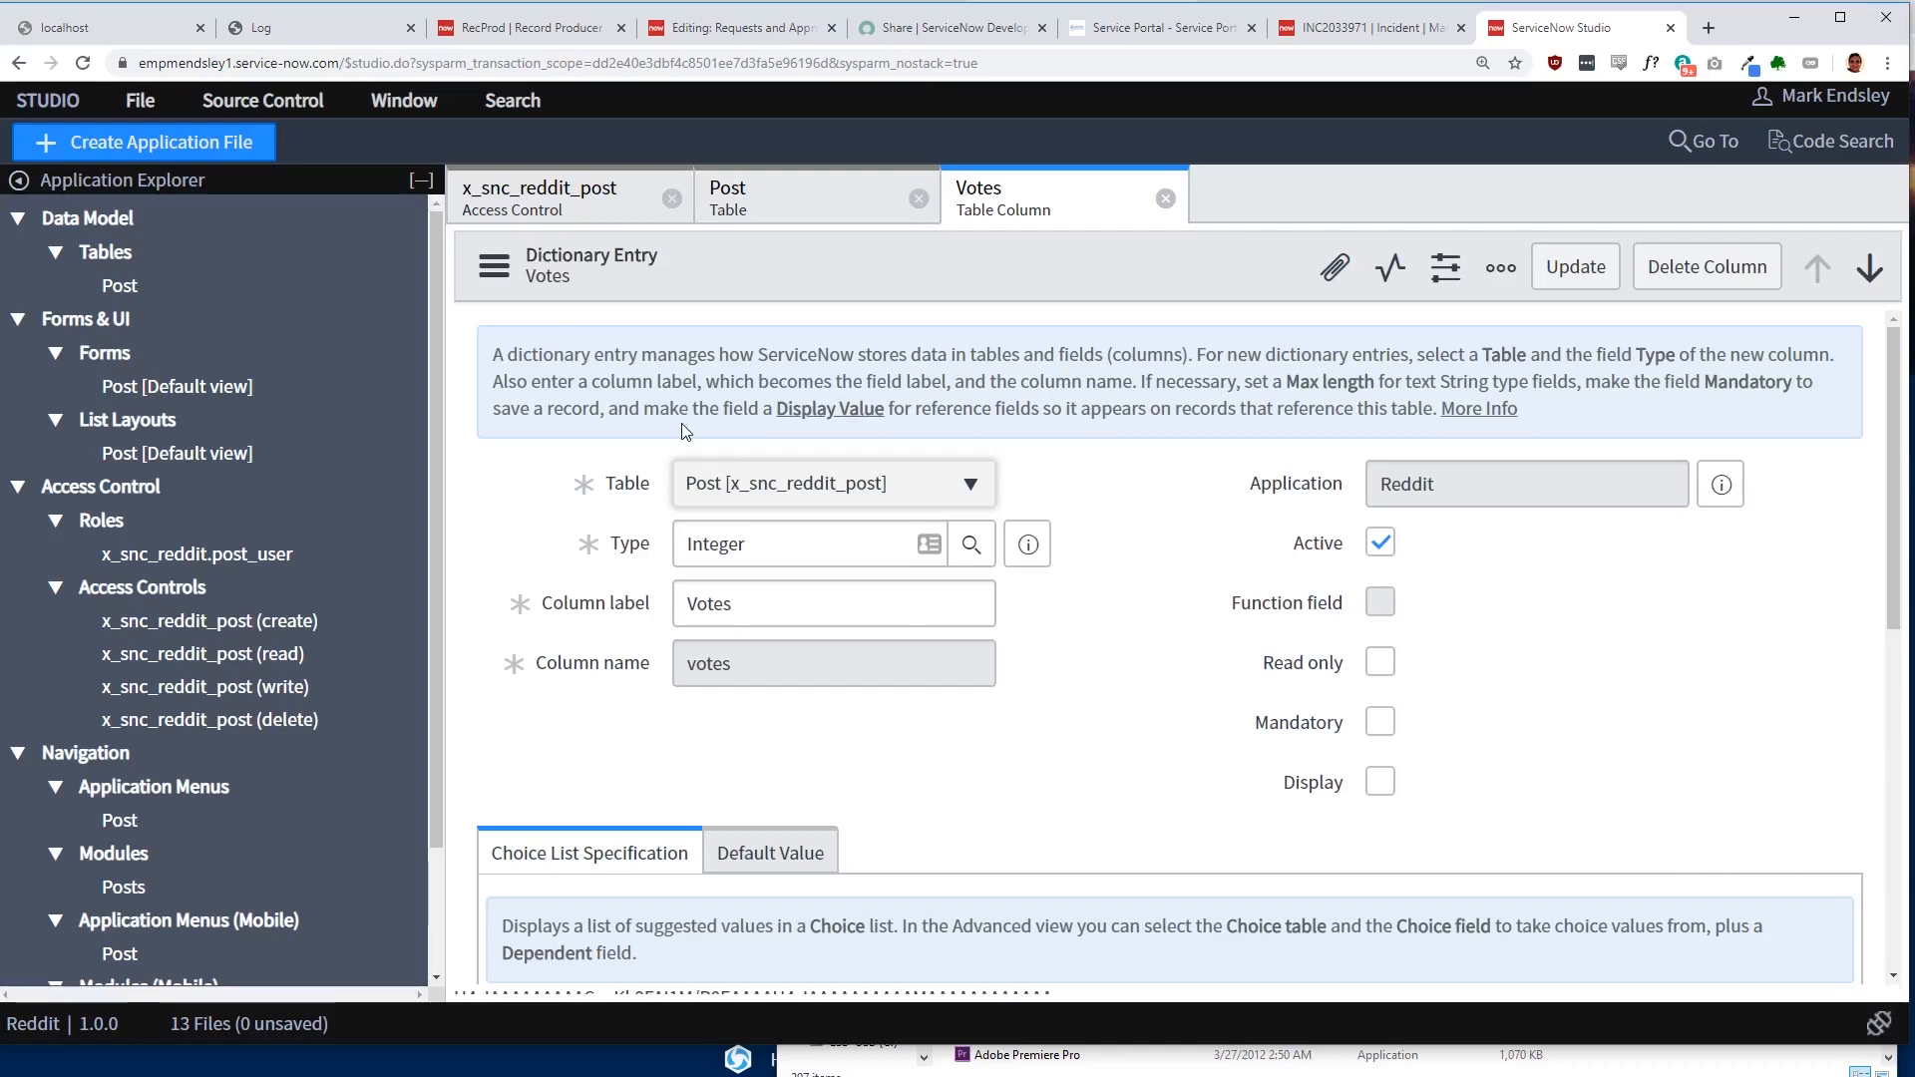
scroll("down", 3)
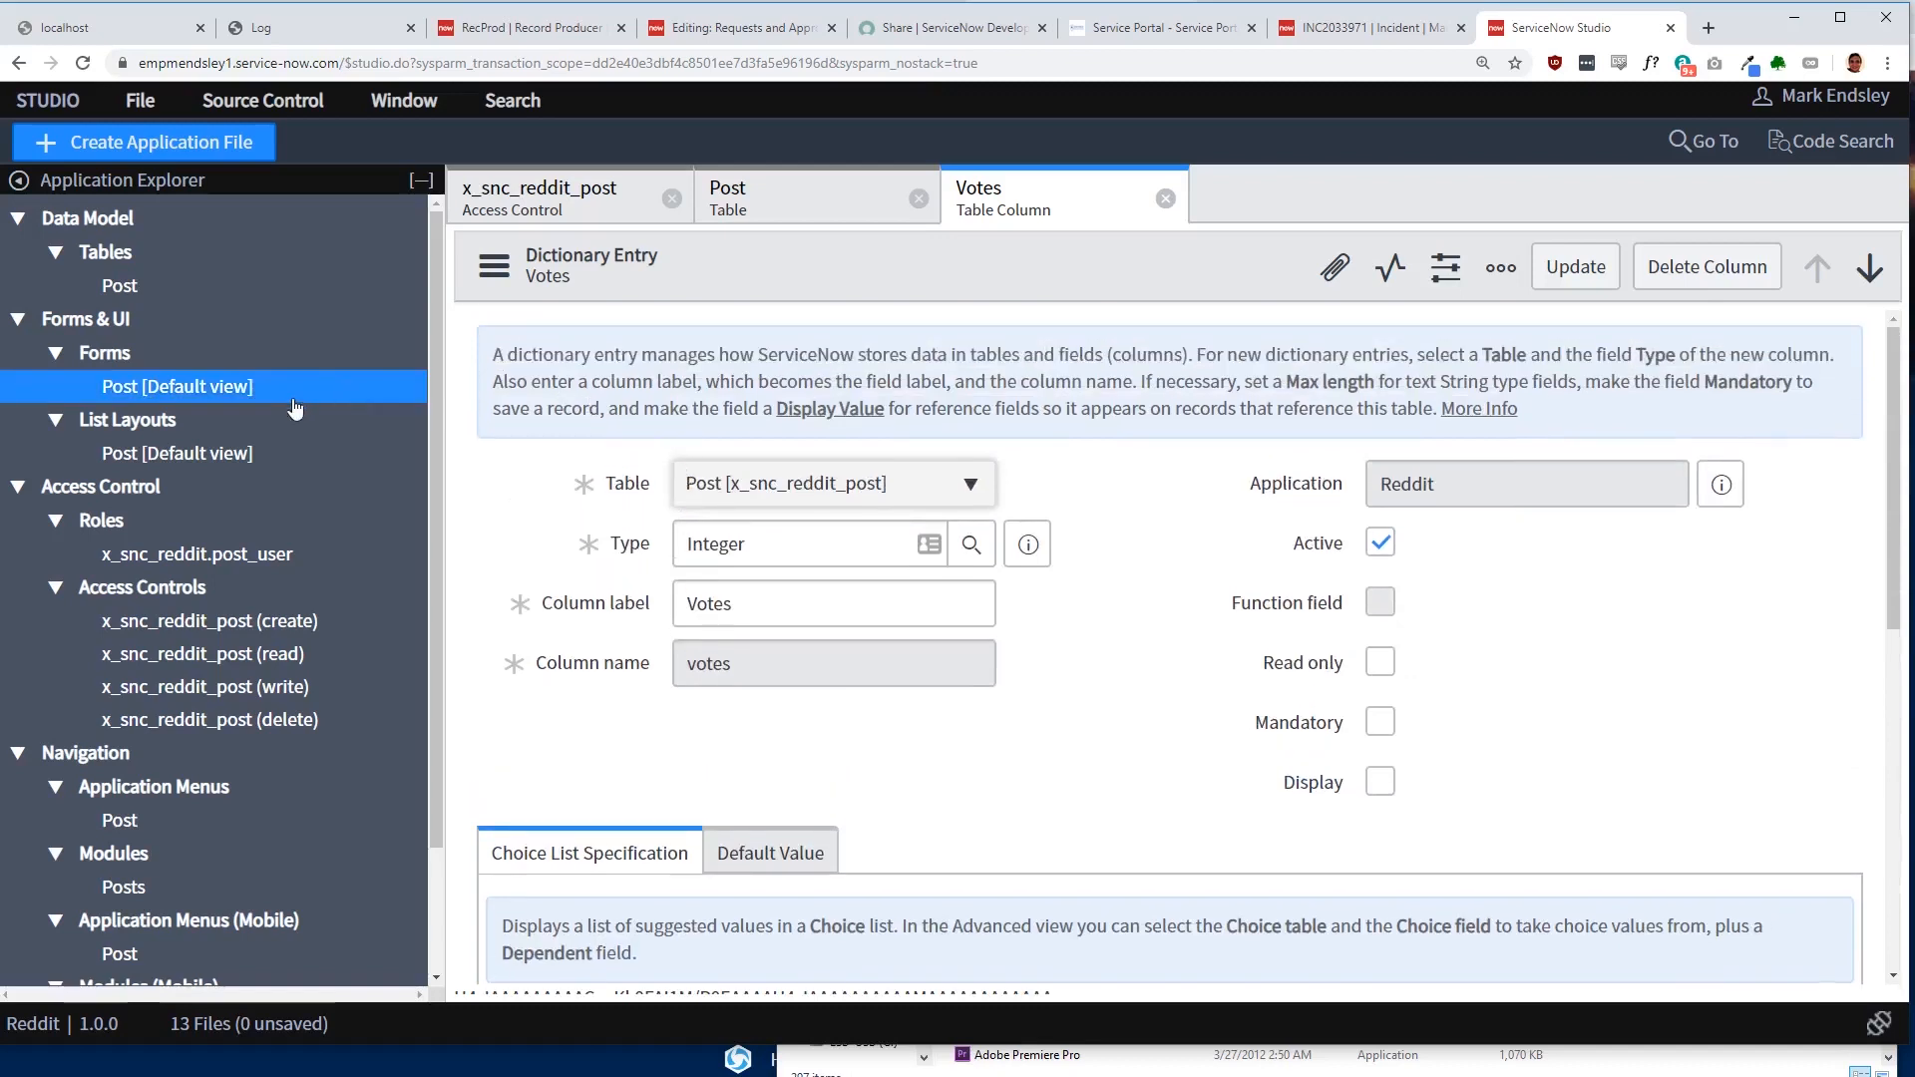
left_click(175, 385)
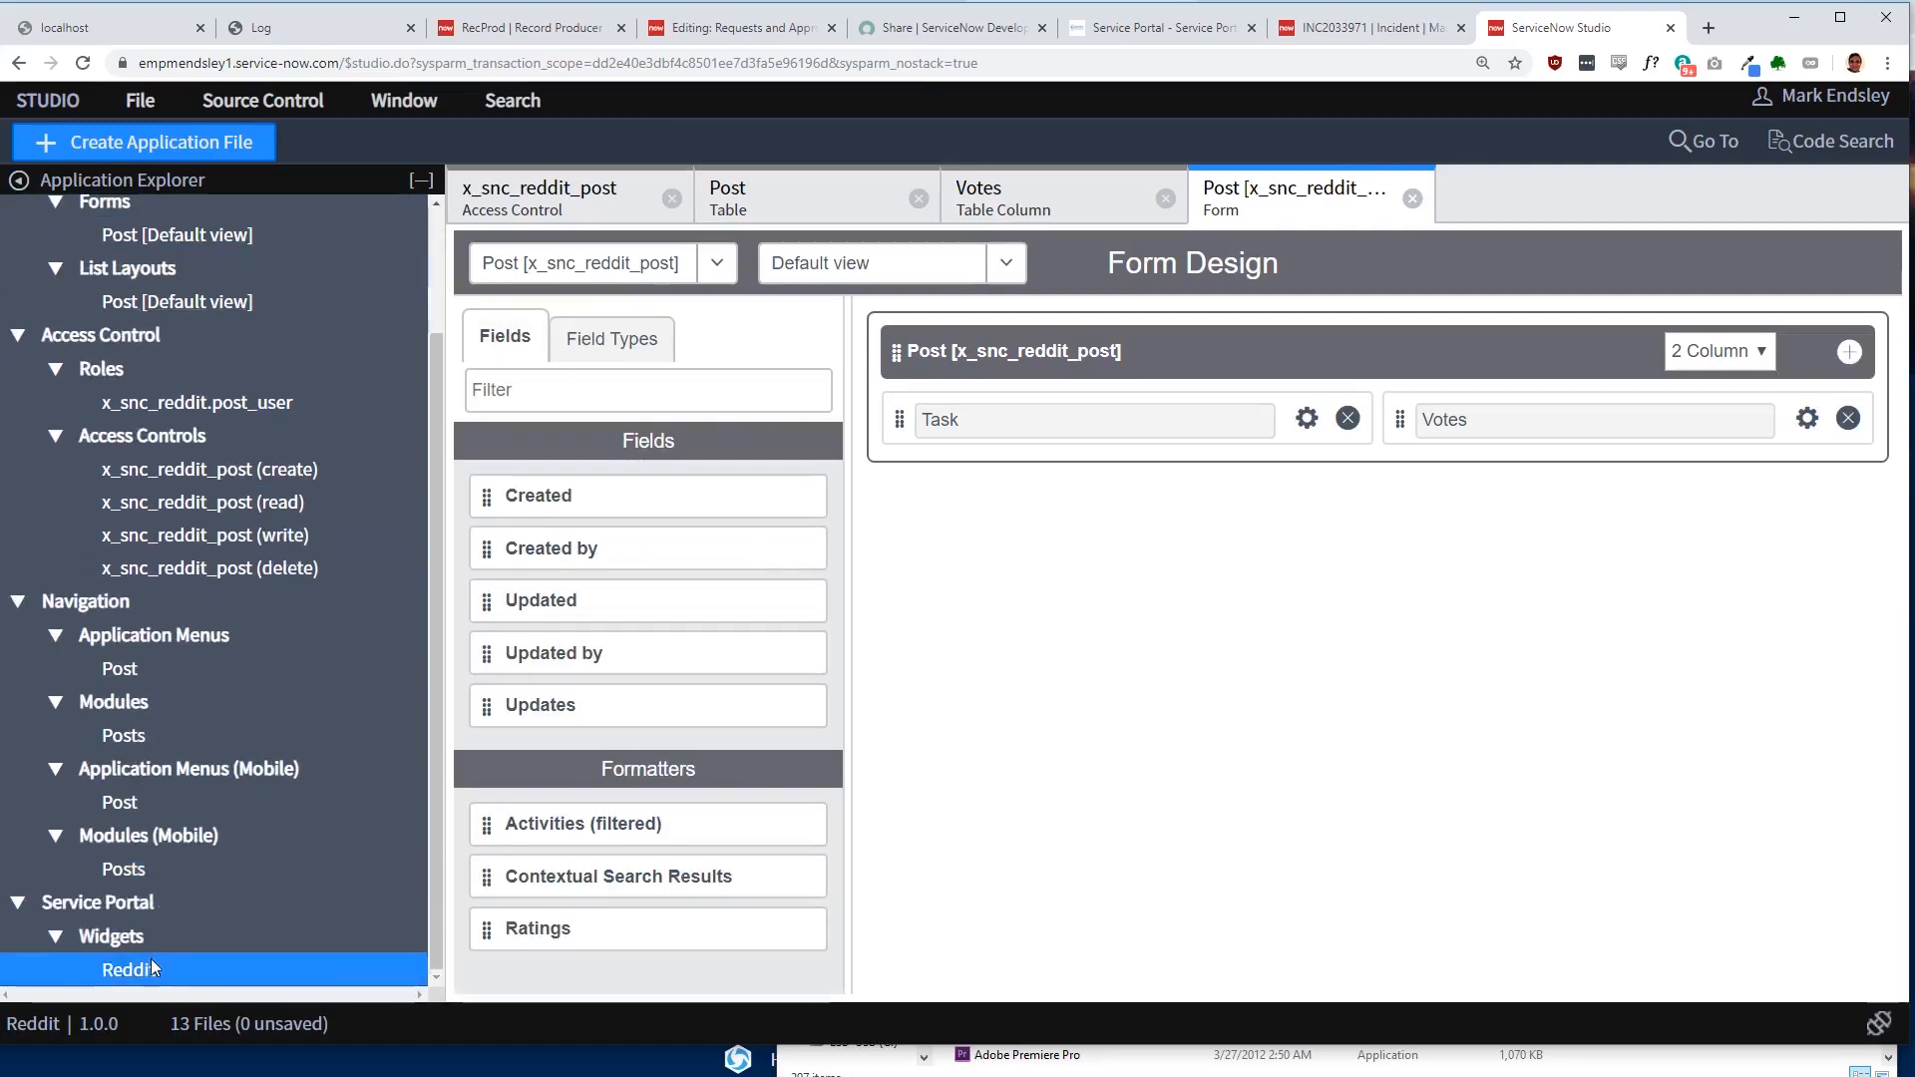
double_click(128, 969)
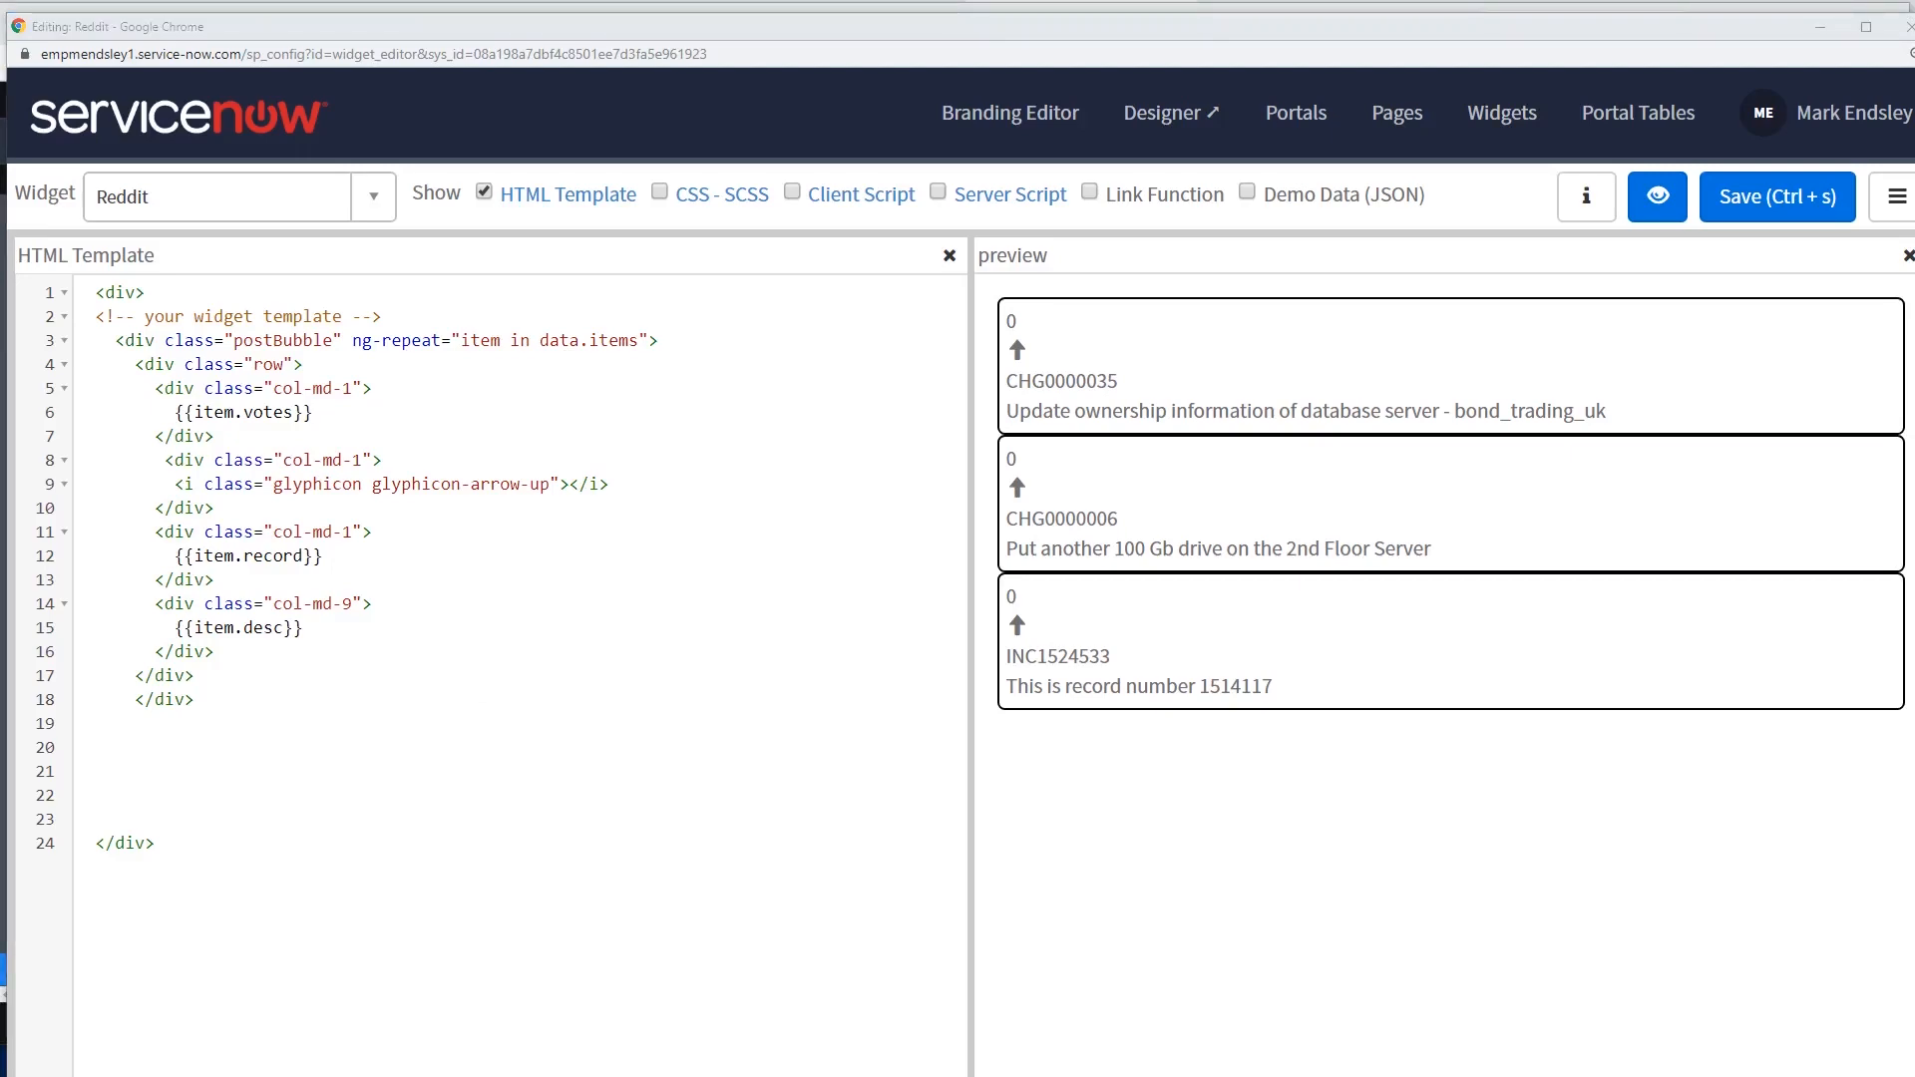
left_click(1578, 26)
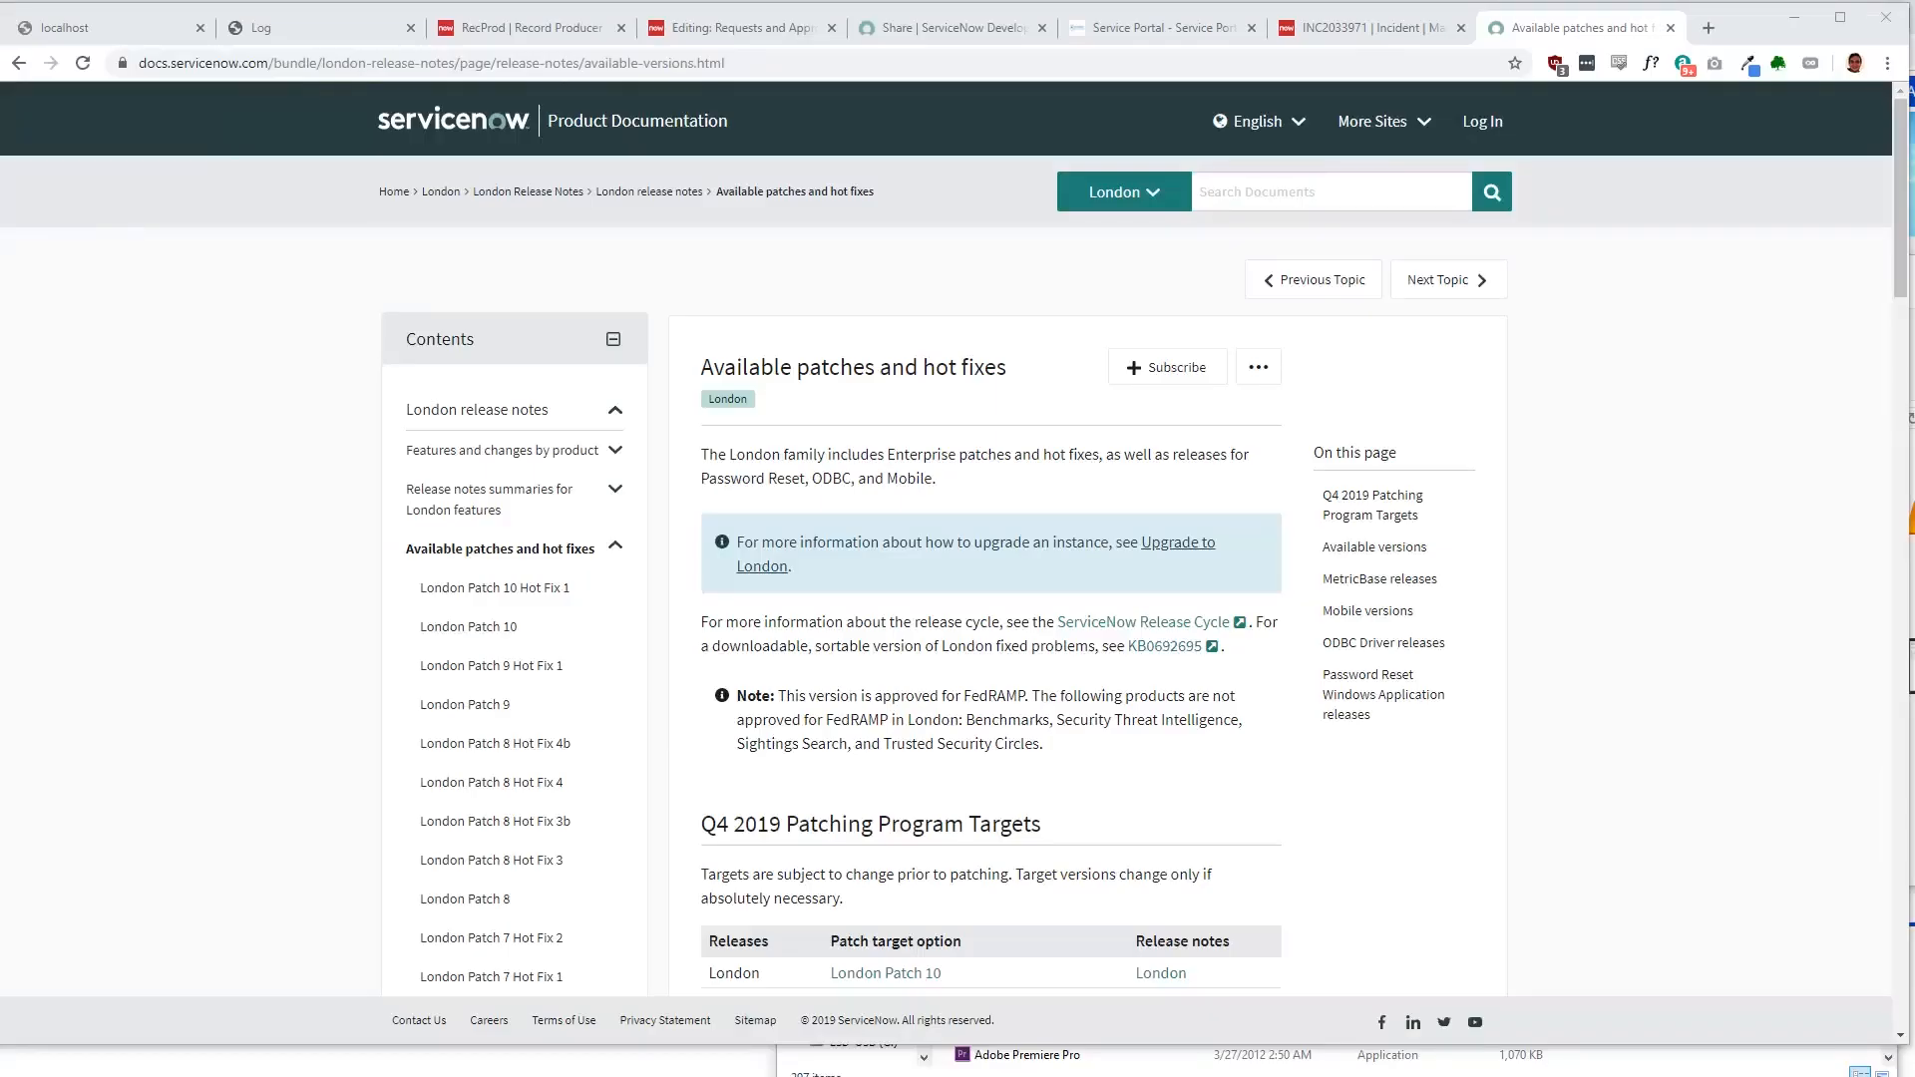
Step: Scroll to Available versions and read the London Patch 10 Hot Fix 1 release notes
scroll("down", 3)
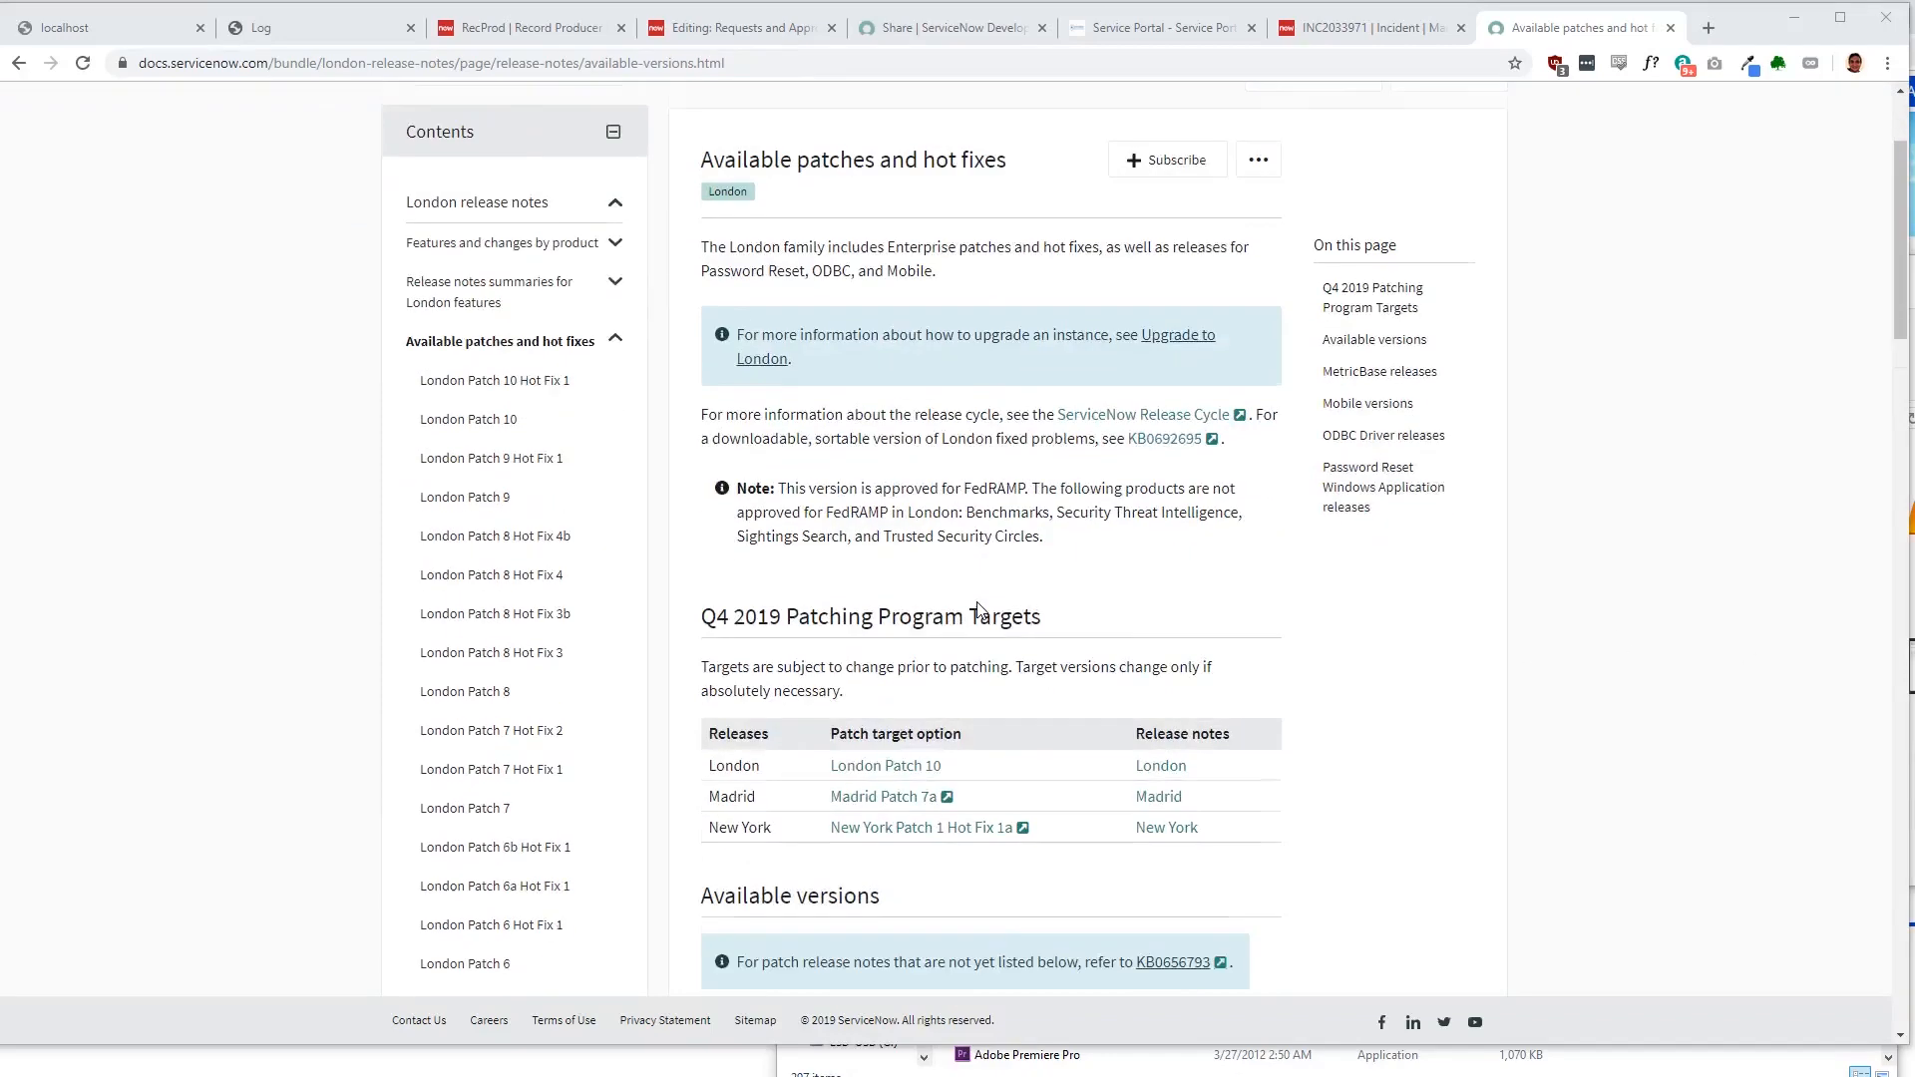
scroll("down", 3)
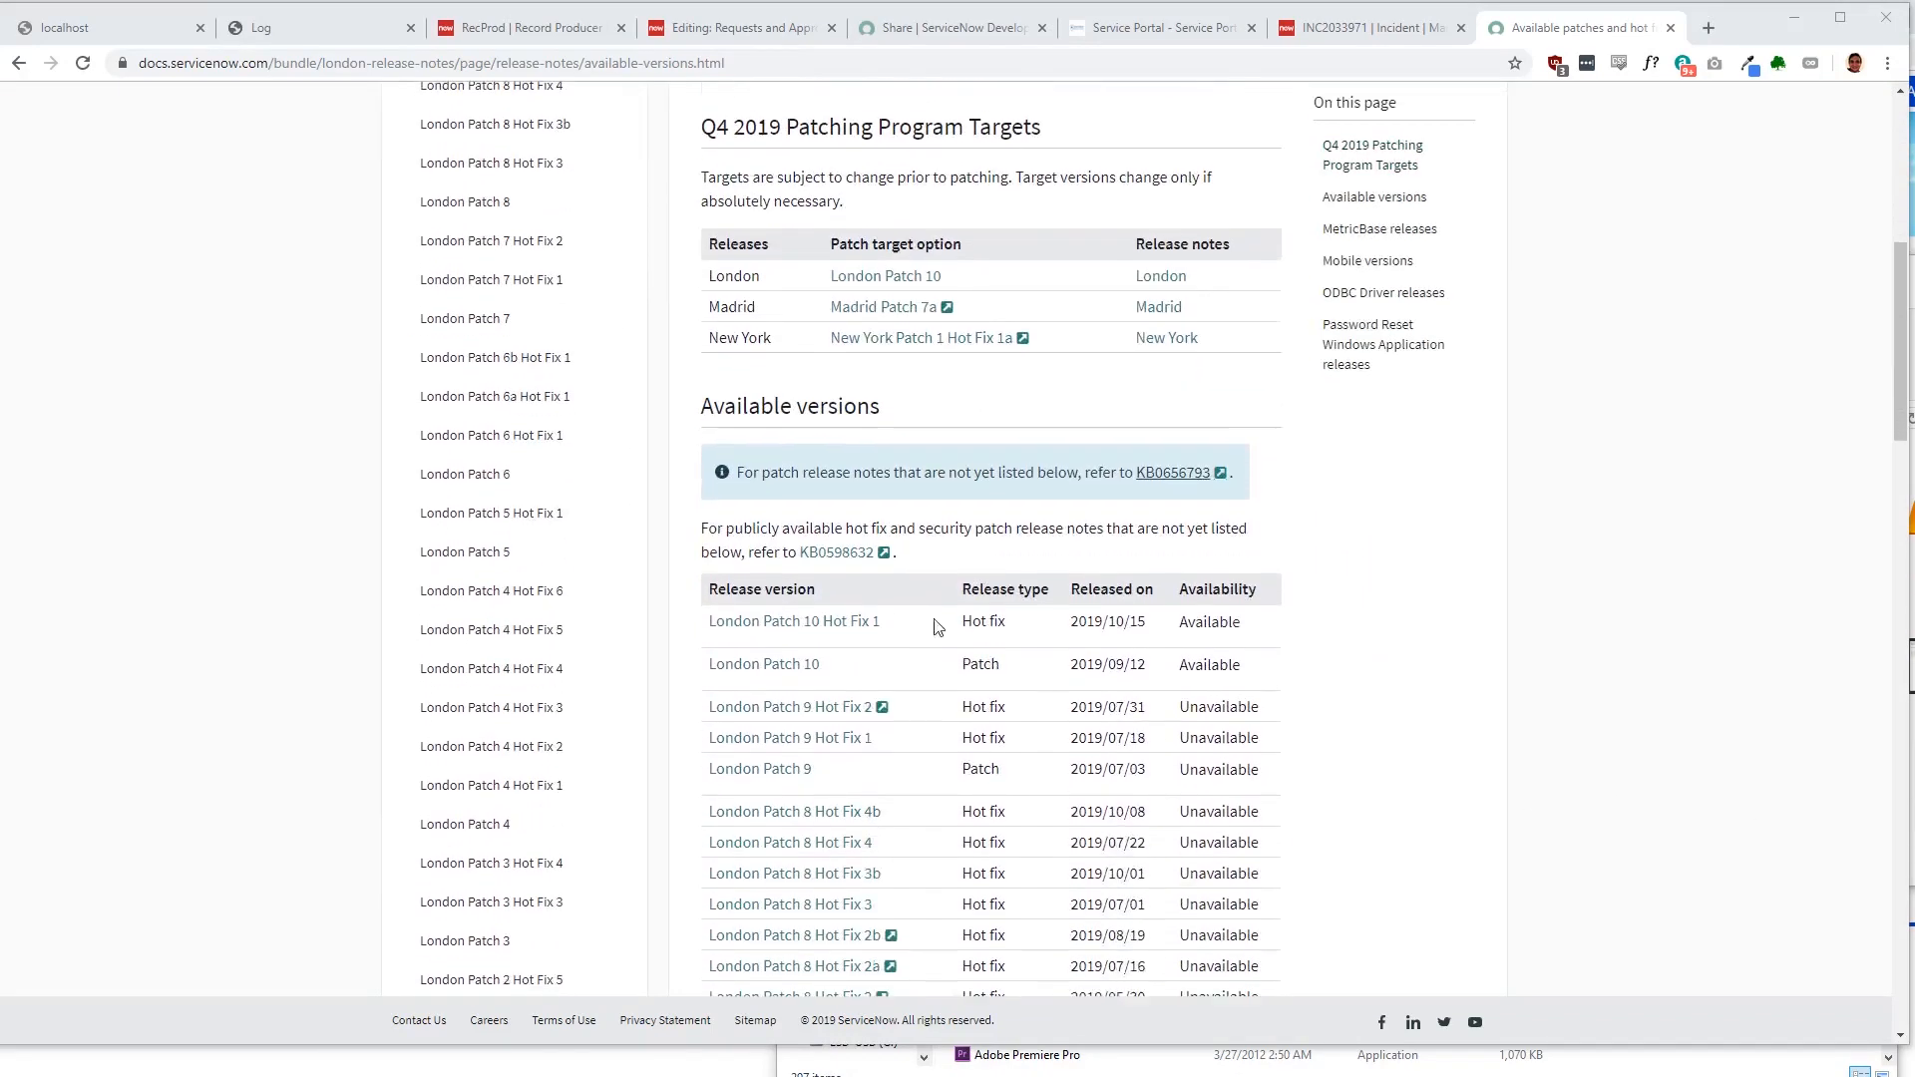
mouse_move(794, 620)
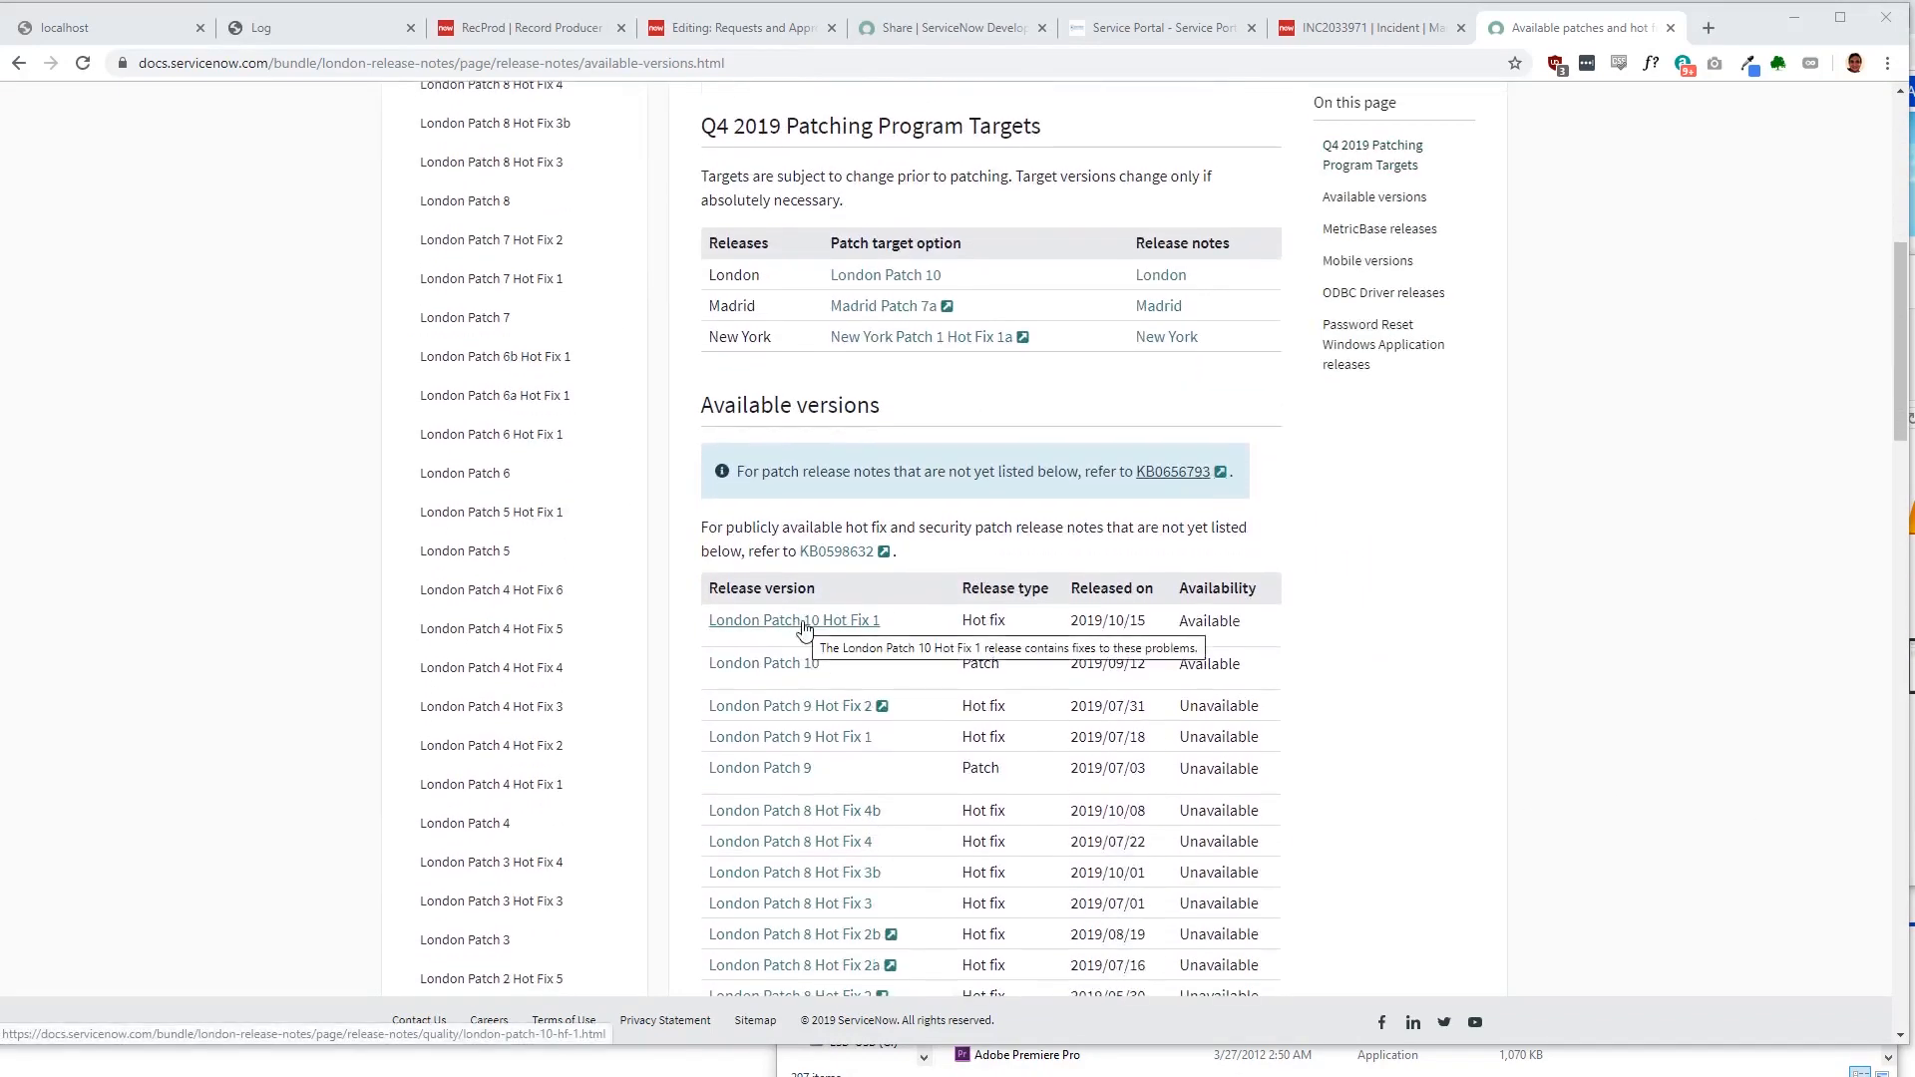
left_click(792, 618)
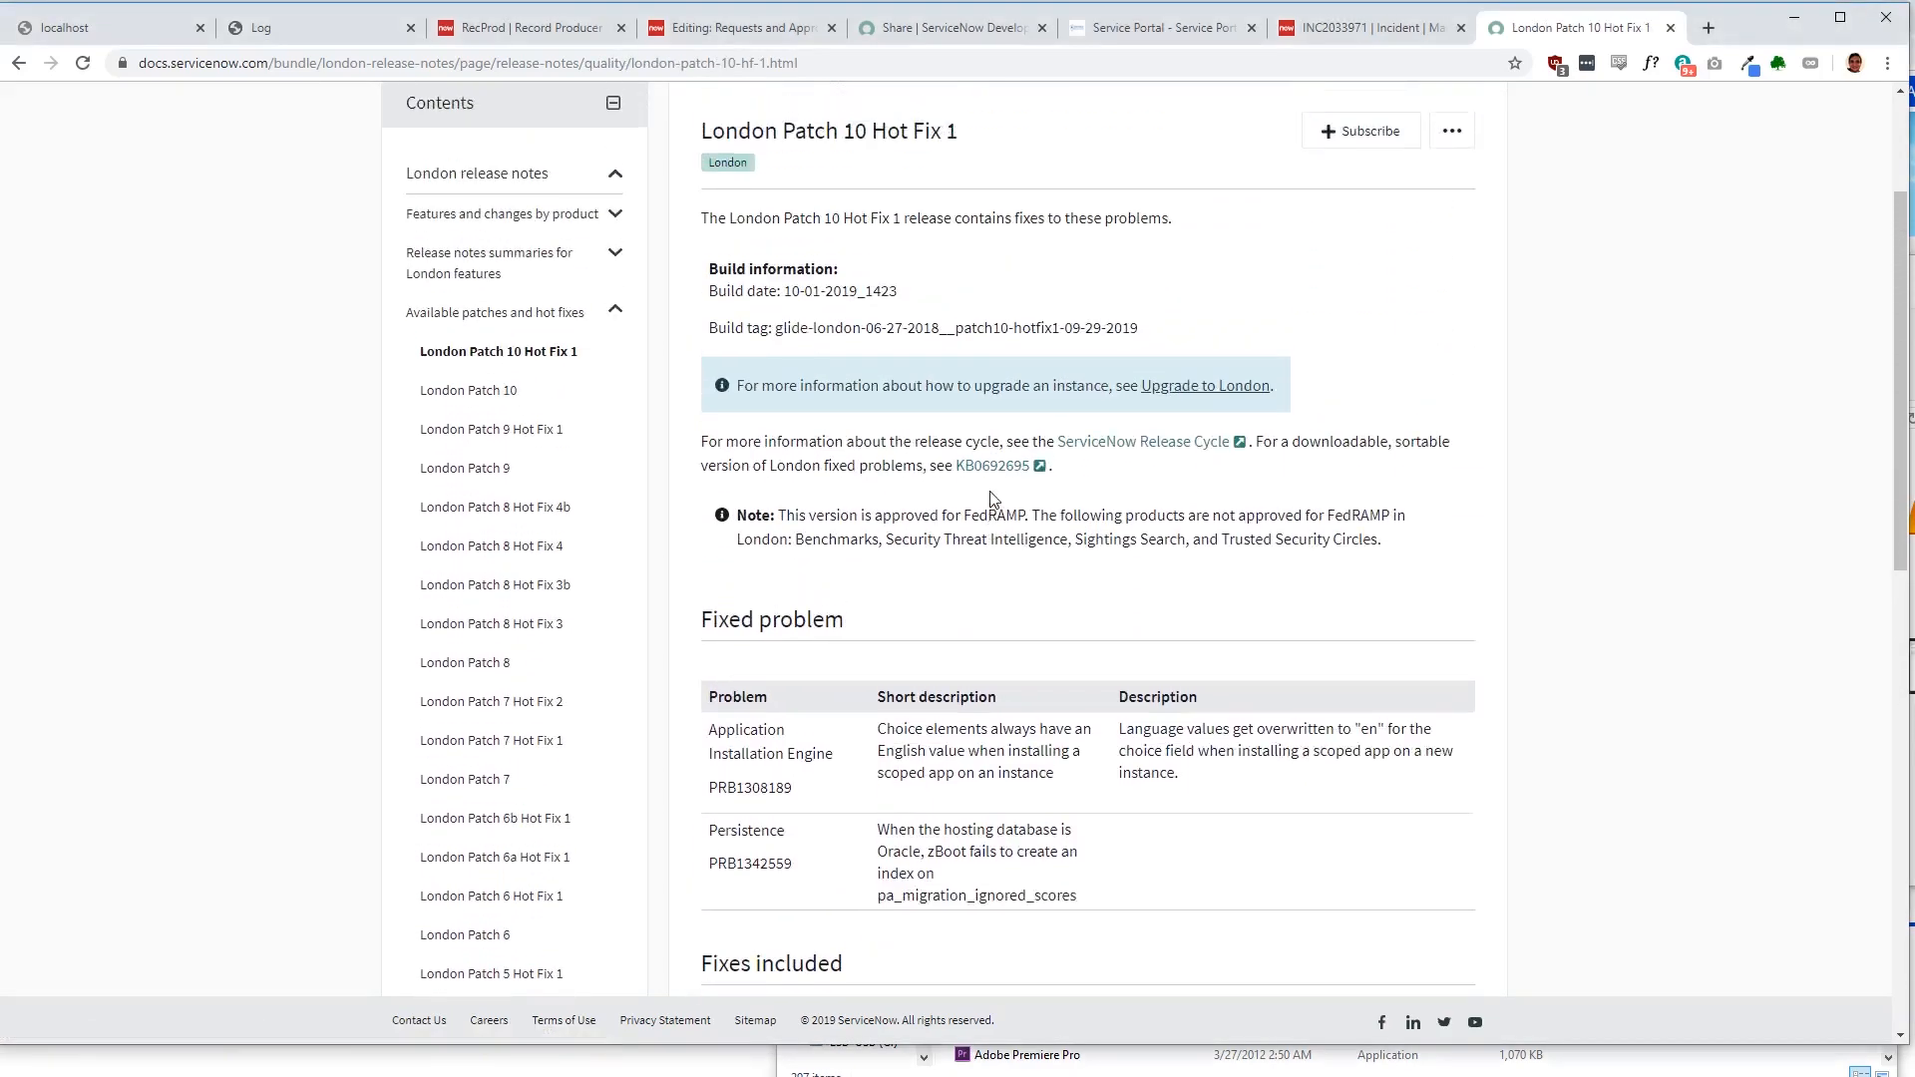
scroll("down", 3)
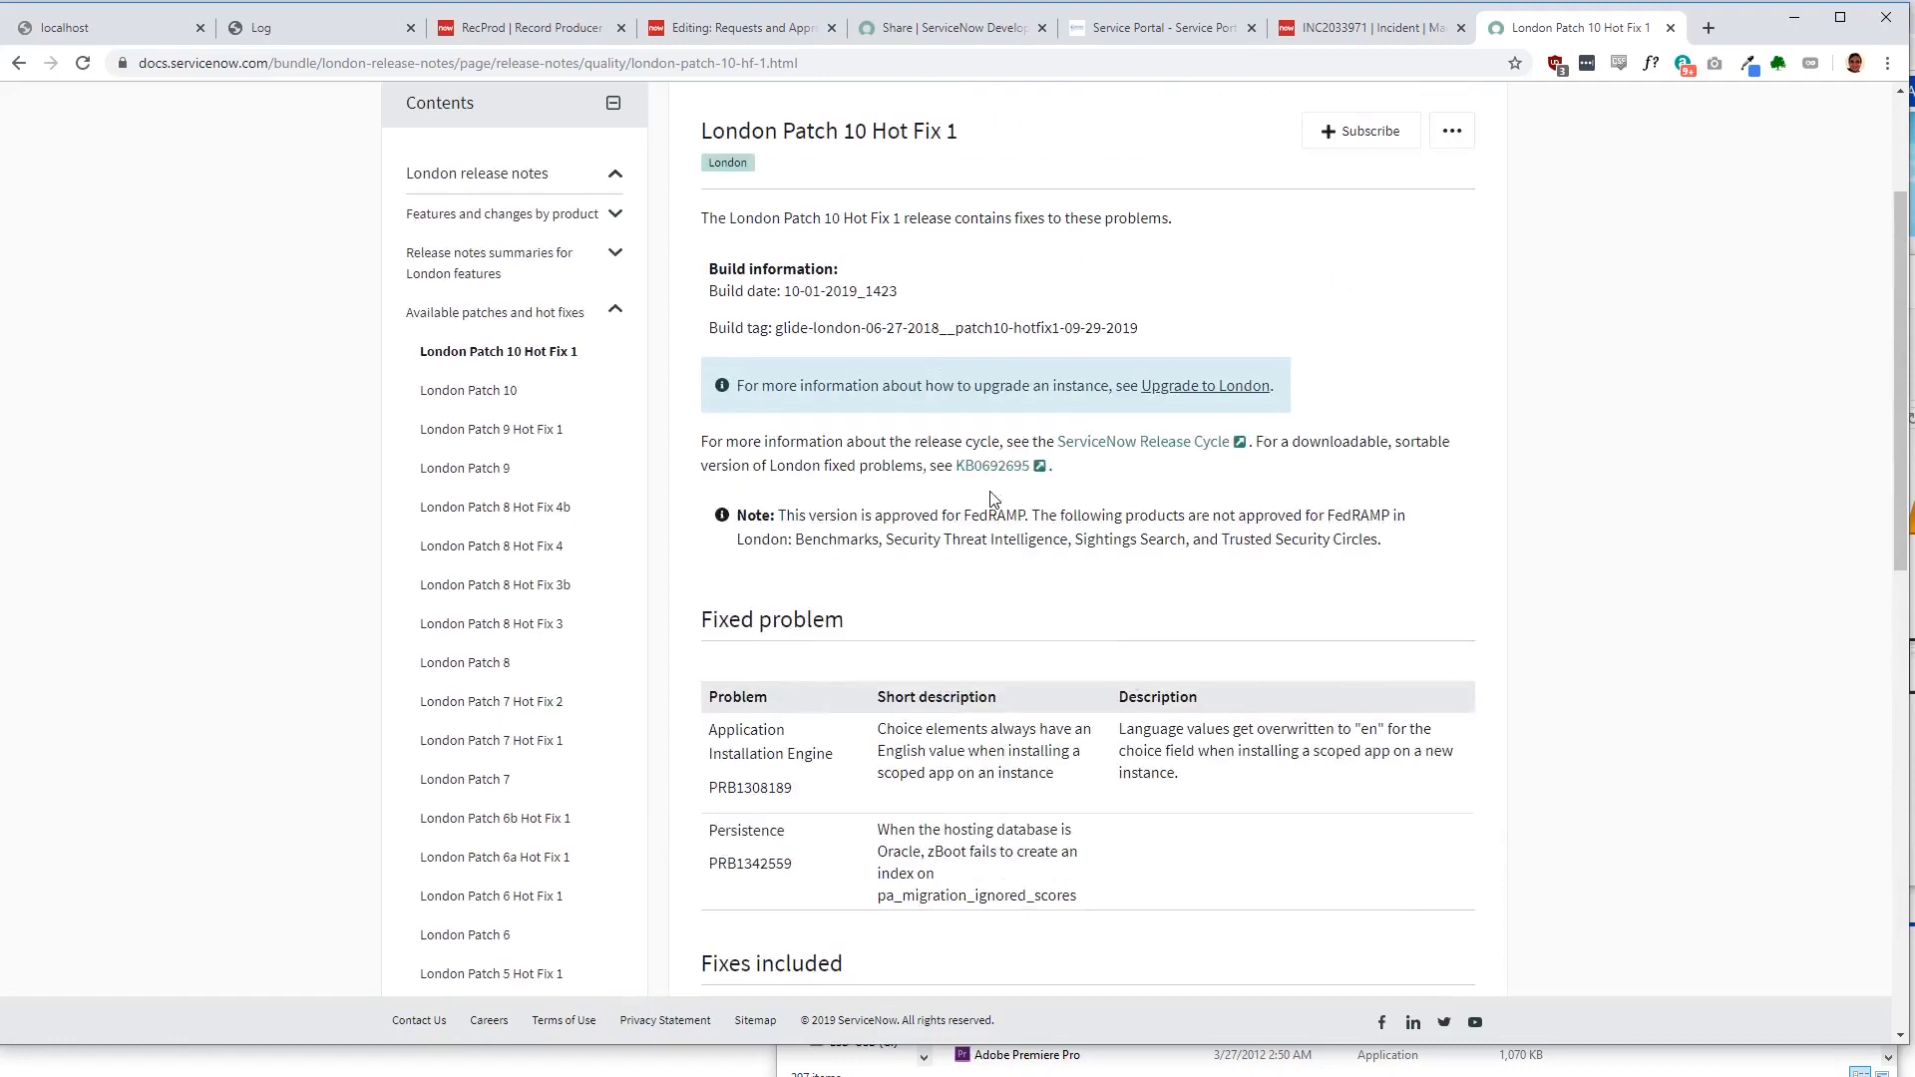
Step: Read the London Patch 8 Hot Fix 4b release notes, then open the release cycle article
left_click(494, 506)
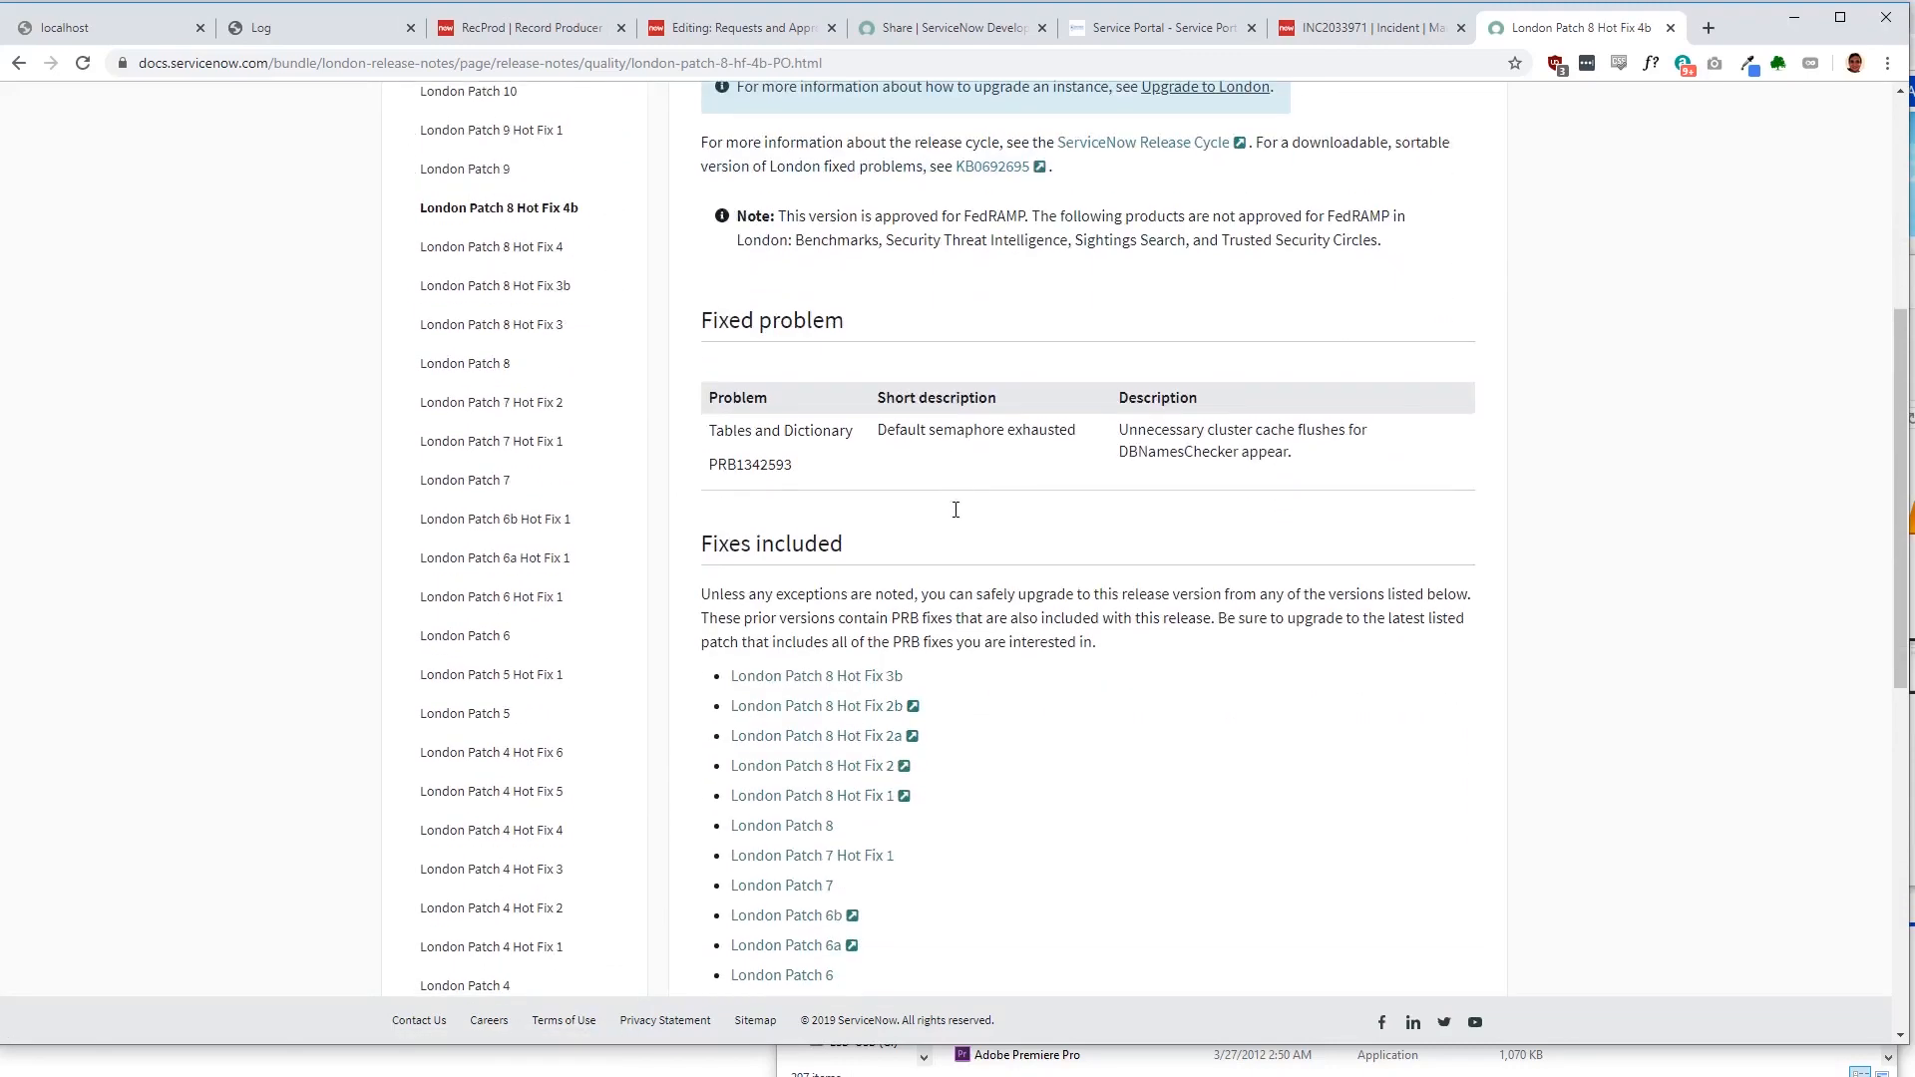
scroll("down", 3)
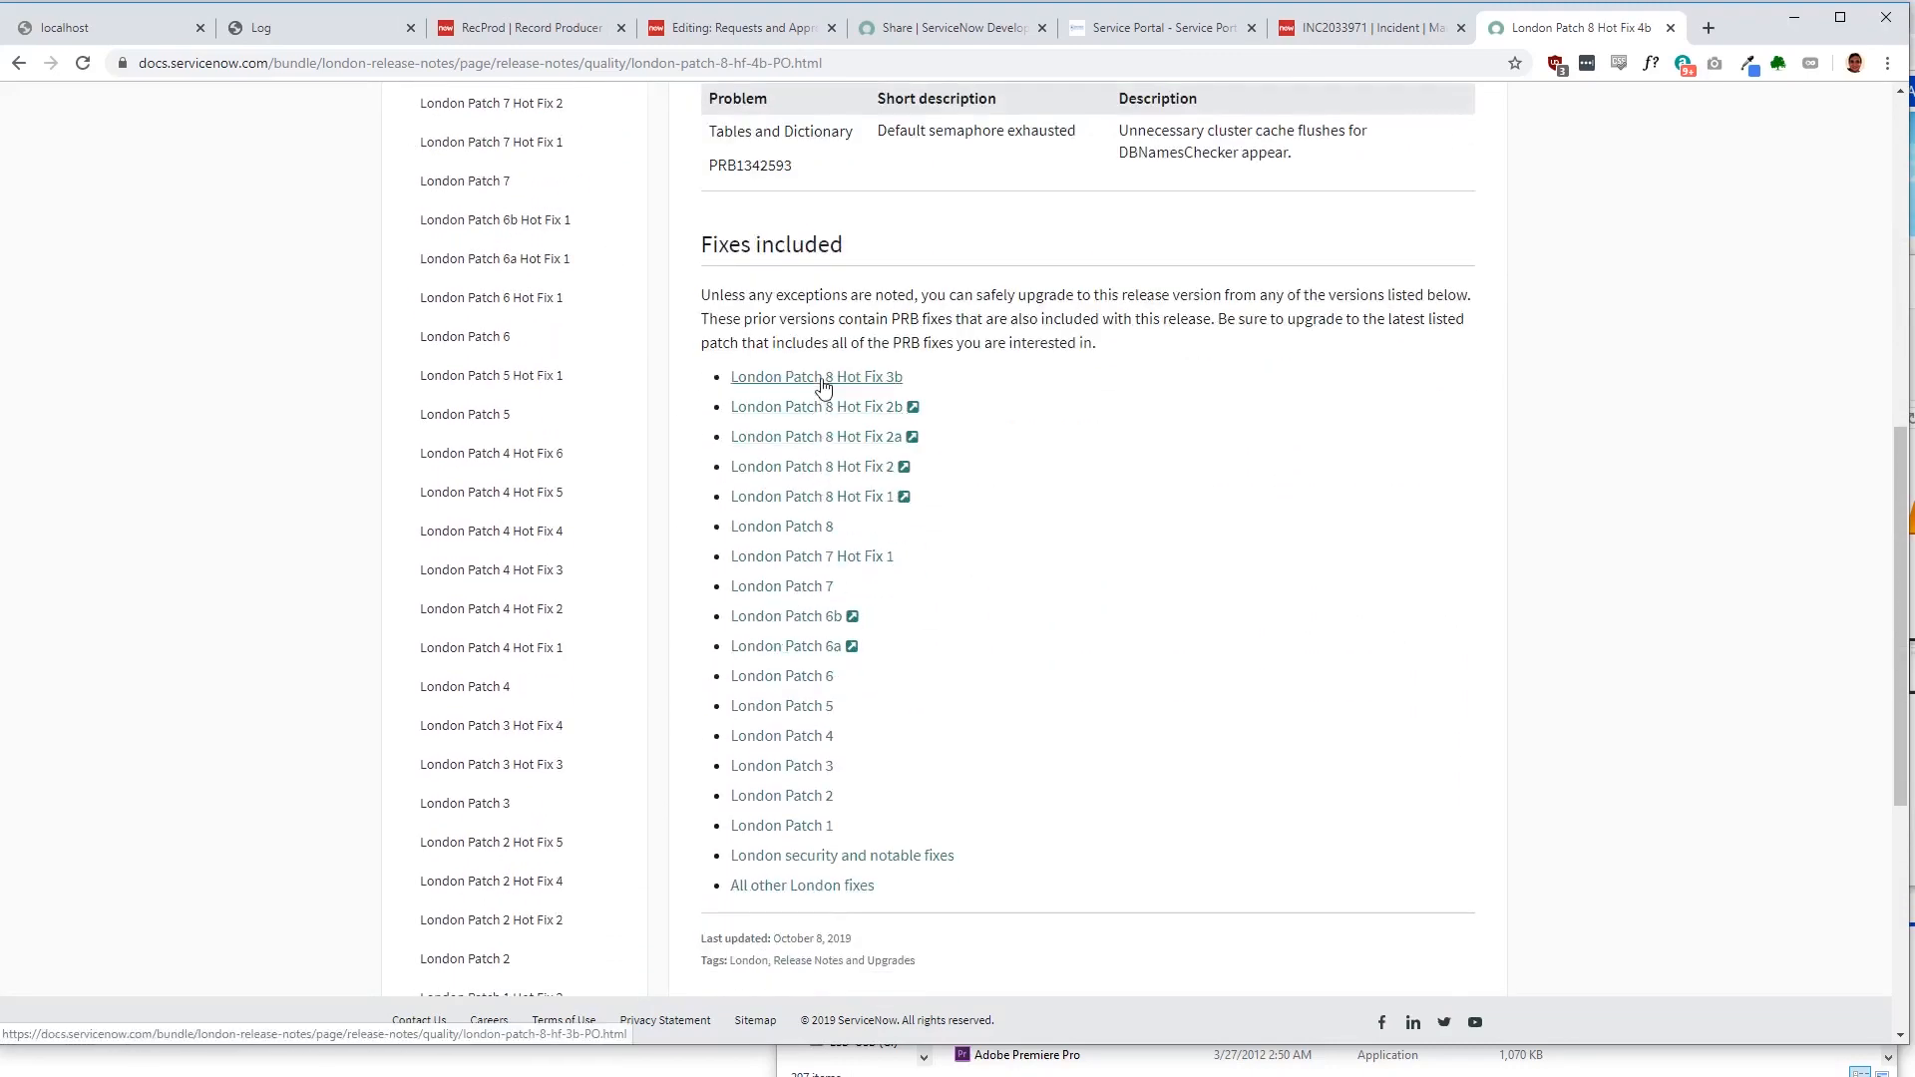
left_click(816, 377)
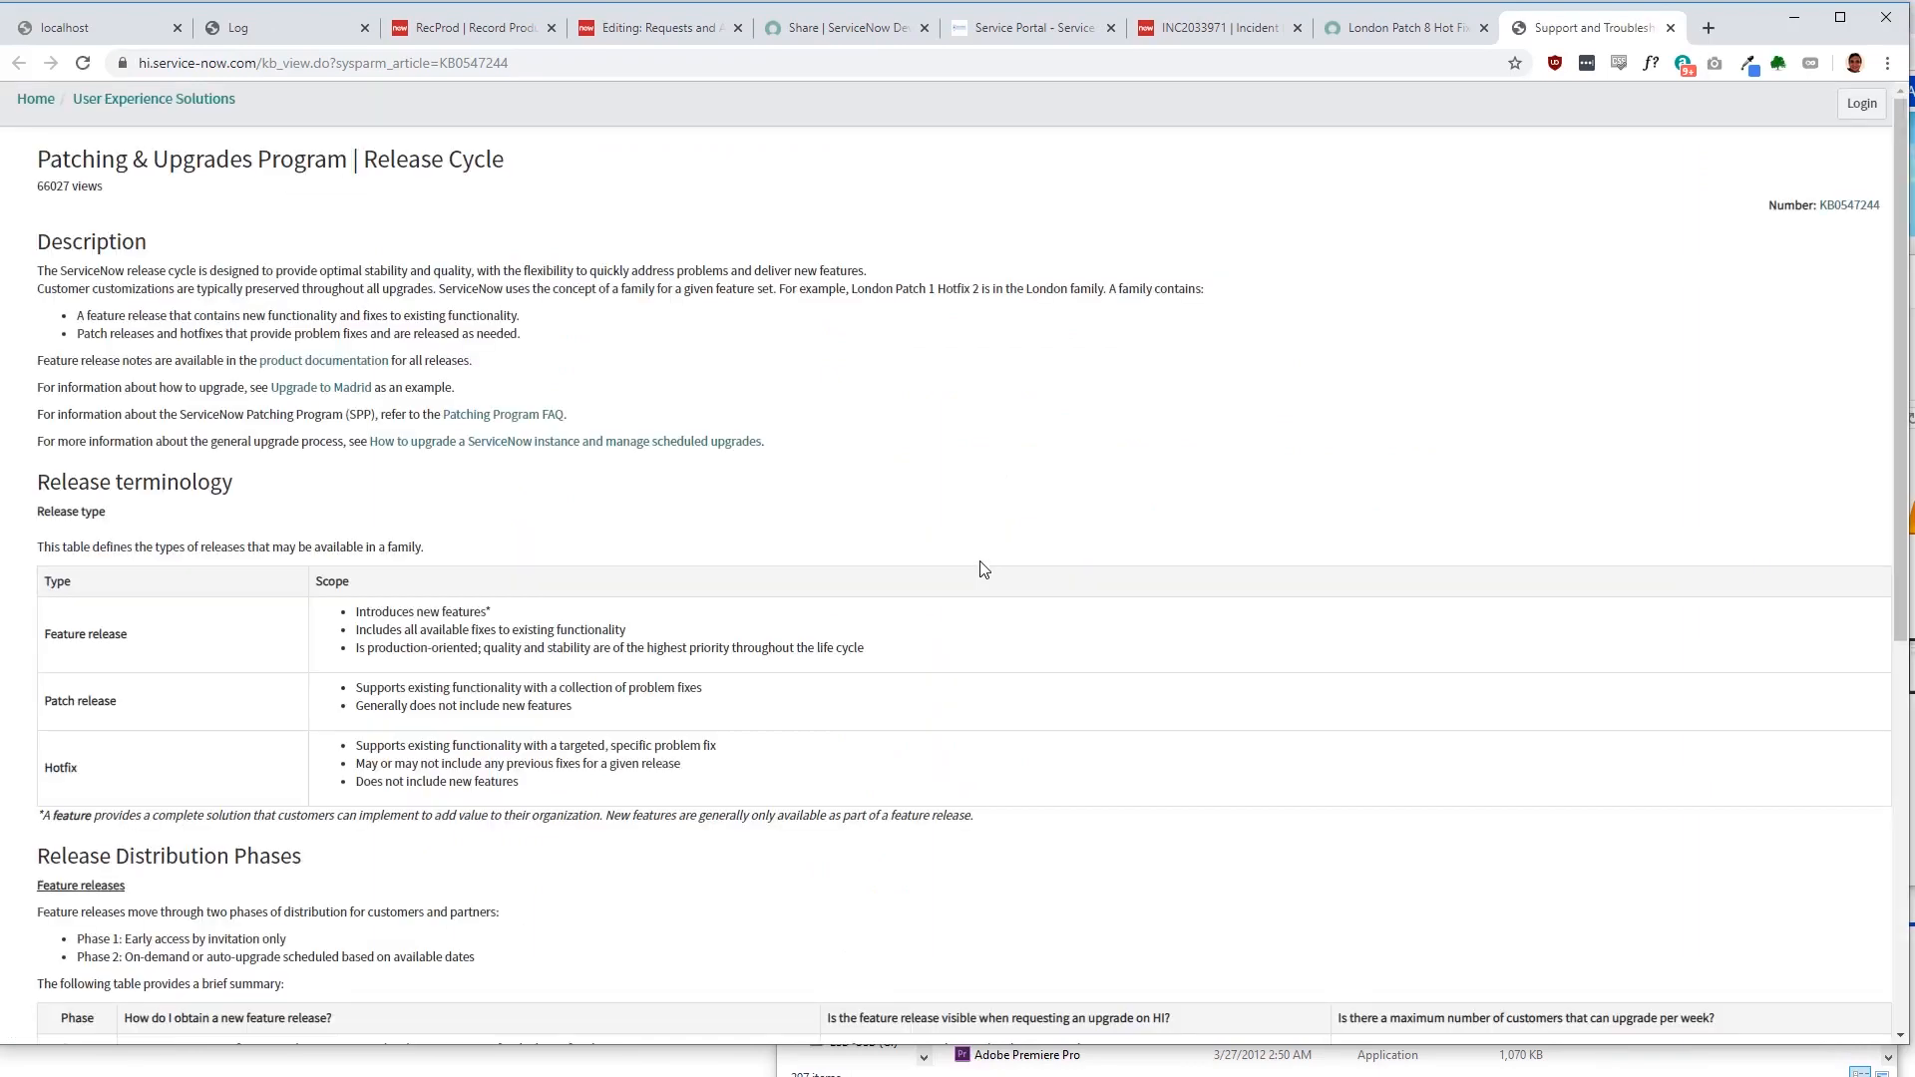
mouse_move(748, 417)
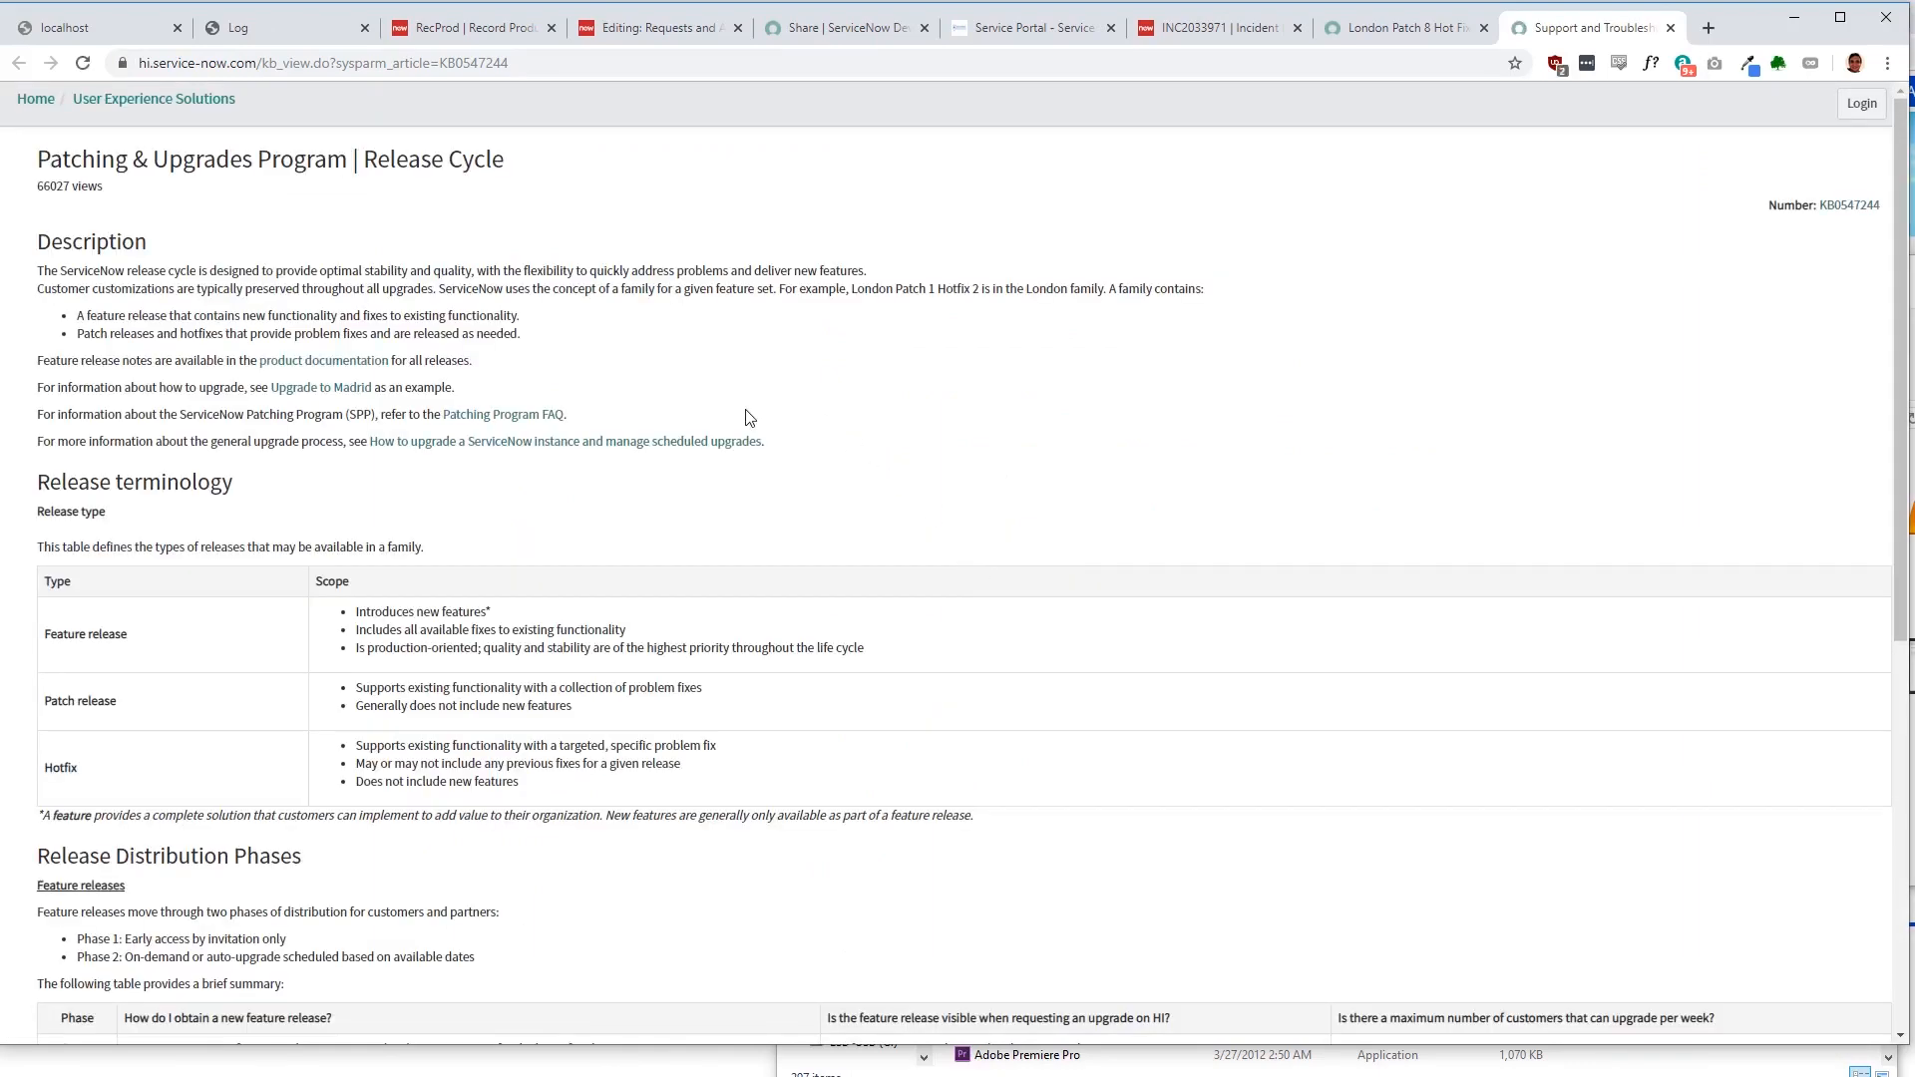
Step: Scroll the release cycle article through Release Distribution Phases and examples to Article Information
scroll("down", 3)
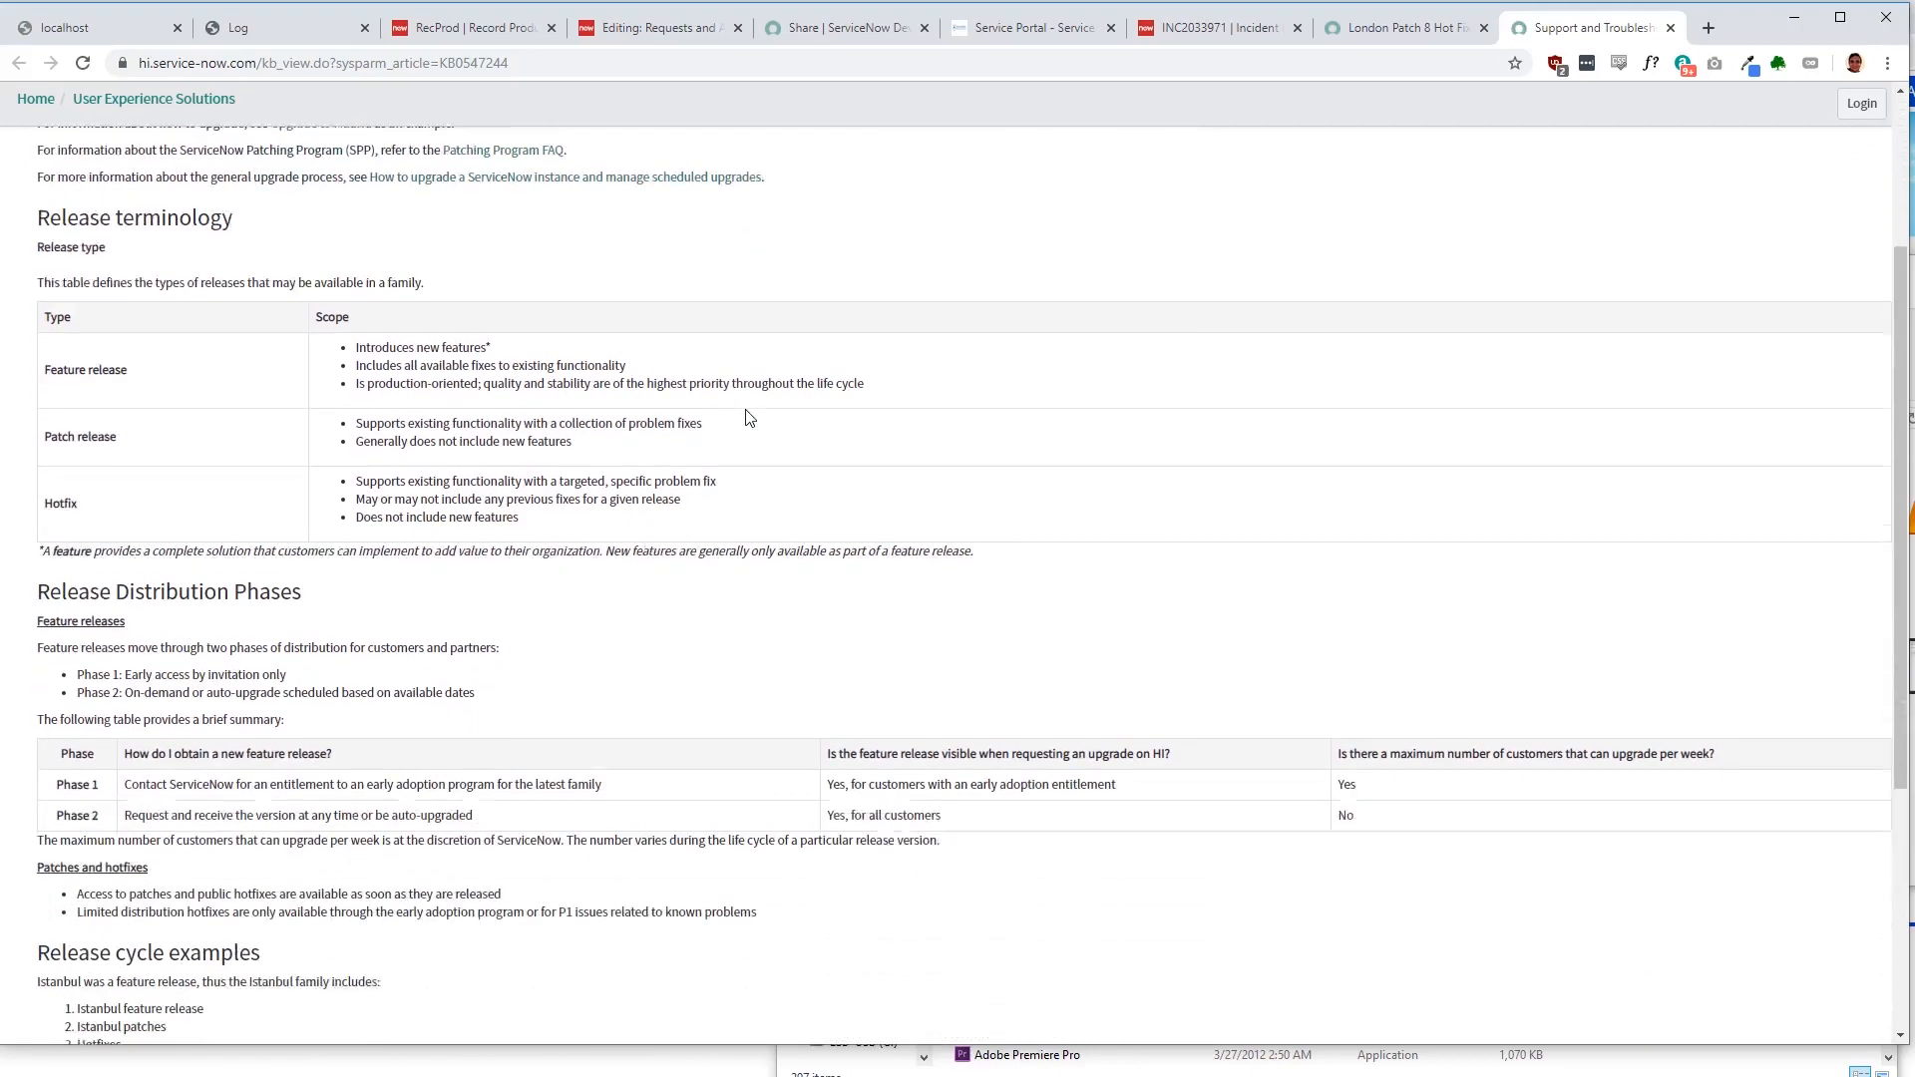
scroll("down", 3)
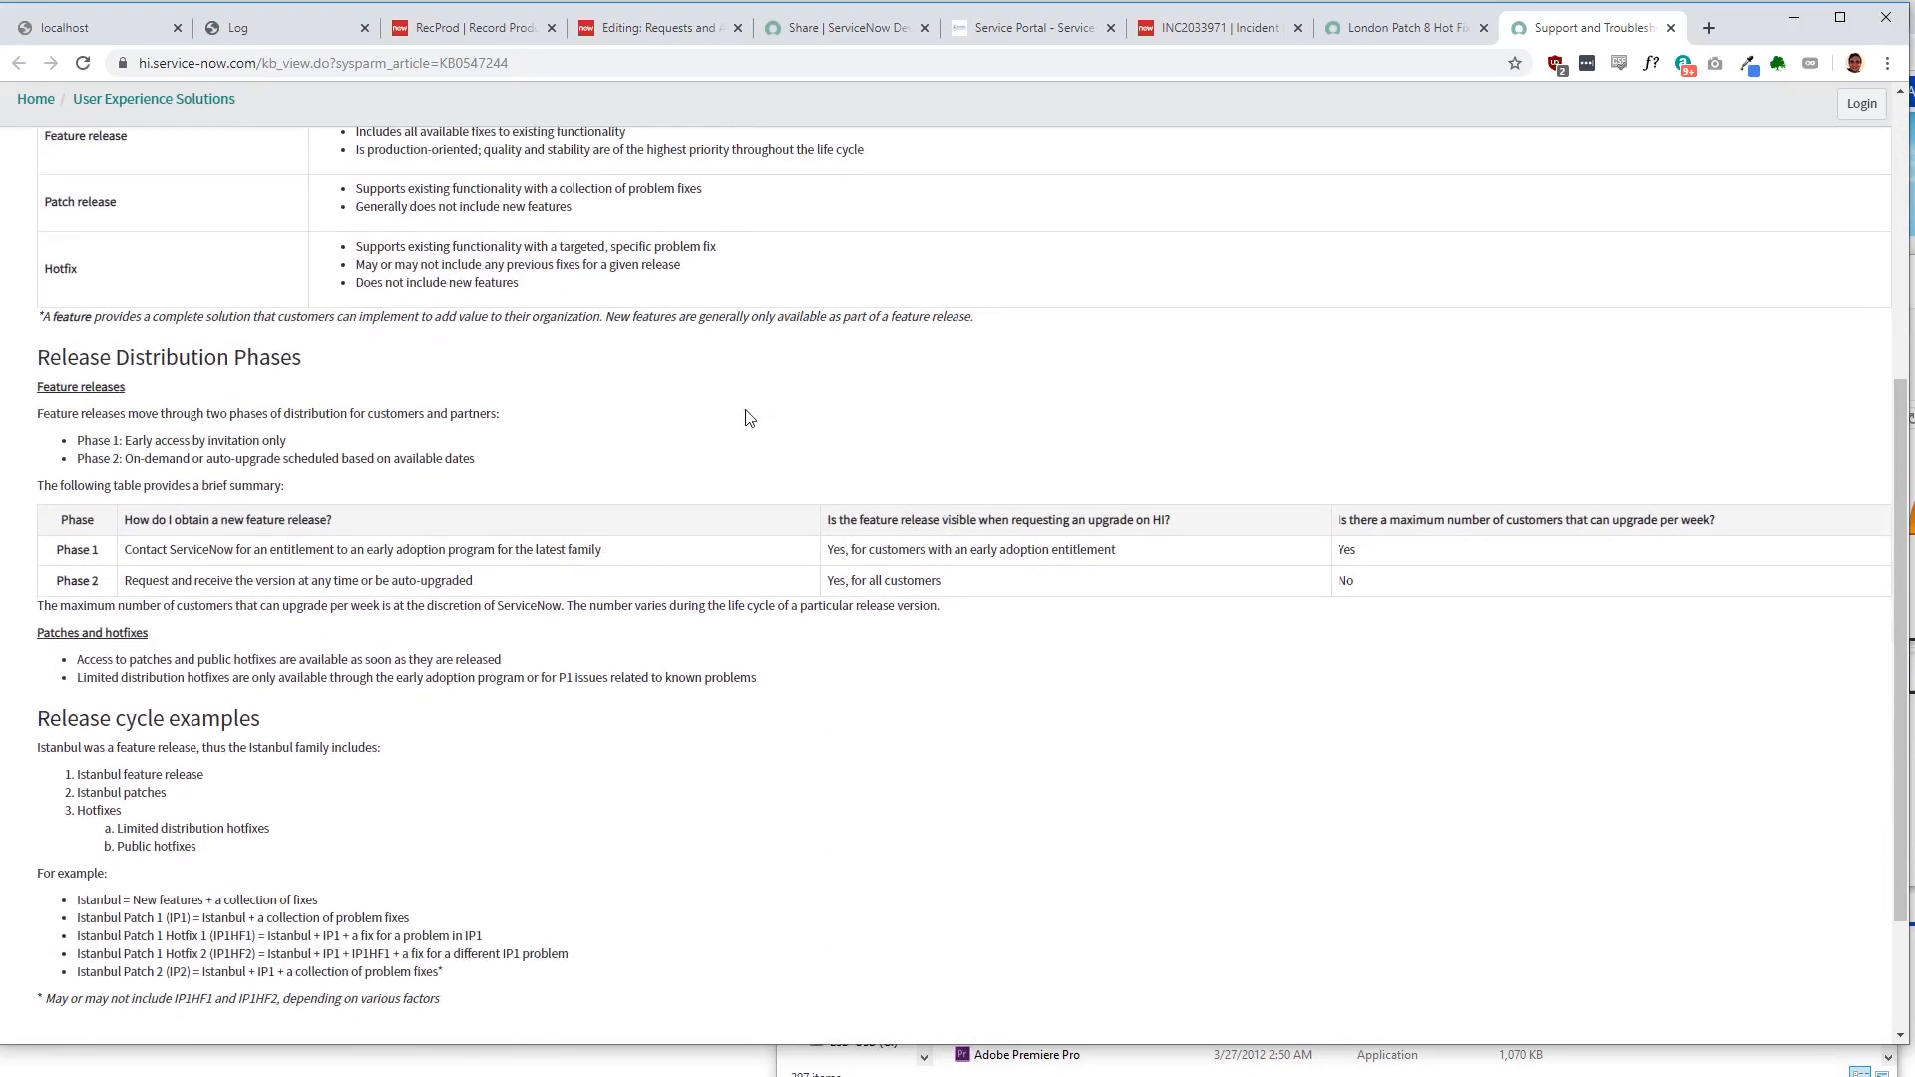
scroll("down", 3)
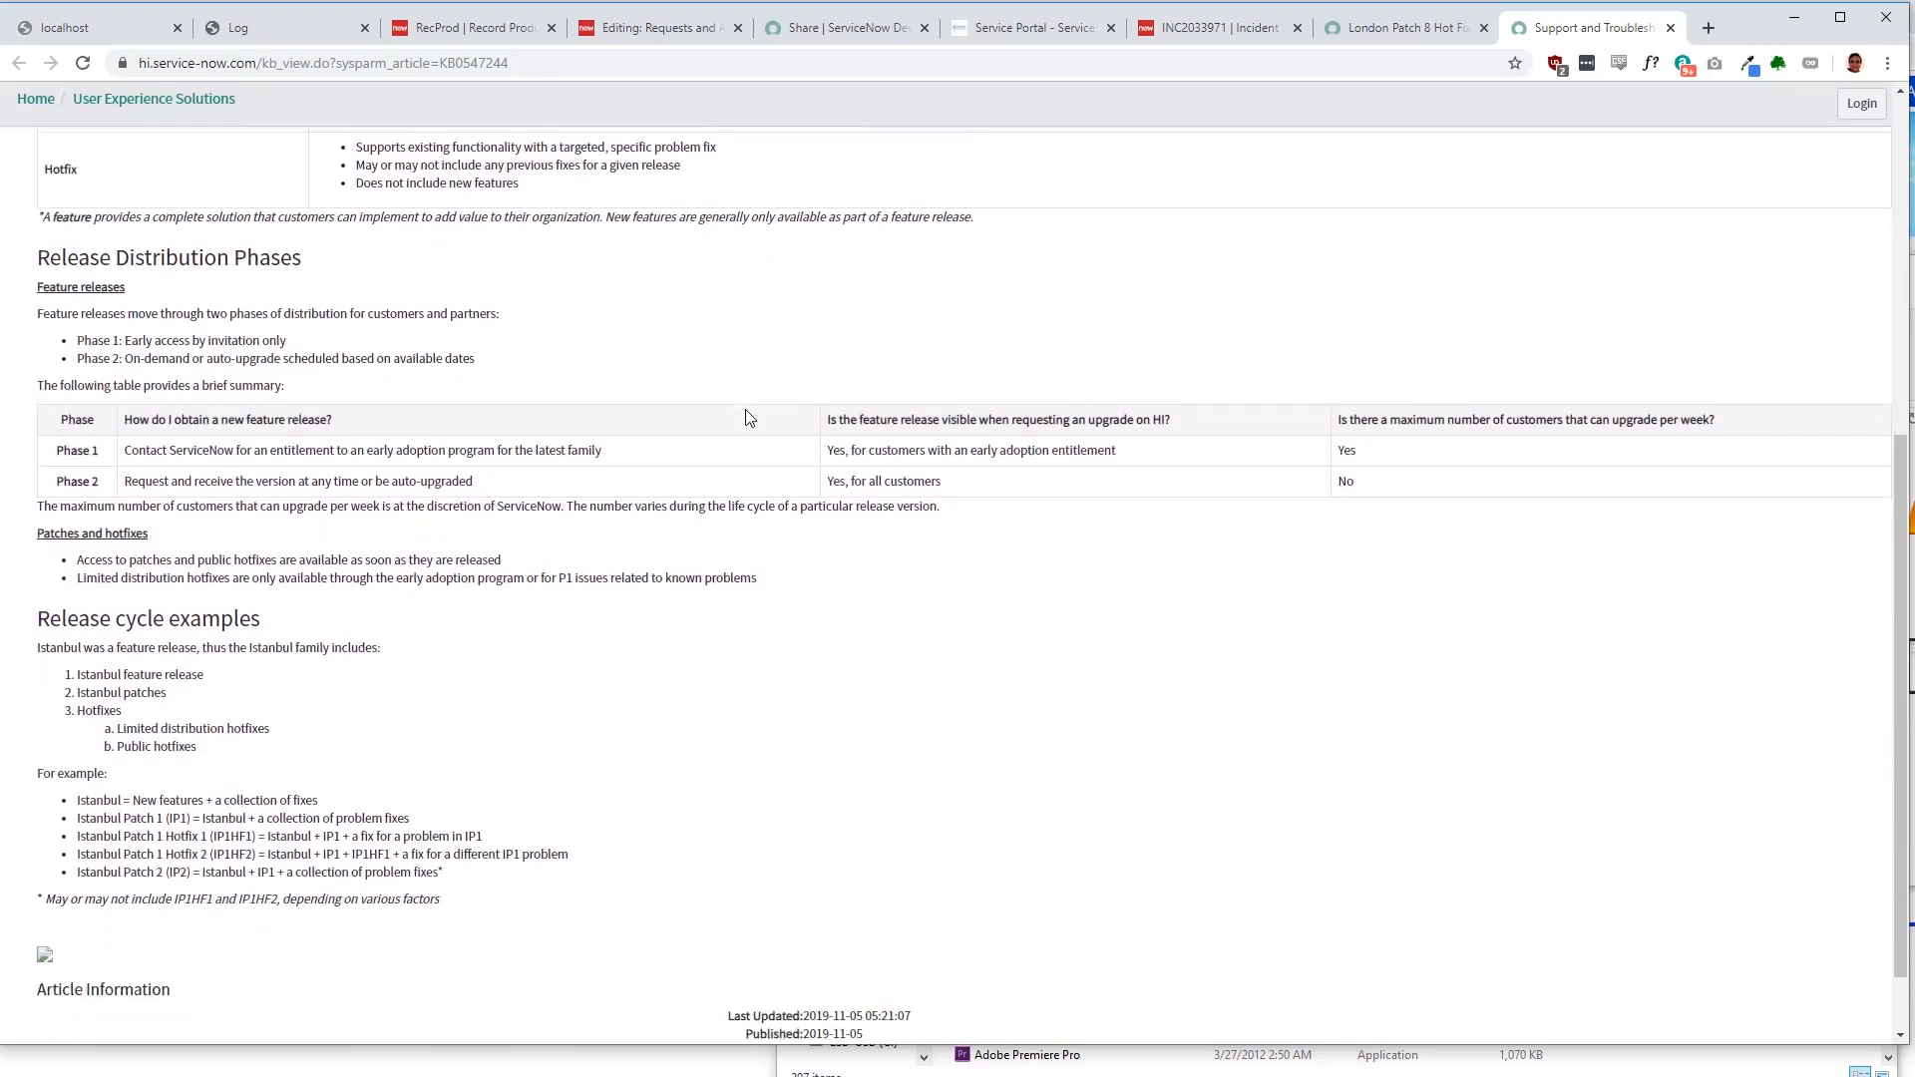
scroll("down", 3)
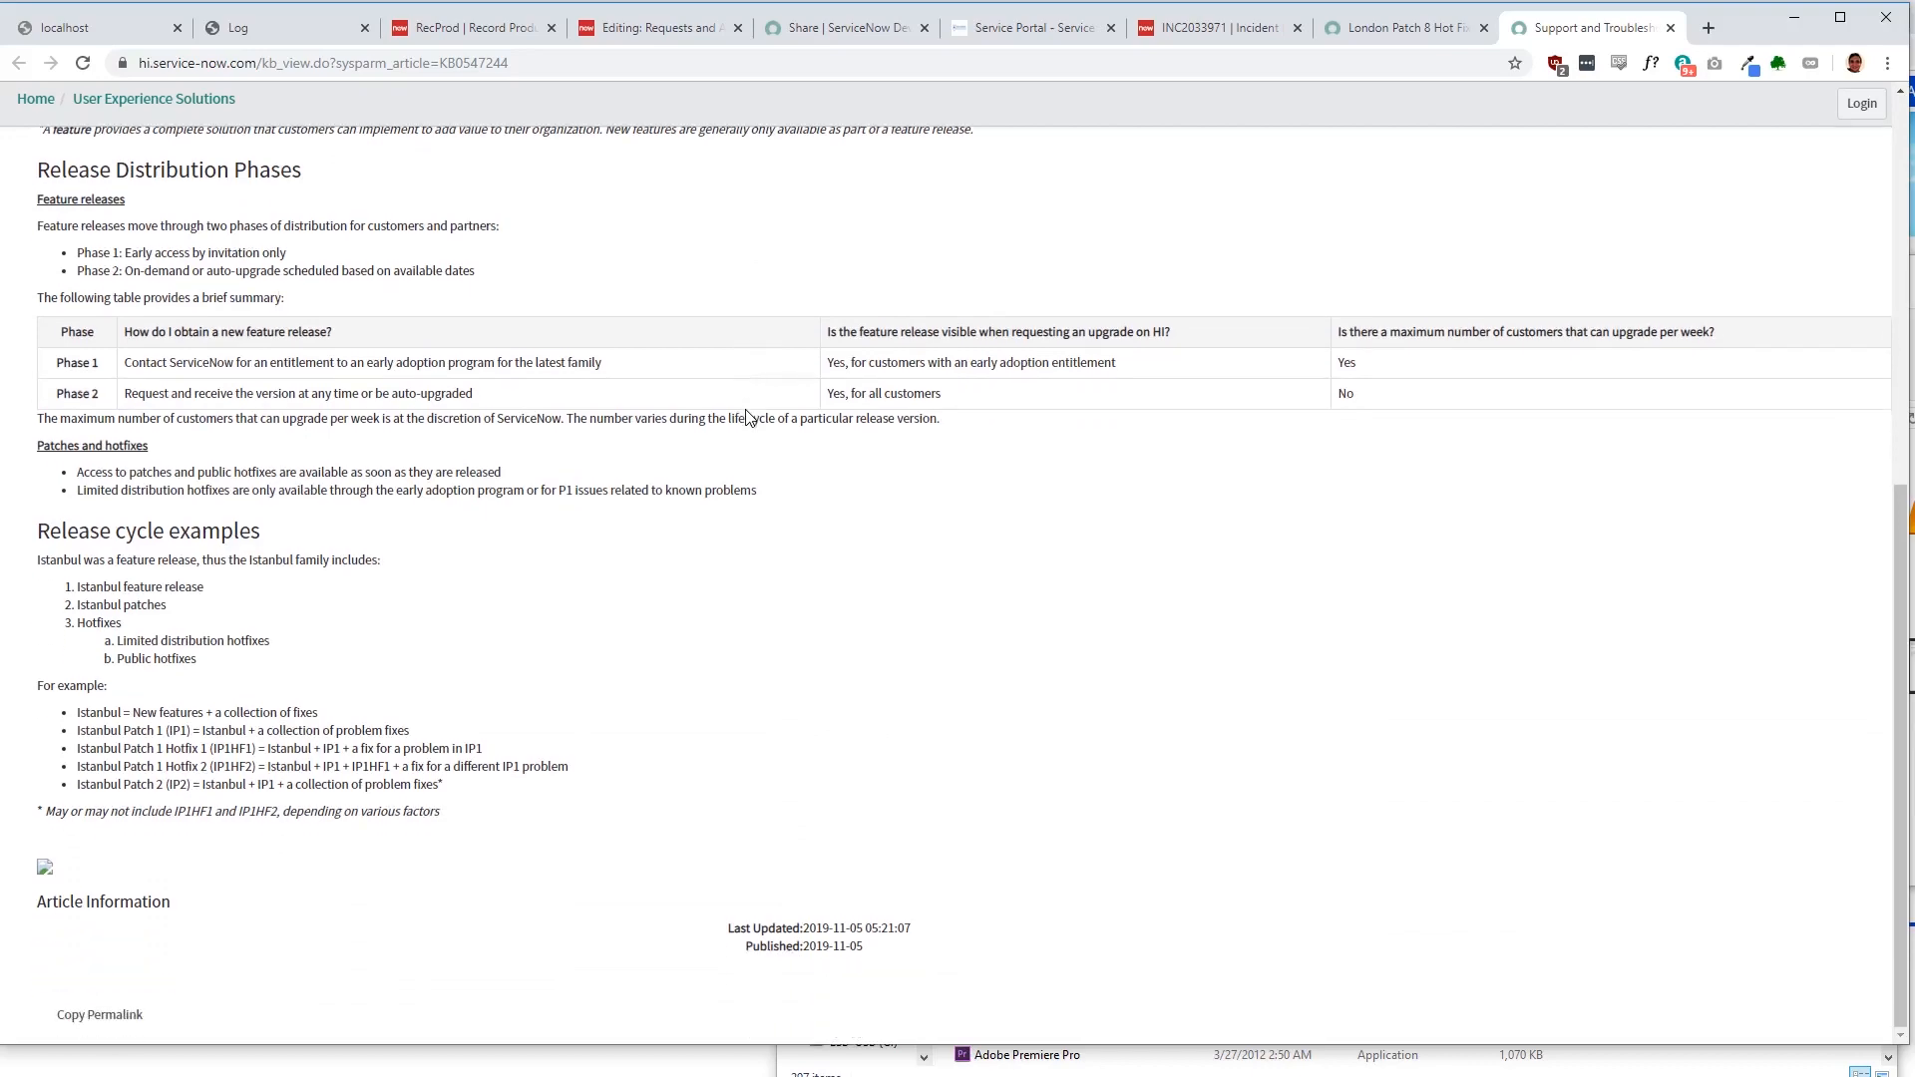
scroll("up", 3)
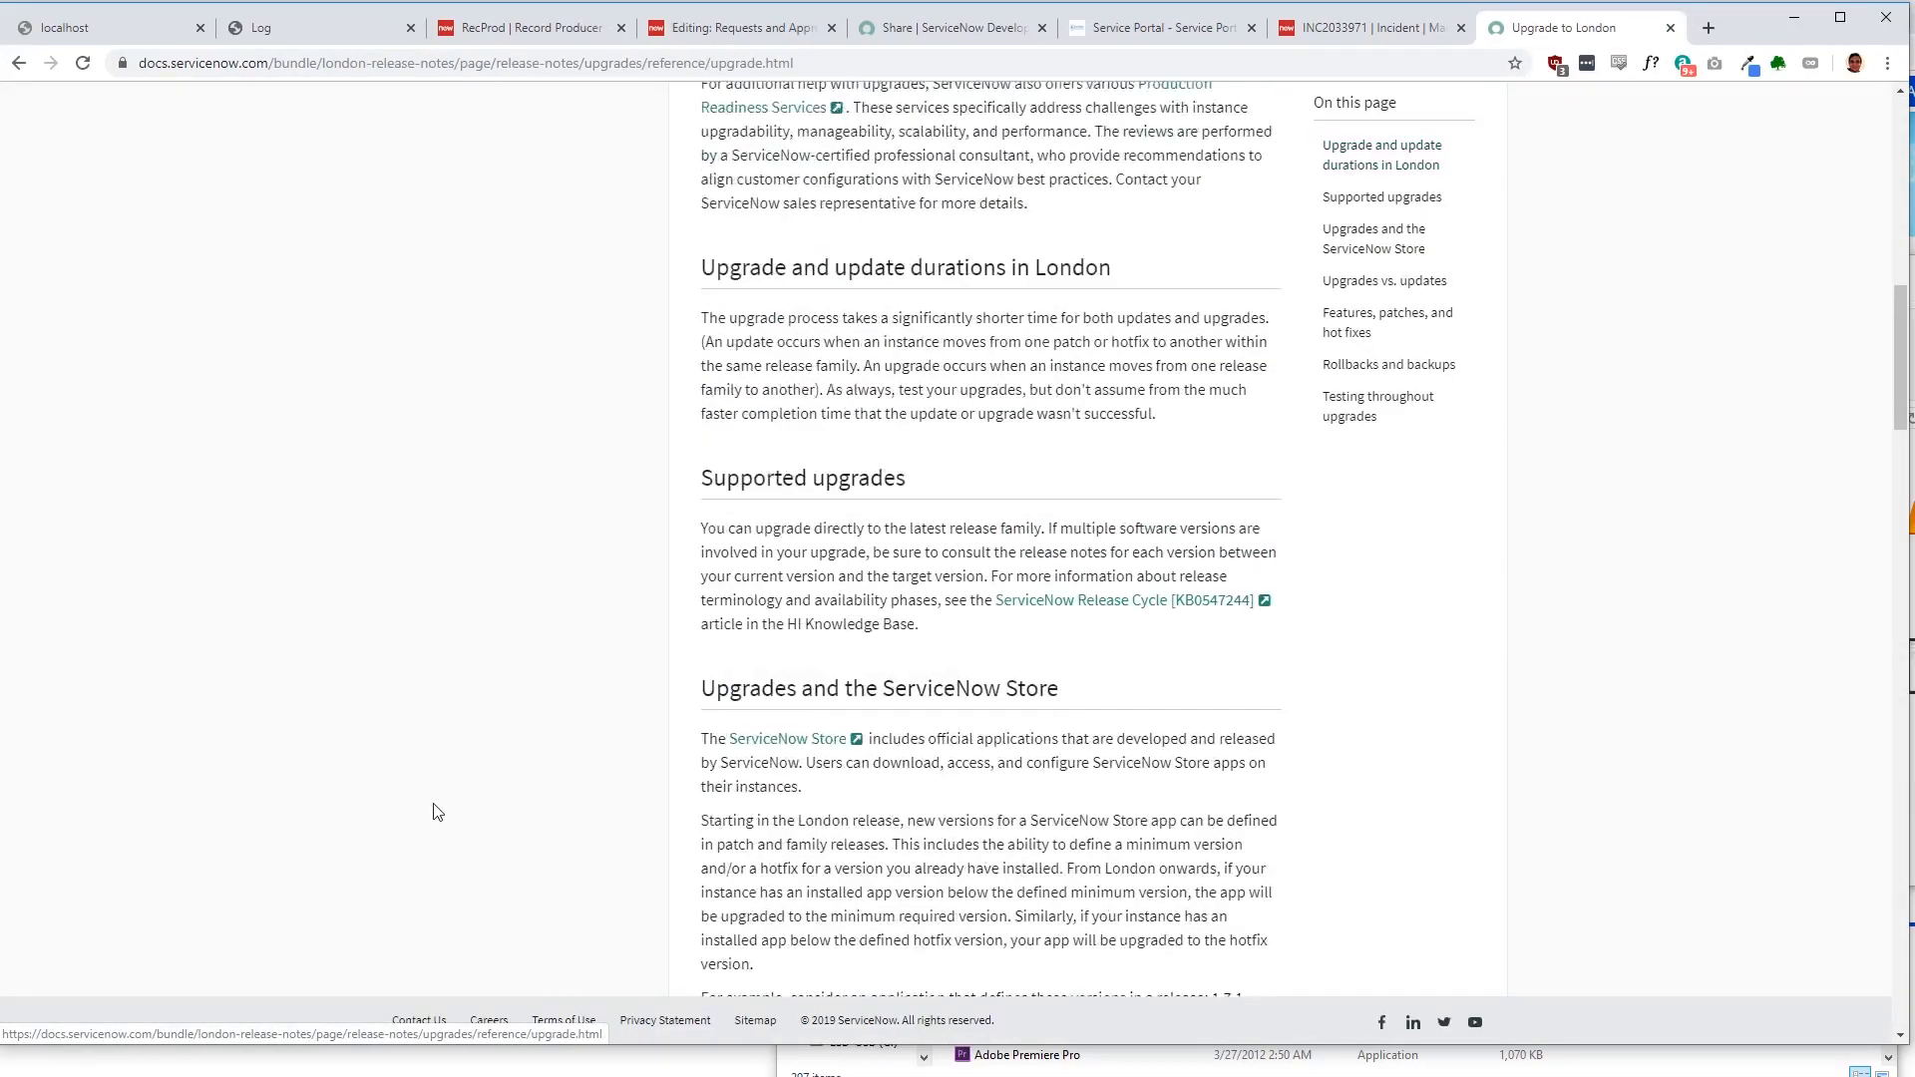
Step: Read the Upgrade to London page from the top through every section to Testing throughout upgrades
scroll("up", 3)
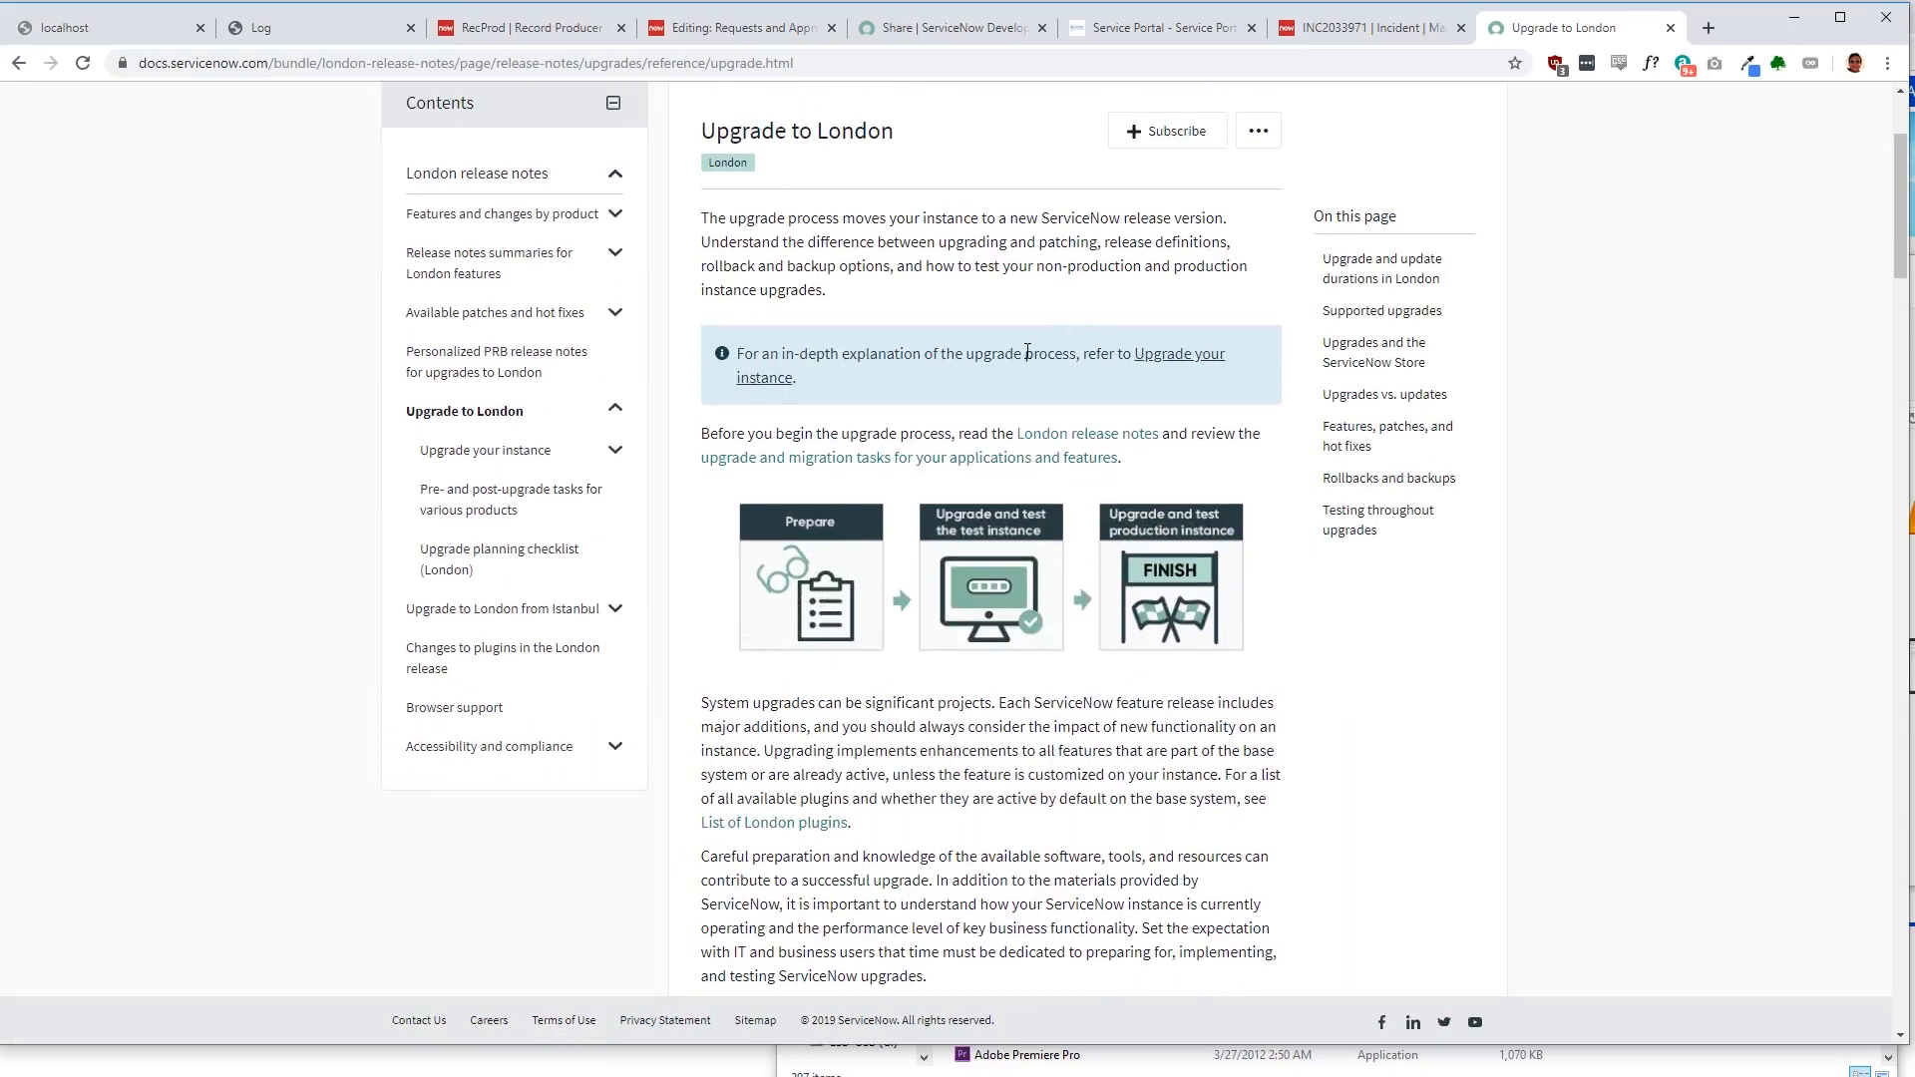
scroll("down", 3)
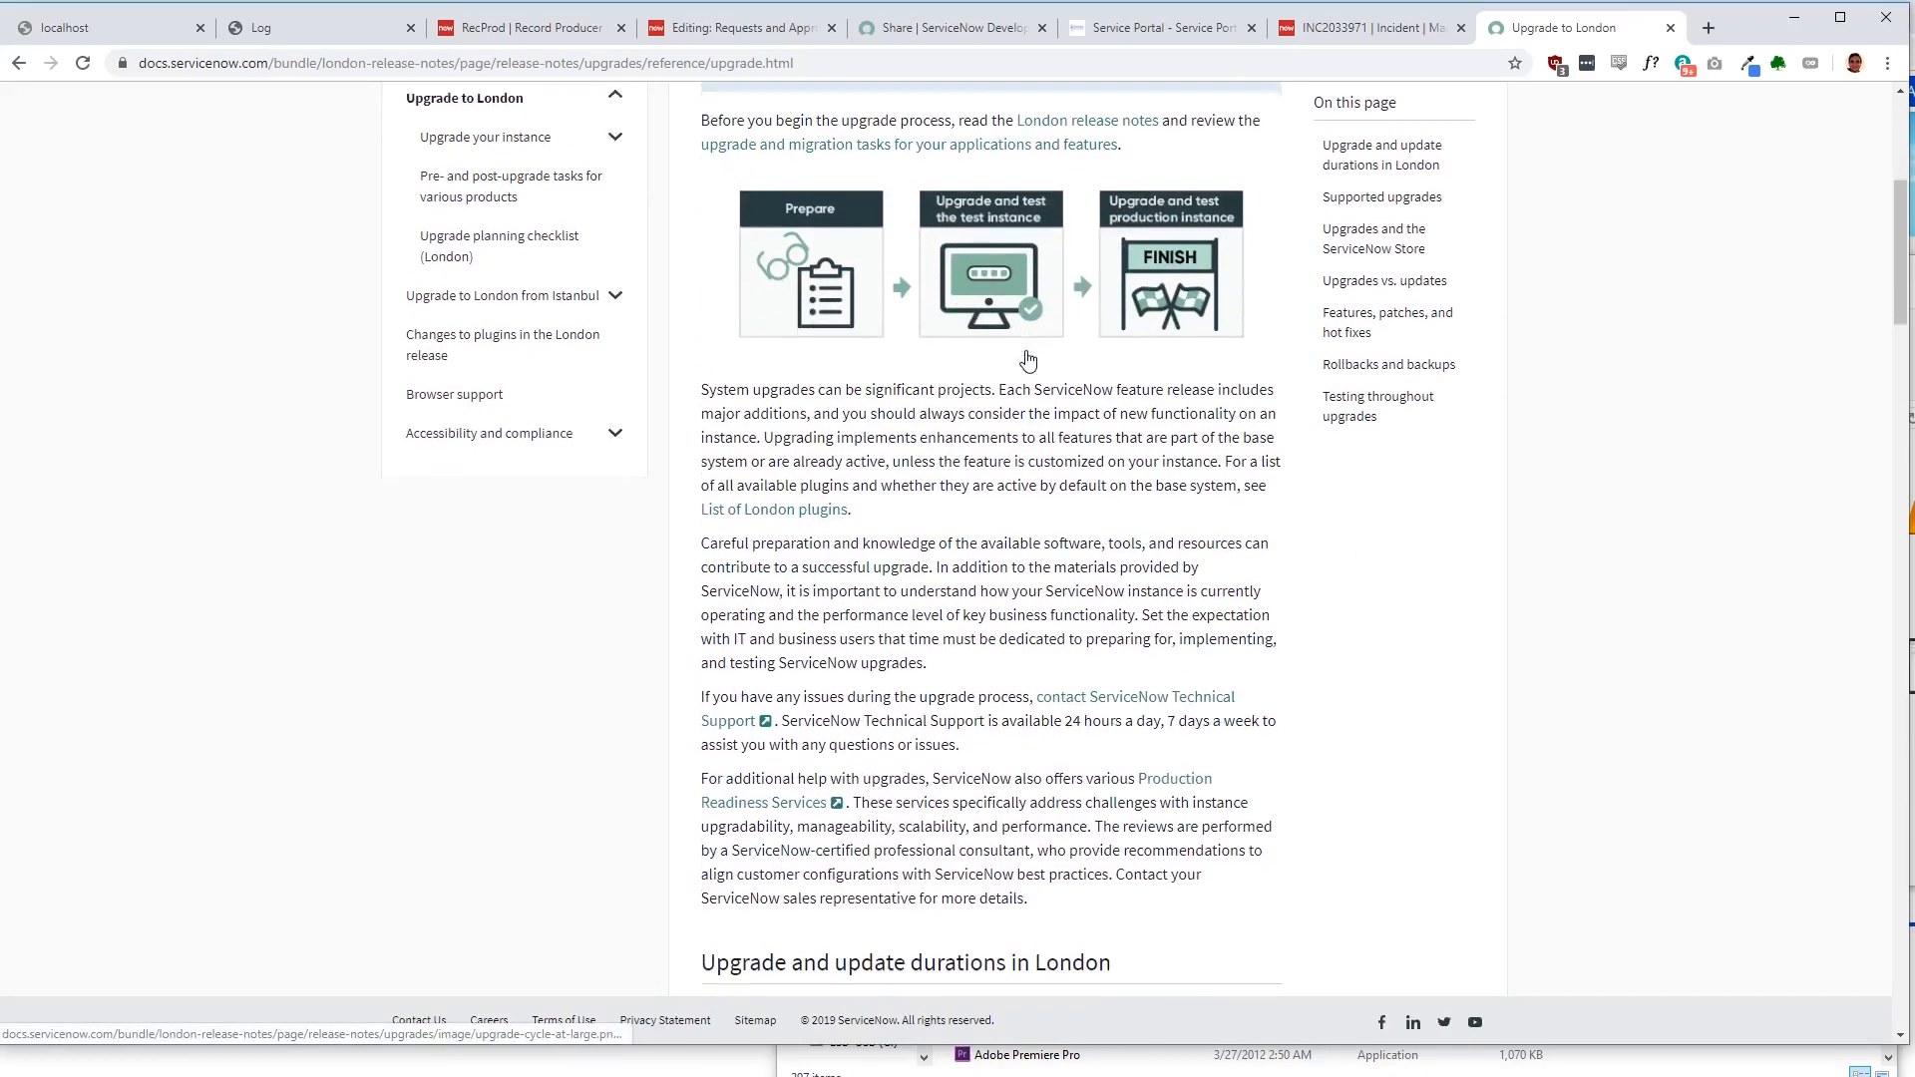
scroll("down", 3)
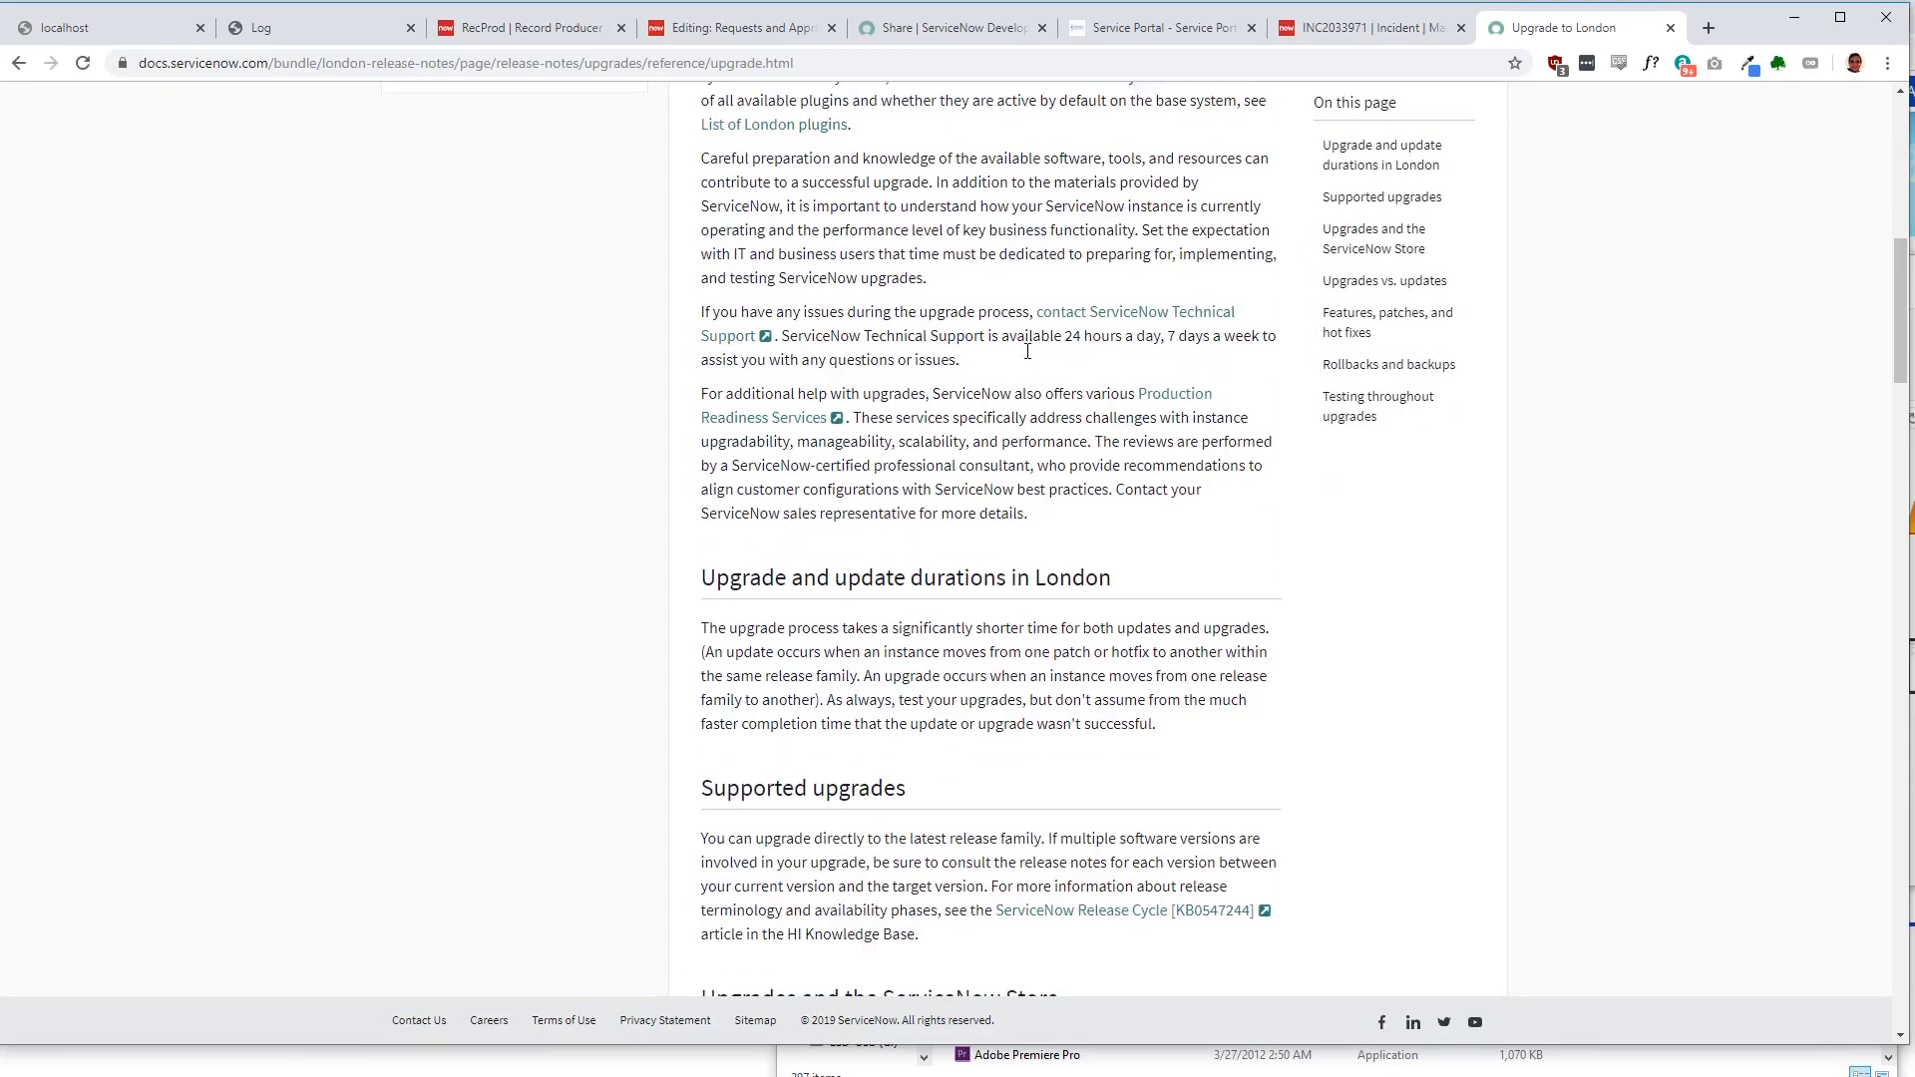
scroll("down", 3)
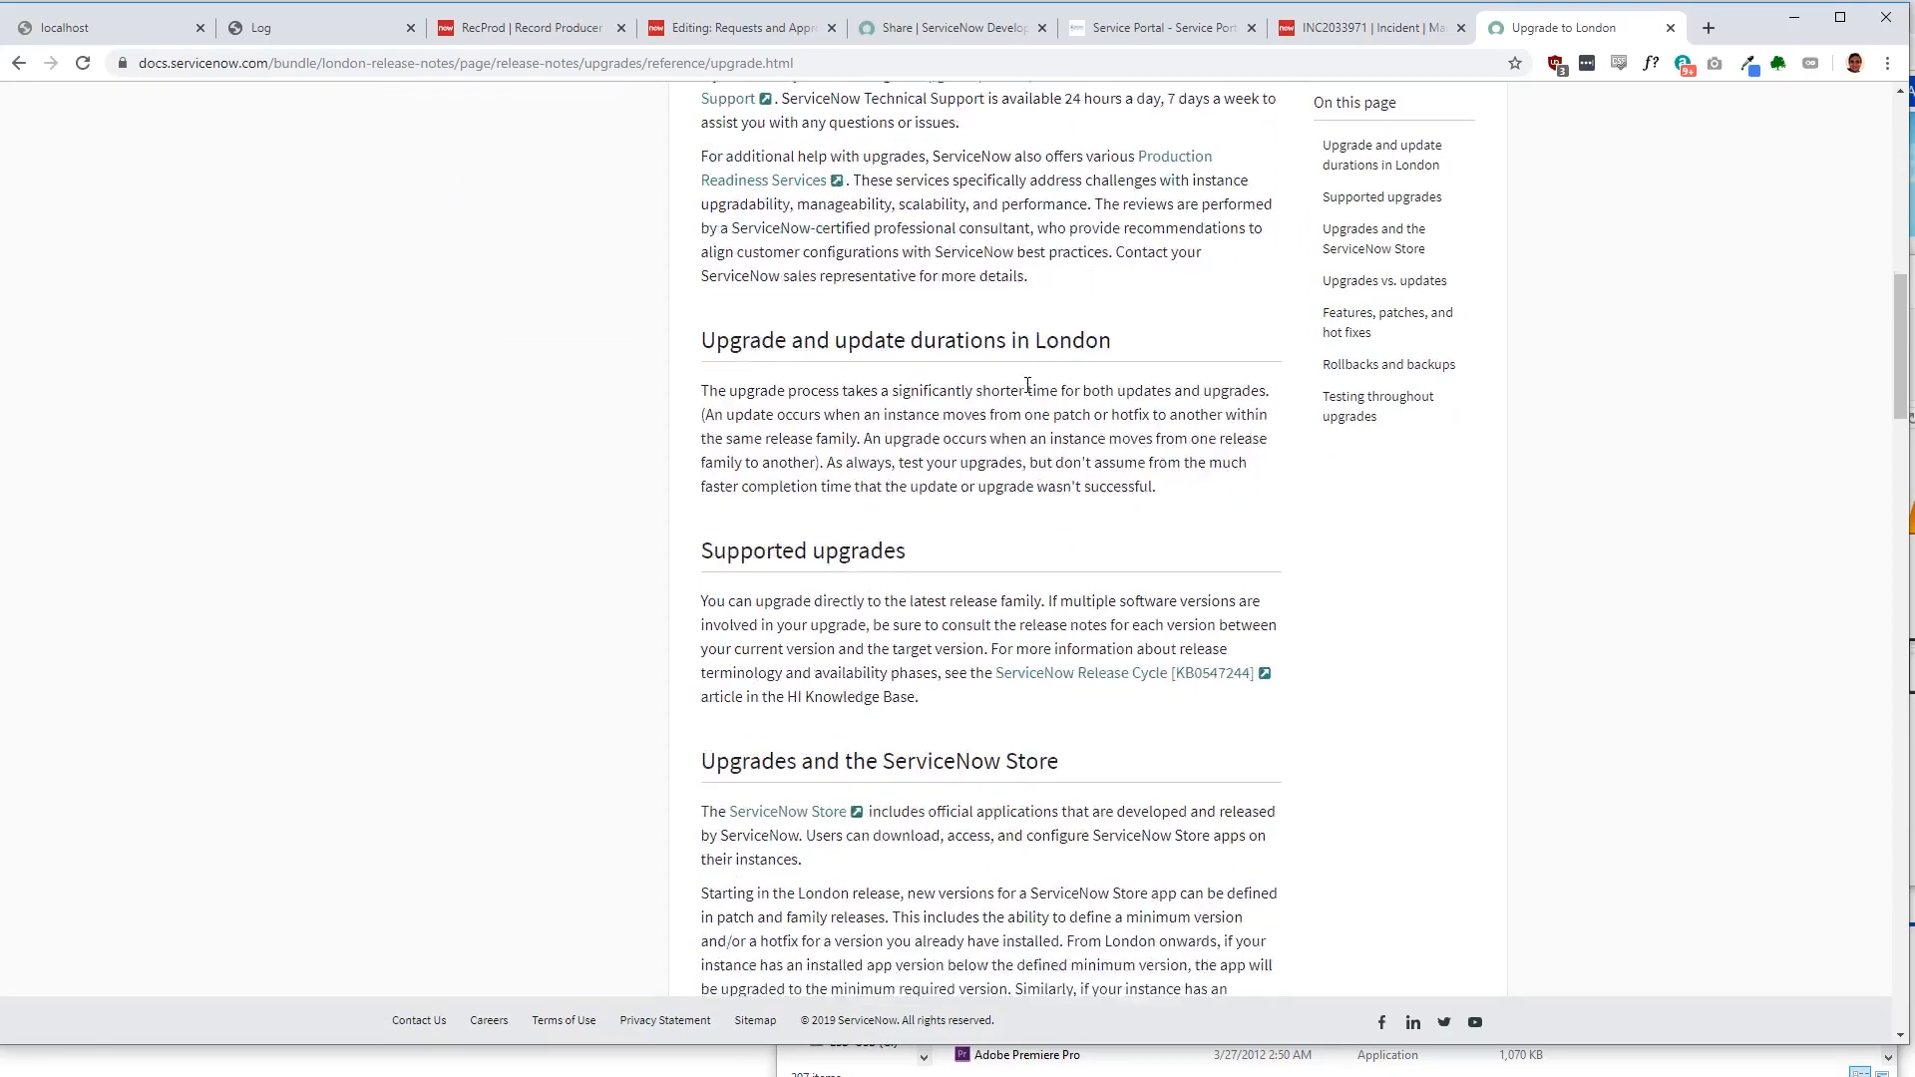
scroll("down", 3)
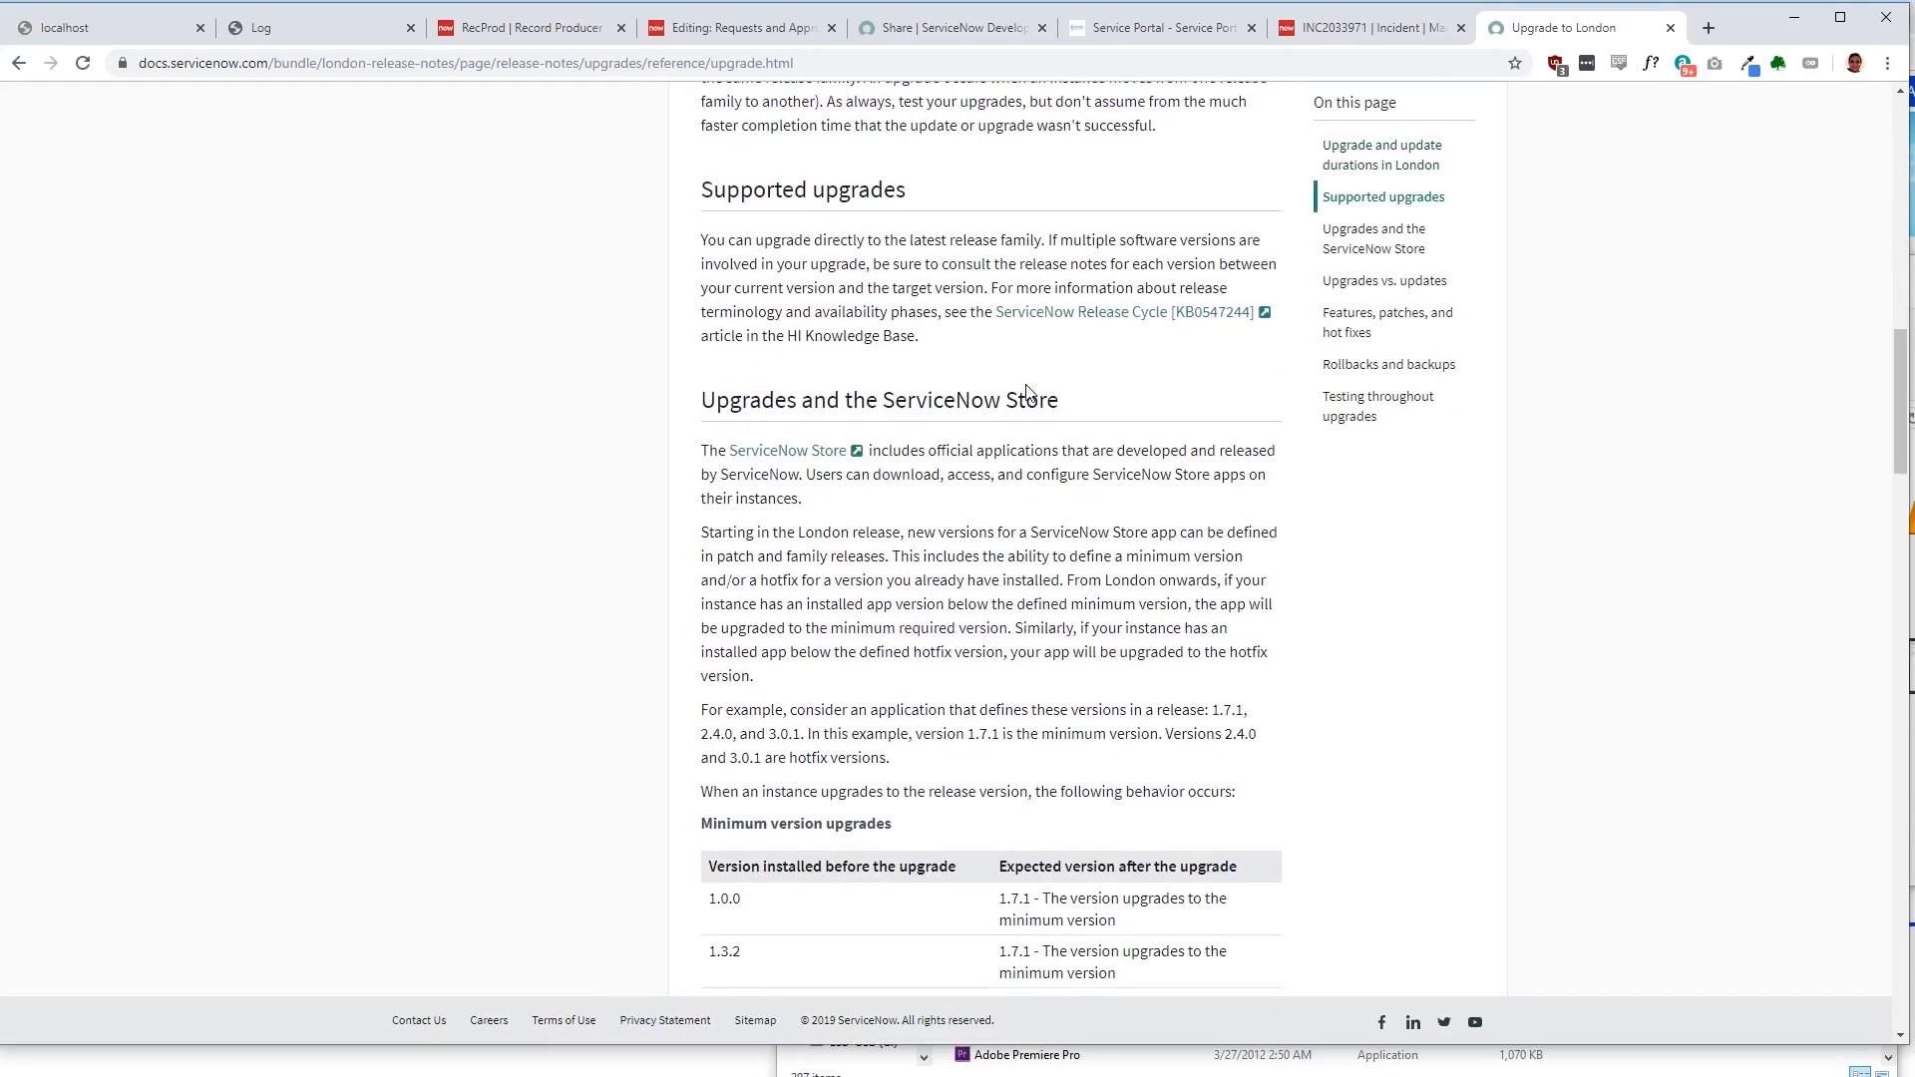
scroll("down", 3)
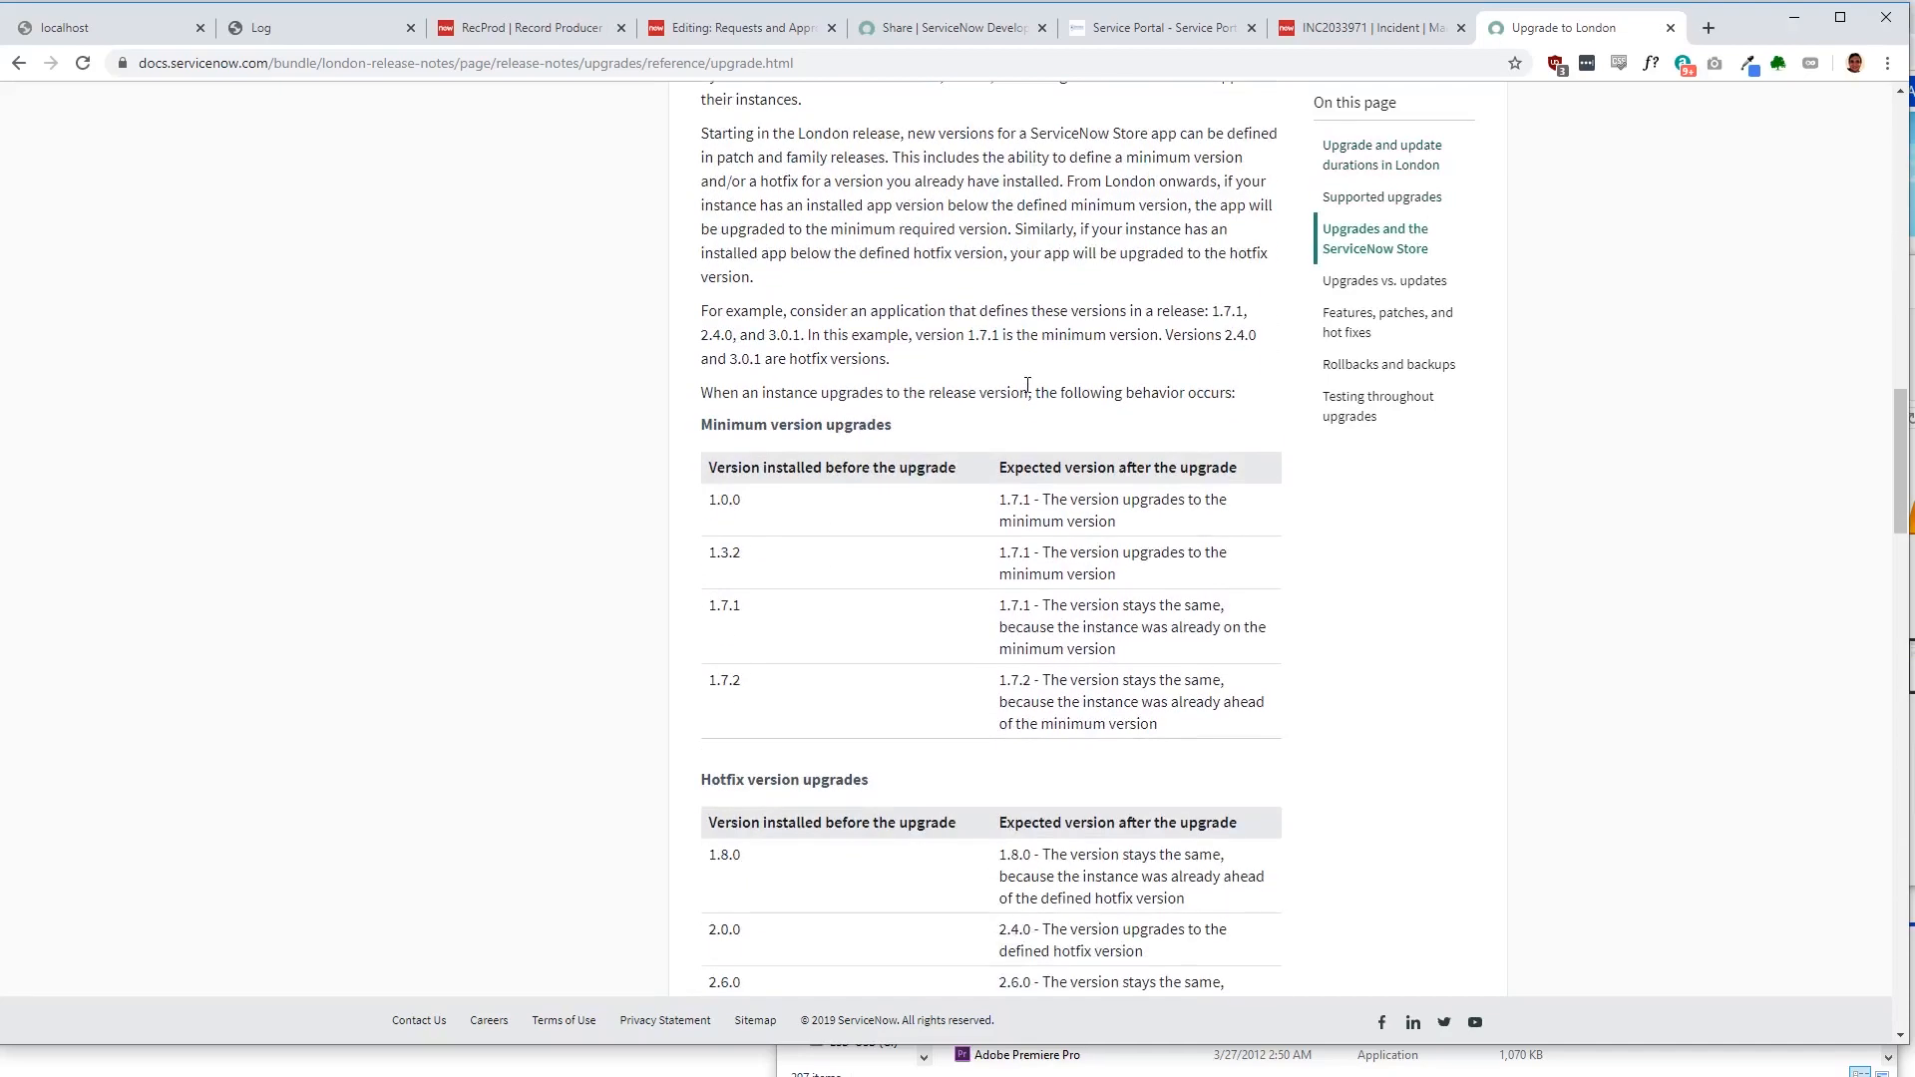
scroll("down", 3)
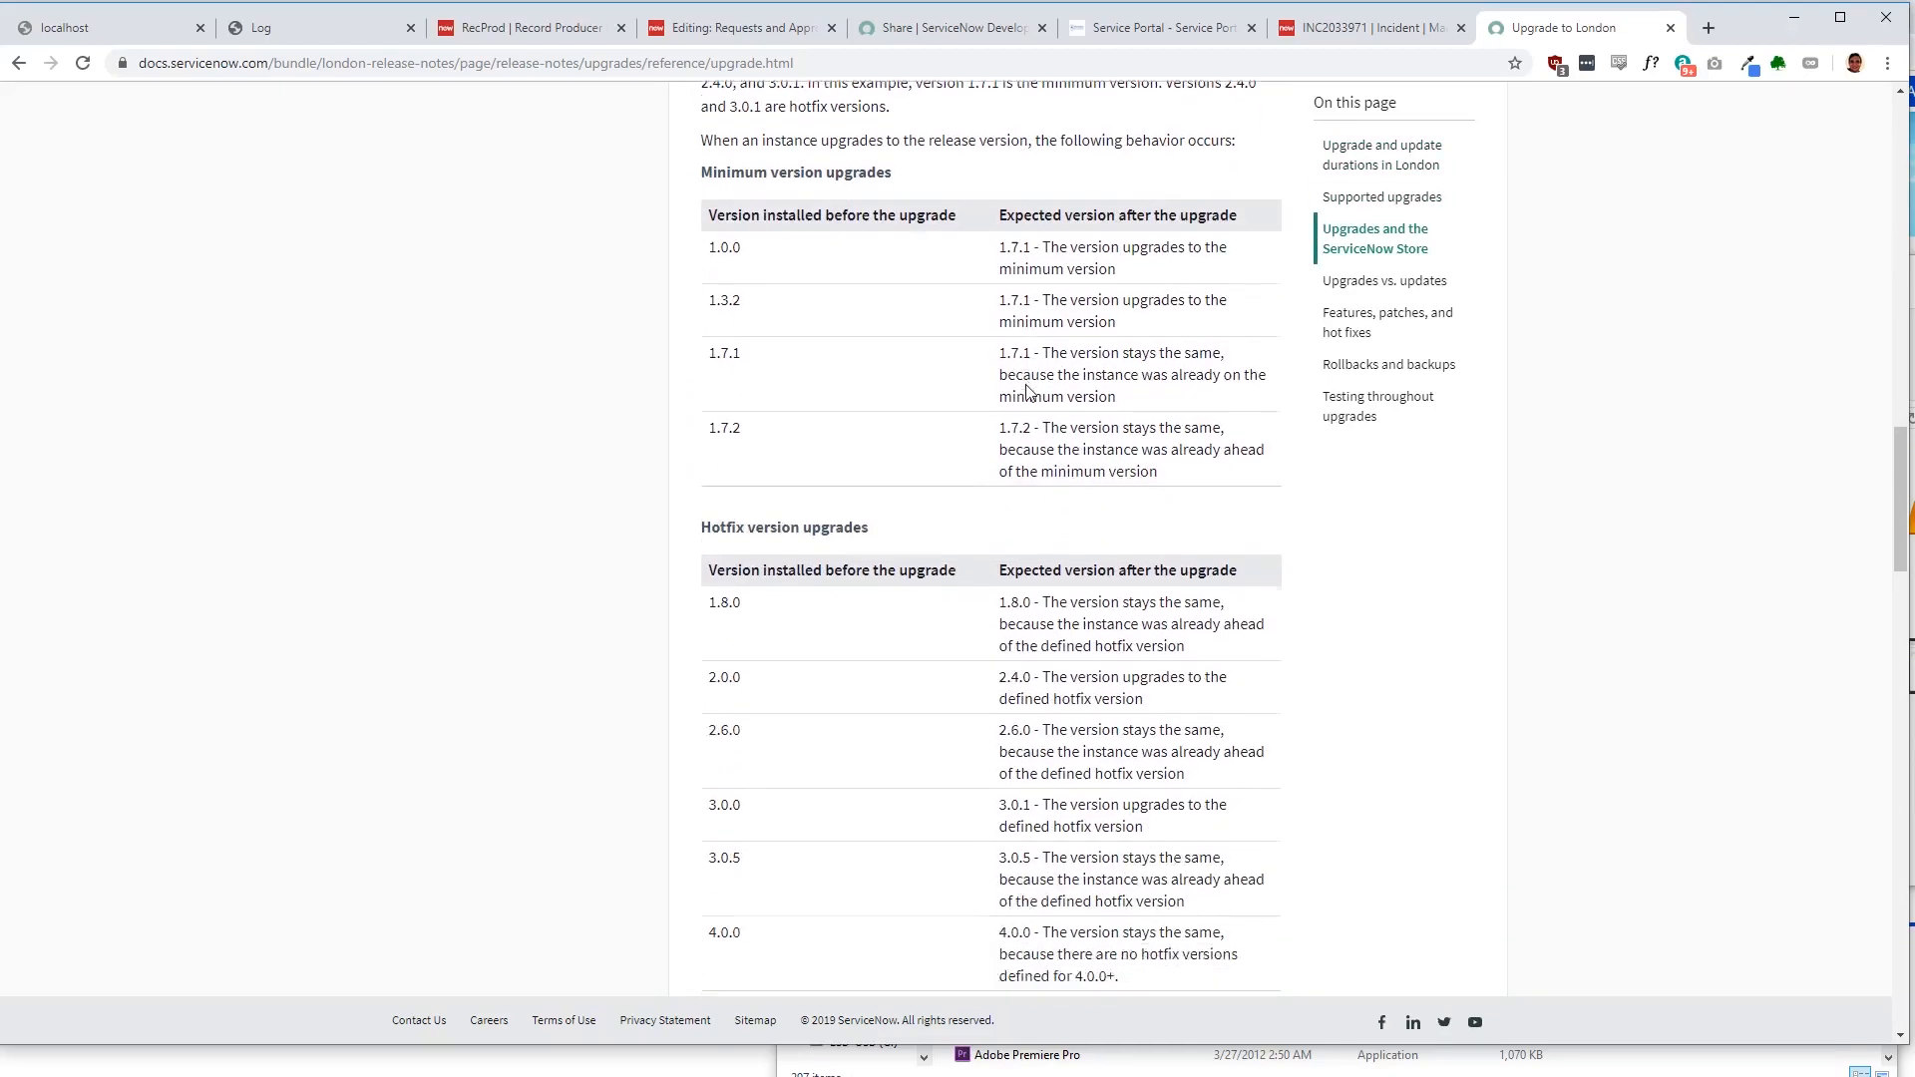
scroll("down", 3)
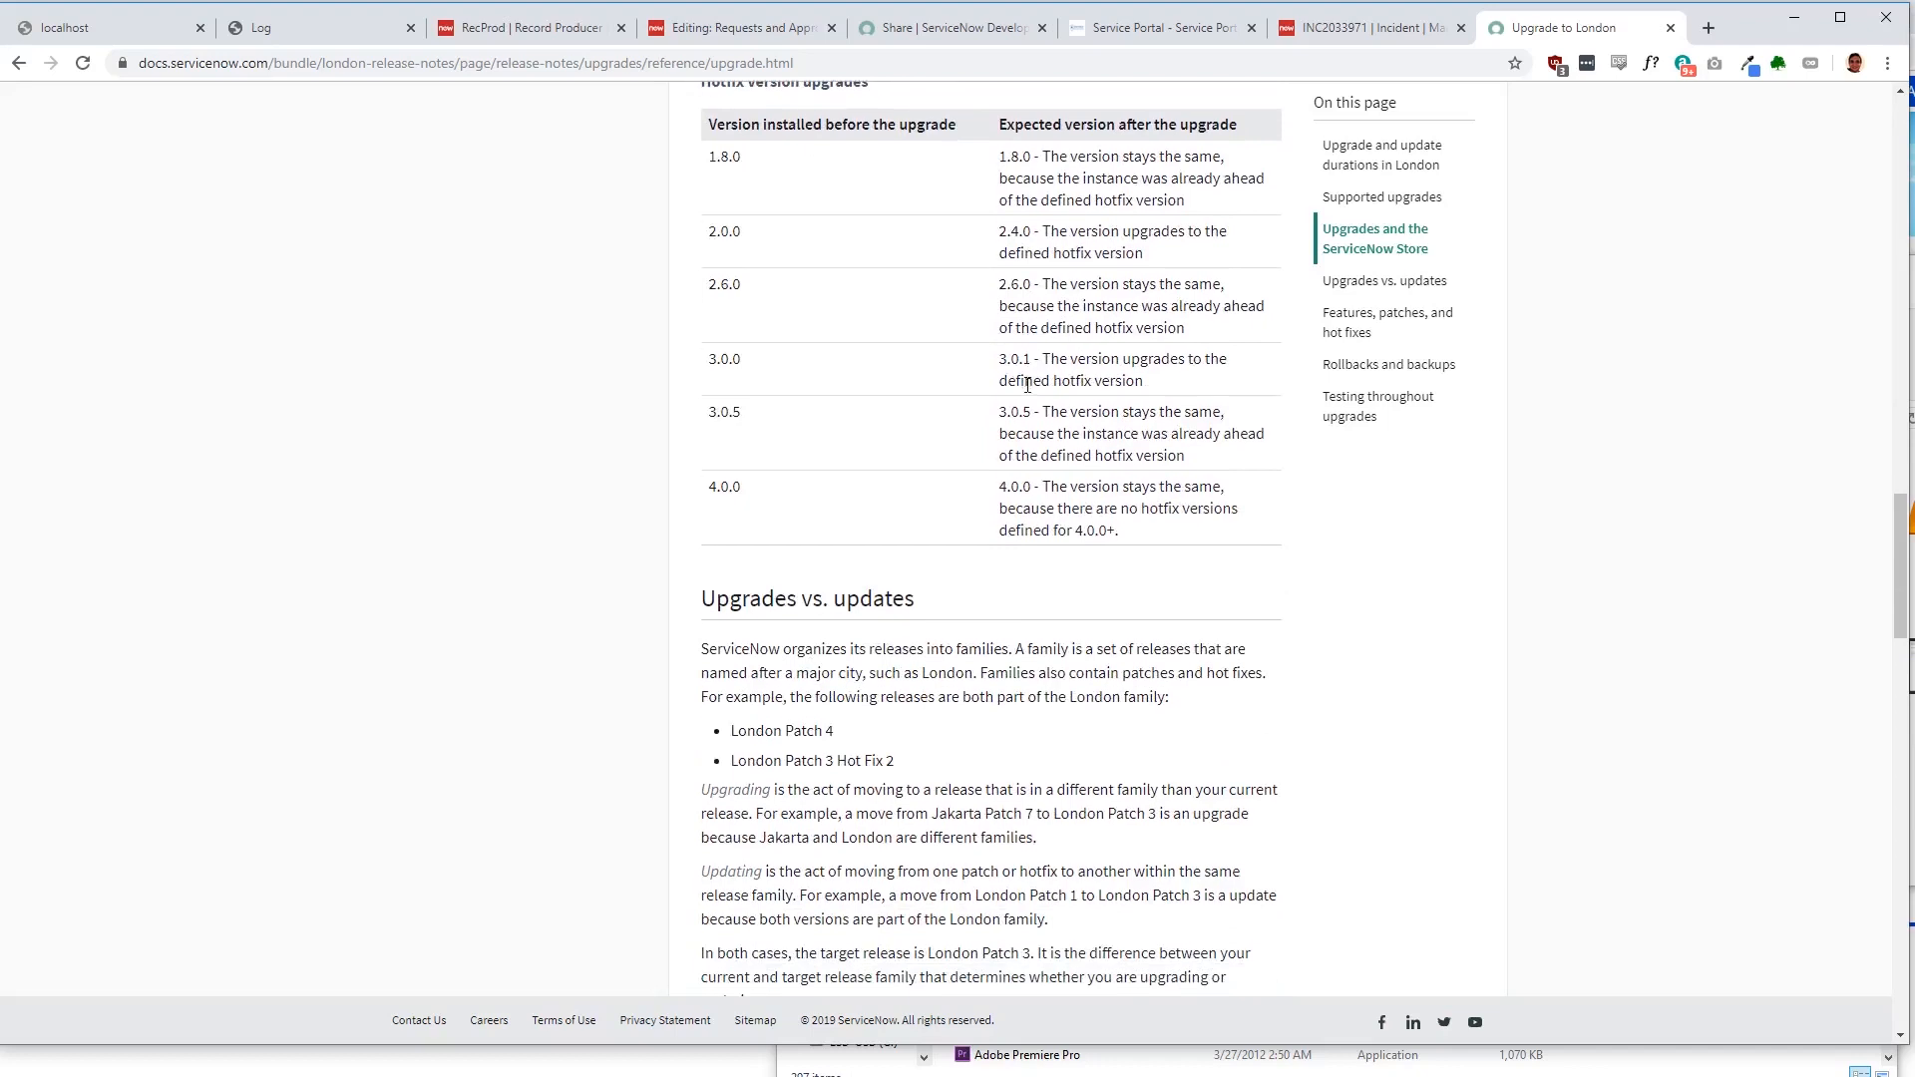
scroll("down", 3)
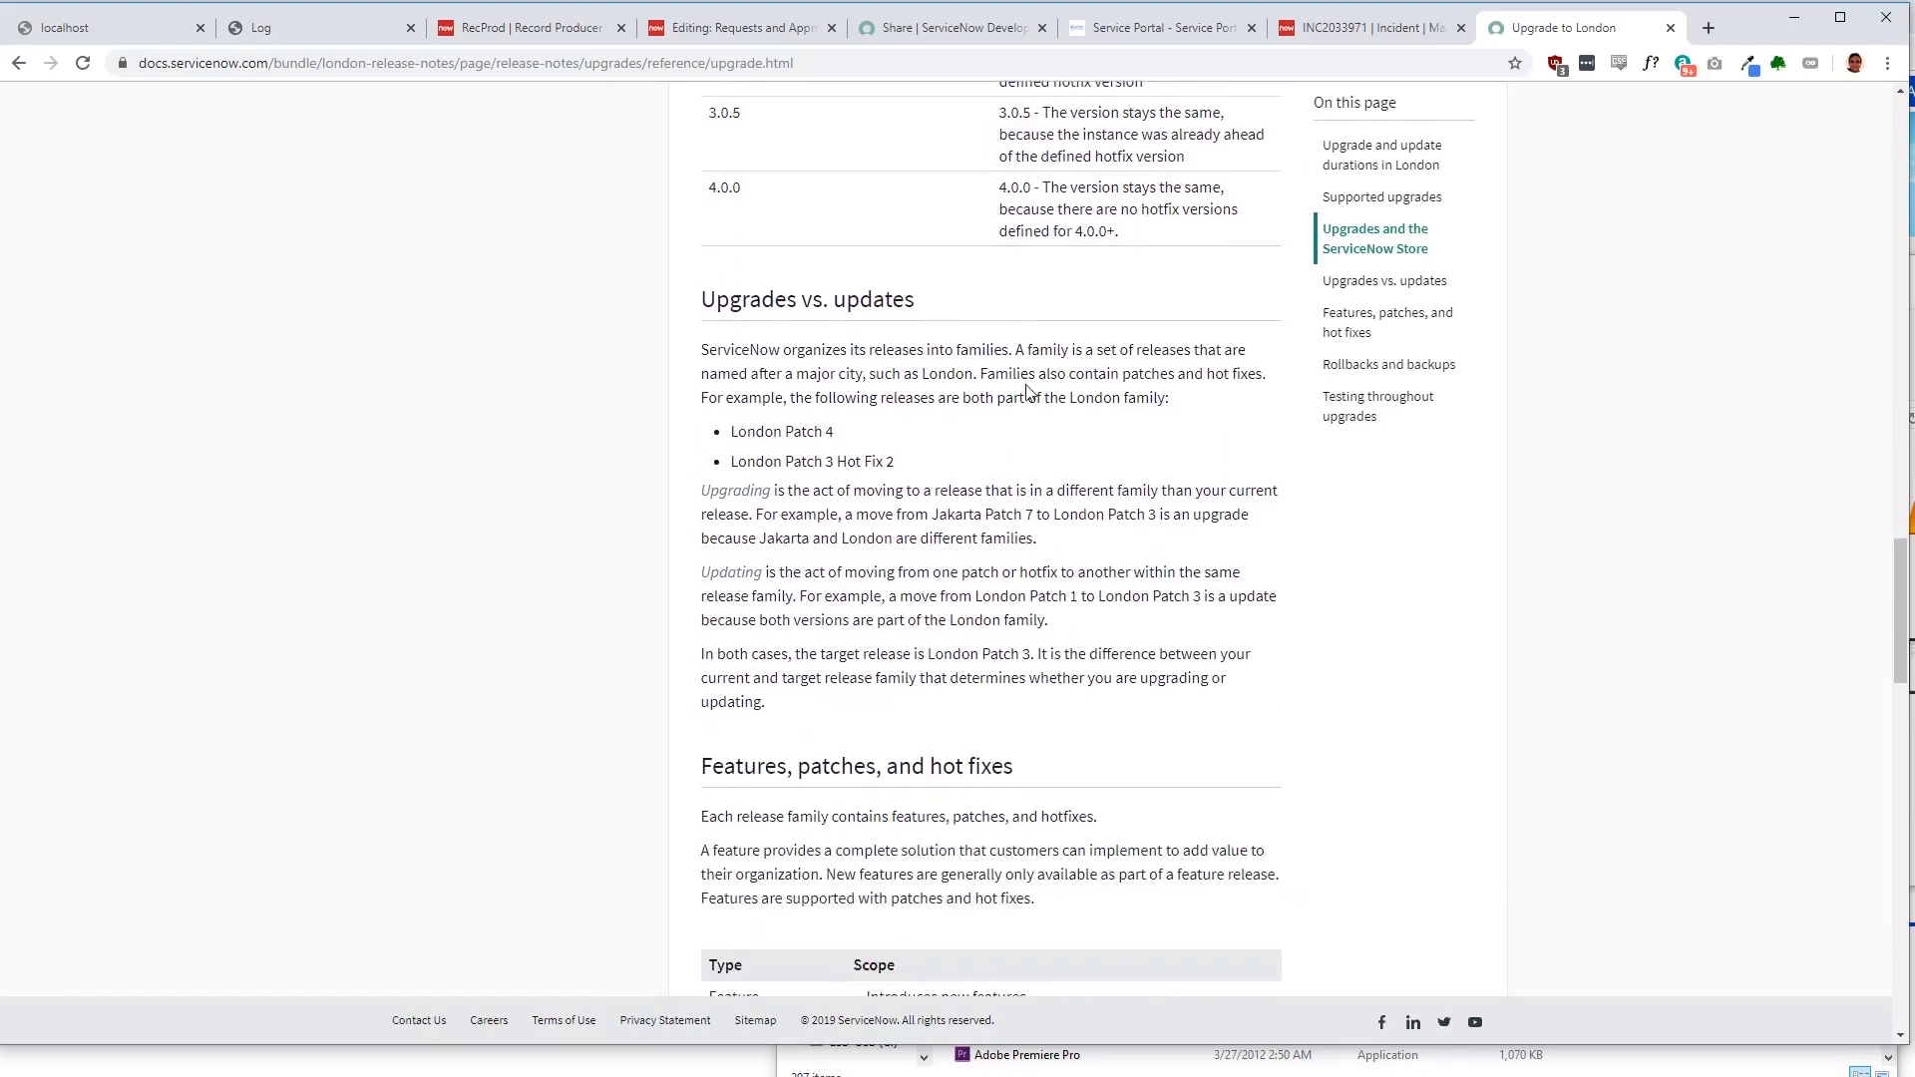
scroll("down", 3)
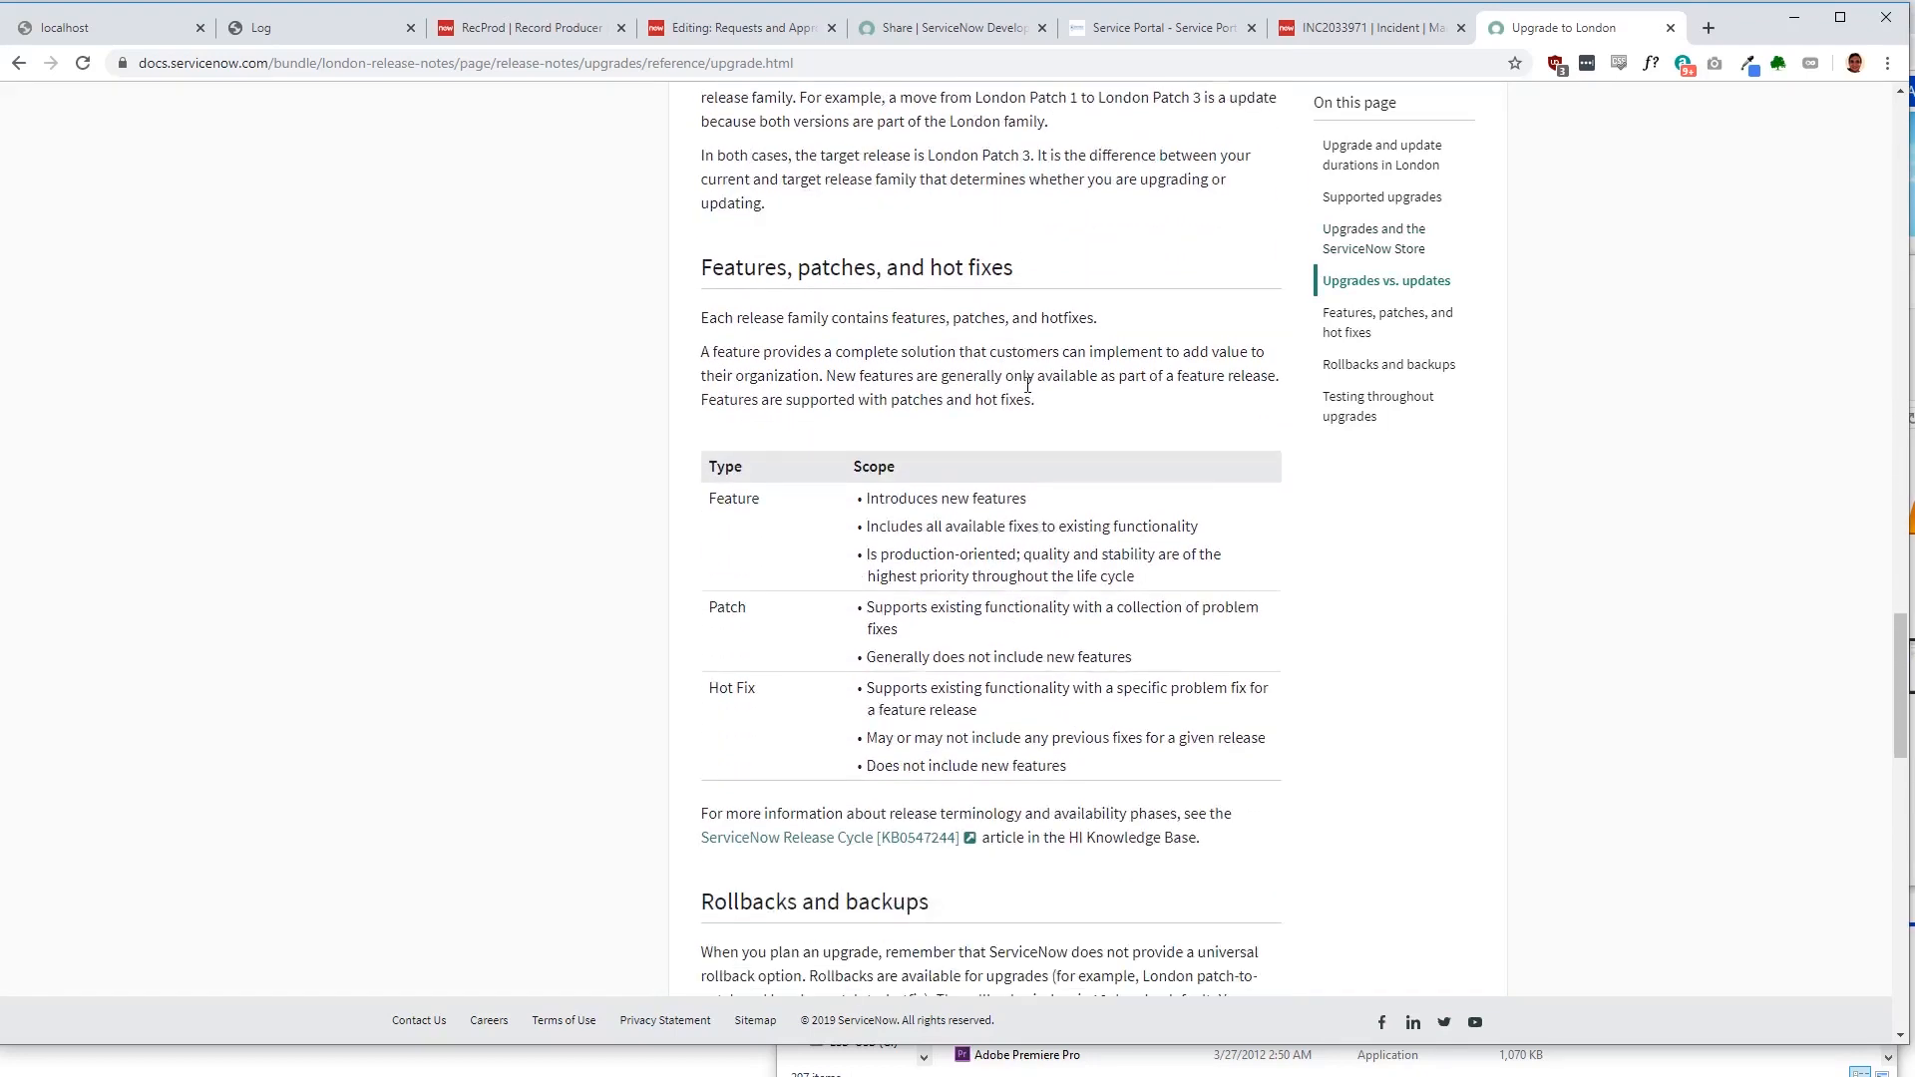
scroll("down", 3)
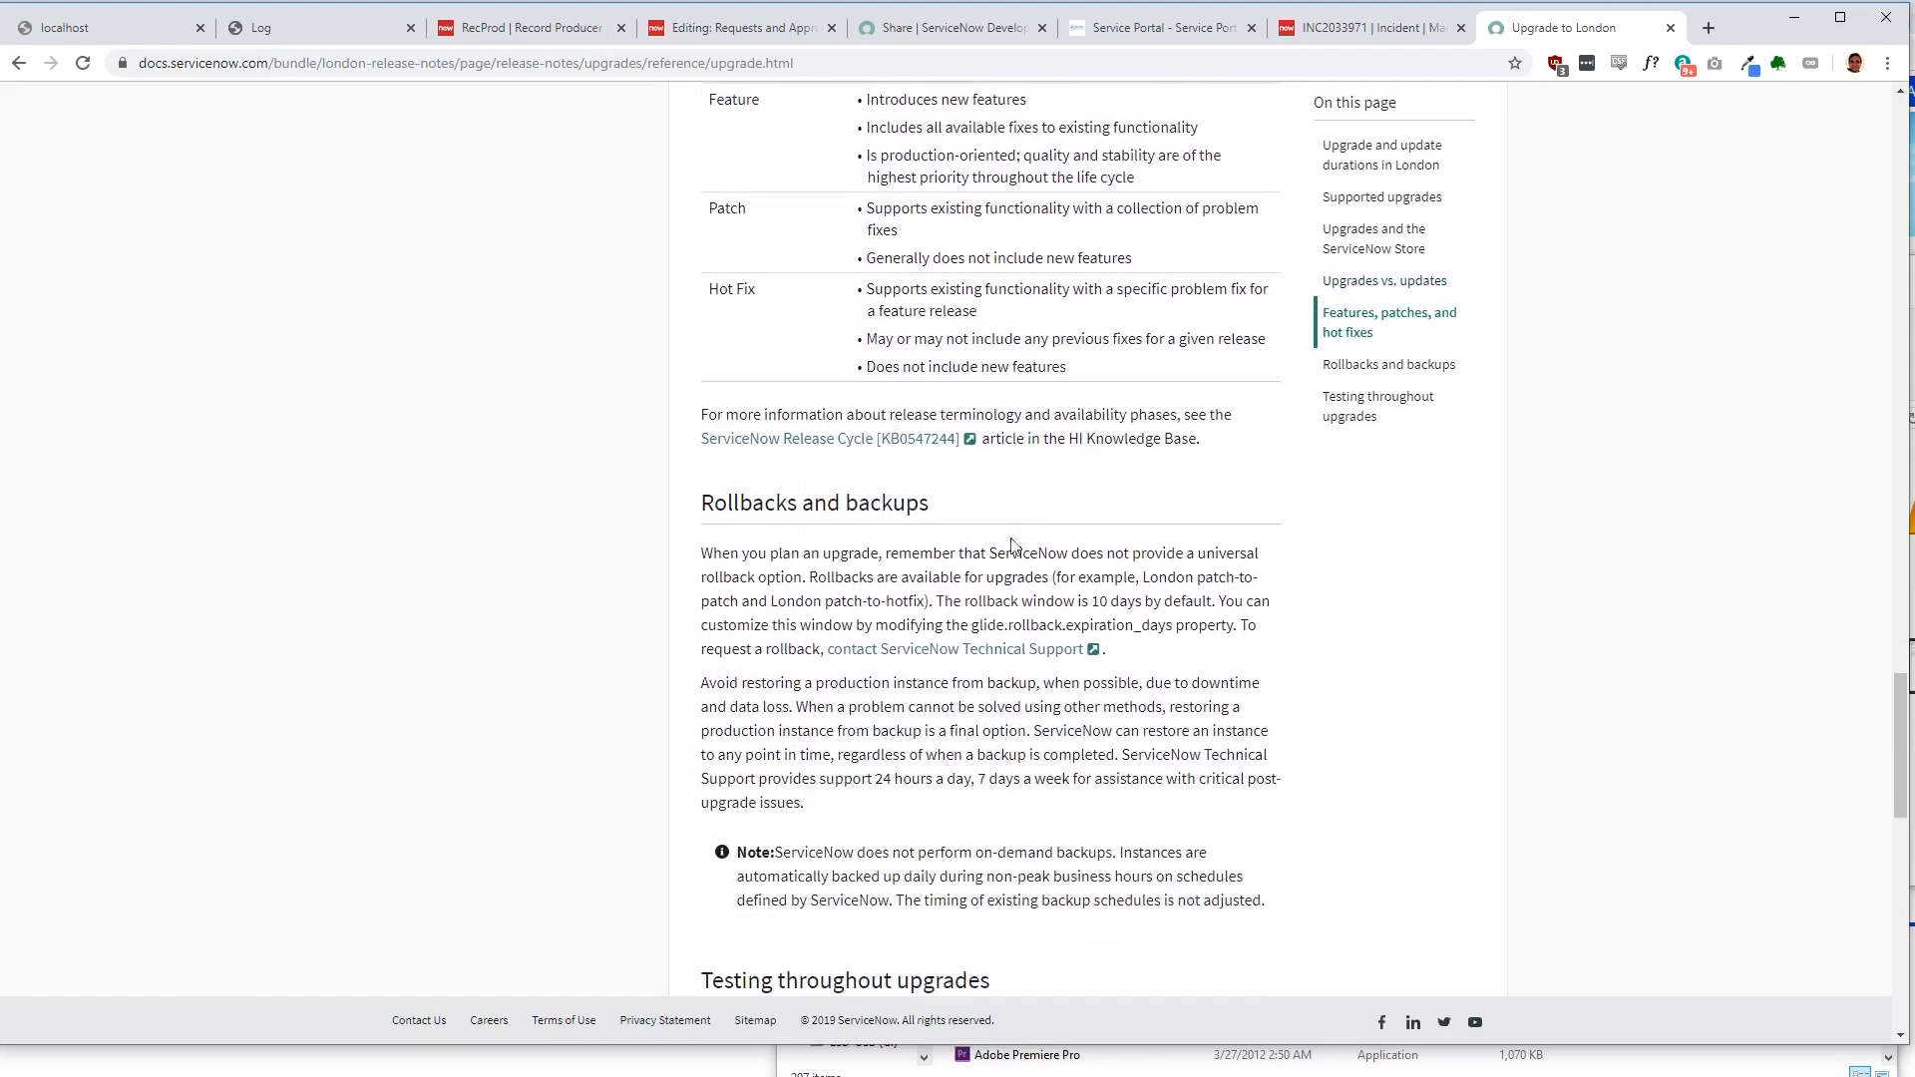
scroll("down", 3)
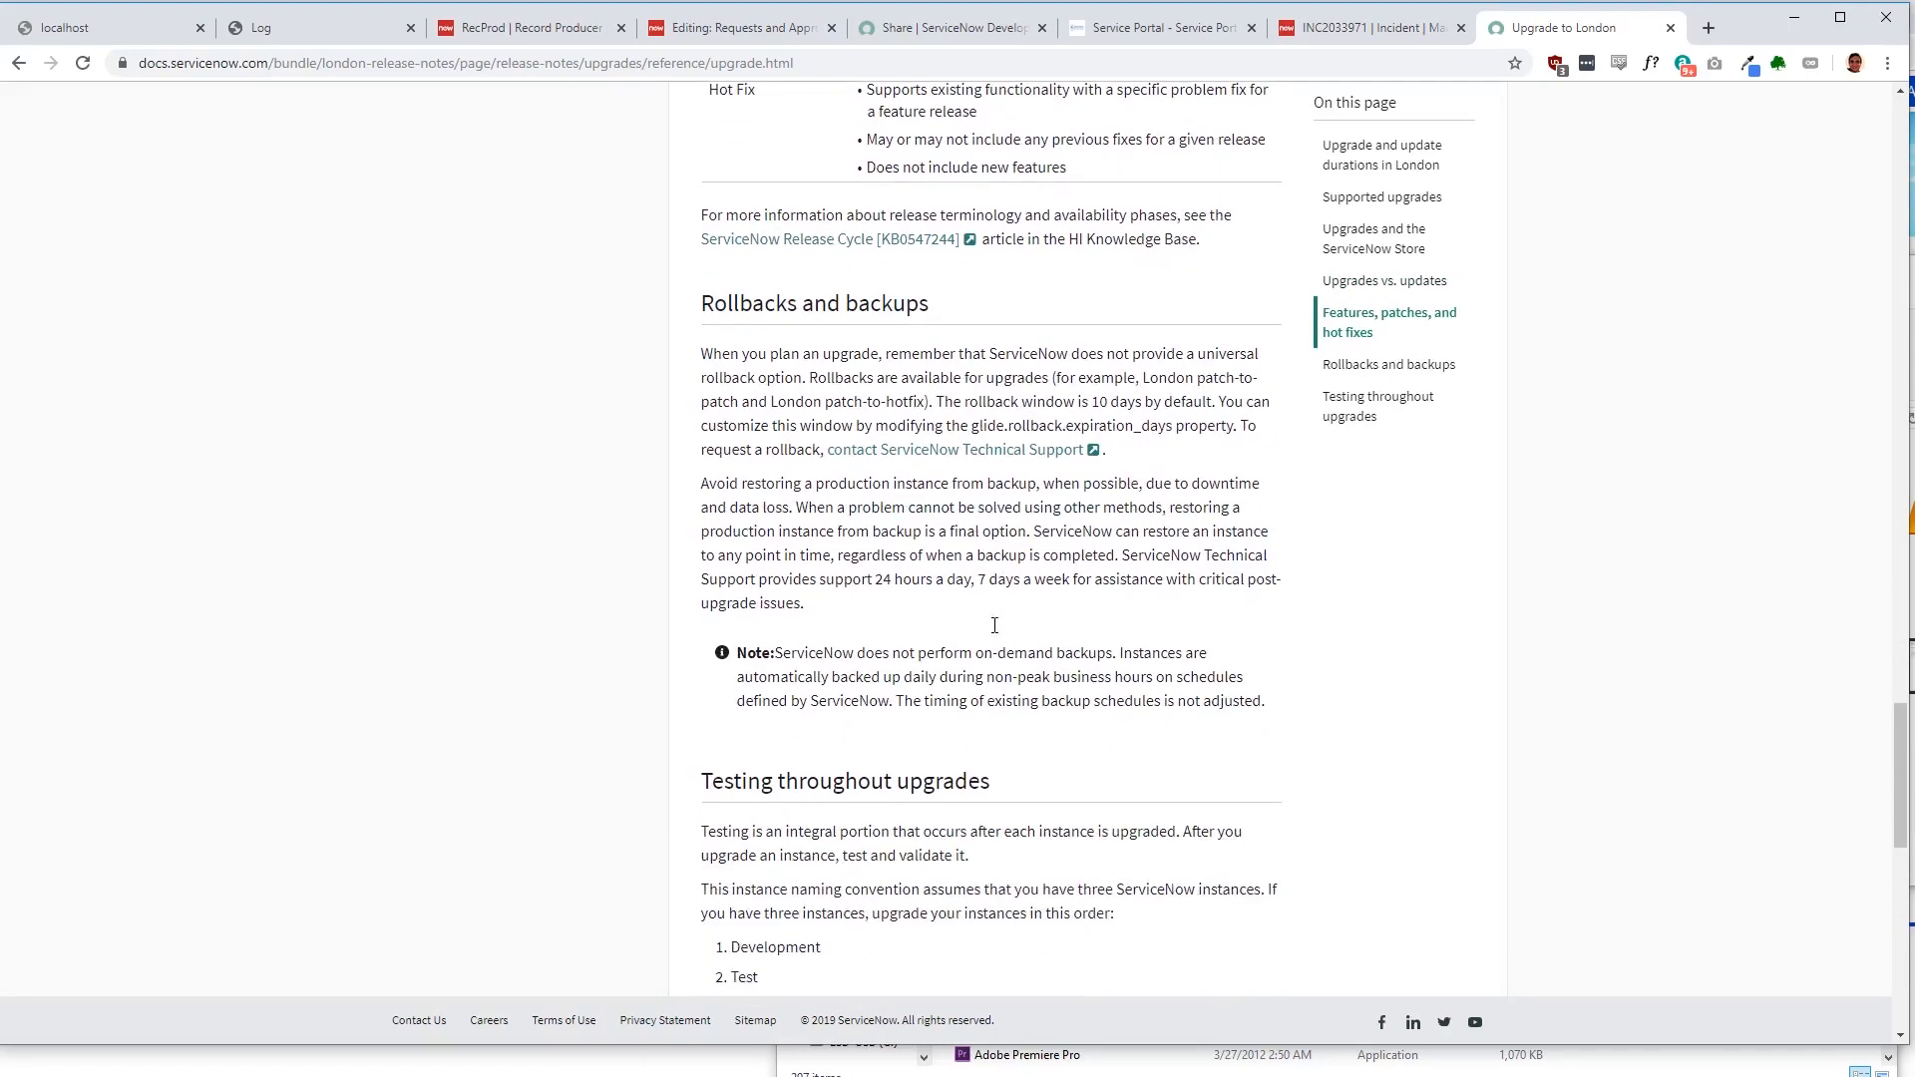
scroll("down", 3)
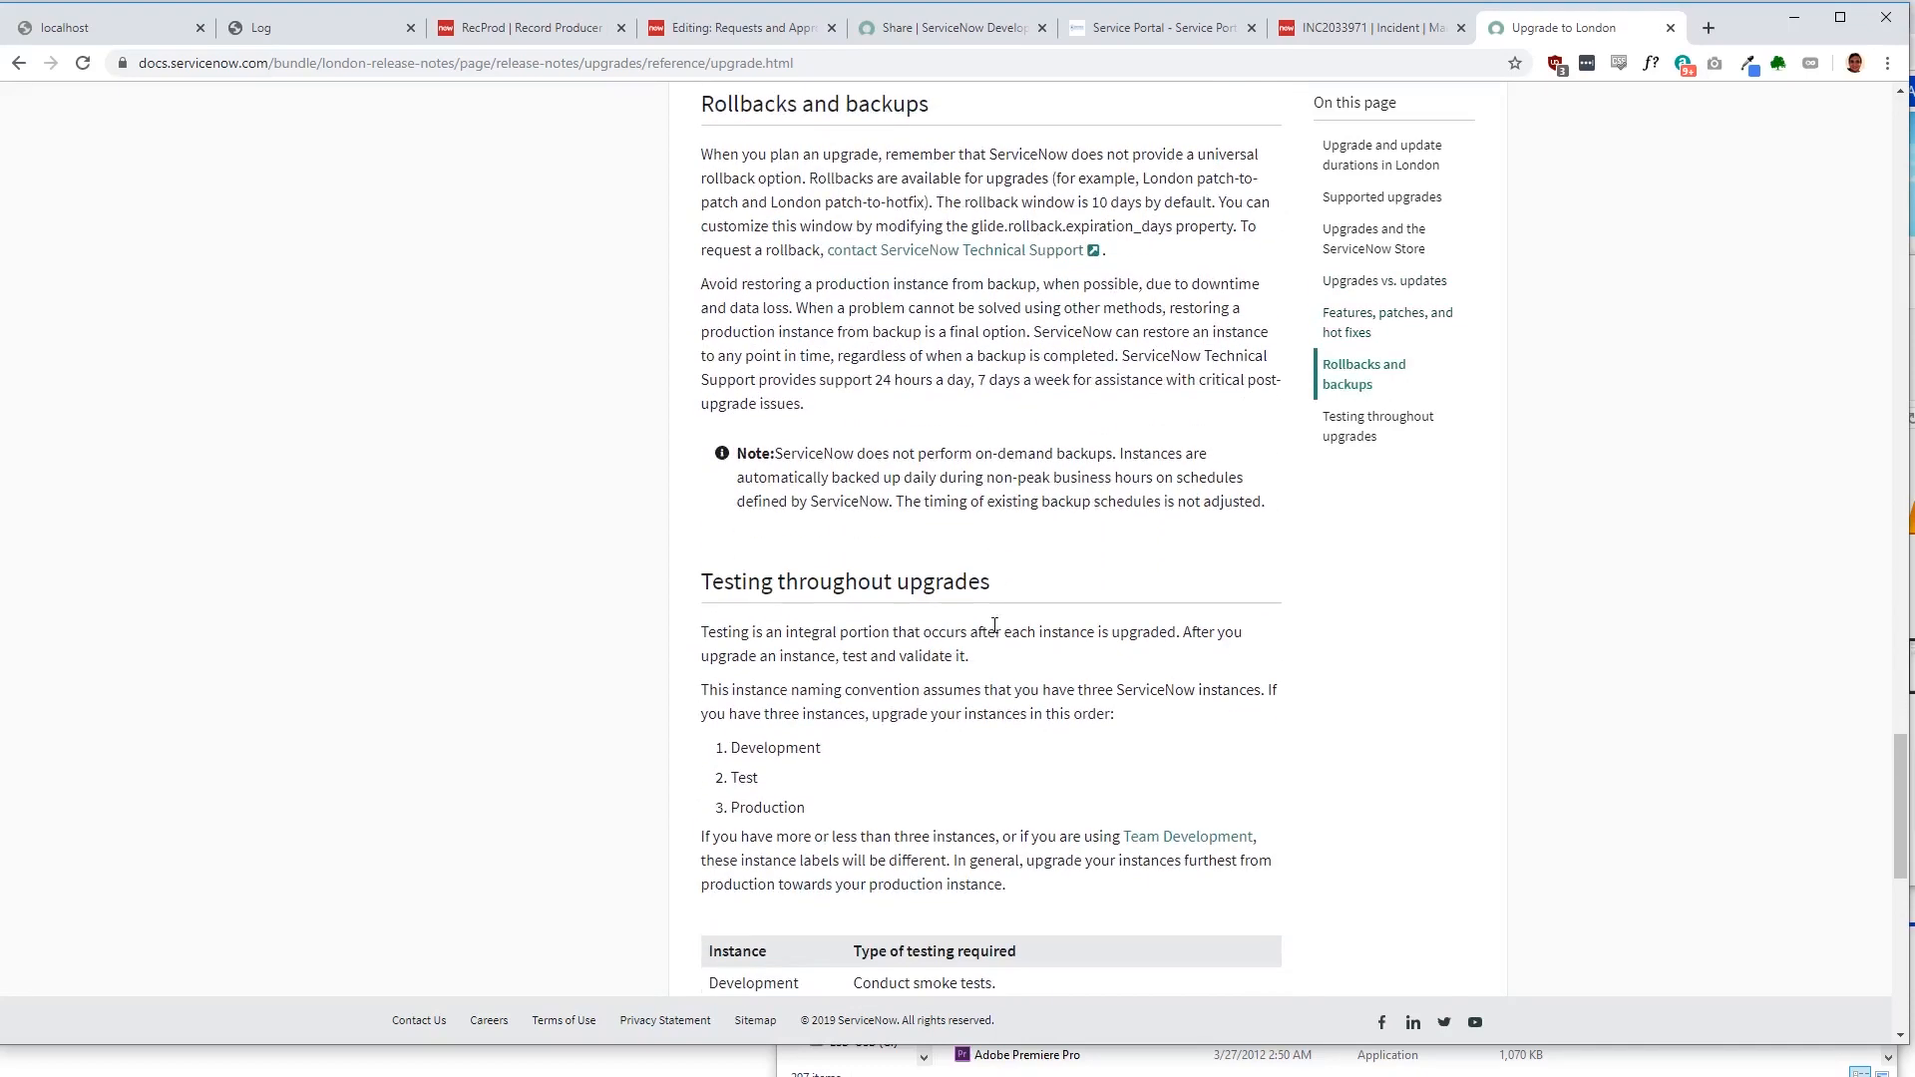
scroll("down", 3)
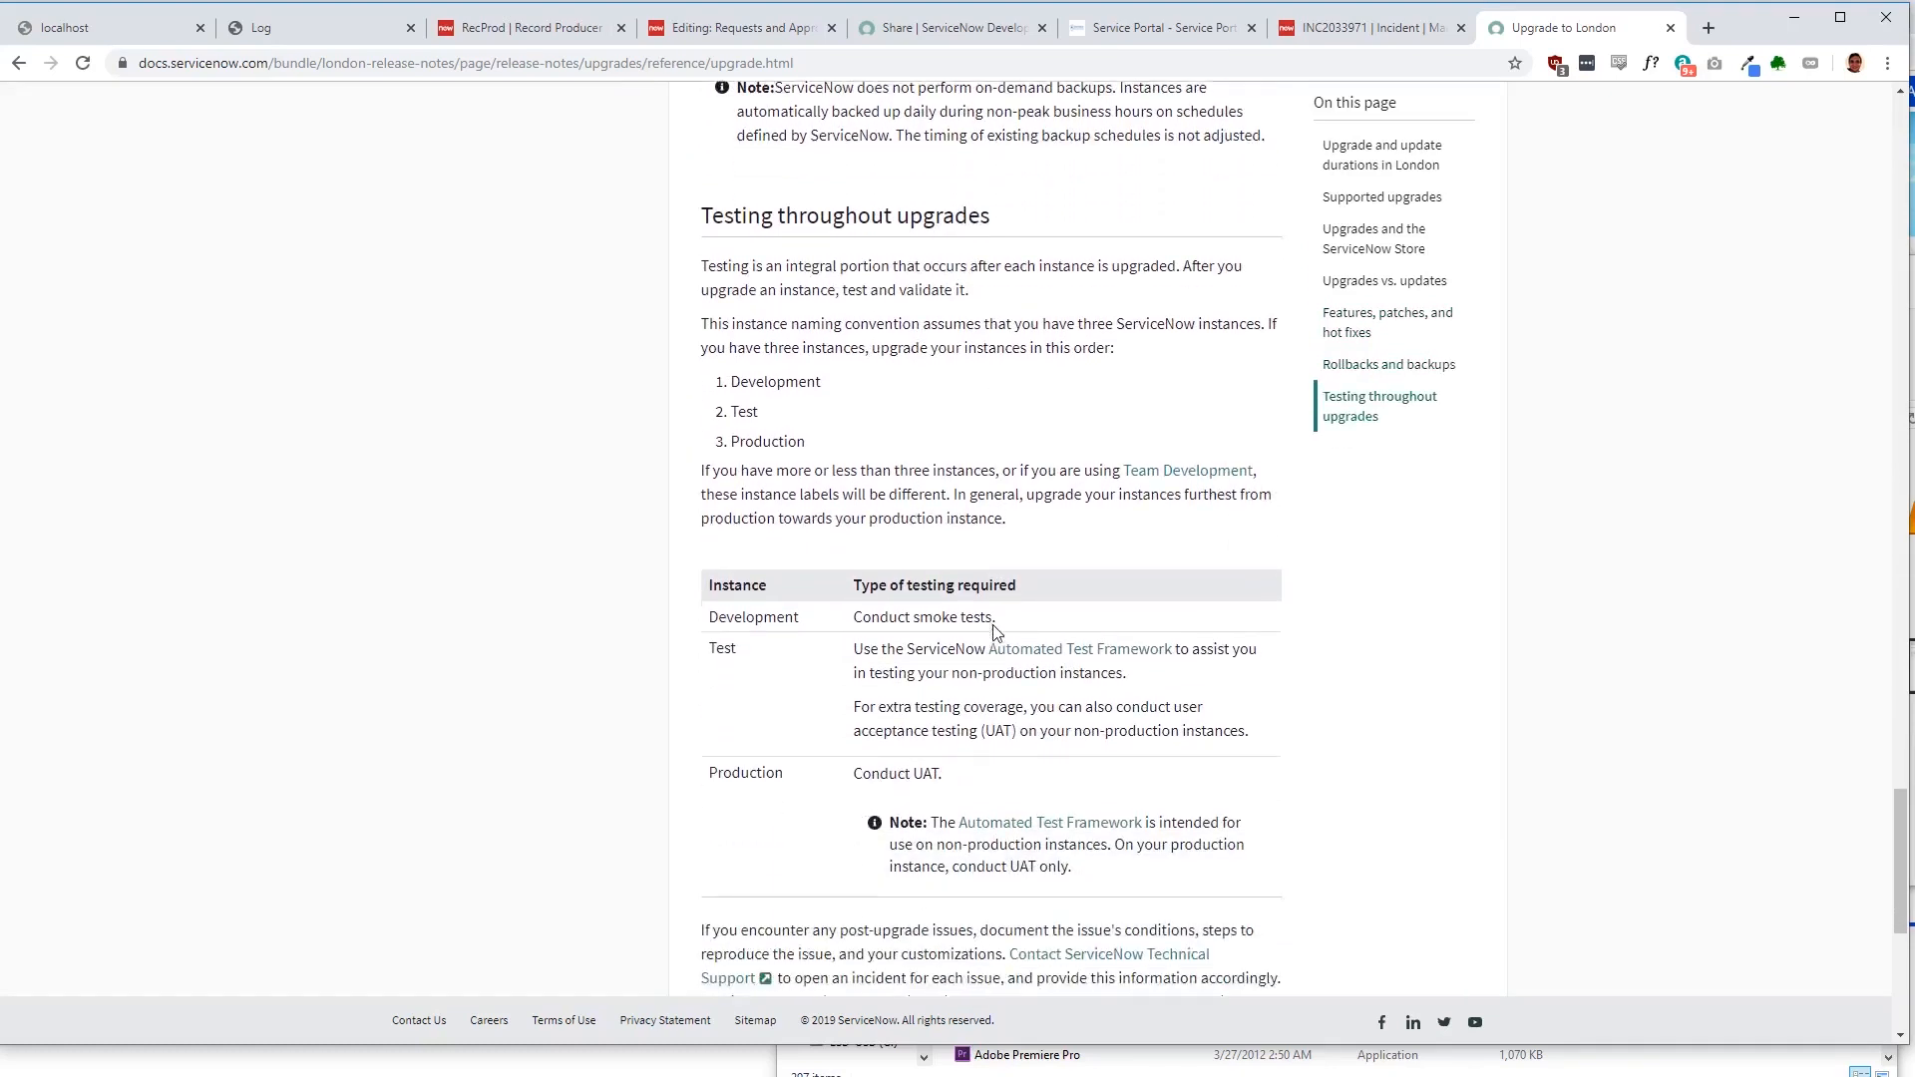
scroll("down", 3)
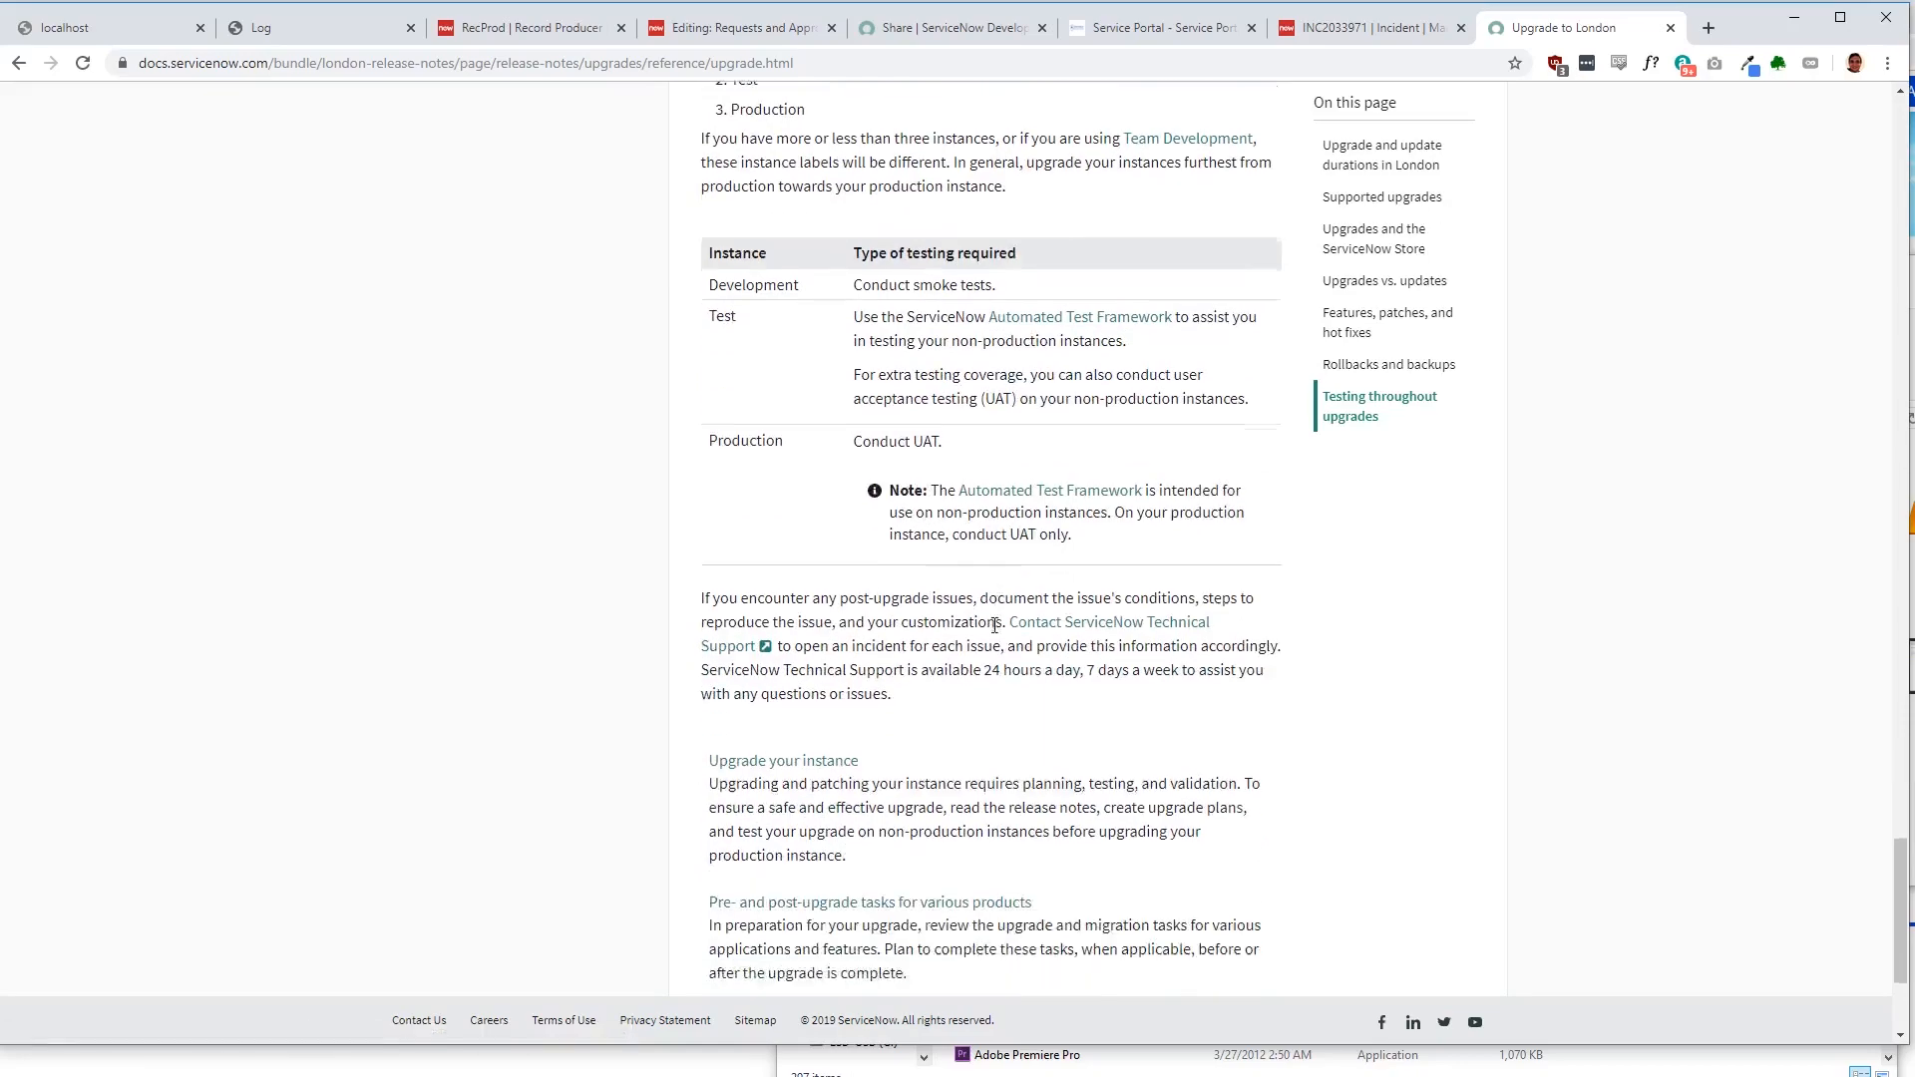
scroll("down", 3)
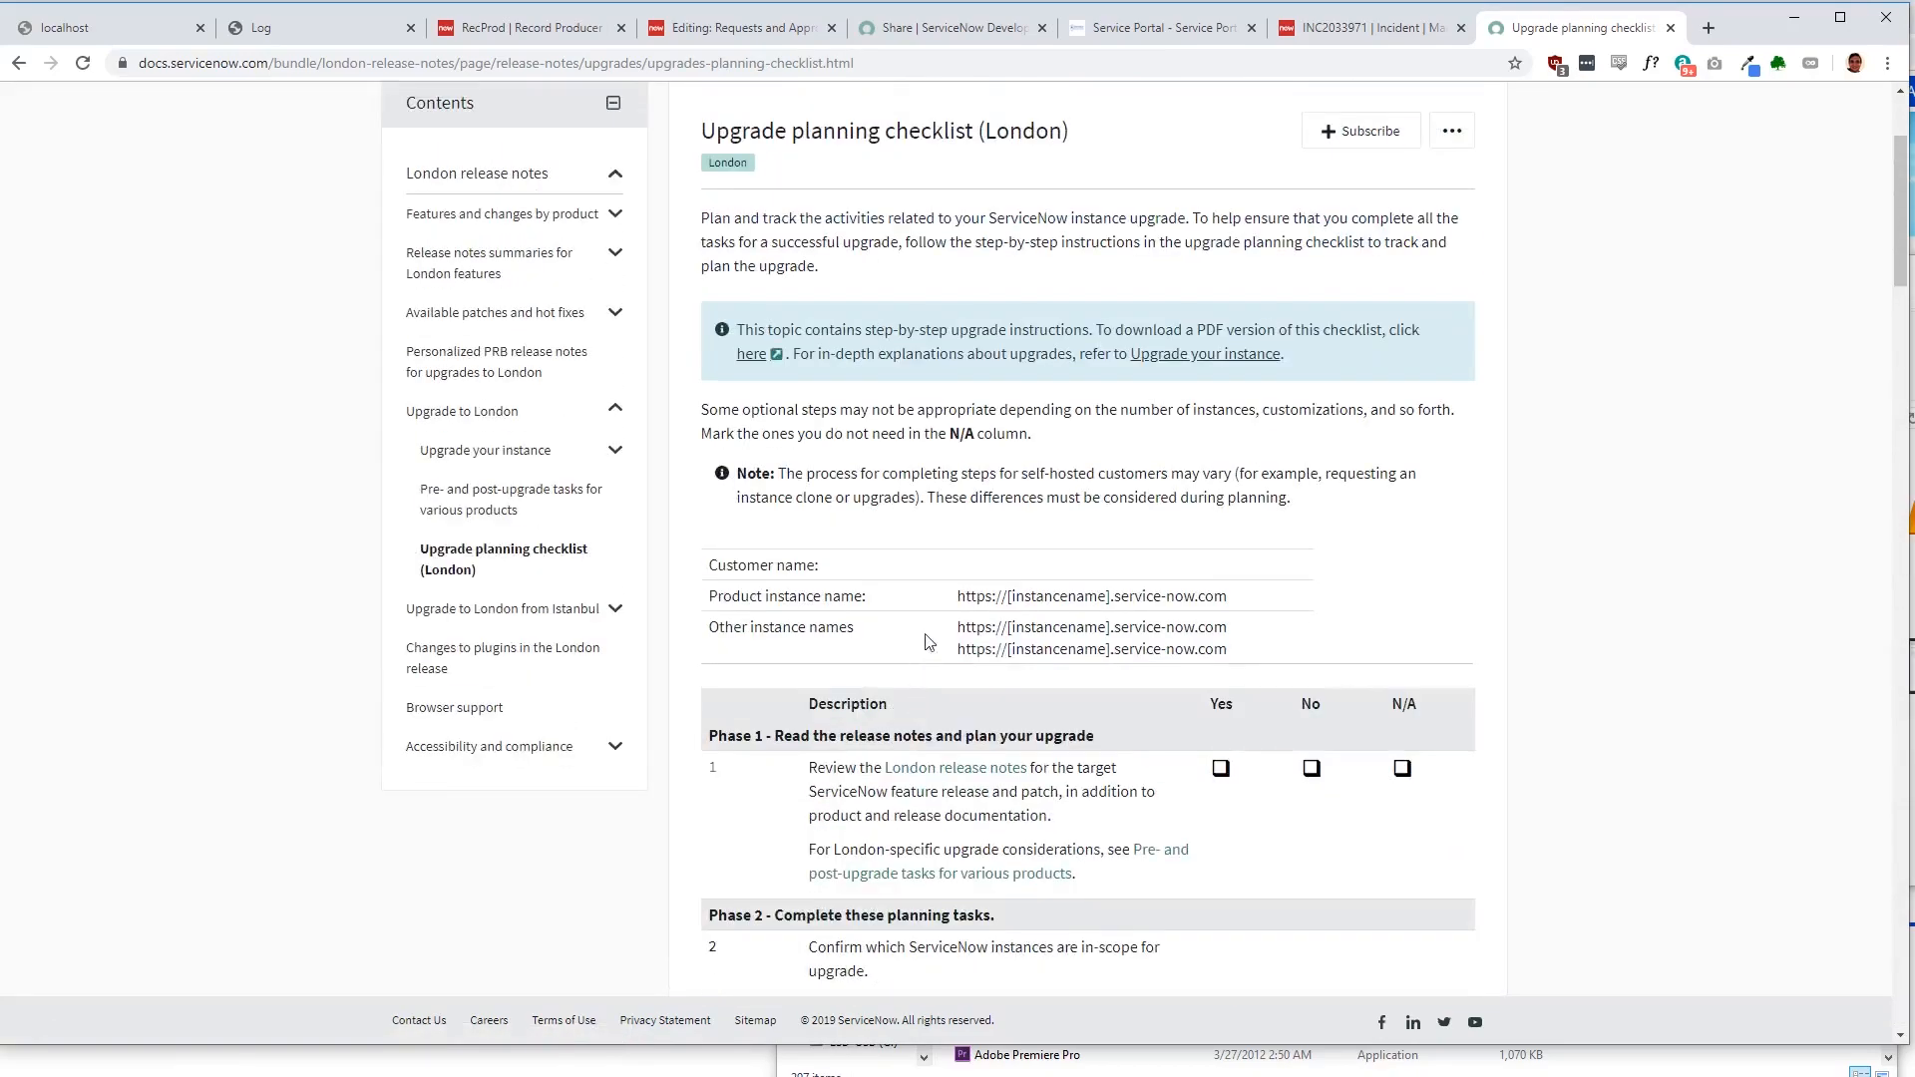
Step: Scroll the Upgrade planning checklist (London) through its Phase 1 and Phase 2 task table
scroll("down", 3)
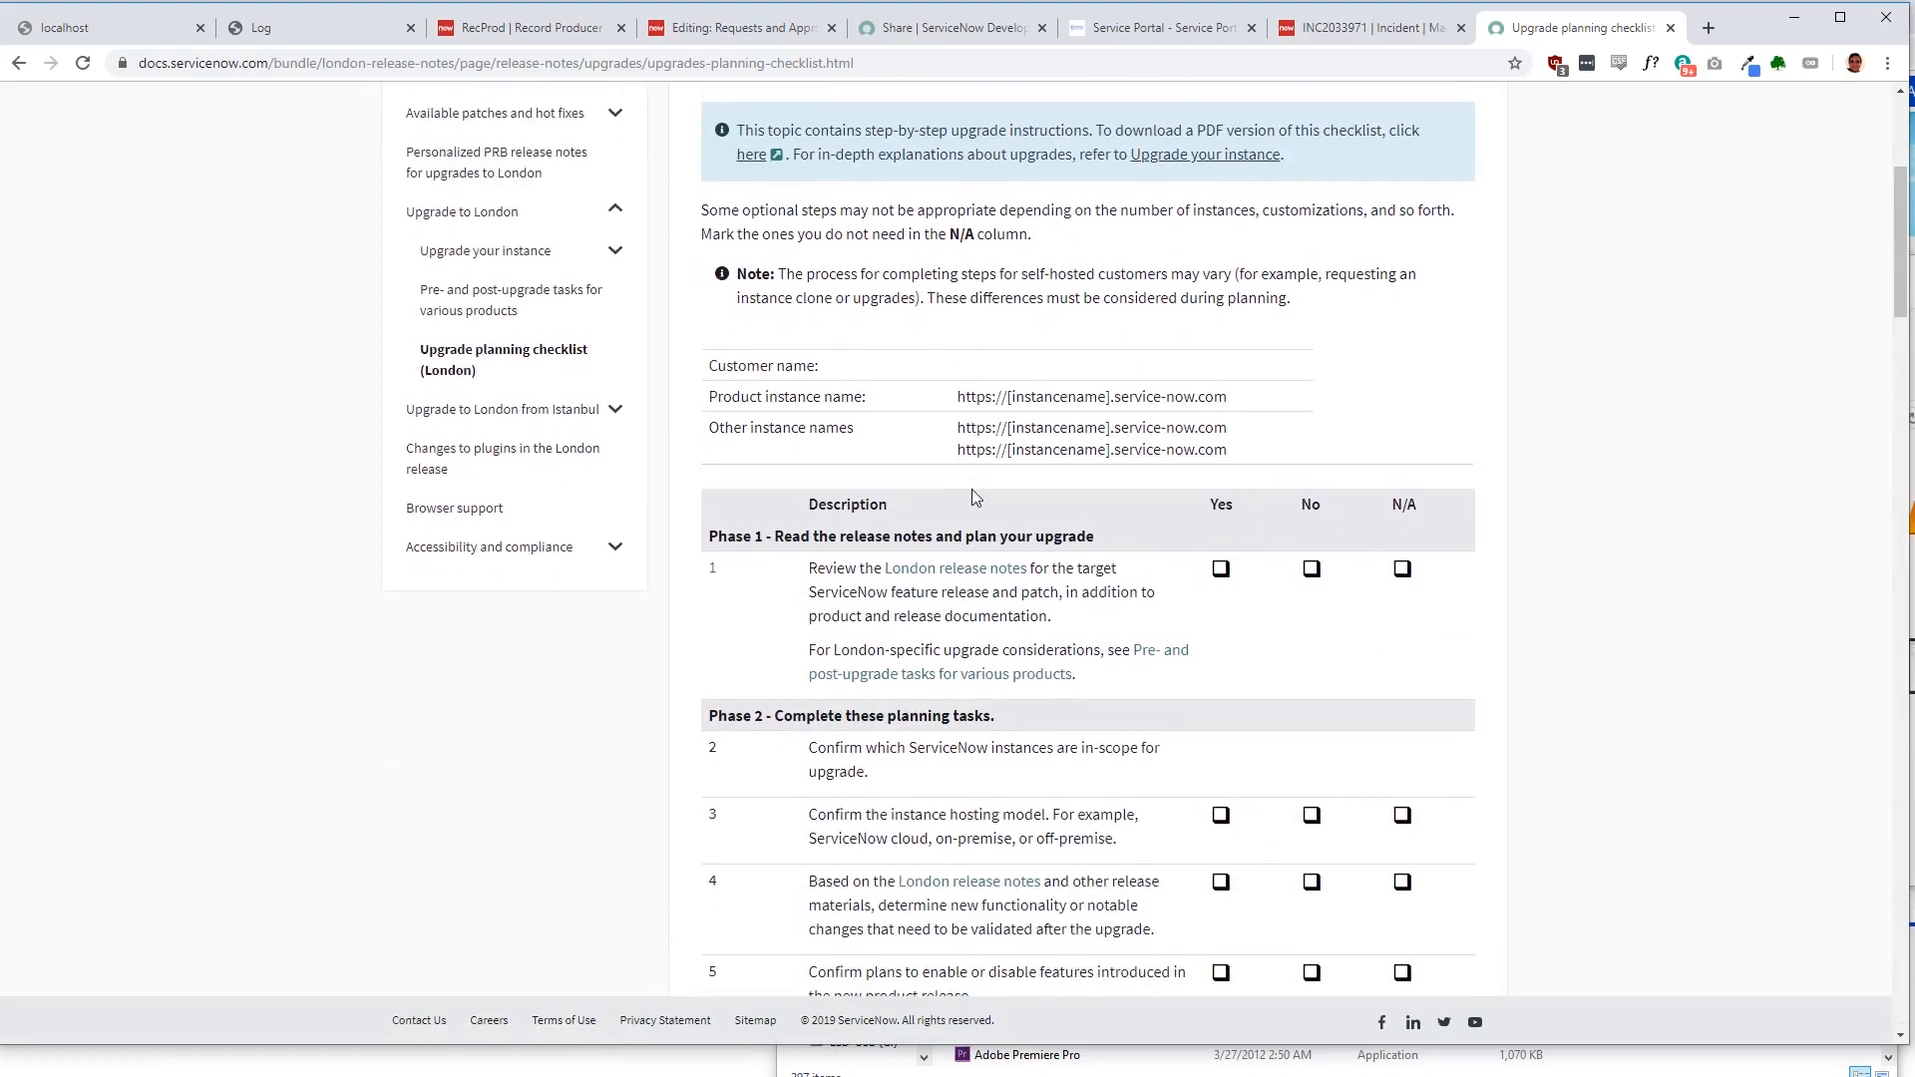
scroll("down", 3)
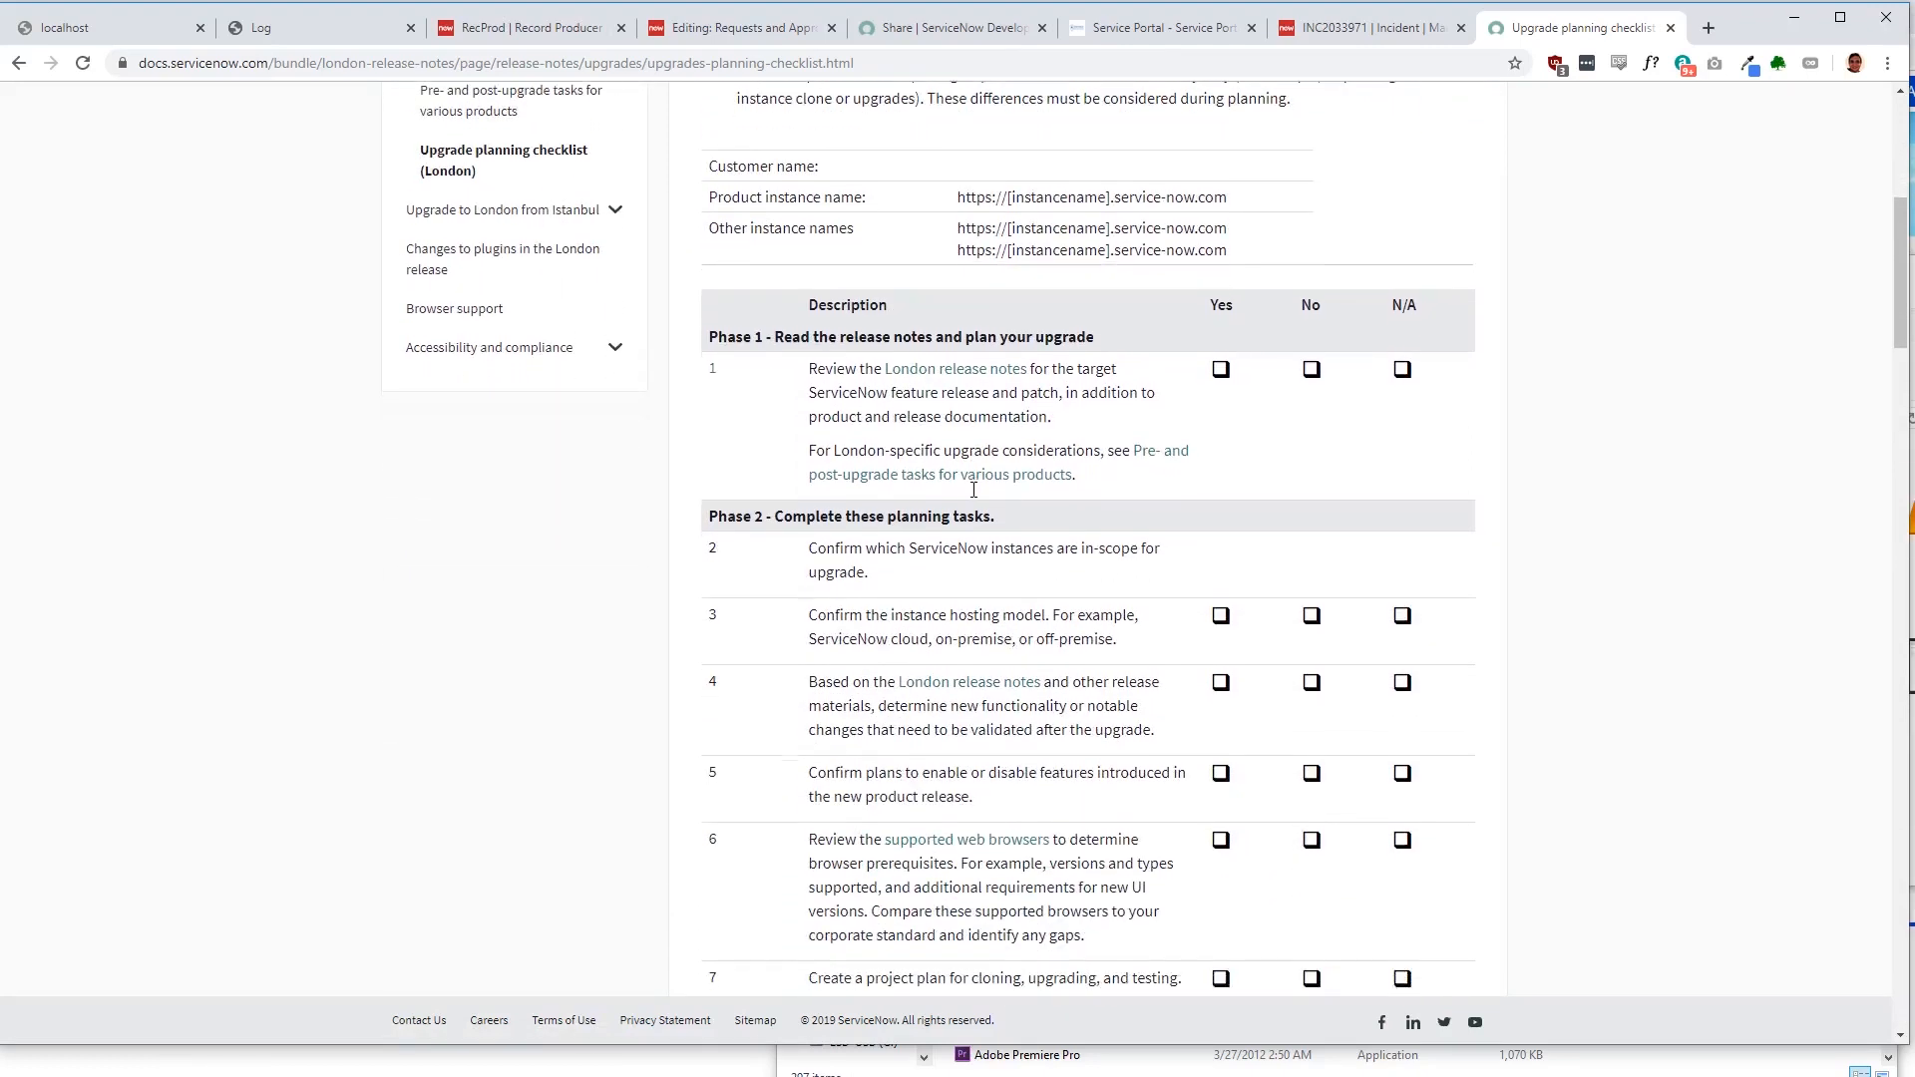
scroll("down", 3)
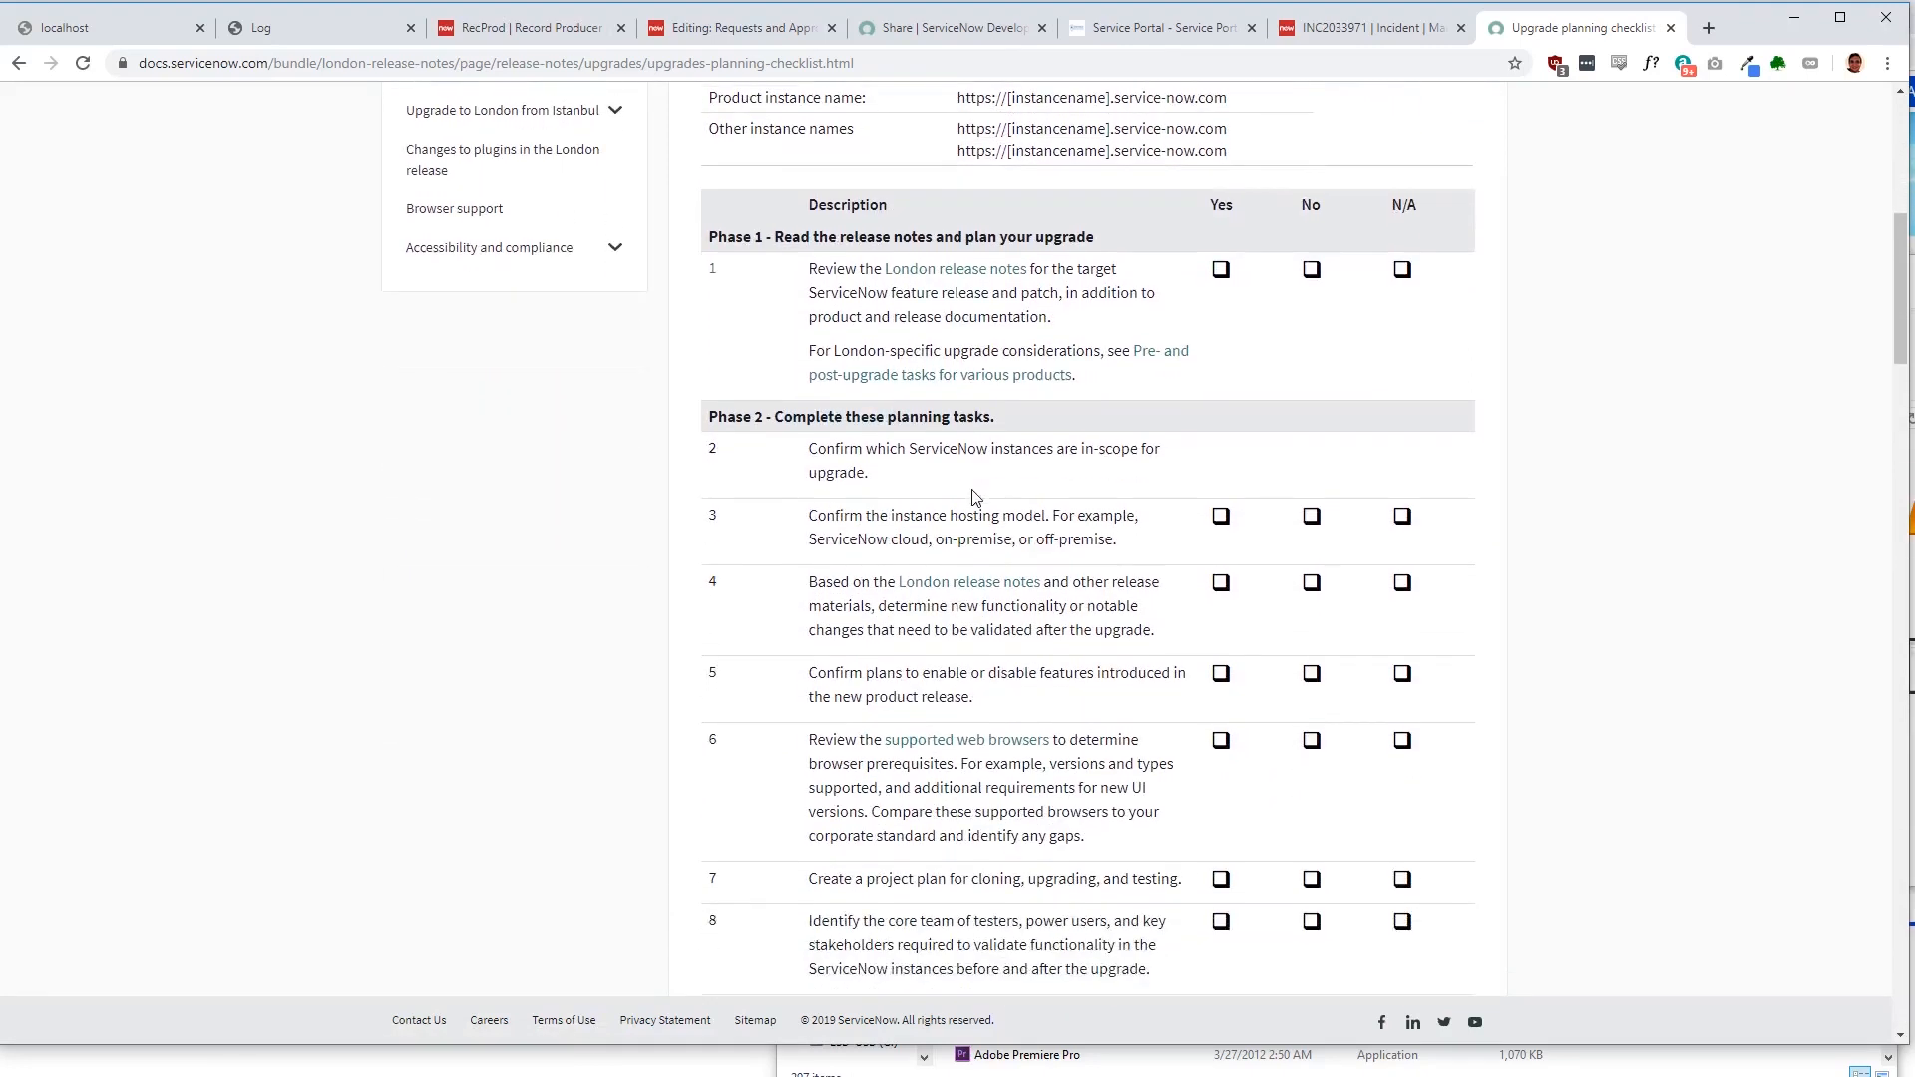
scroll("down", 3)
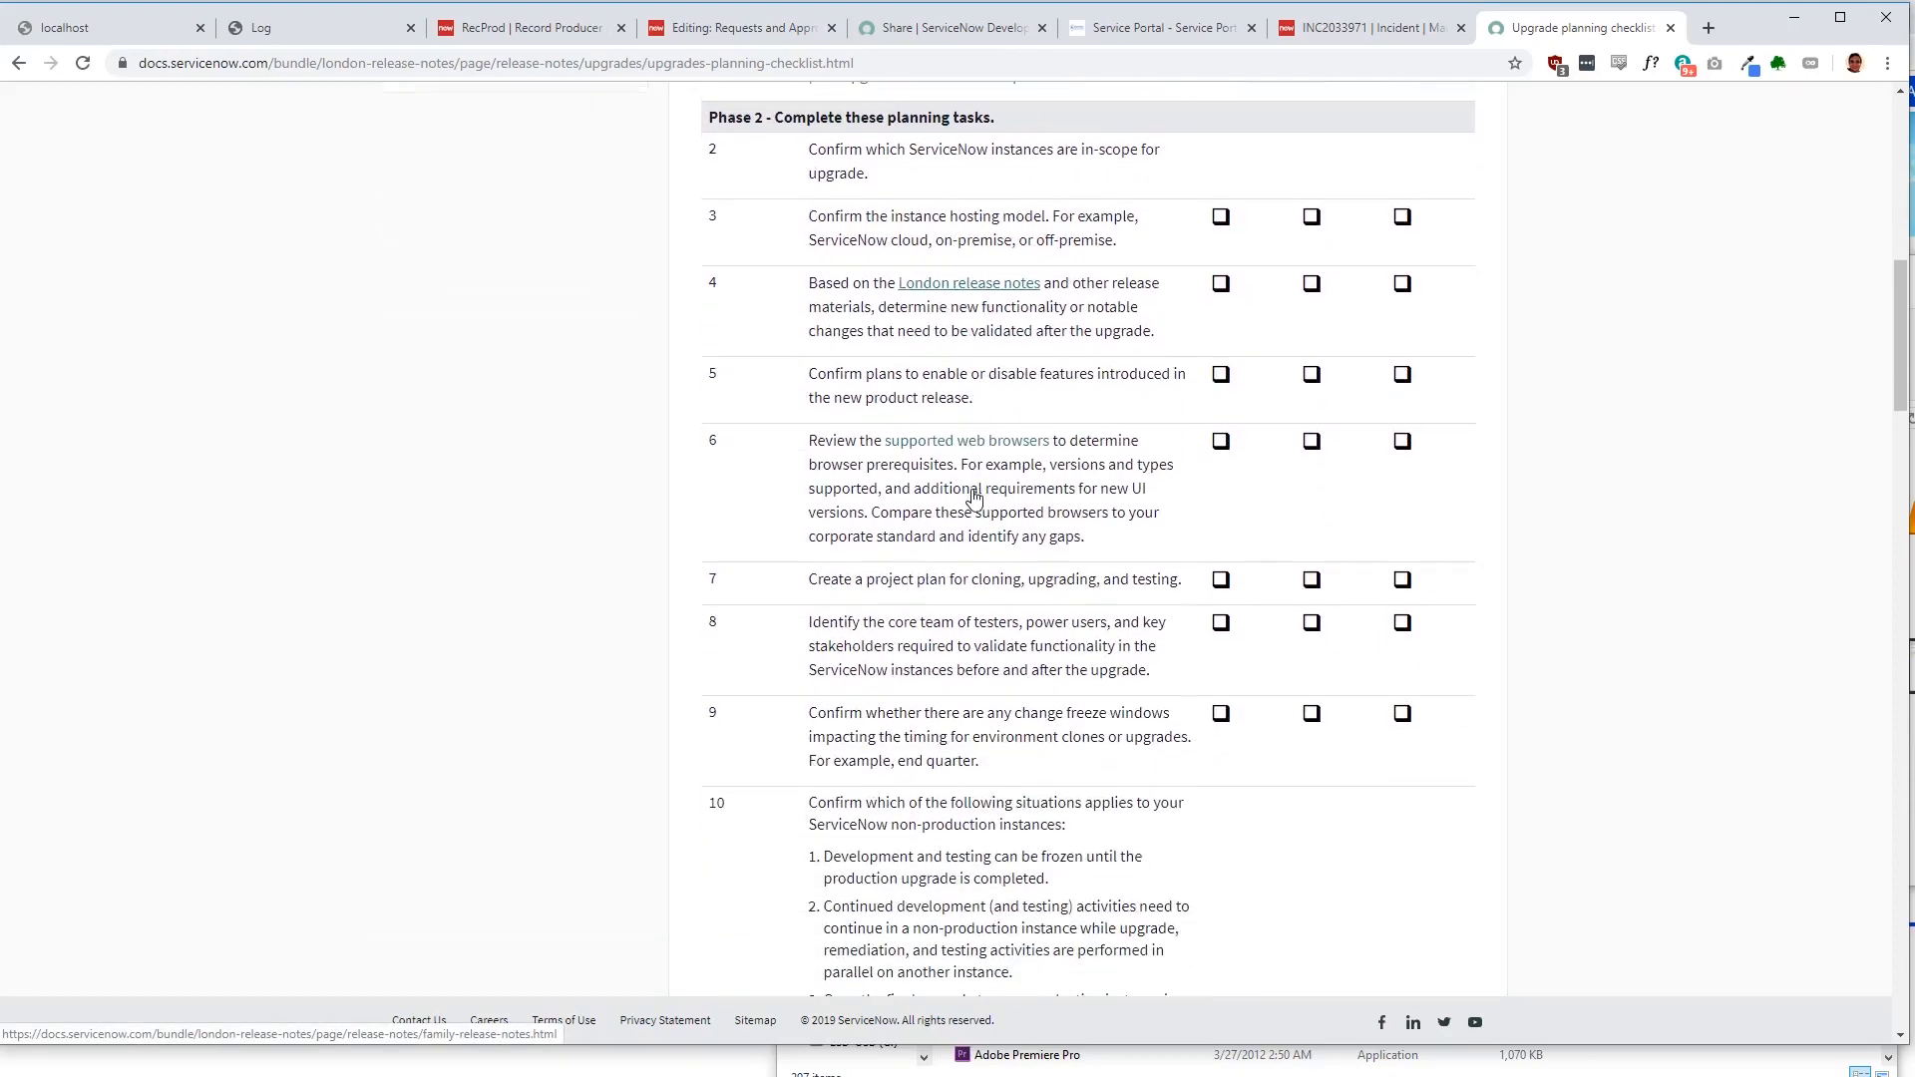
scroll("down", 3)
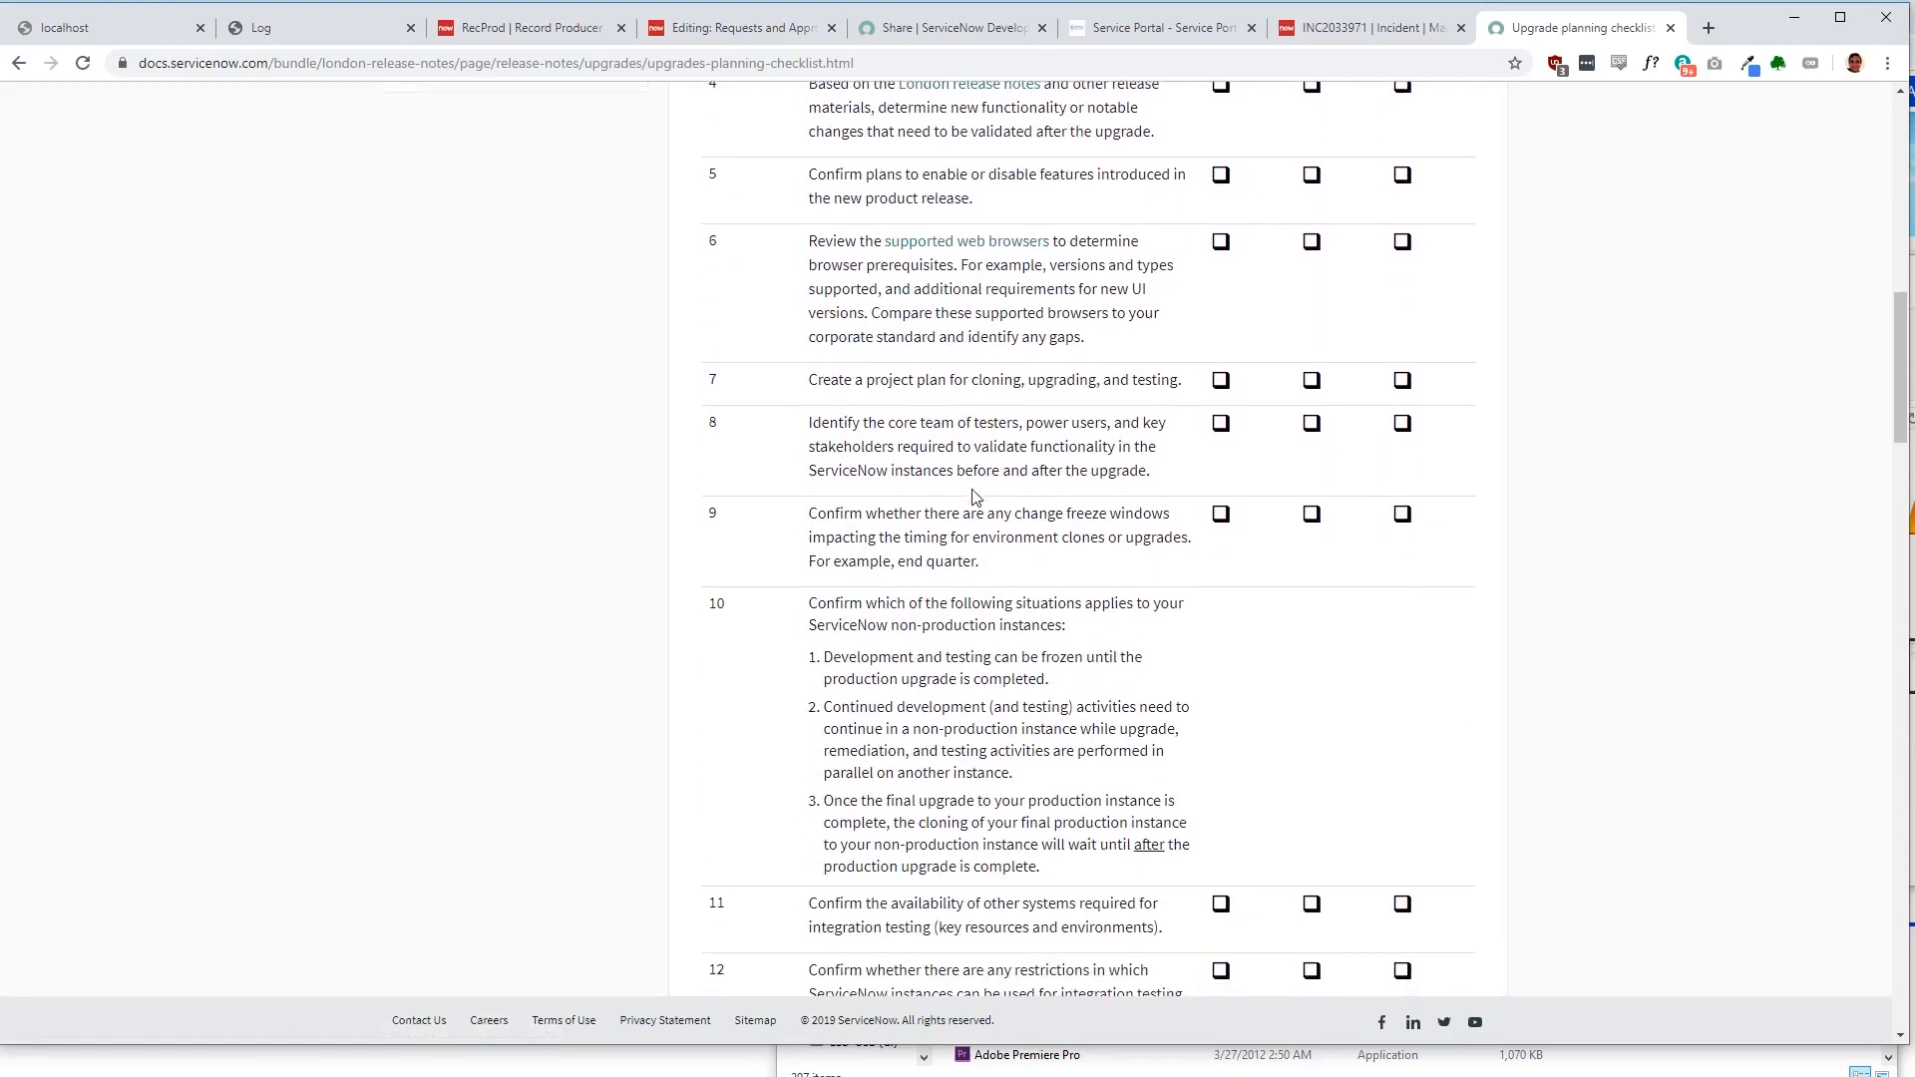
scroll("down", 3)
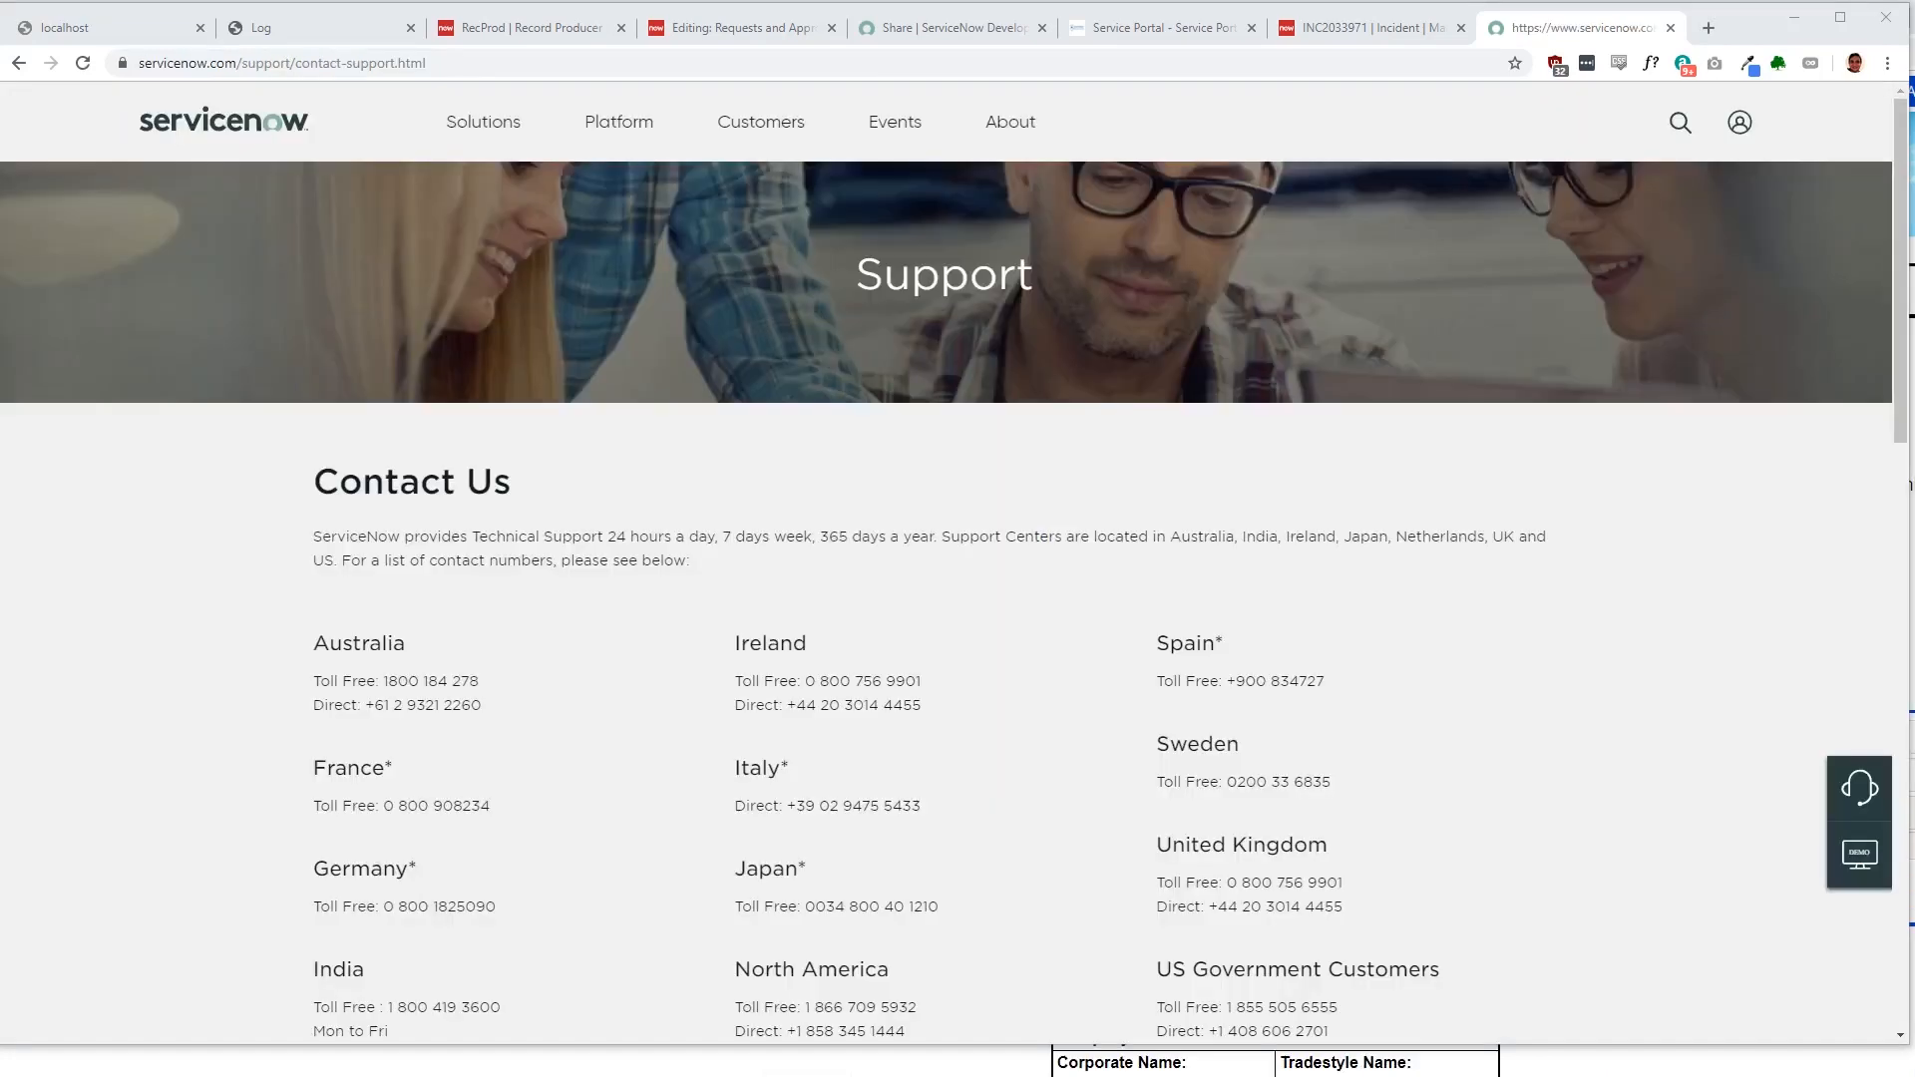
mouse_move(1145, 587)
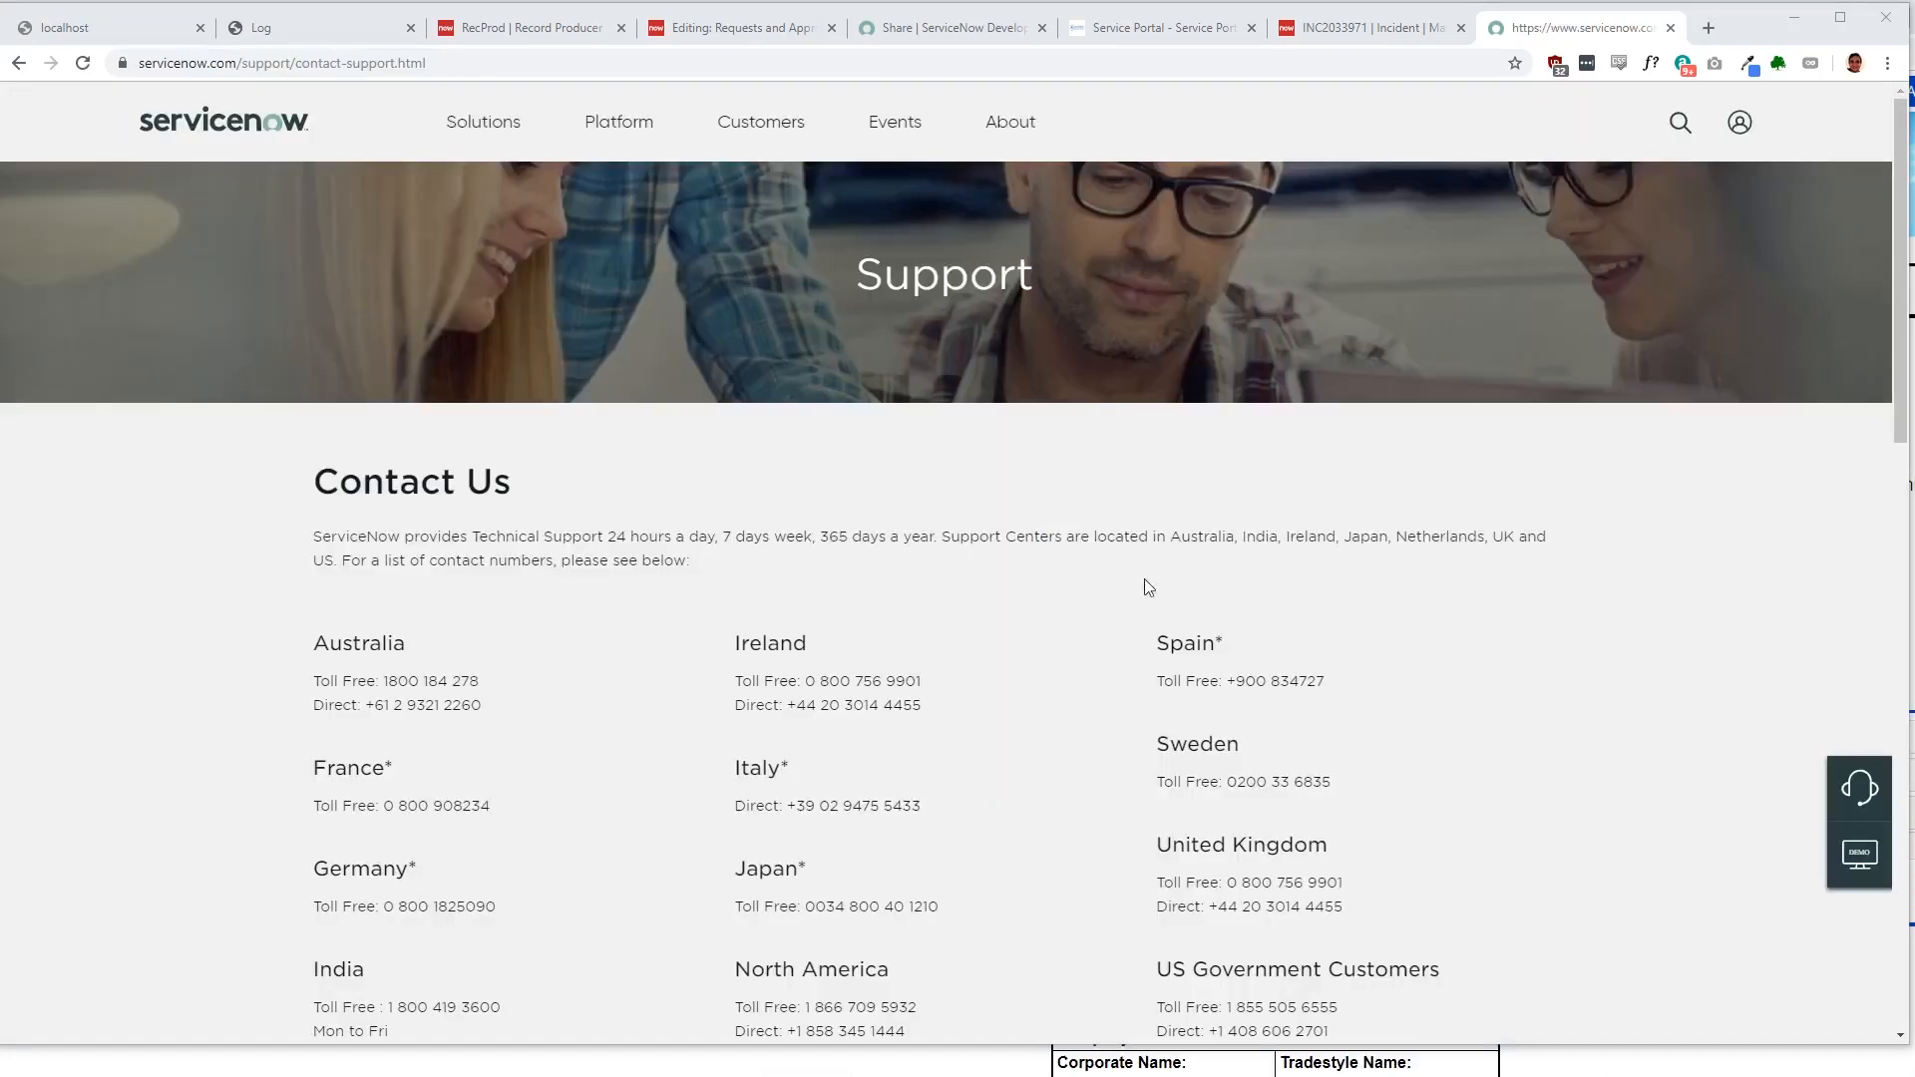
Step: Scroll the Support Contact Us page to review the technical support numbers by country
scroll("down", 3)
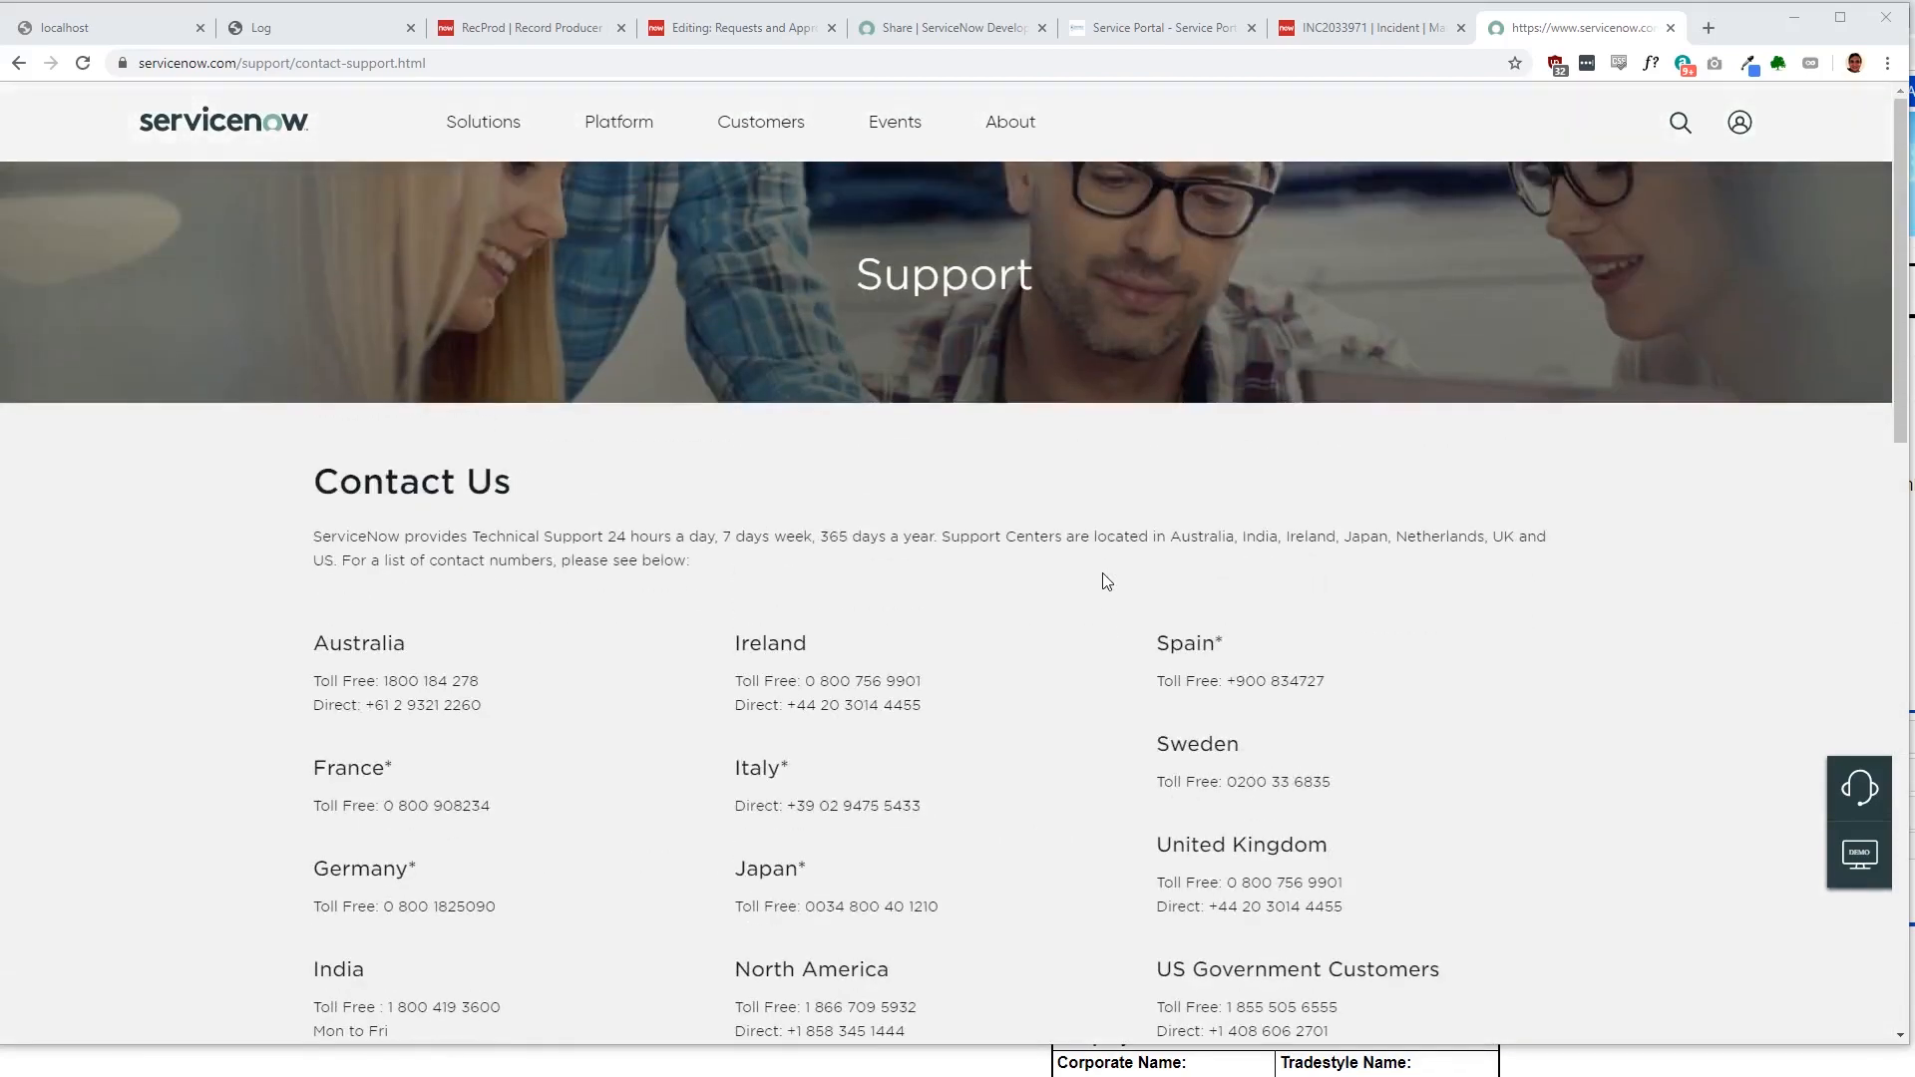
scroll("down", 3)
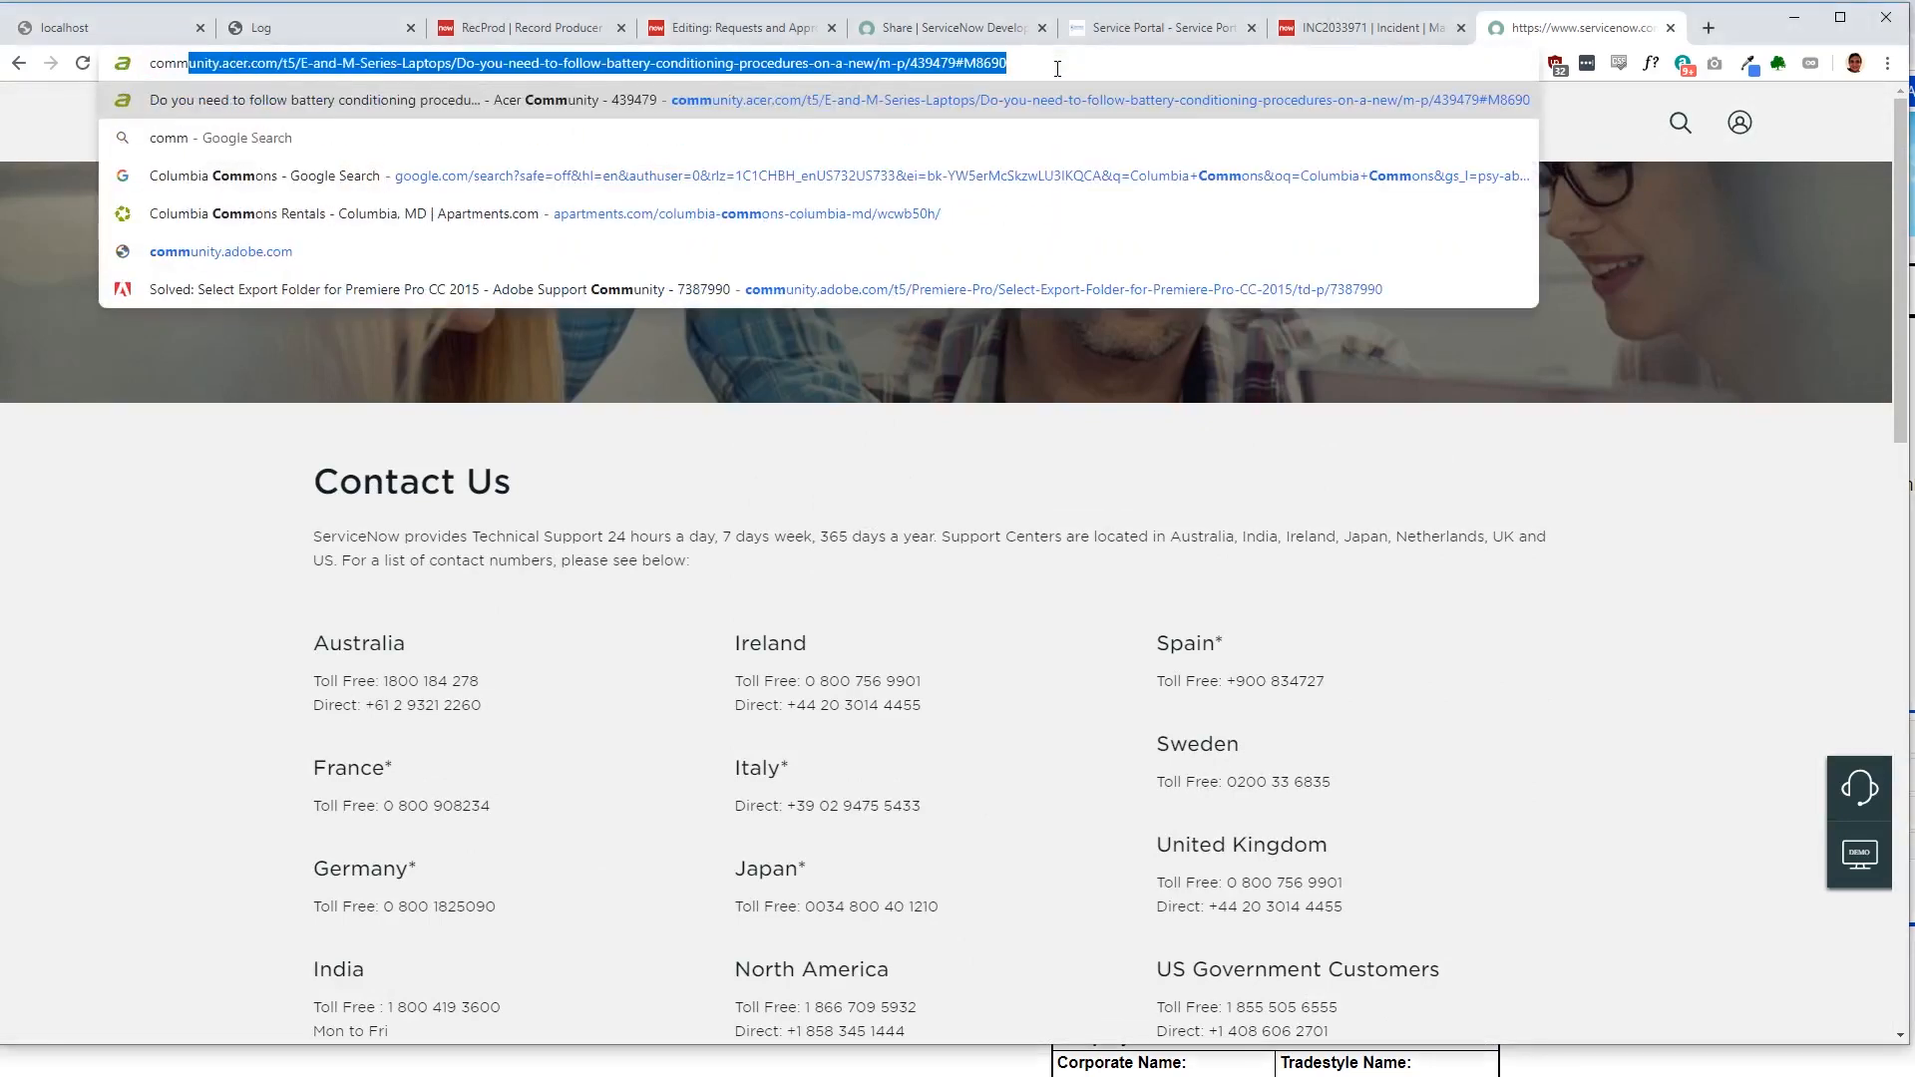
Step: Search Google for the ServiceNow community and go to the Community home page result
type("community.service&aqs=chrome.0.0j69i57j0l4.5014j0j4&sourceid=chrome&ie=UTF-8")
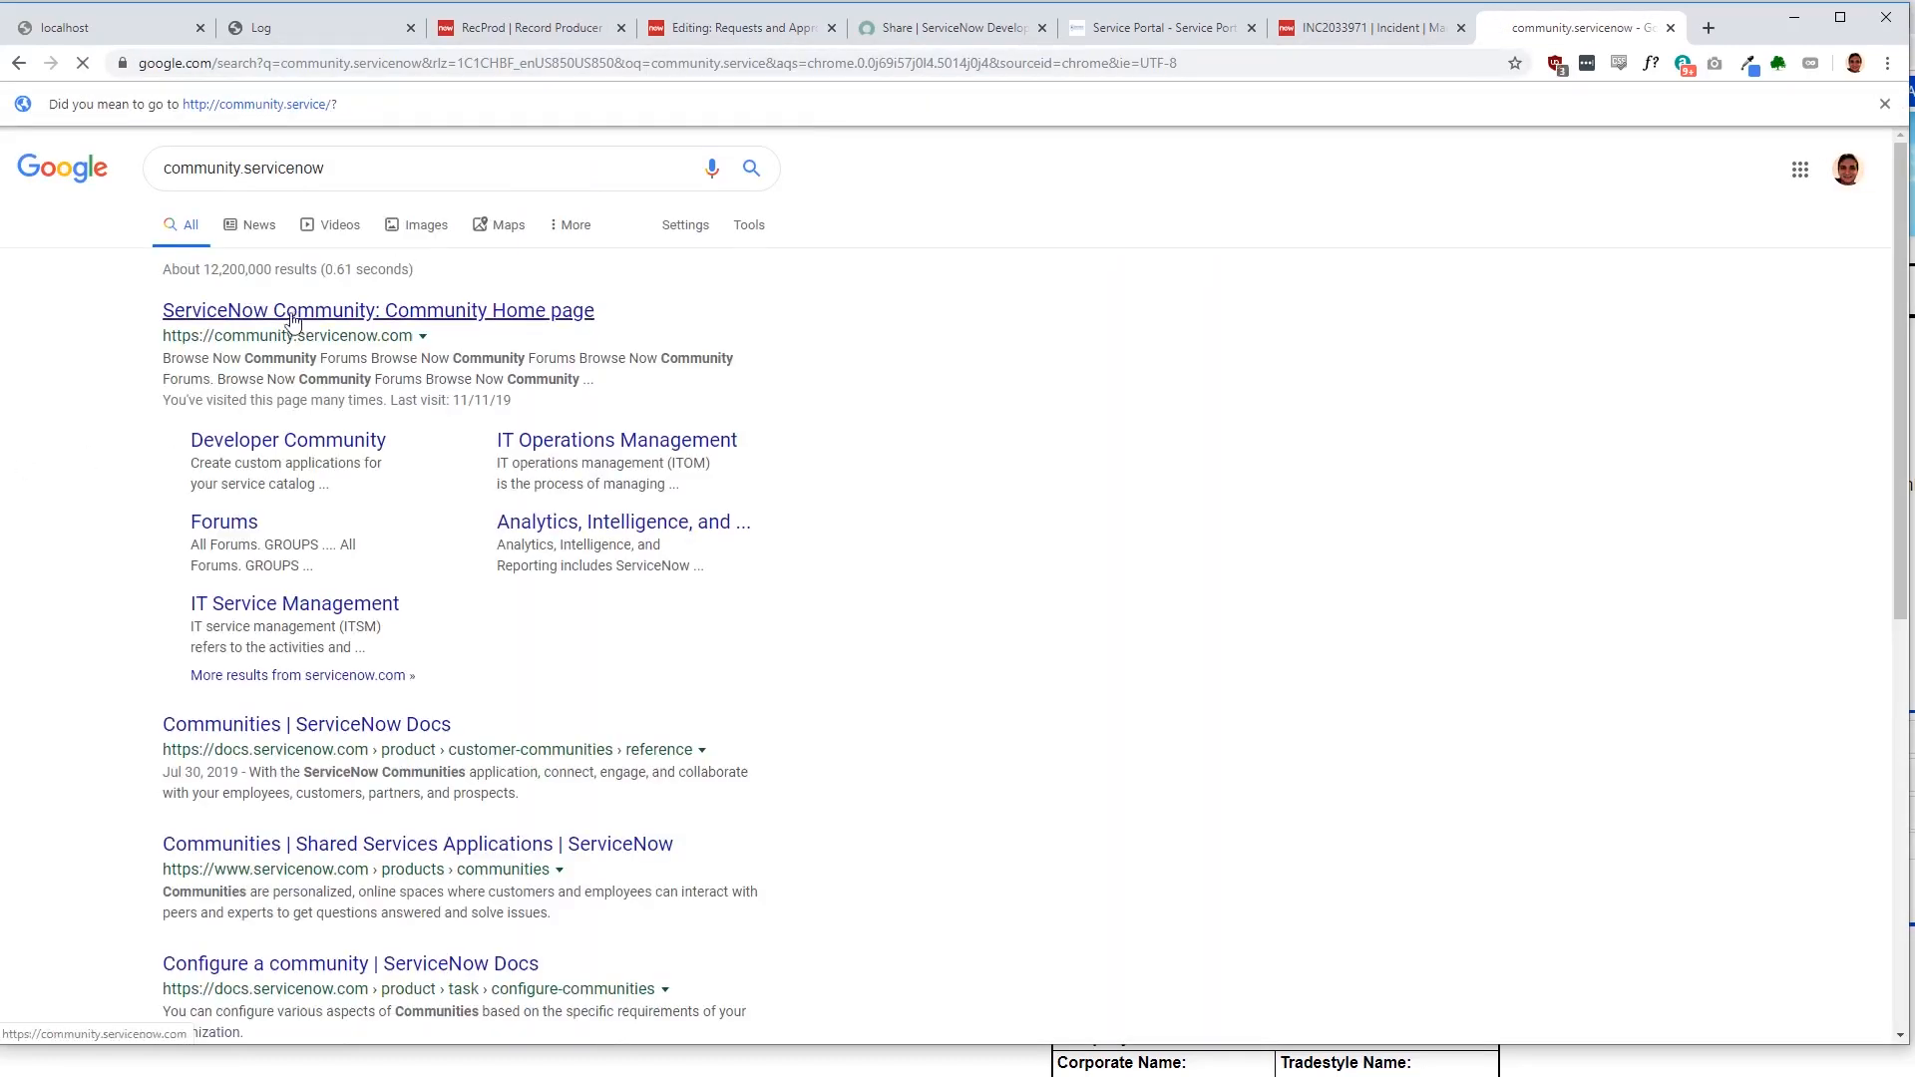
left_click(377, 312)
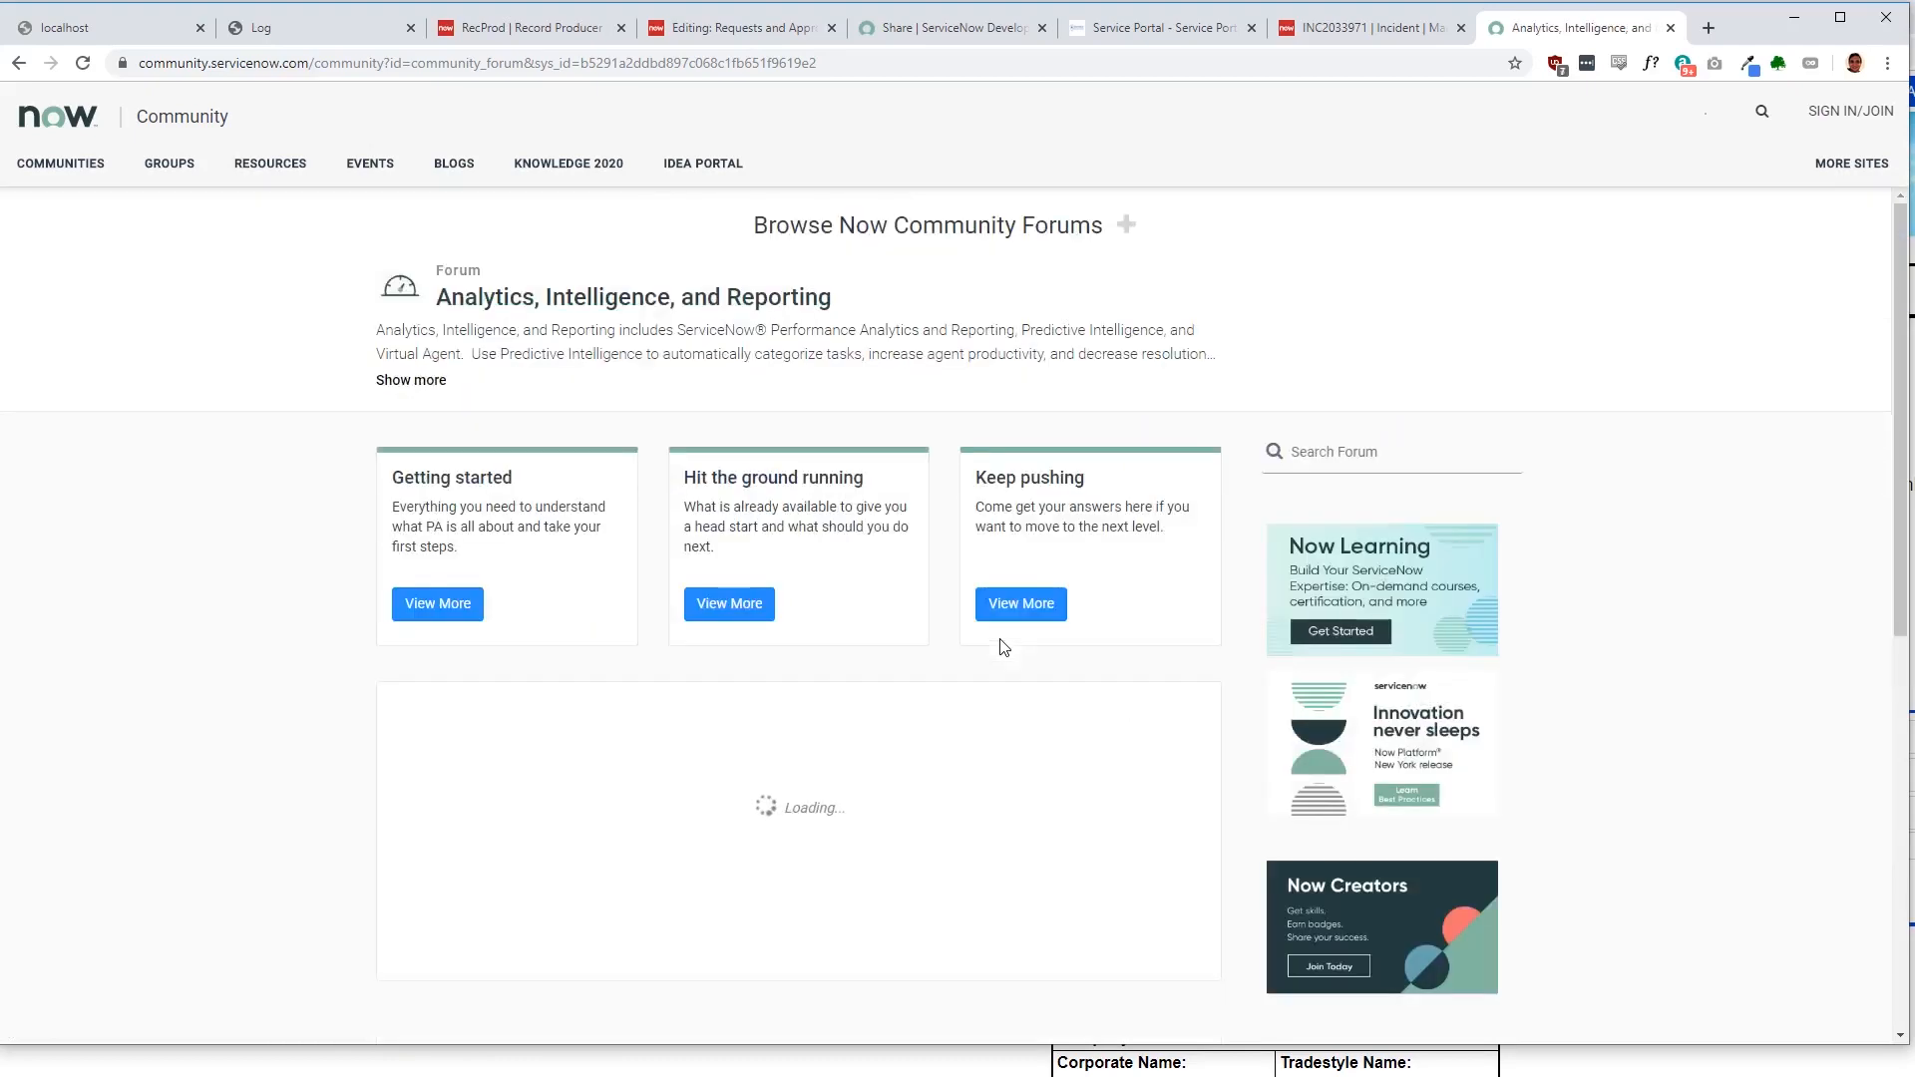
Step: Find the 'PA CAB approval leadtime' question in the forum list and read through its replies
scroll("down", 3)
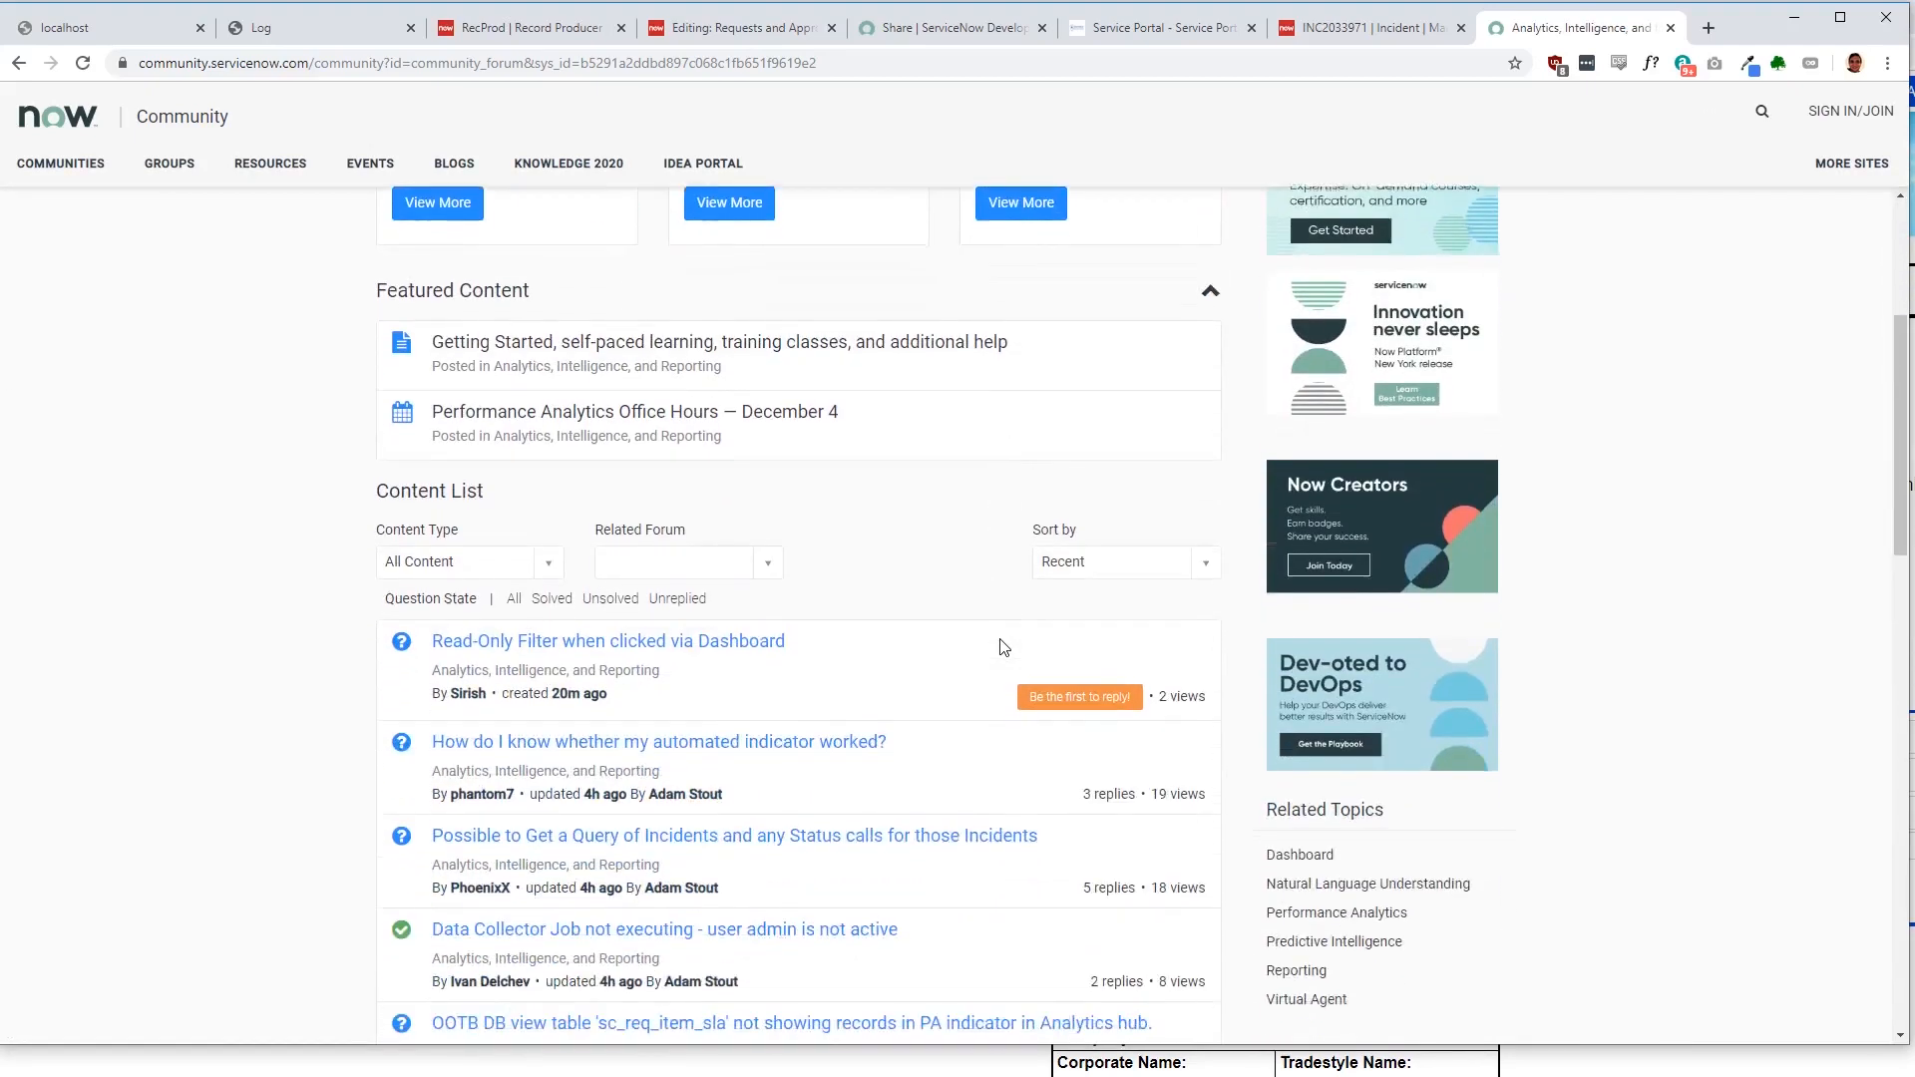
scroll("down", 3)
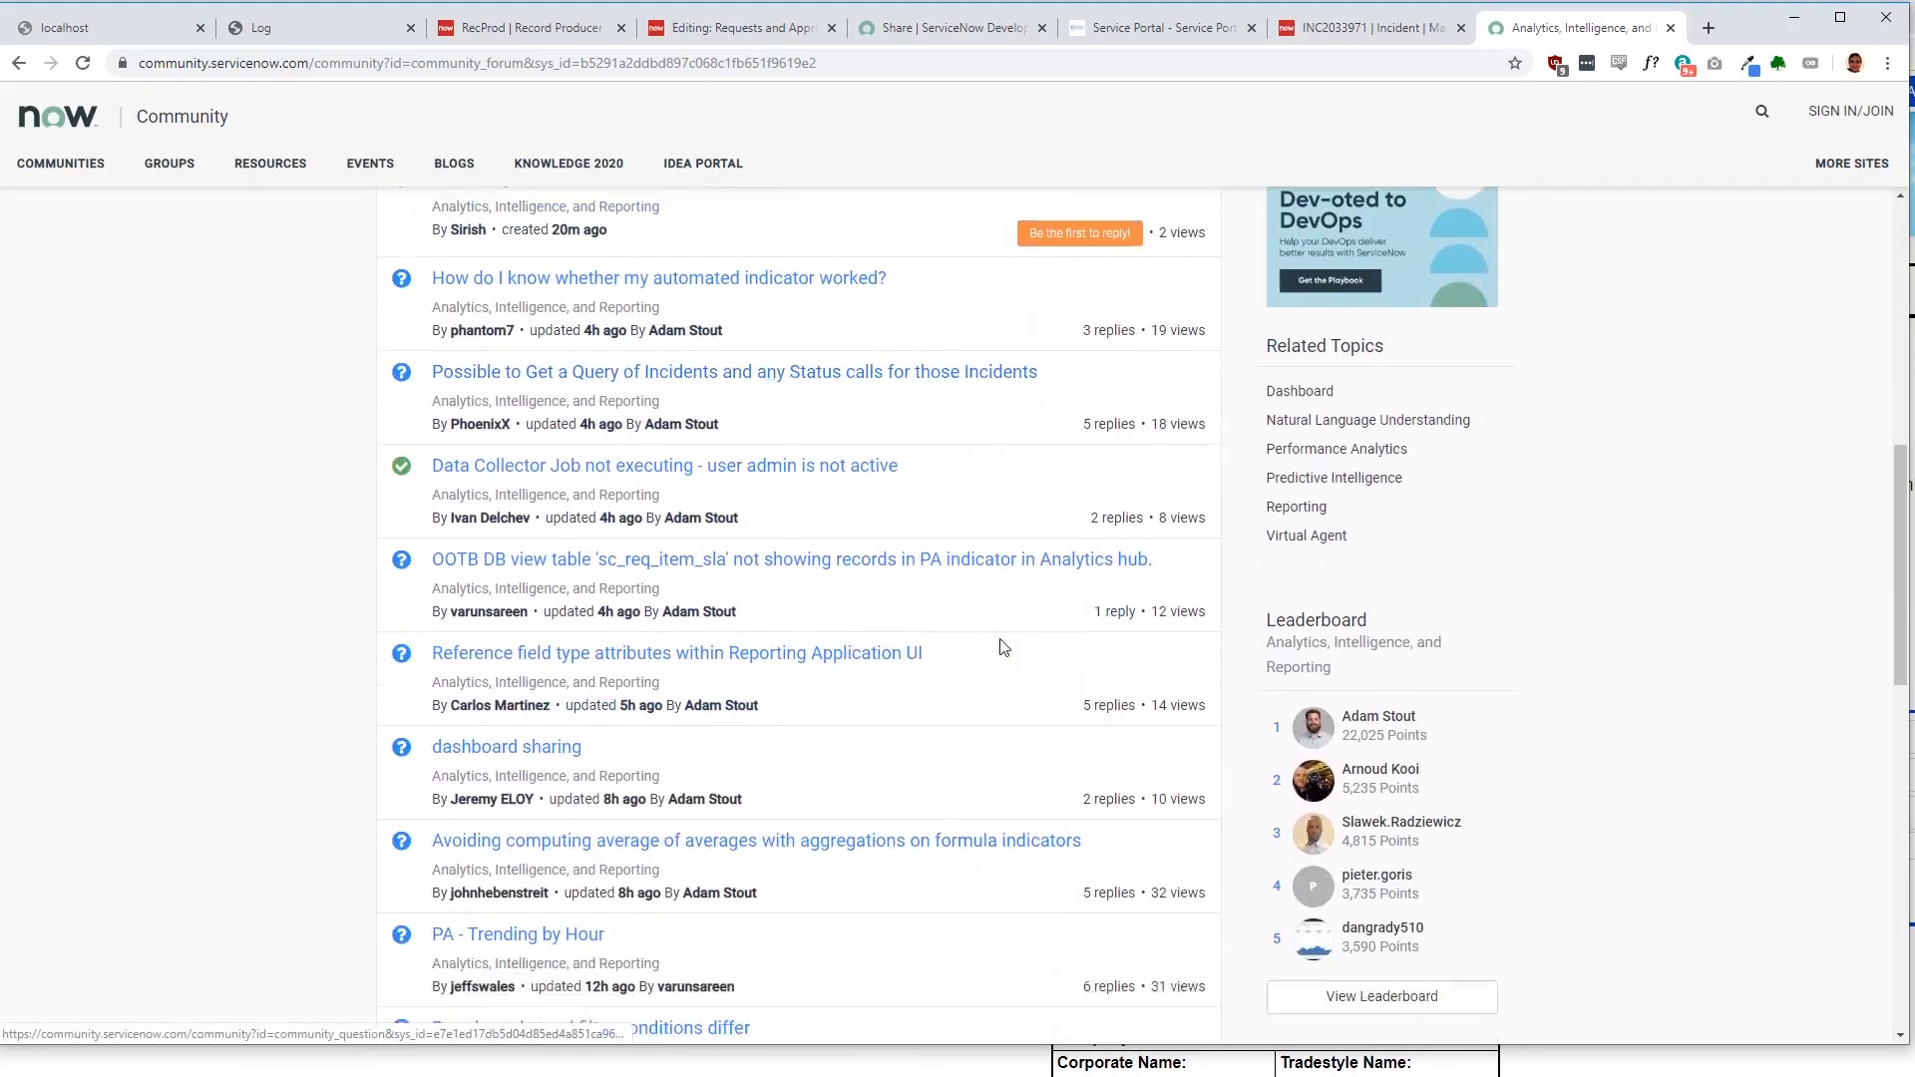
scroll("down", 3)
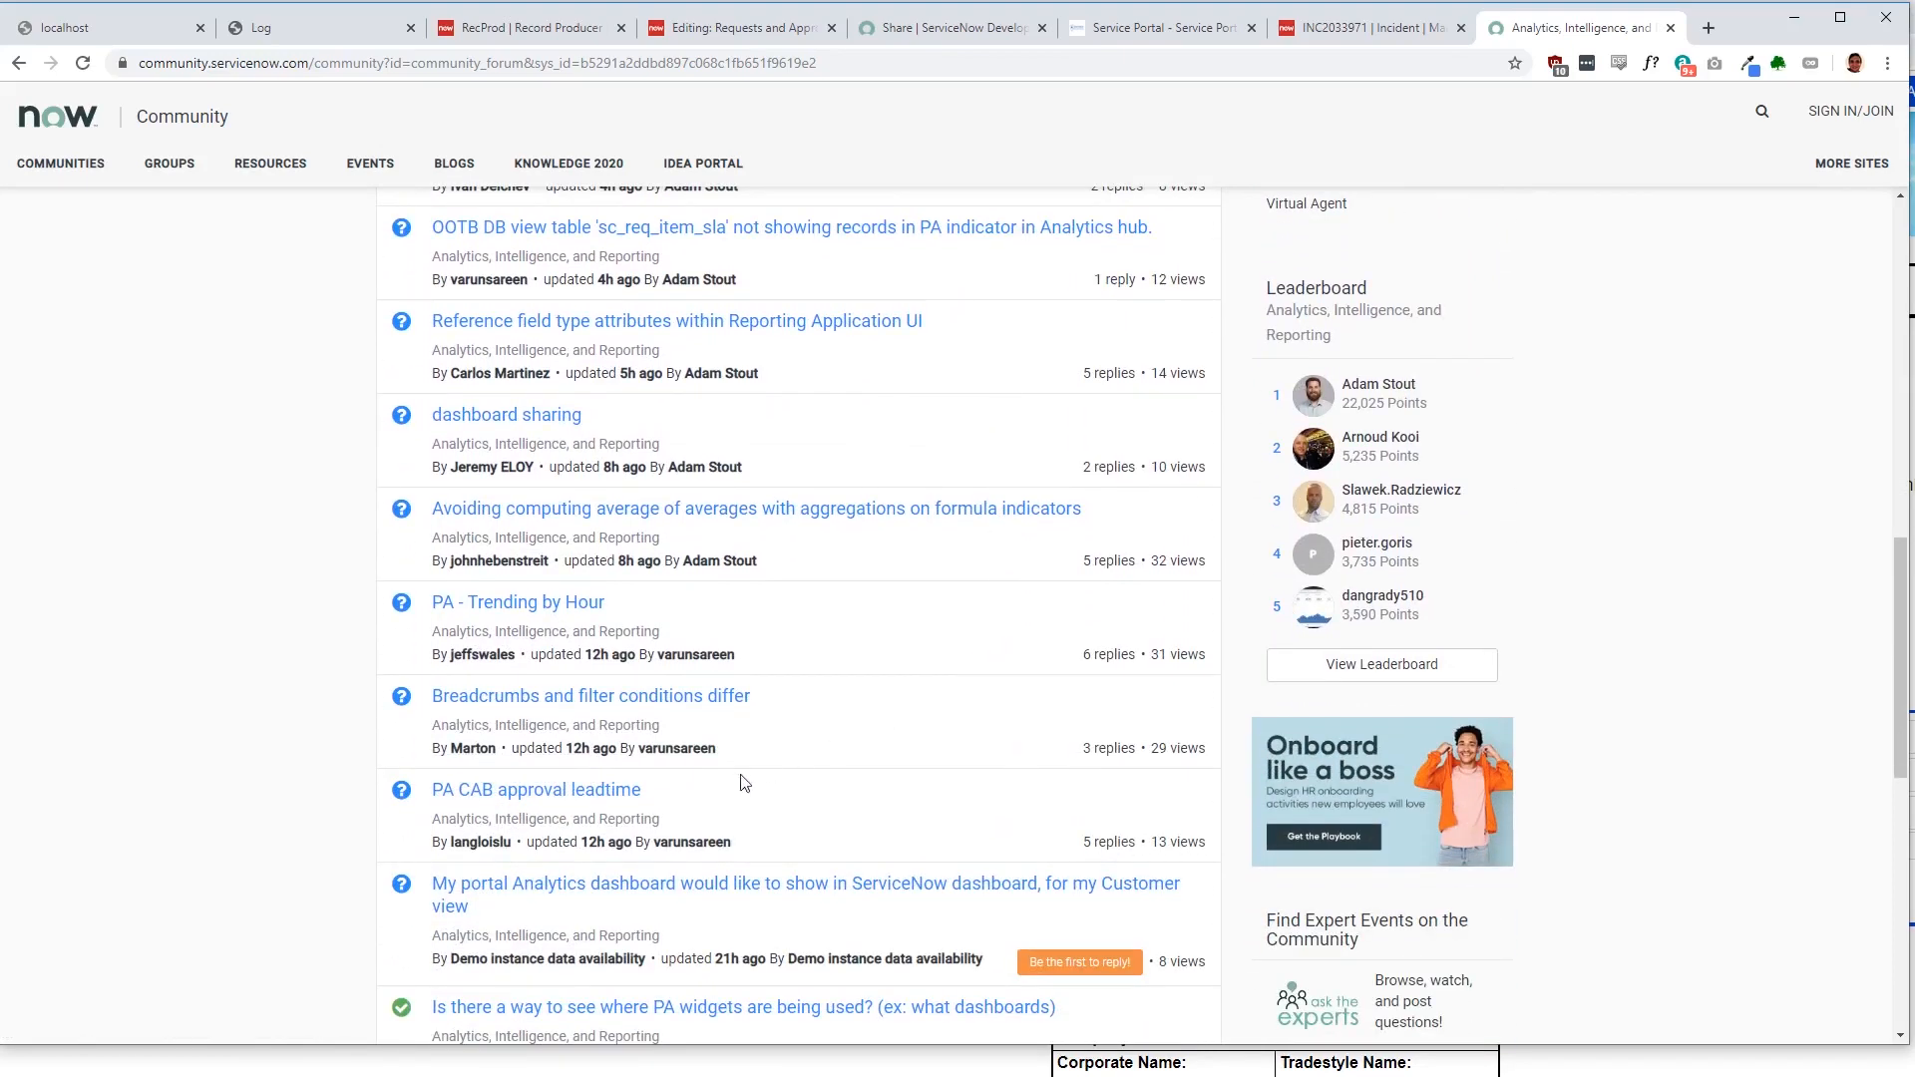
left_click(534, 790)
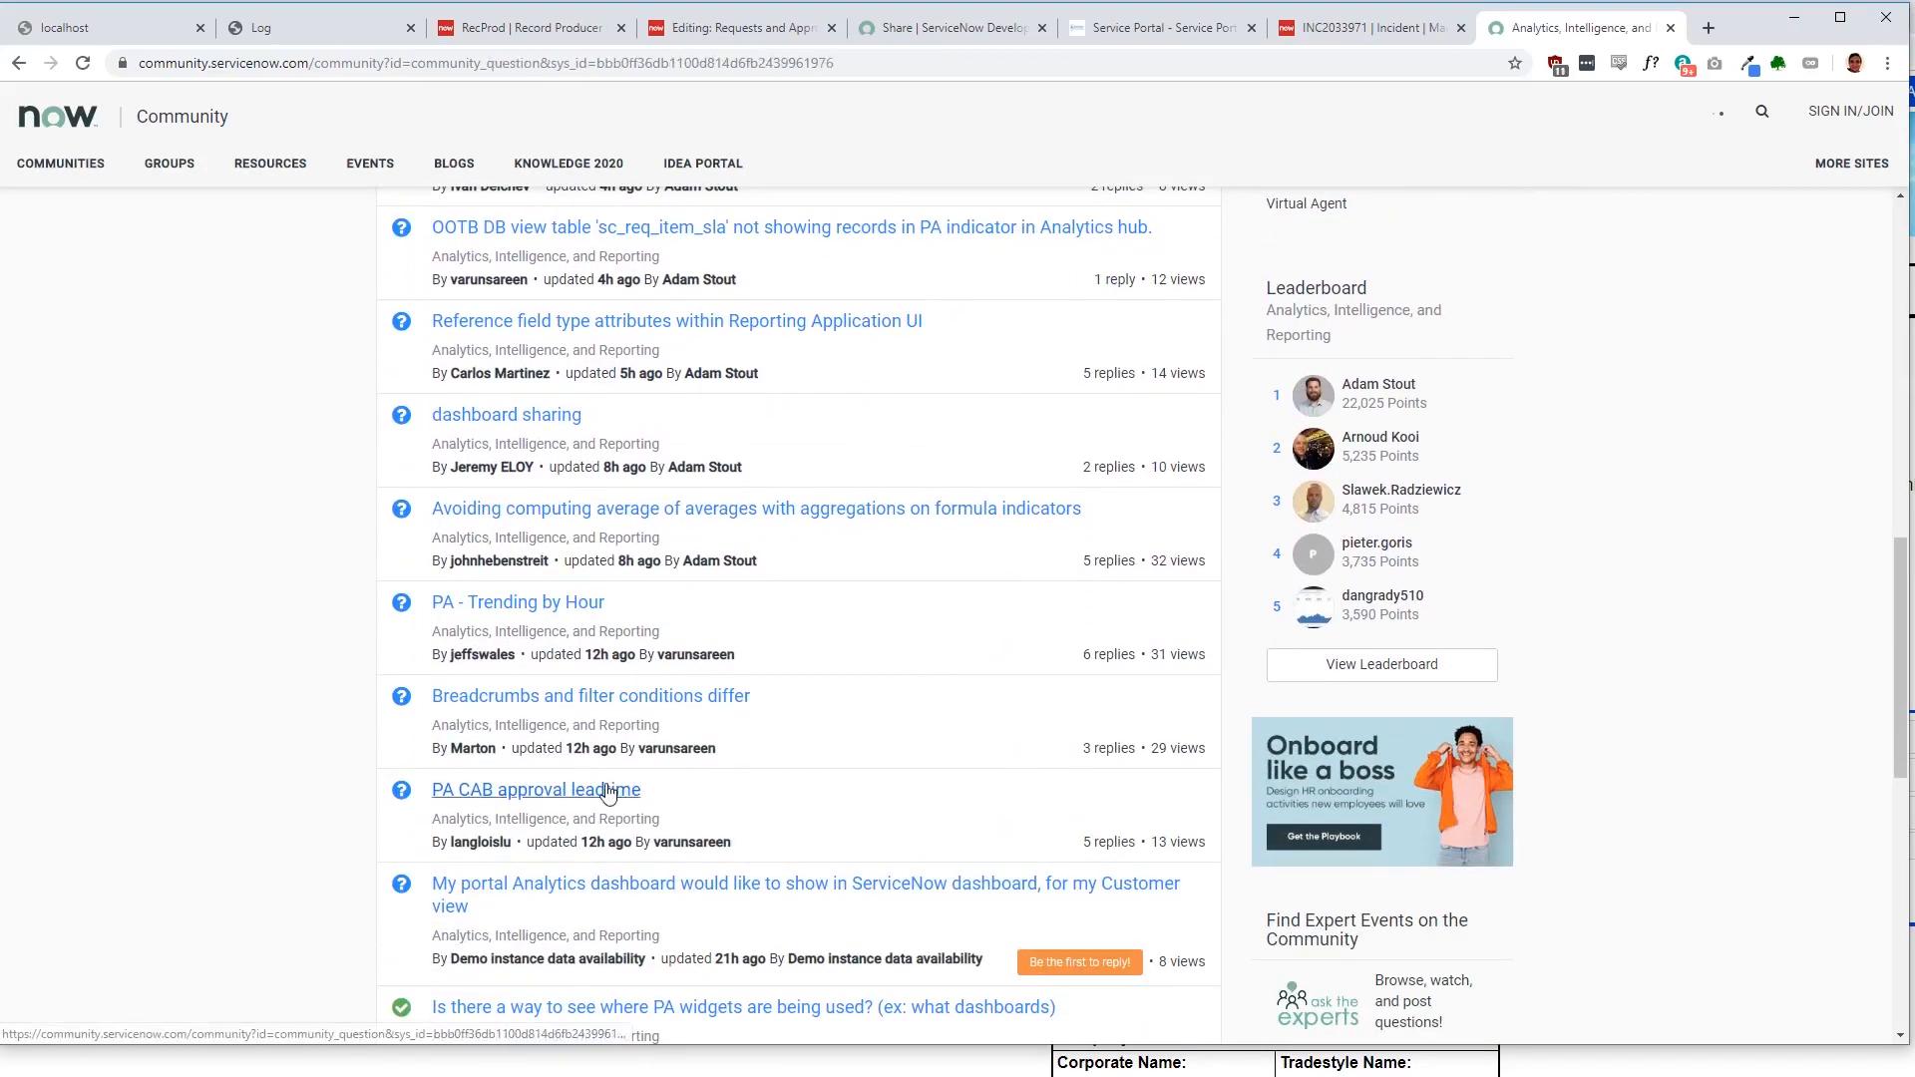
left_click(535, 790)
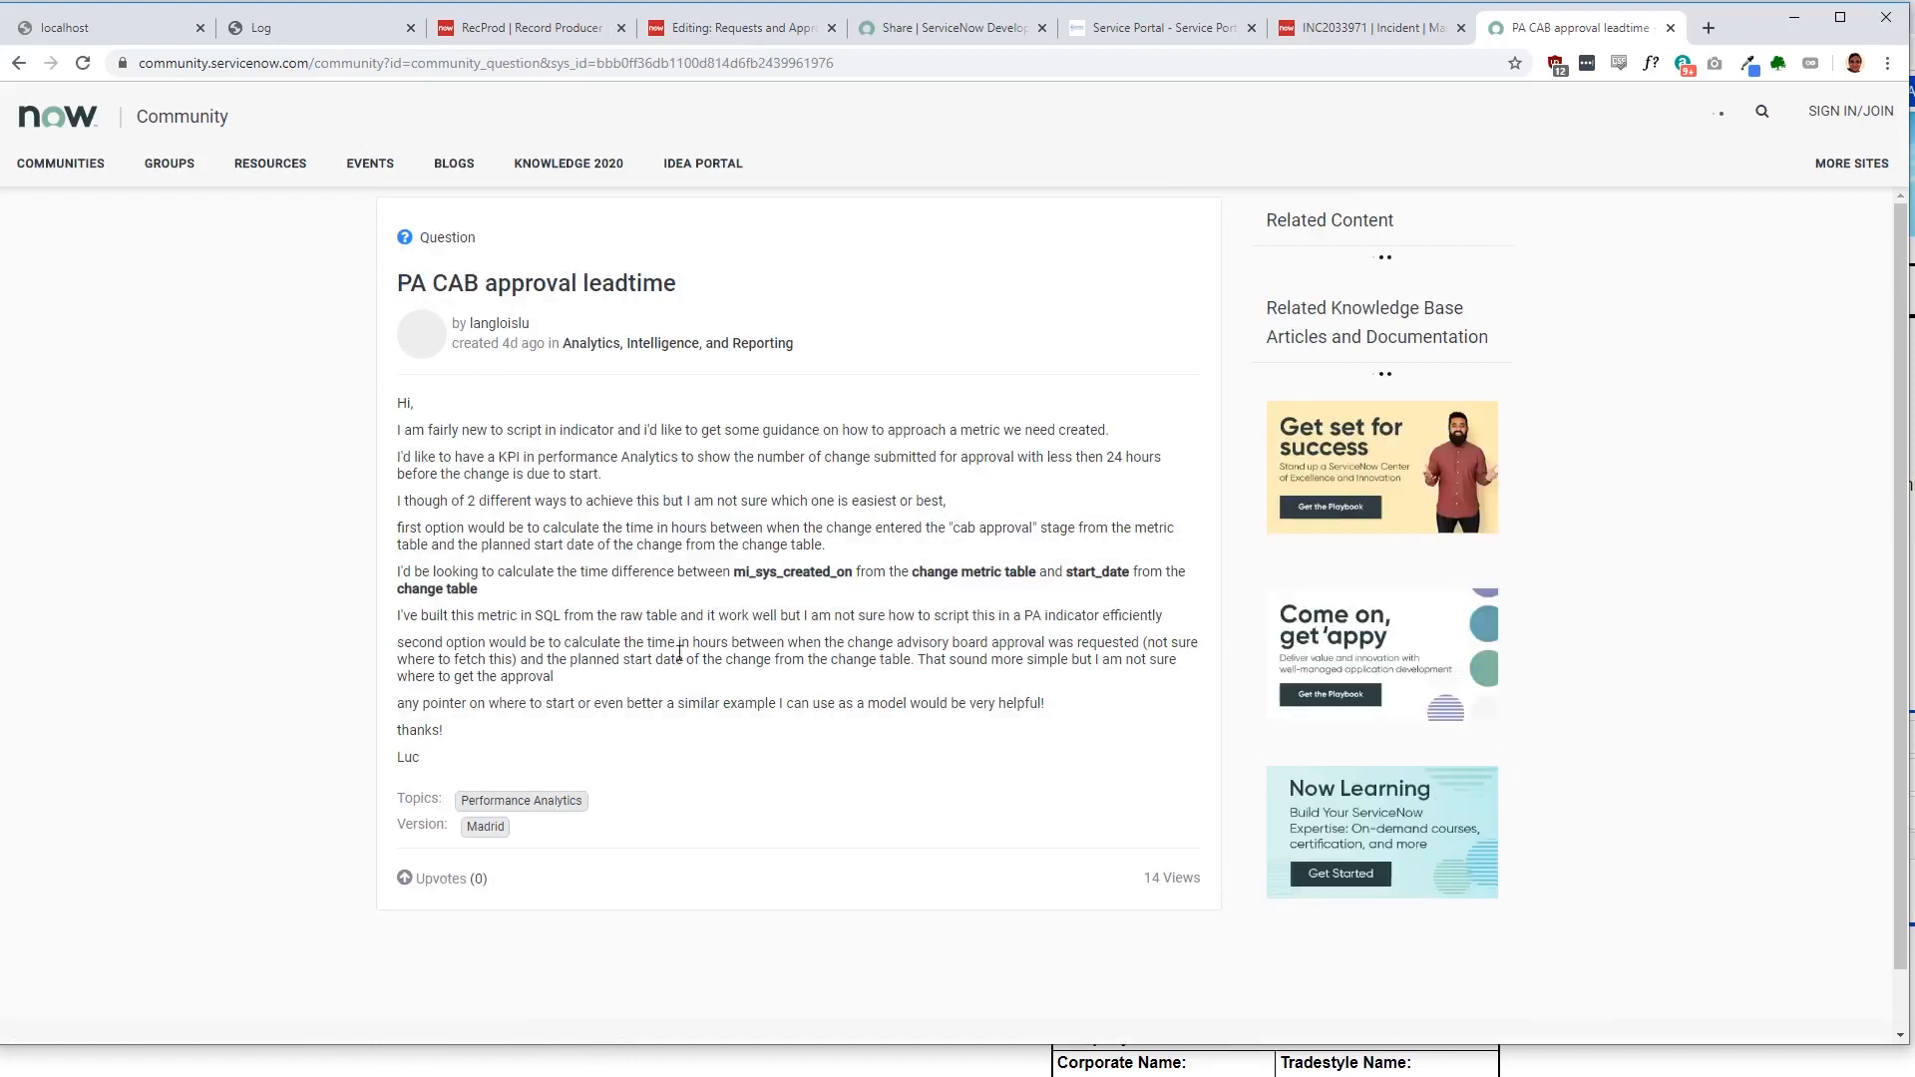
scroll("down", 3)
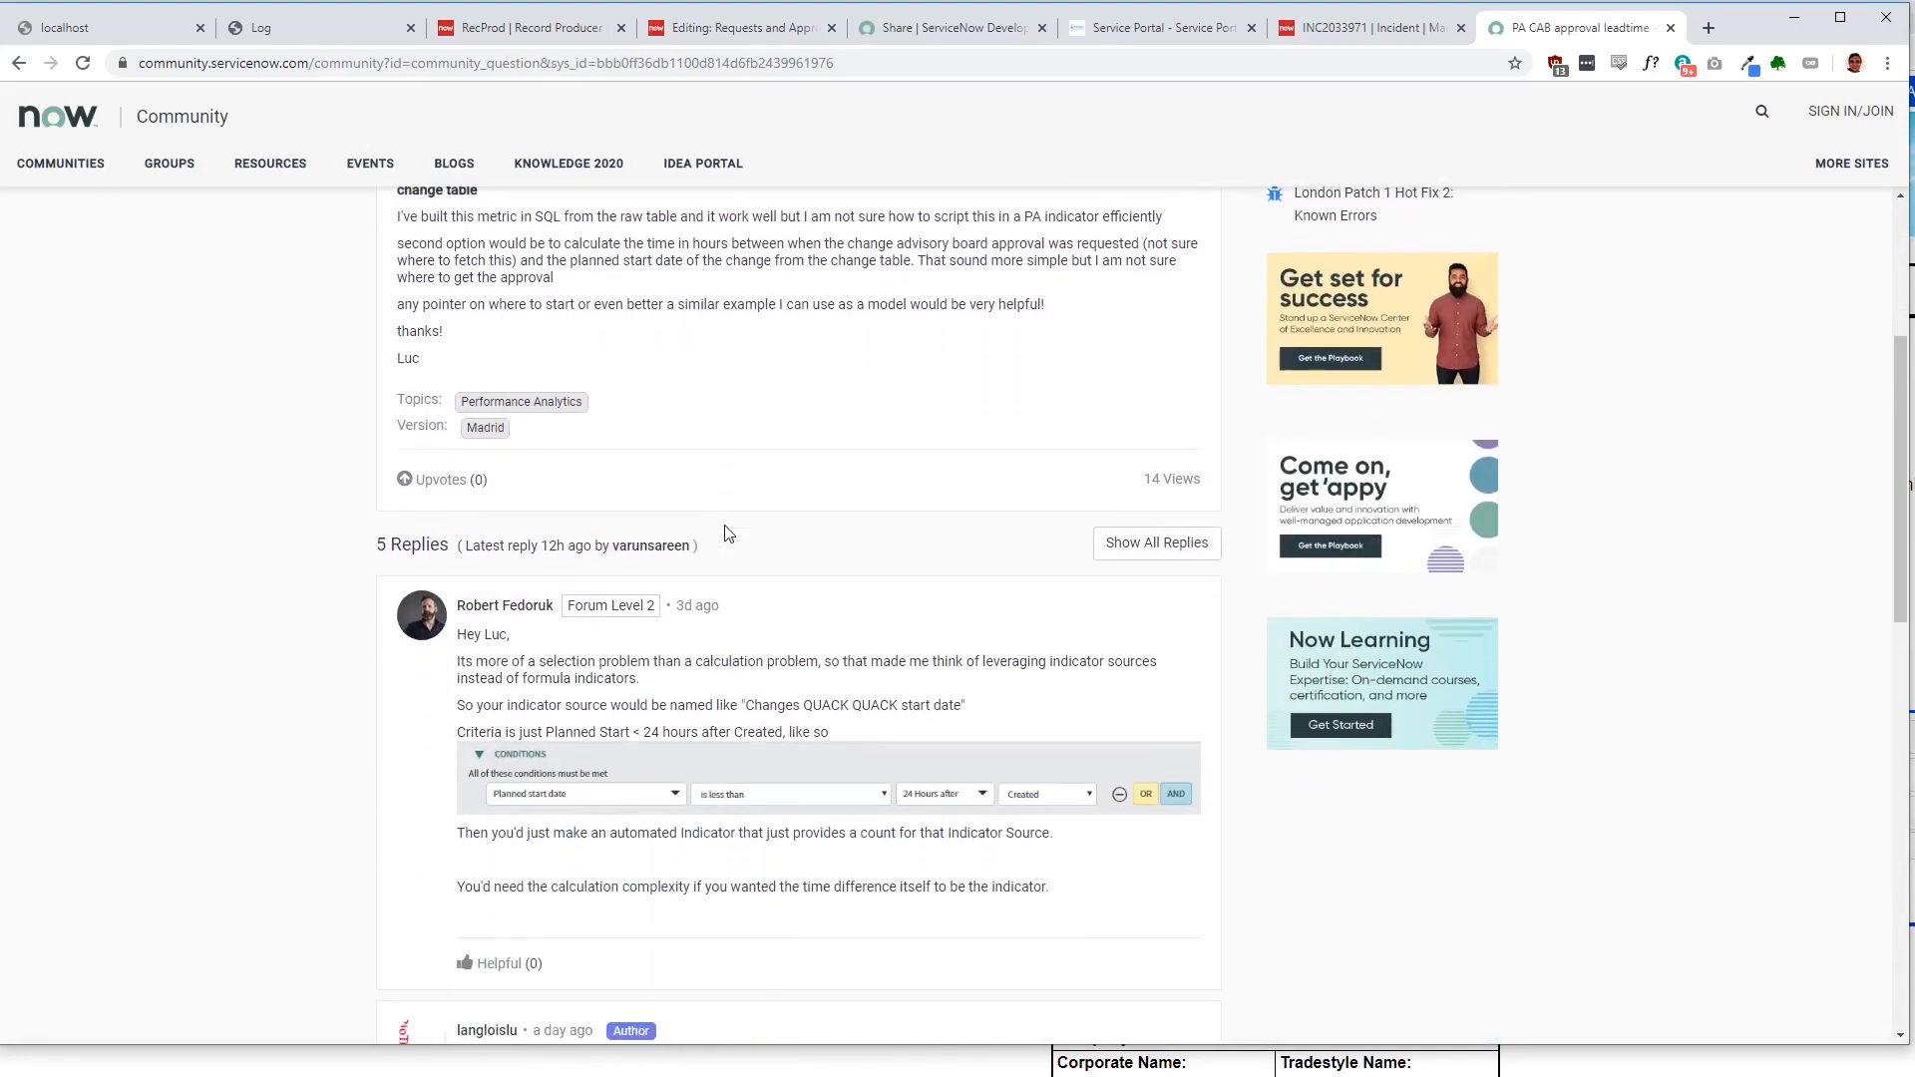
scroll("down", 3)
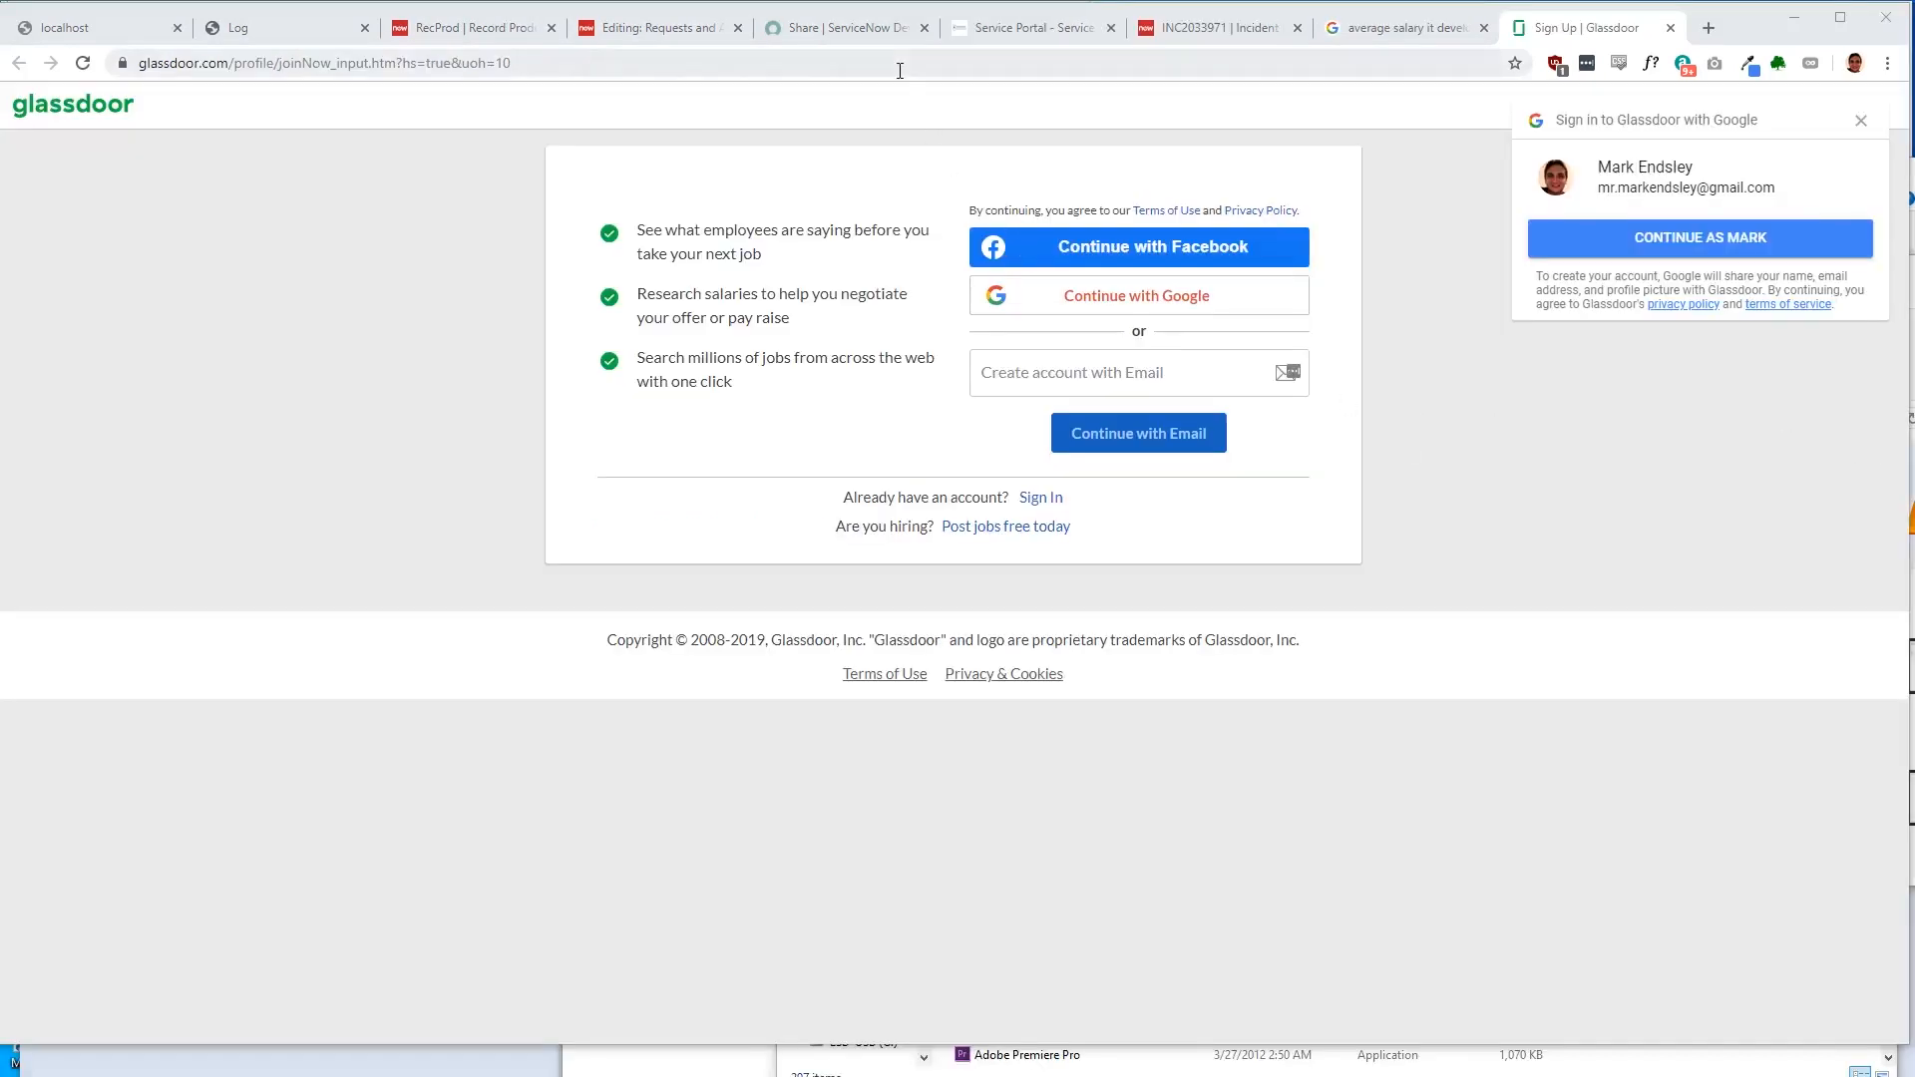
Step: Look up Glassdoor's software developer salary for Washington, DC, then return to the ServiceNow tab
type("soft")
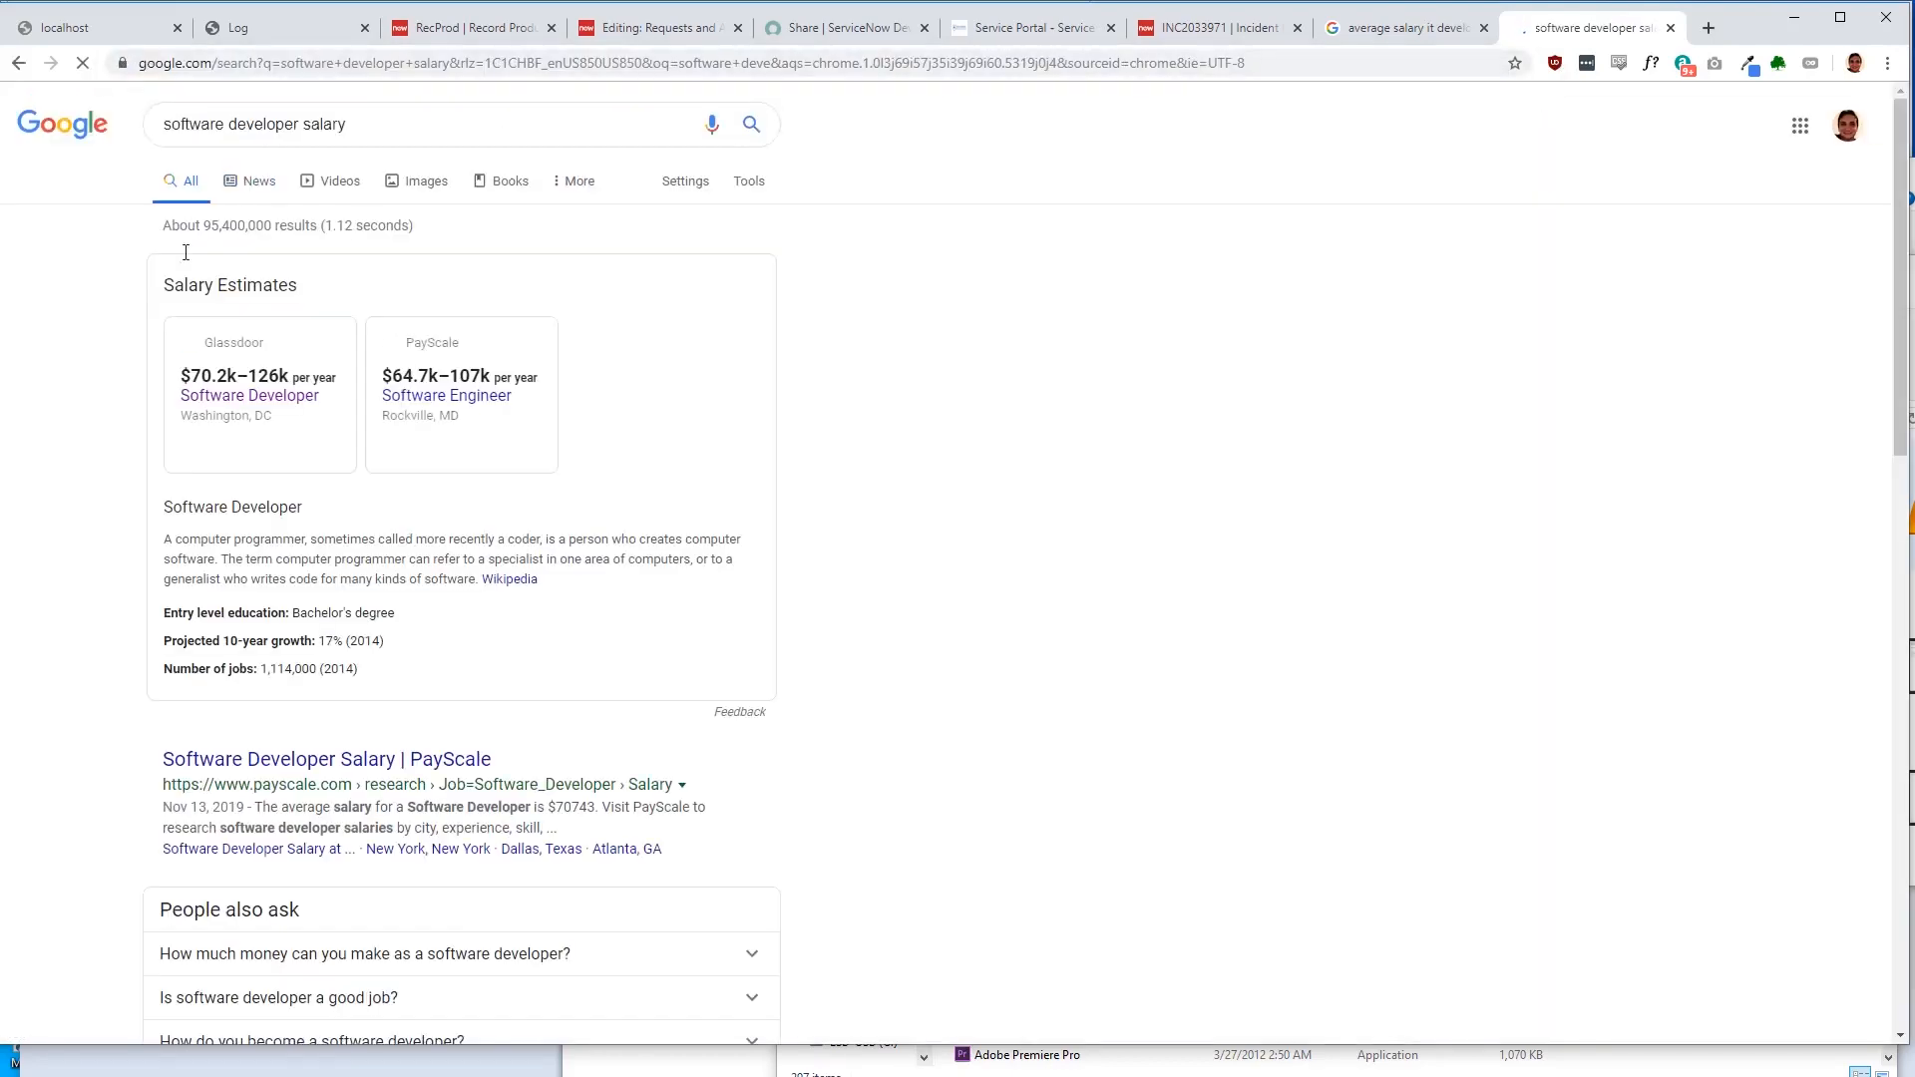
left_click(247, 395)
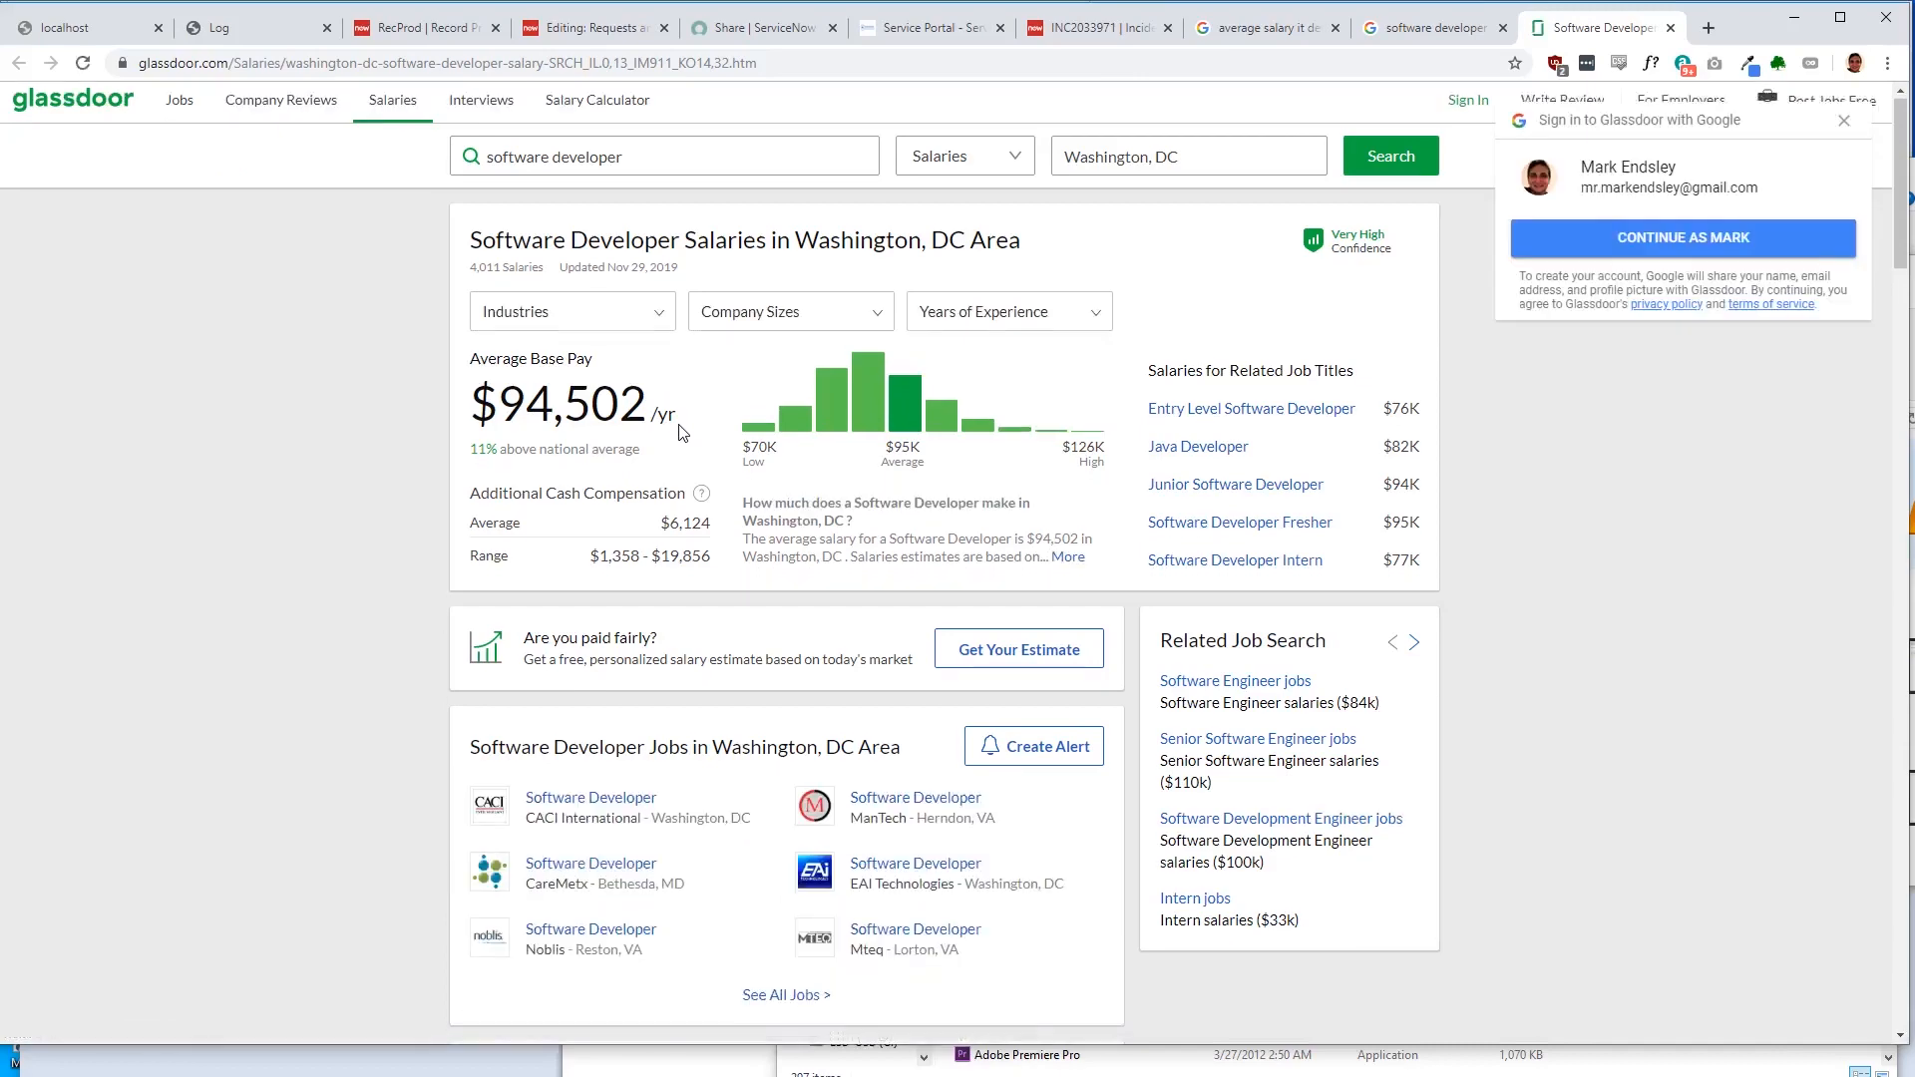
scroll("down", 3)
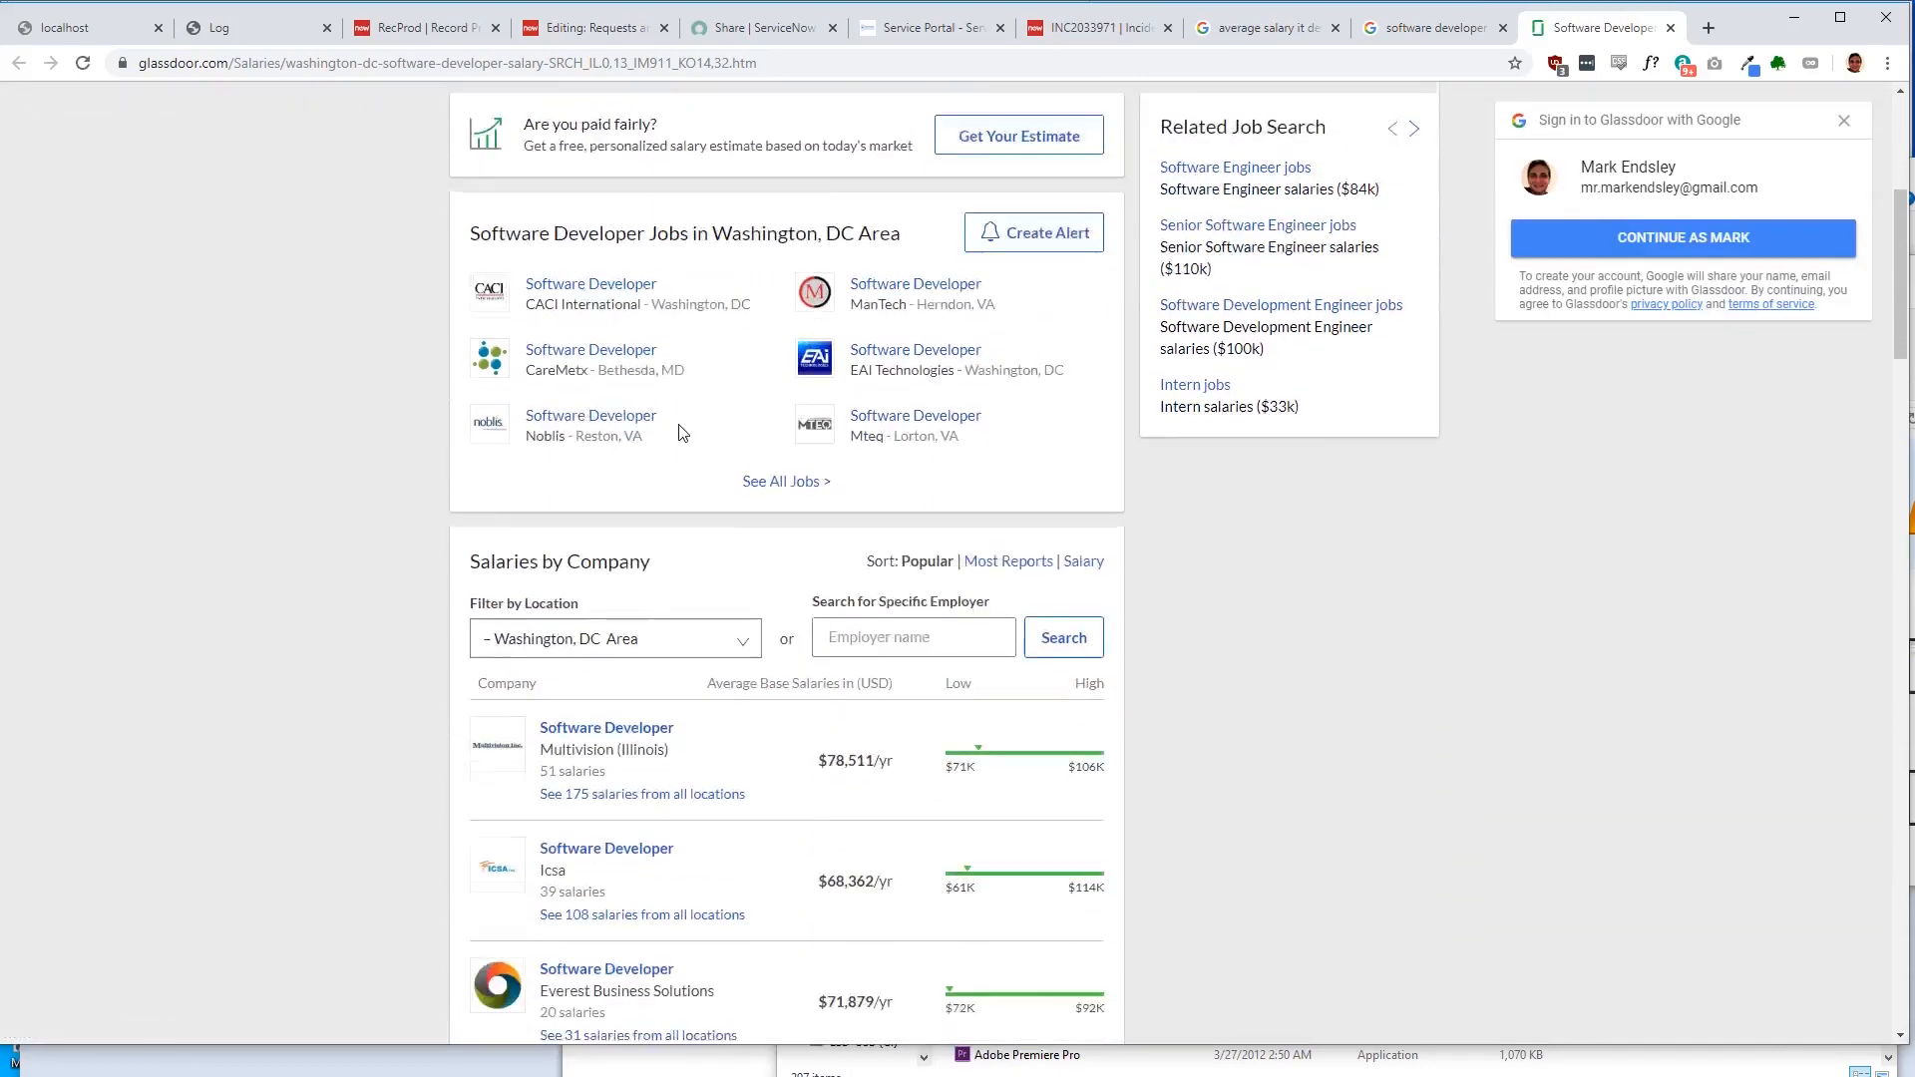
scroll("up", 3)
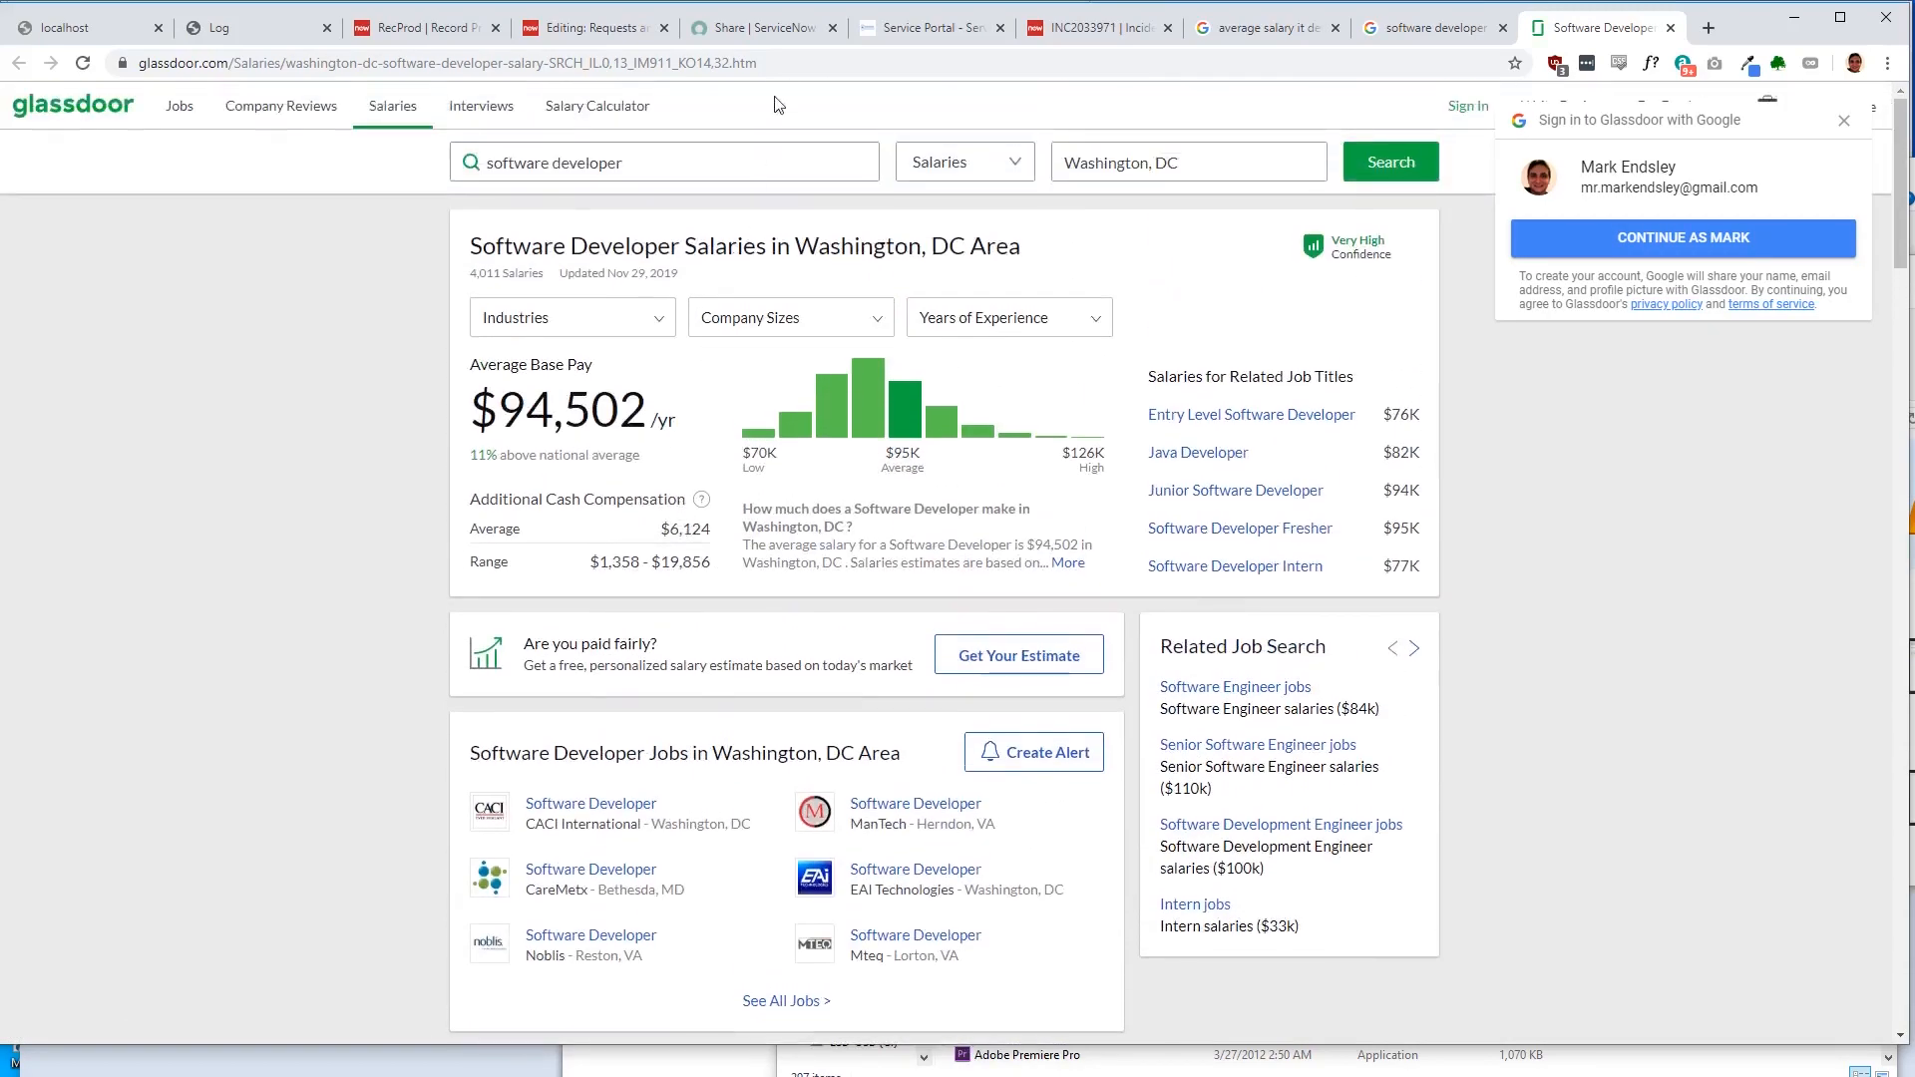
left_click(488, 62)
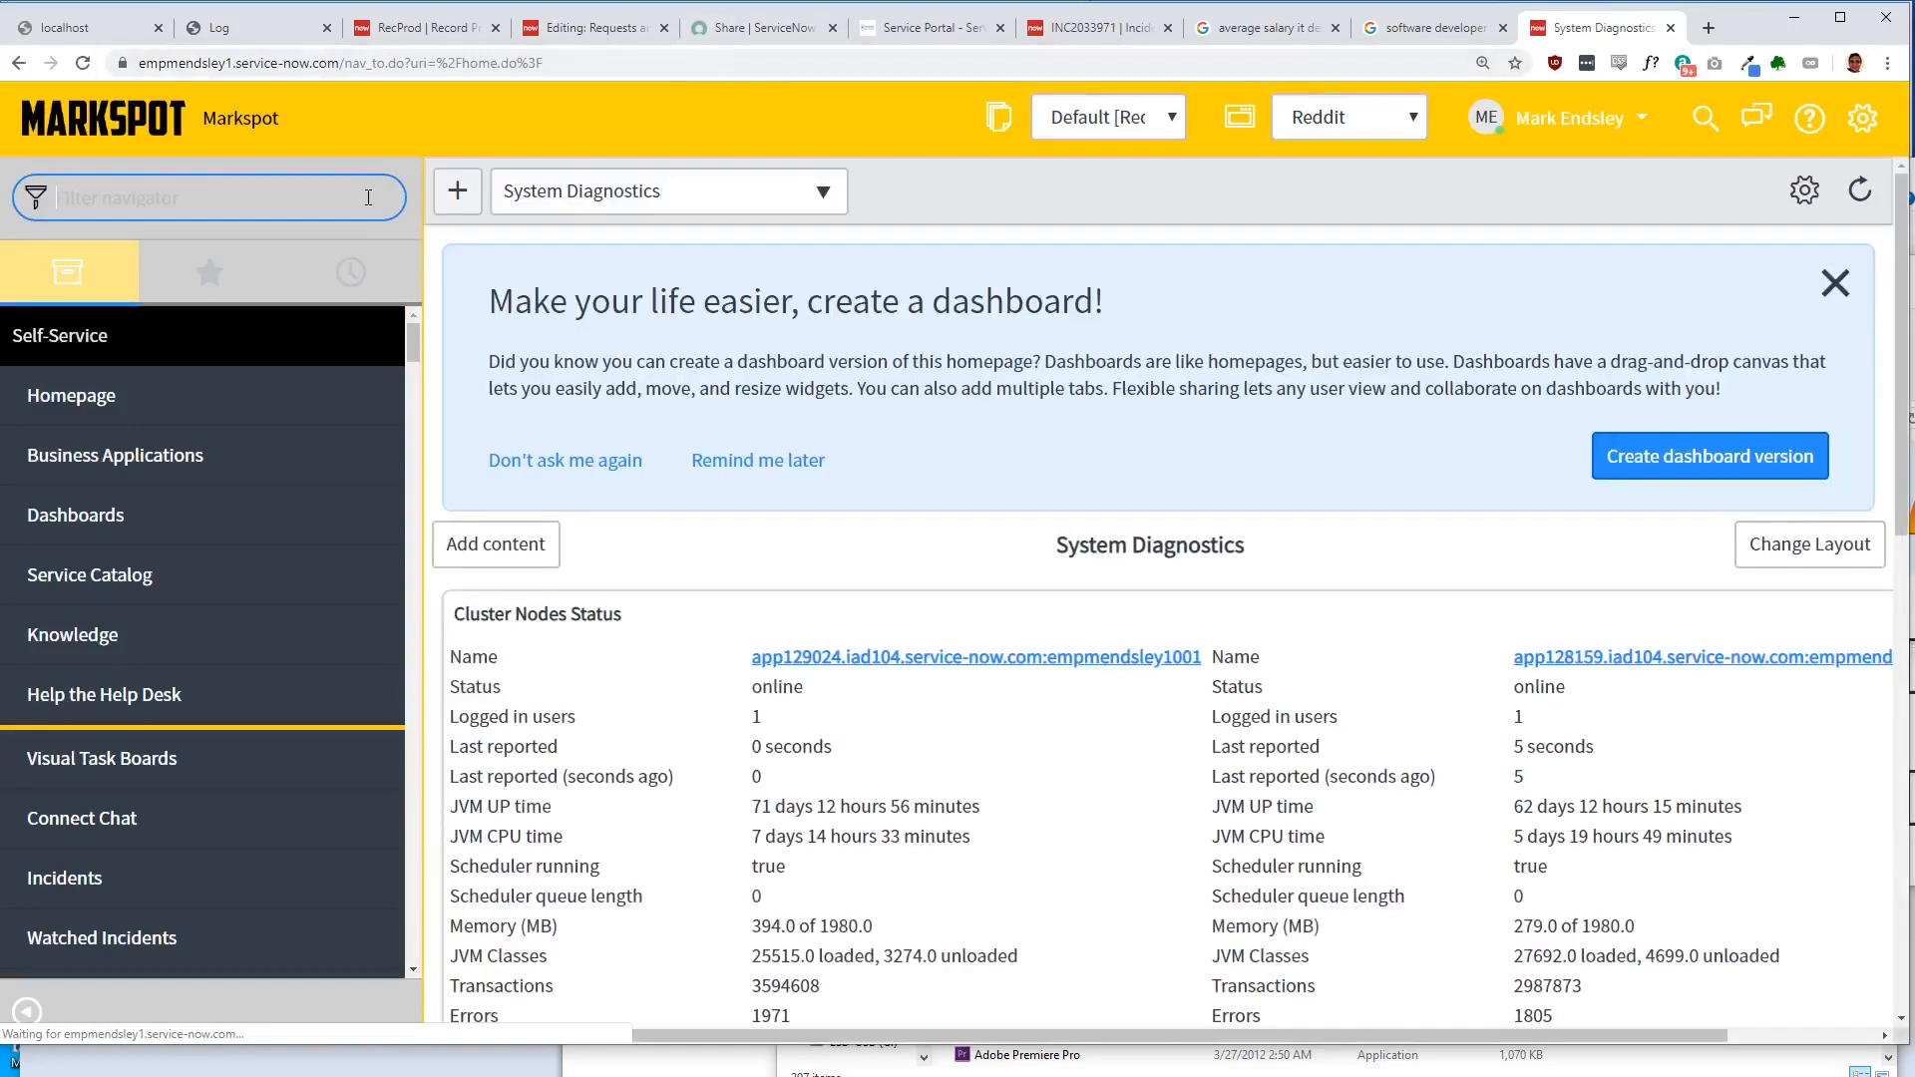
Step: Bring up cmdb_ci.list and open the PATRICK computer record from the Configuration Items list
type("cmdb_ci.list")
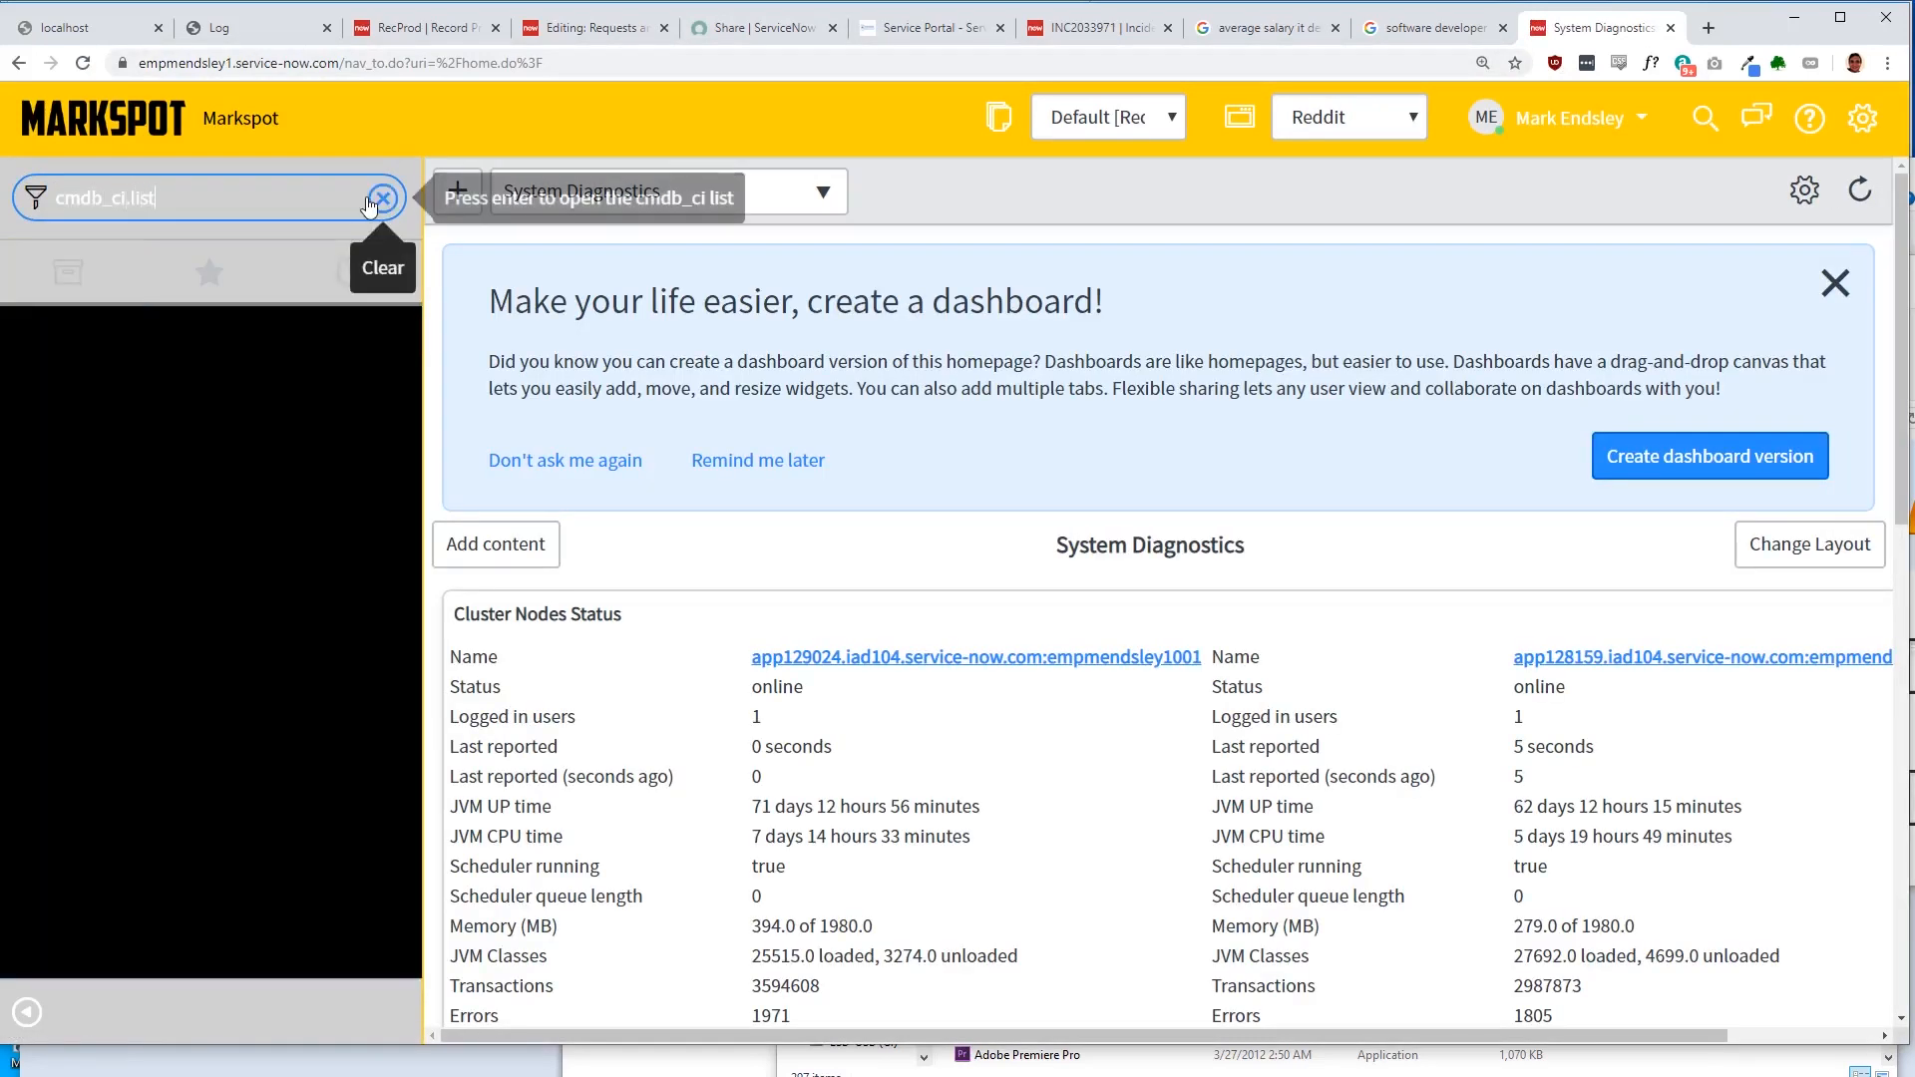
left_click(383, 198)
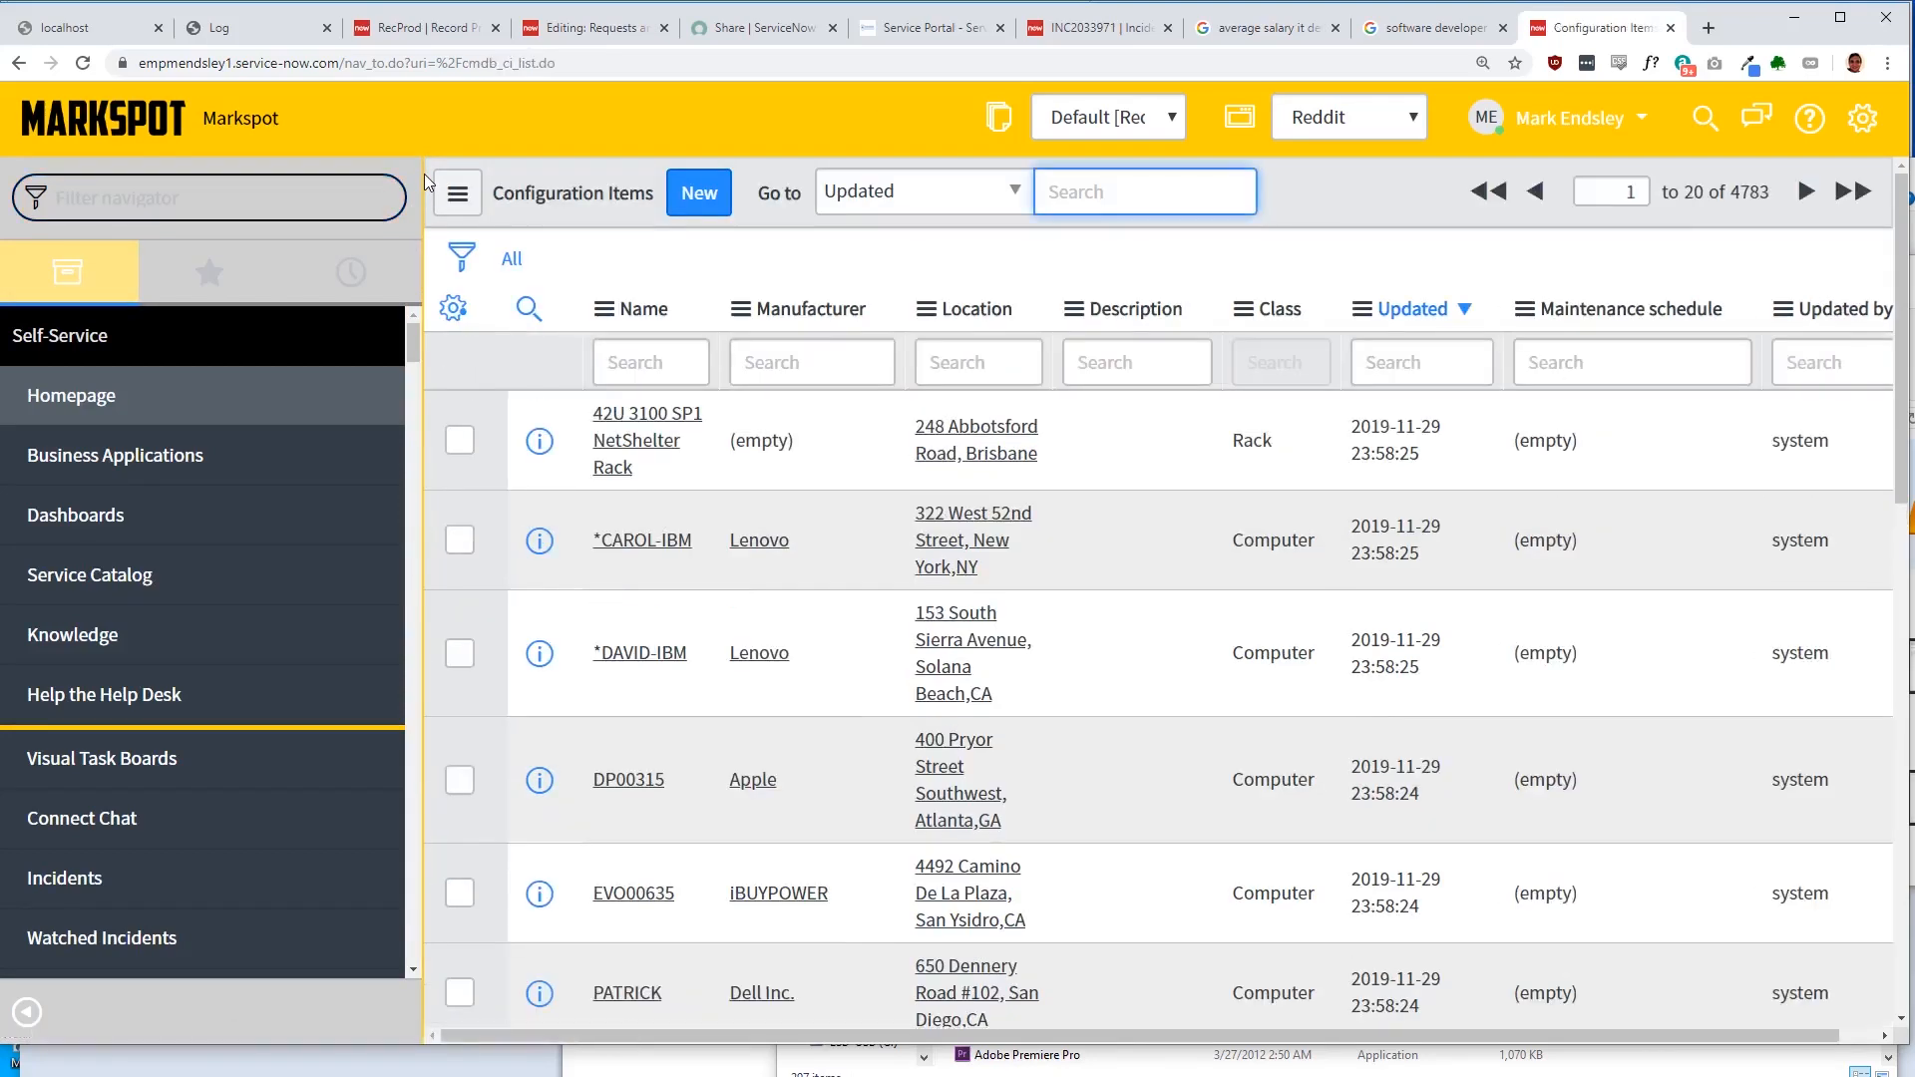
scroll("down", 3)
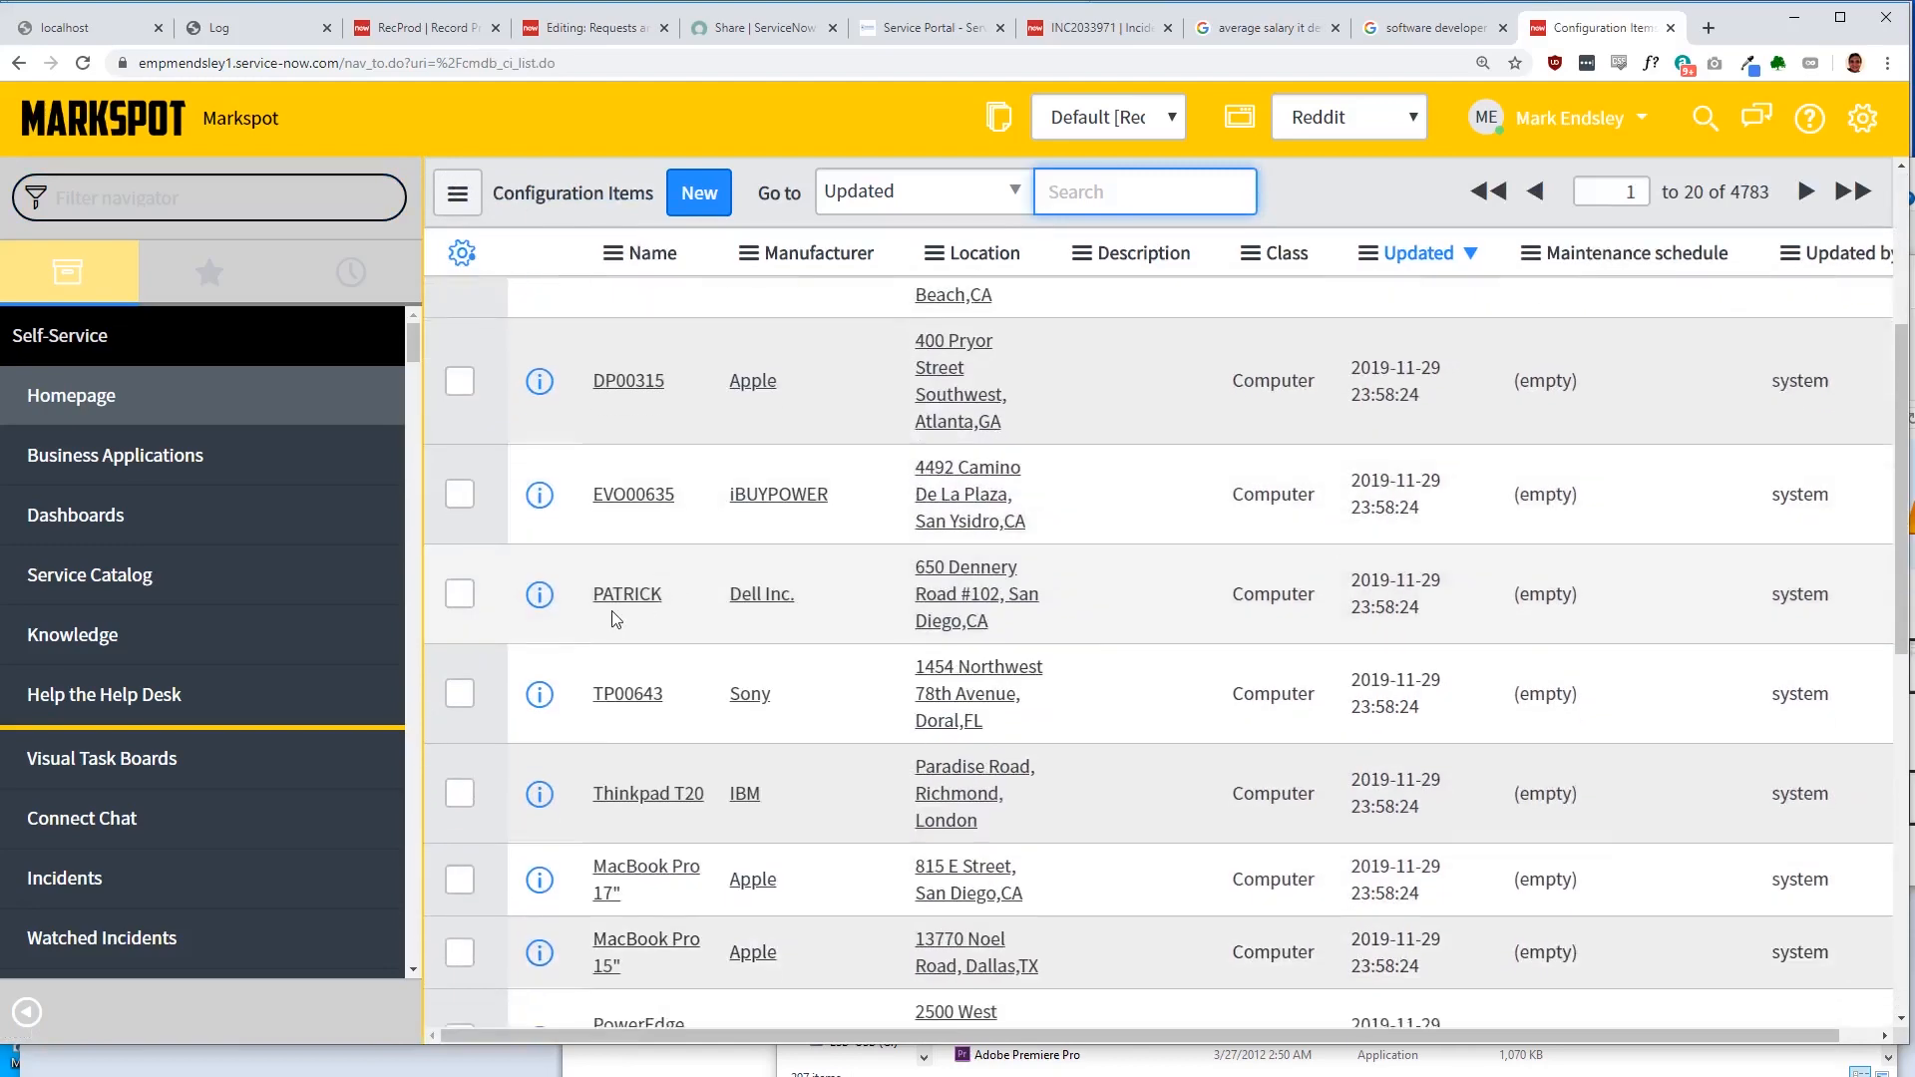
left_click(626, 594)
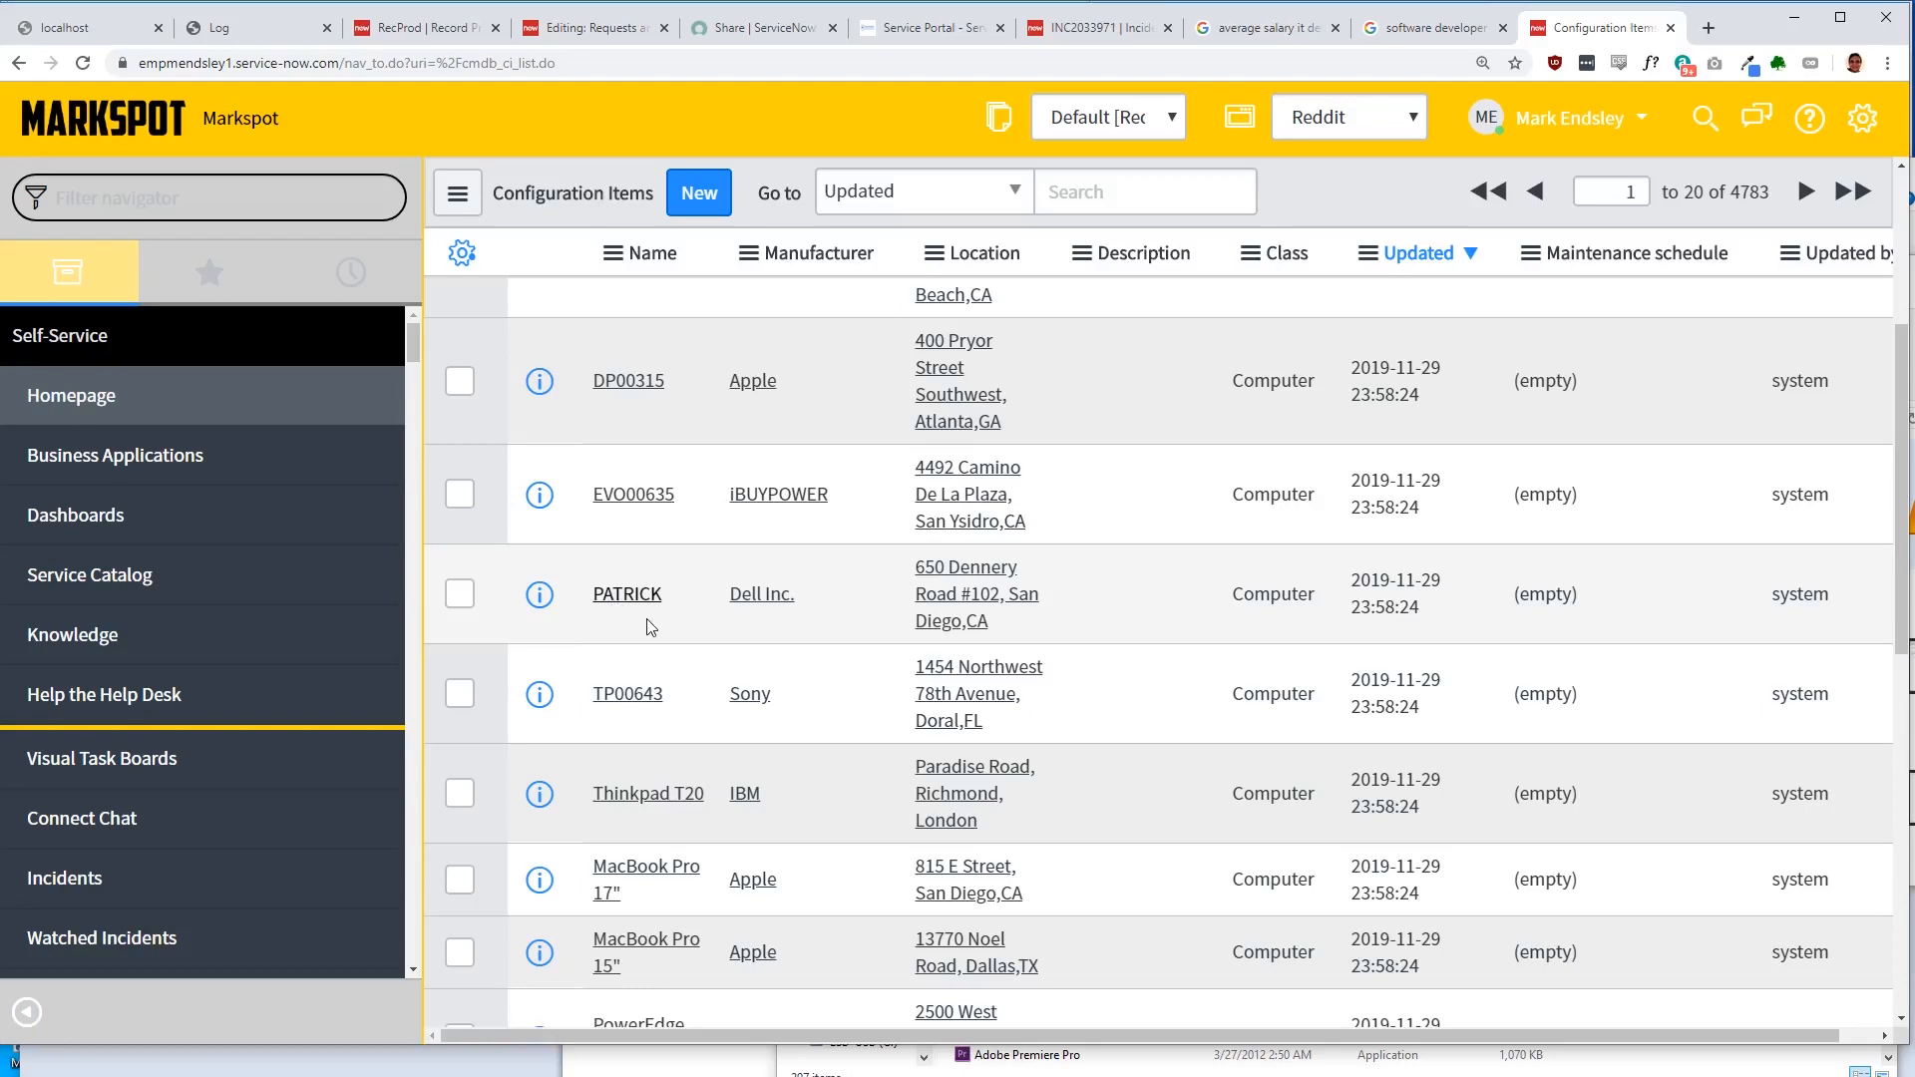
left_click(627, 595)
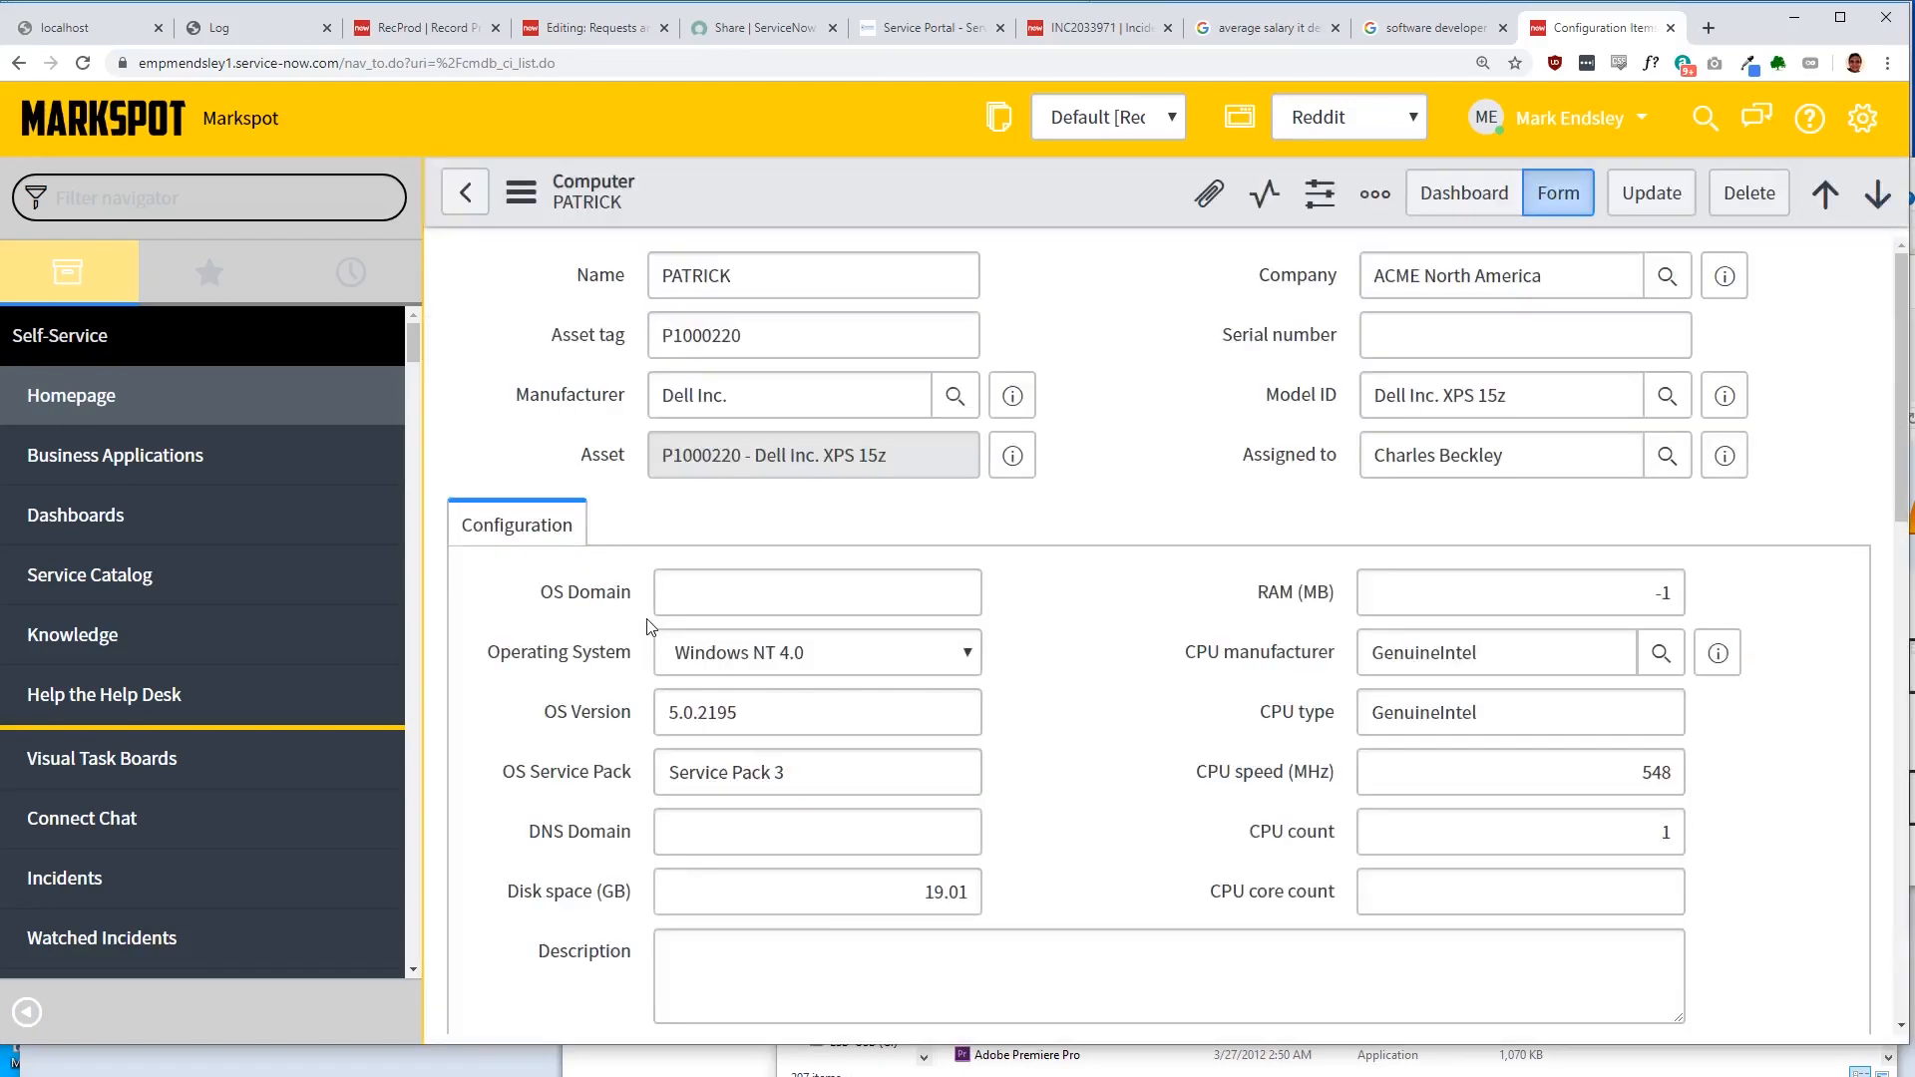
Step: Browse the PATRICK form and start a new Discovery on it, confirming the prompt
scroll("down", 3)
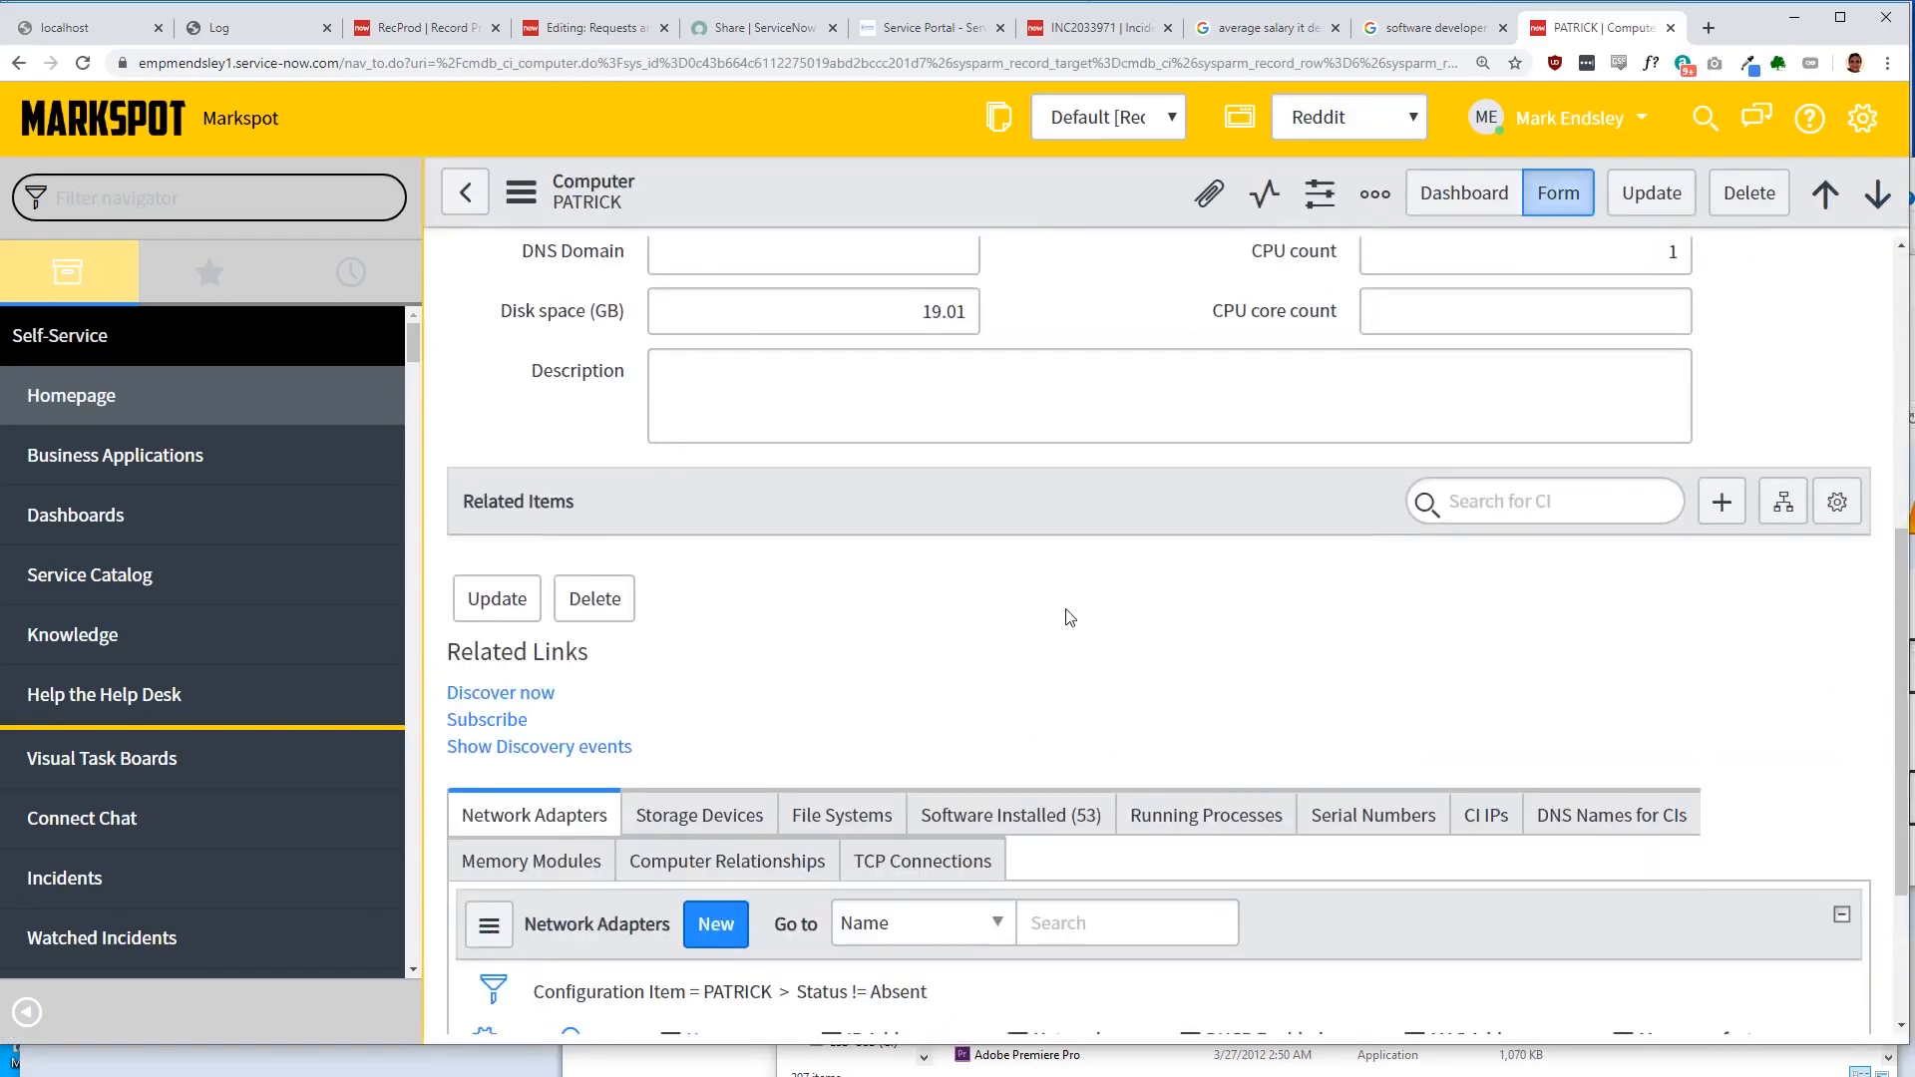
scroll("down", 3)
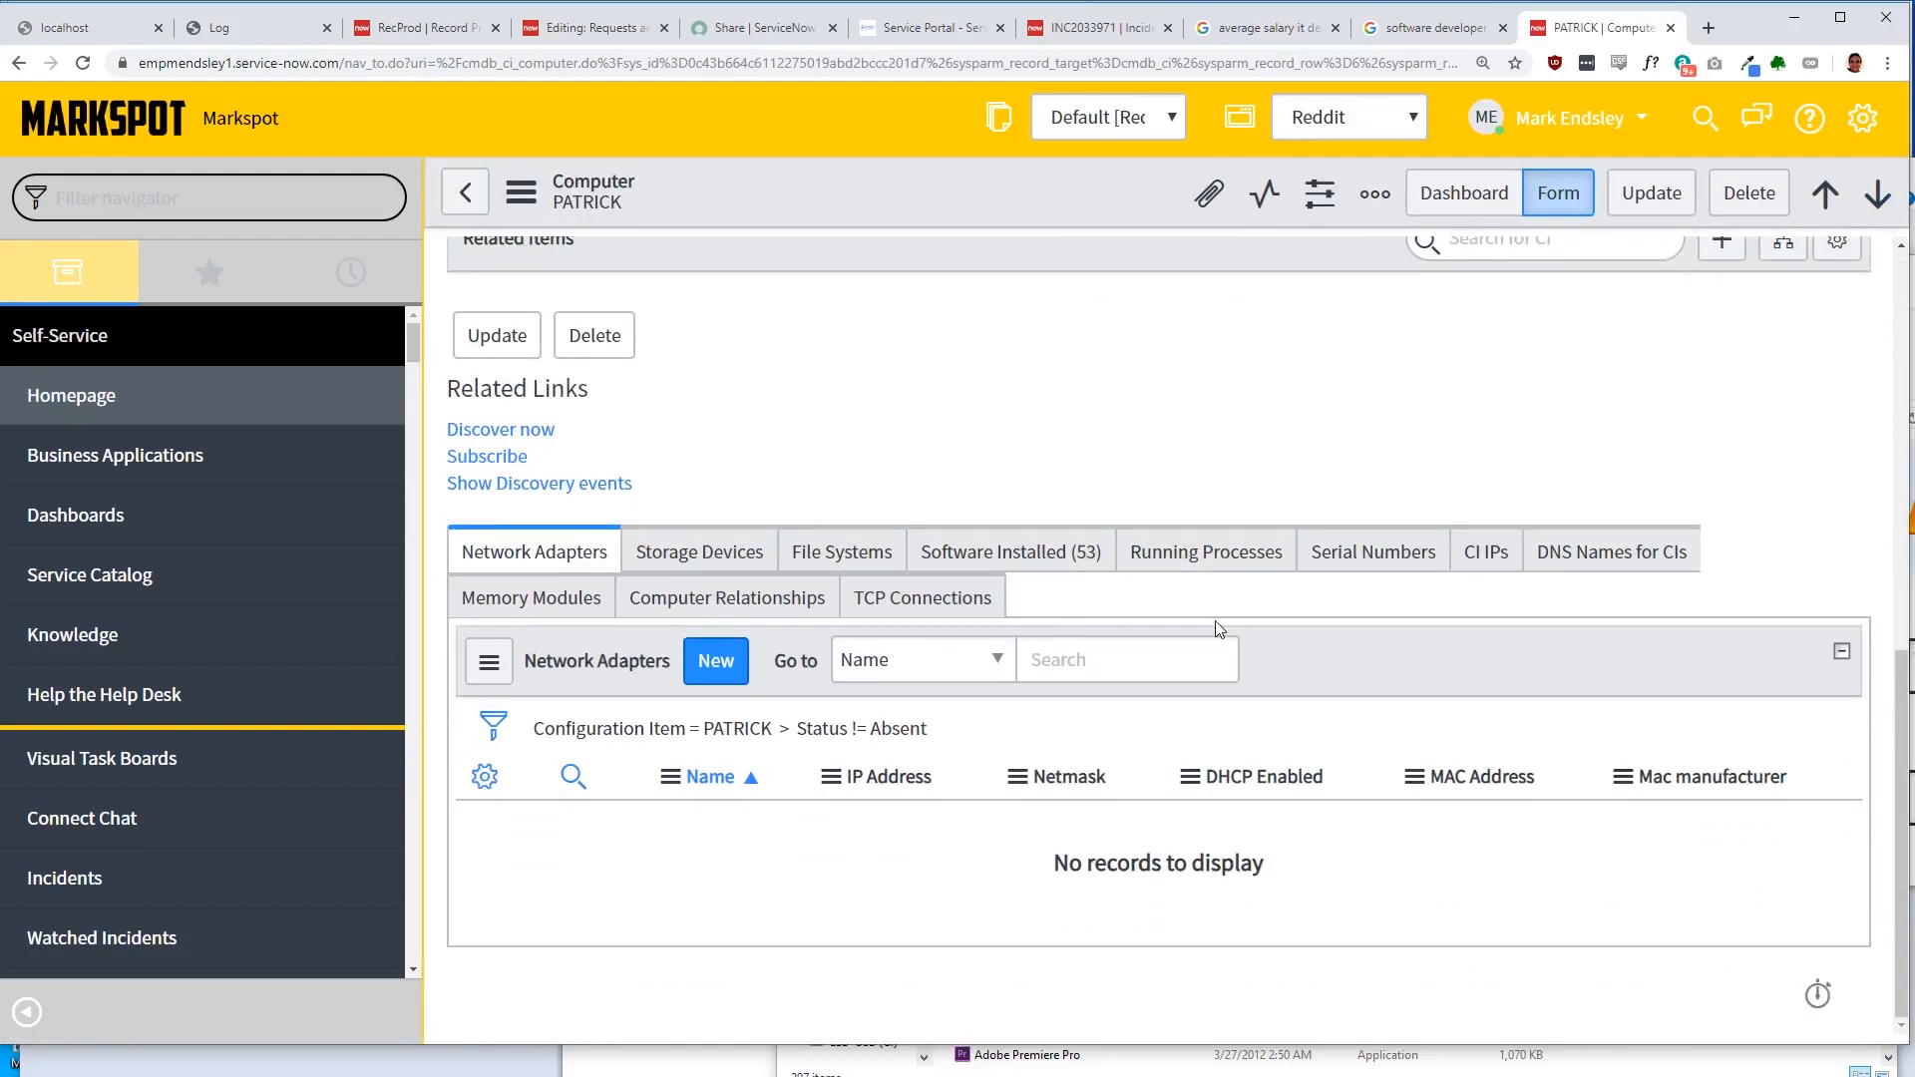
scroll("up", 3)
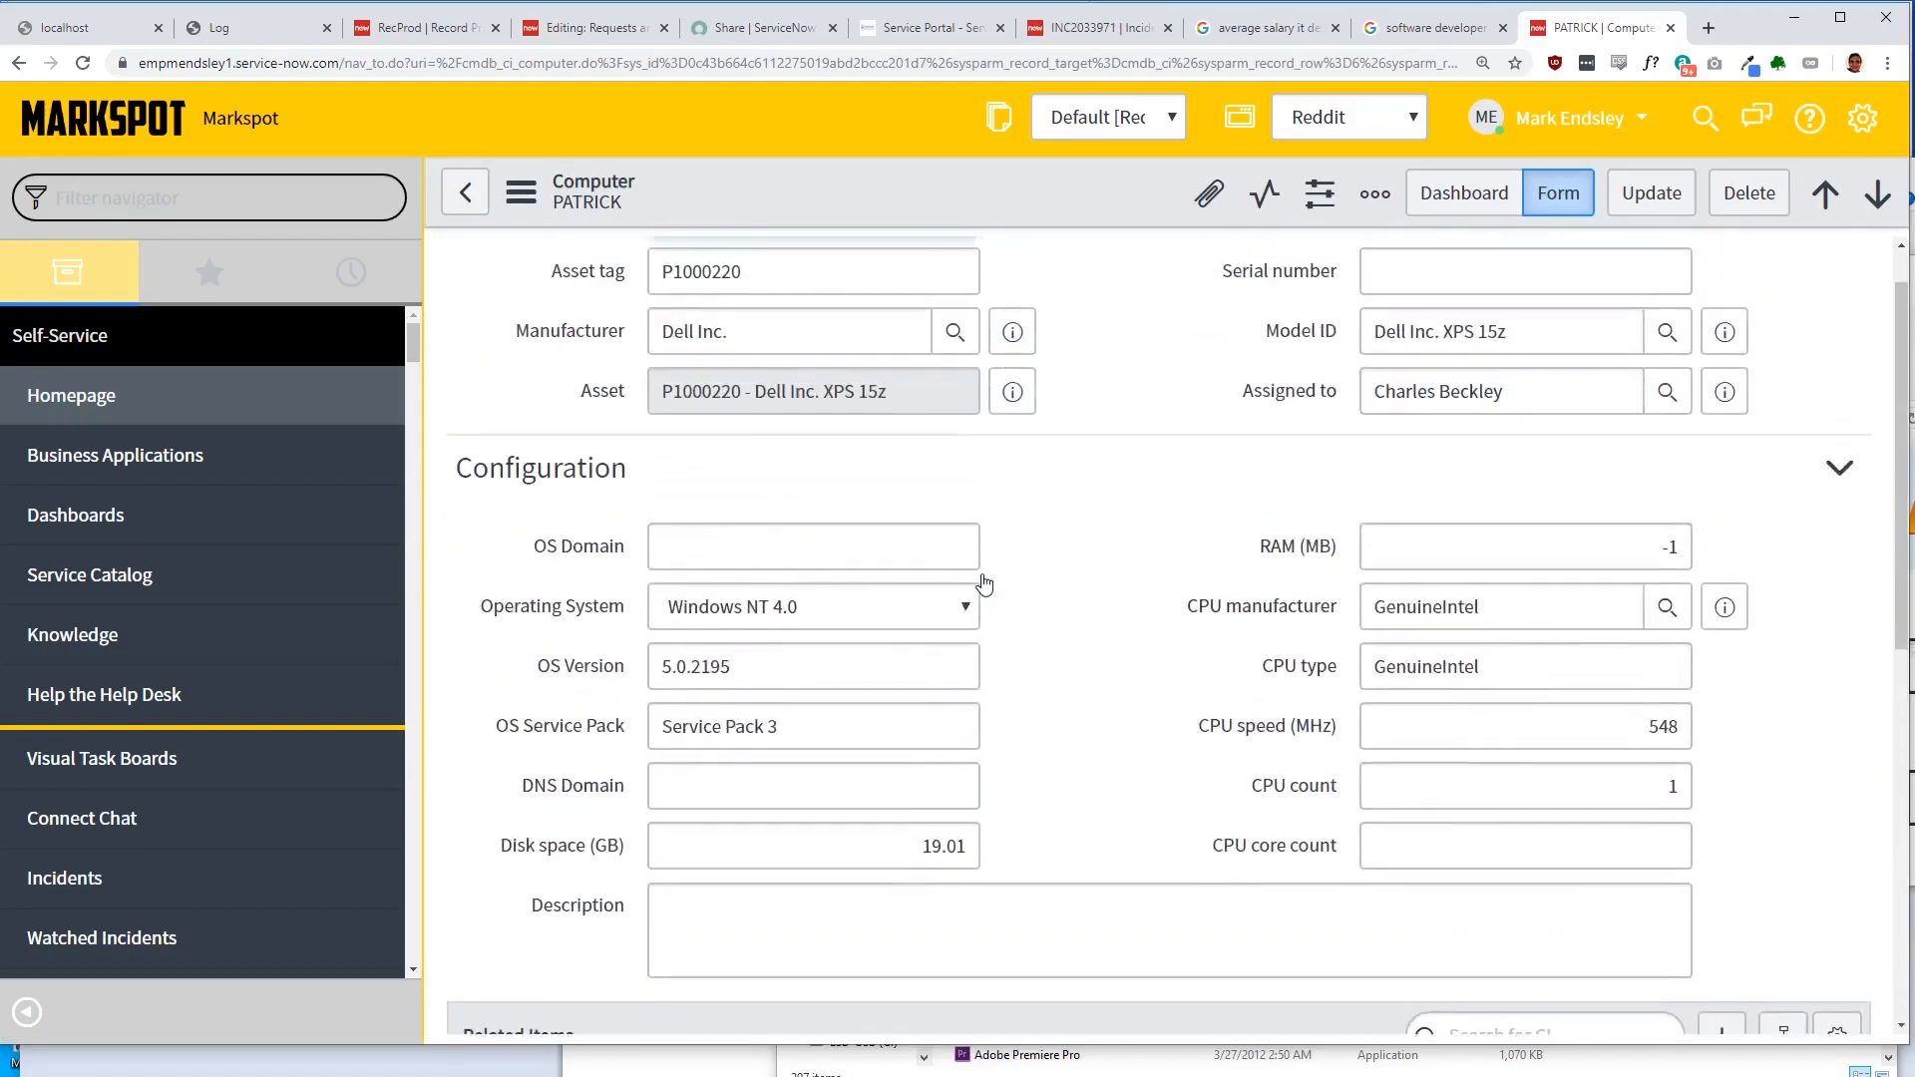
left_click(499, 728)
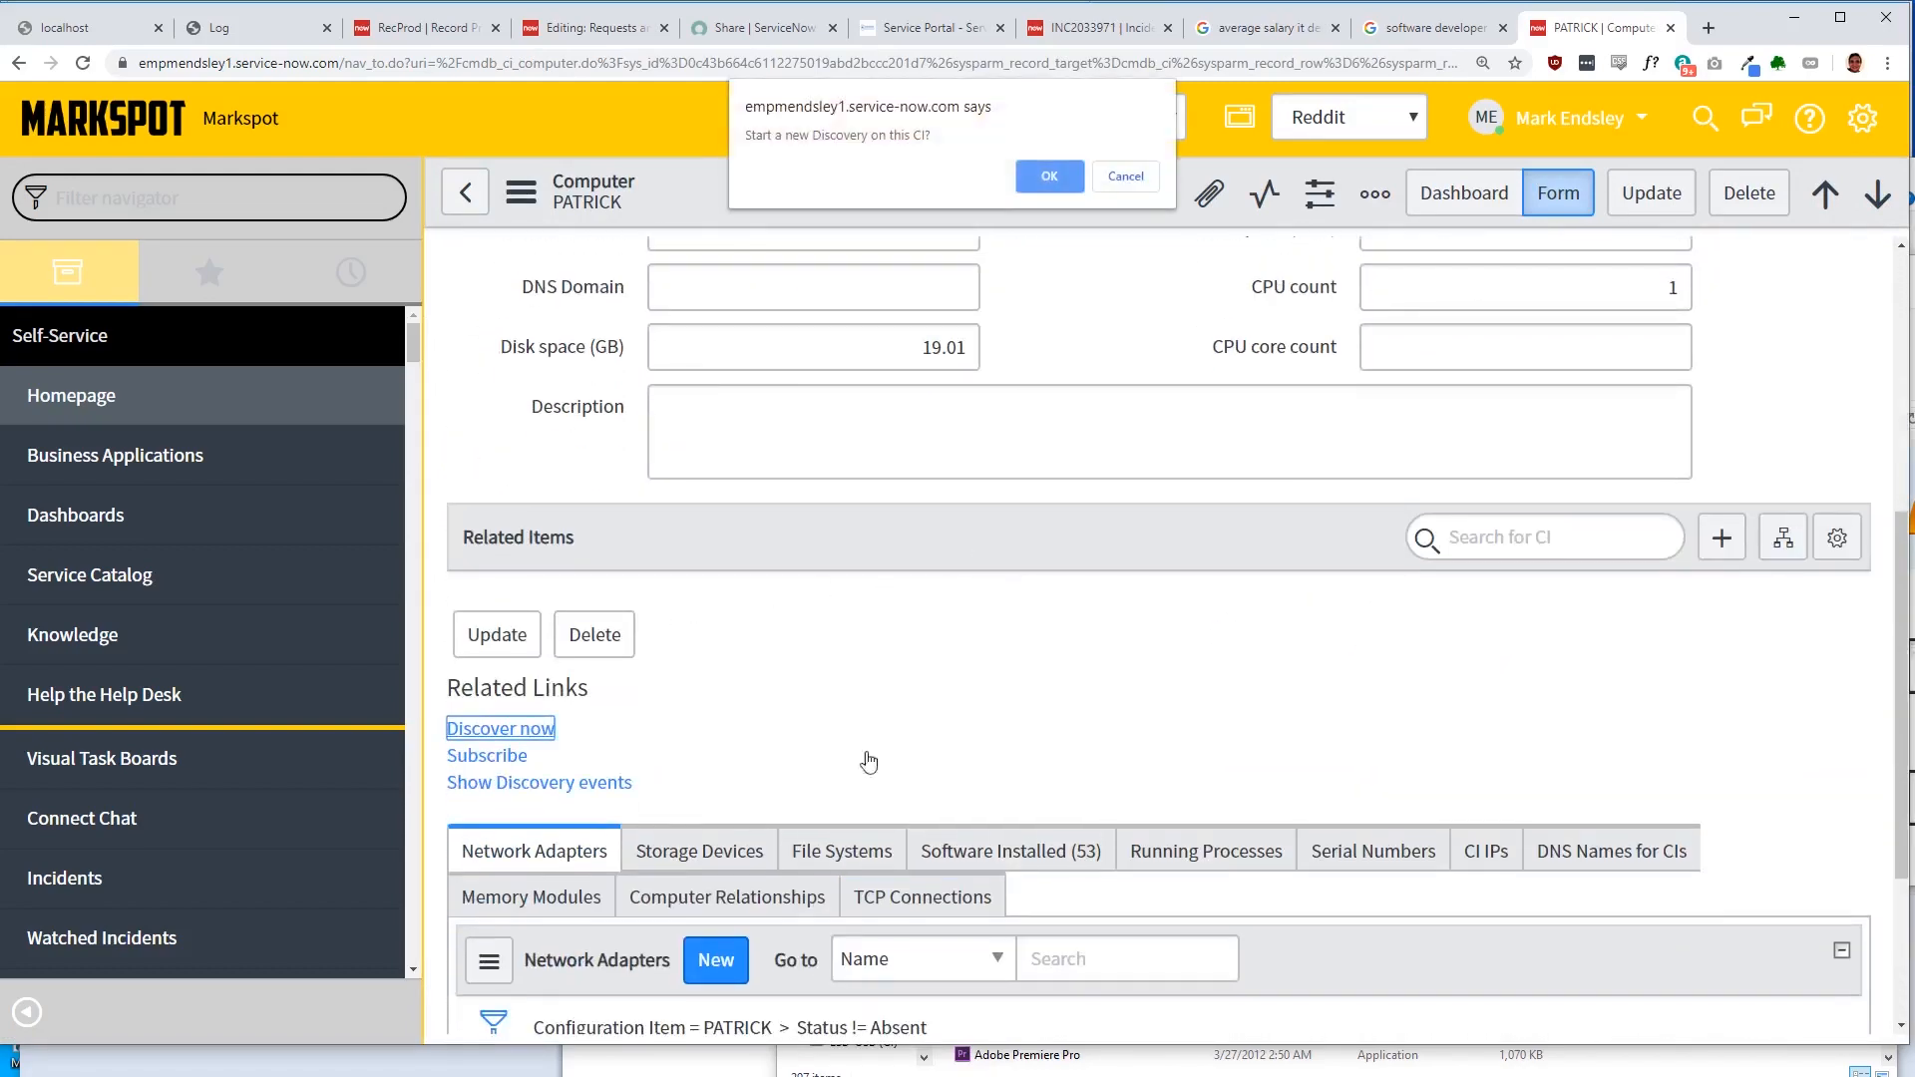
left_click(1047, 175)
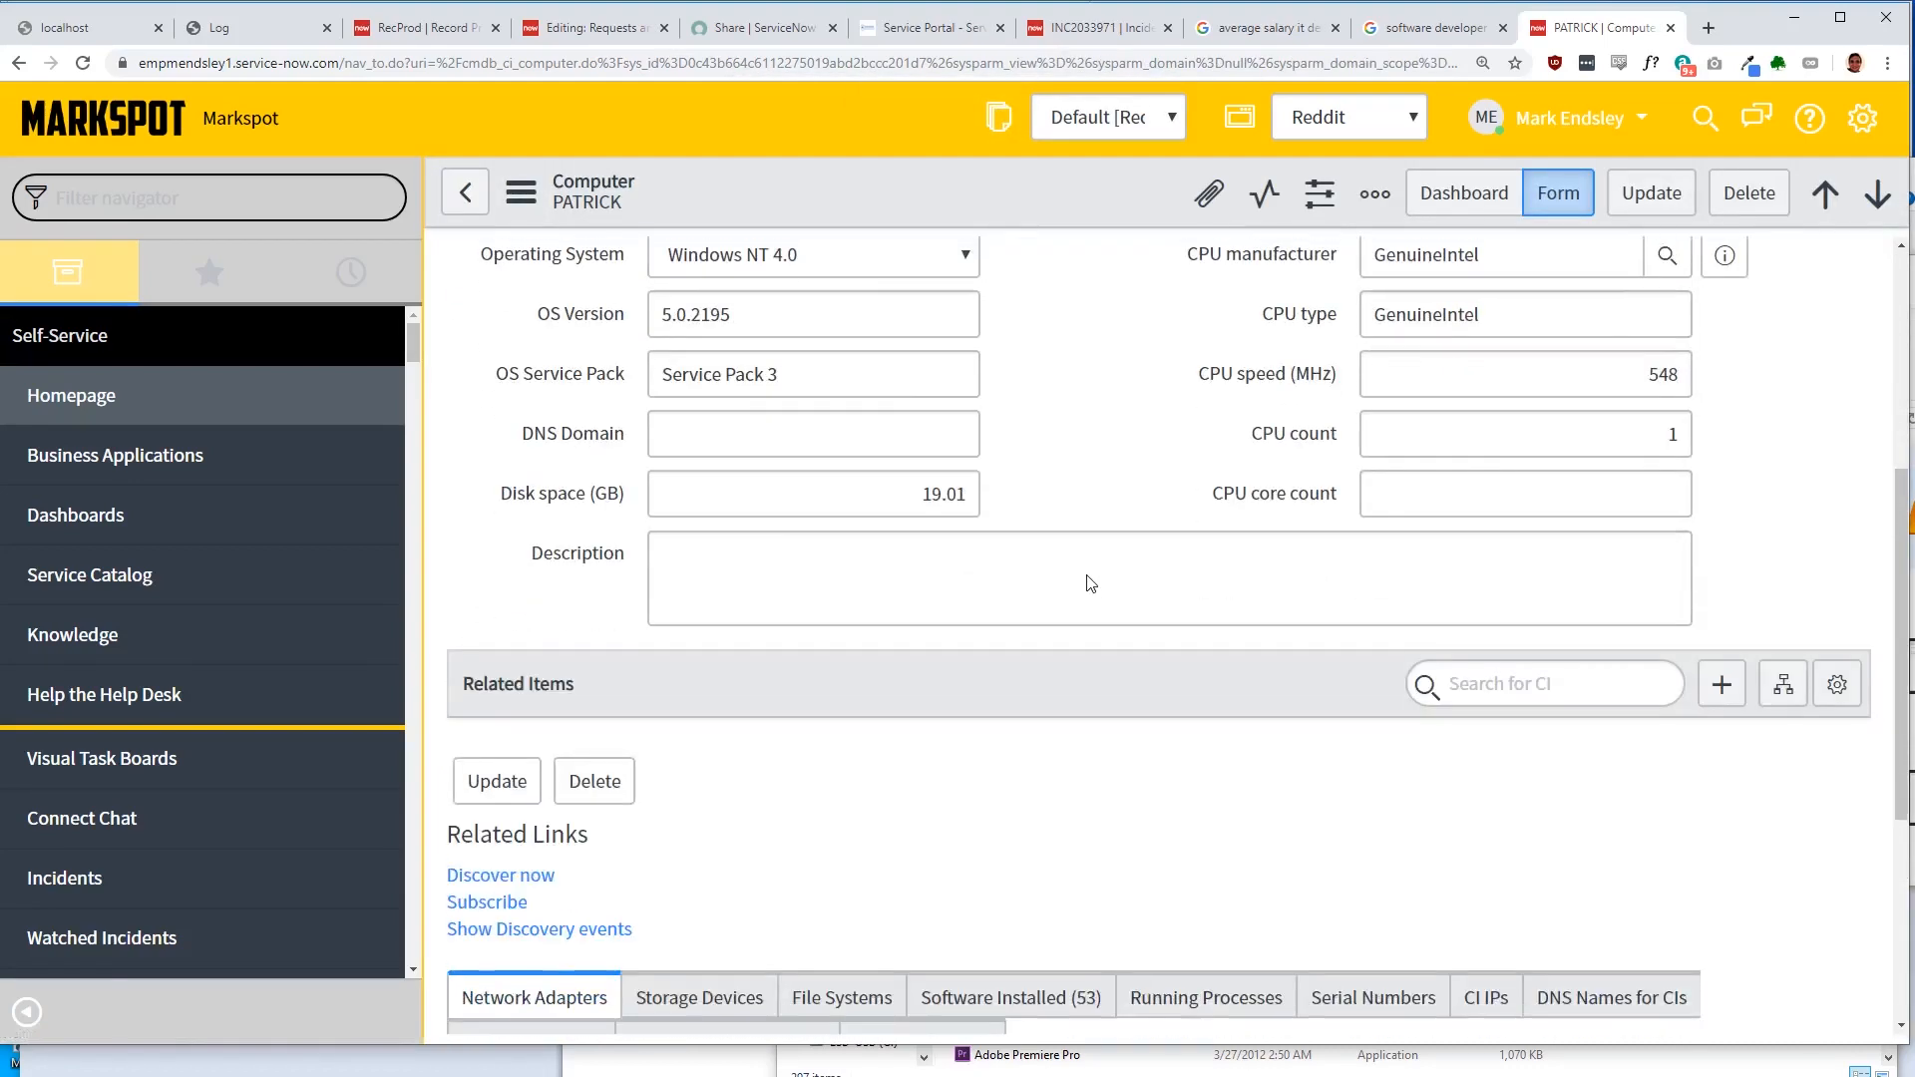
Step: Review PATRICK's related lists: 53 installed software entries and the empty TCP Connections list
scroll("down", 3)
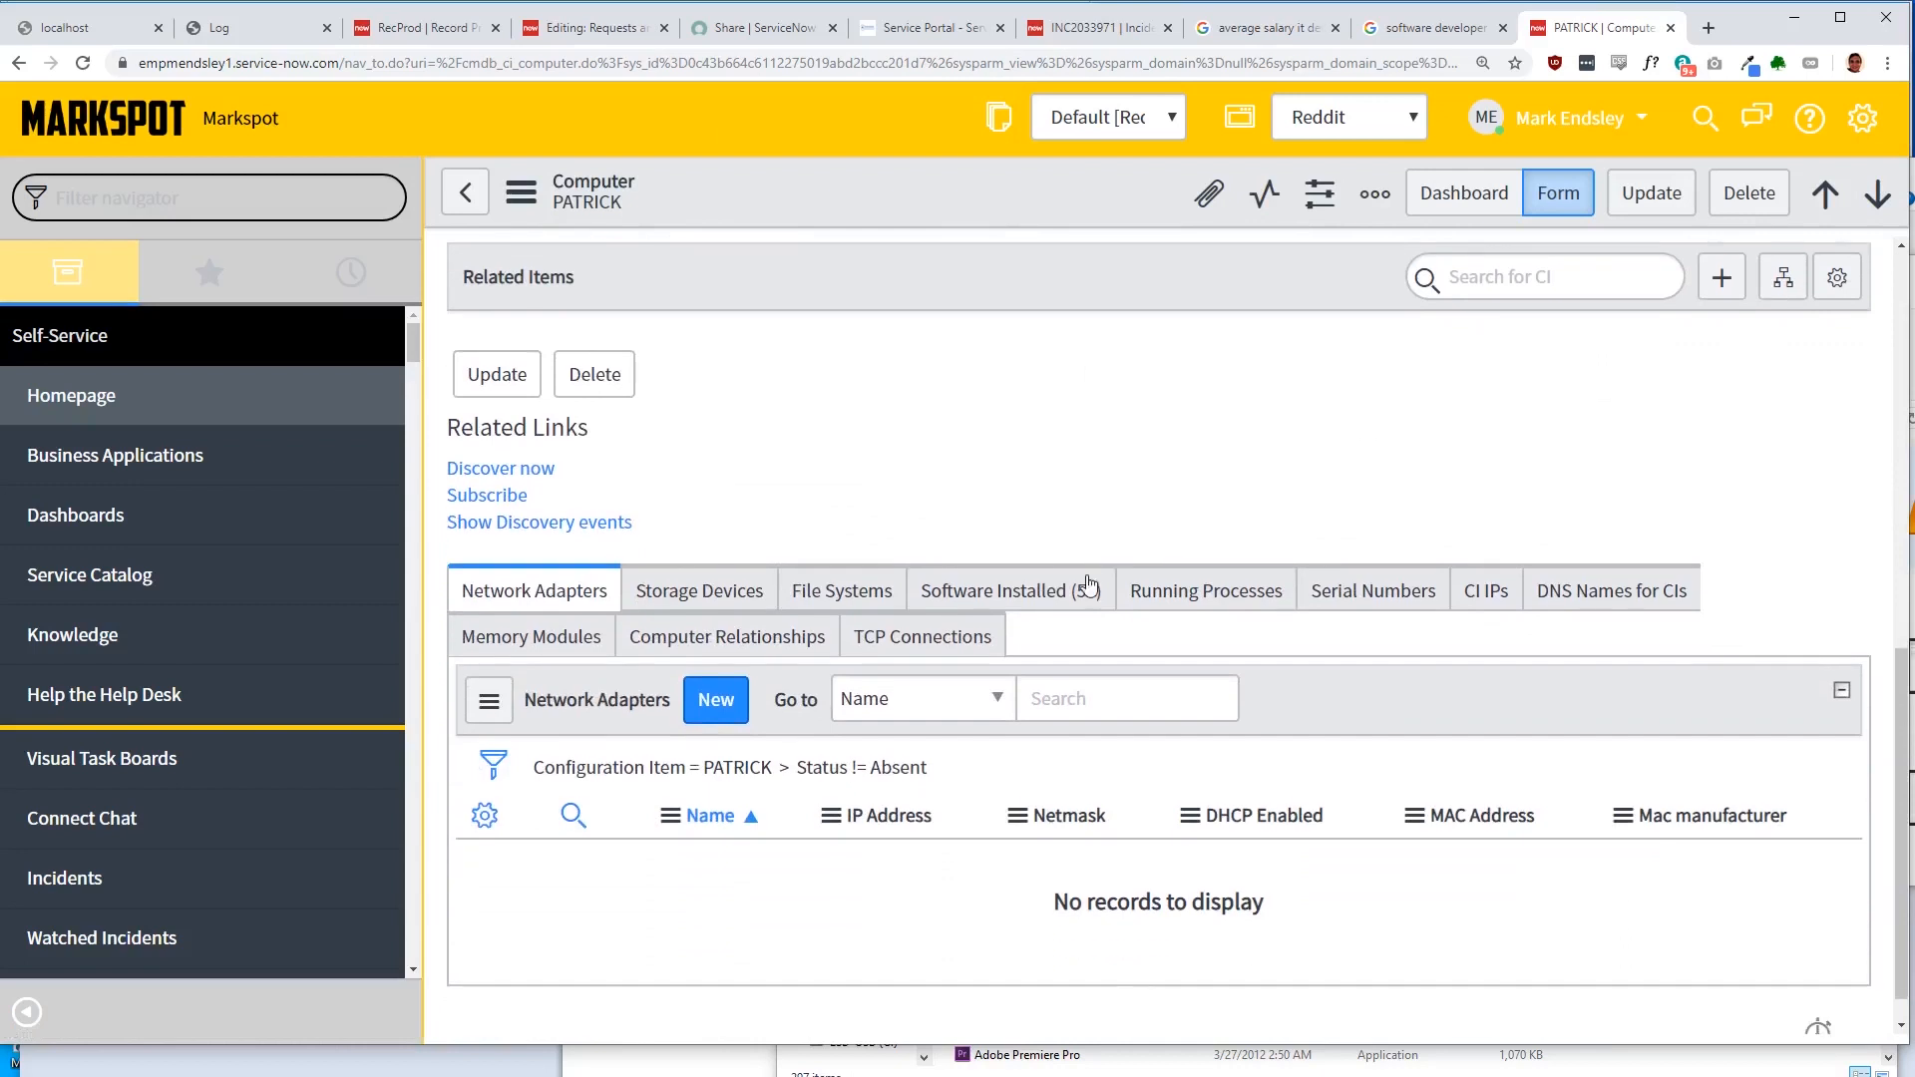
left_click(1002, 591)
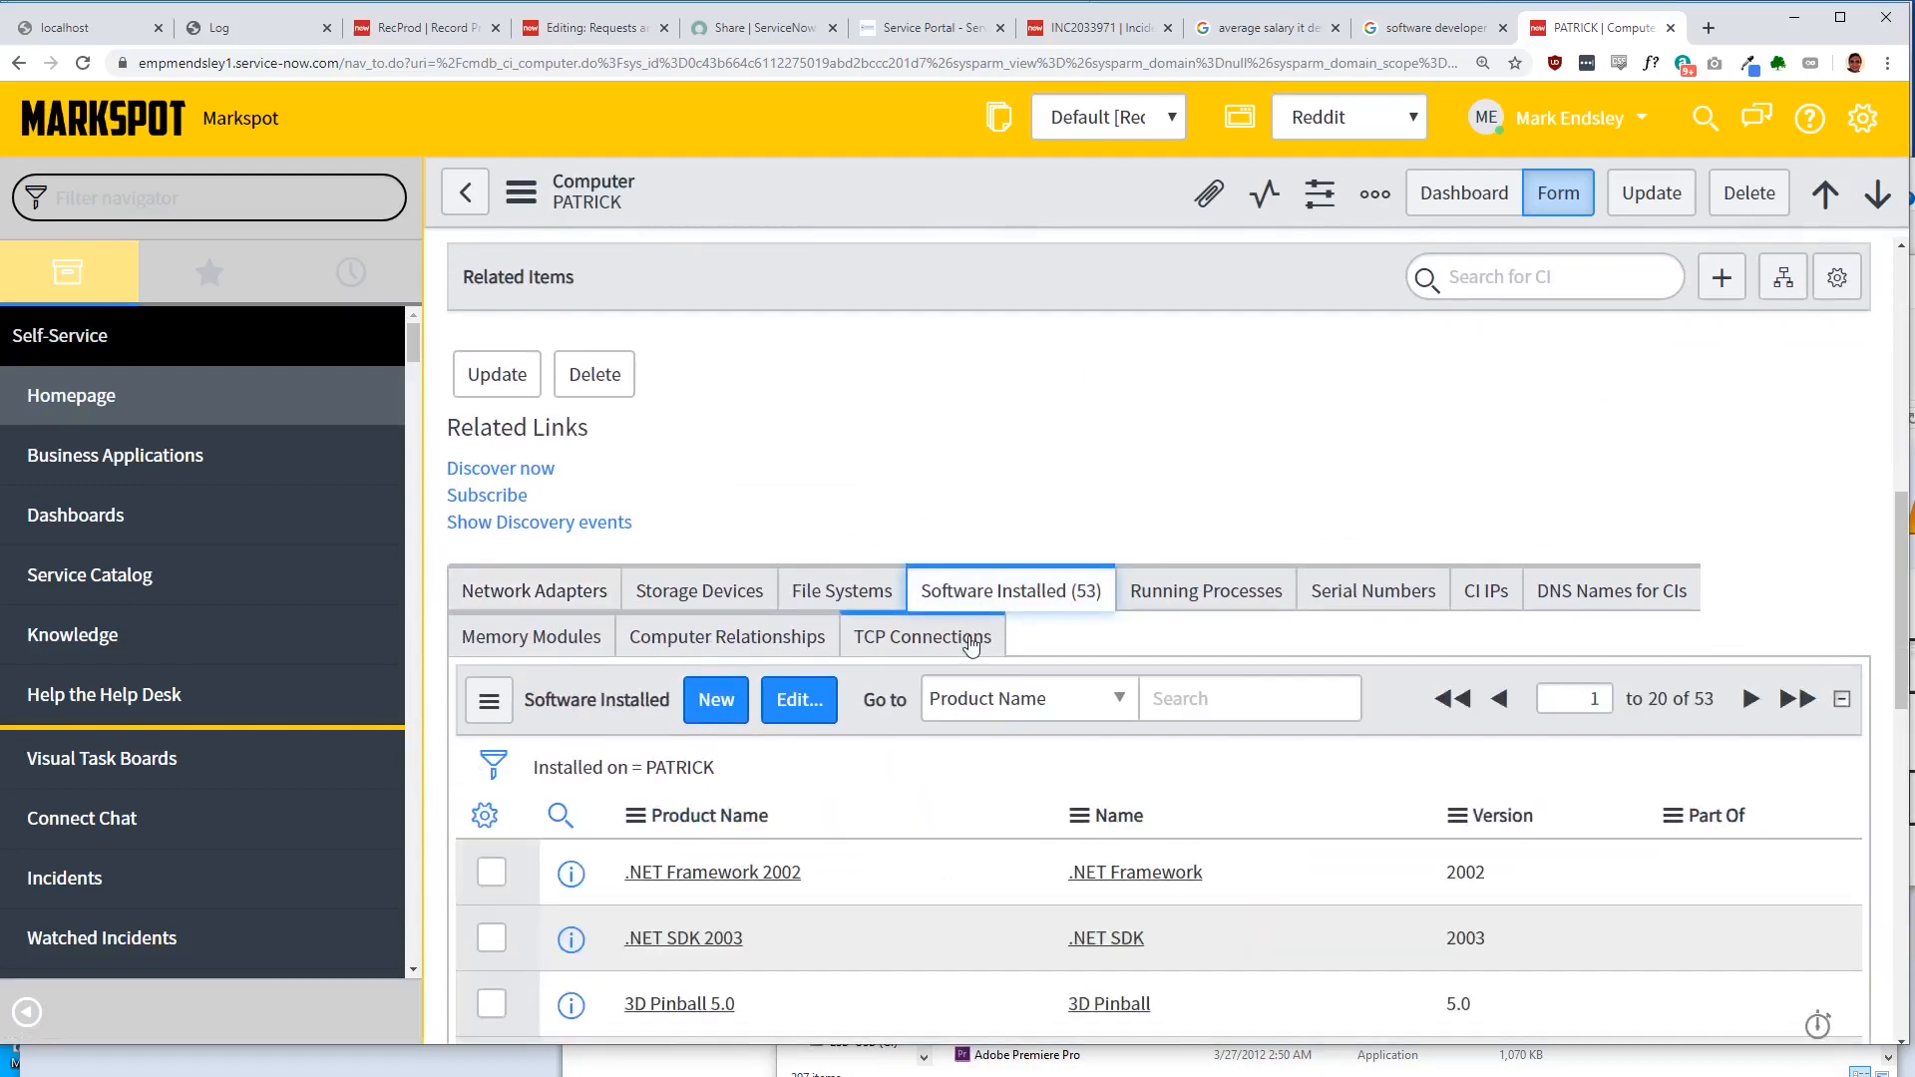
left_click(922, 636)
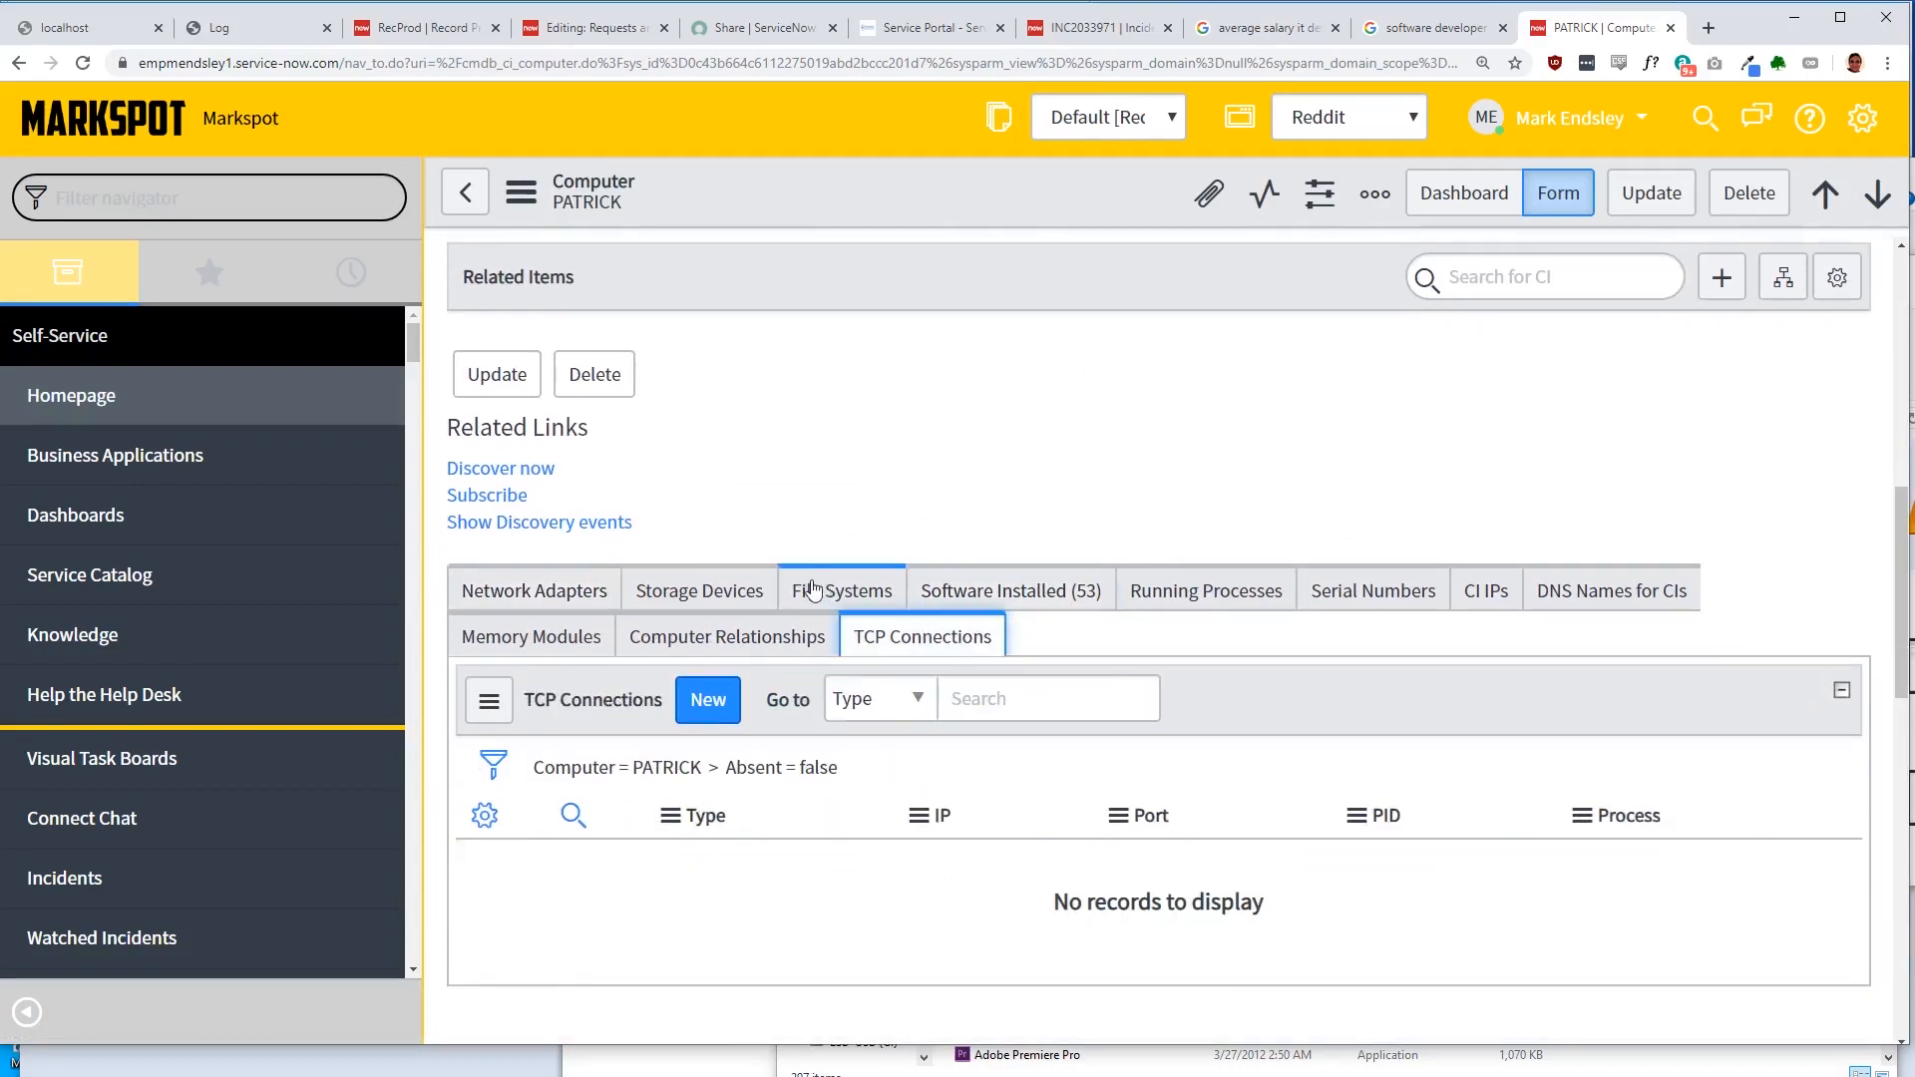
left_click(1372, 591)
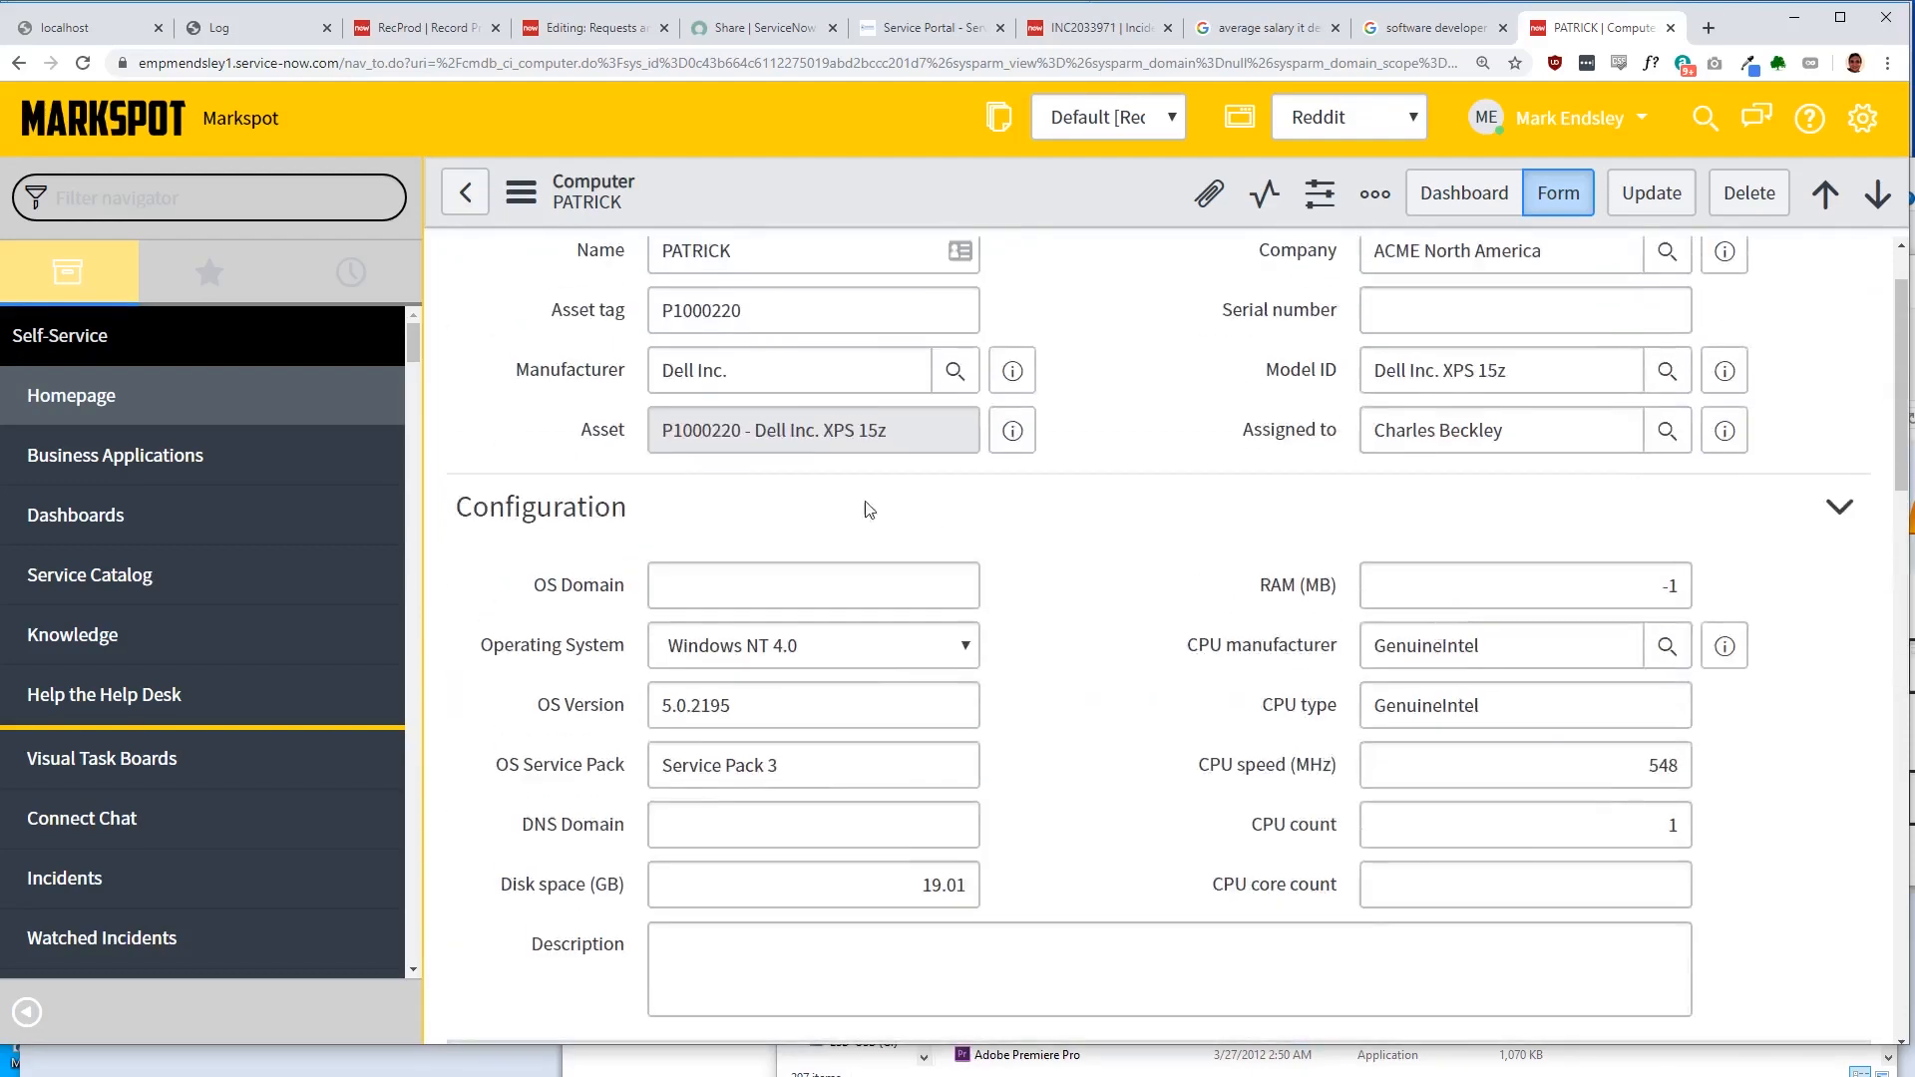
left_click(208, 197)
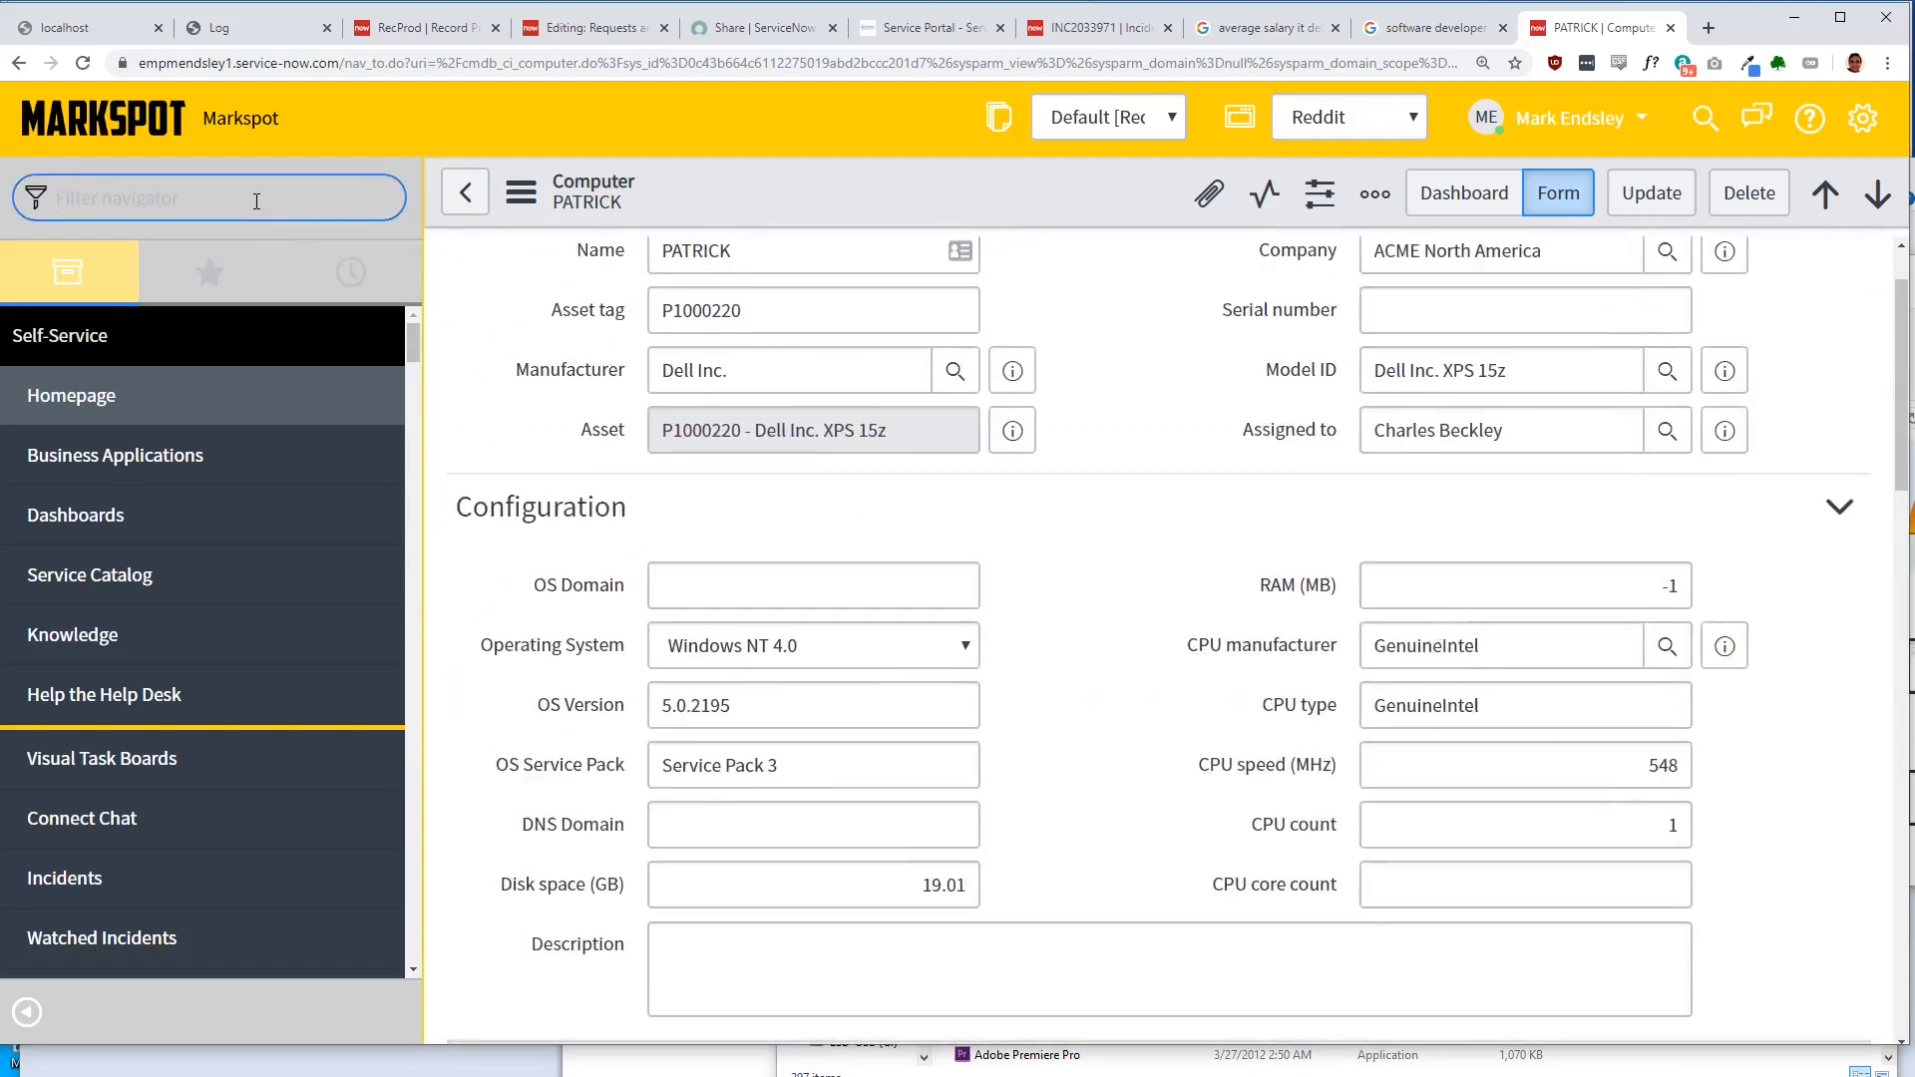
Step: From Discovery > Status, view run DIS0012593 and follow its link to the Raspberry Pi discovery schedule
type("cmdb")
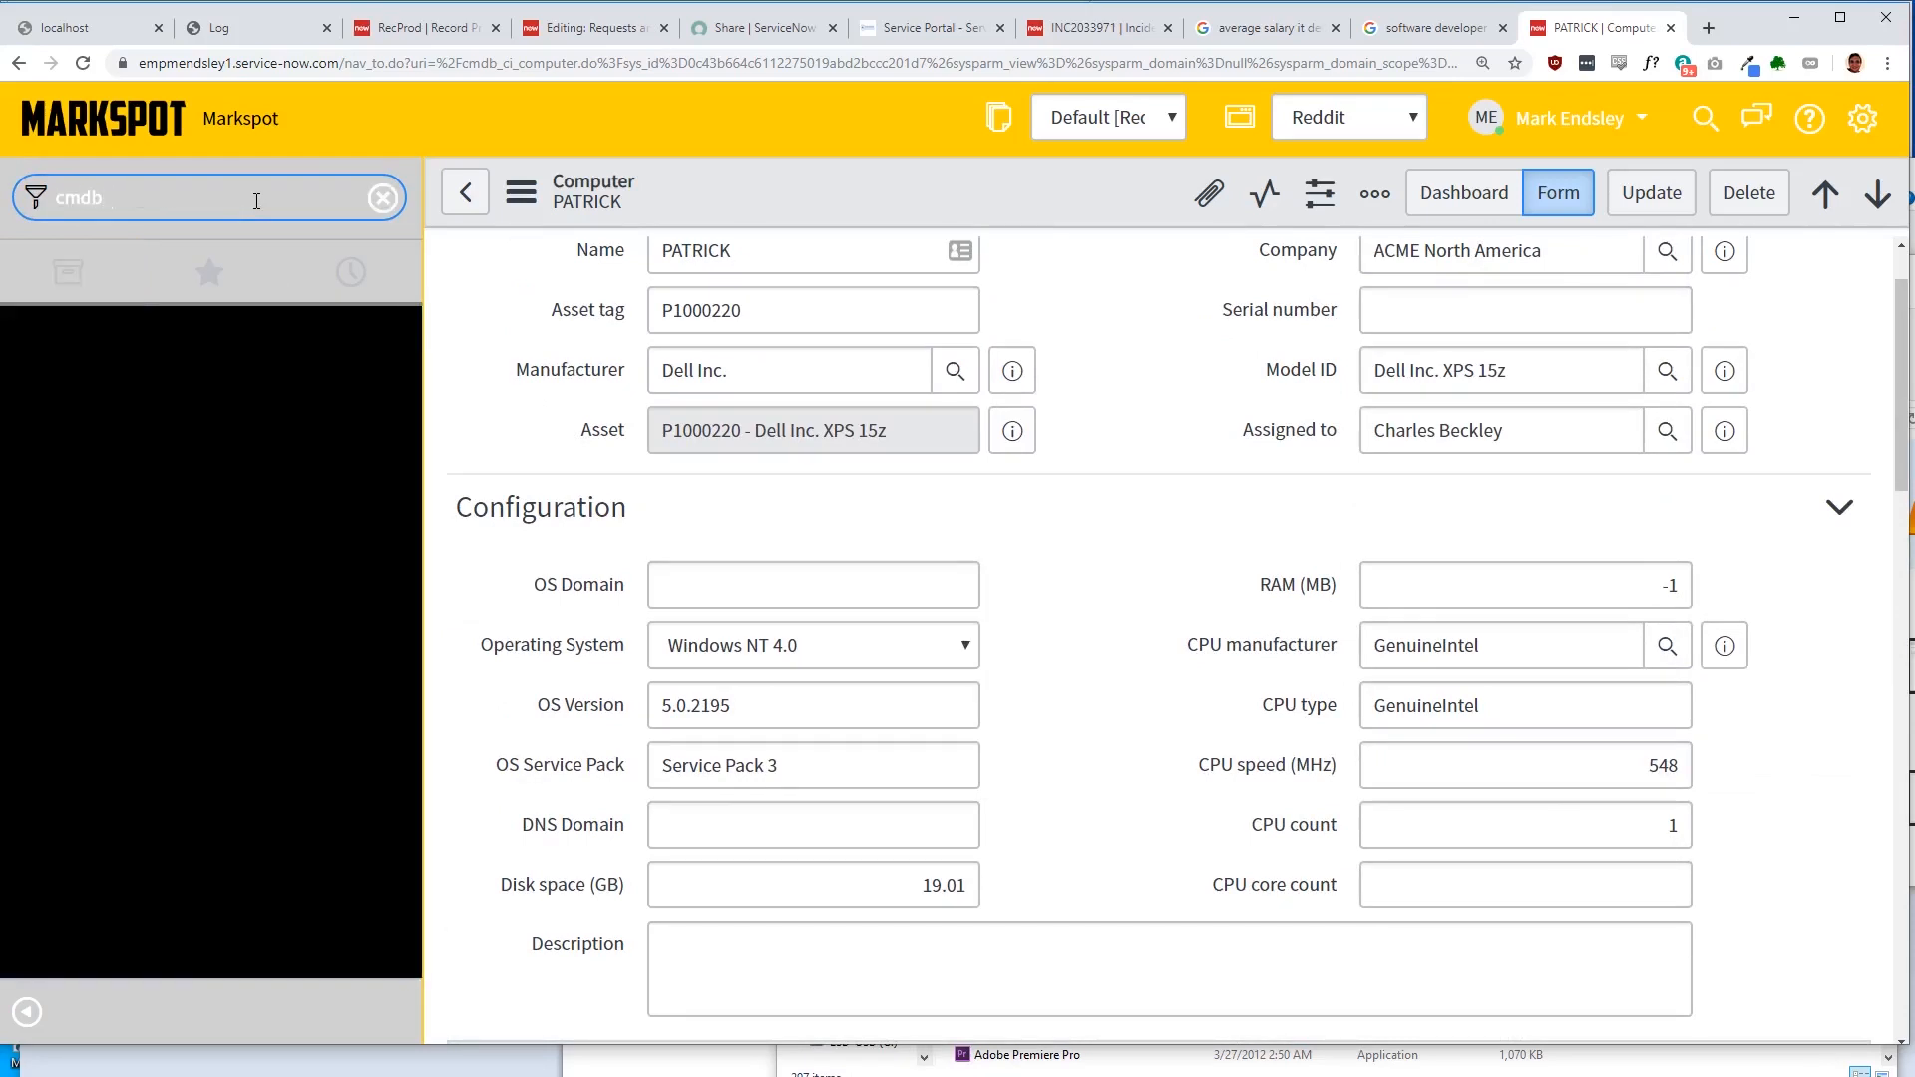
type("discovery")
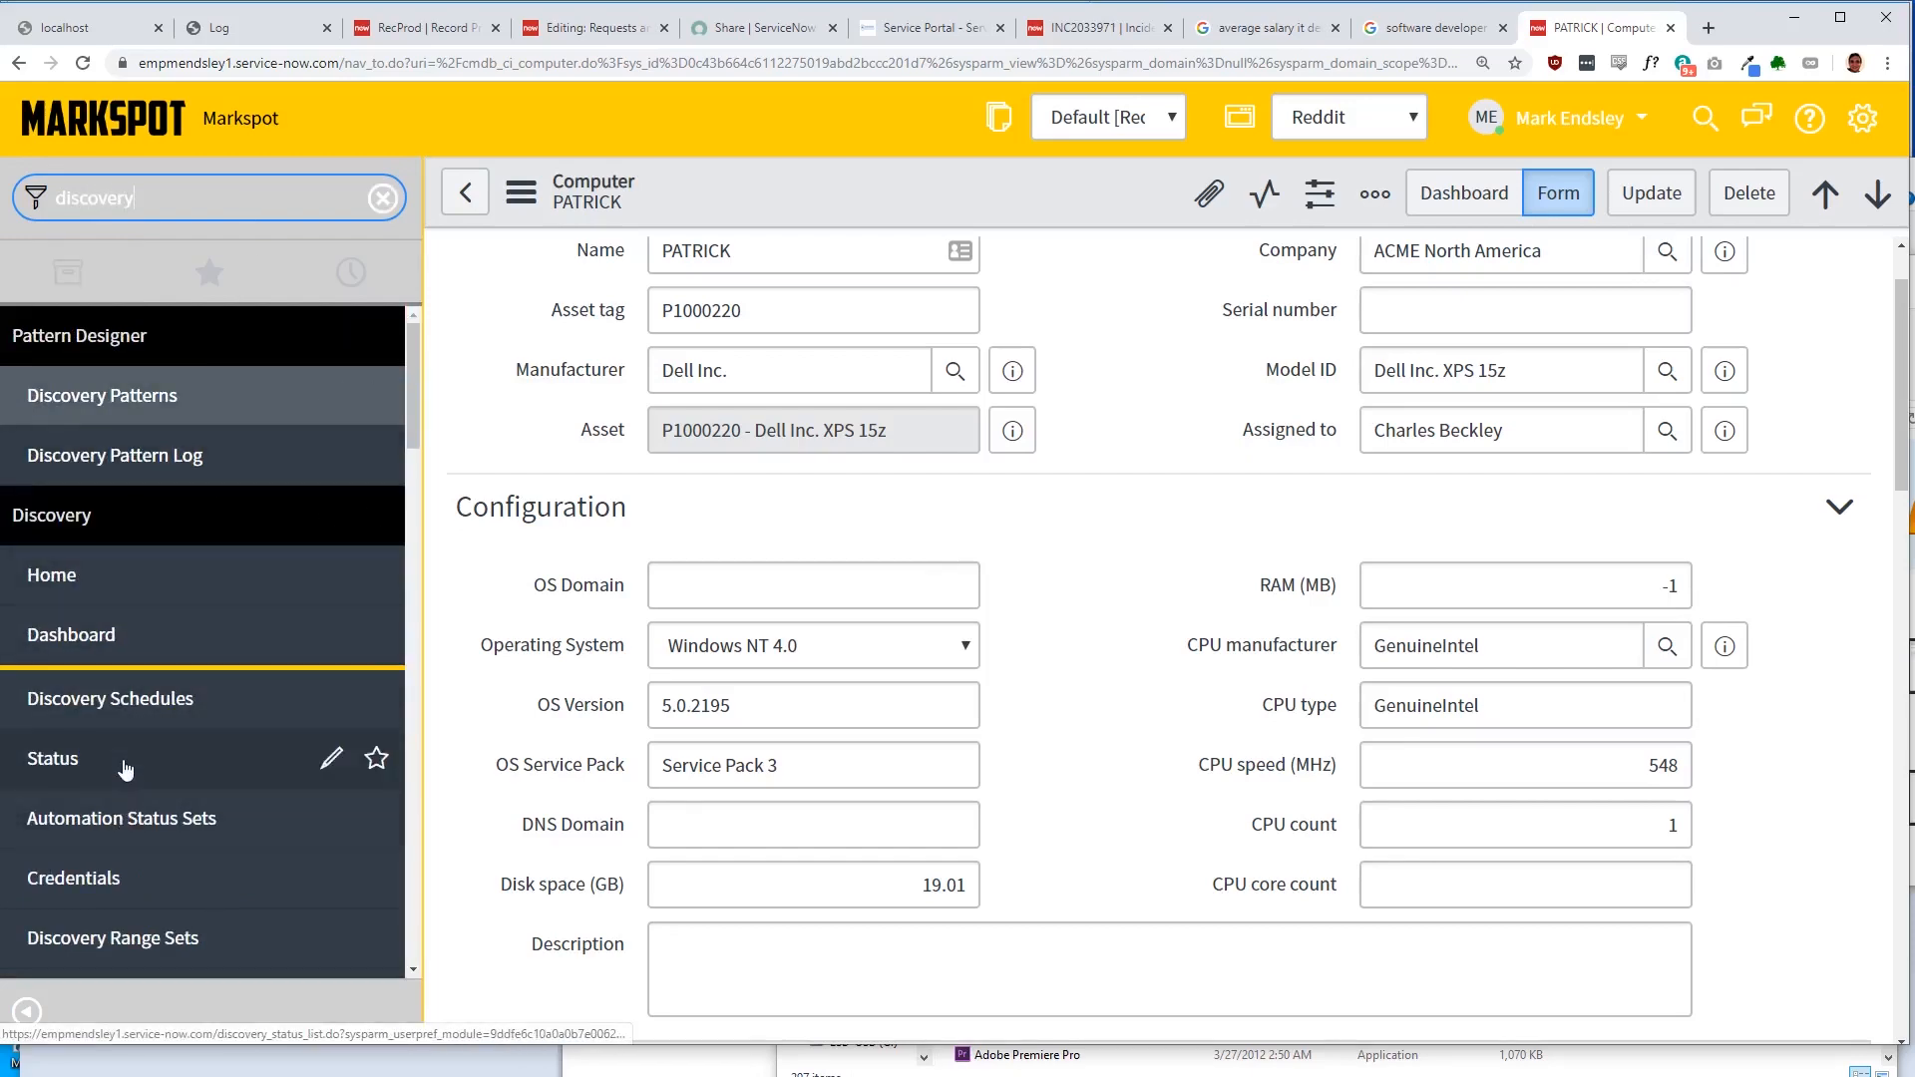
left_click(52, 758)
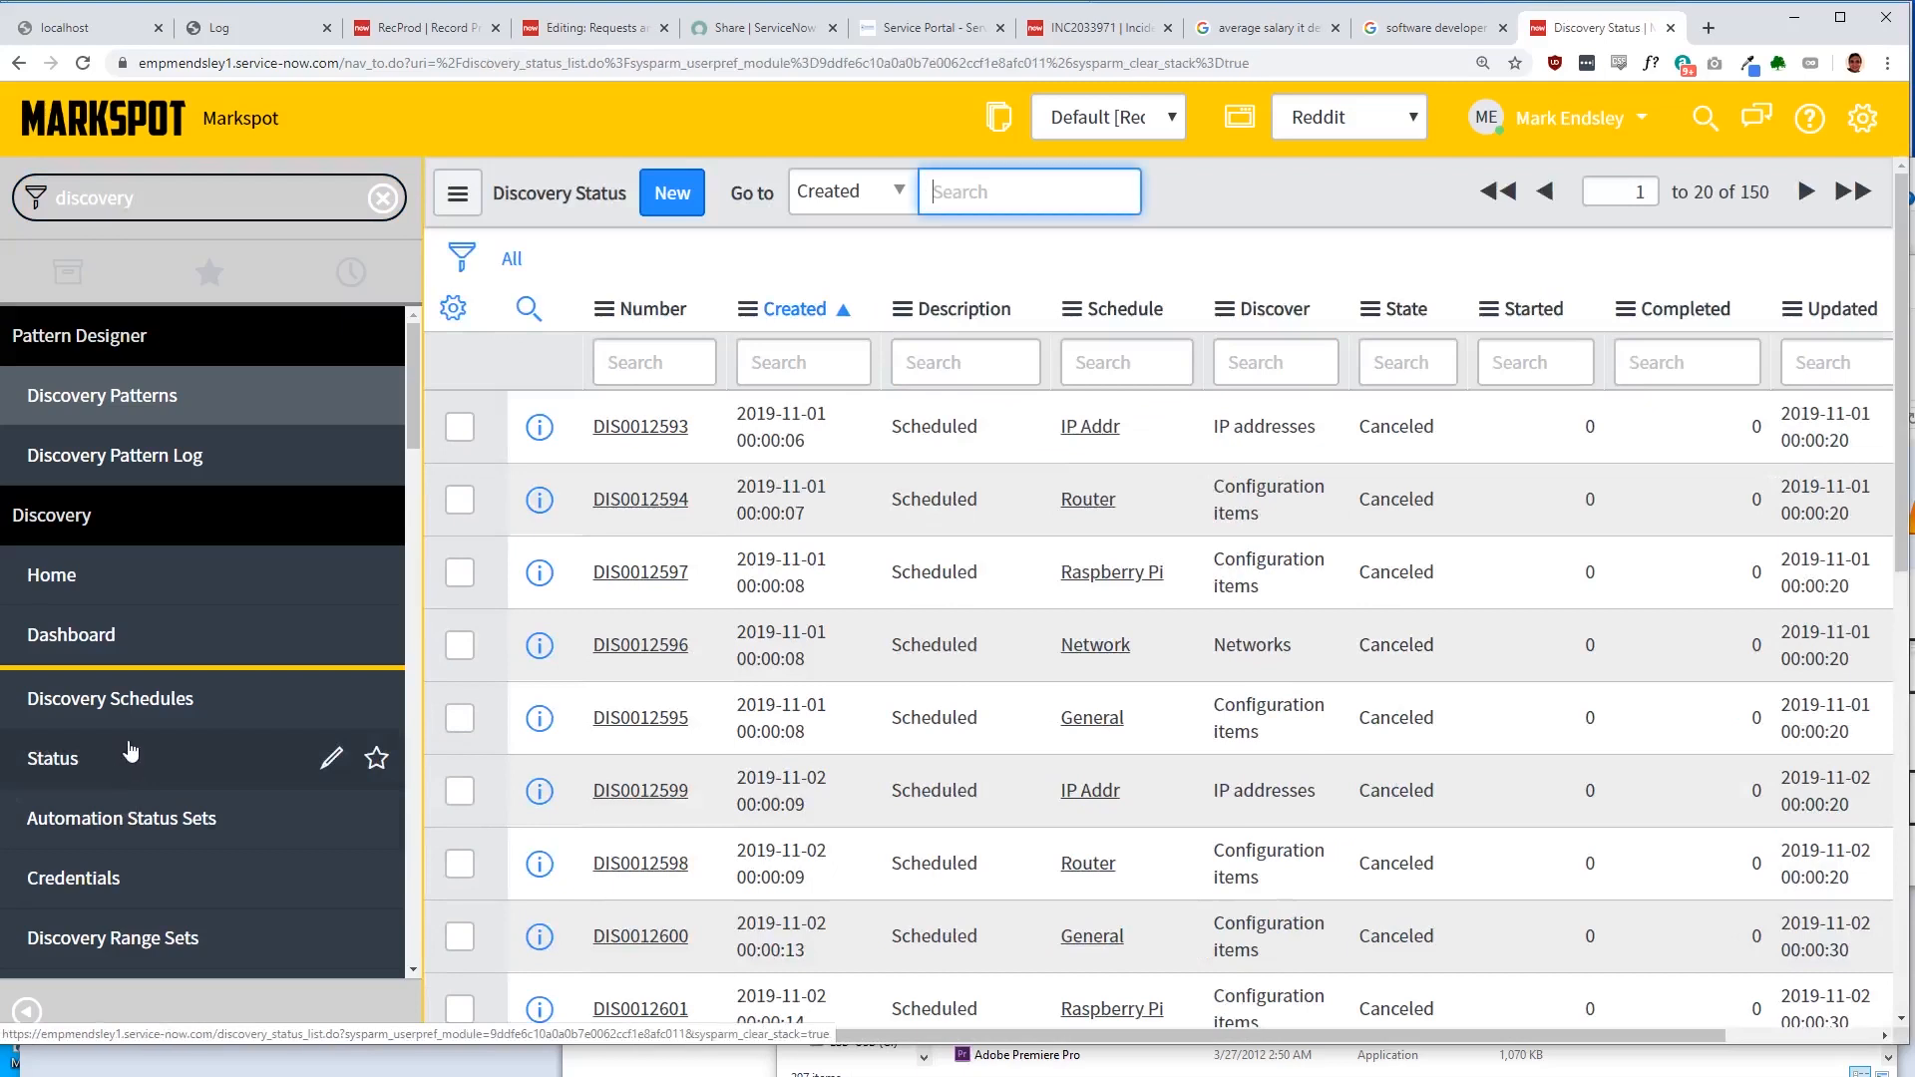
left_click(640, 427)
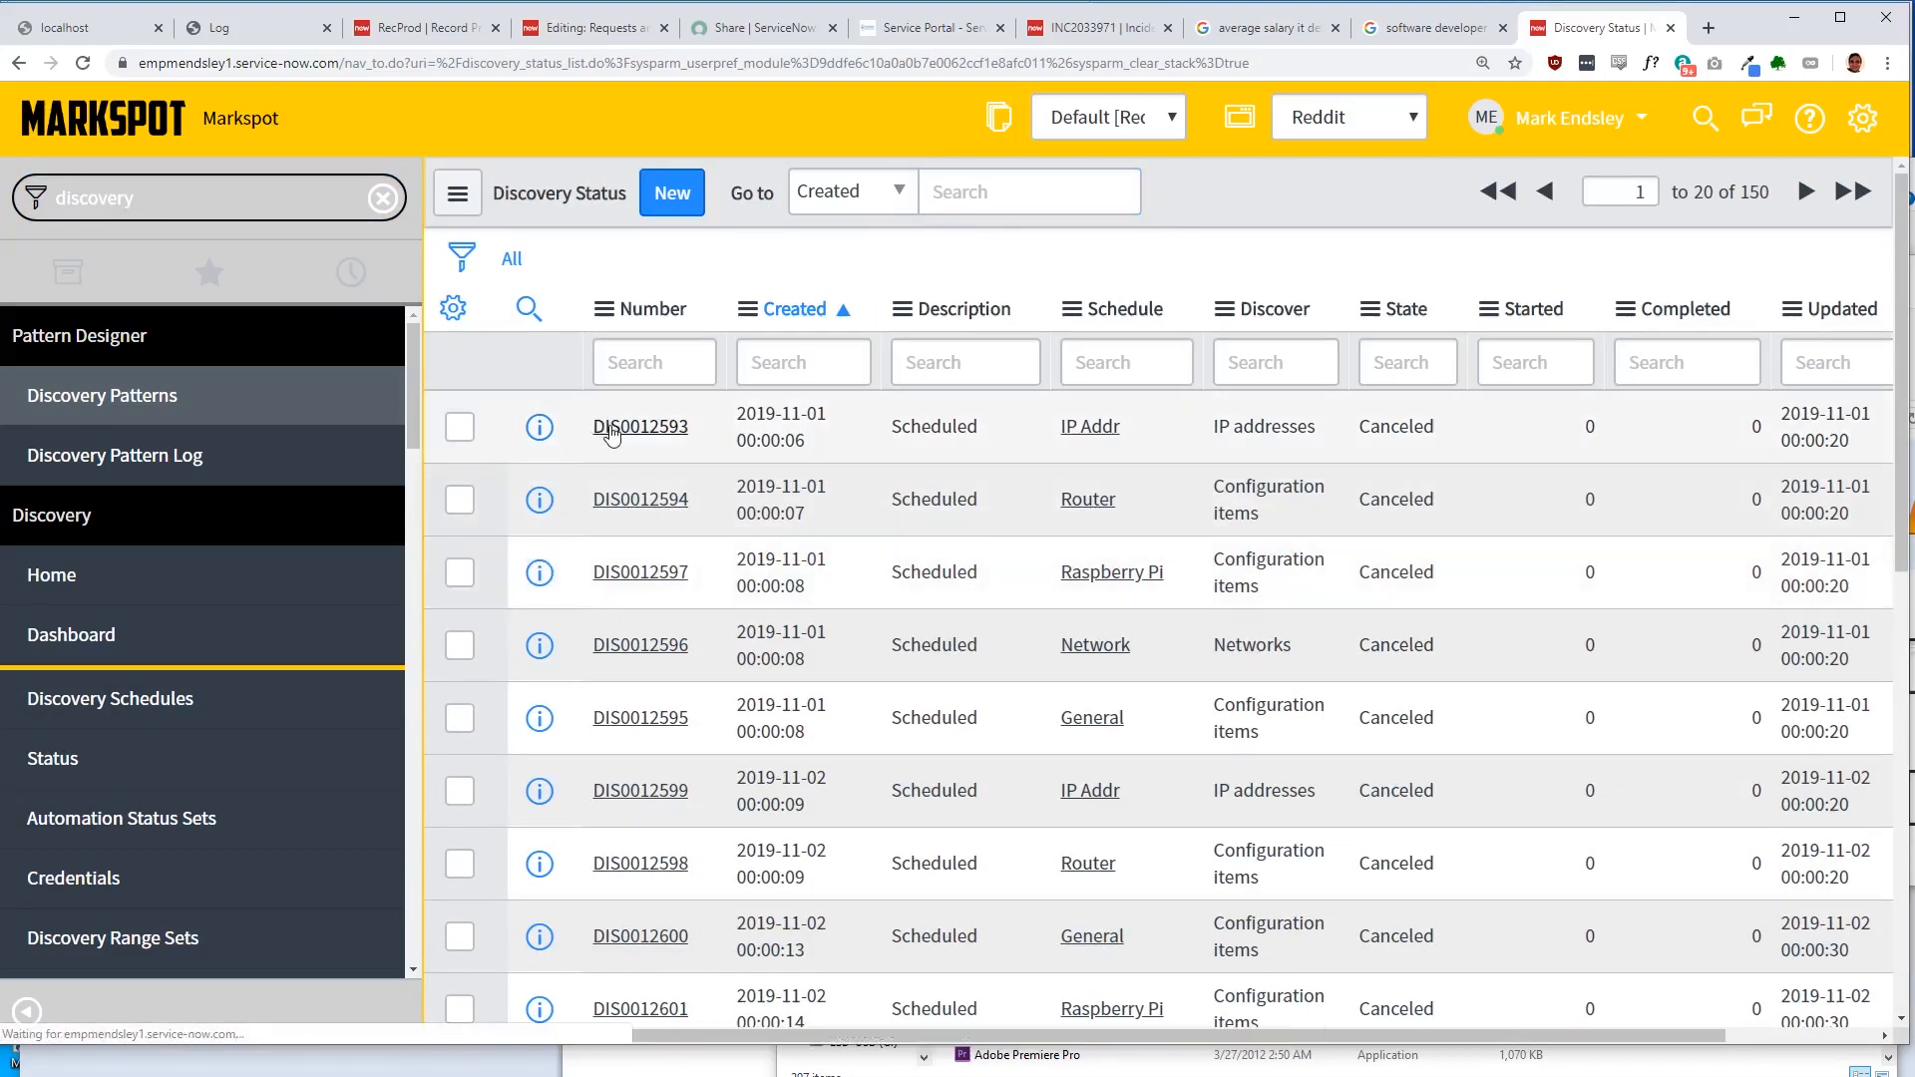
left_click(640, 427)
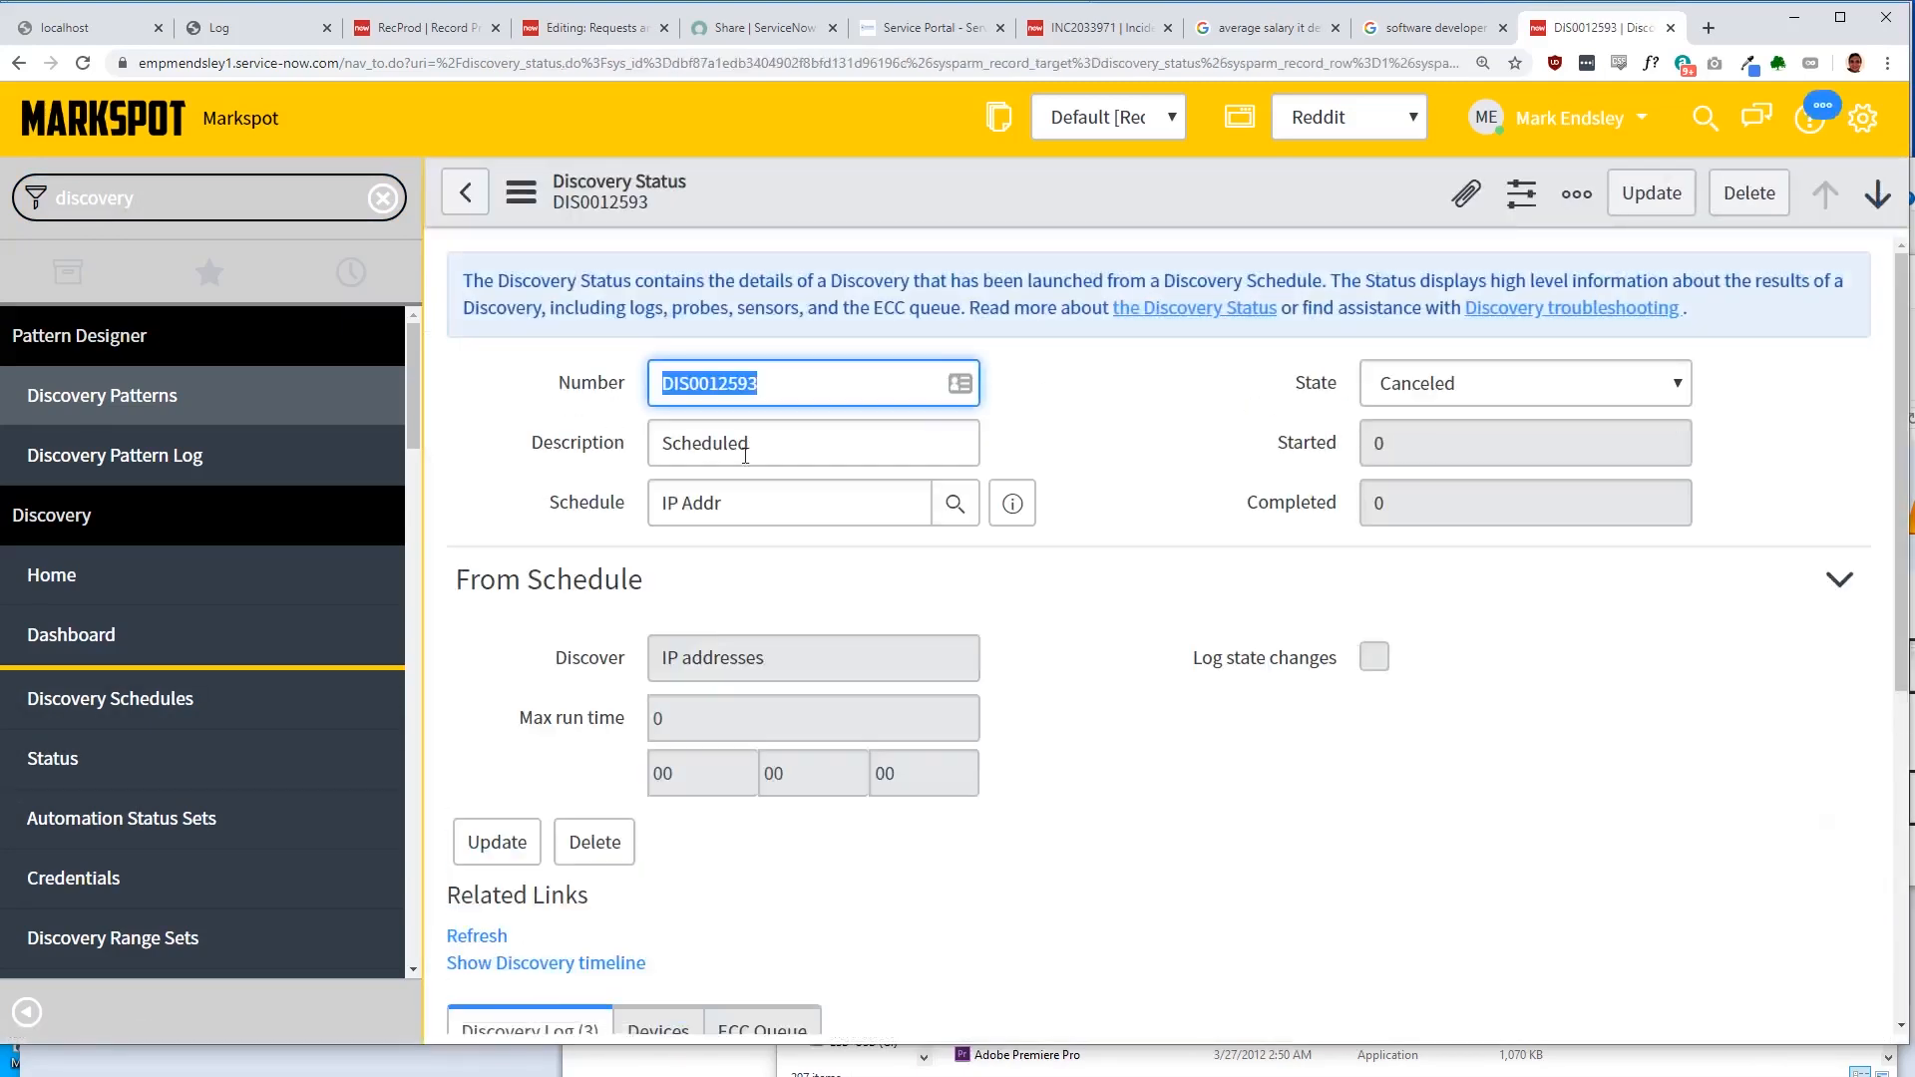
scroll("down", 3)
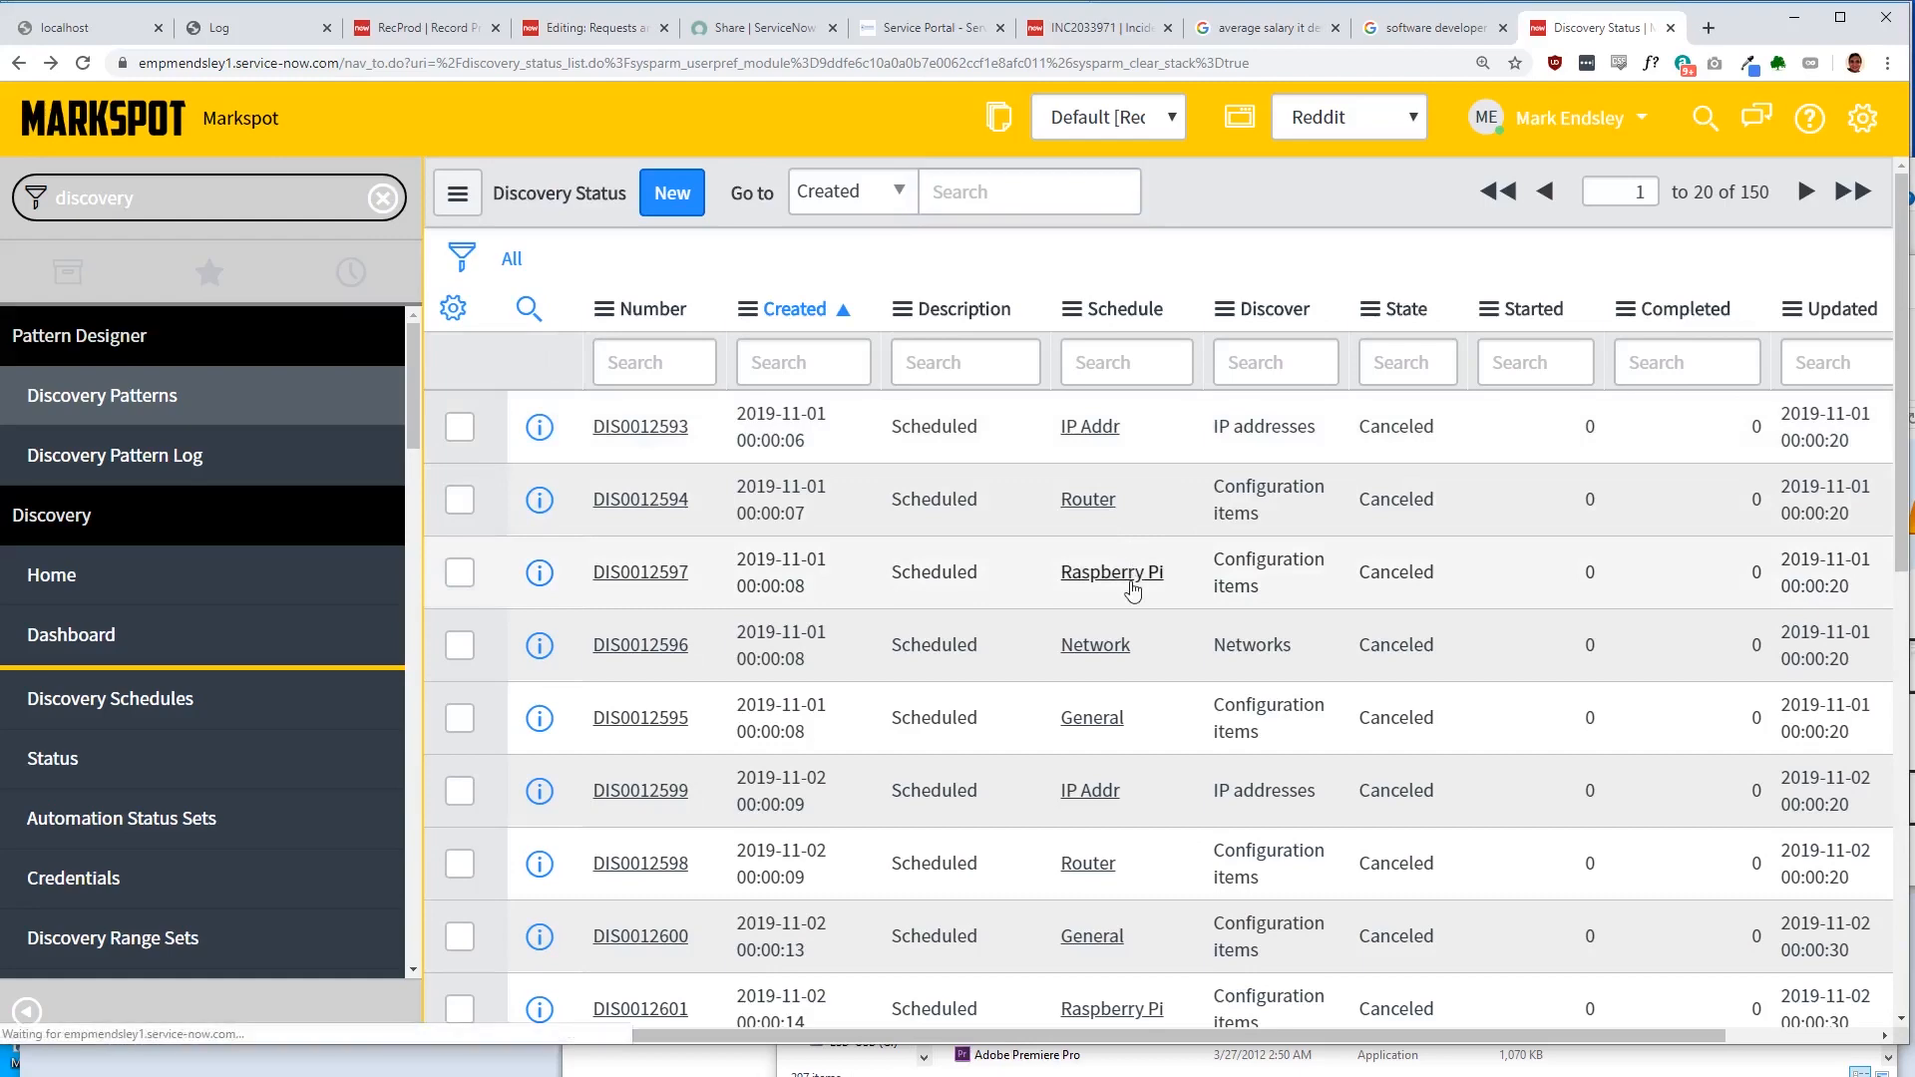
left_click(1111, 573)
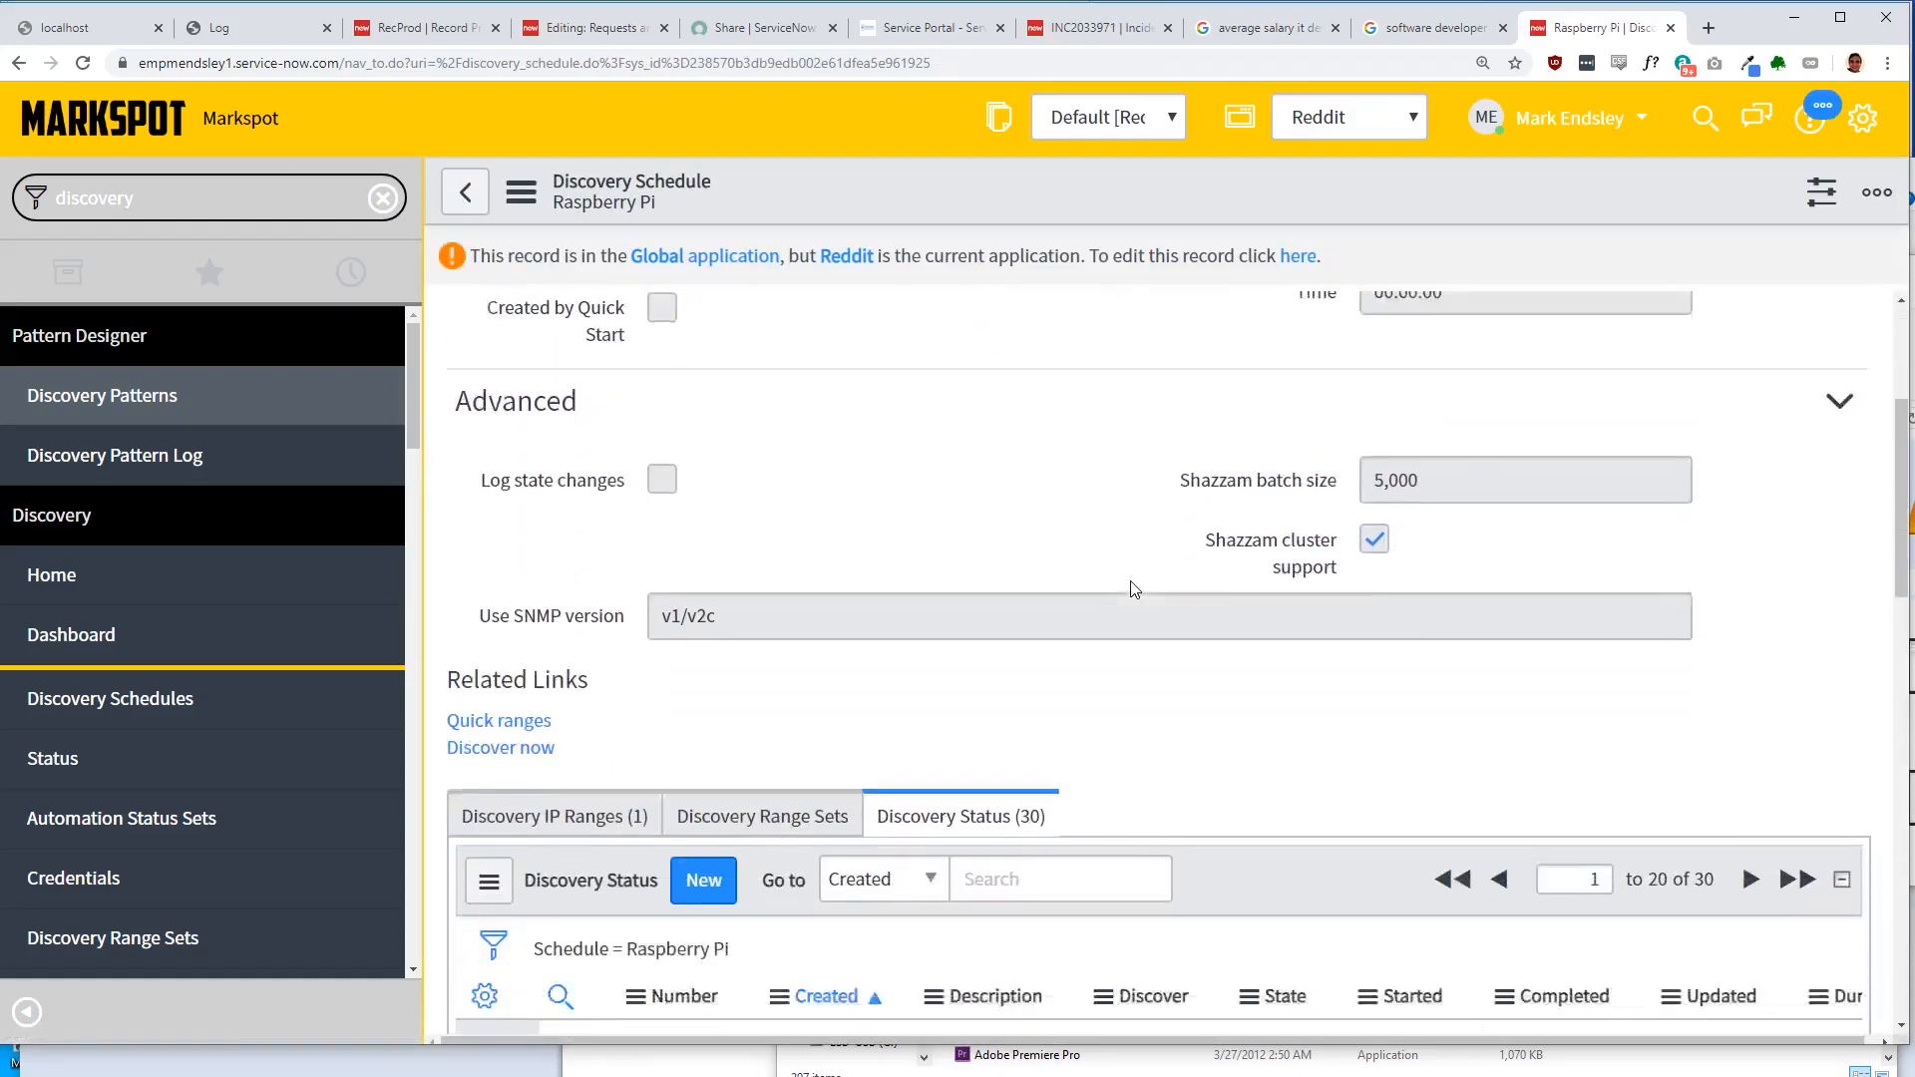
Step: In the schedule's run history, open canceled run DIS0012642 and follow the Raspberry Pi link in its error log
scroll("down", 3)
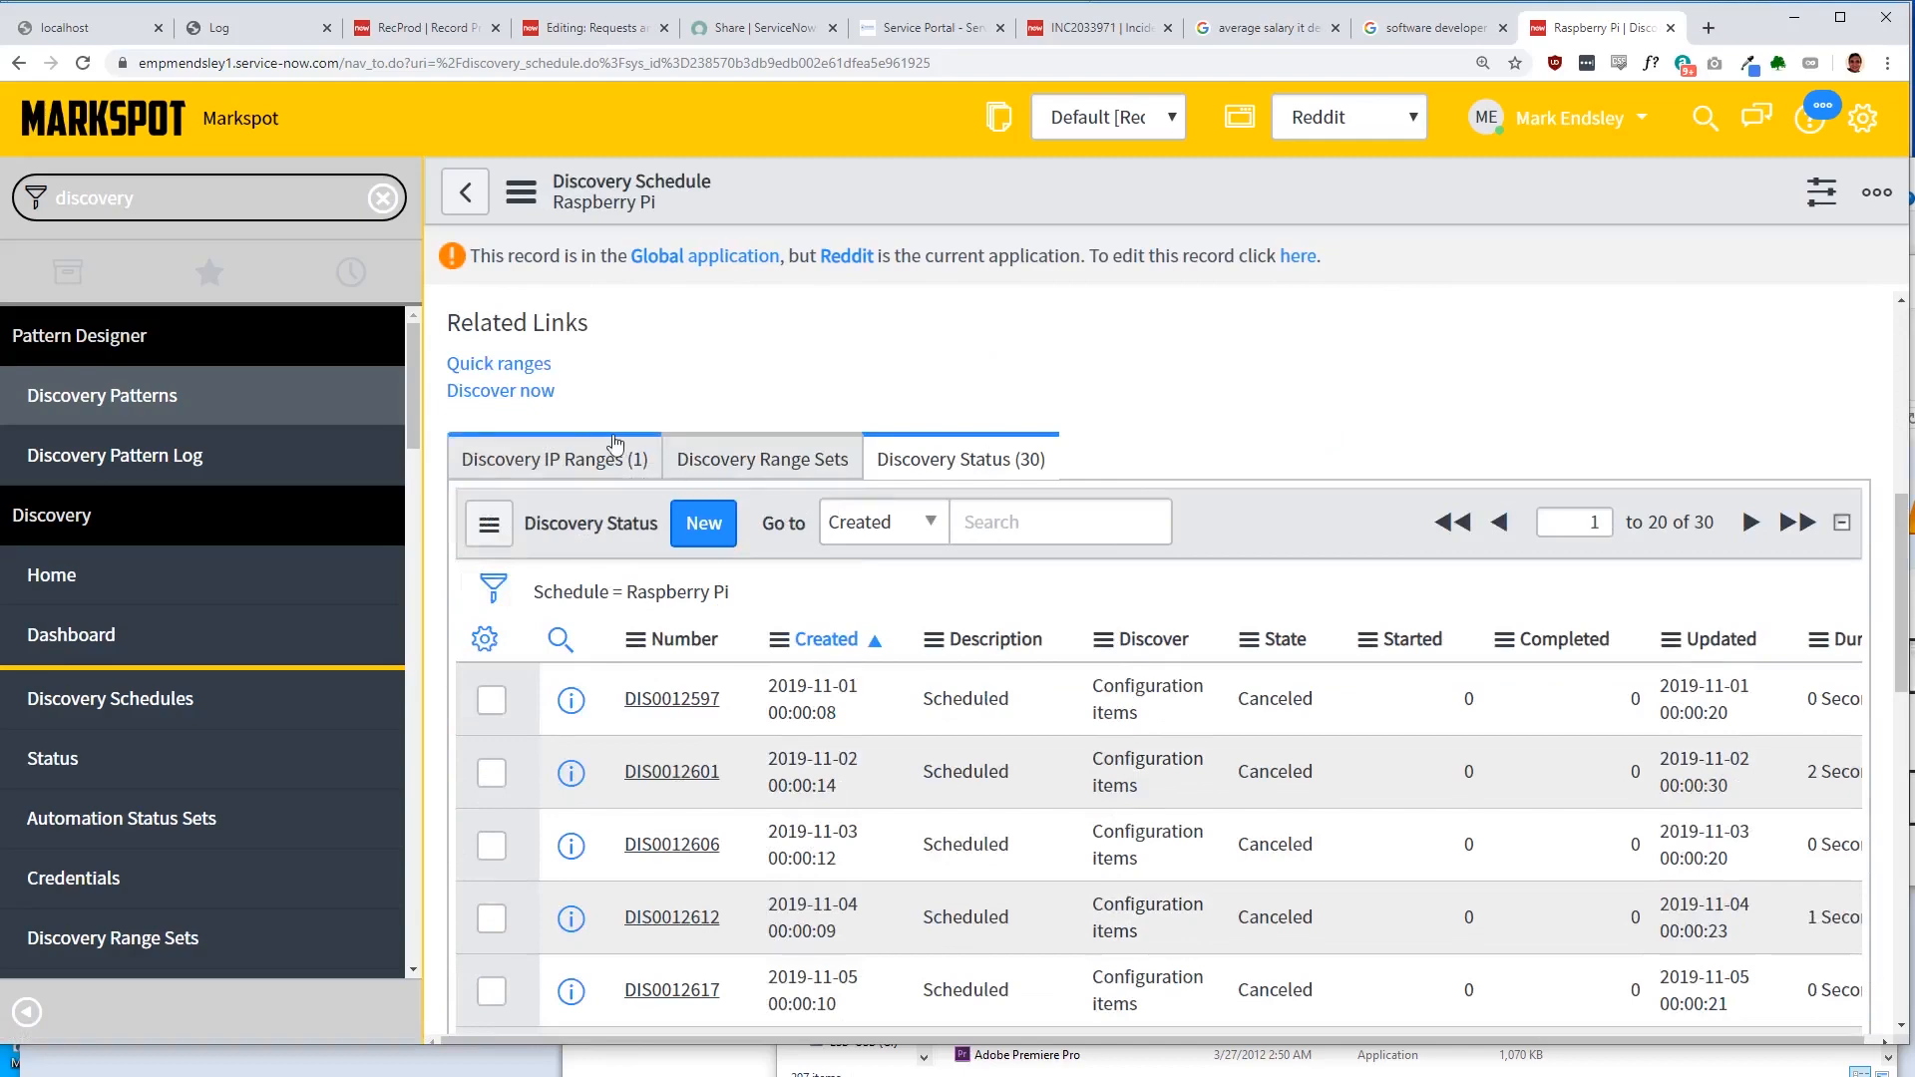
scroll("down", 3)
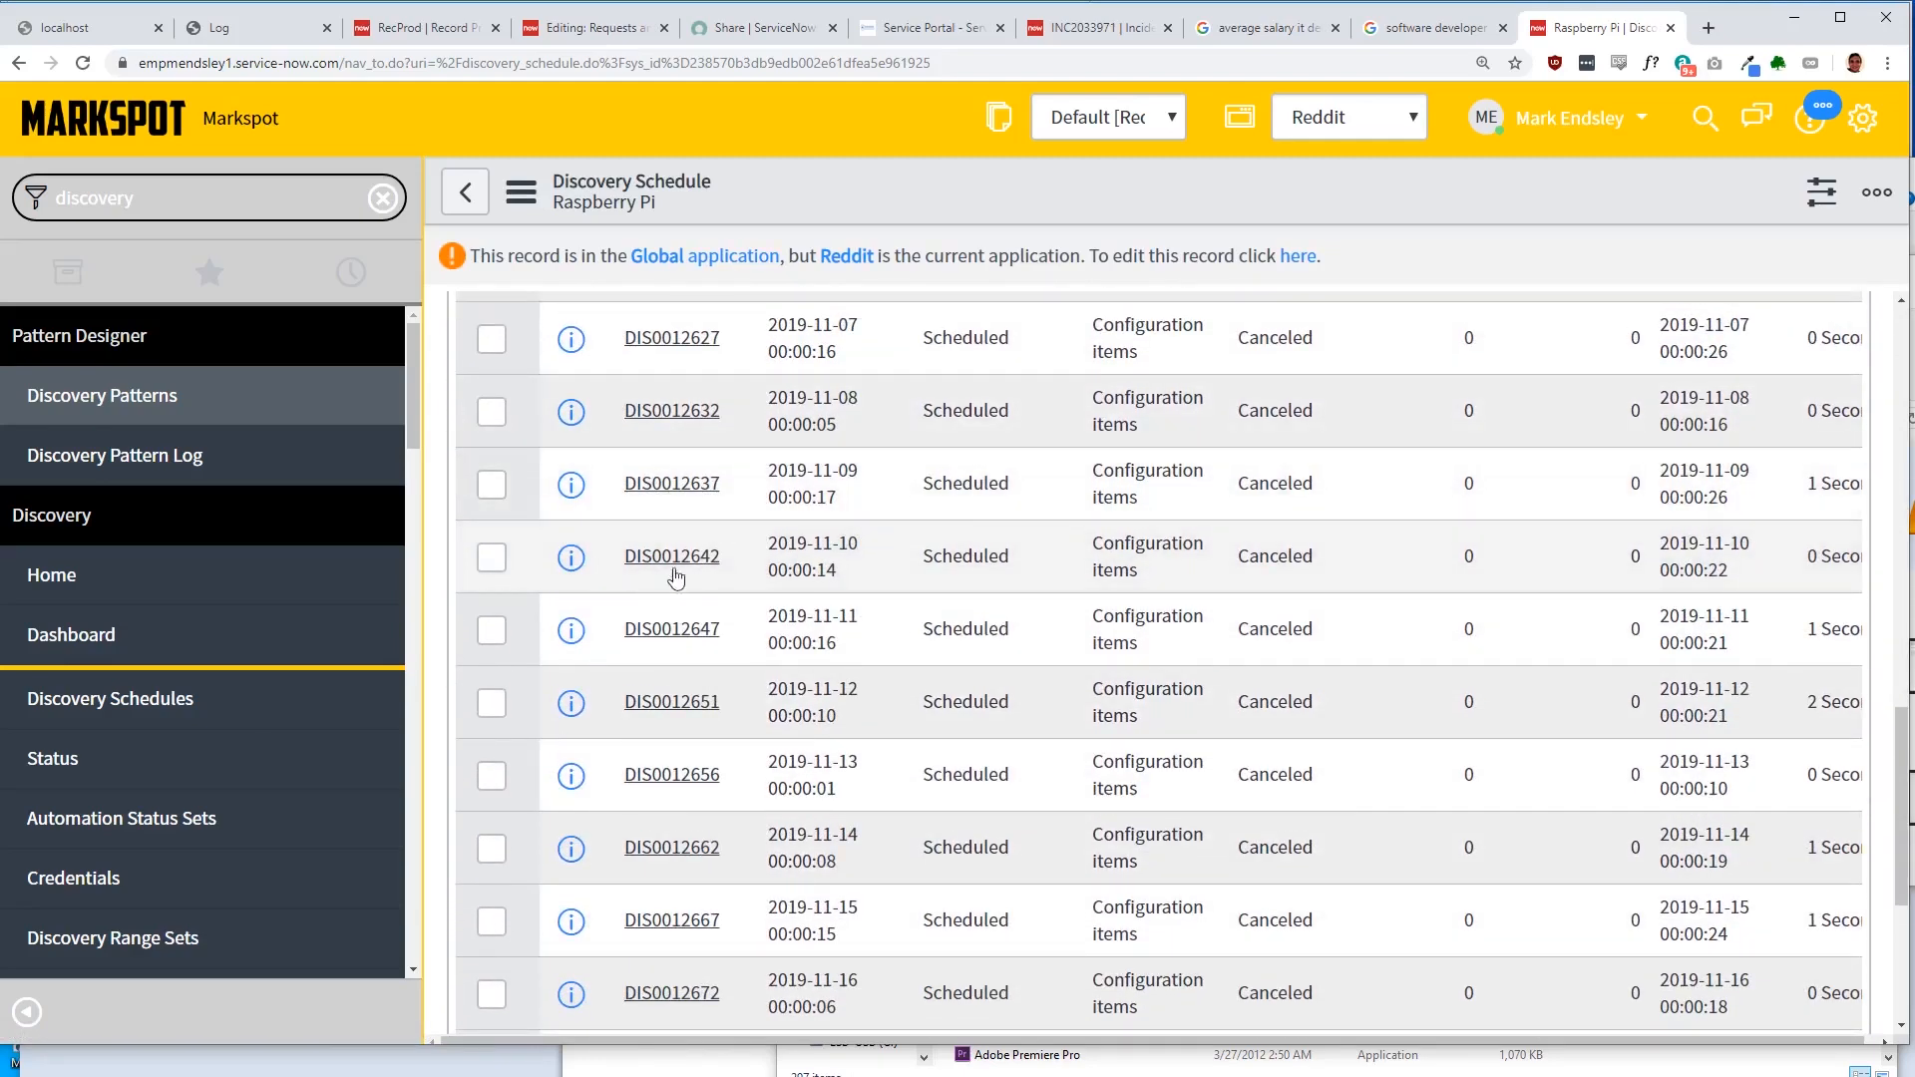
left_click(670, 557)
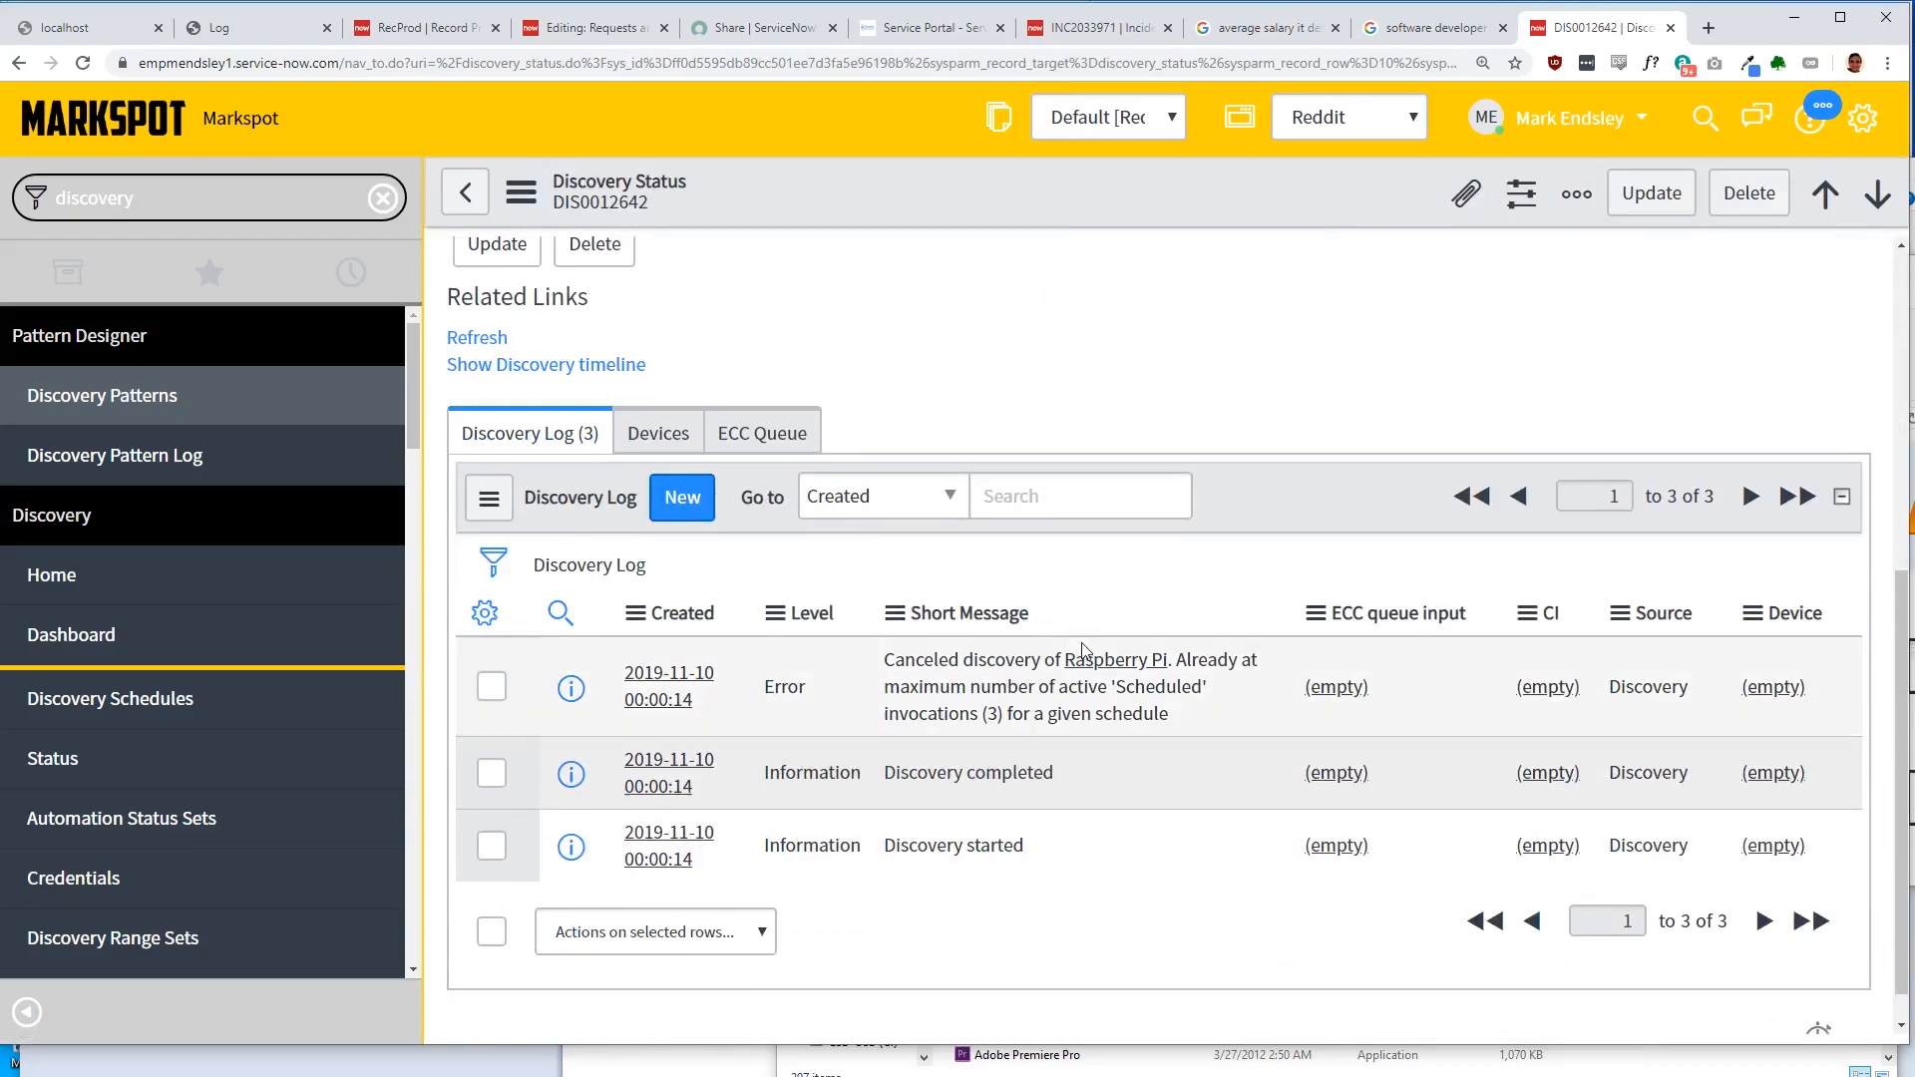
left_click(1113, 660)
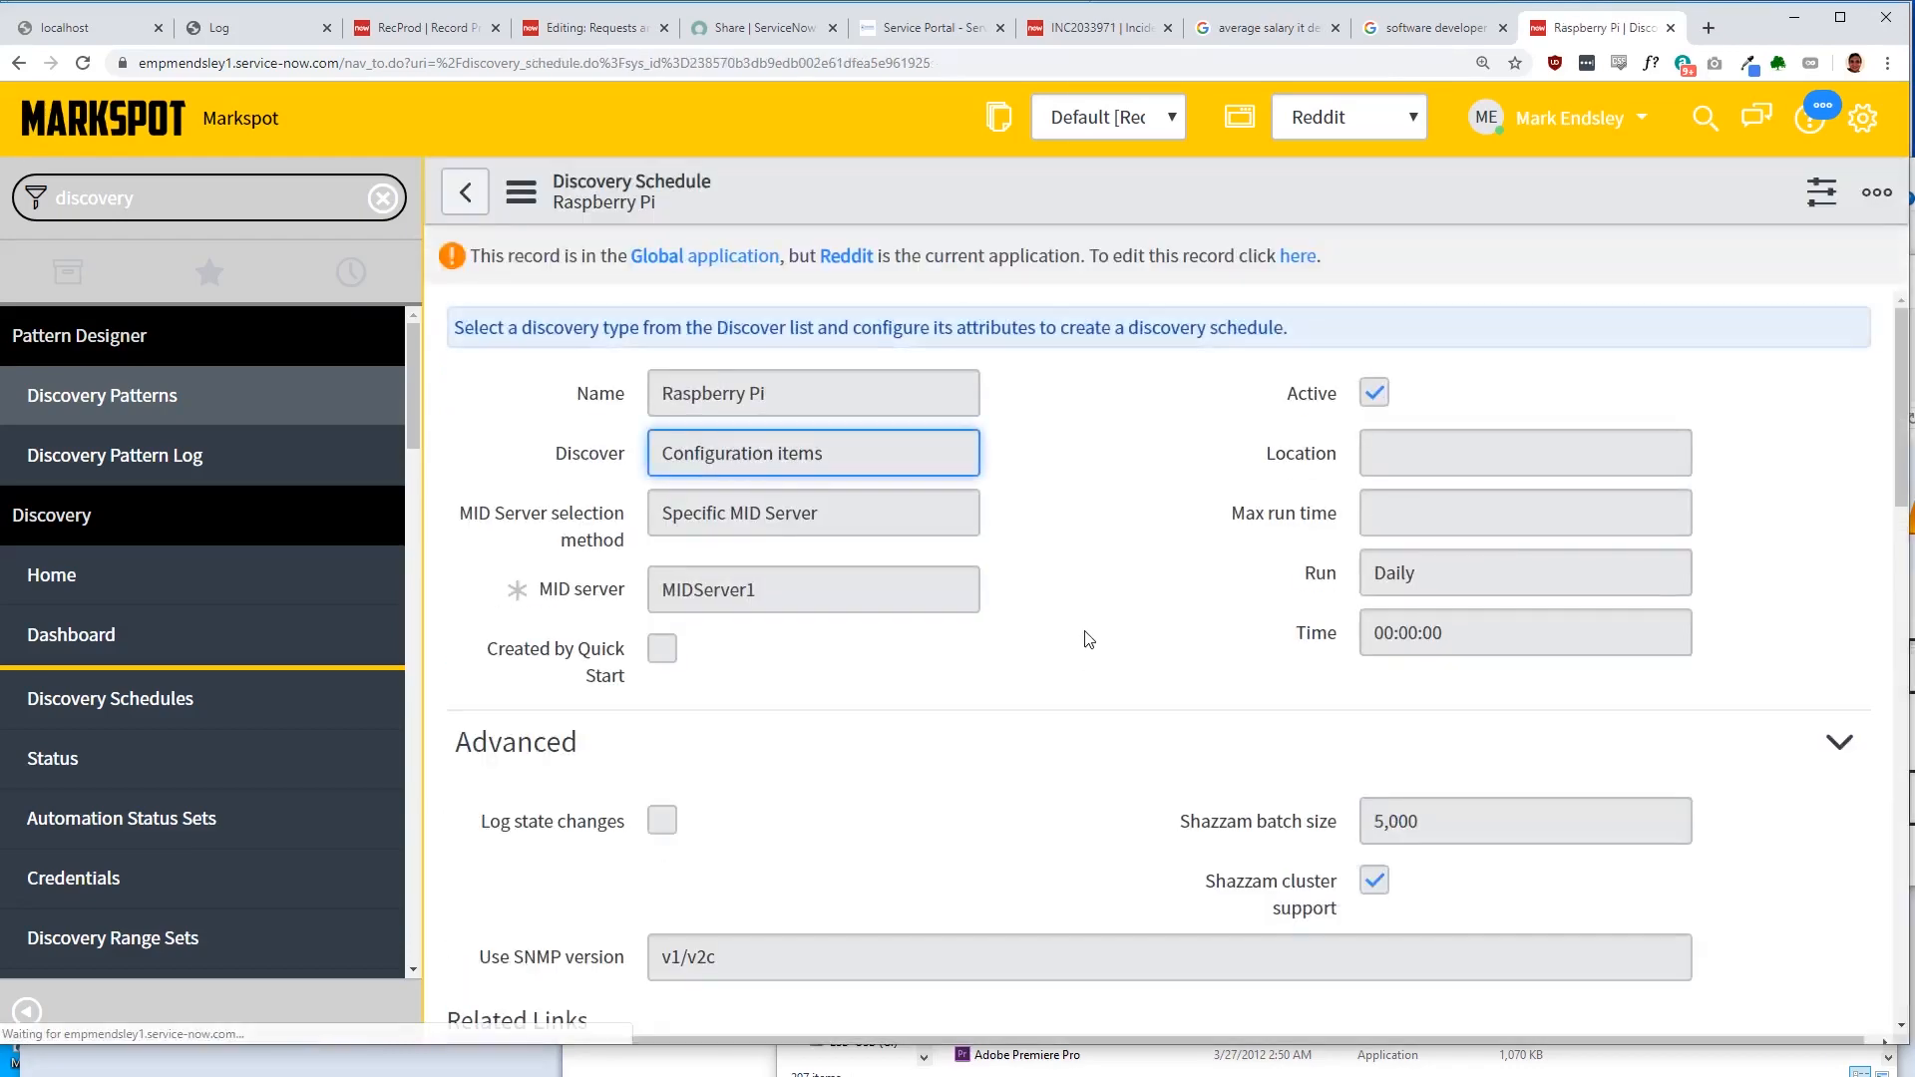
scroll("down", 3)
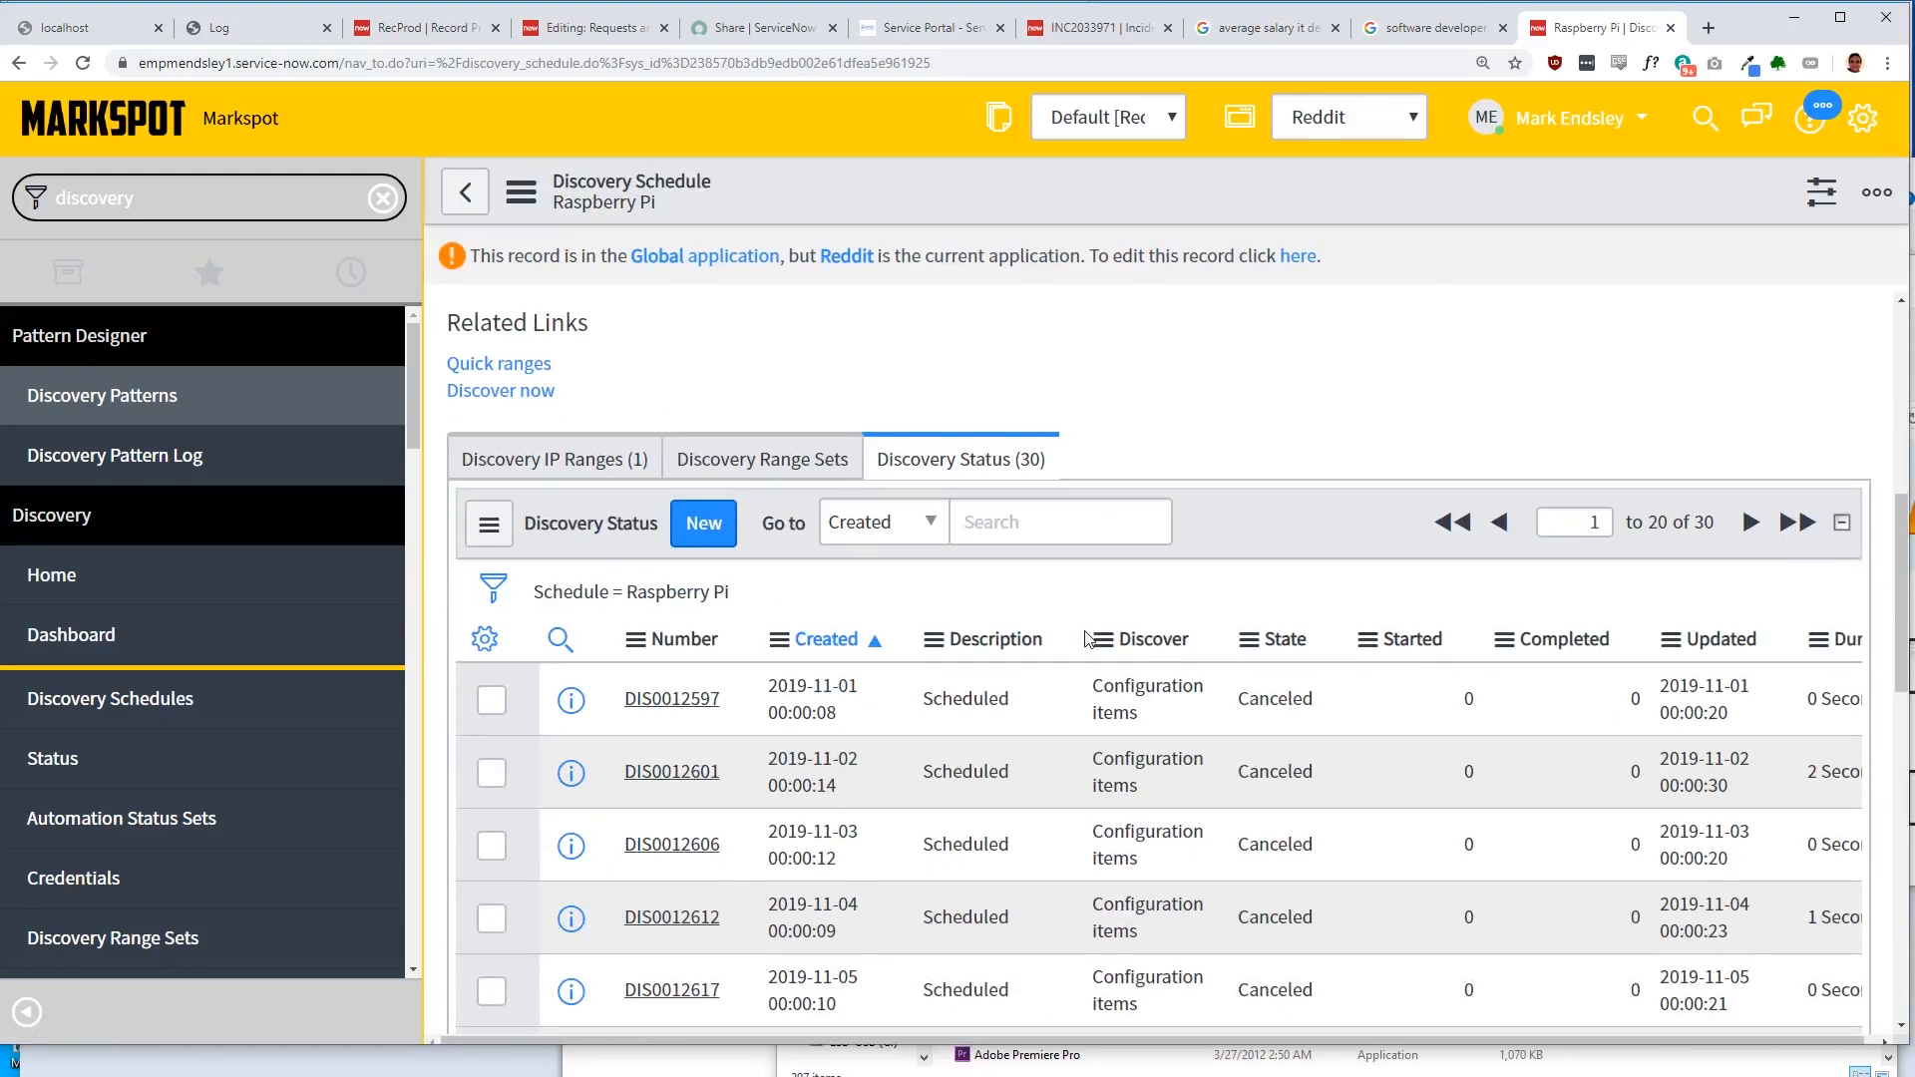
scroll("down", 3)
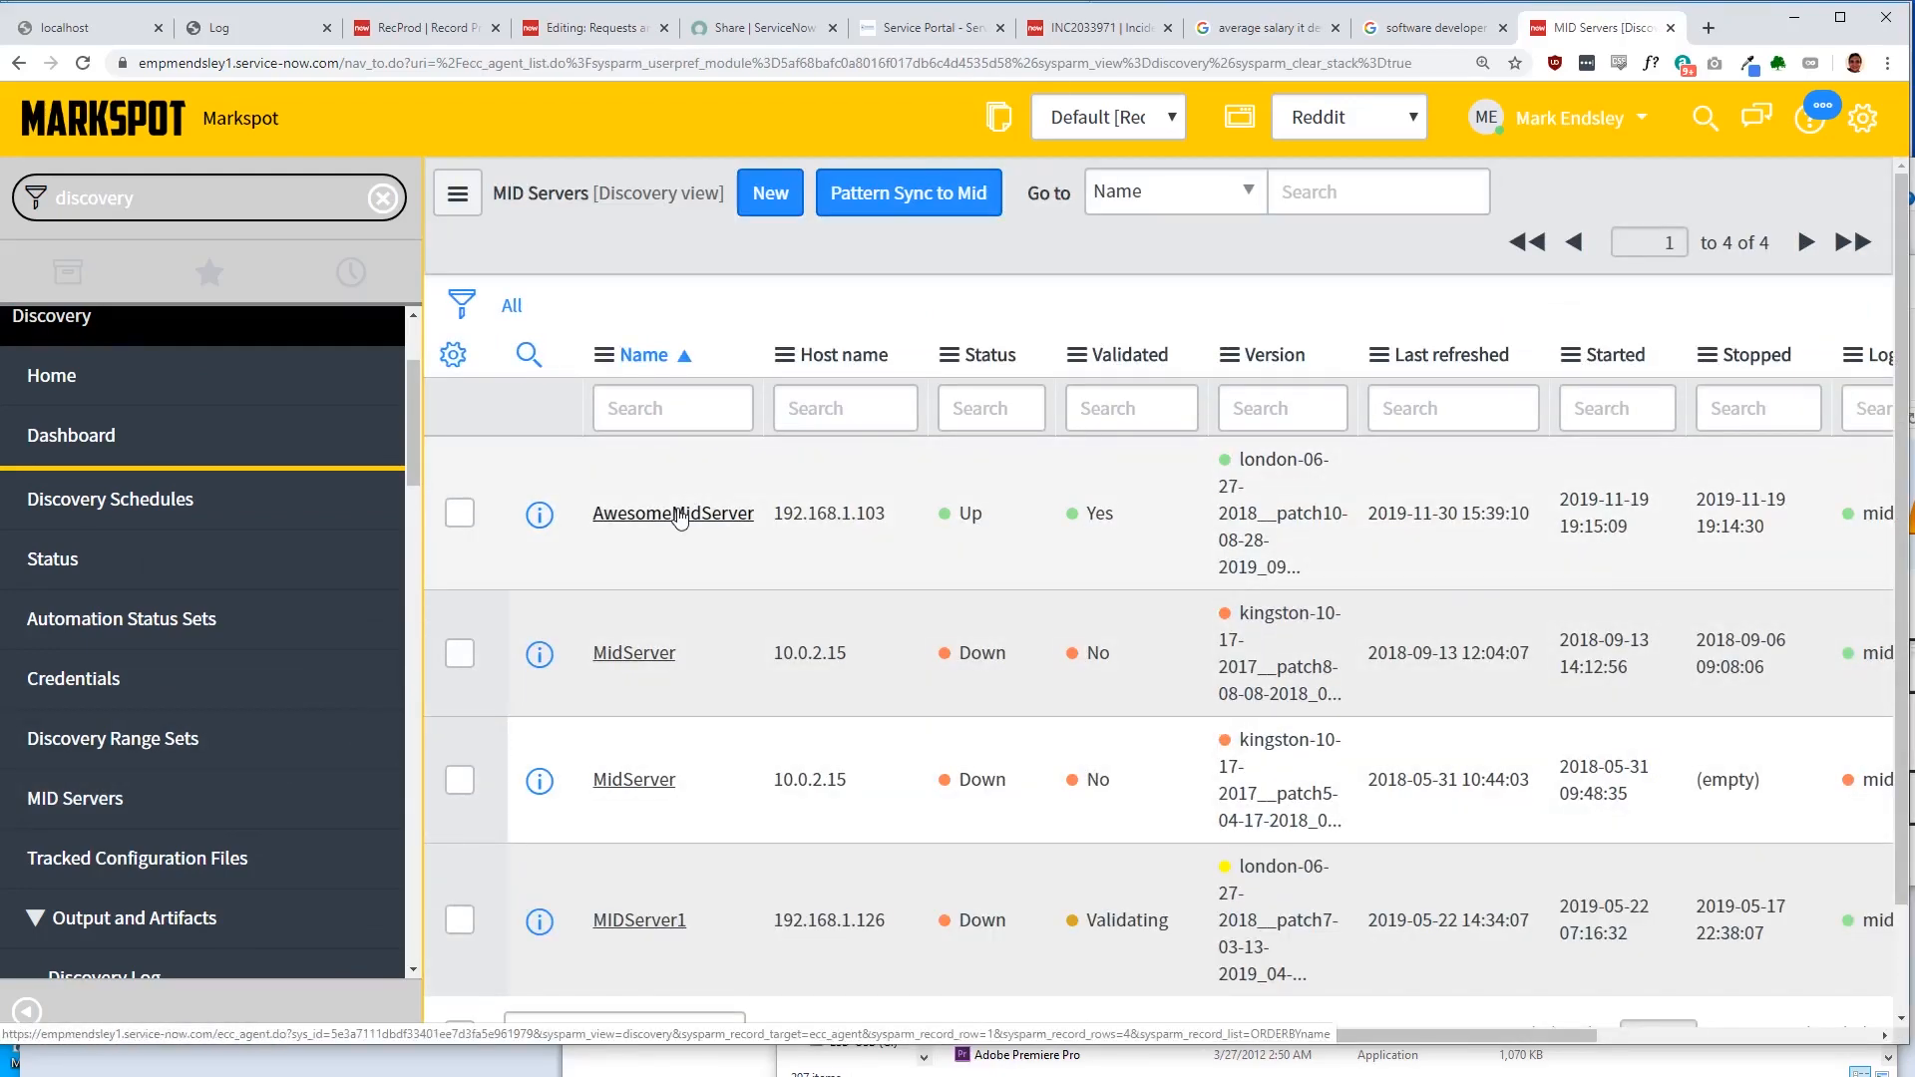
Step: Open the AwesomeMidServer MID server record and request Upgrade MID, answering the confirmation
left_click(672, 512)
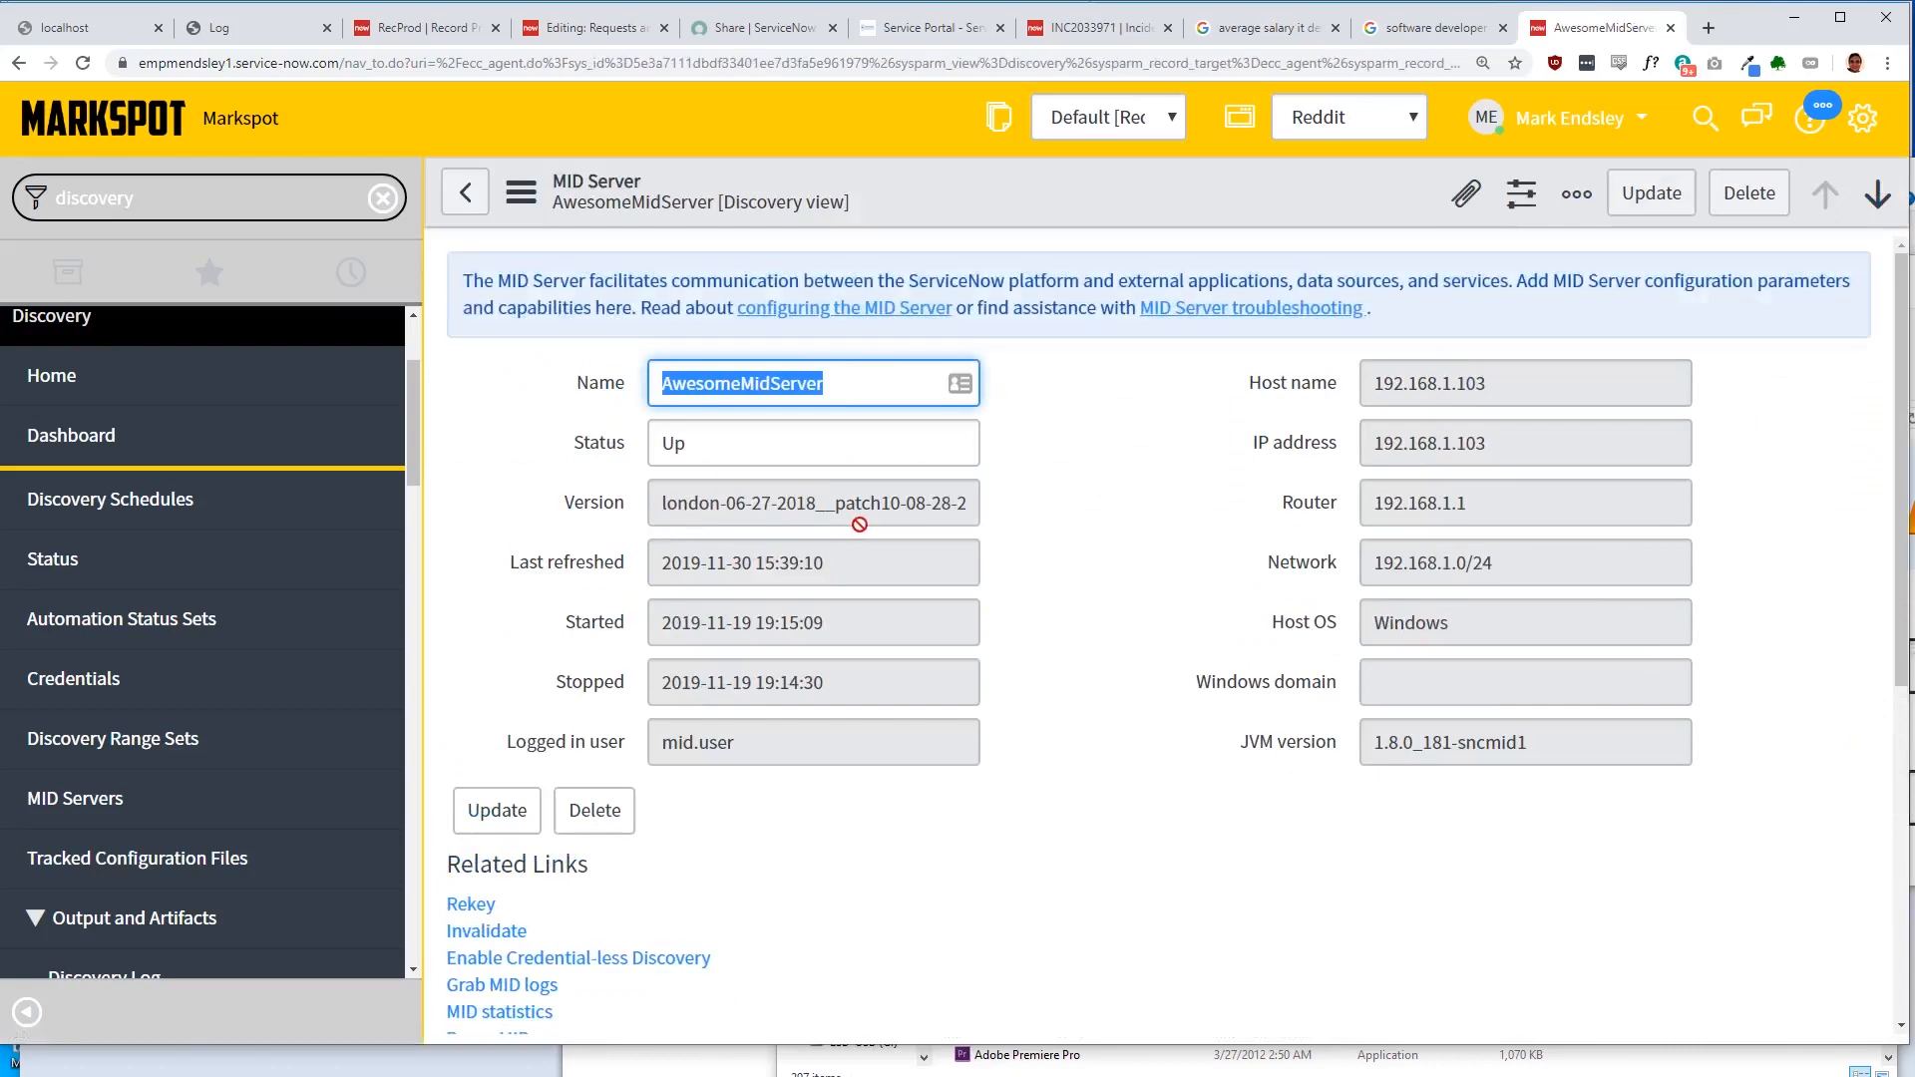
scroll("down", 3)
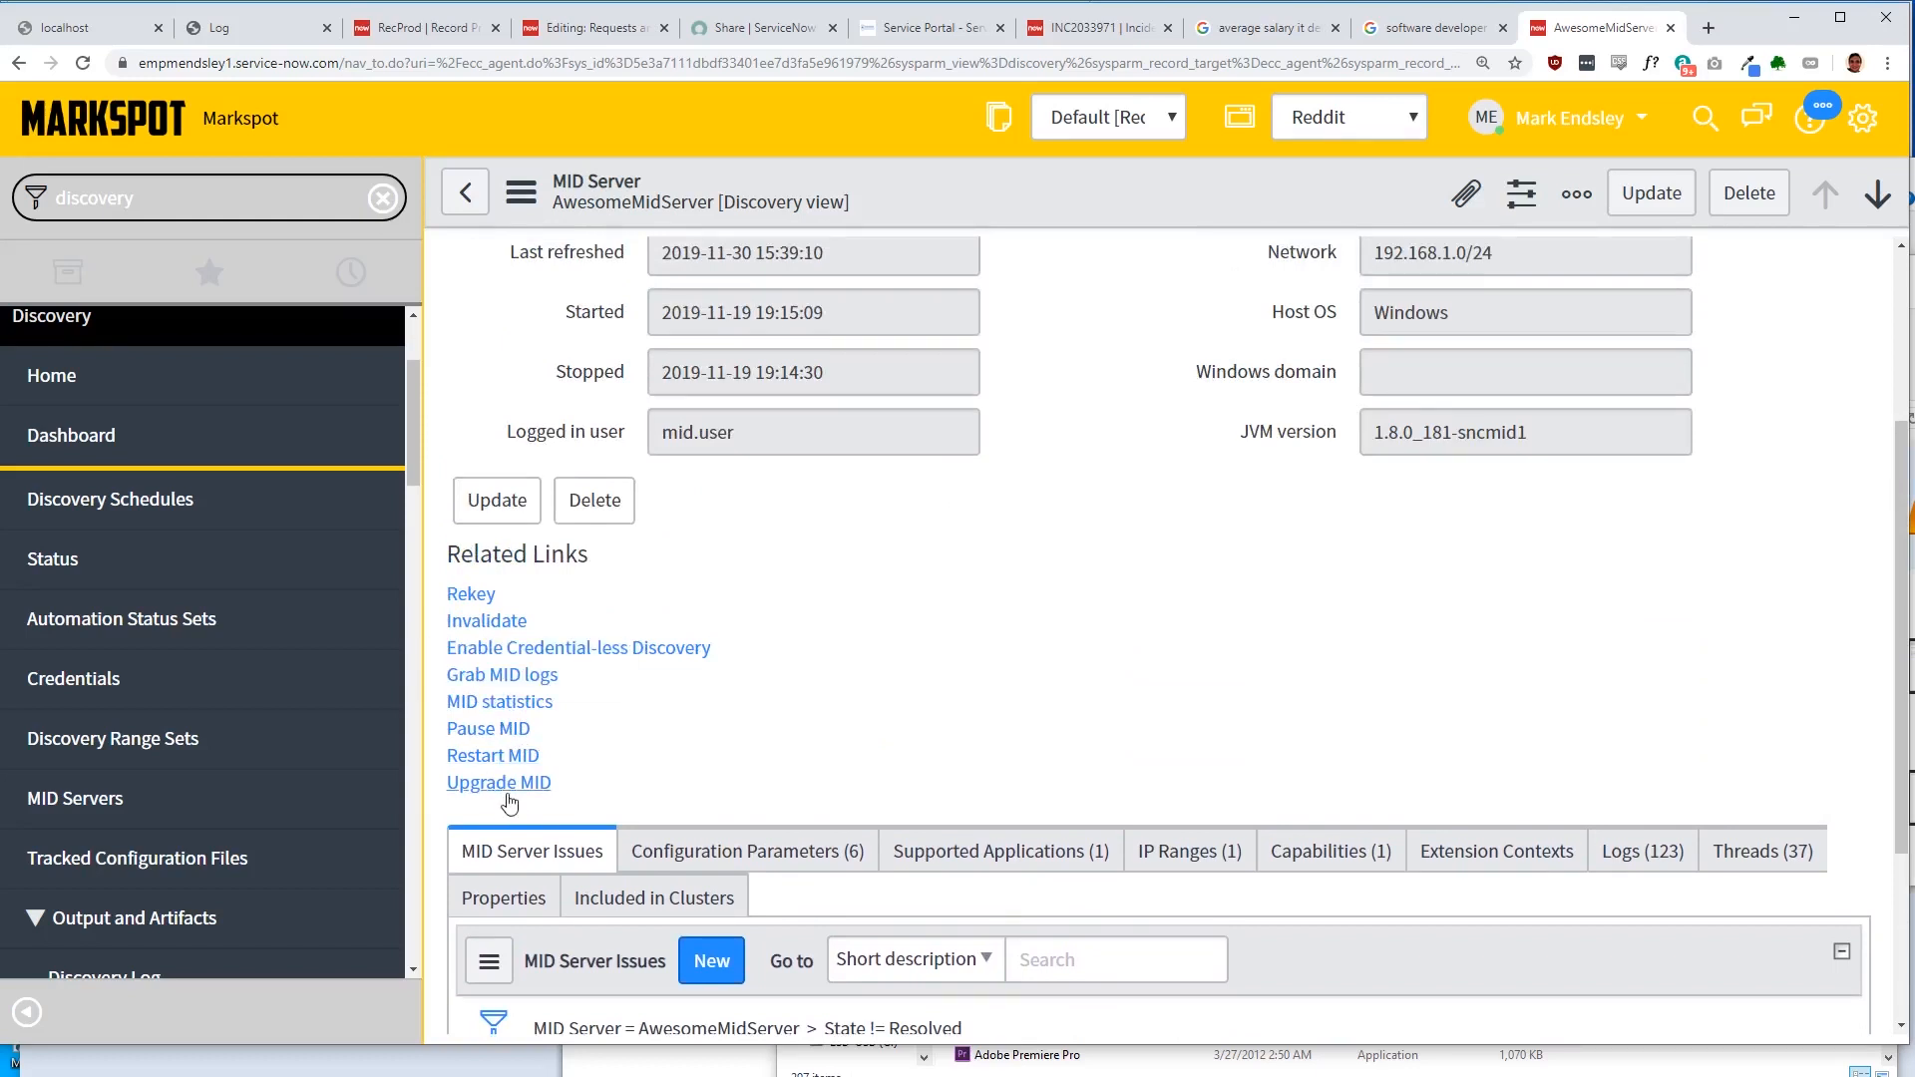
left_click(496, 782)
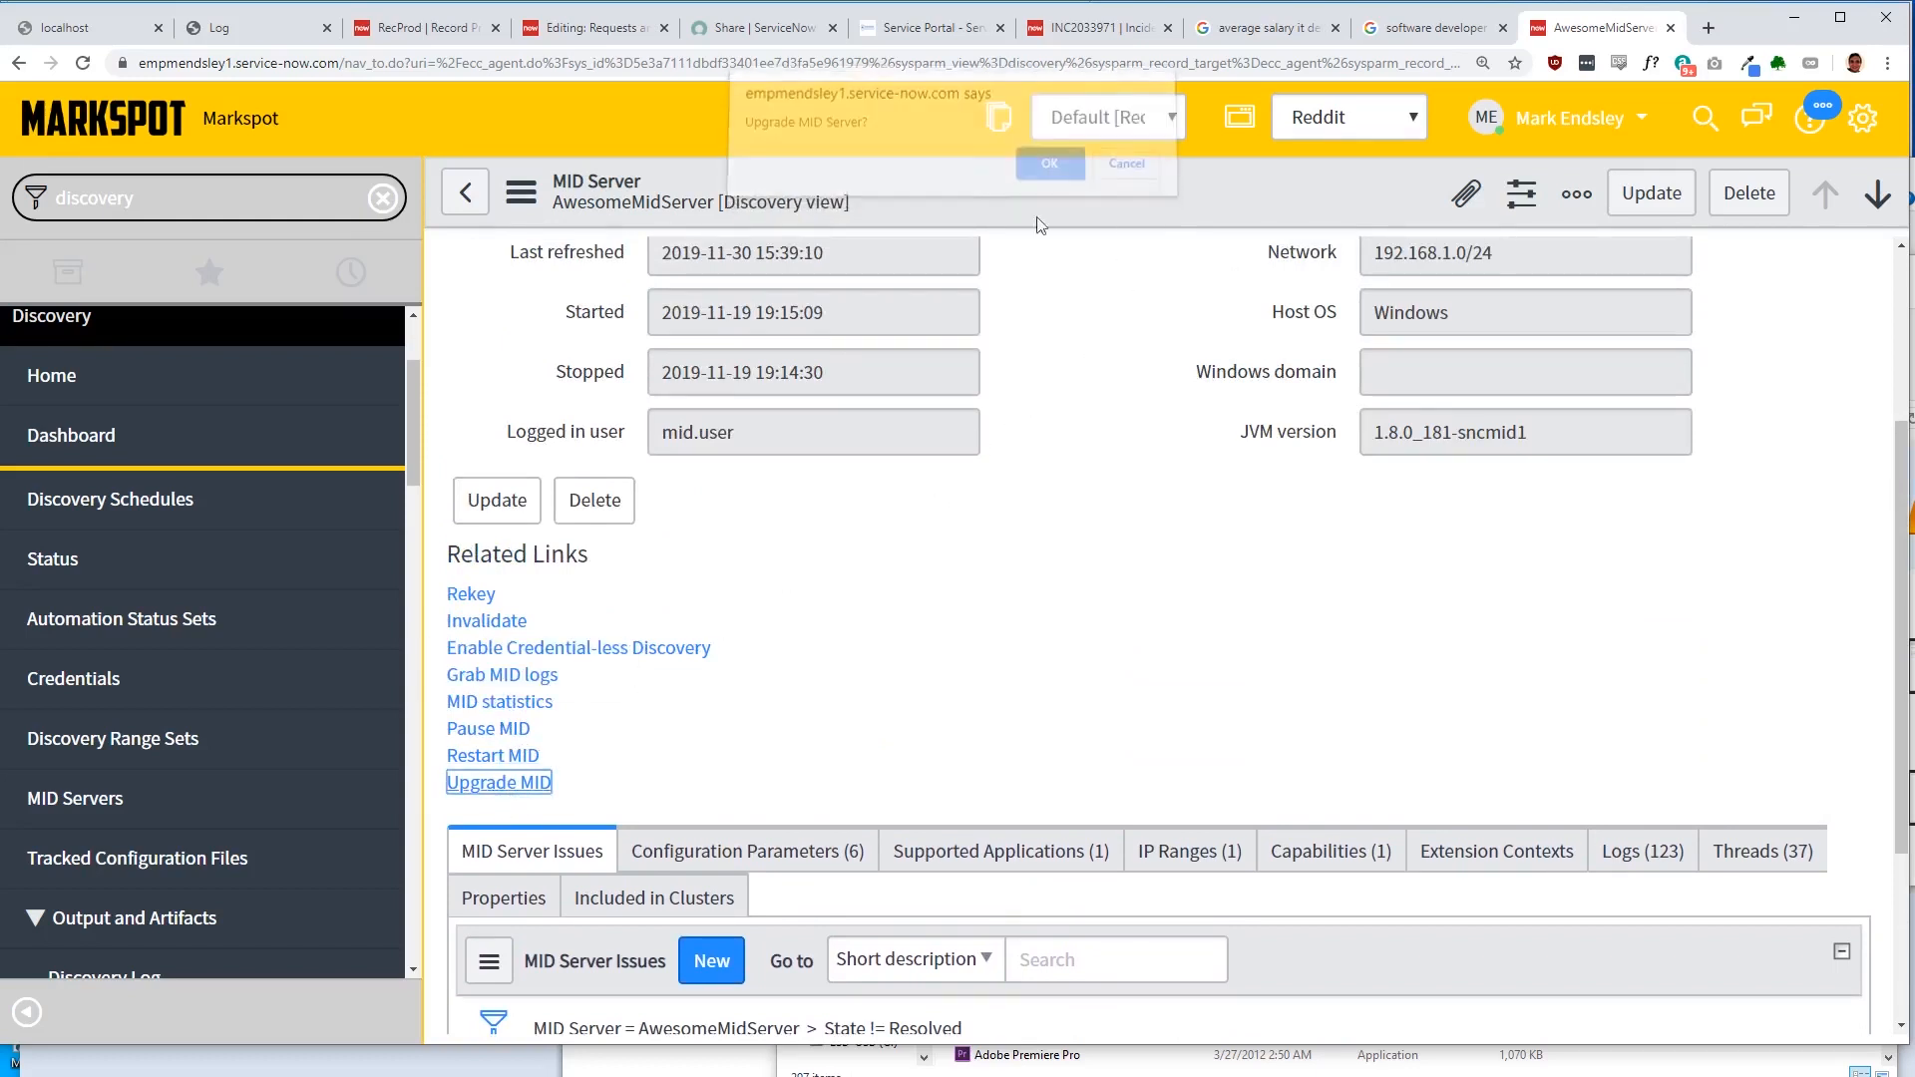
left_click(1047, 162)
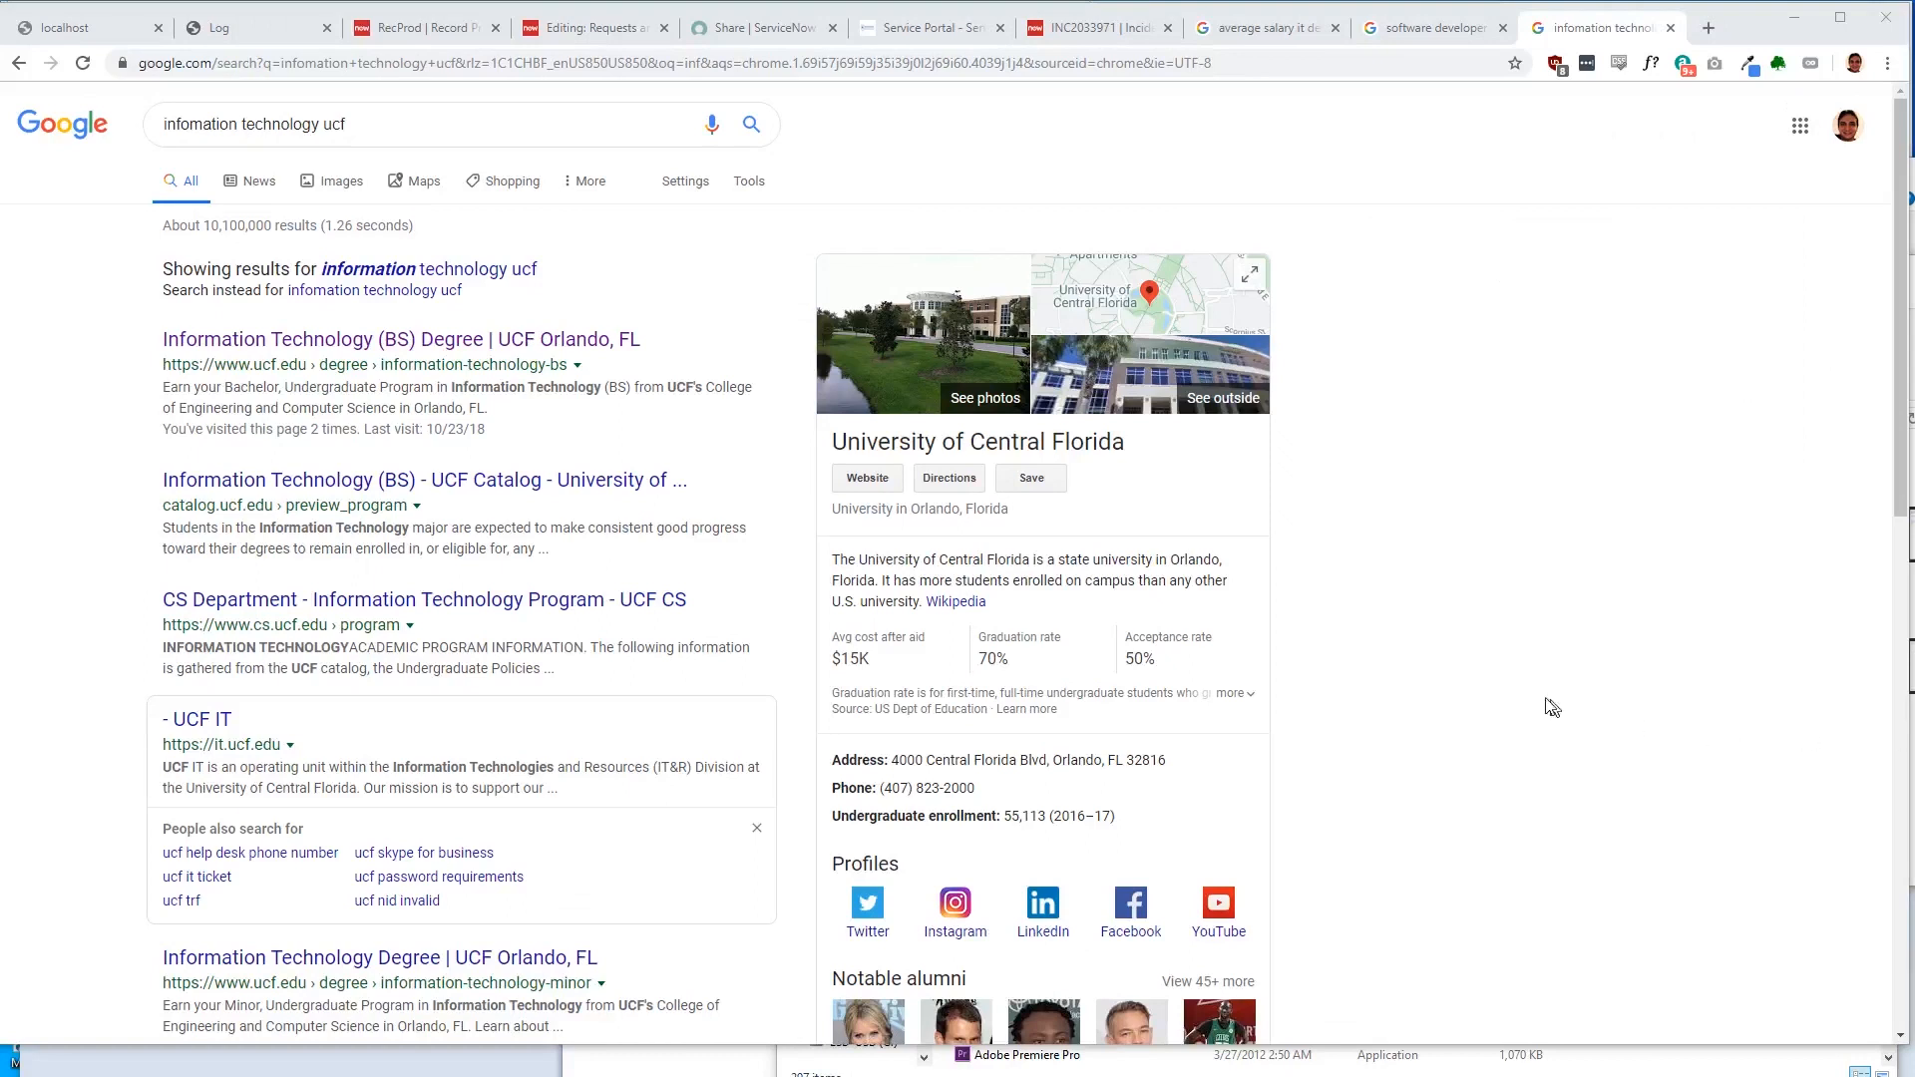
Step: Open UCF's Information Technology (BS) degree page, review its Degree Requirements, and start a new search
left_click(732, 62)
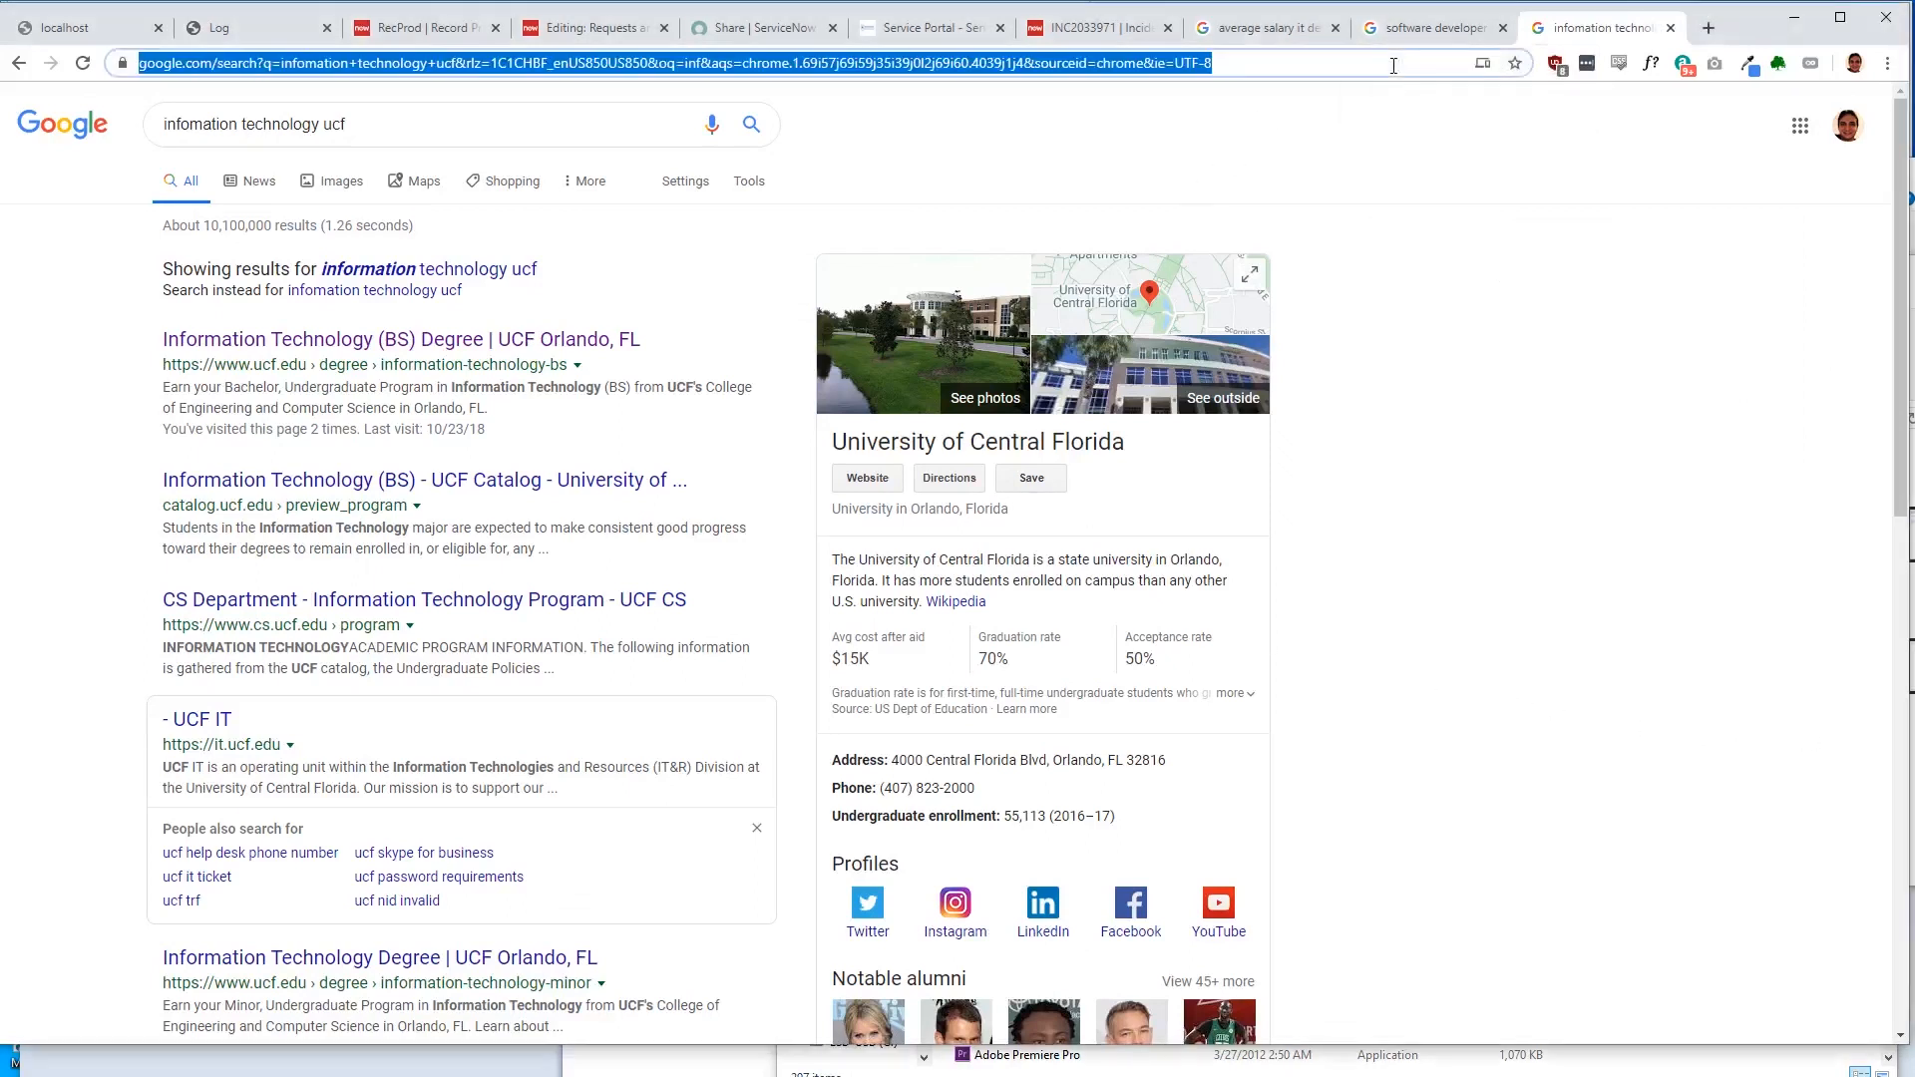
mouse_move(1386, 64)
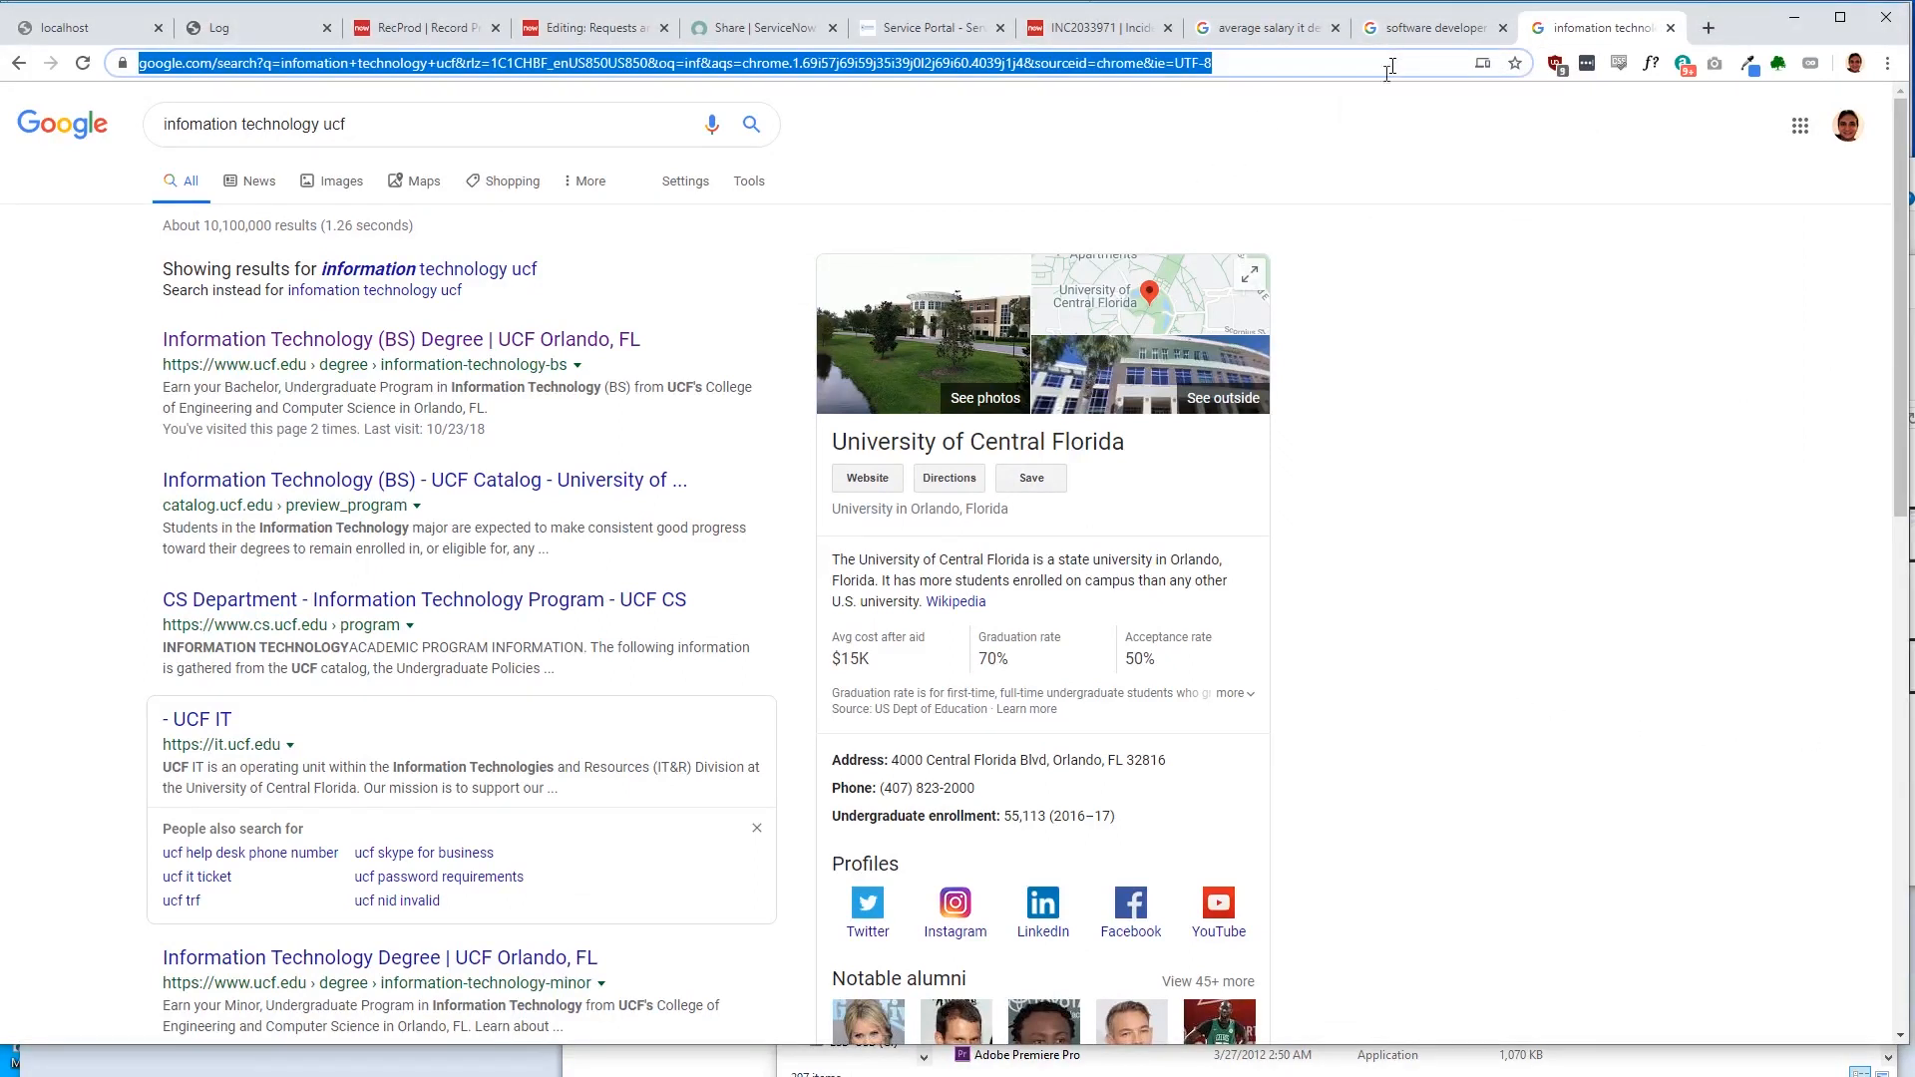
left_click(399, 339)
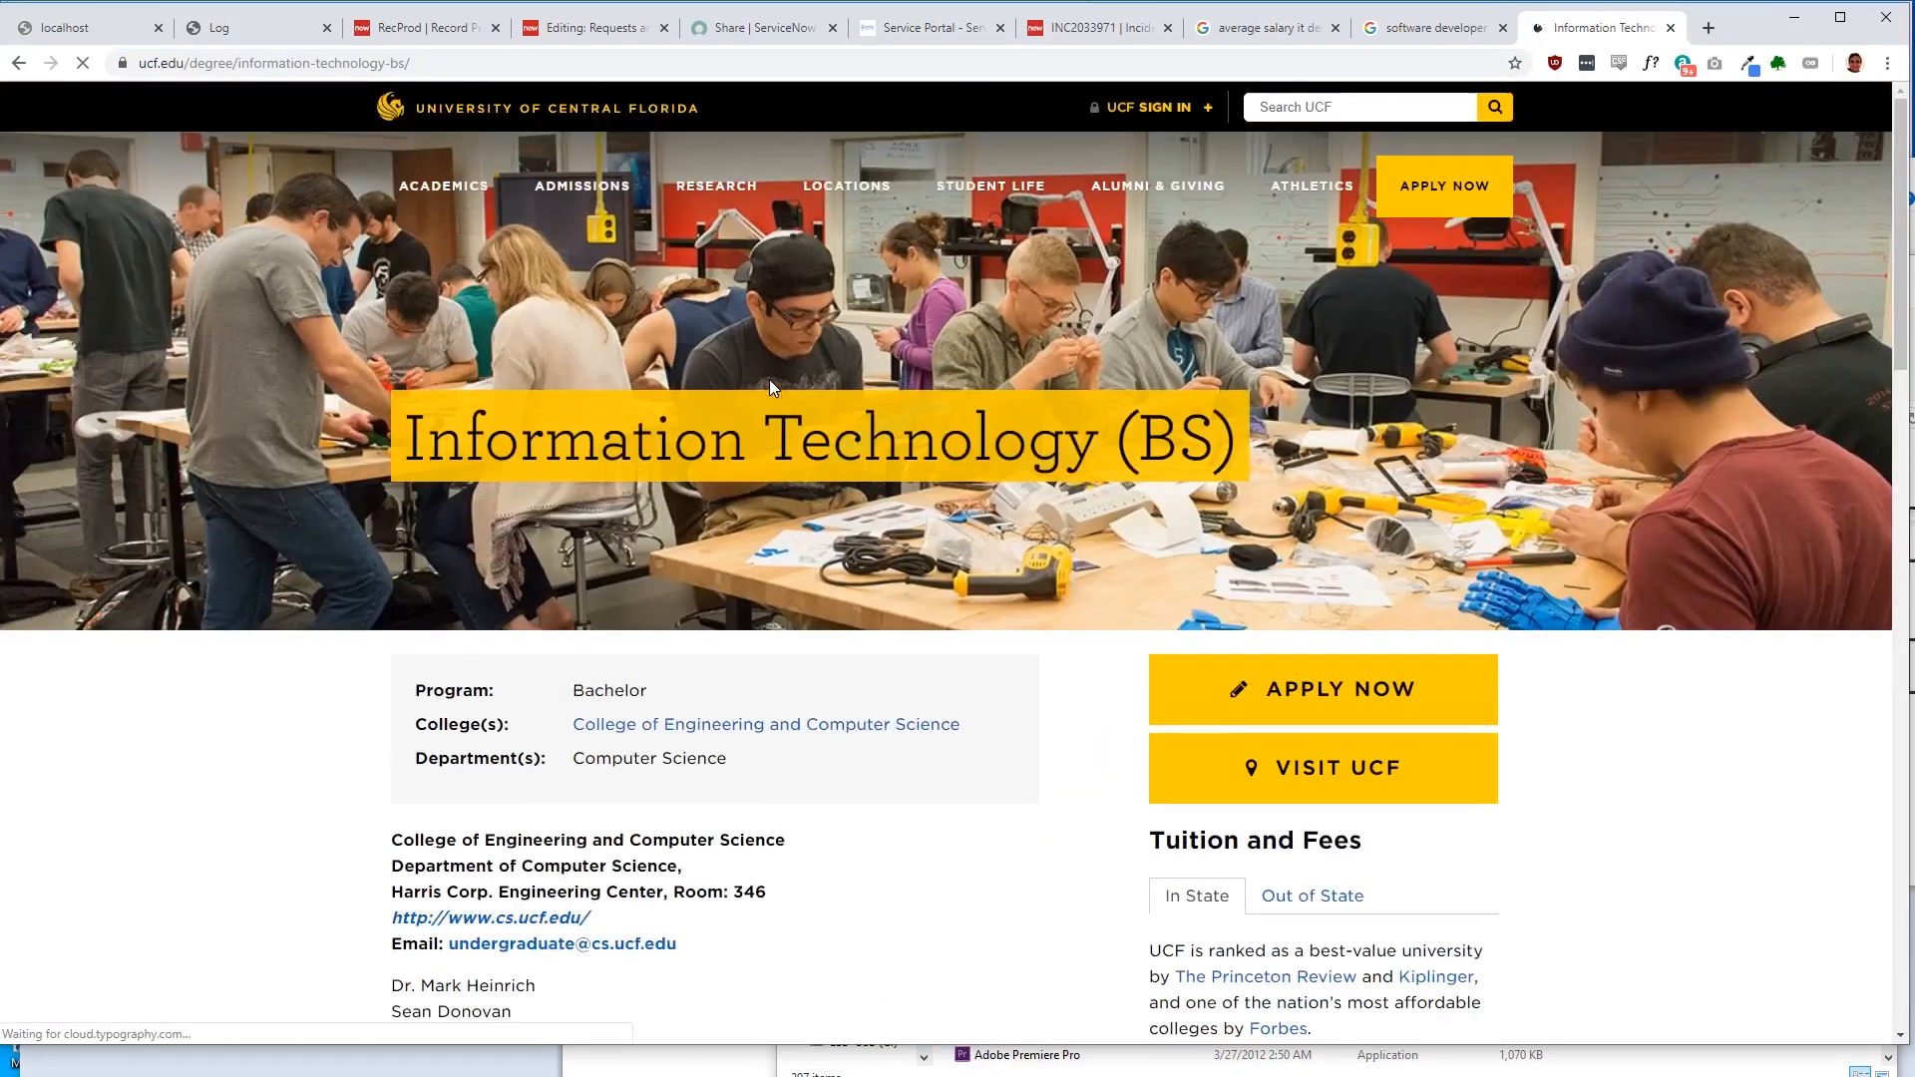
scroll("down", 3)
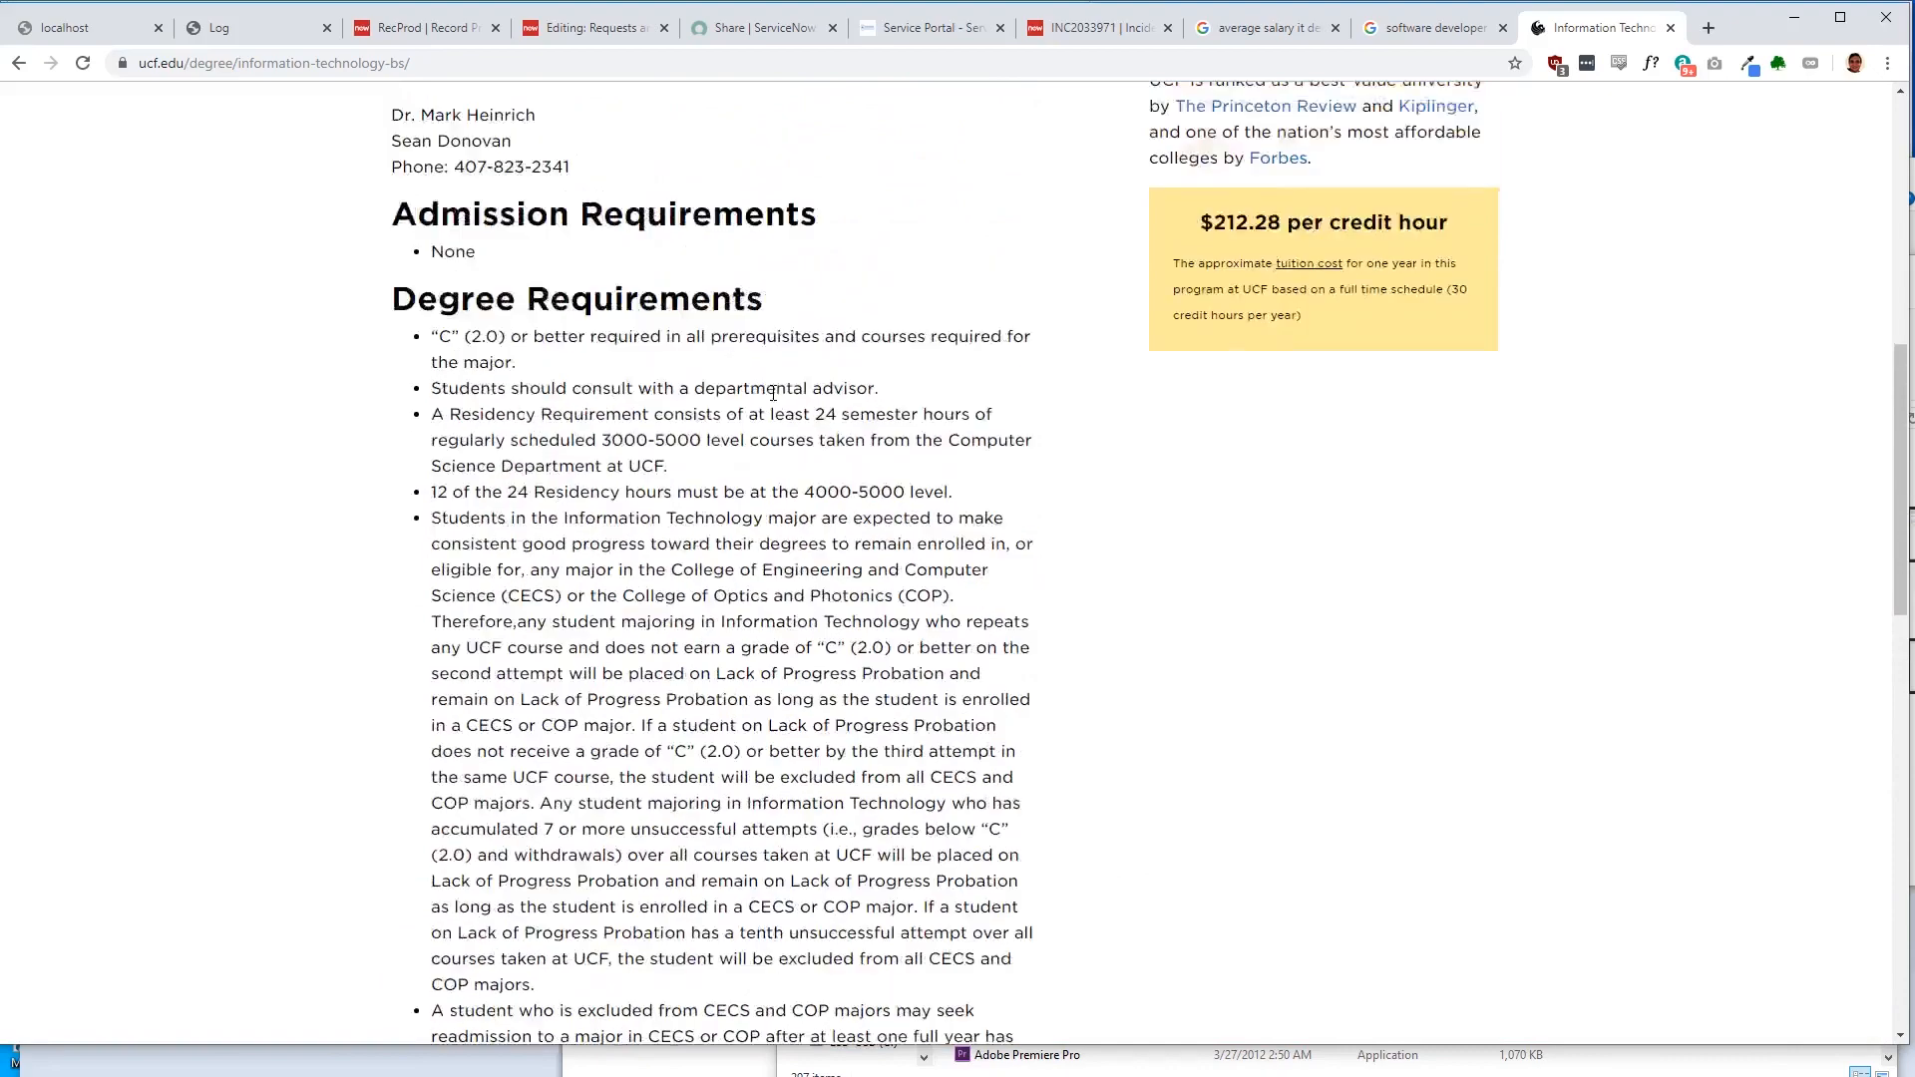
scroll("up", 3)
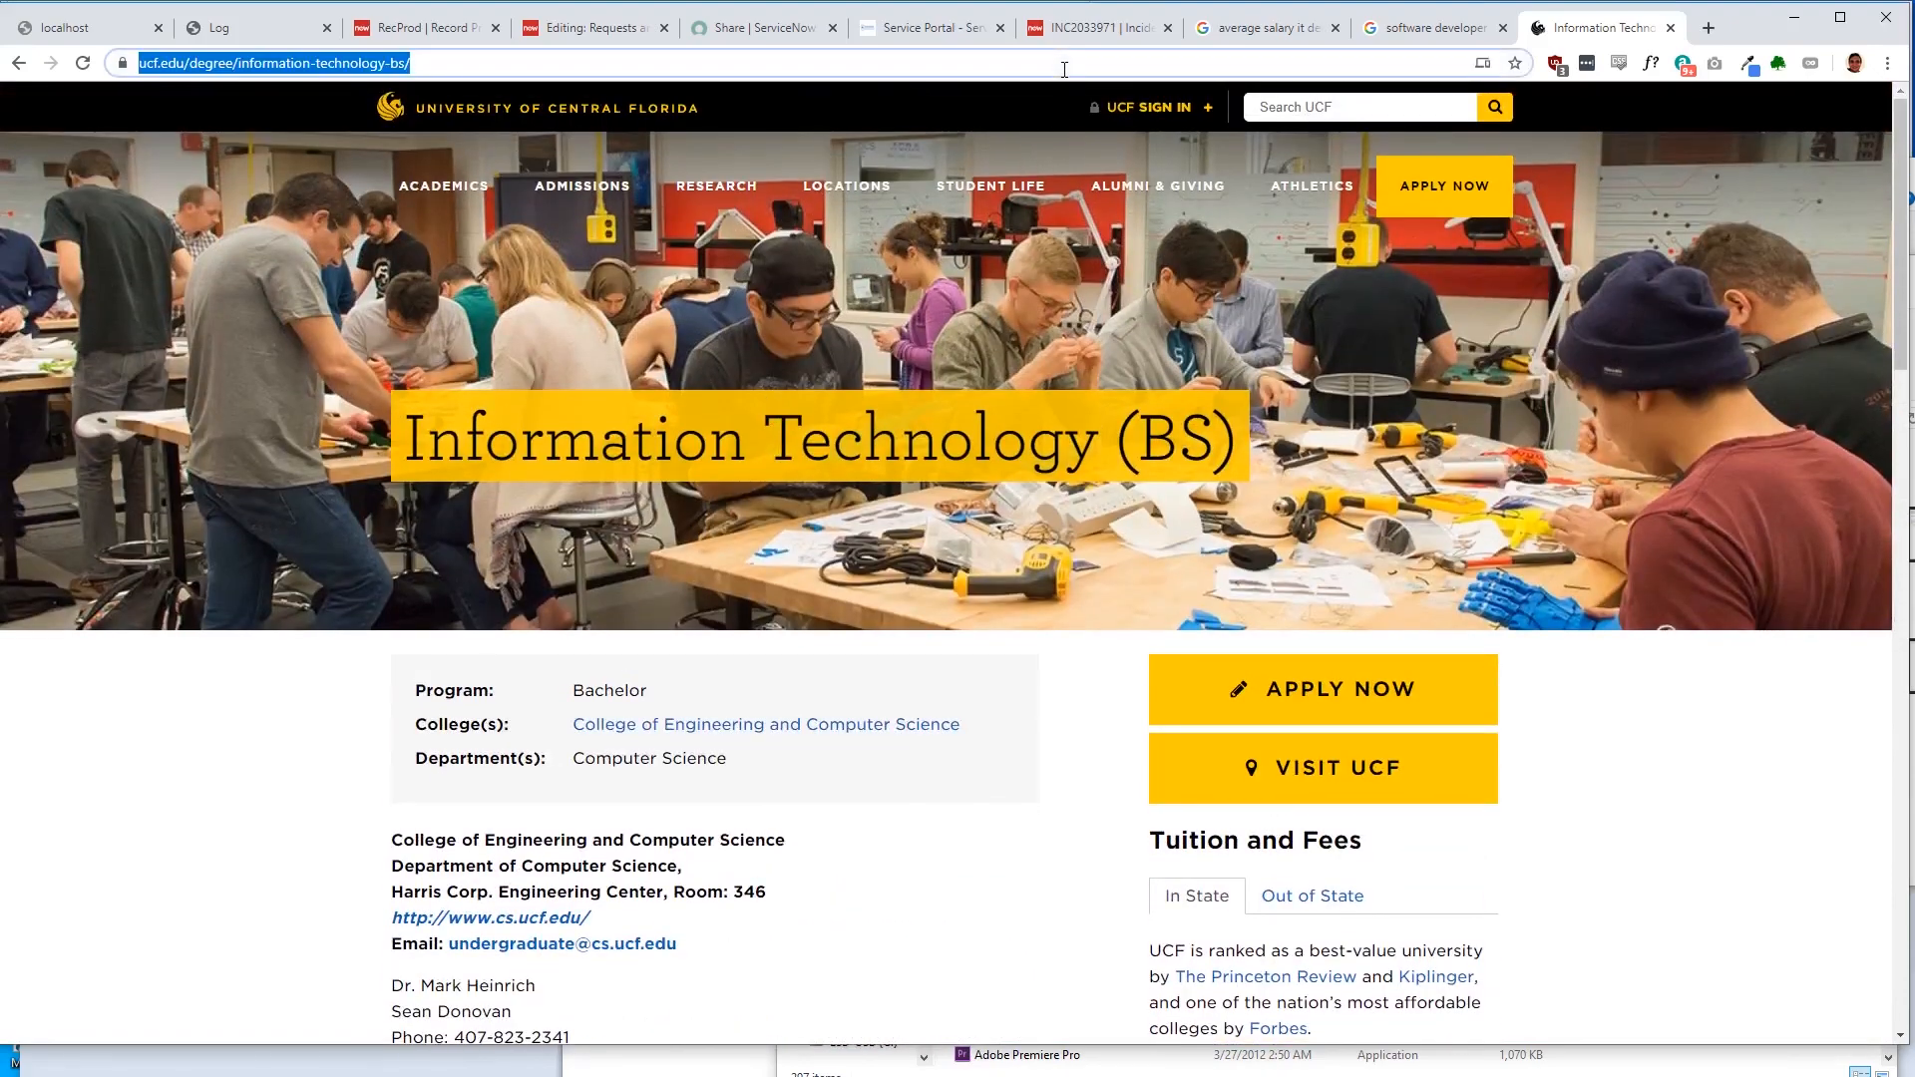
left_click(269, 62)
type("ucf certi")
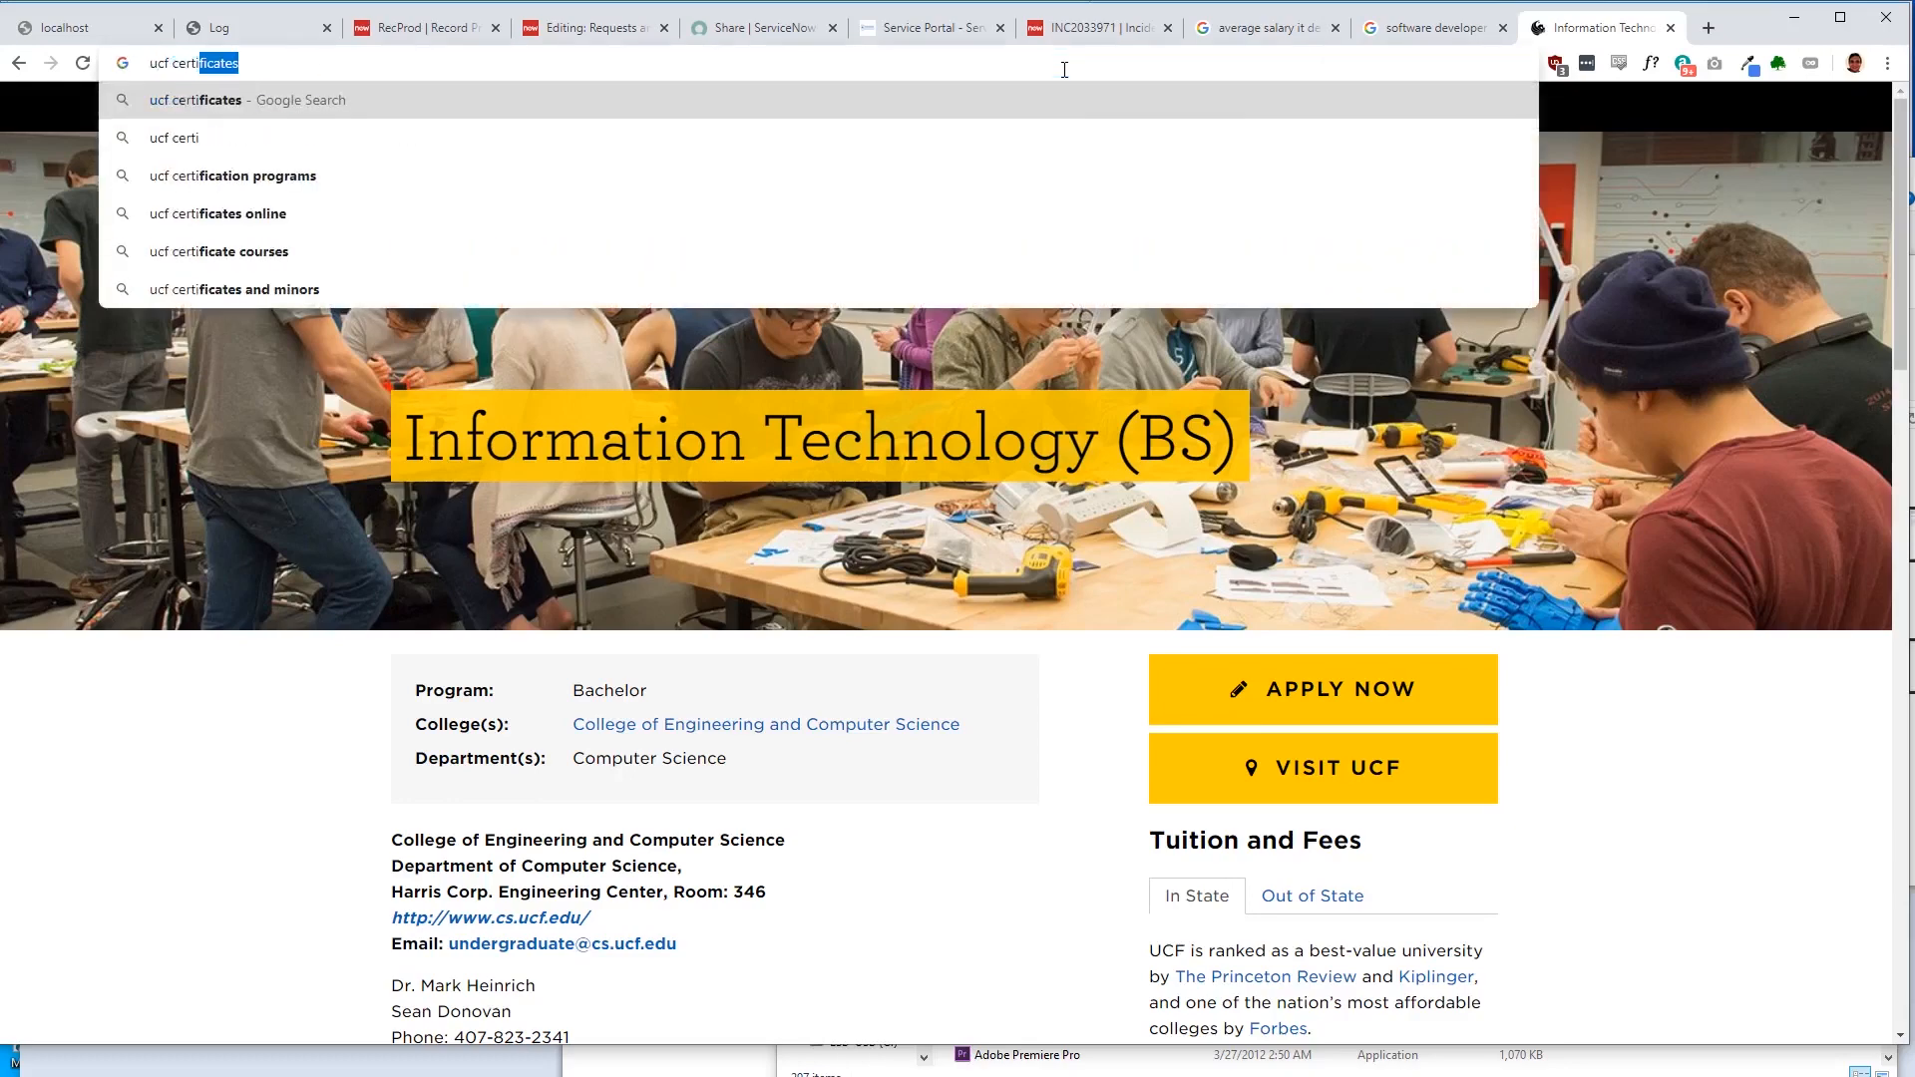
type("servicenow certification")
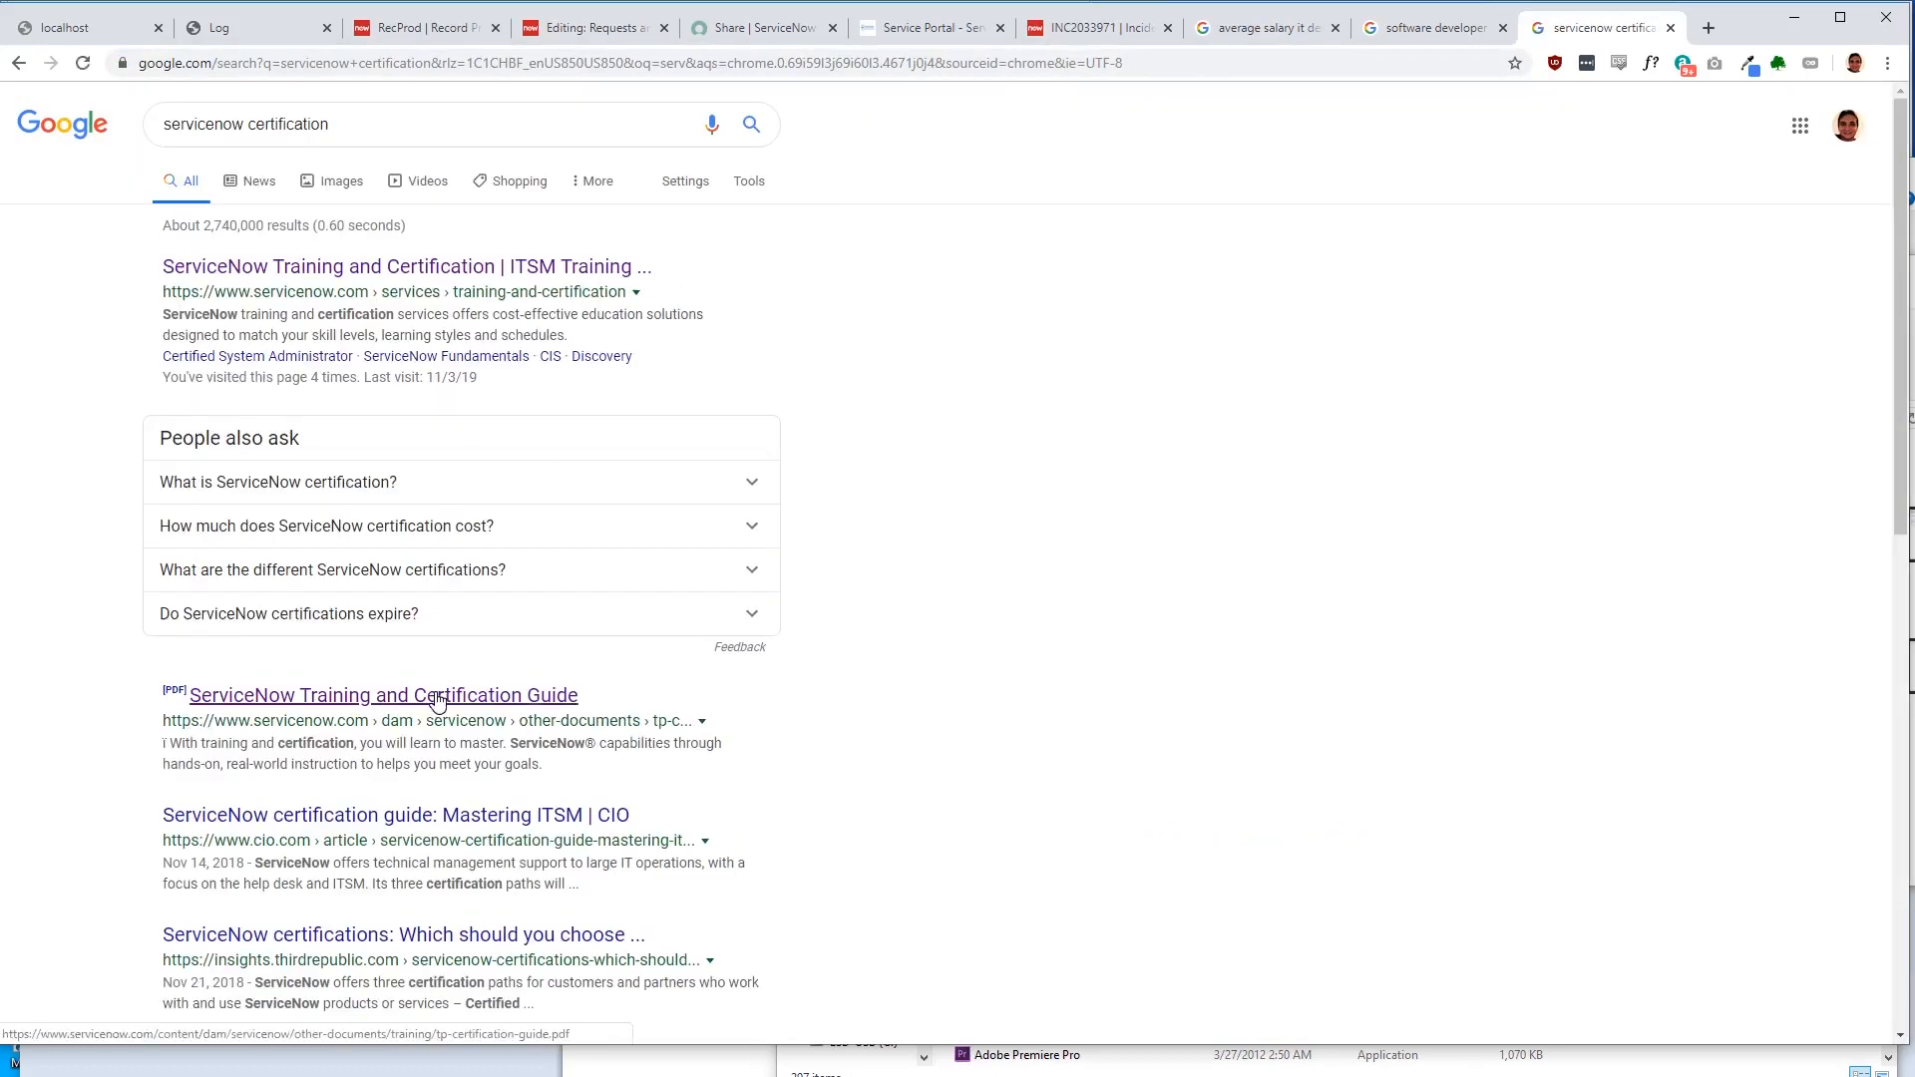
left_click(383, 694)
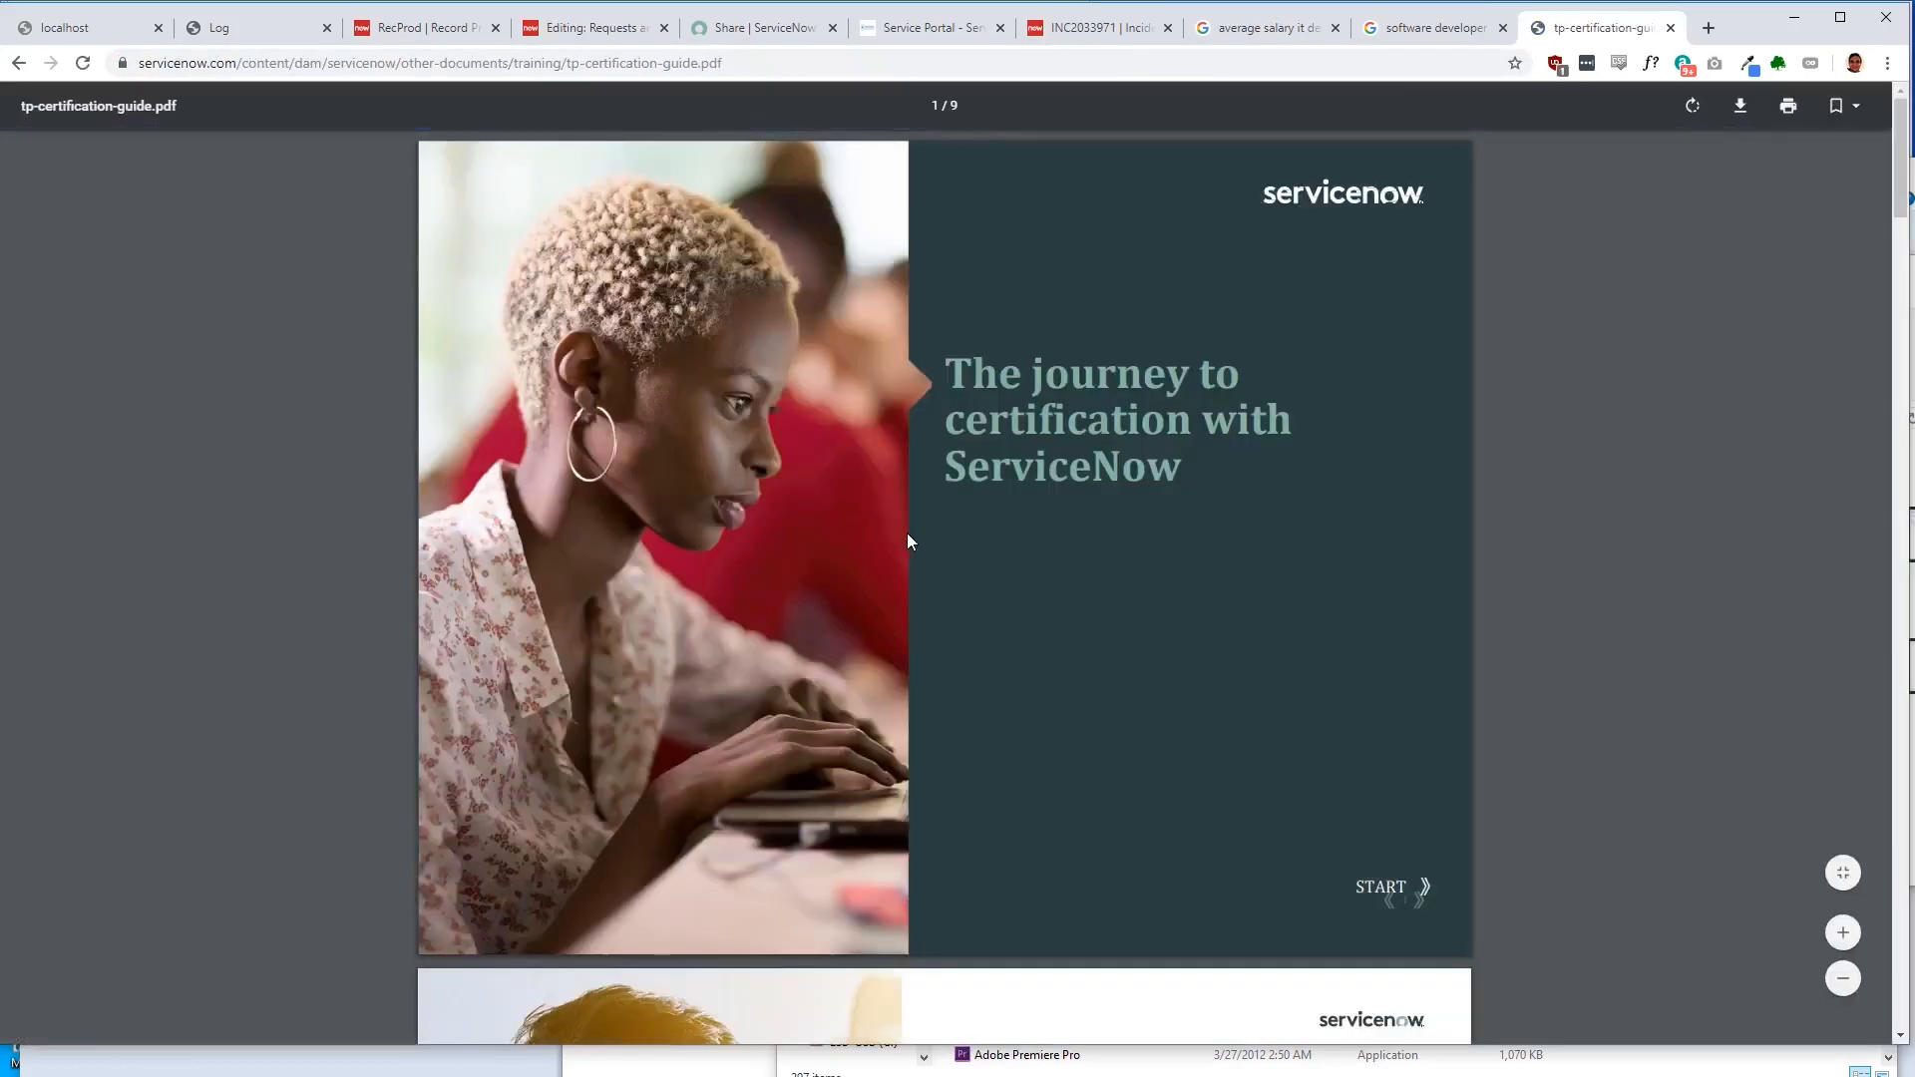
scroll("down", 3)
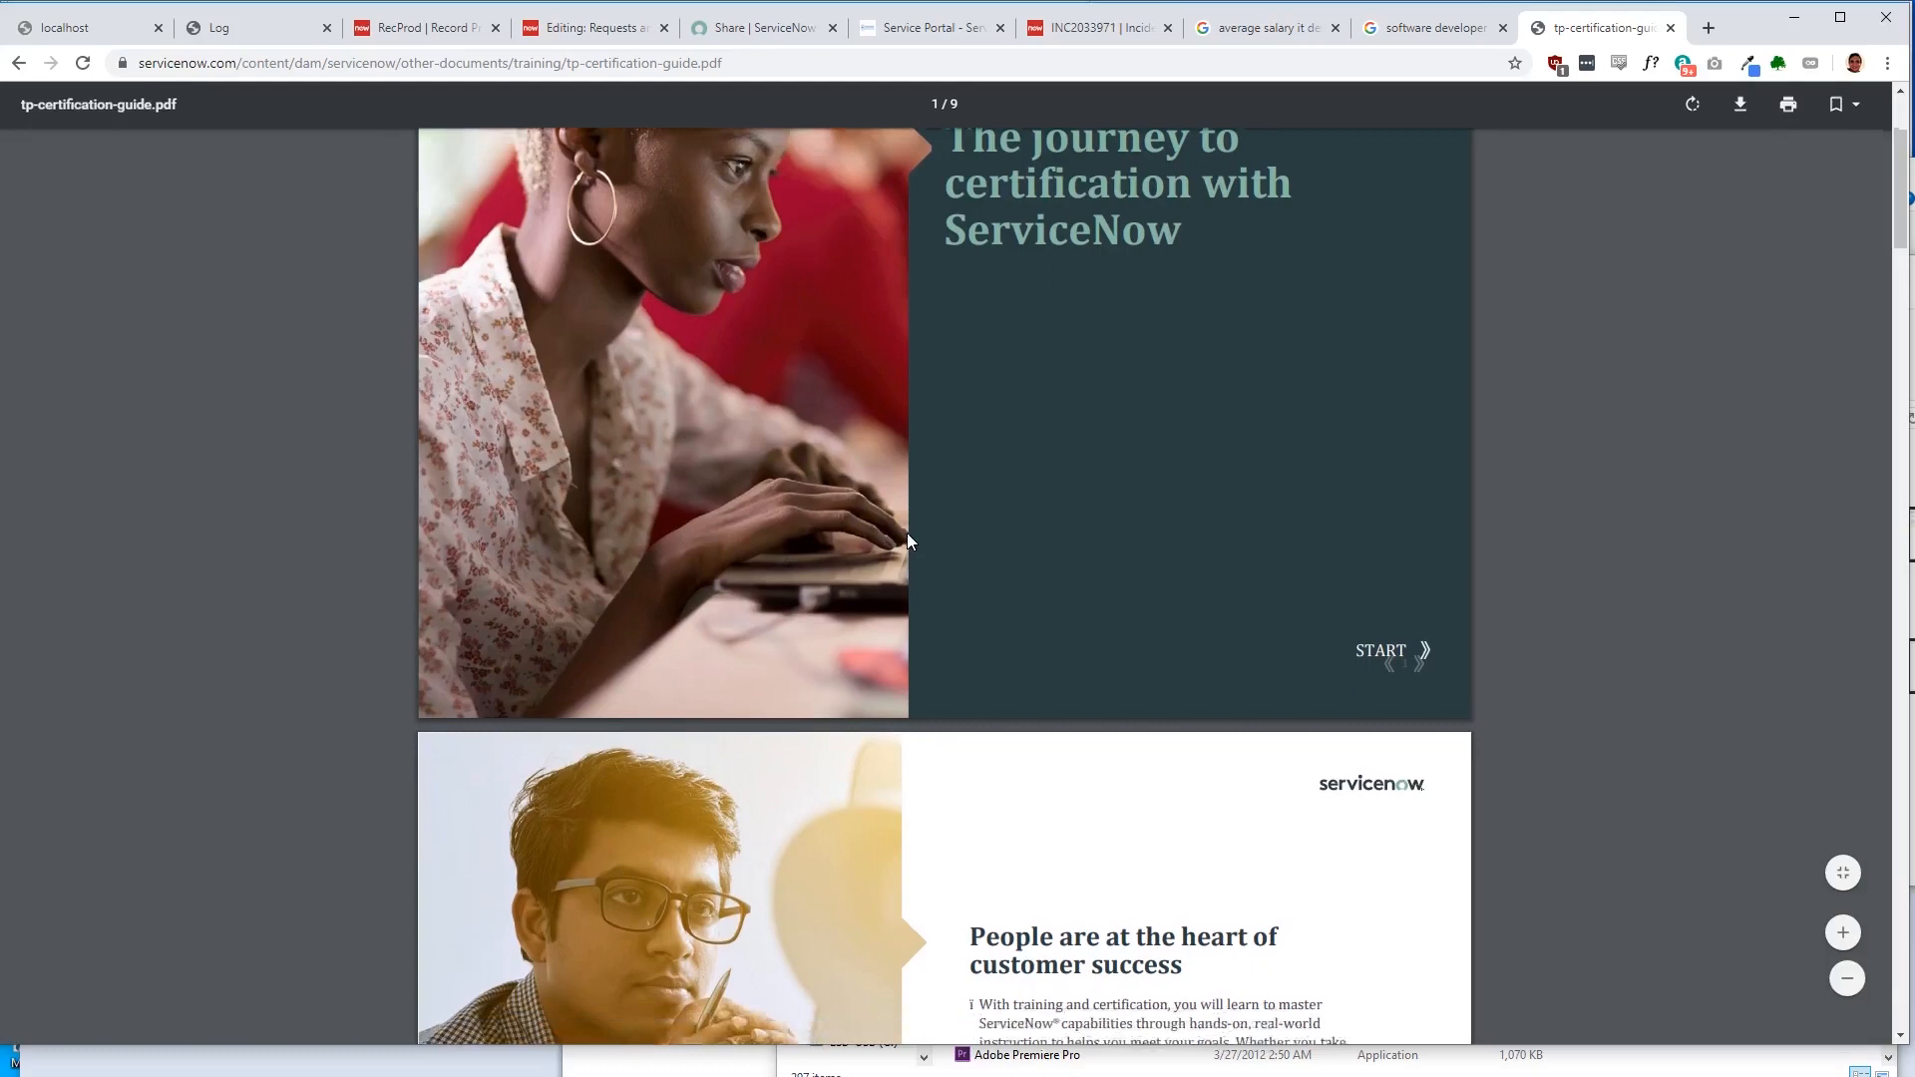
scroll("down", 3)
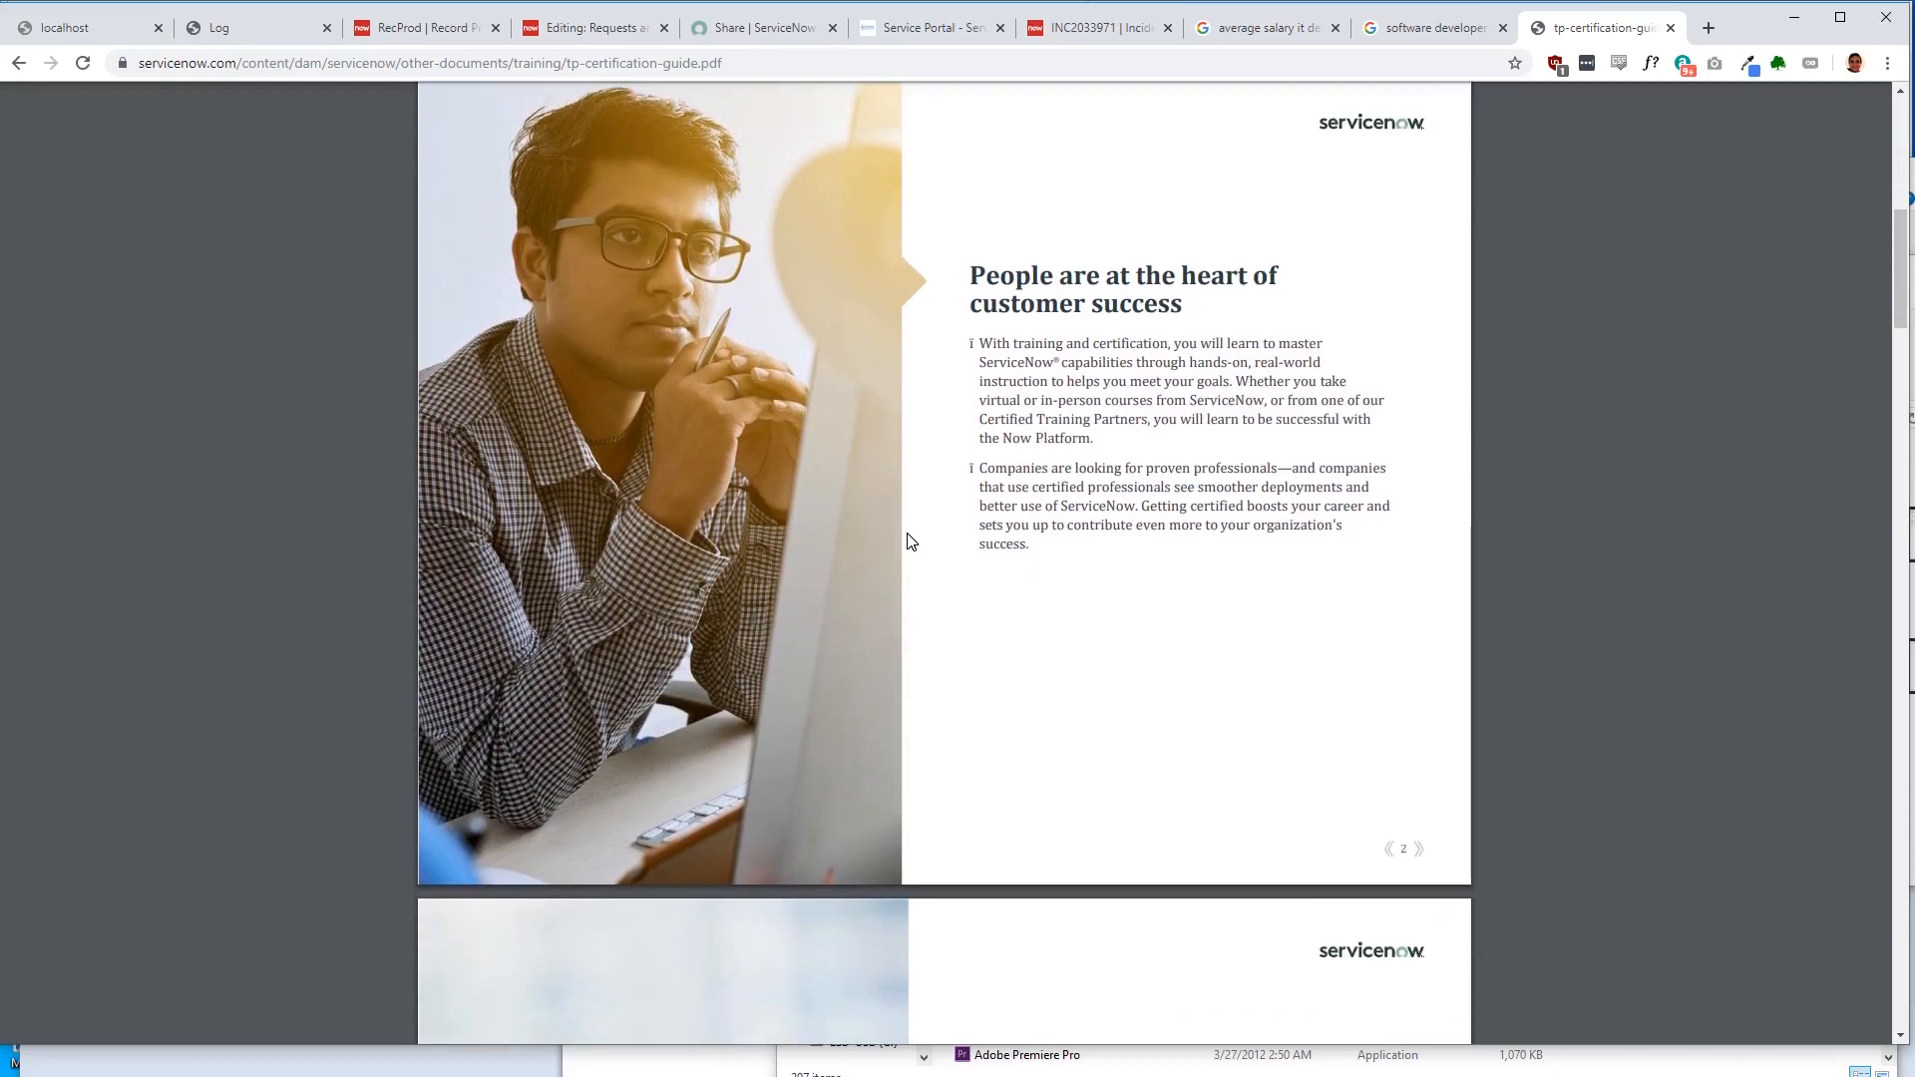
scroll("down", 3)
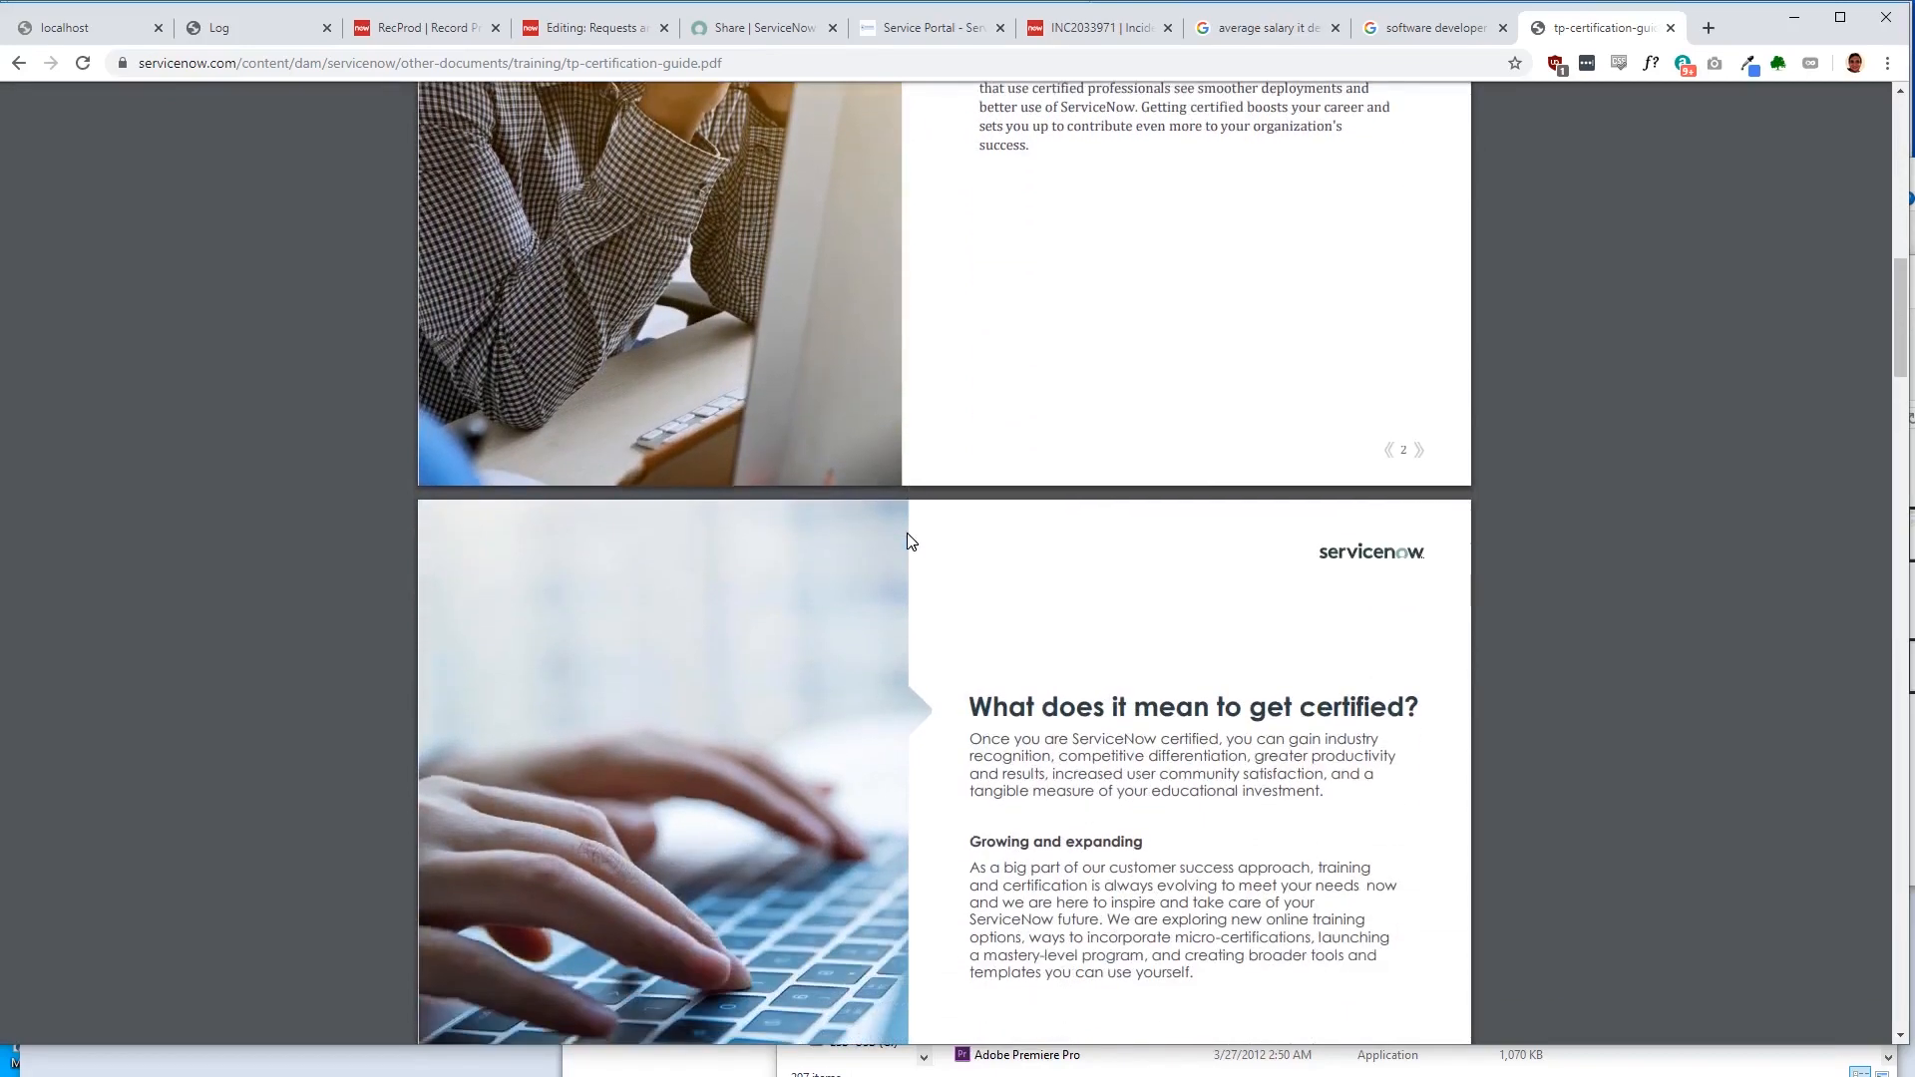
scroll("down", 3)
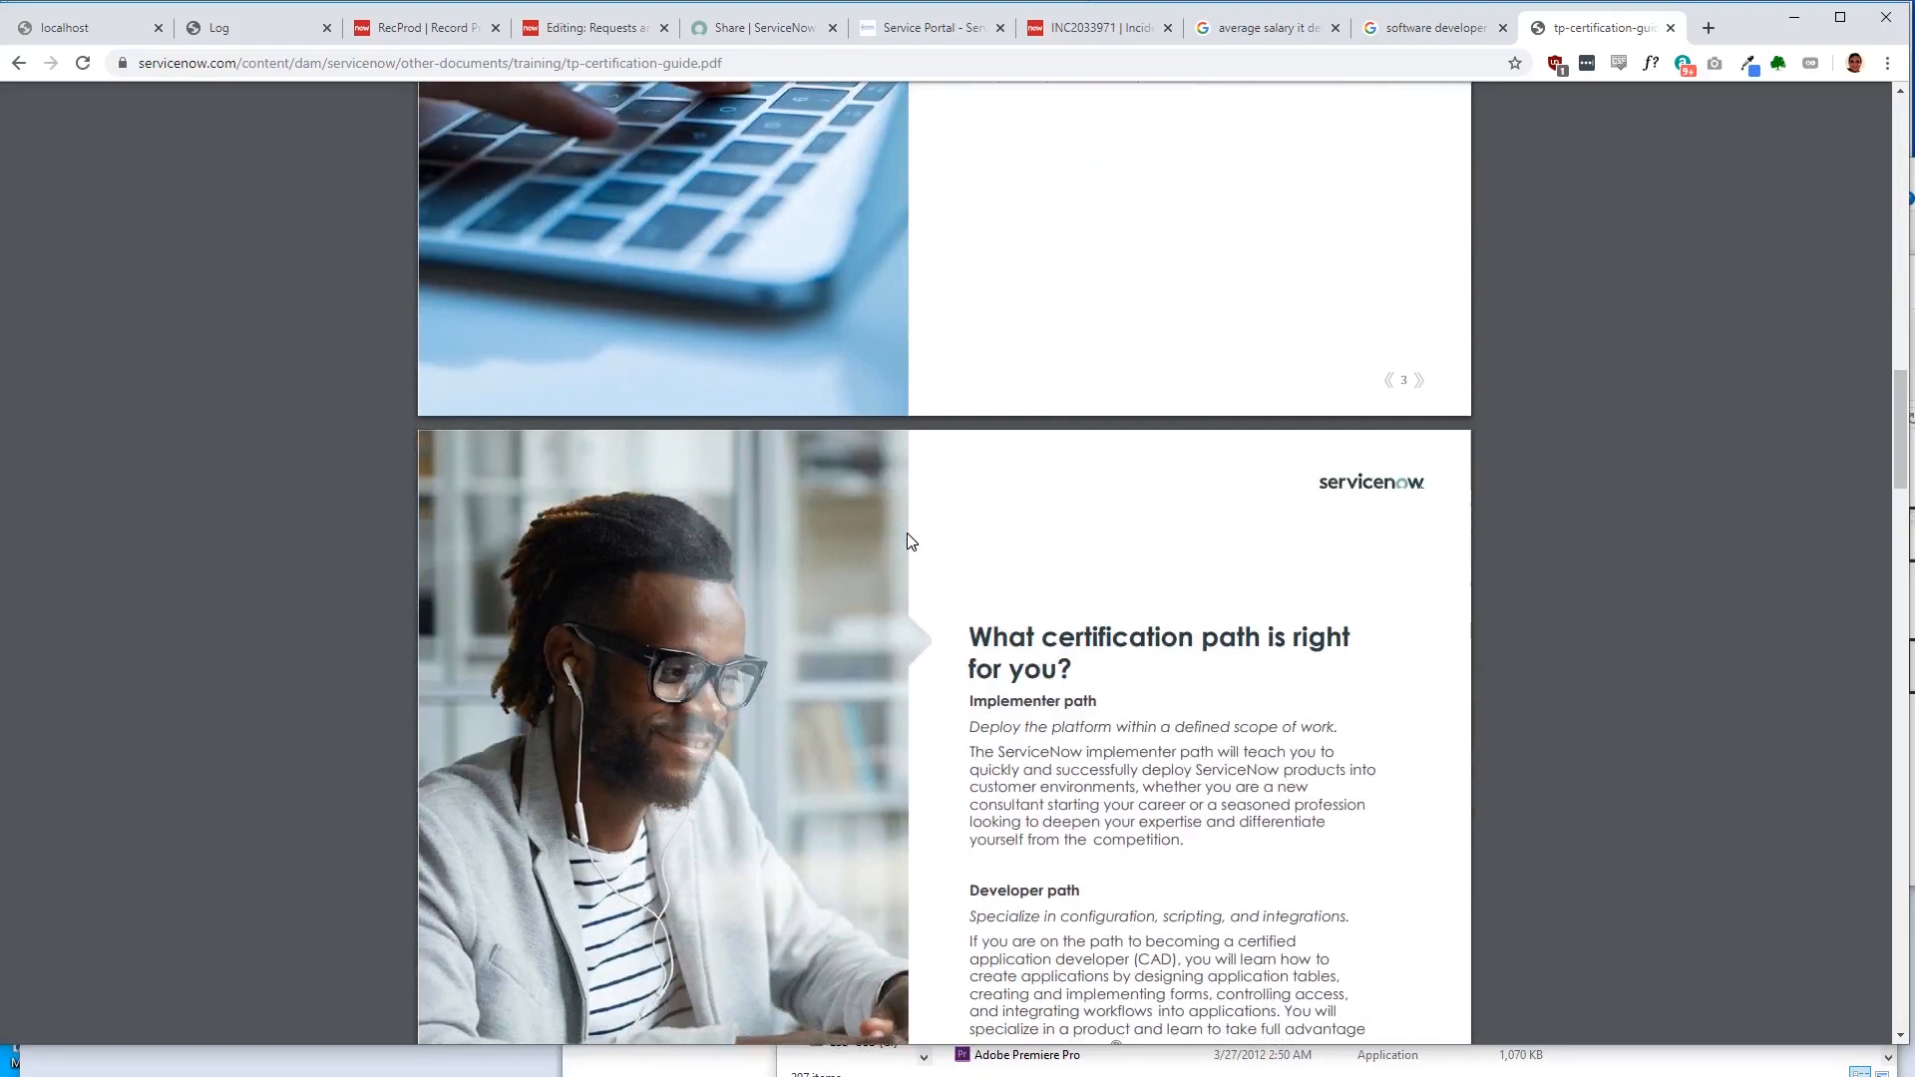
scroll("down", 3)
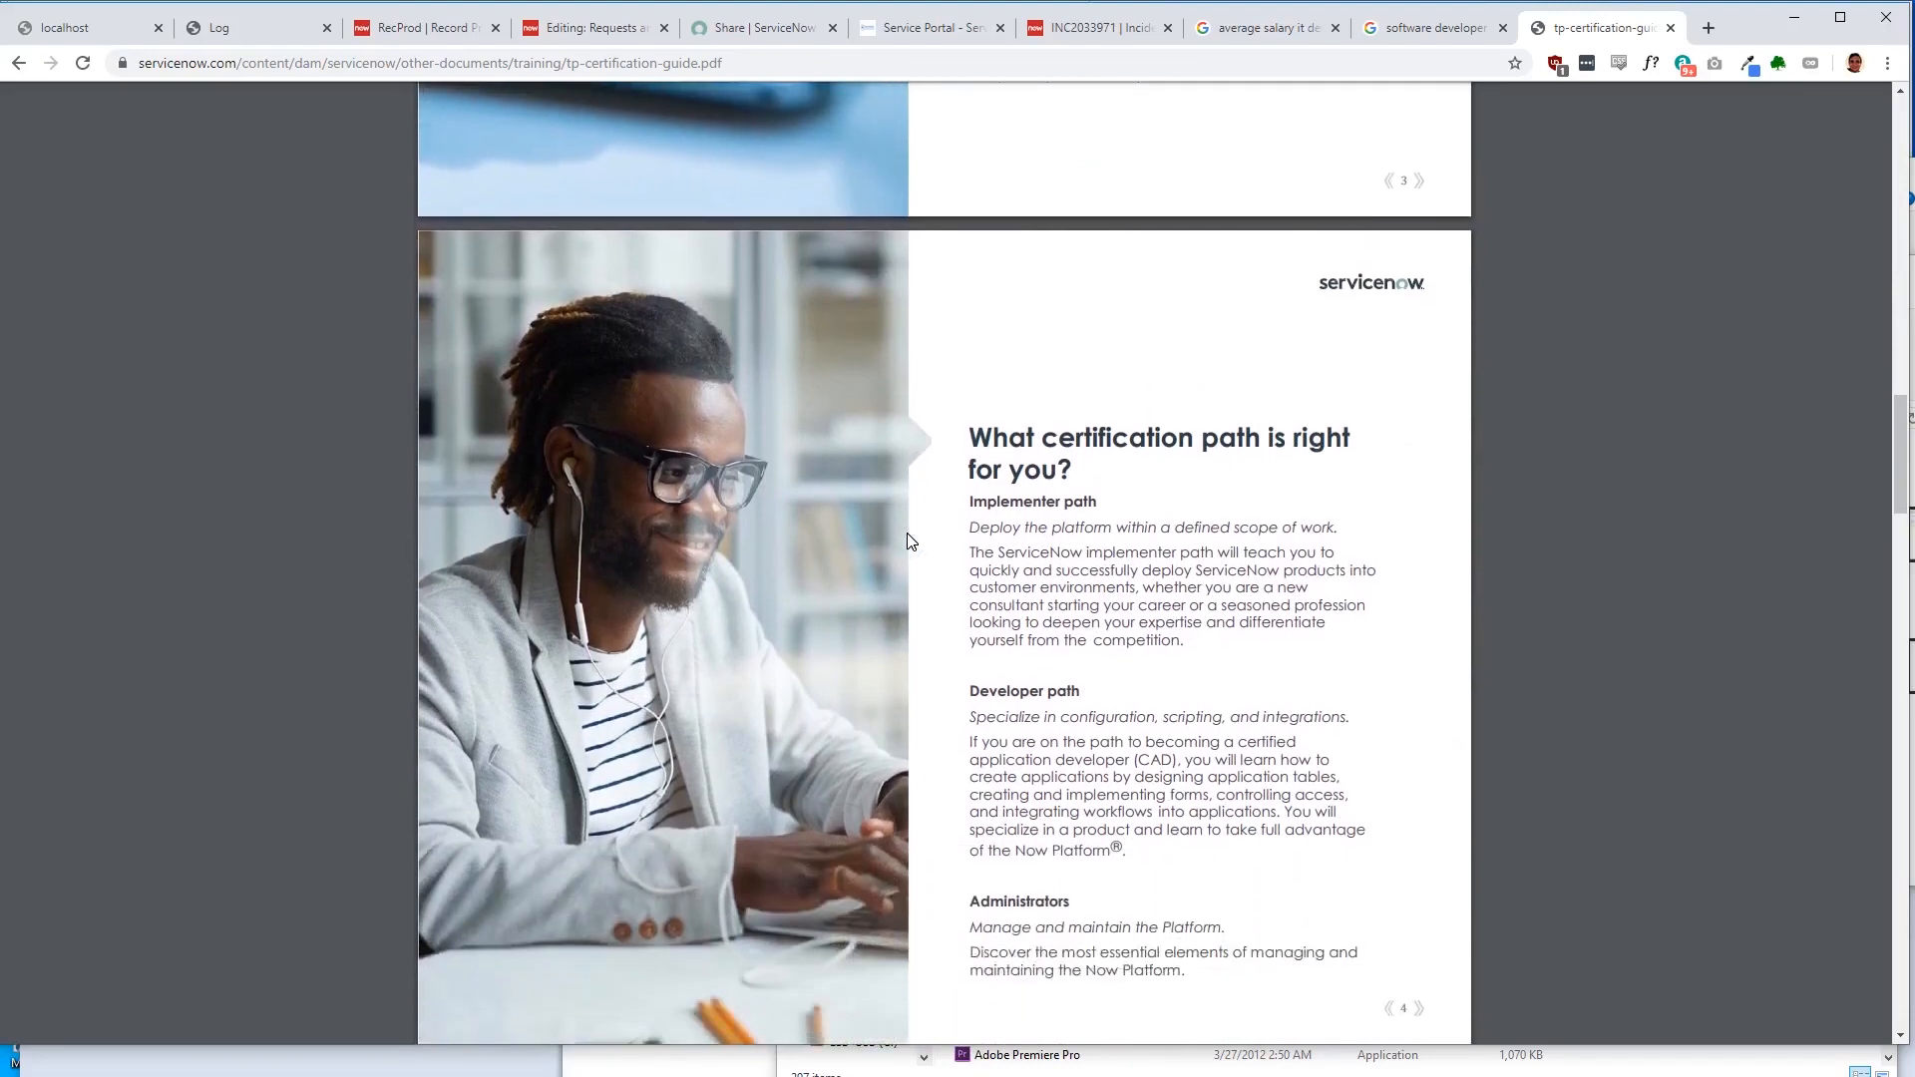
scroll("down", 3)
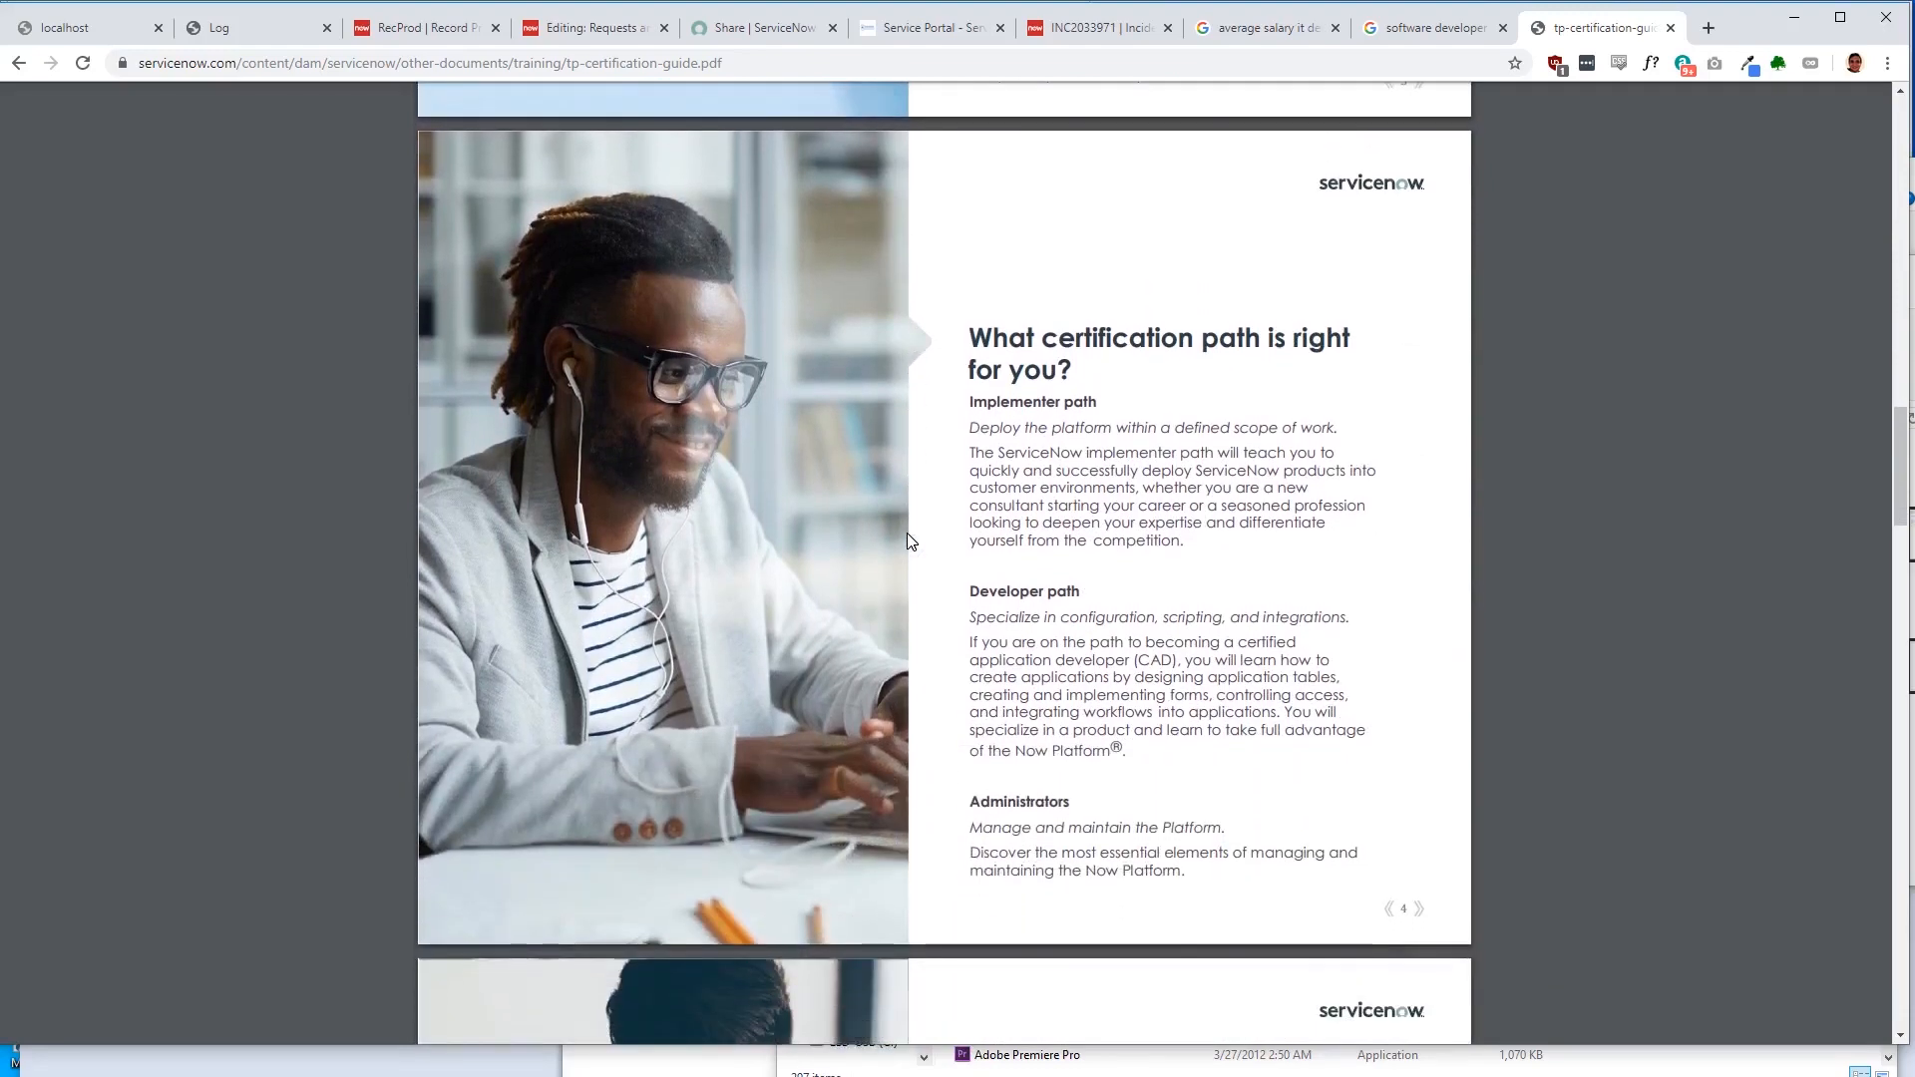
scroll("down", 3)
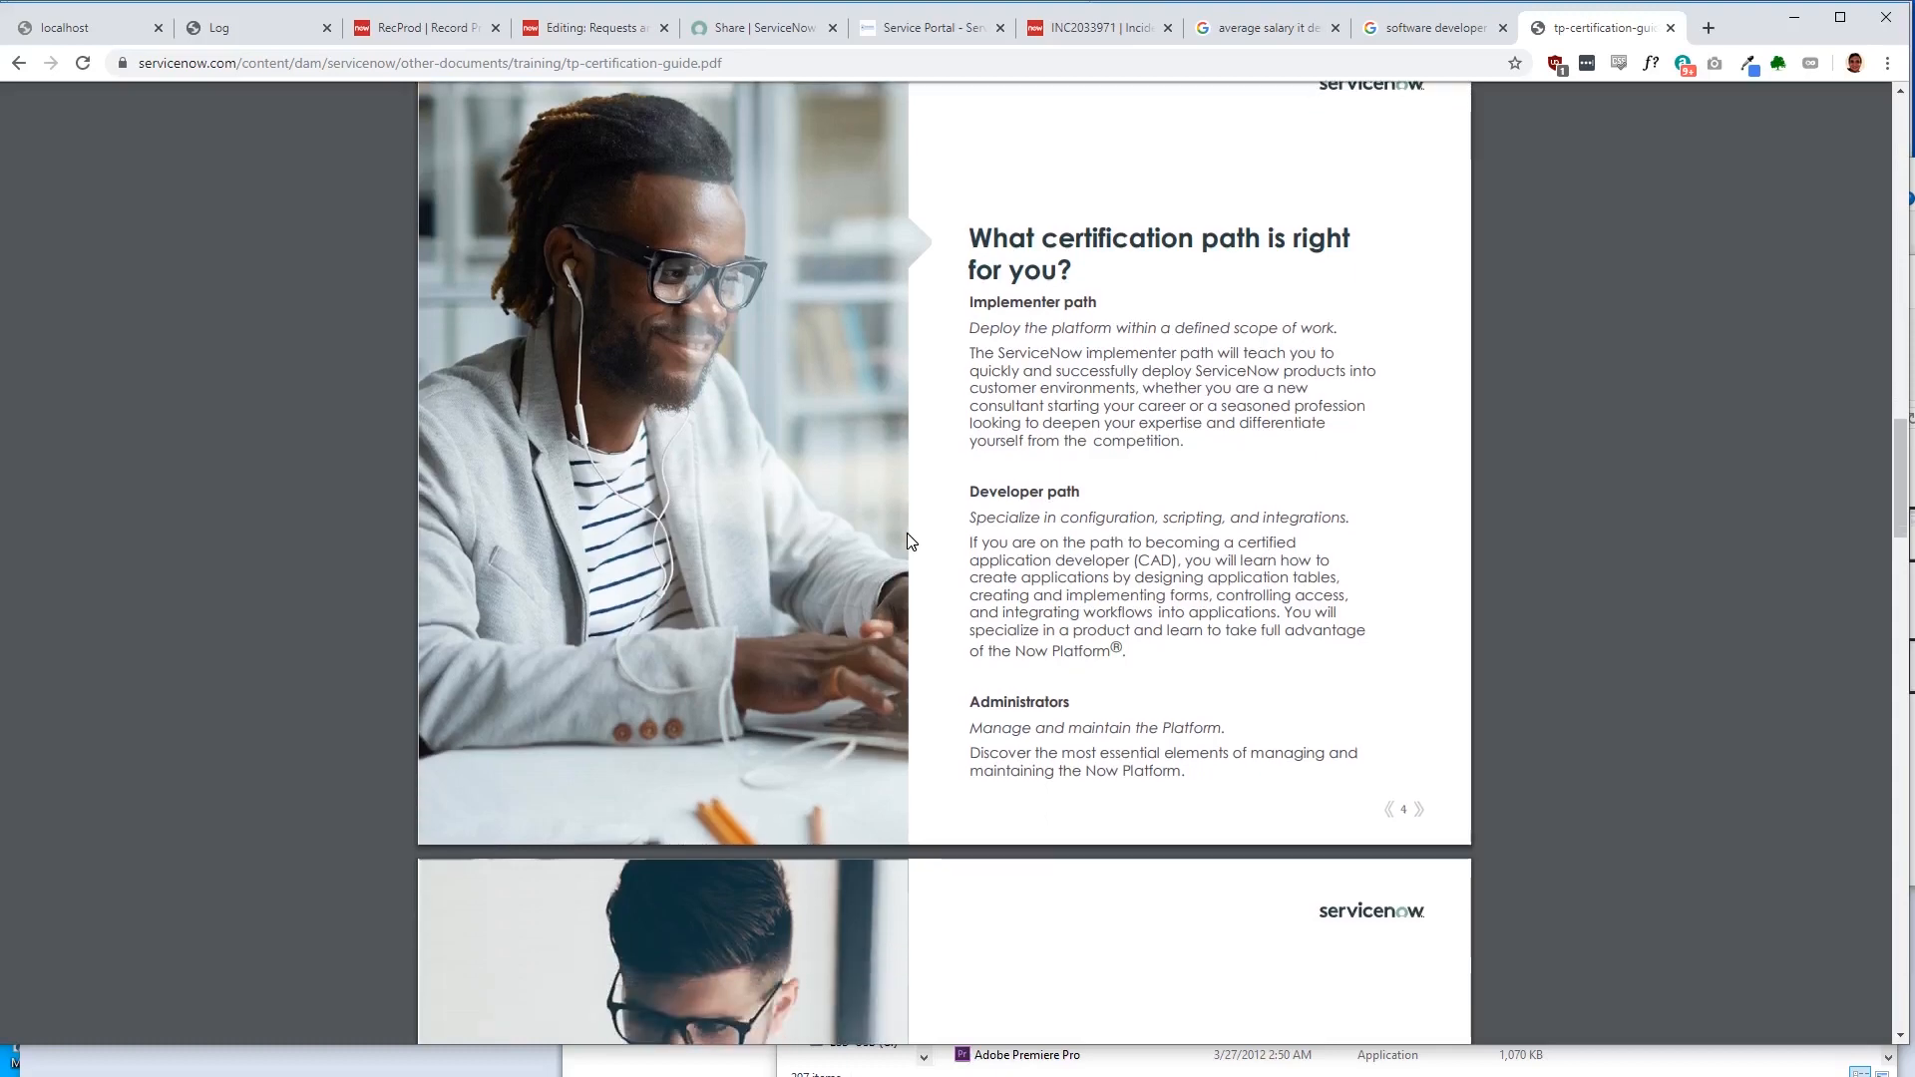
scroll("down", 3)
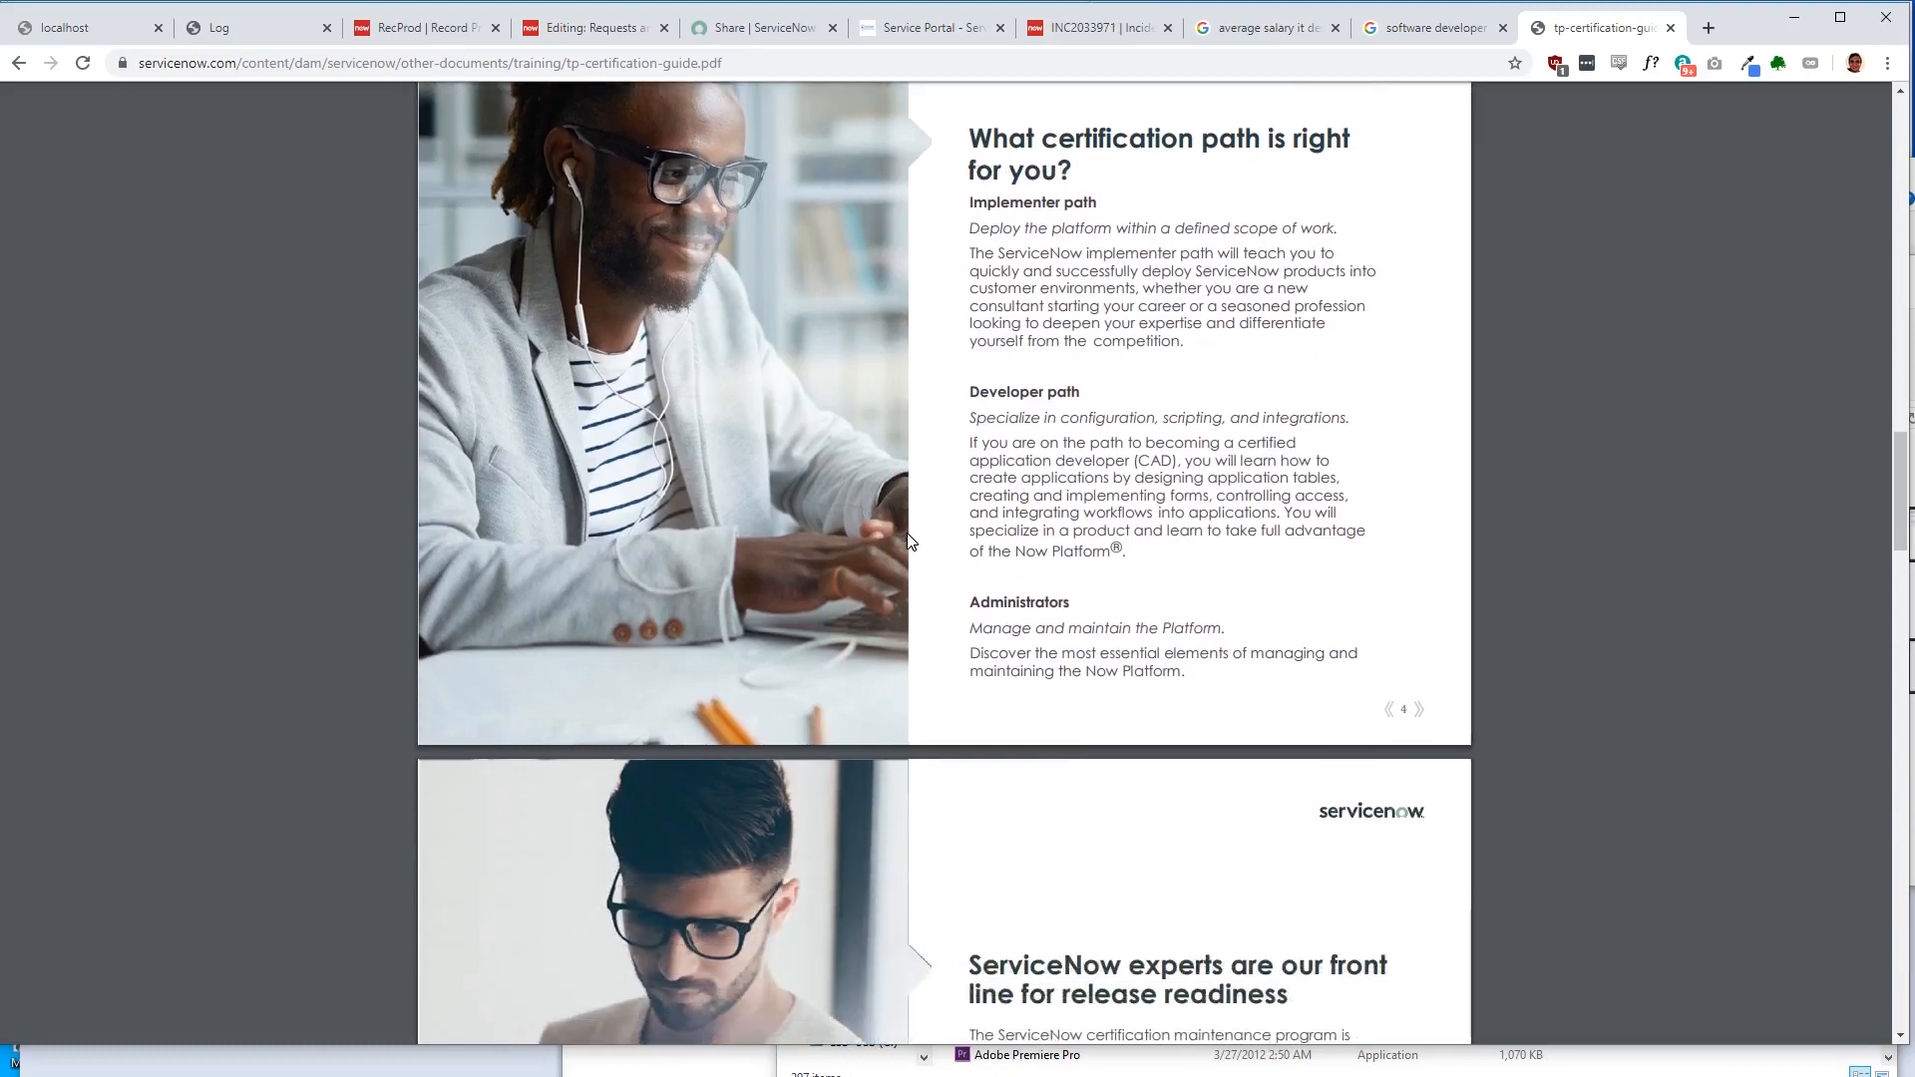
scroll("down", 3)
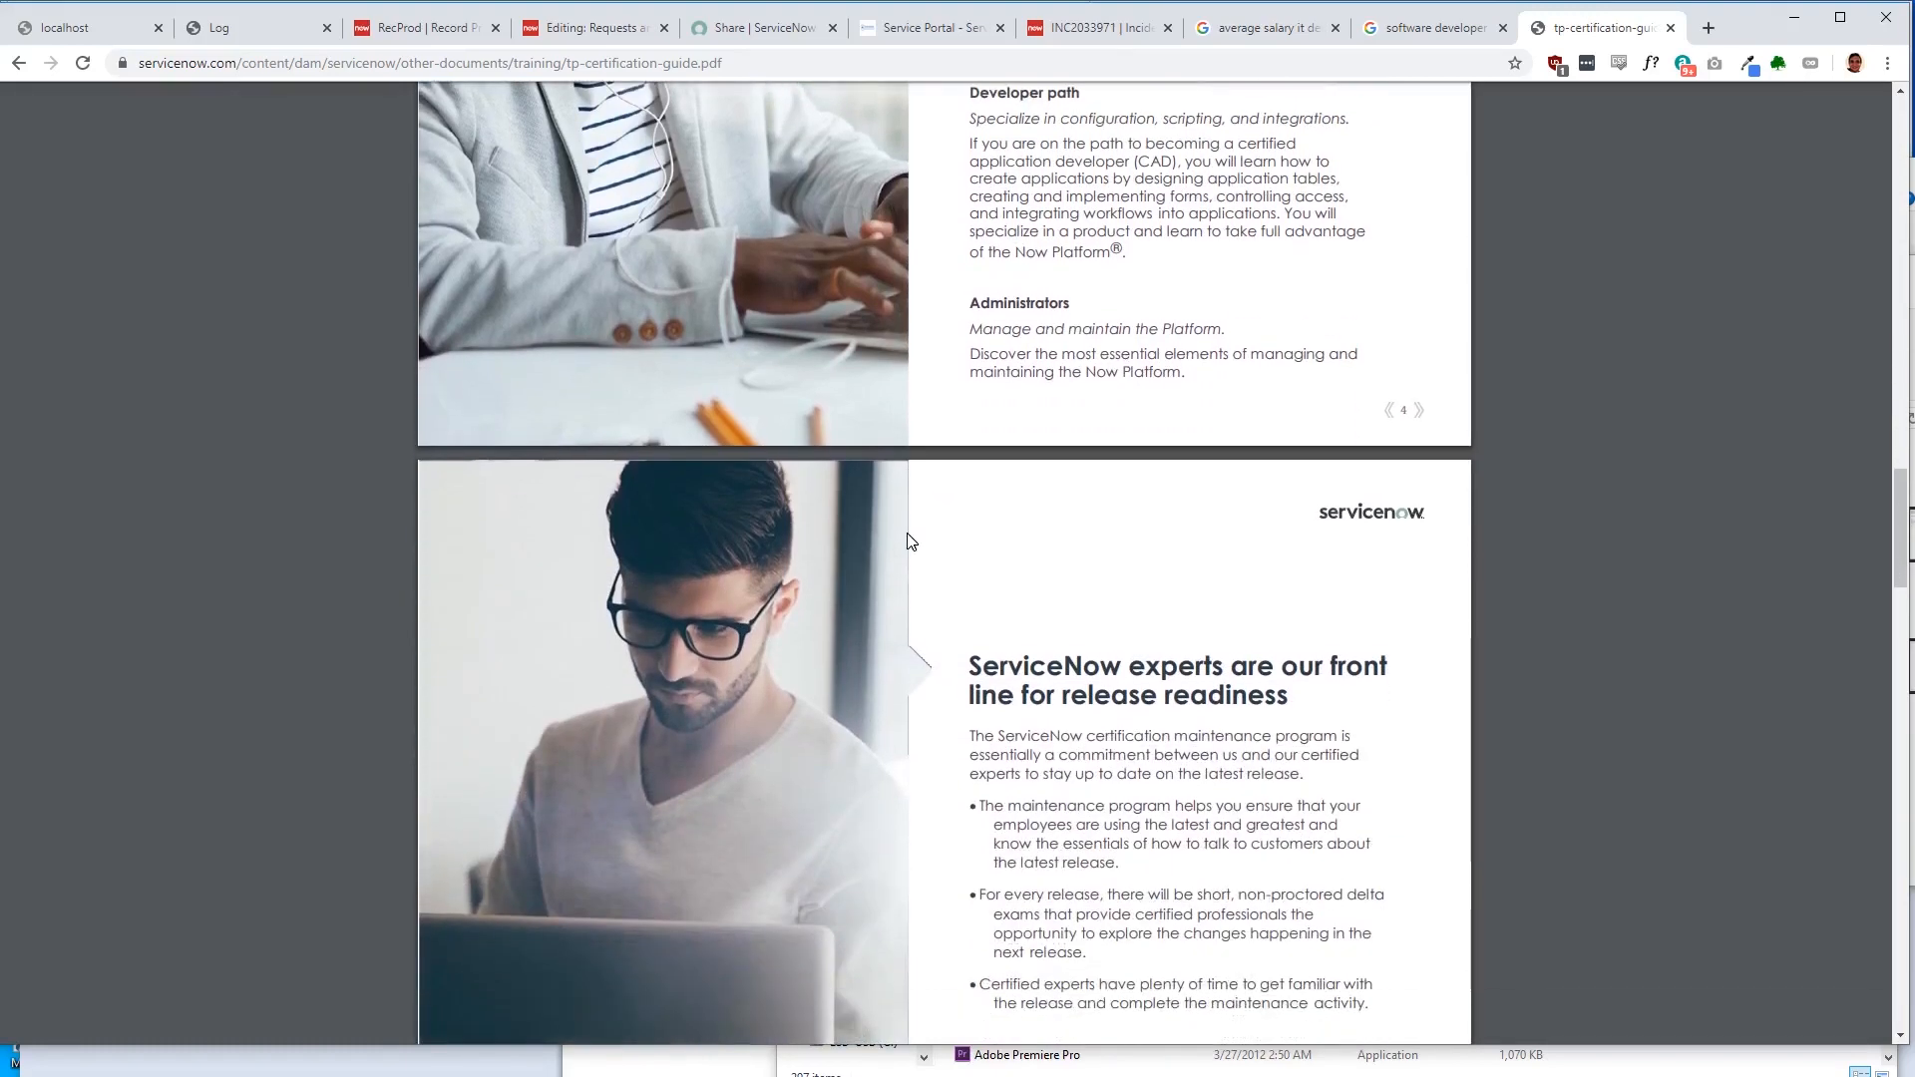
scroll("down", 3)
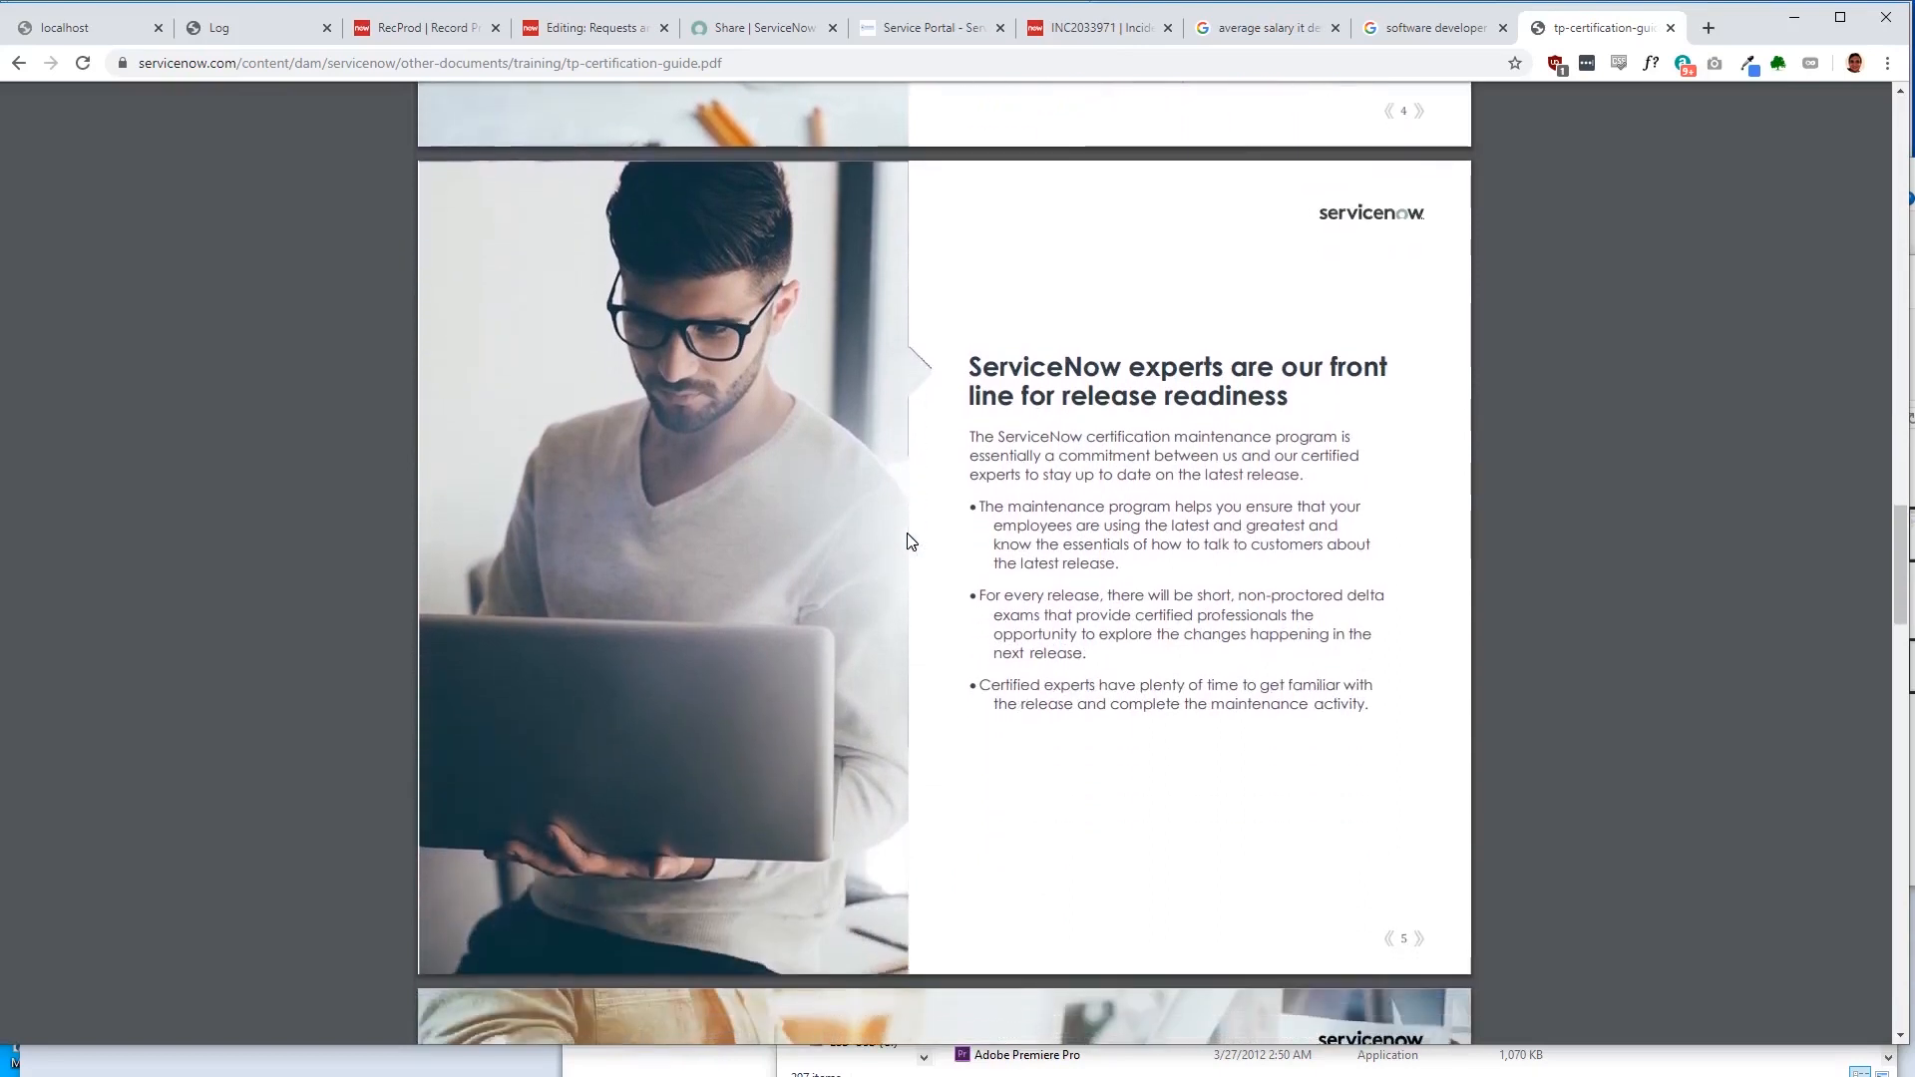
scroll("down", 3)
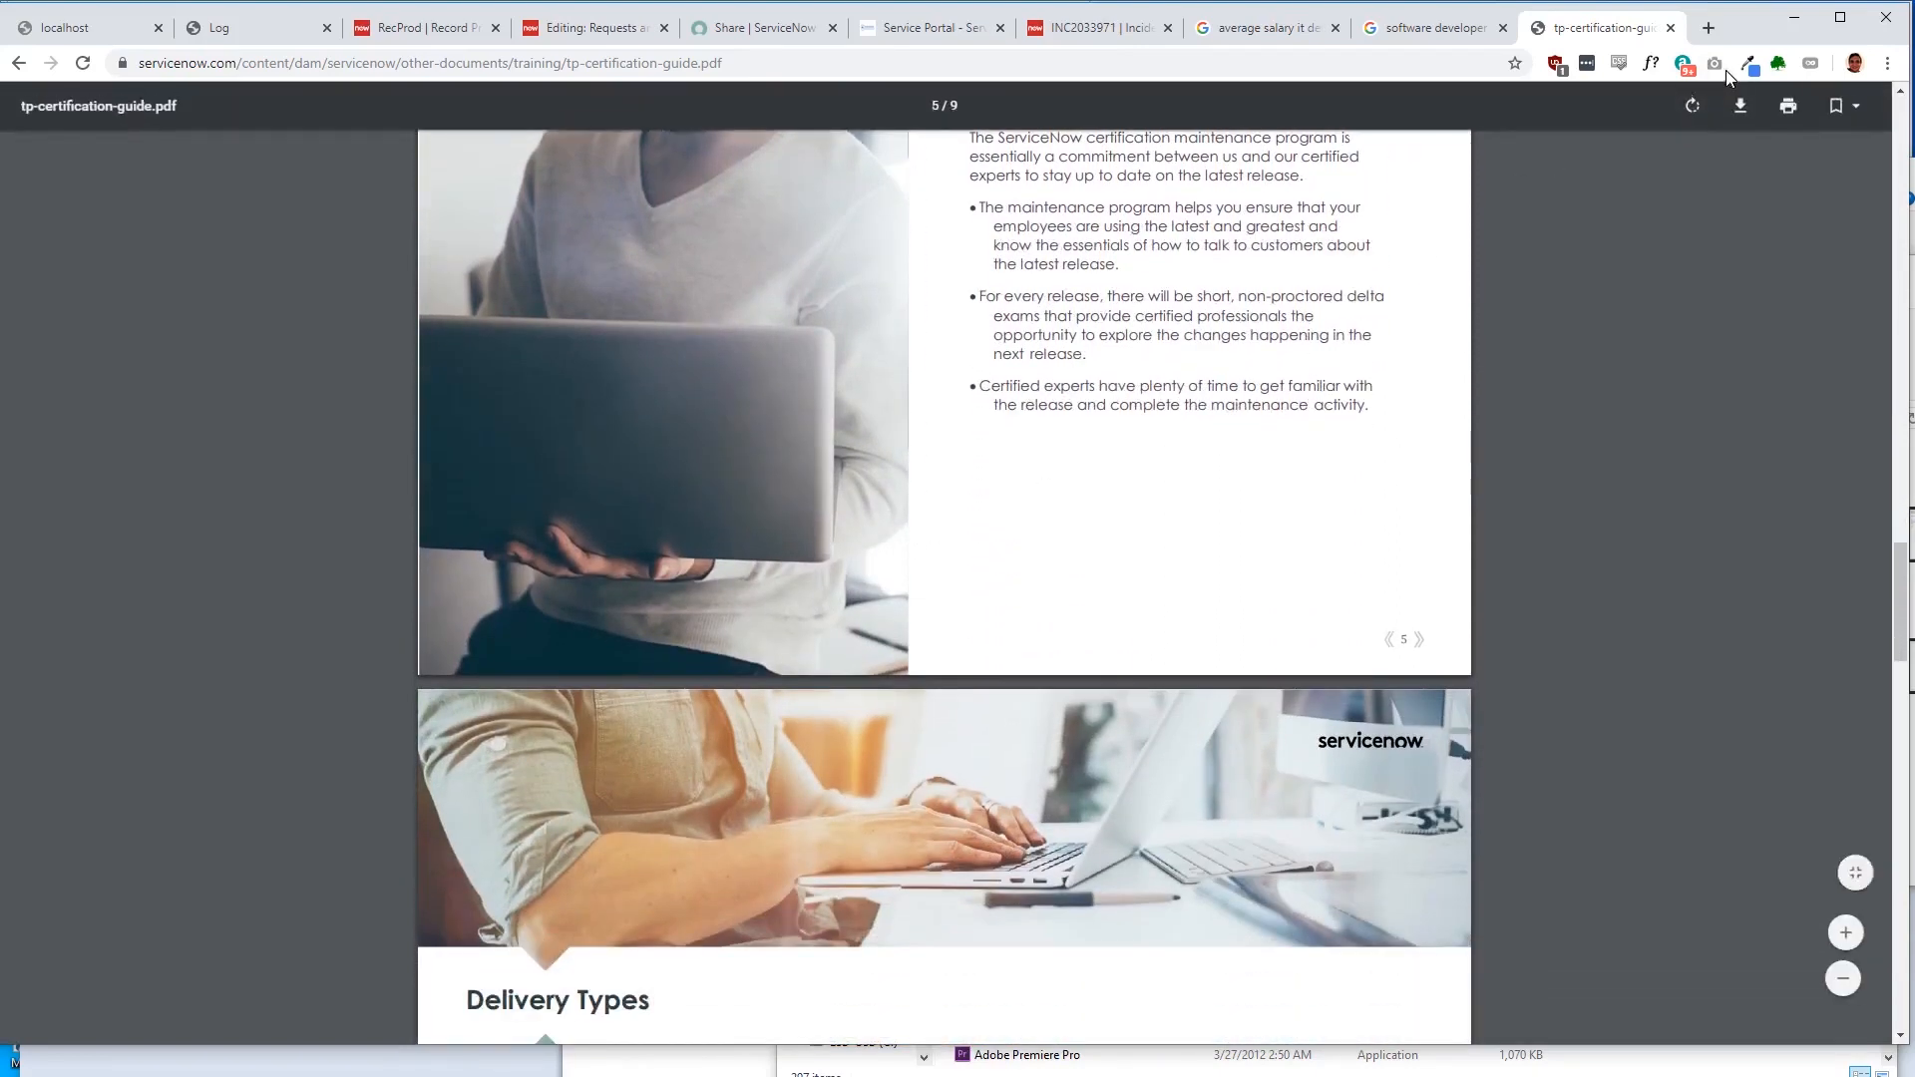
Step: In a new tab, Google for a ServiceNow developer instance and open the ServiceNow Developers home page
left_click(1708, 26)
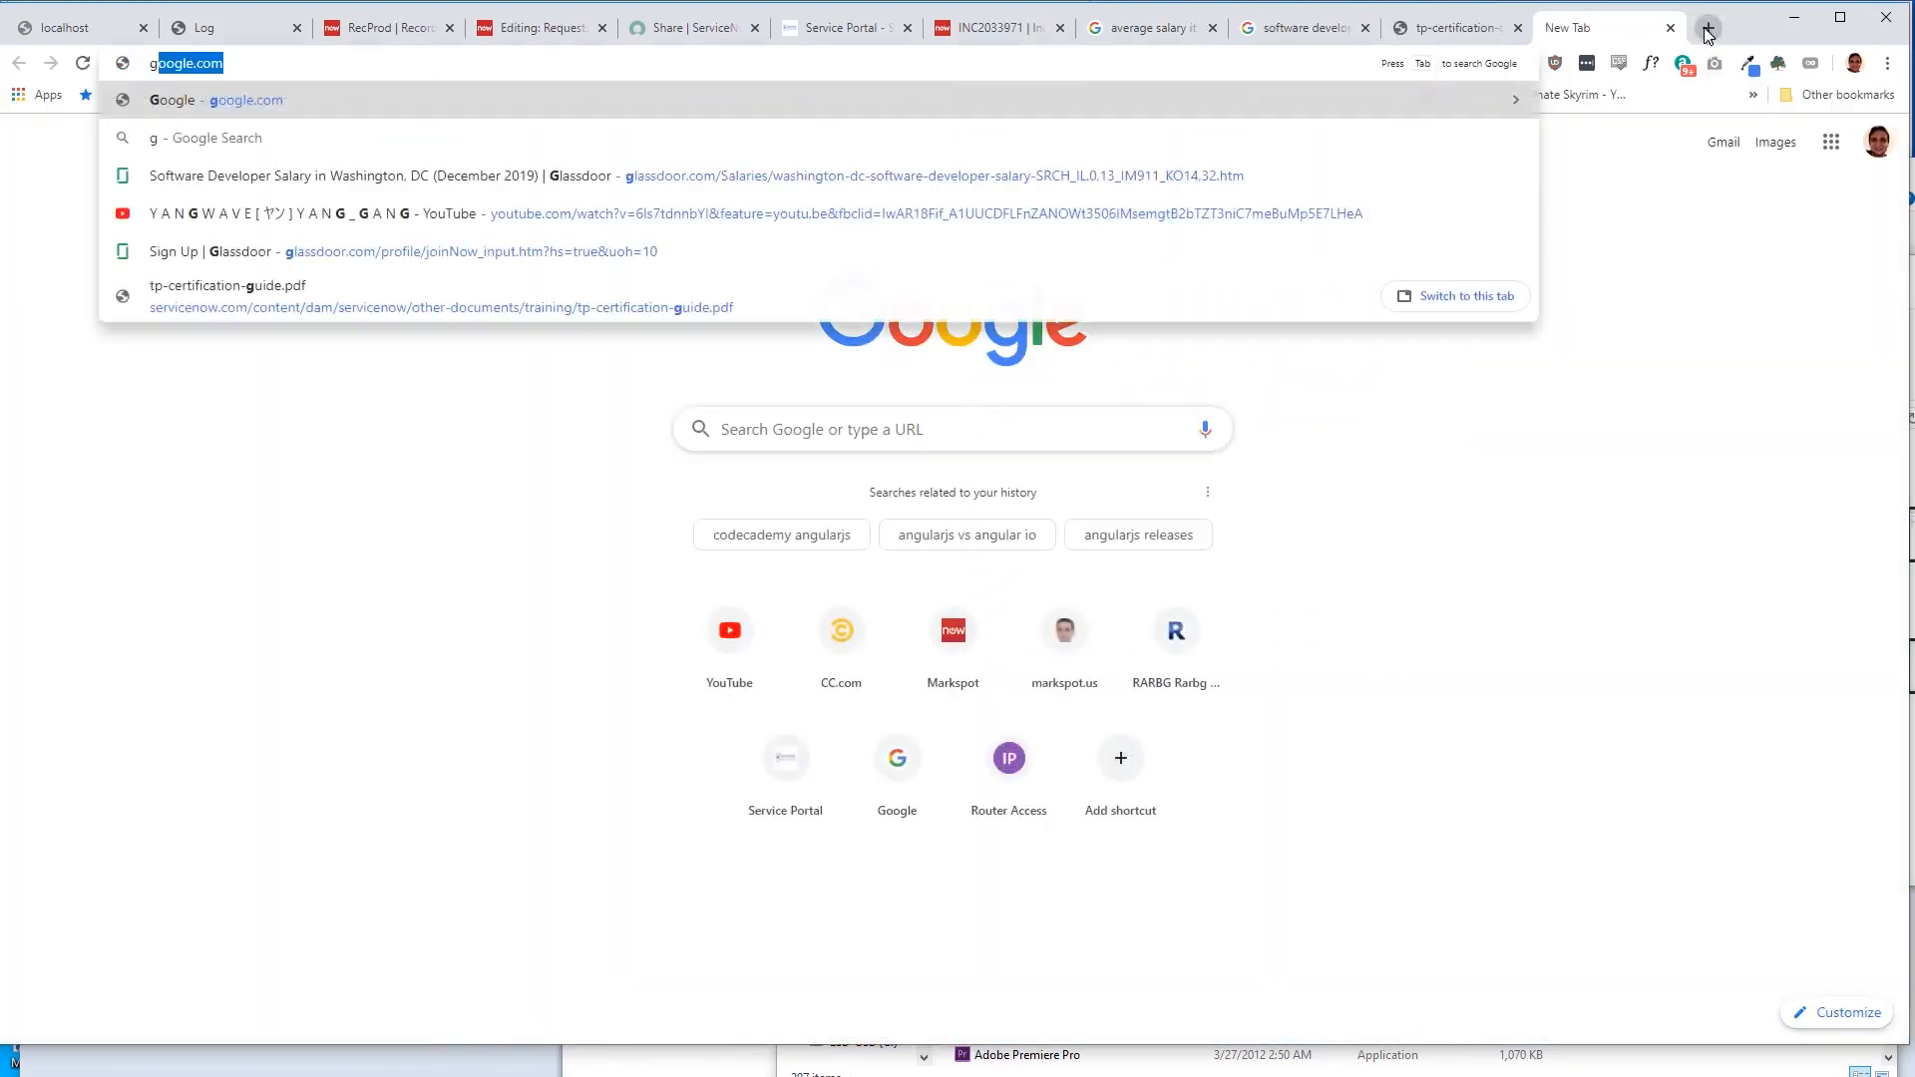
type("get developer tab in excel")
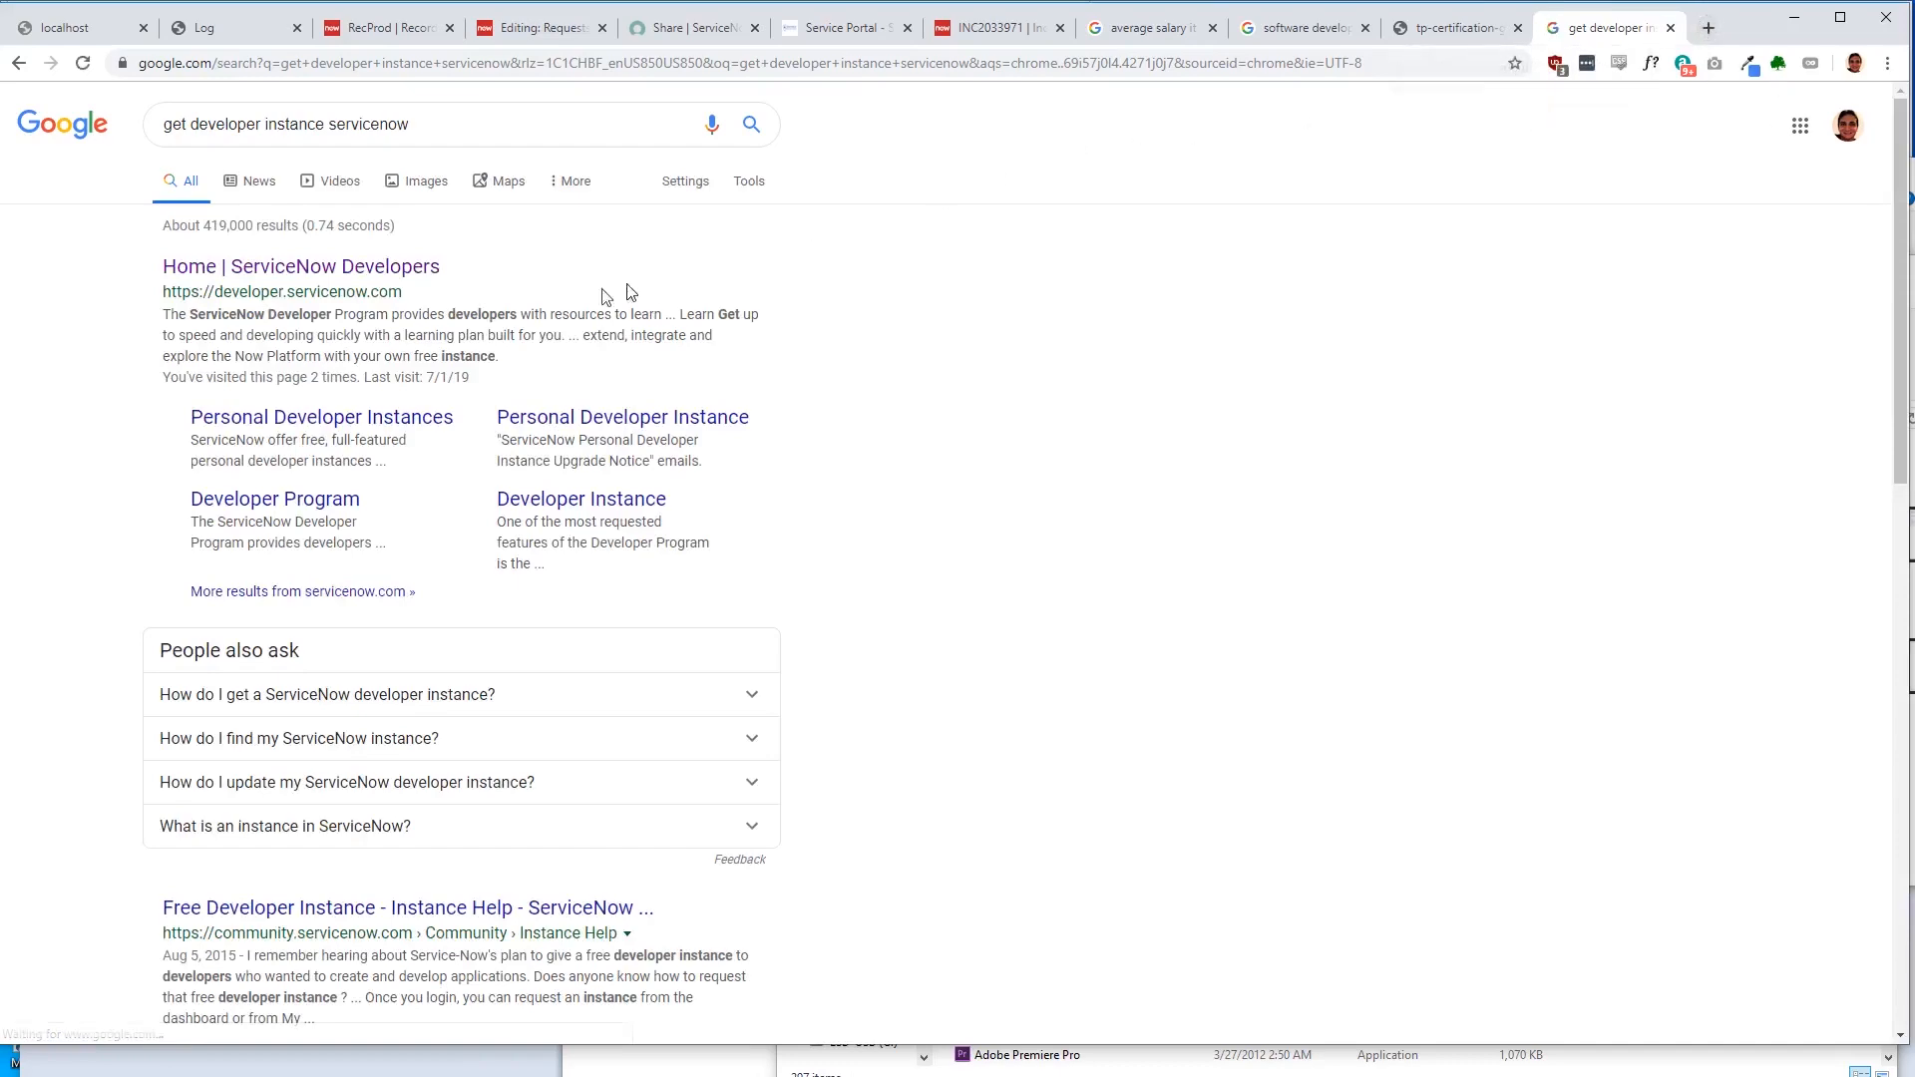
left_click(299, 265)
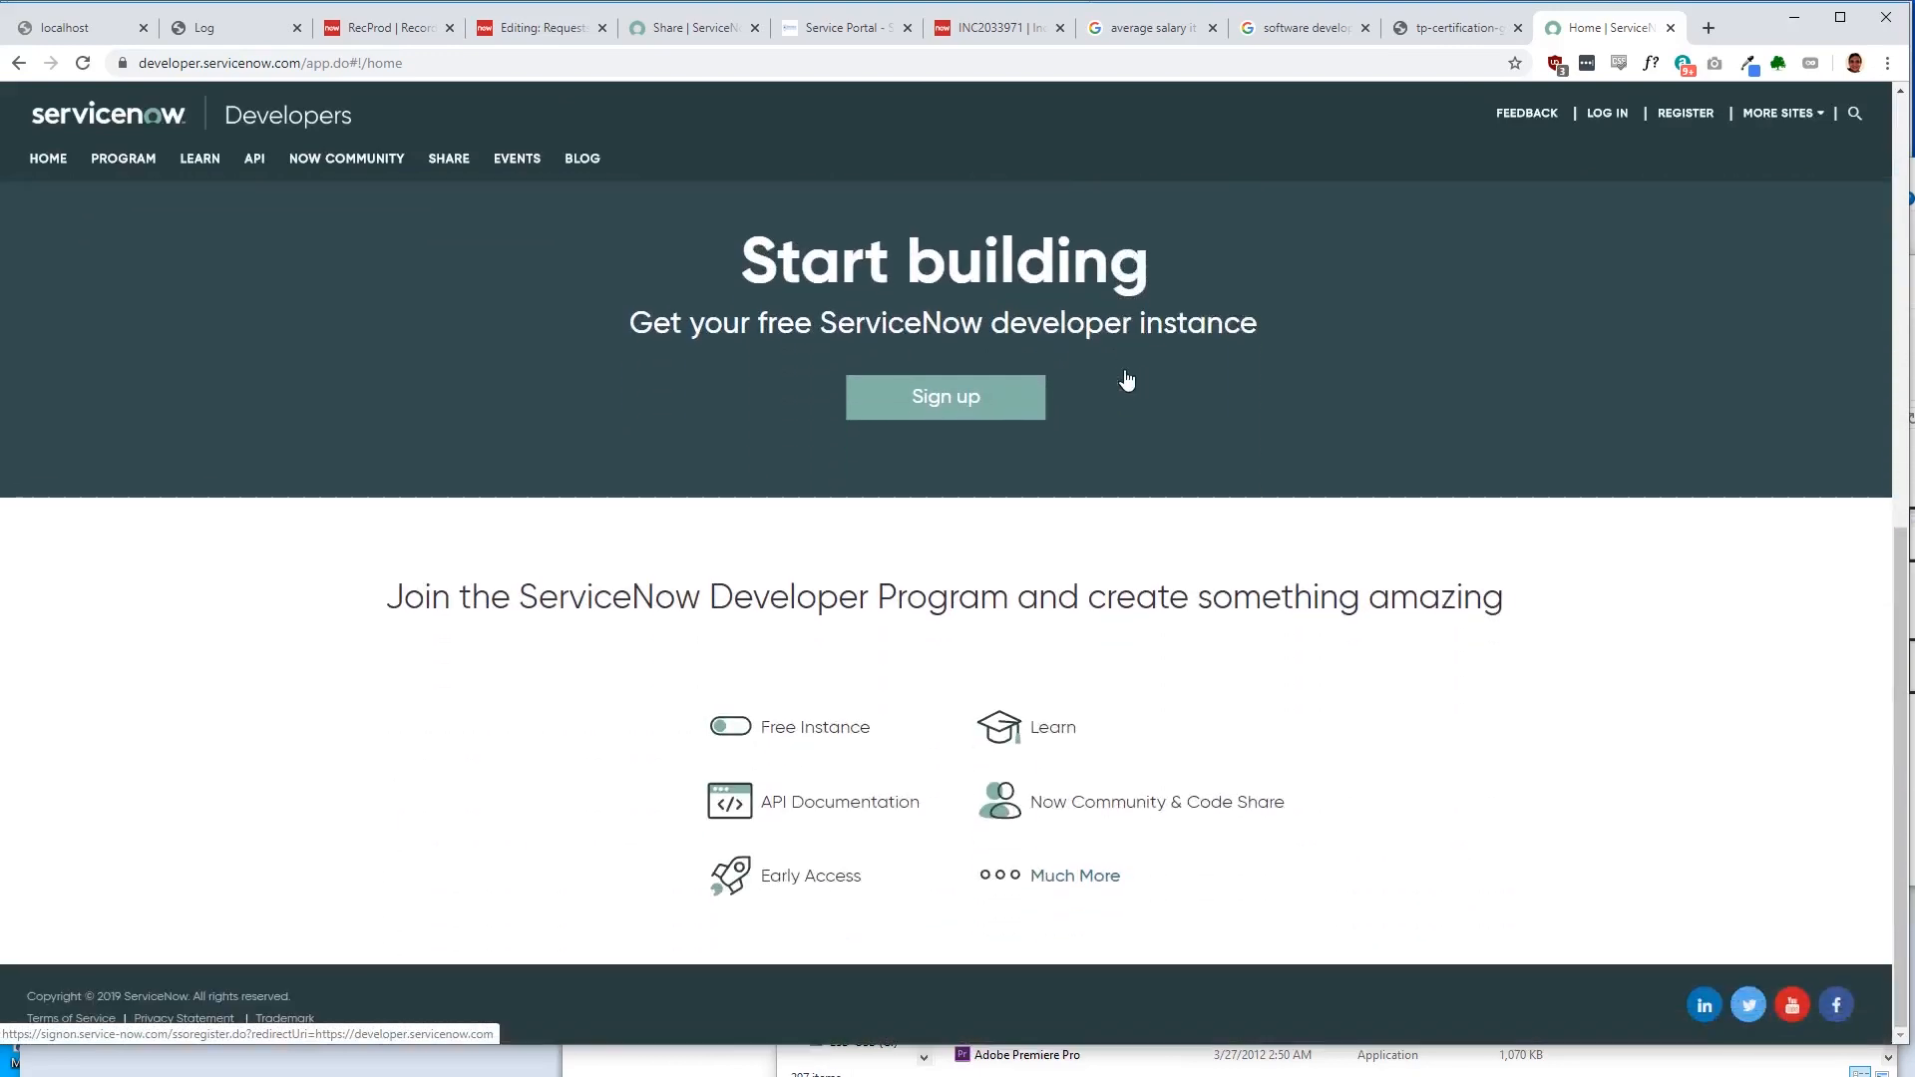
mouse_move(1057, 730)
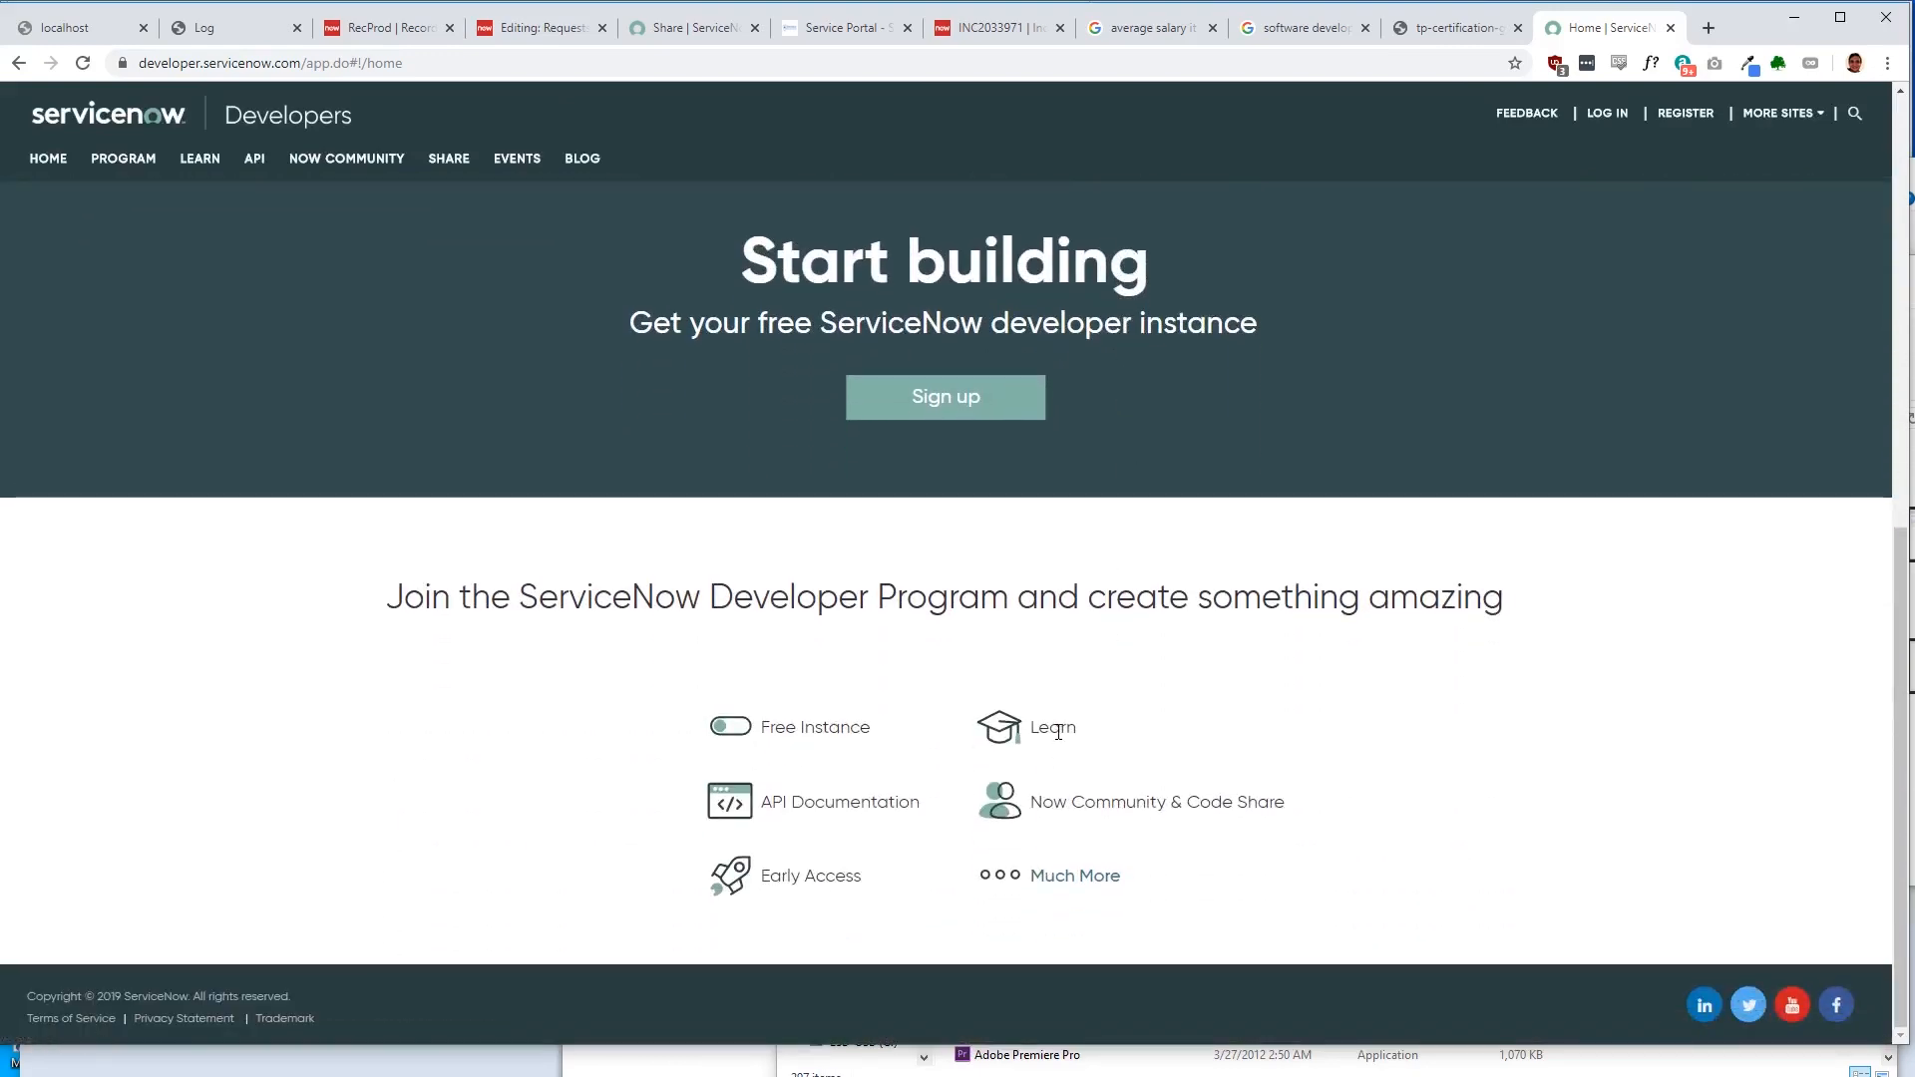
scroll("up", 3)
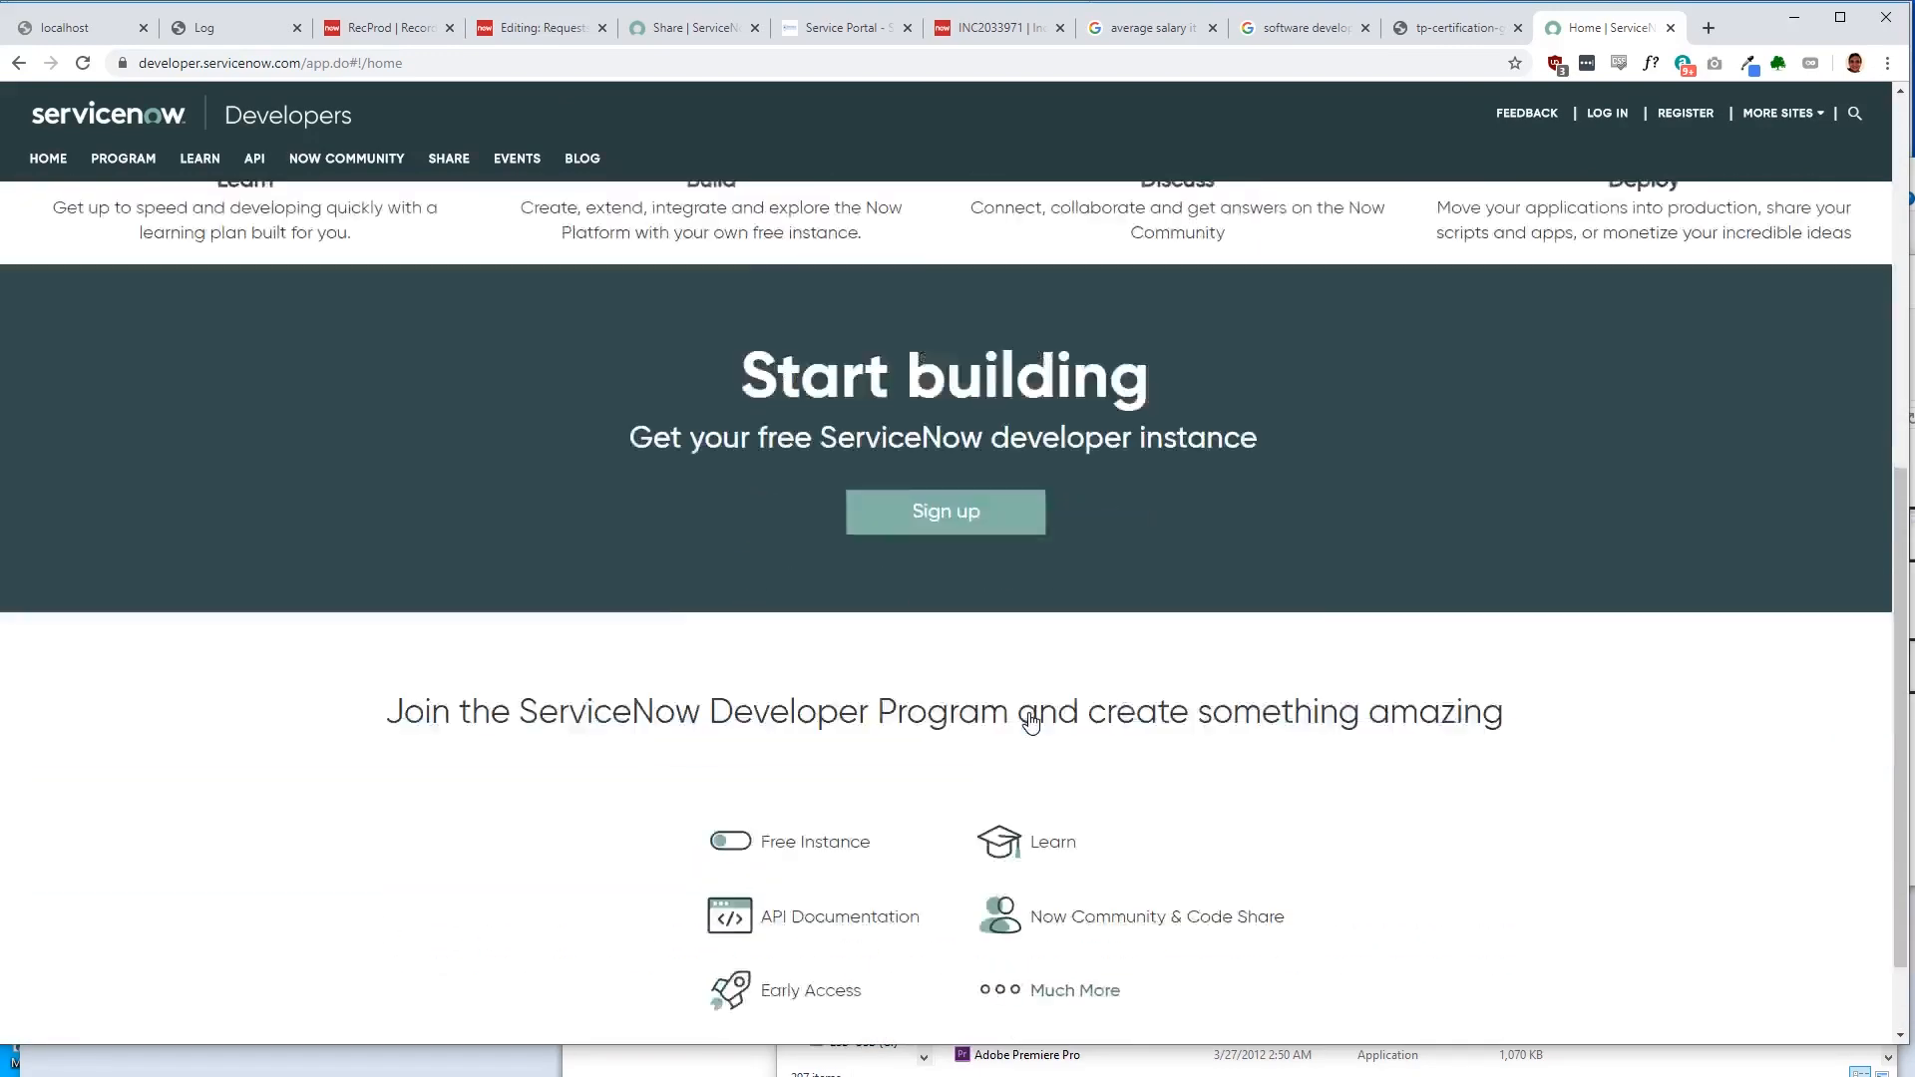
Step: Open the Developer Program page and read its benefits, including the free personal developer instance
left_click(121, 160)
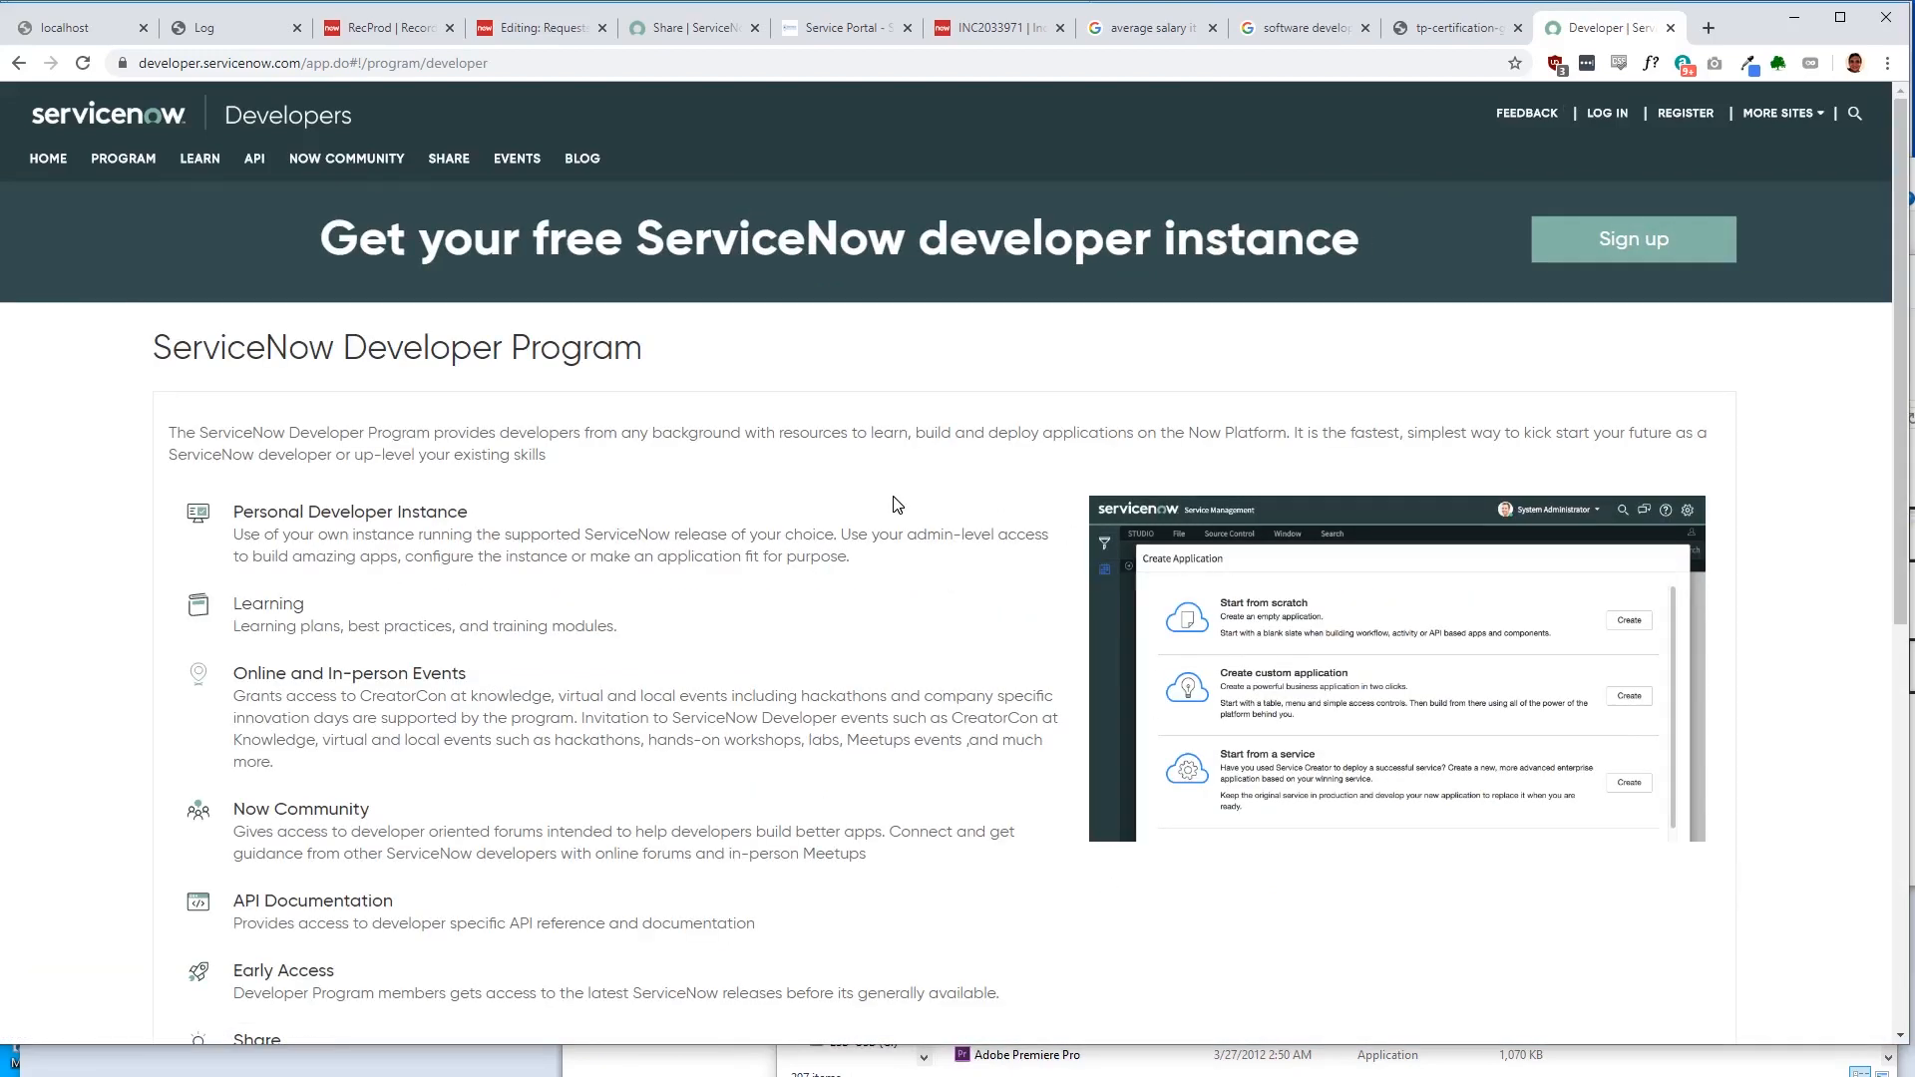
scroll("down", 3)
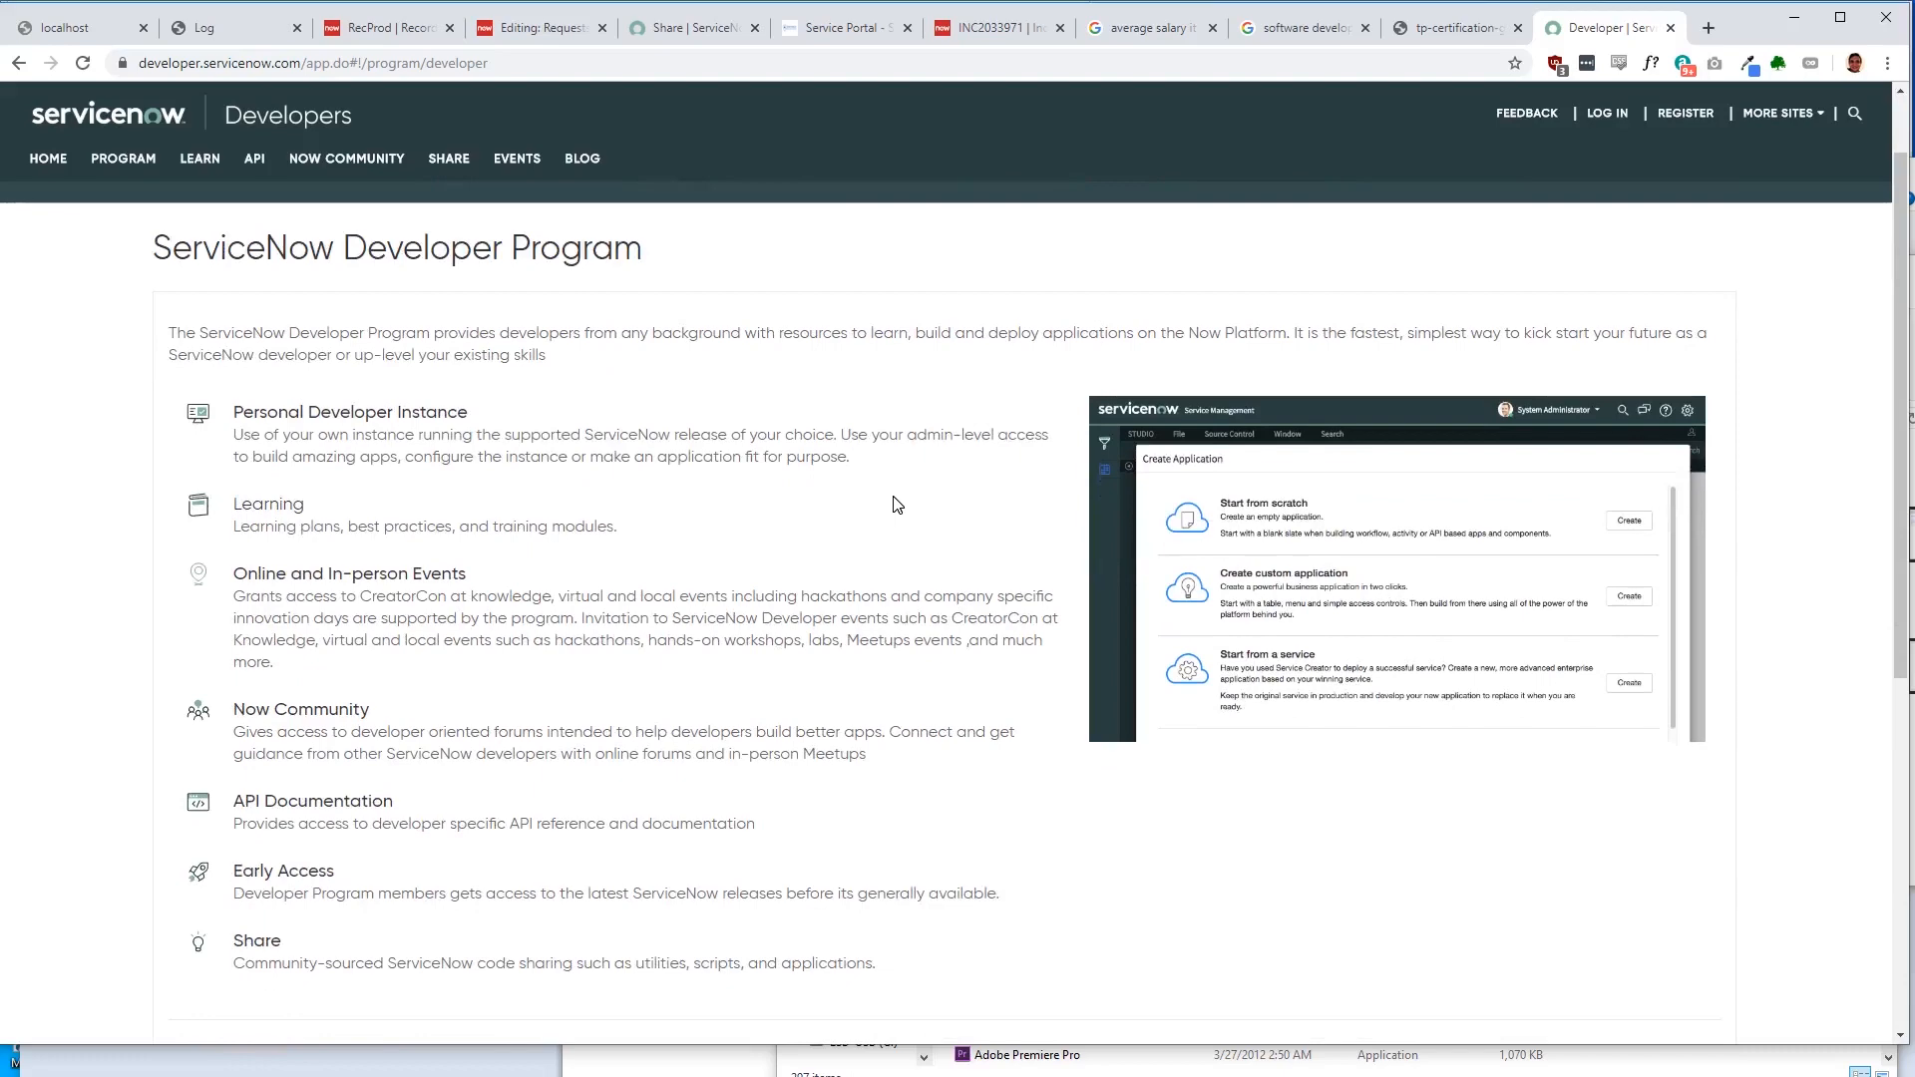
scroll("down", 3)
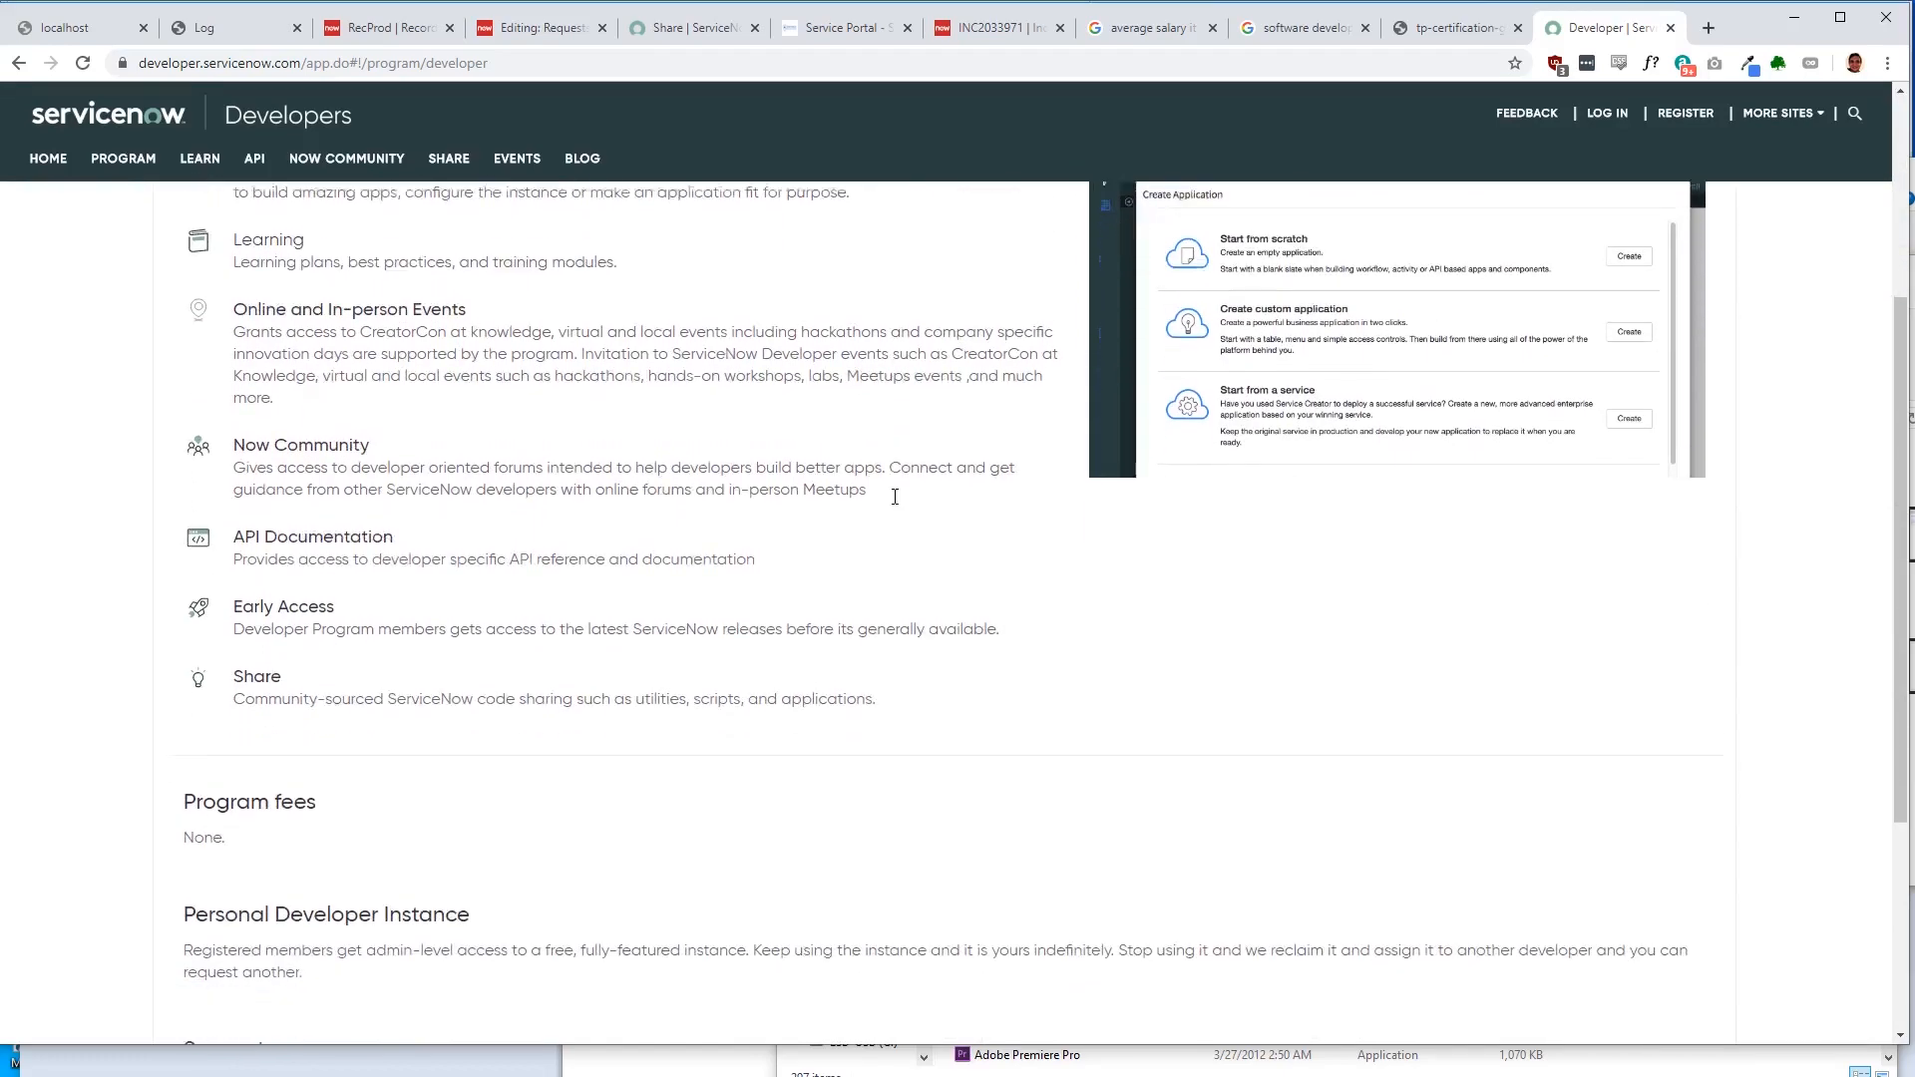
scroll("down", 3)
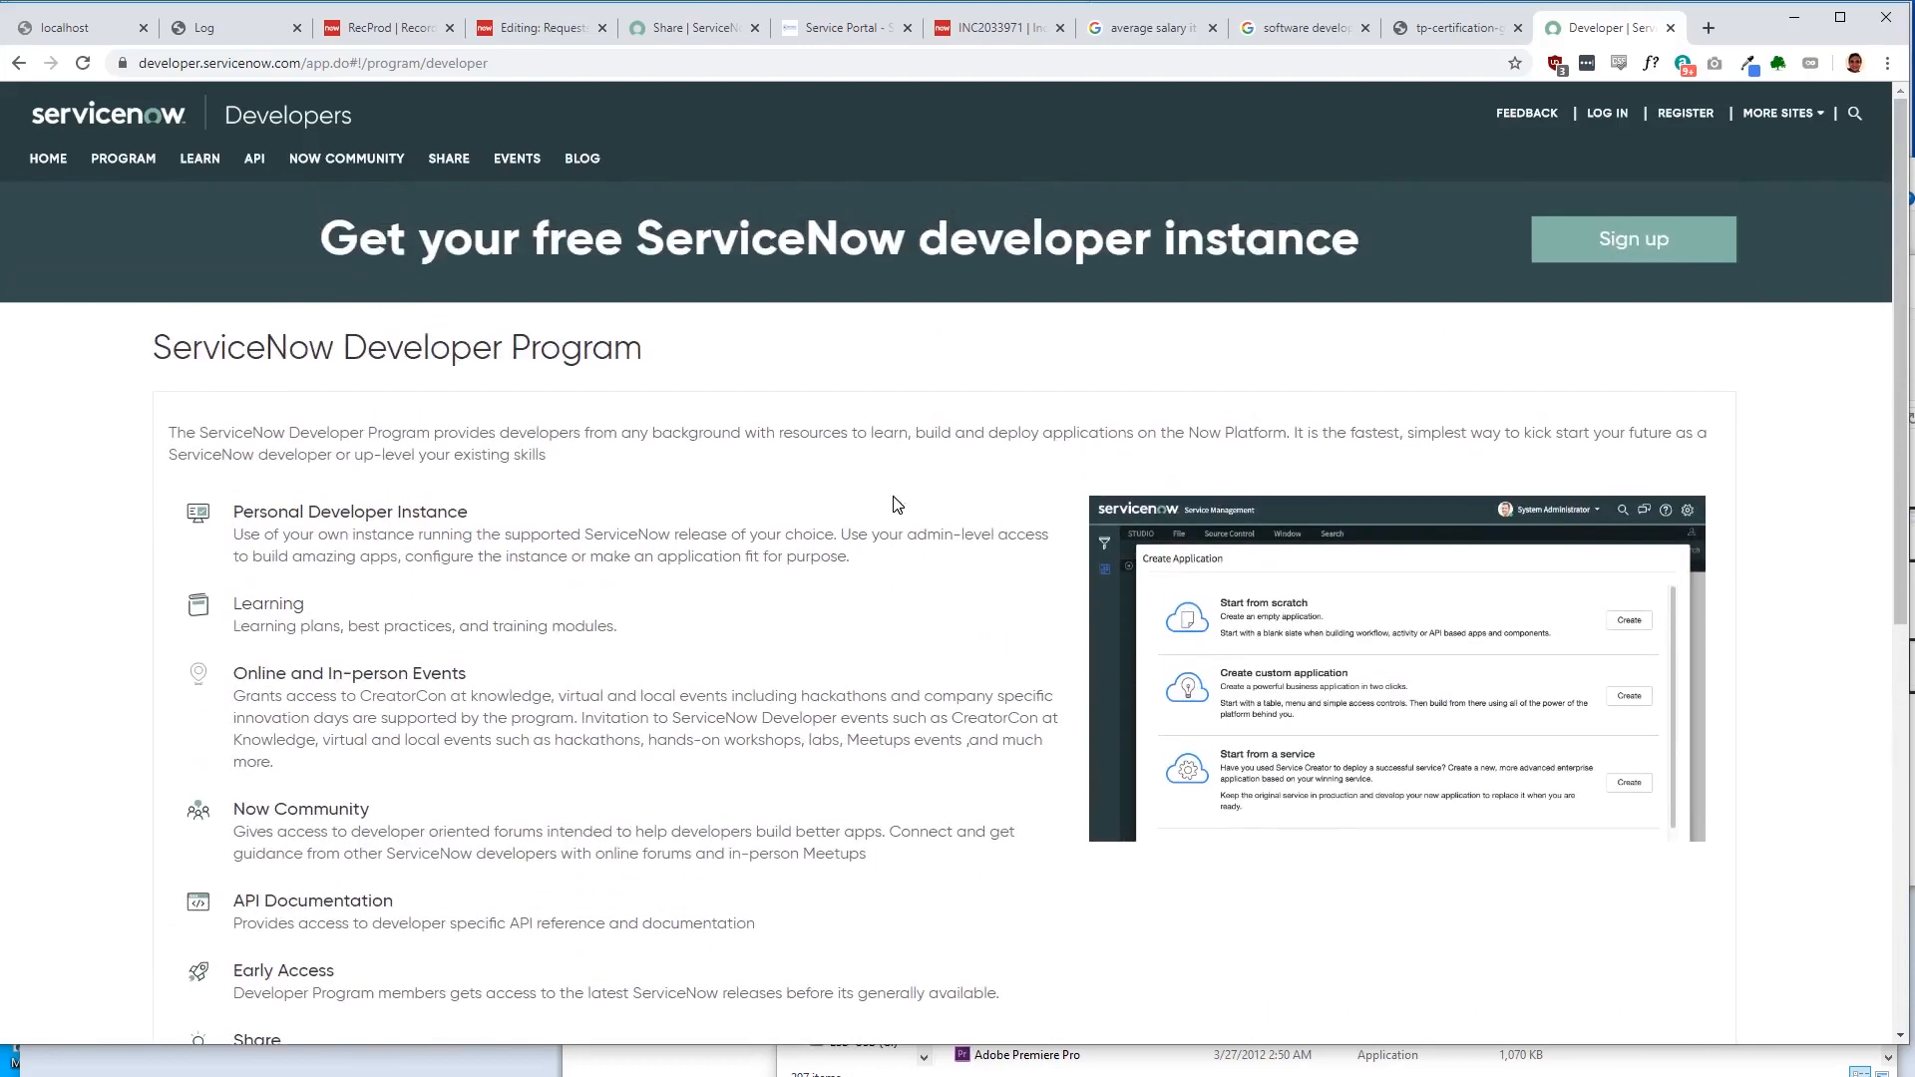
left_click(1634, 237)
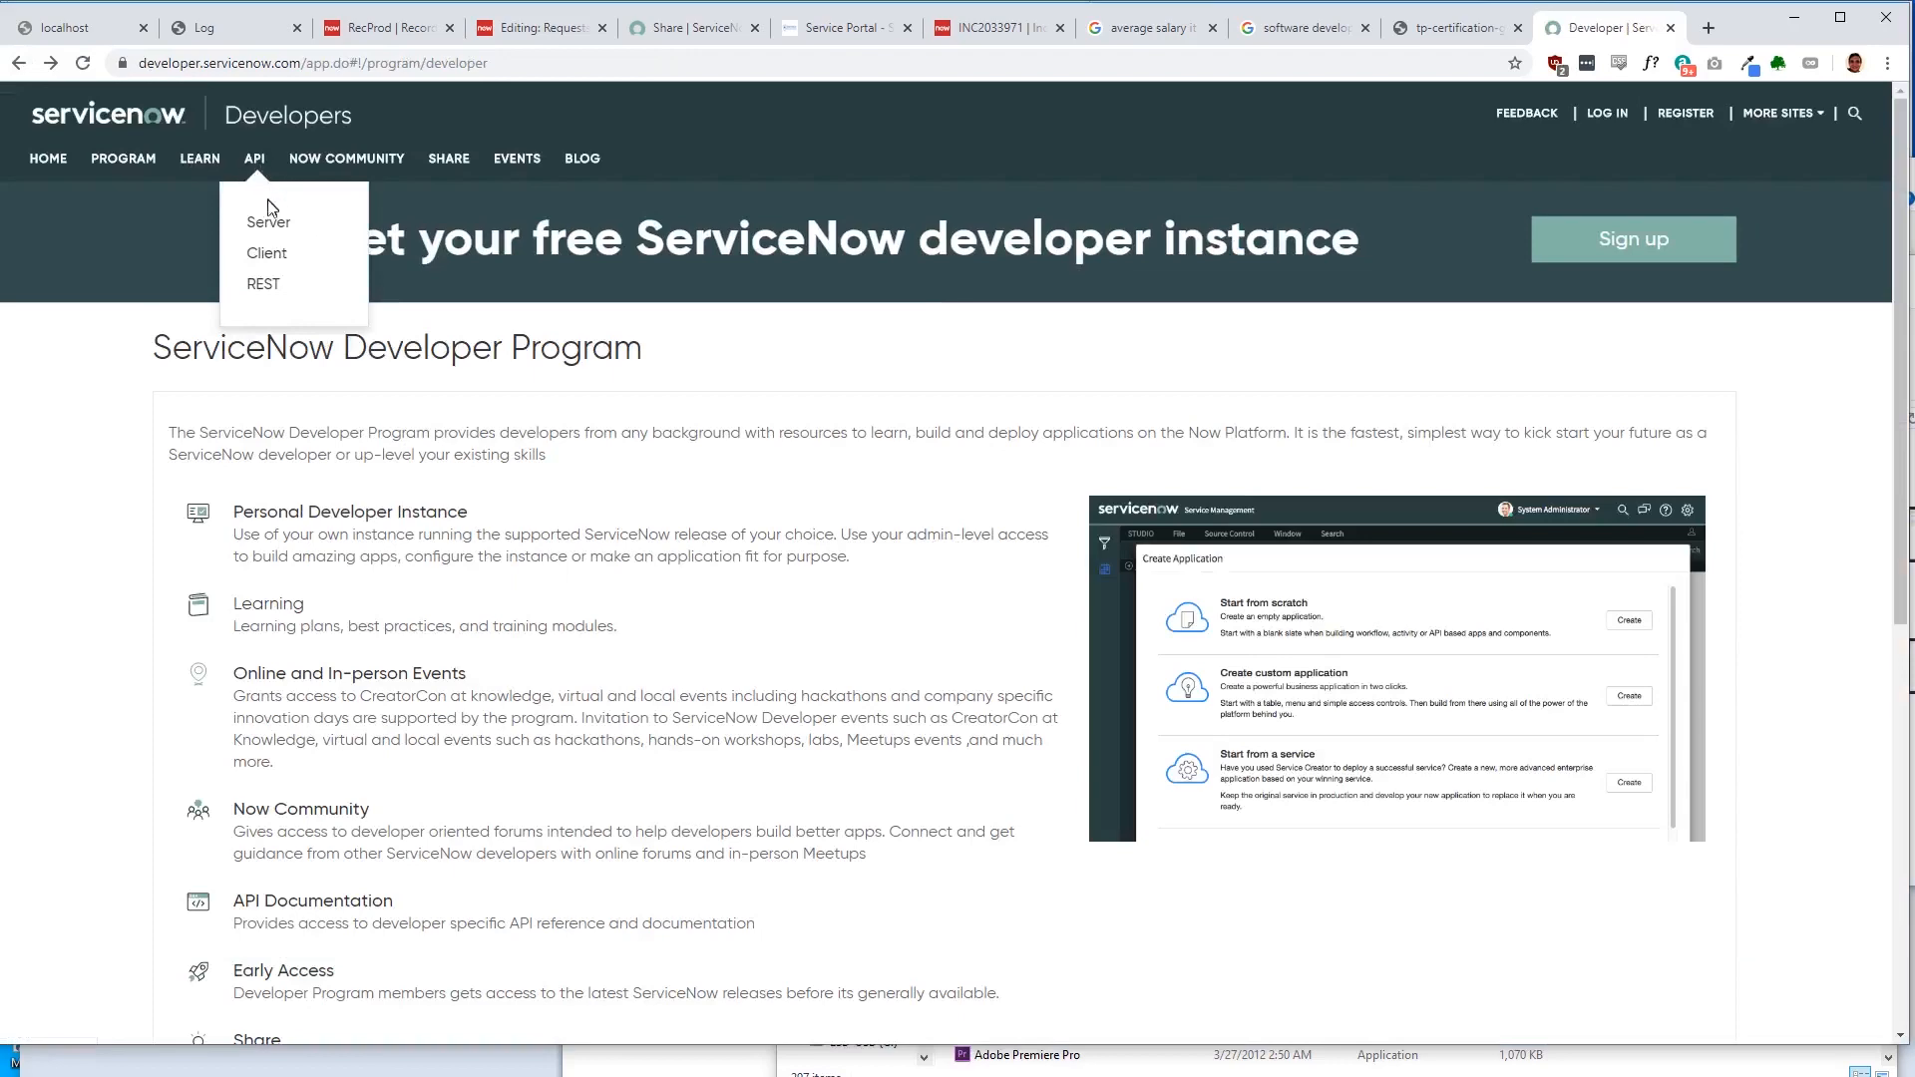
Step: Browse the server-side scoped API reference down through the GlideElement getChoices methods
left_click(267, 221)
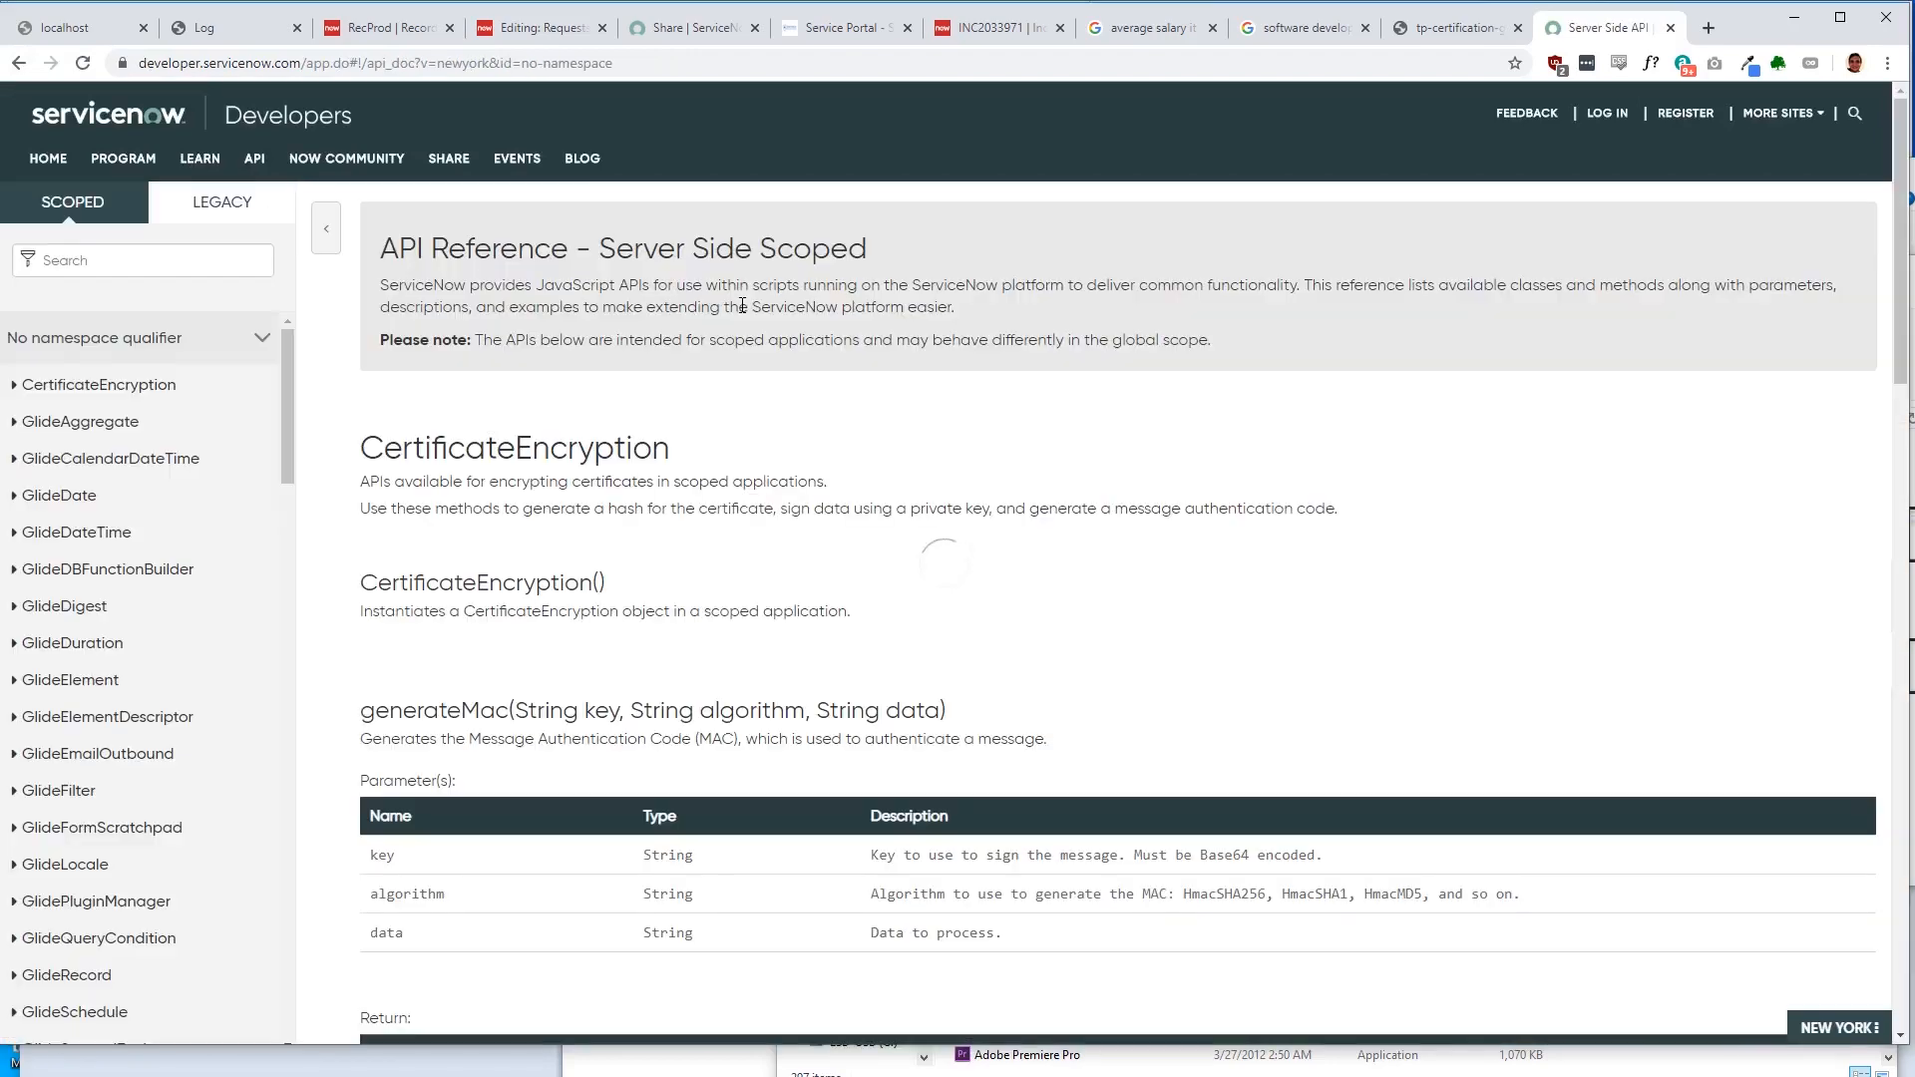
scroll("down", 3)
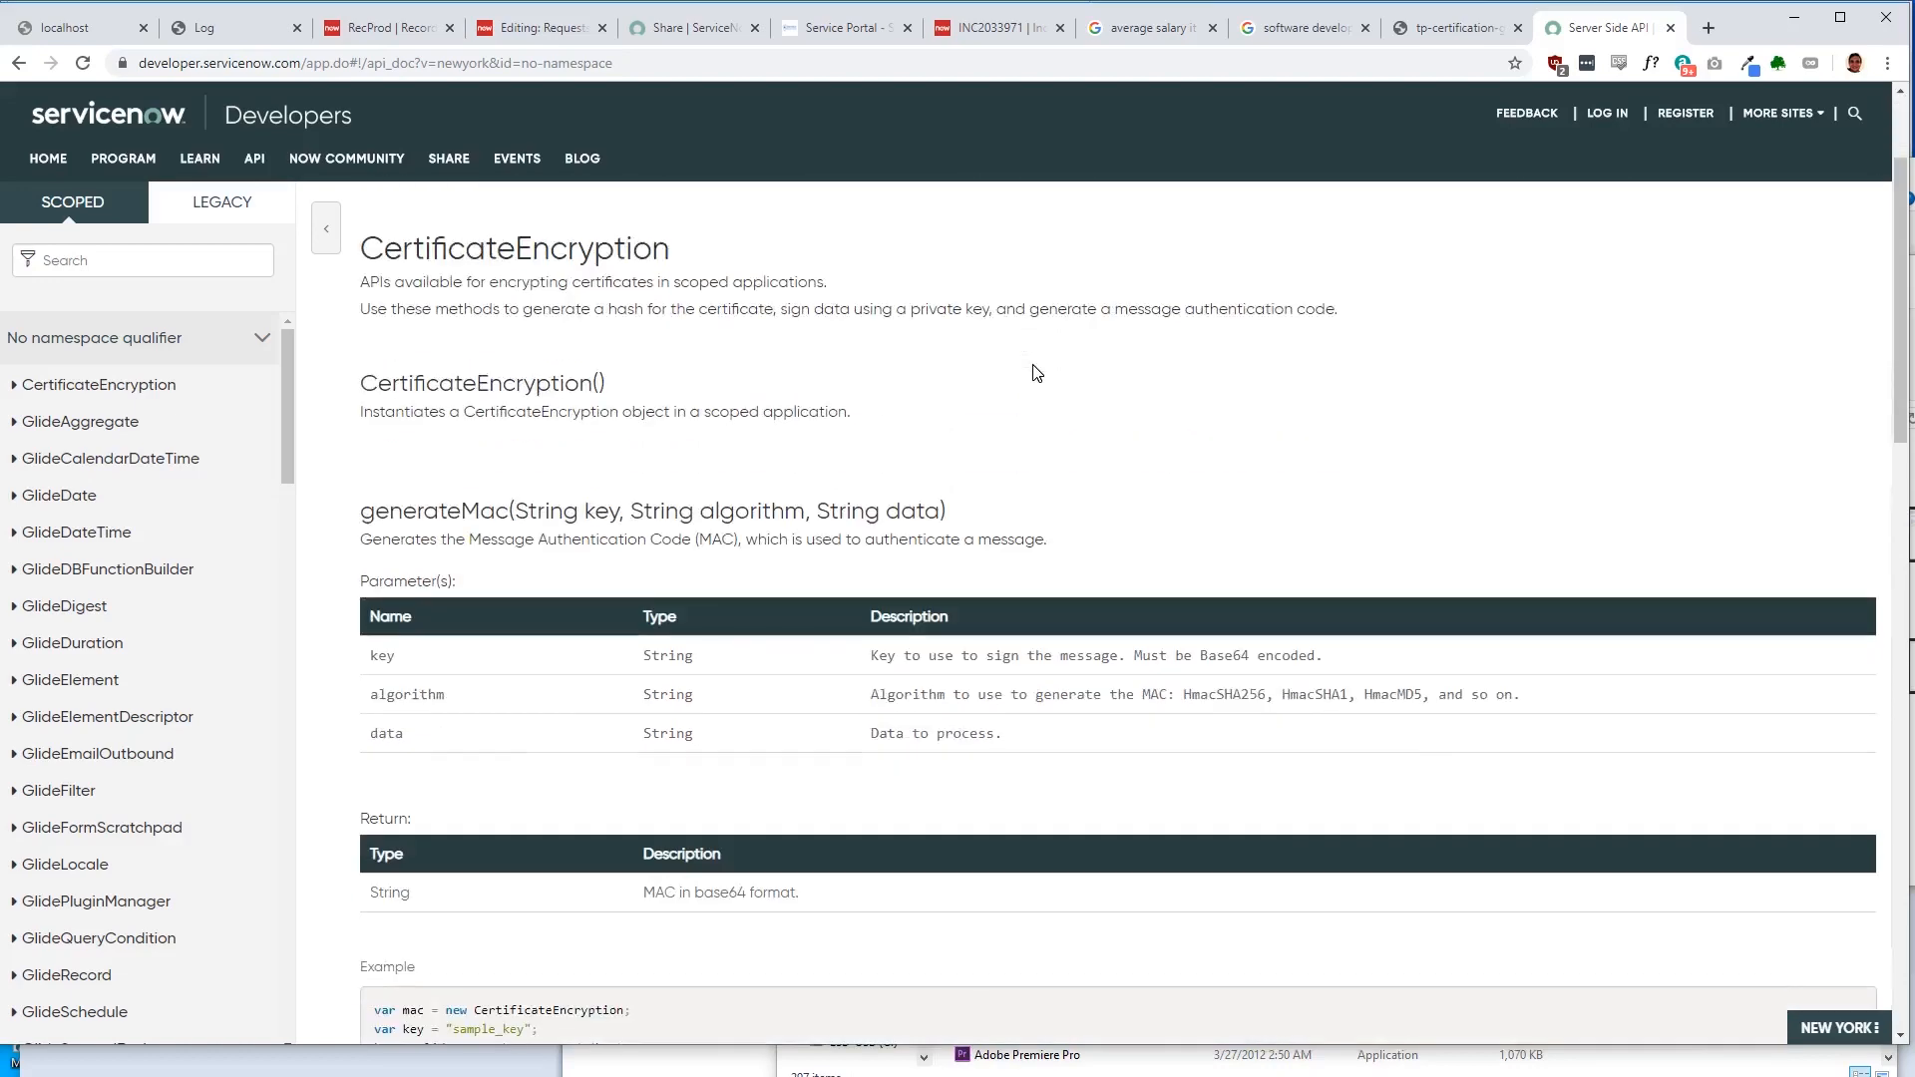
scroll("down", 3)
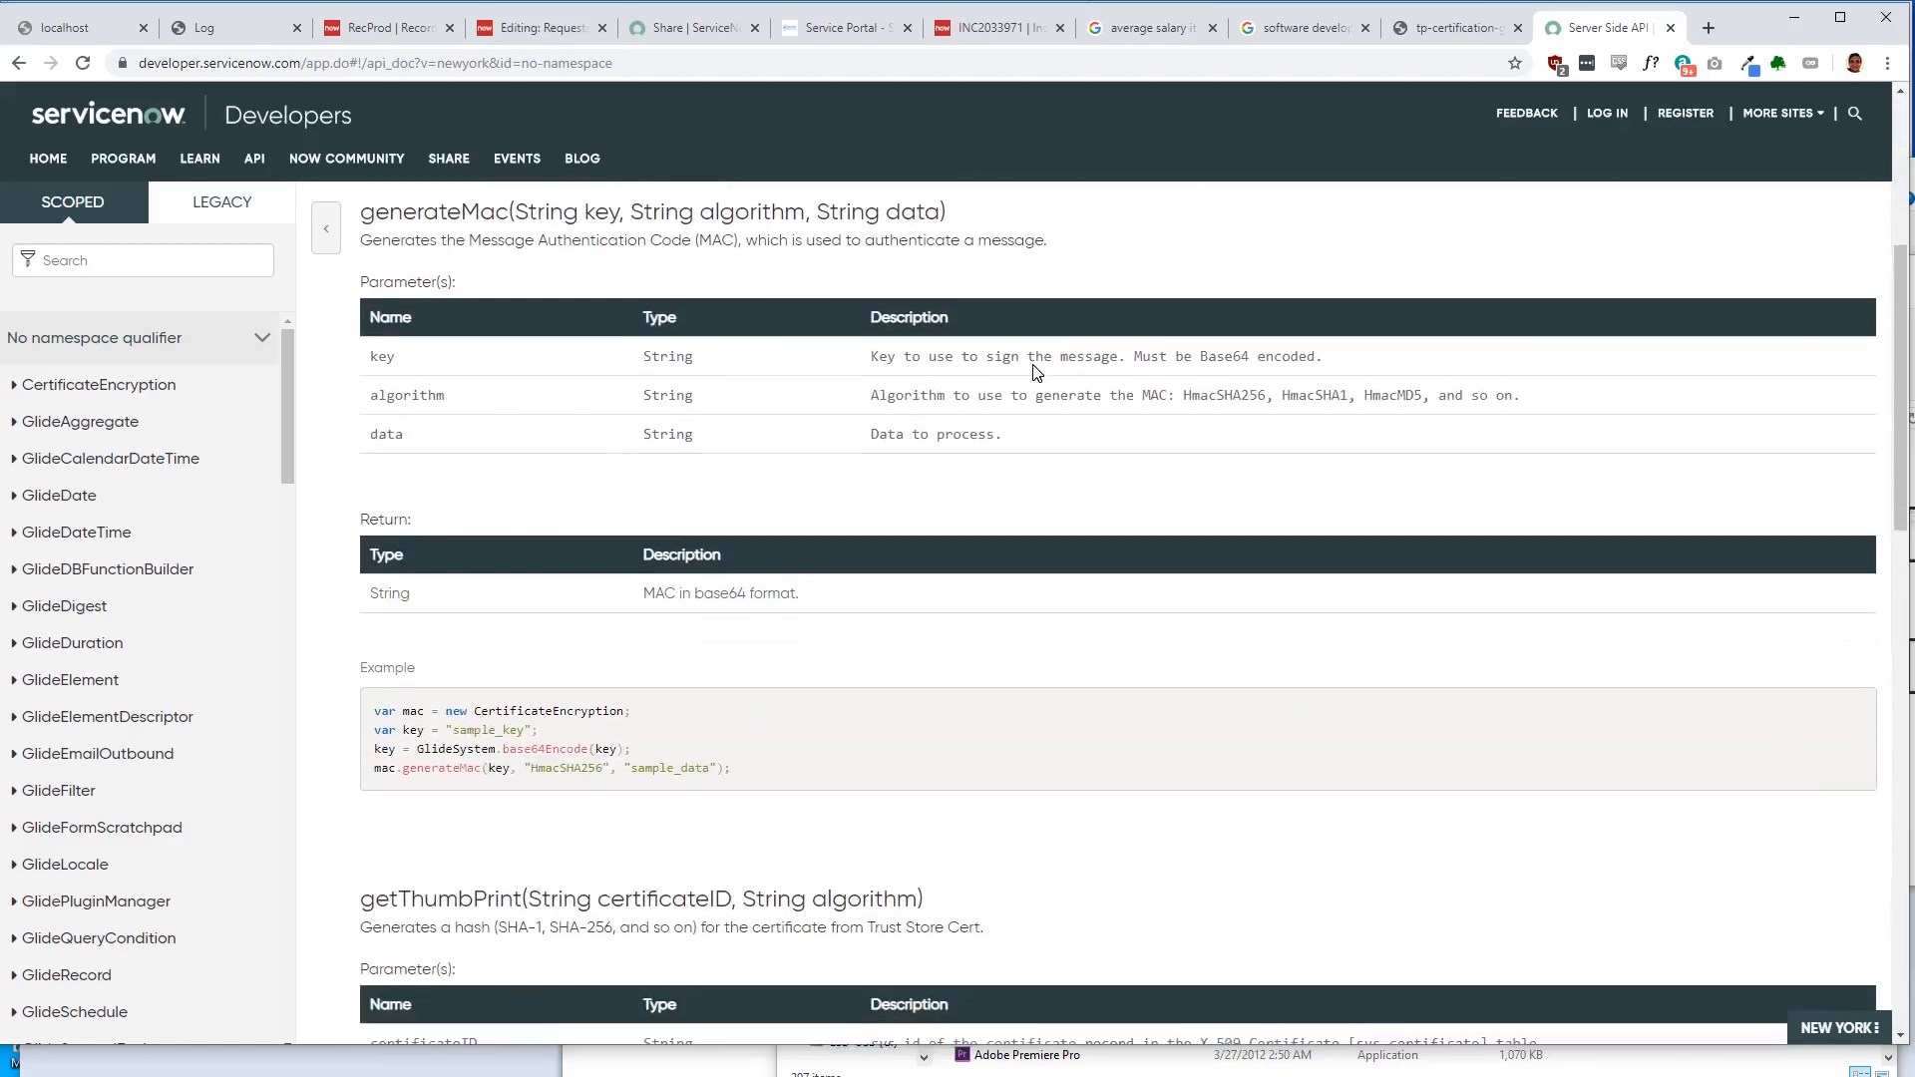
scroll("down", 3)
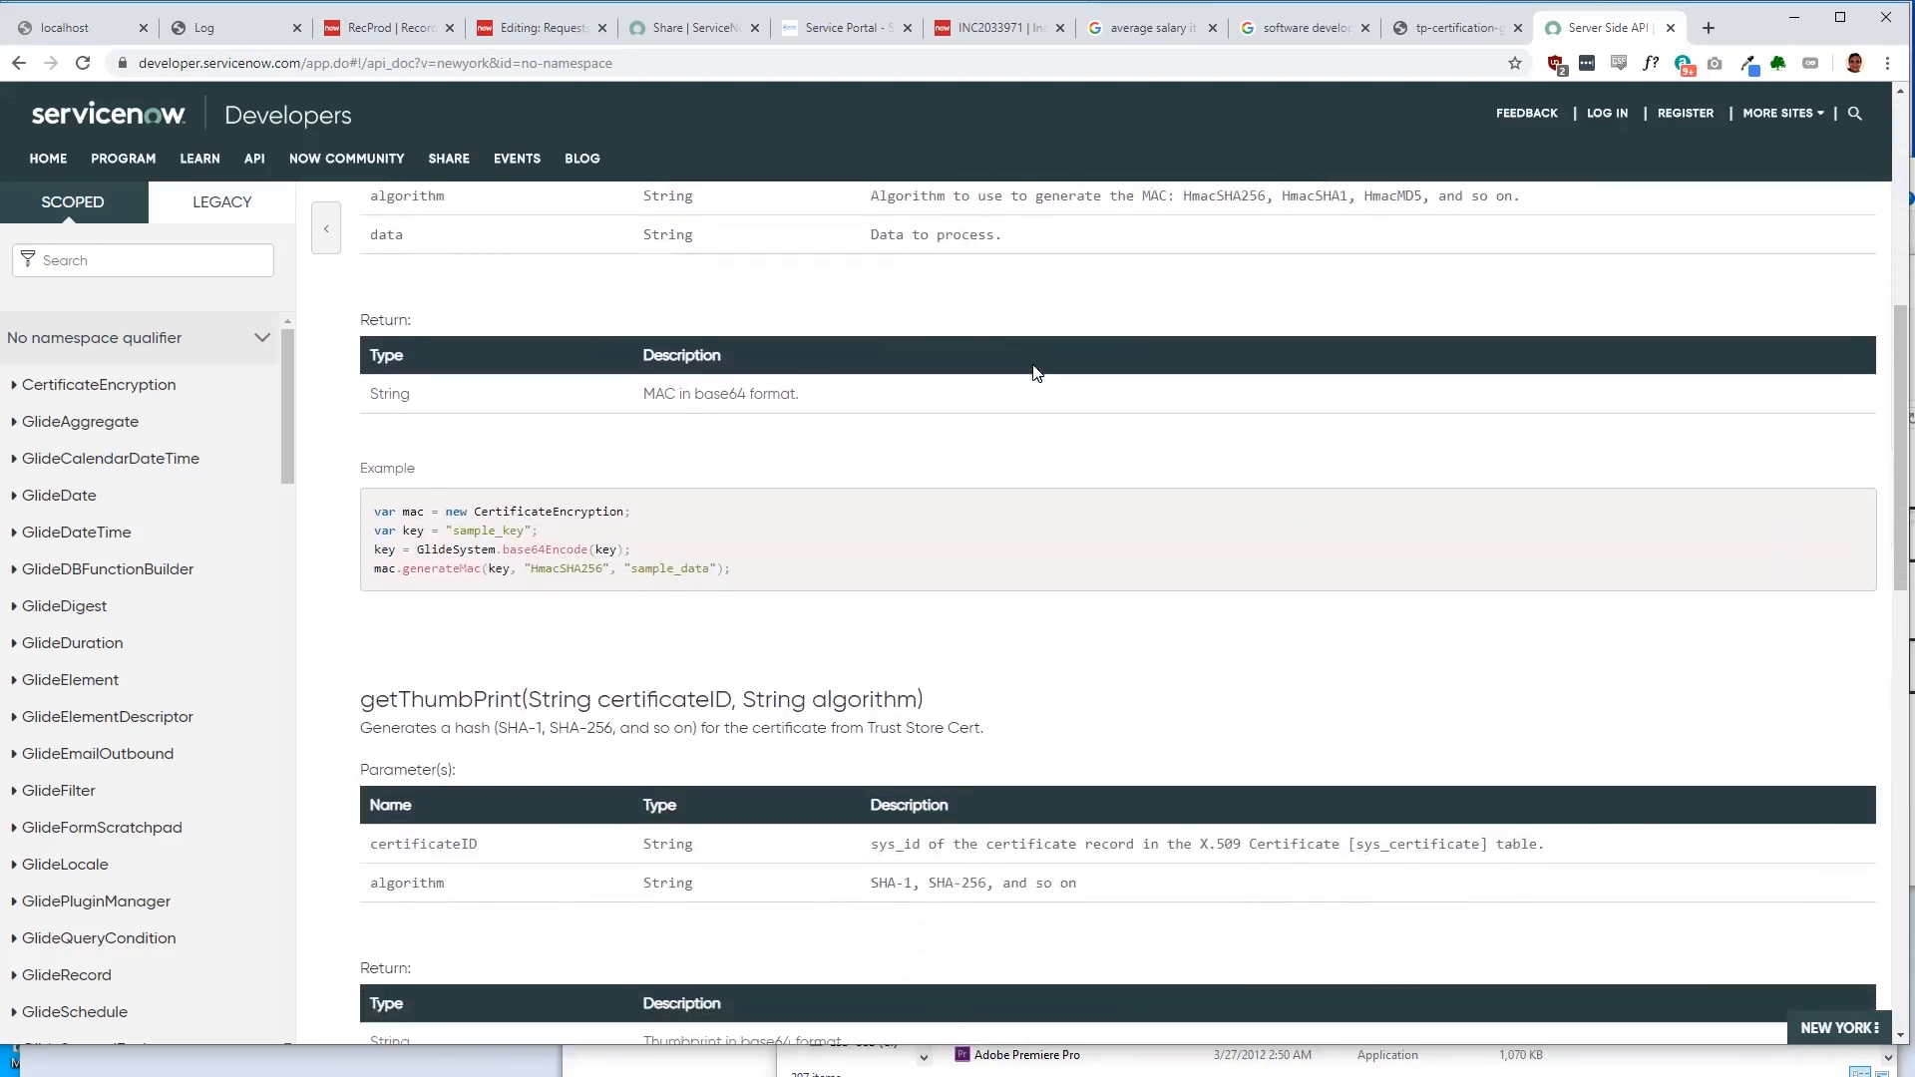
scroll("down", 3)
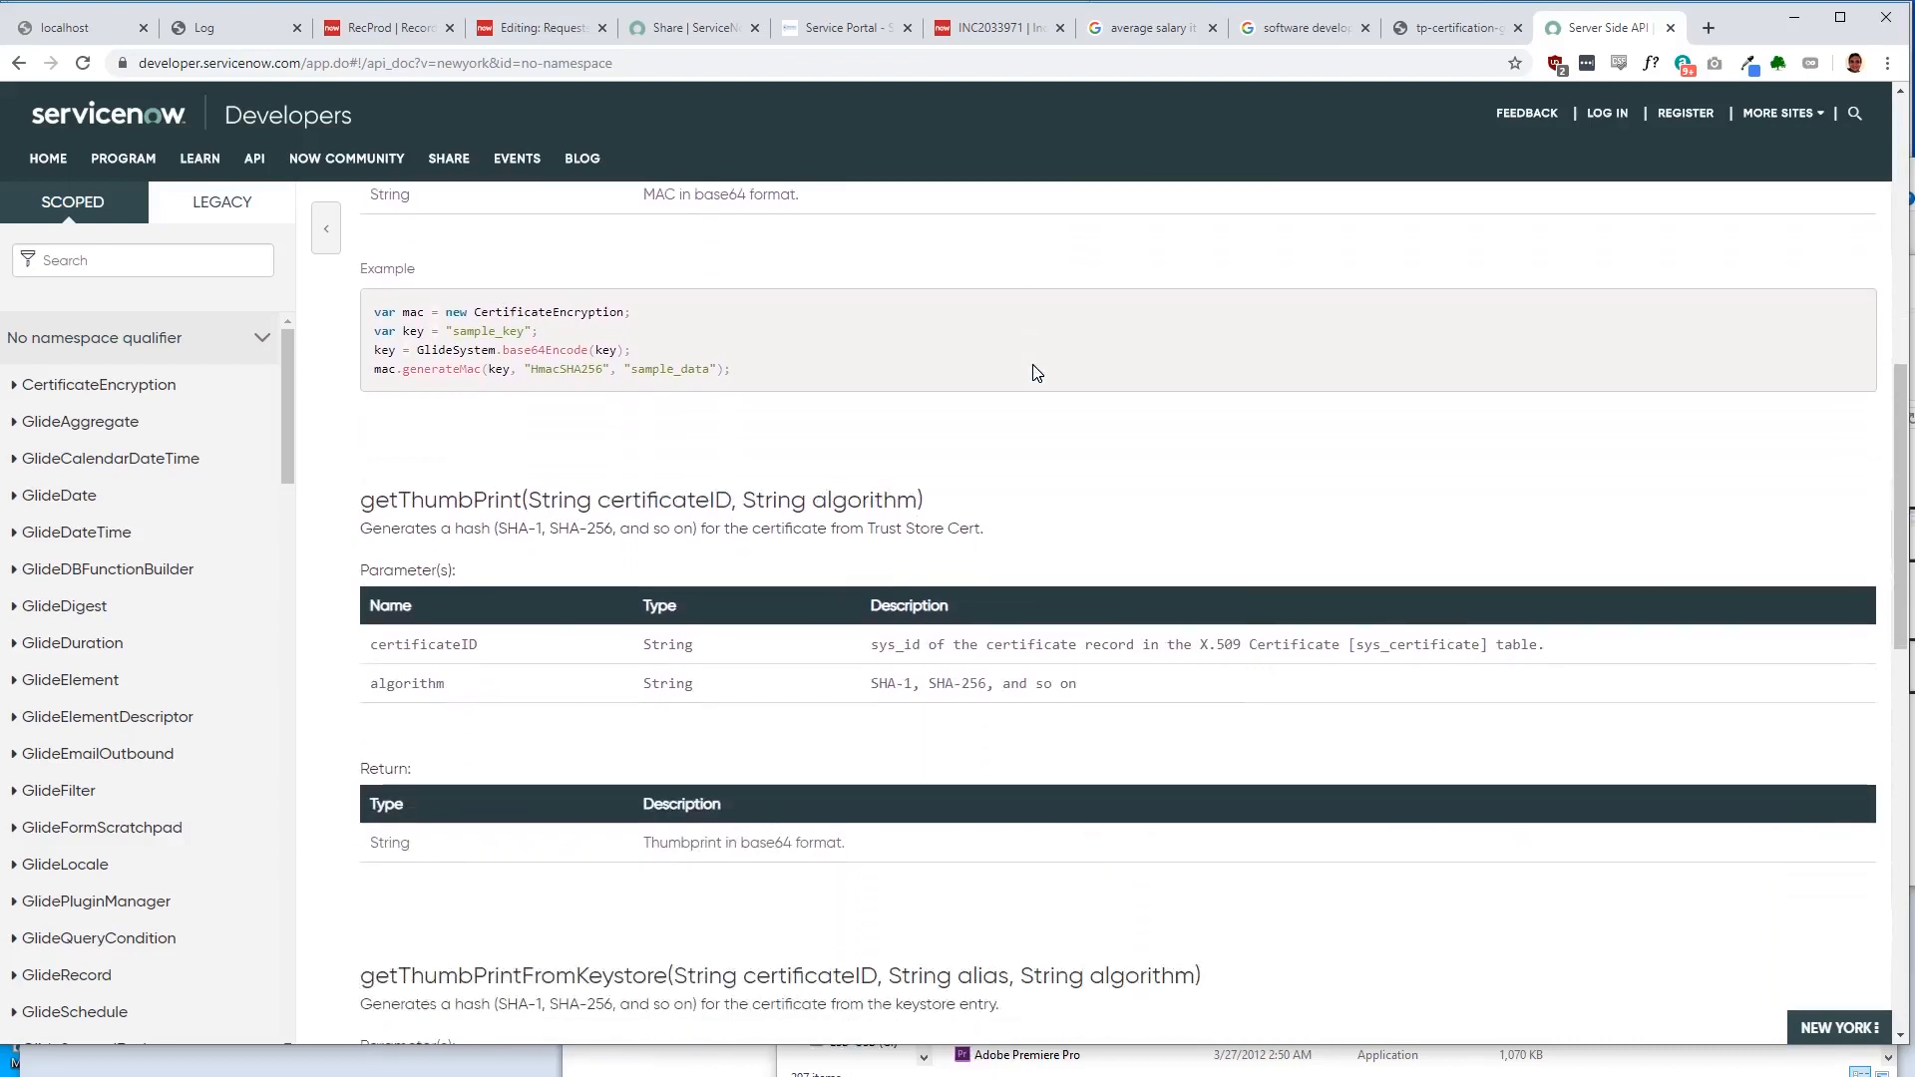
scroll("down", 3)
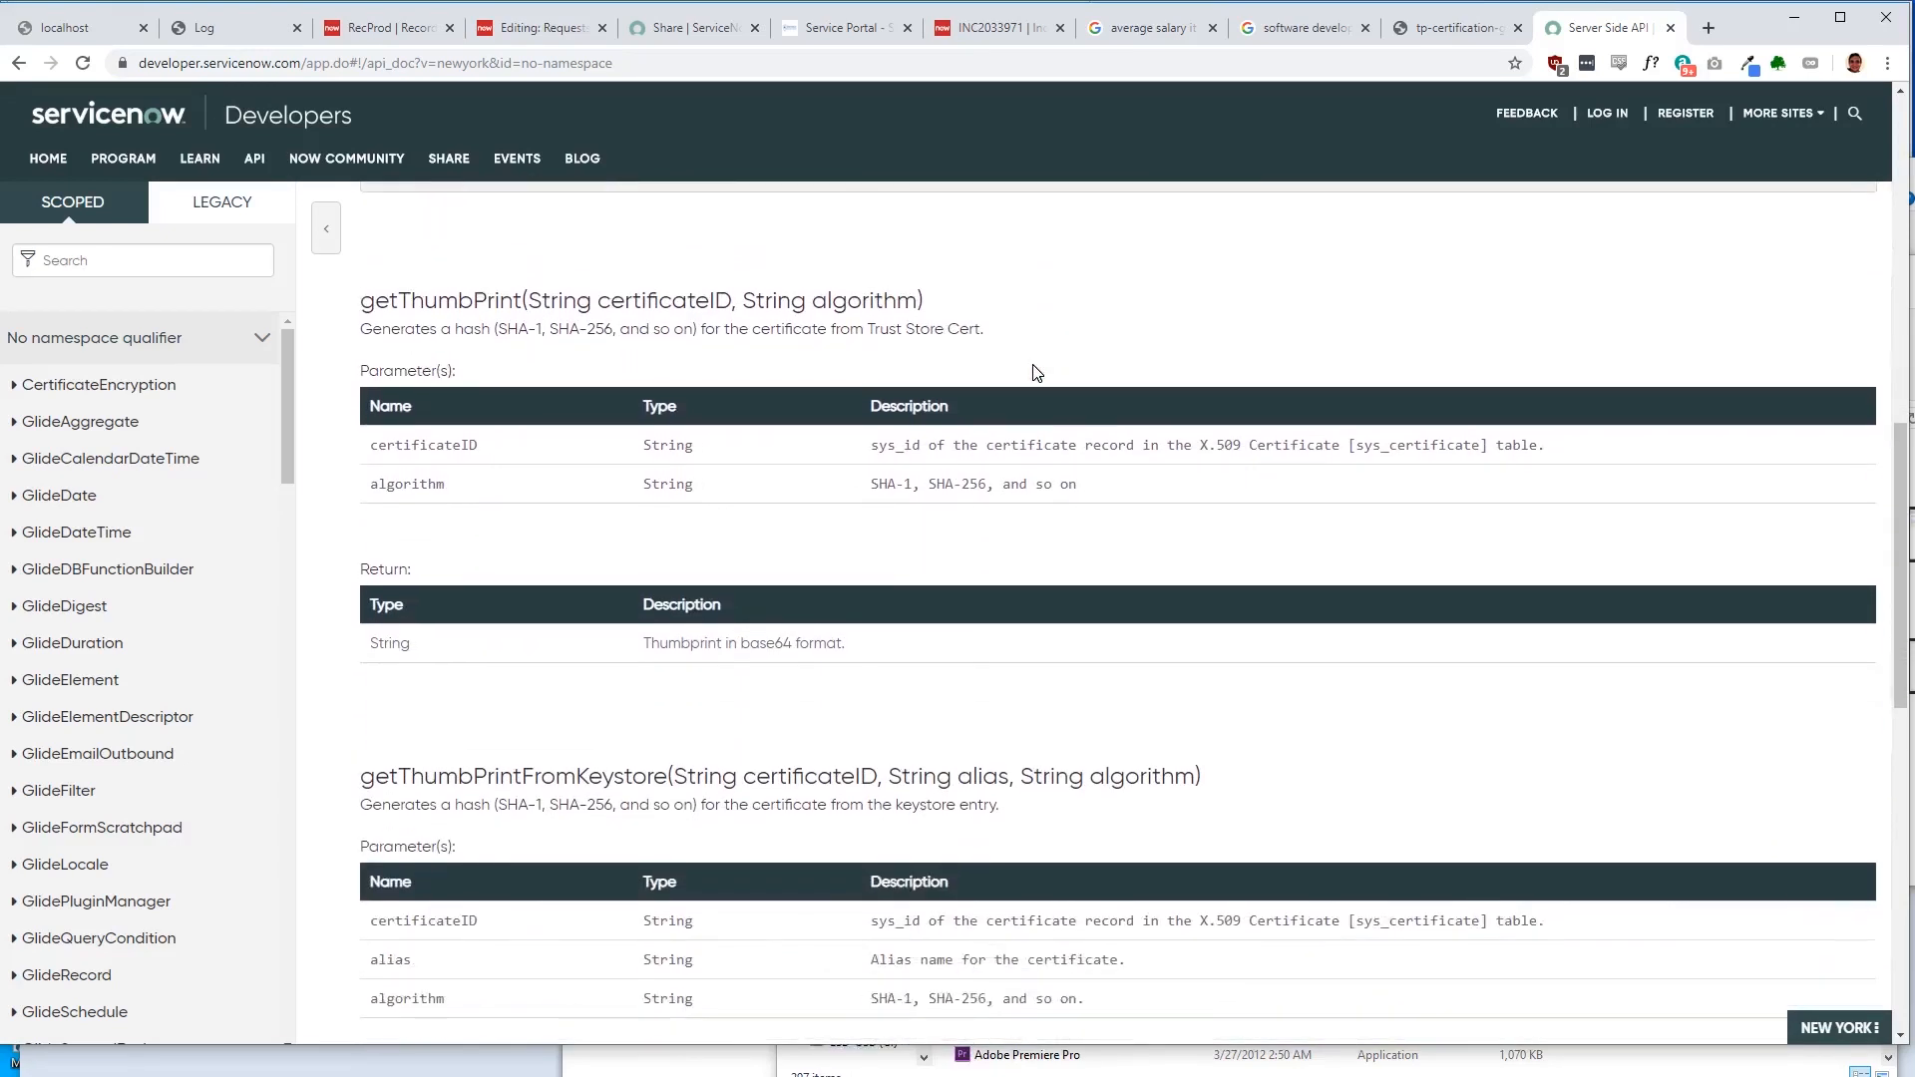
scroll("down", 3)
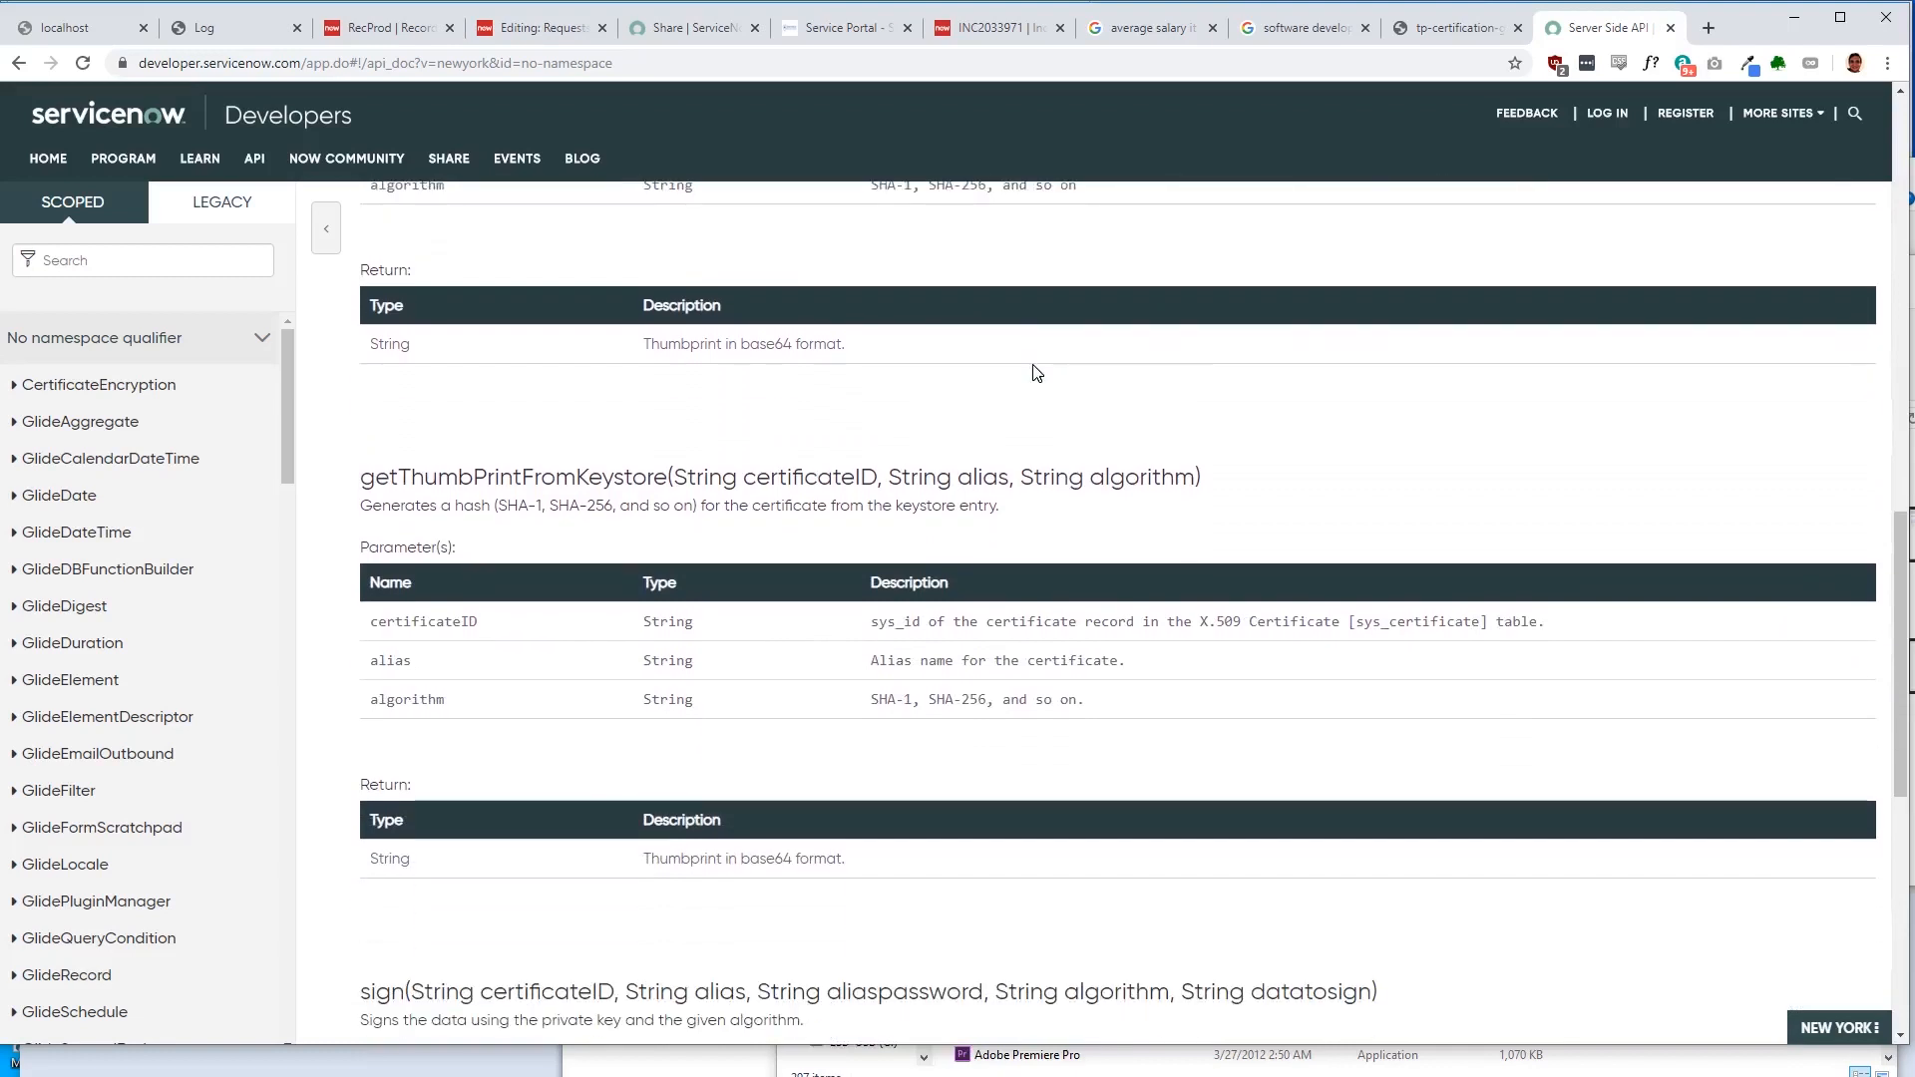
scroll("down", 3)
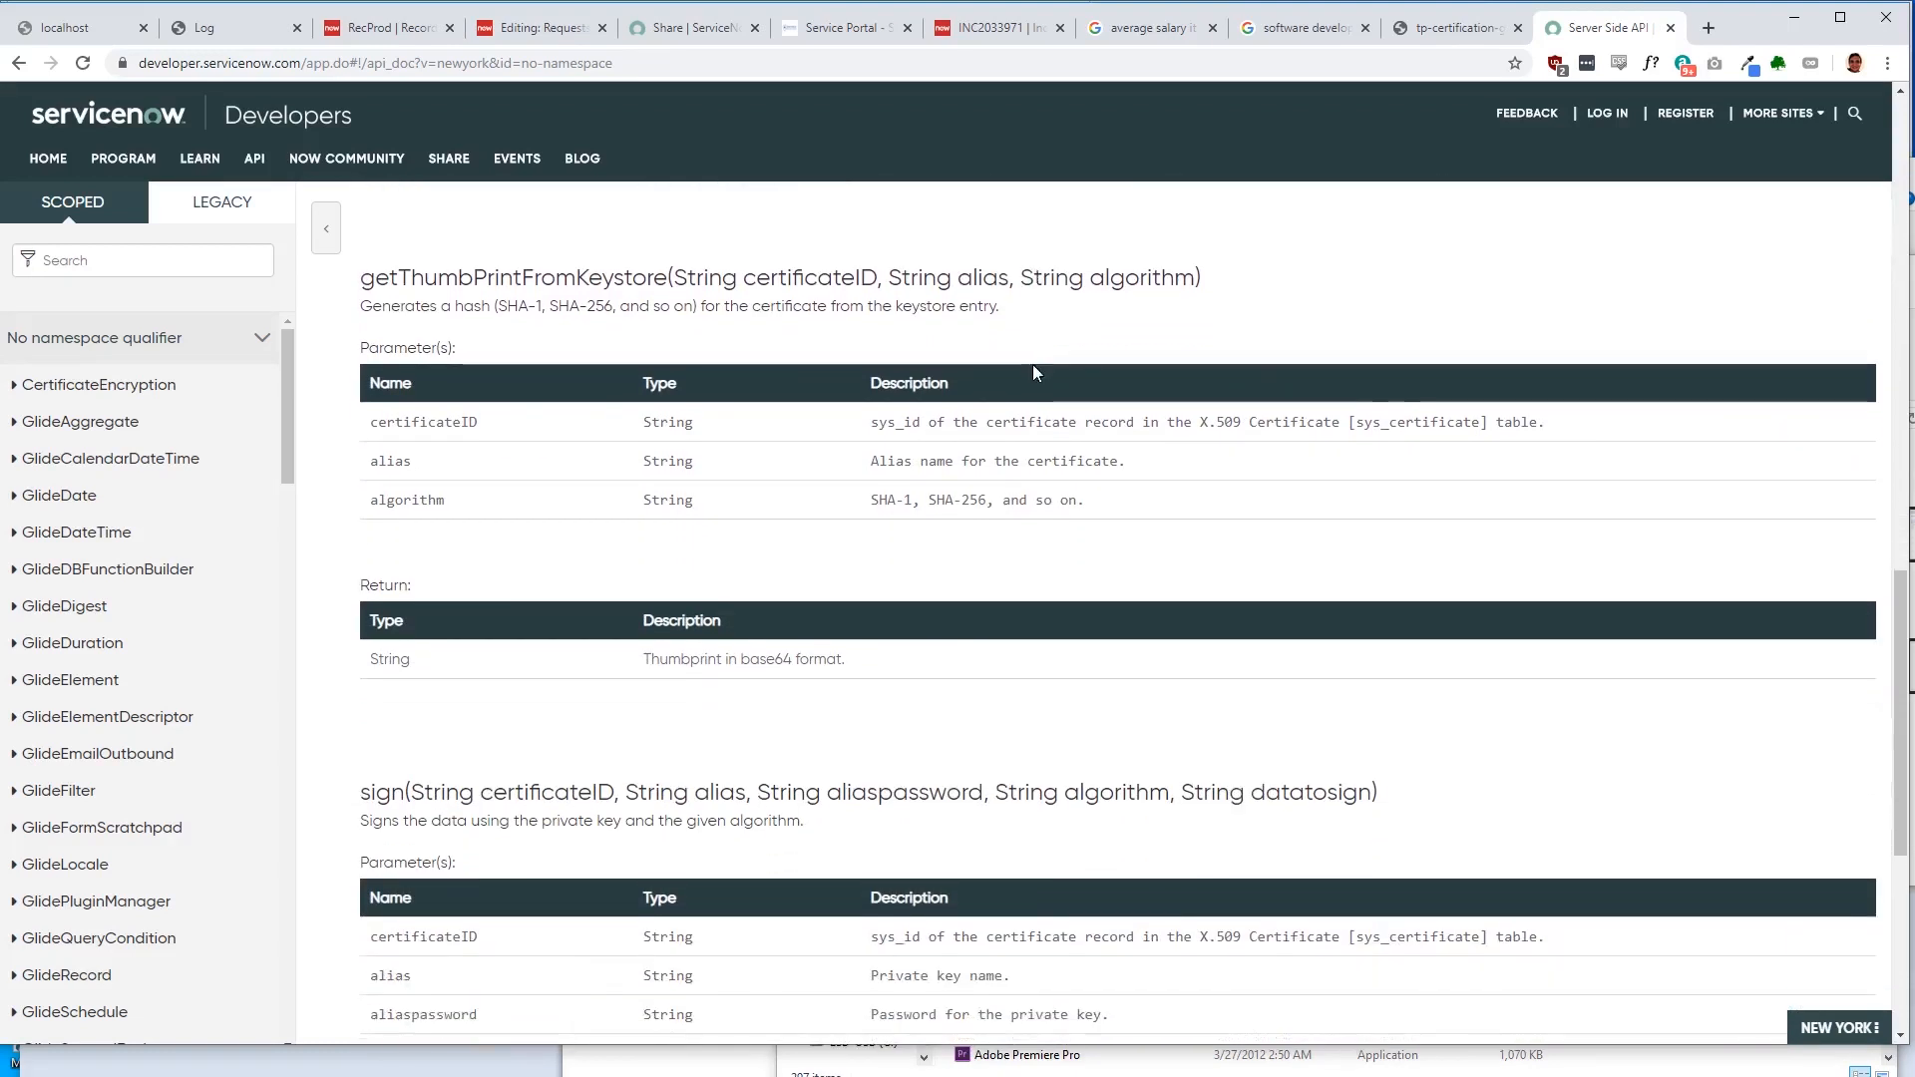
scroll("down", 3)
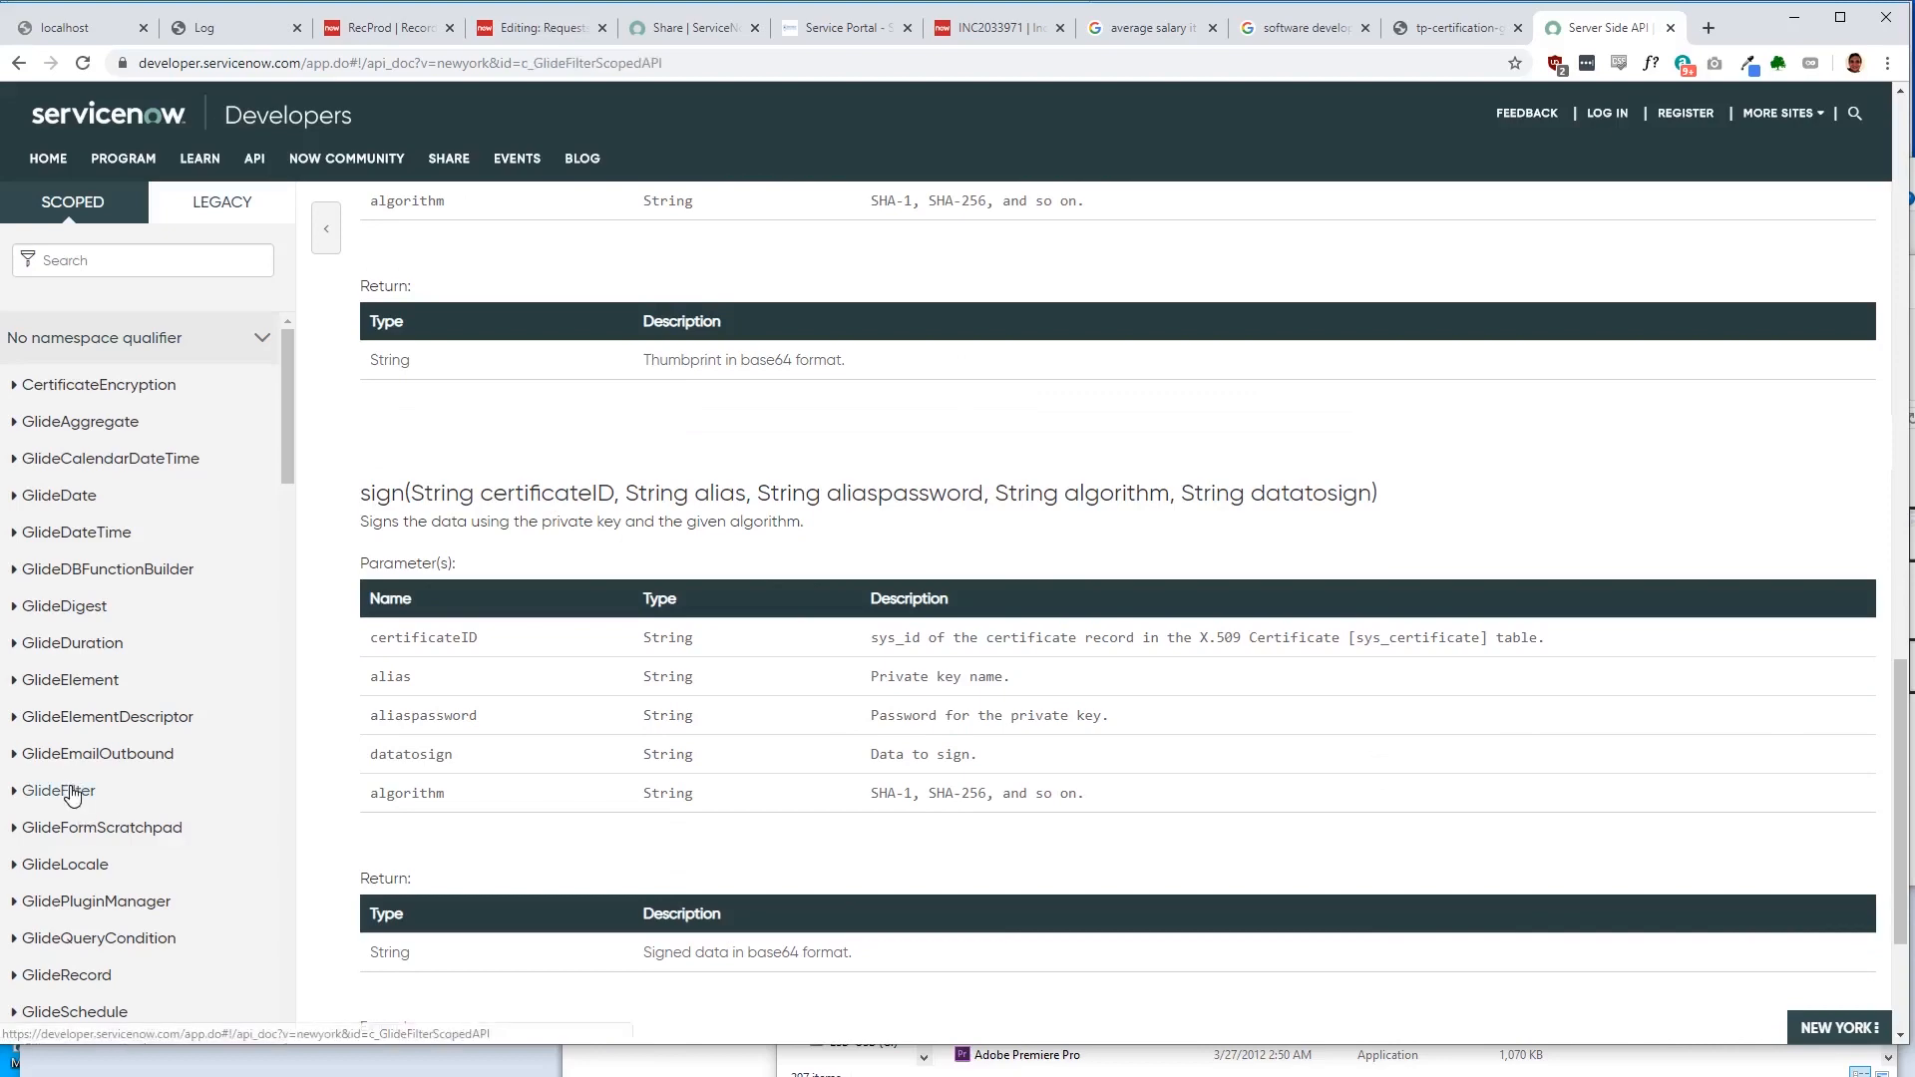
Step: Read the GlideElement methods getChoiceValue, getDecryptedValue, getDisplayValue and getED in the reference
left_click(58, 789)
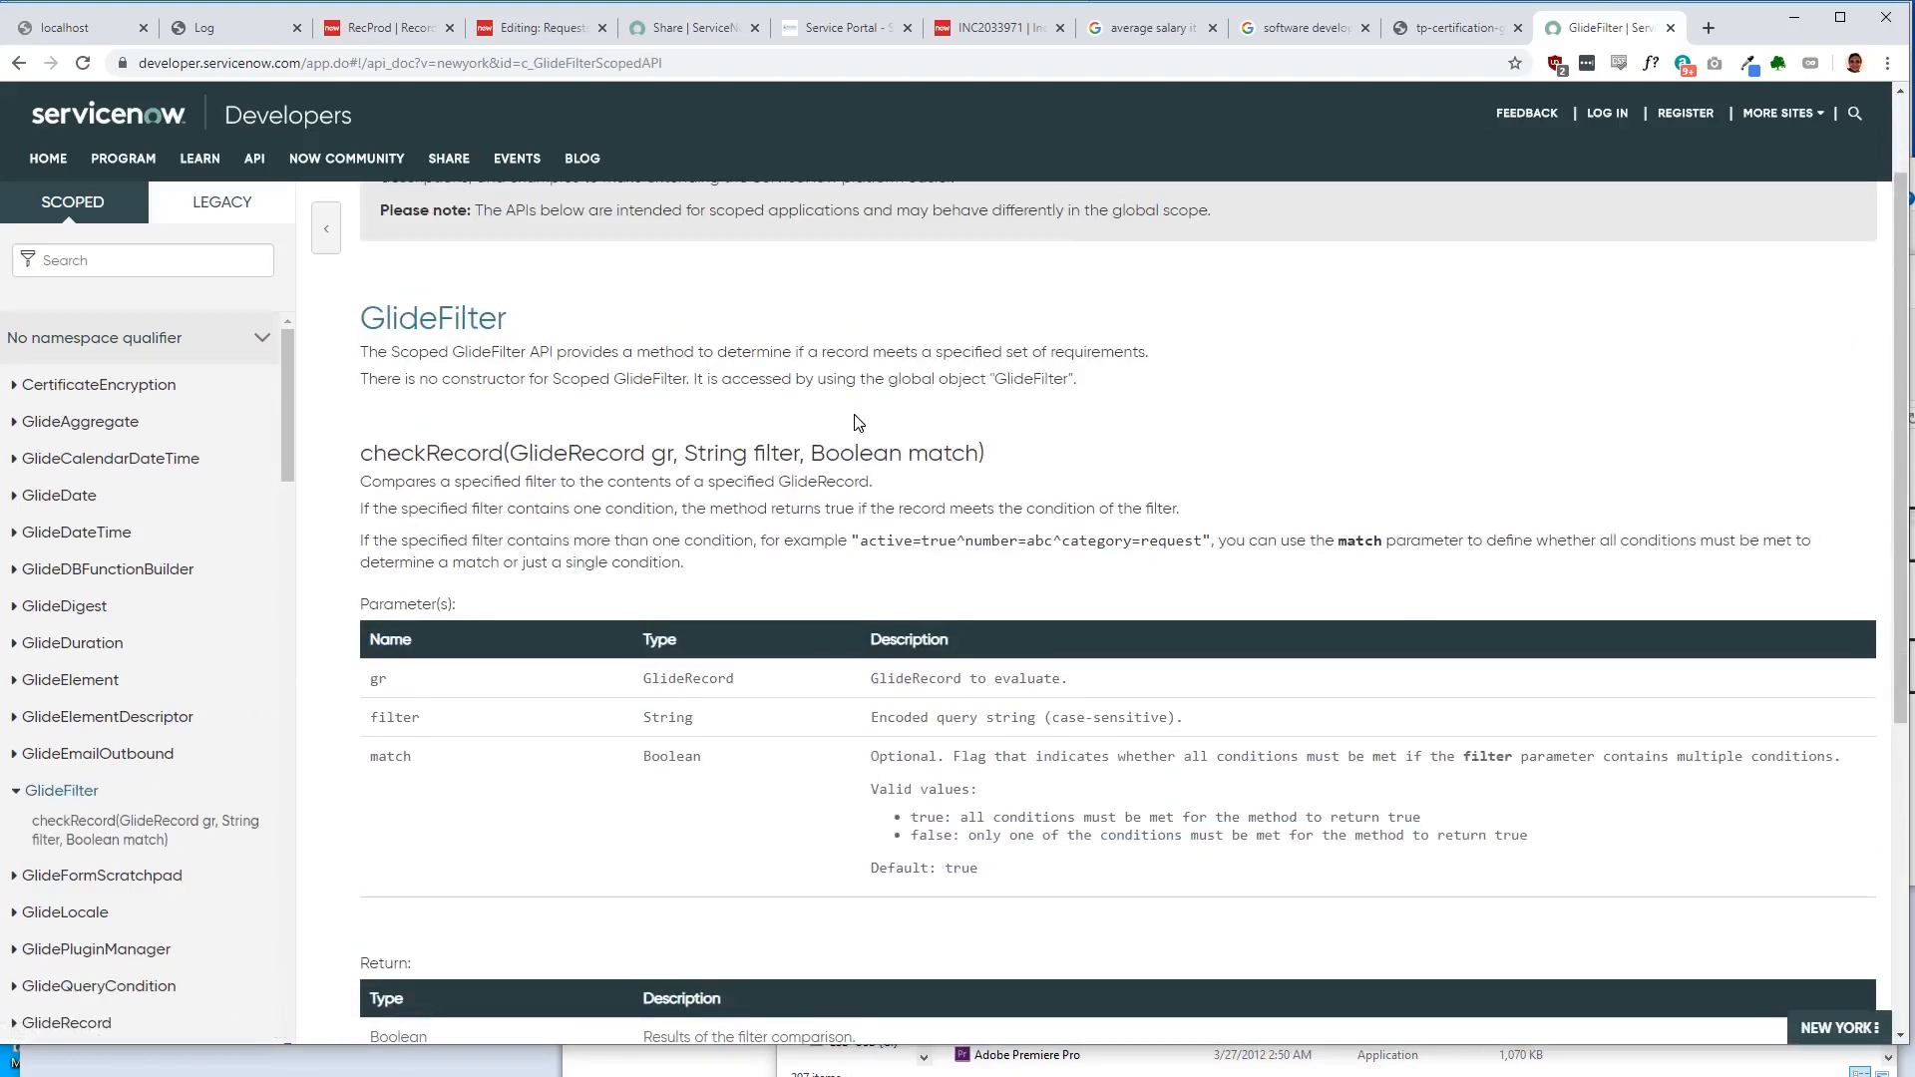
scroll("down", 3)
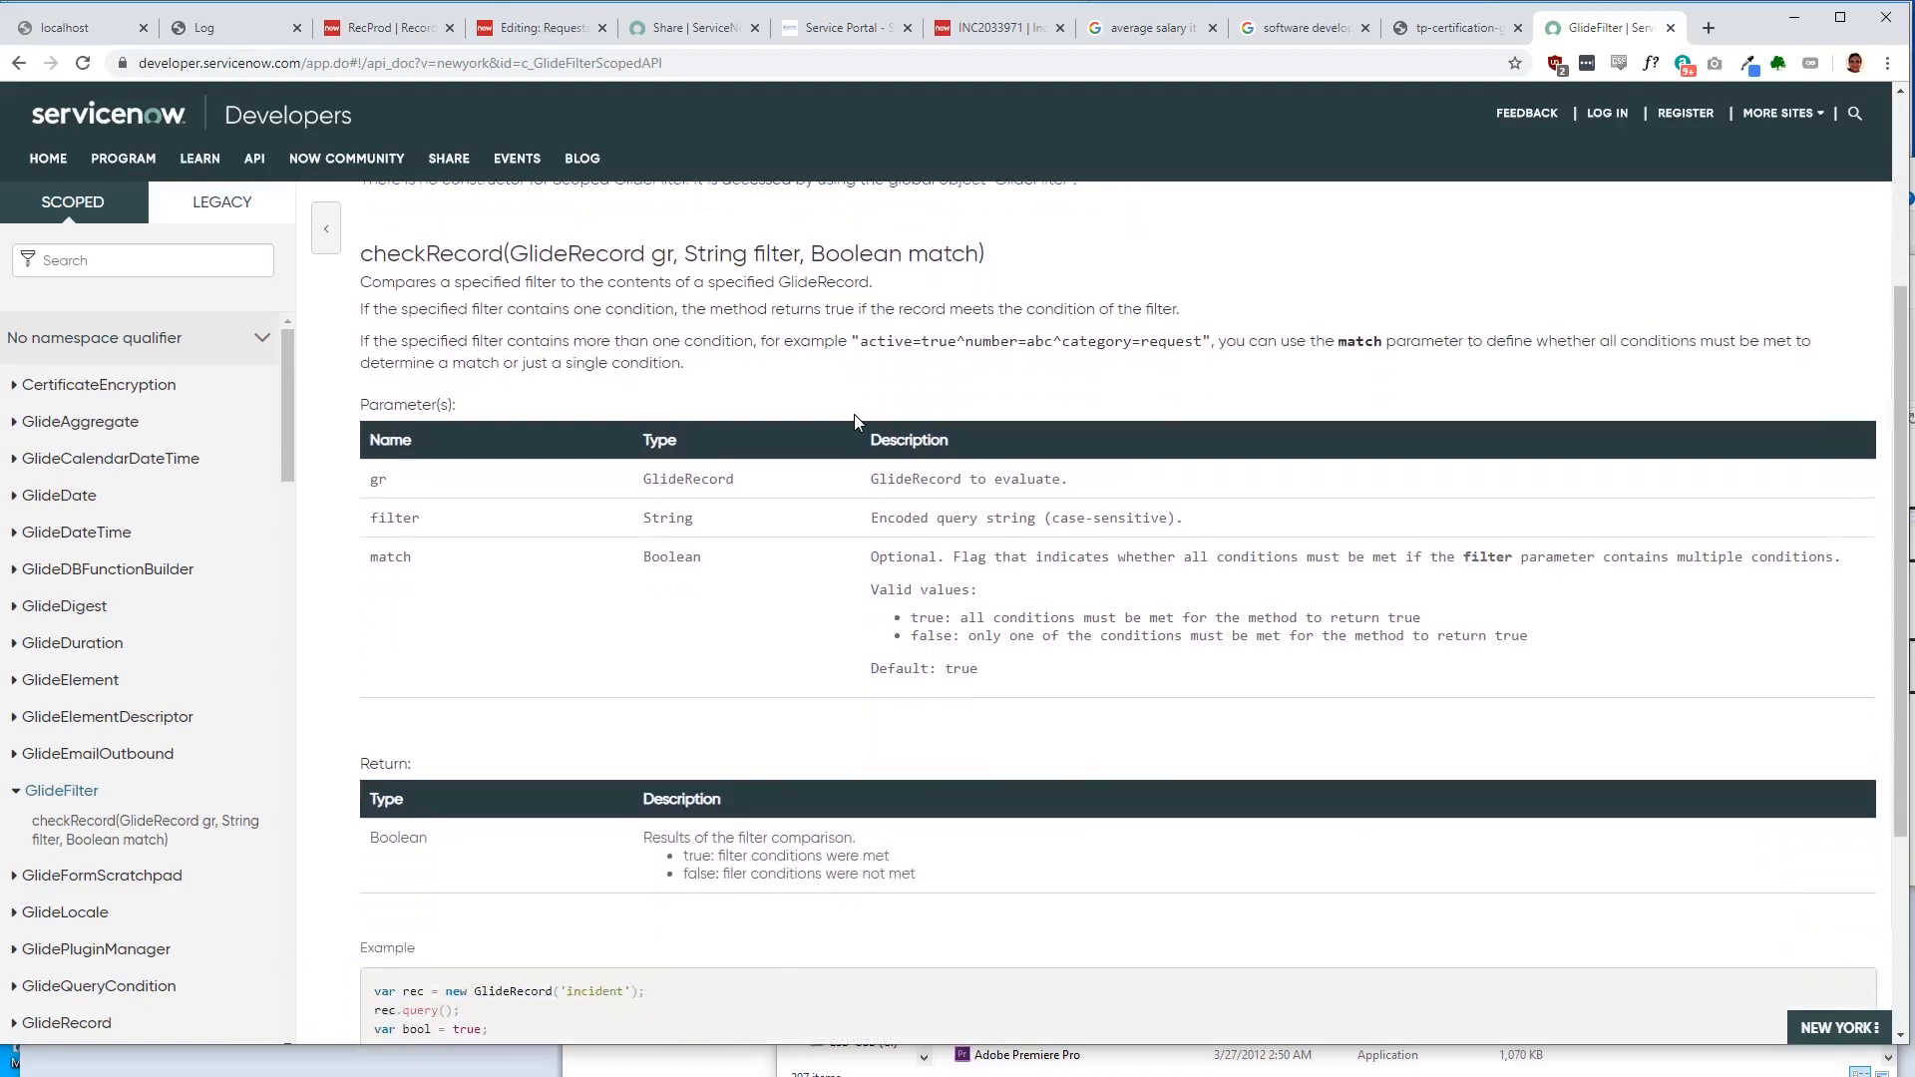
scroll("down", 3)
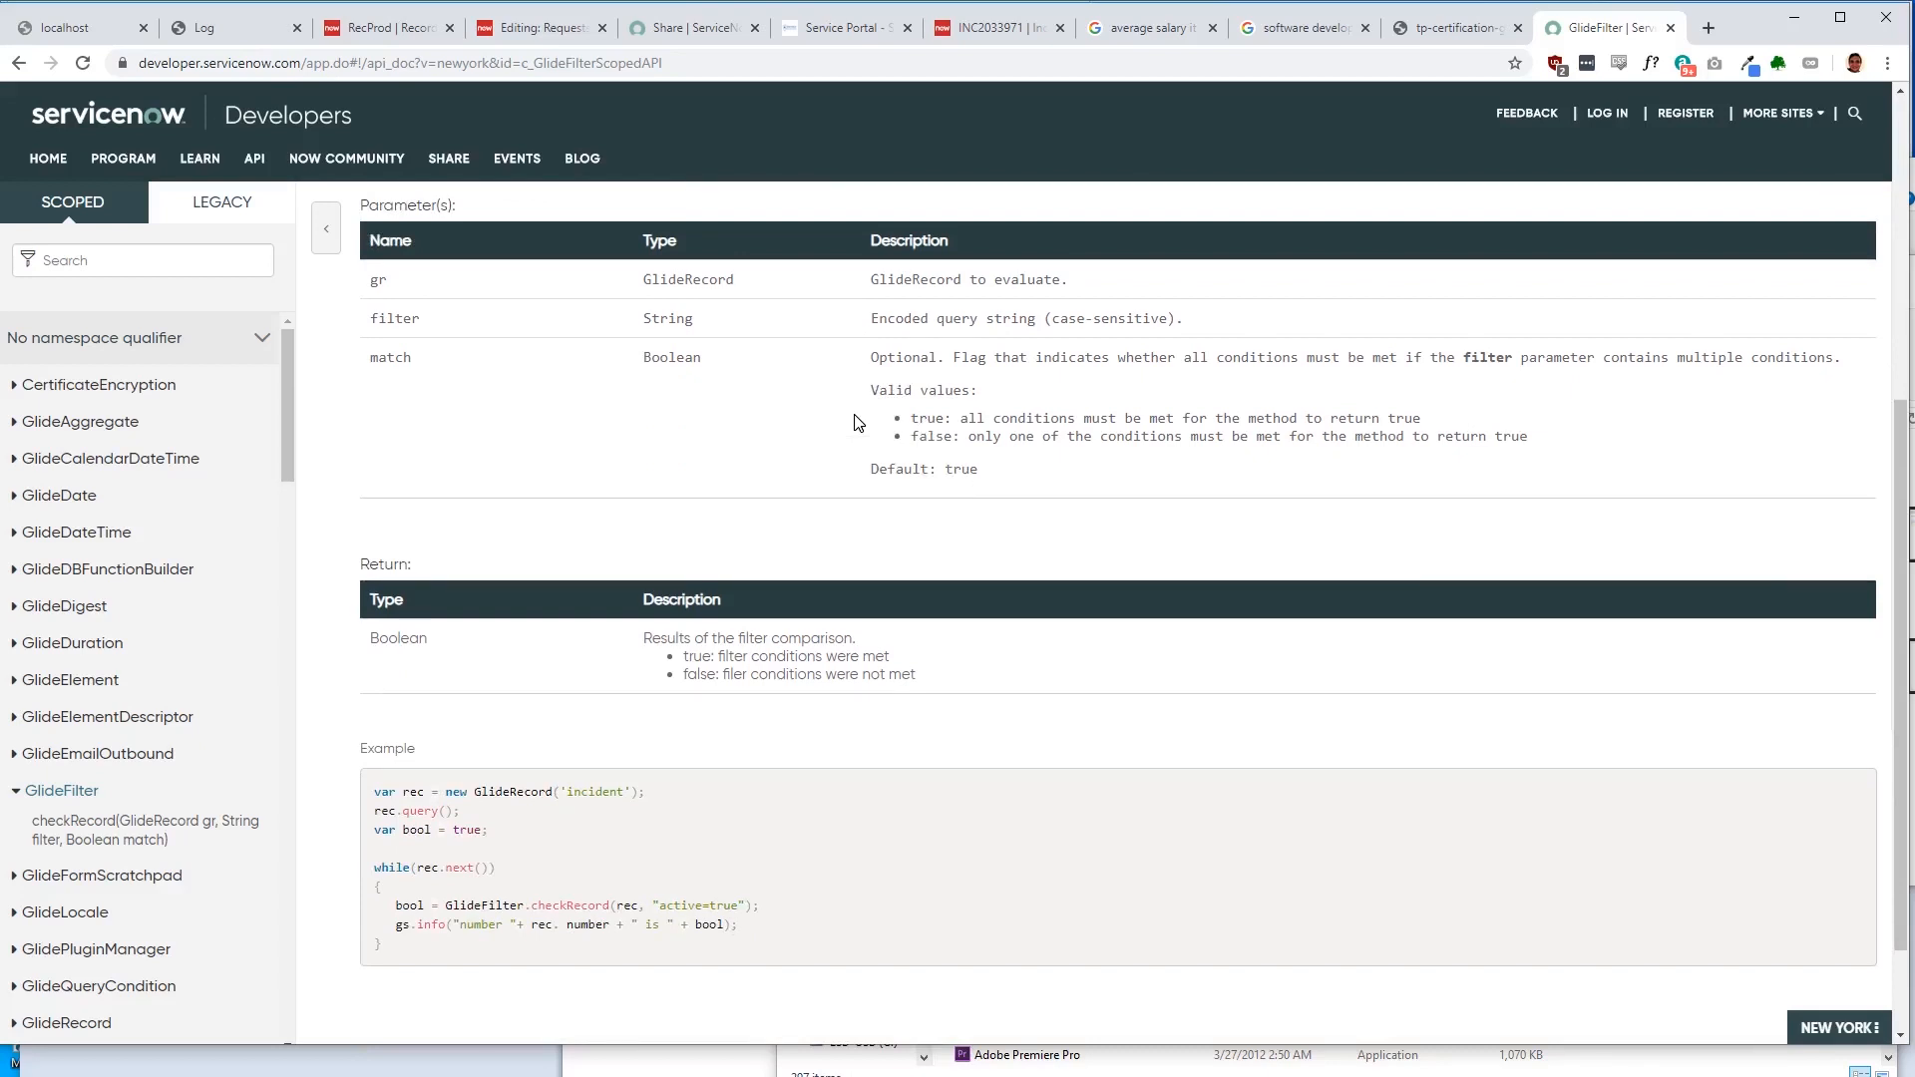
scroll("down", 3)
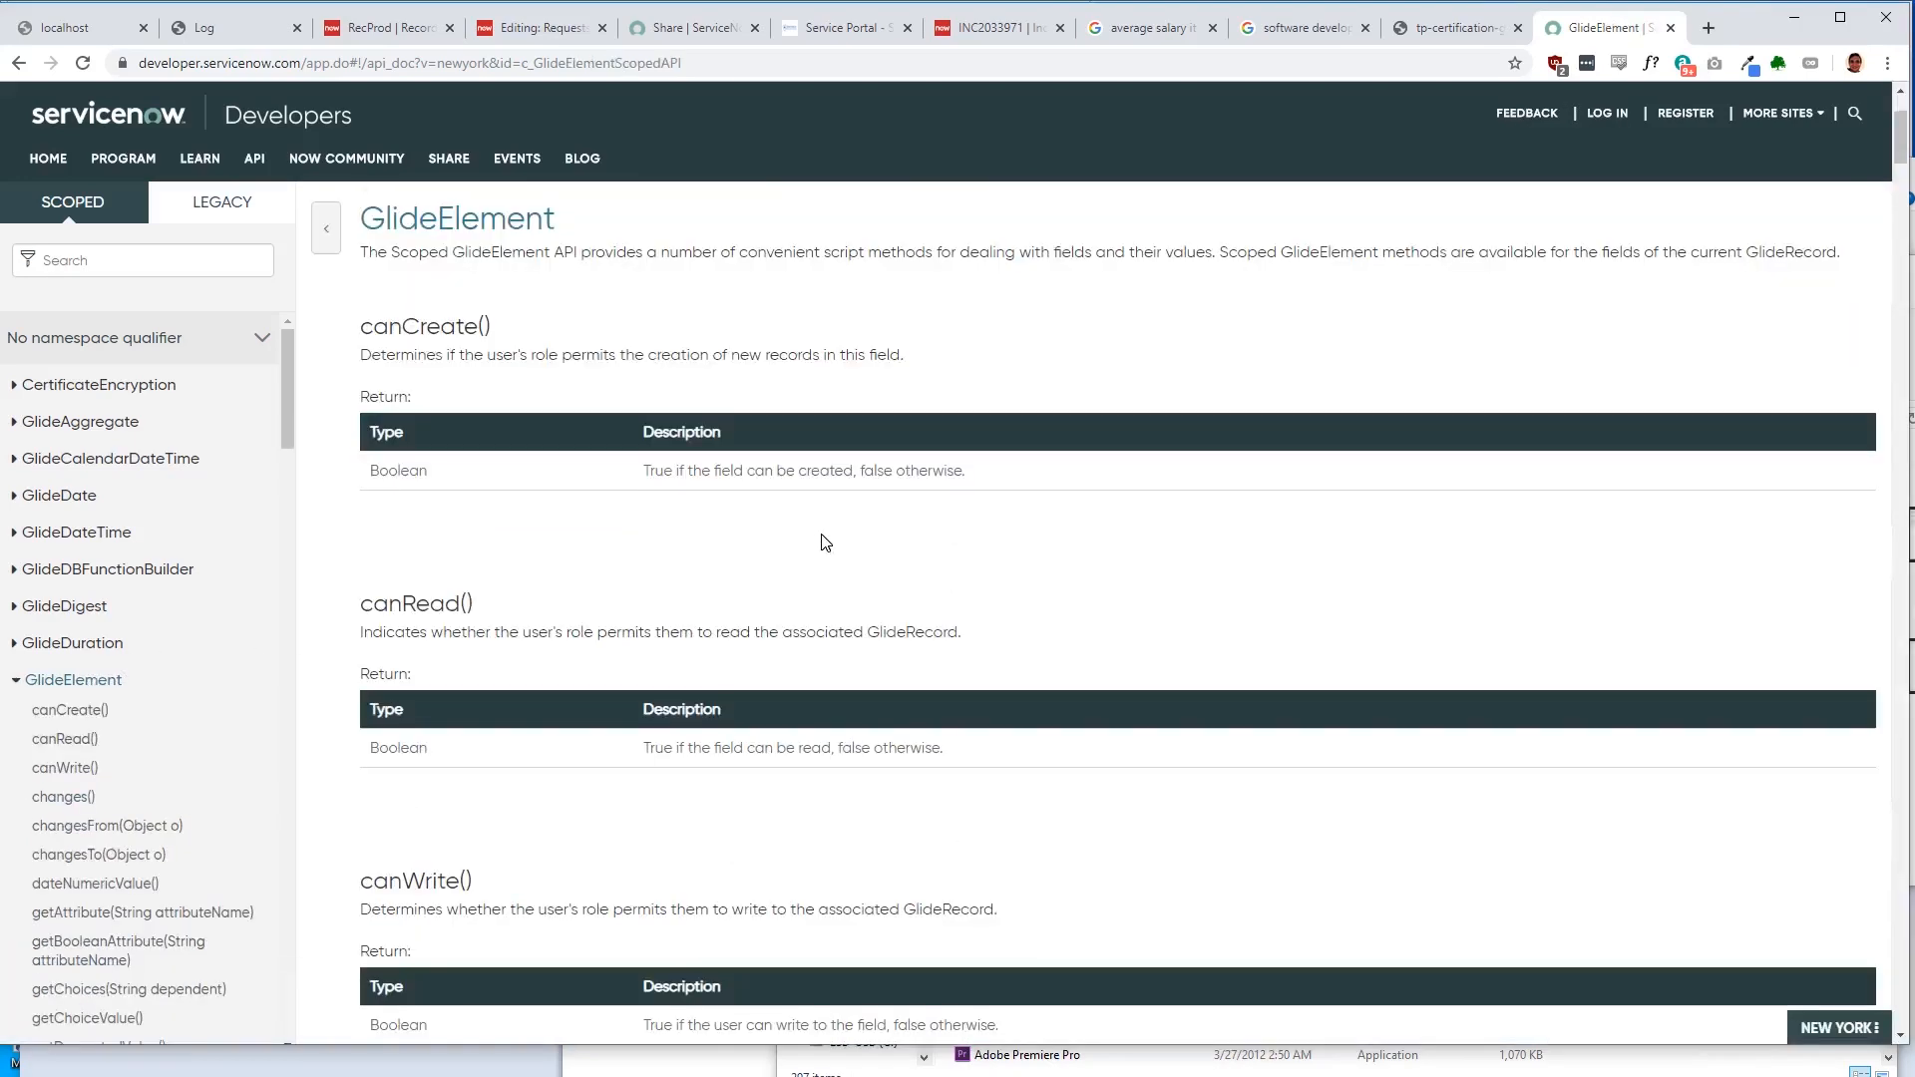
scroll("down", 3)
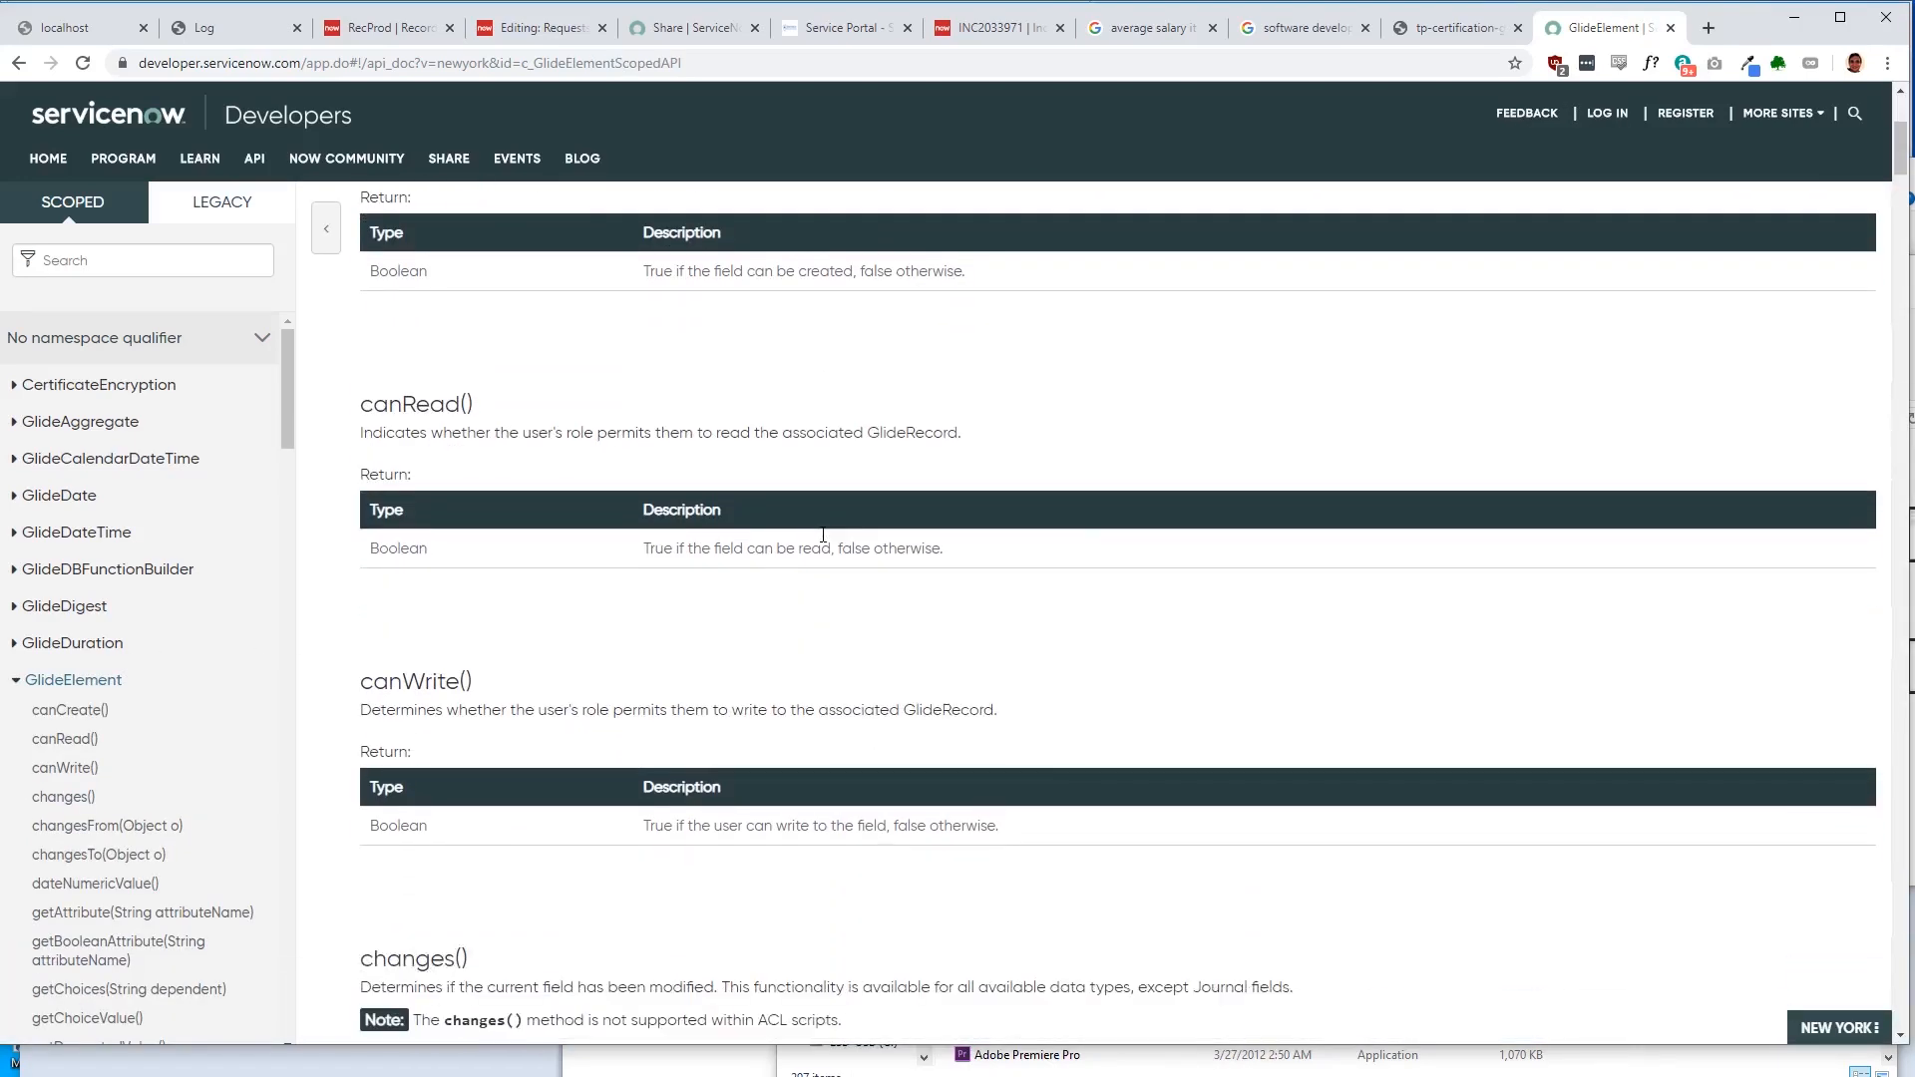
scroll("down", 3)
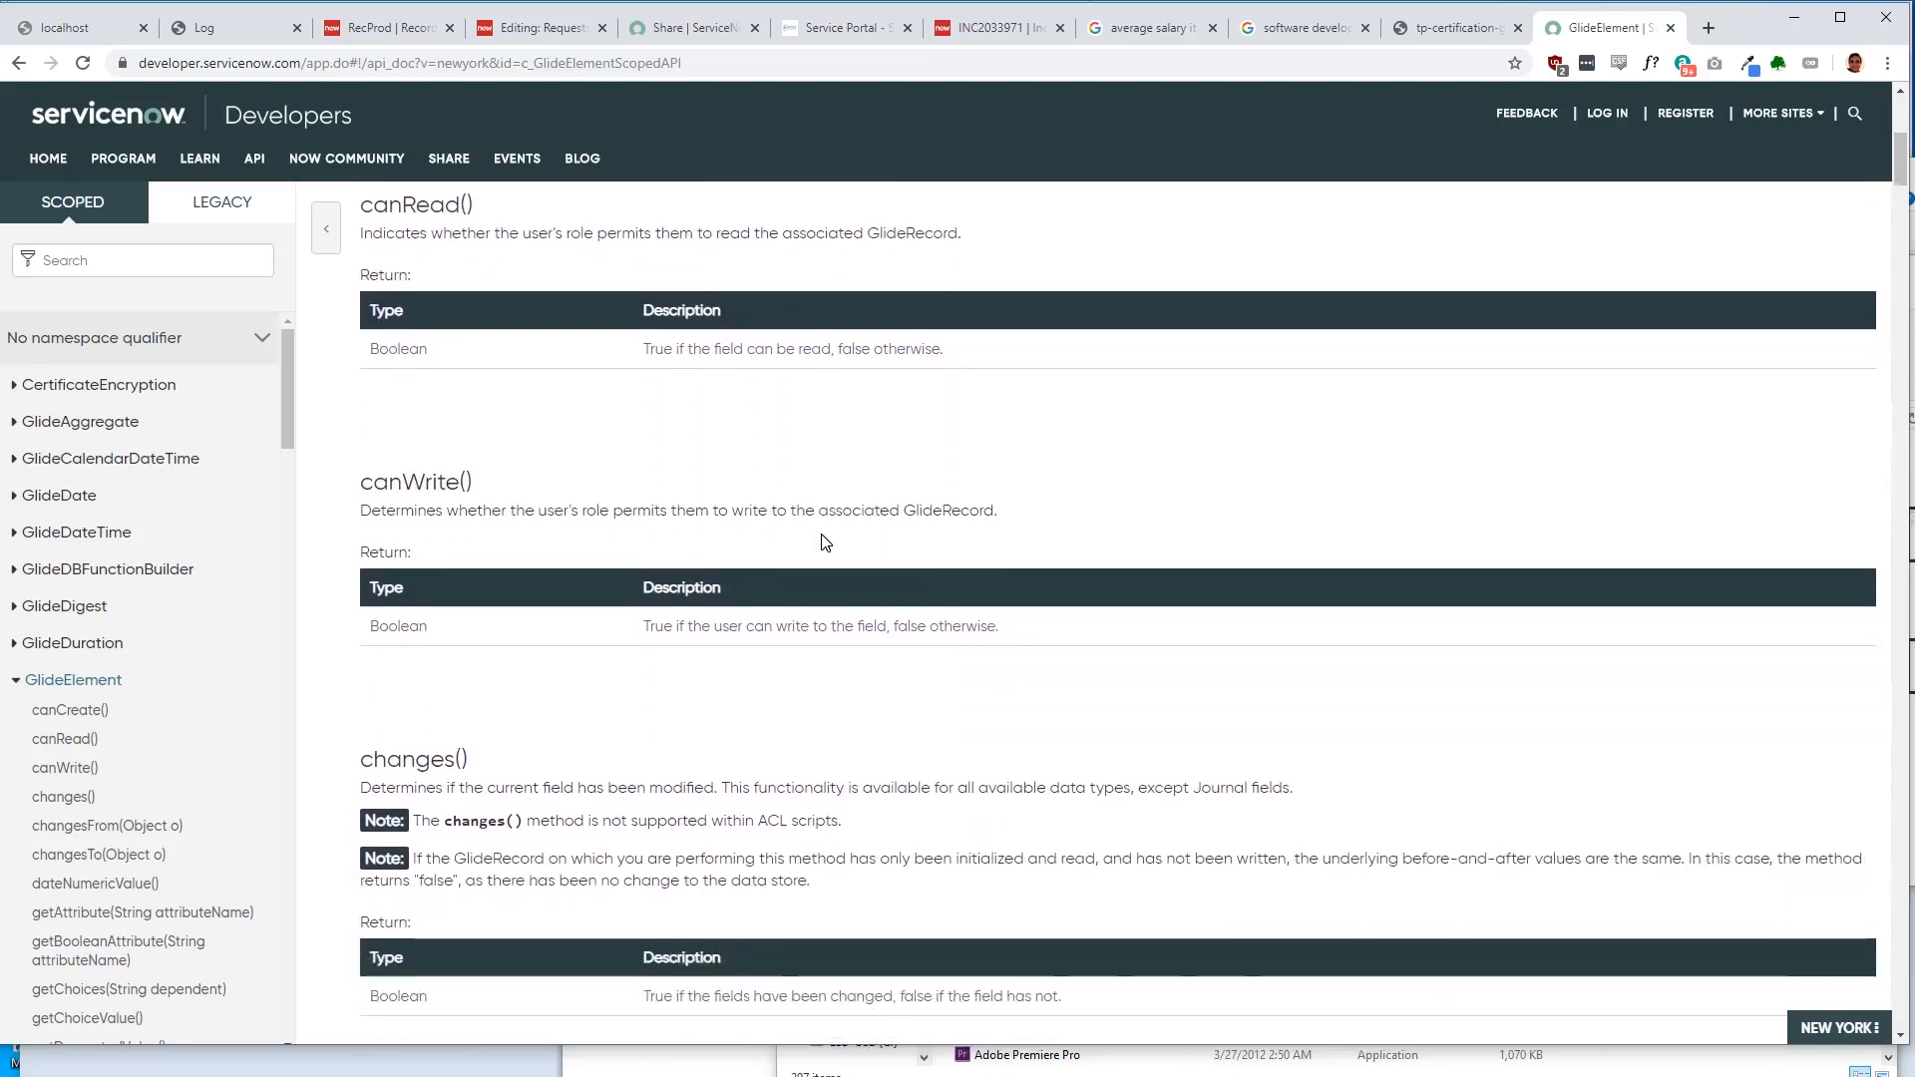
scroll("down", 3)
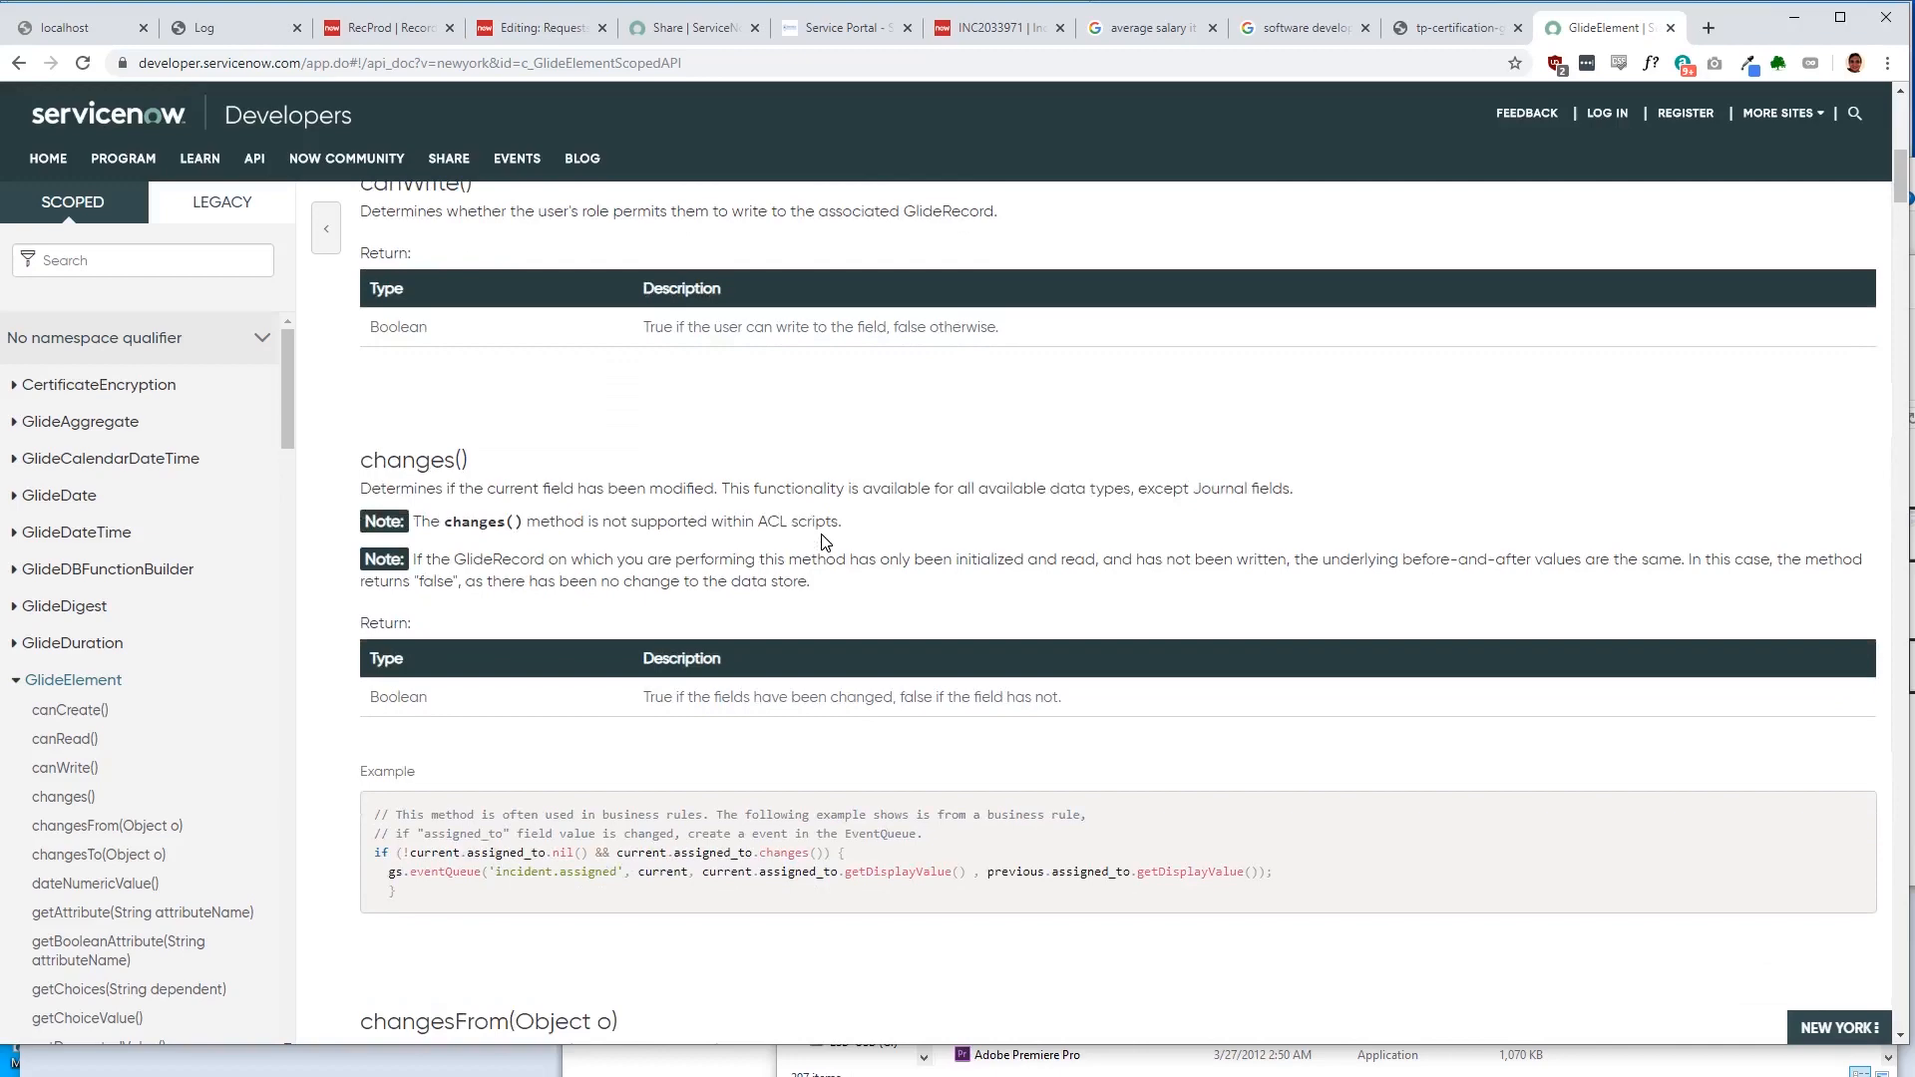
scroll("down", 3)
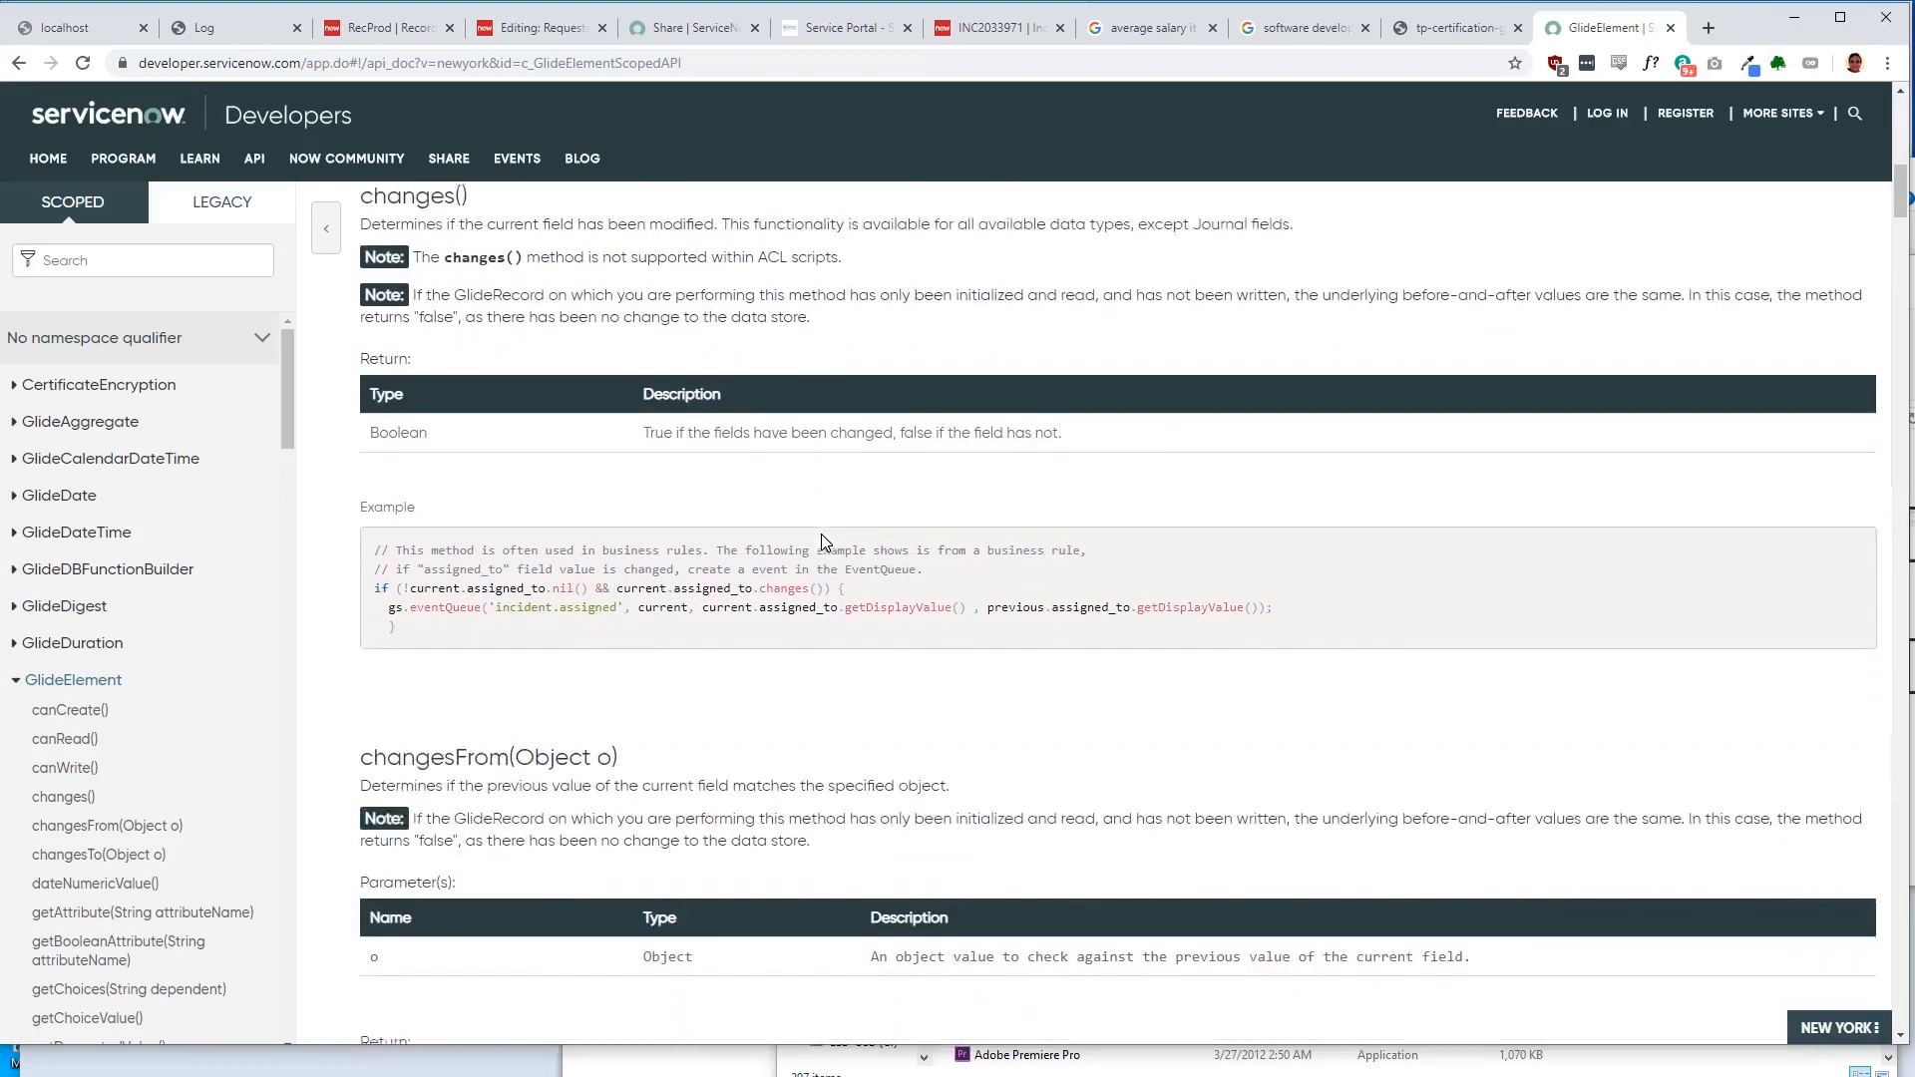
scroll("down", 3)
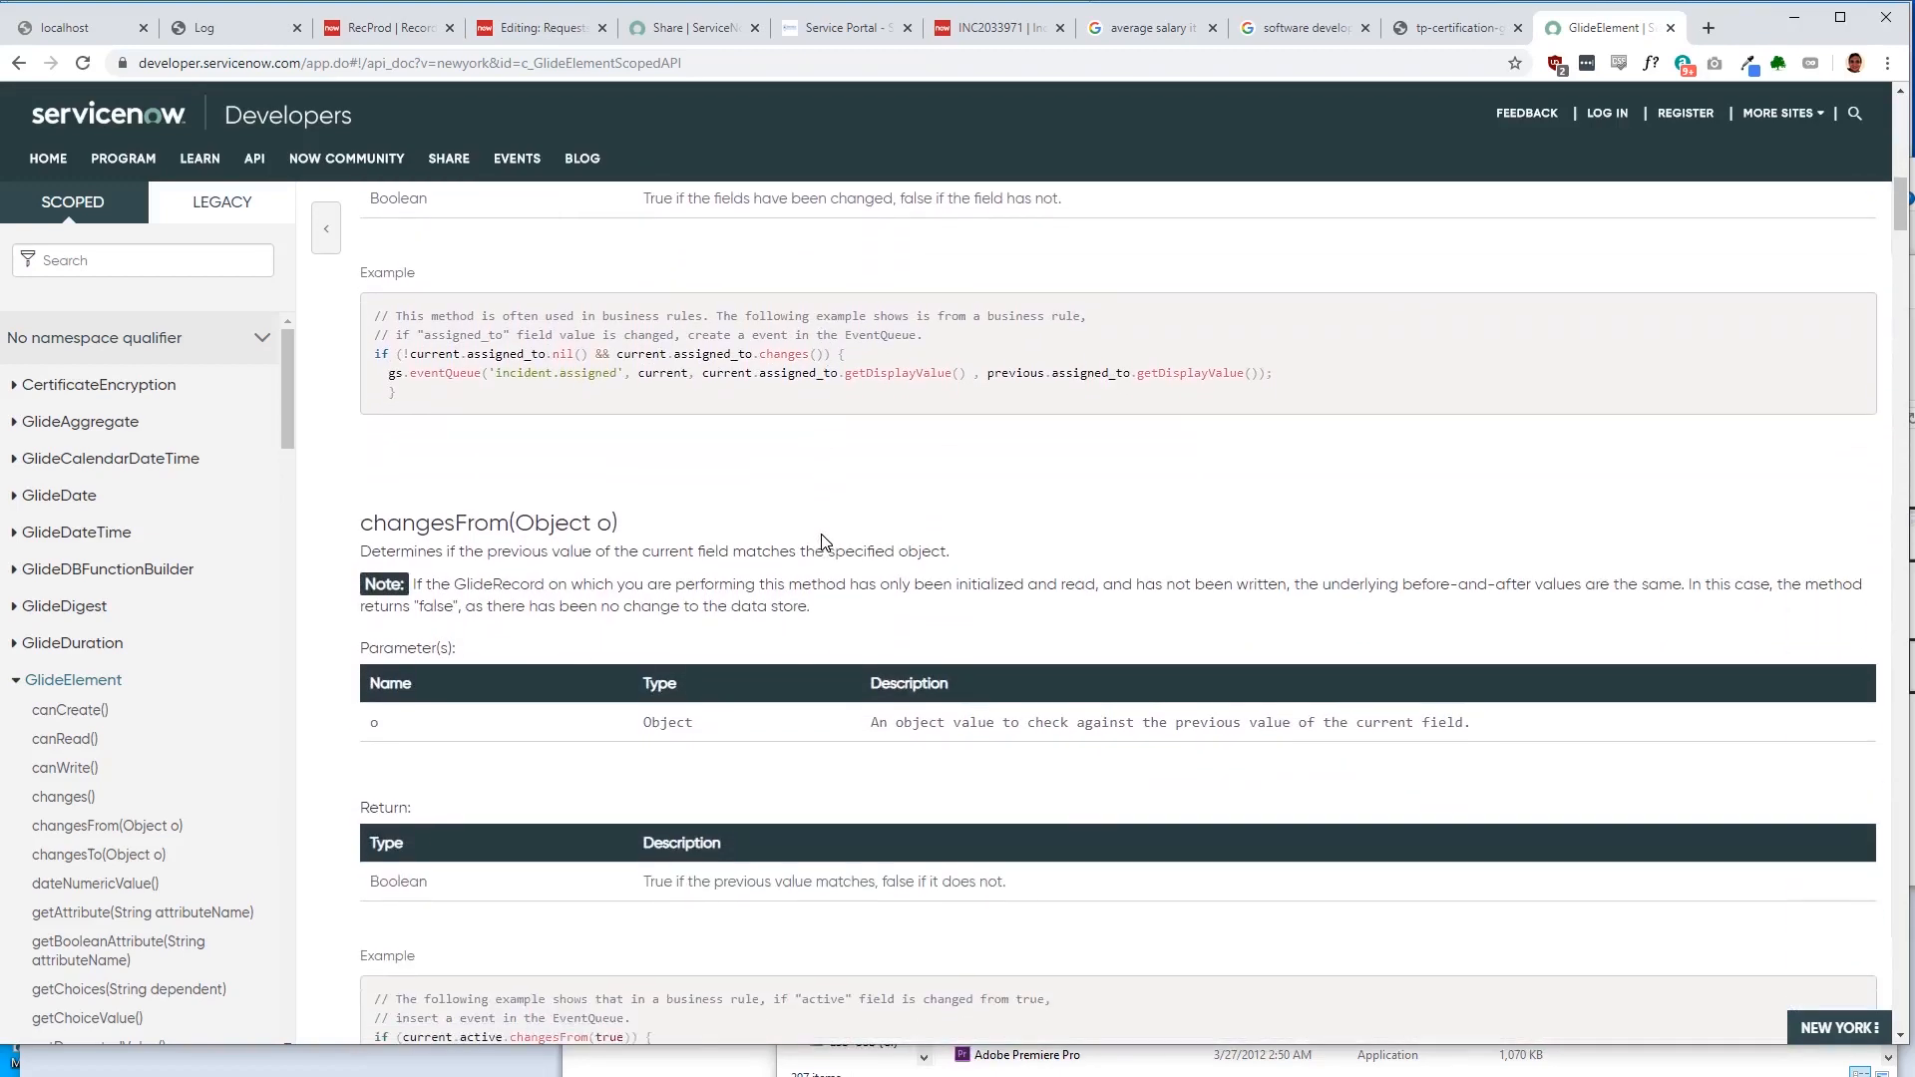
scroll("down", 3)
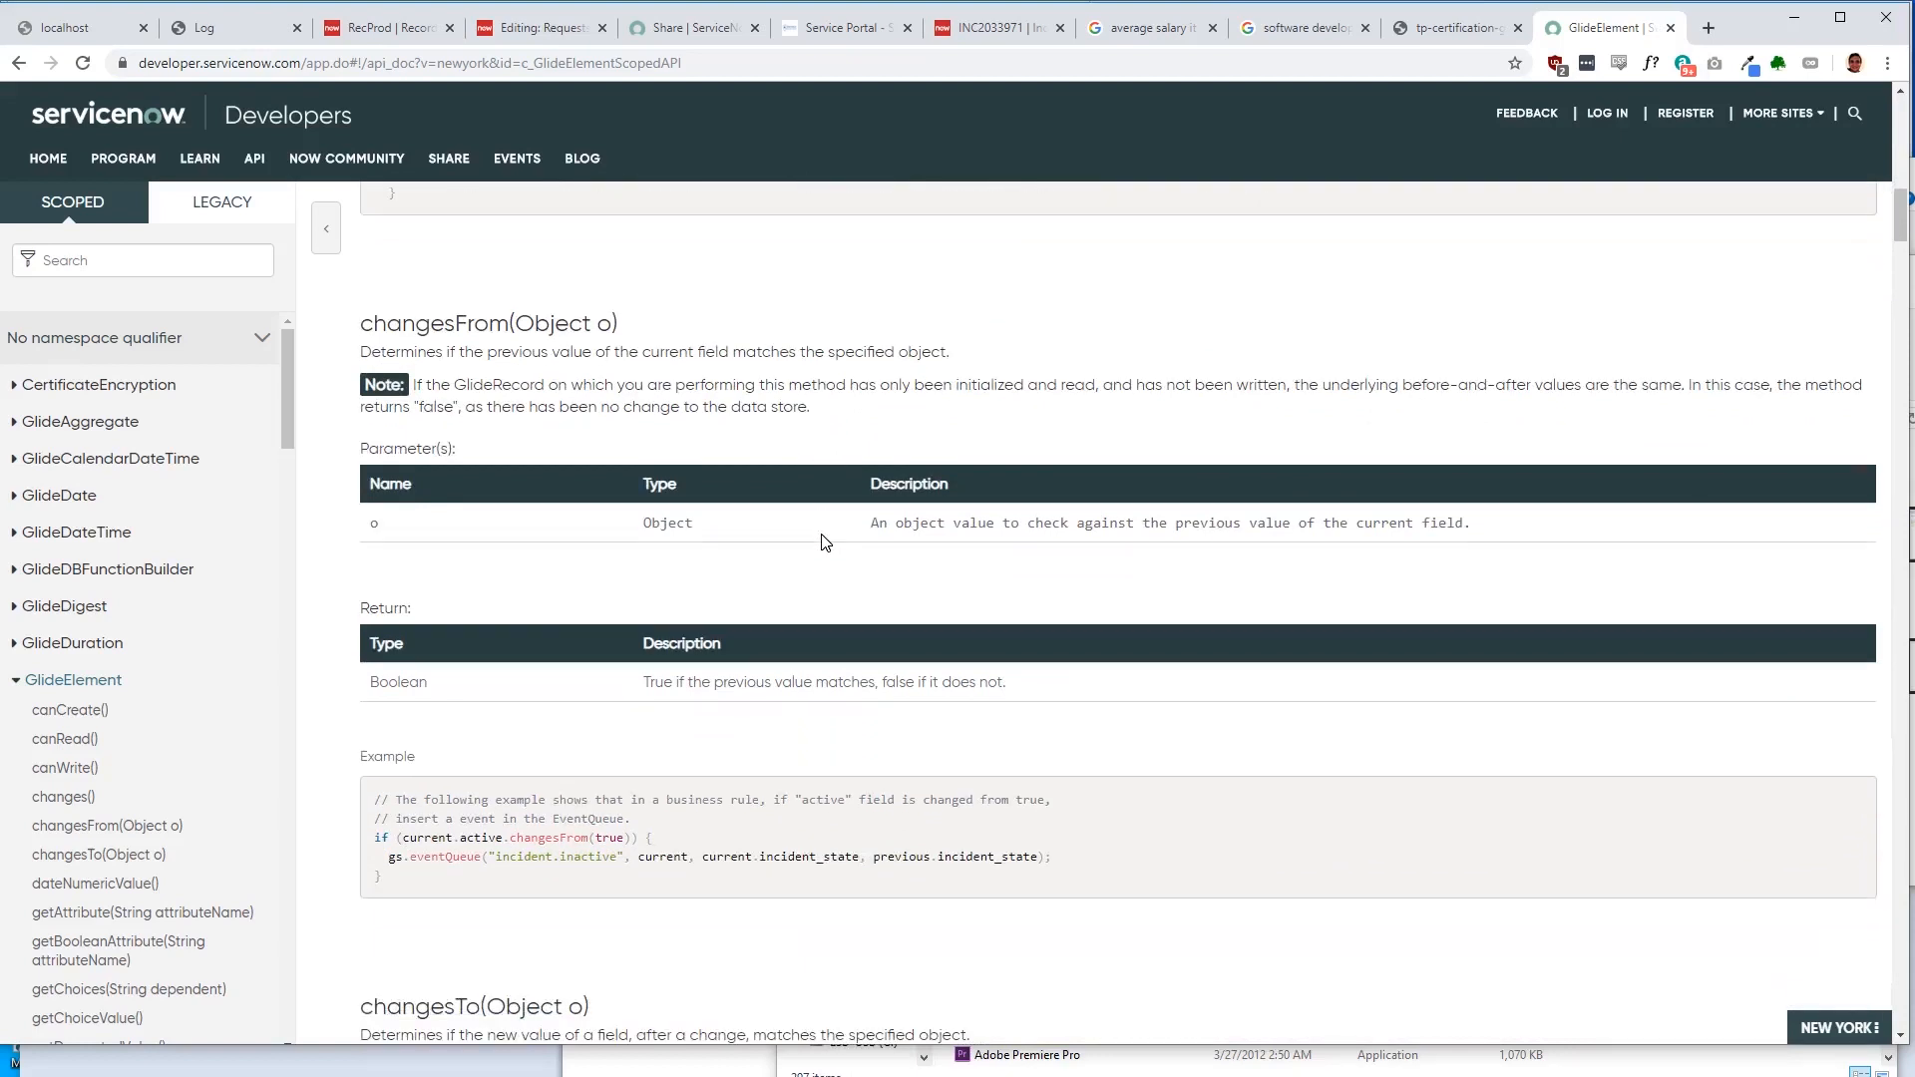
scroll("down", 3)
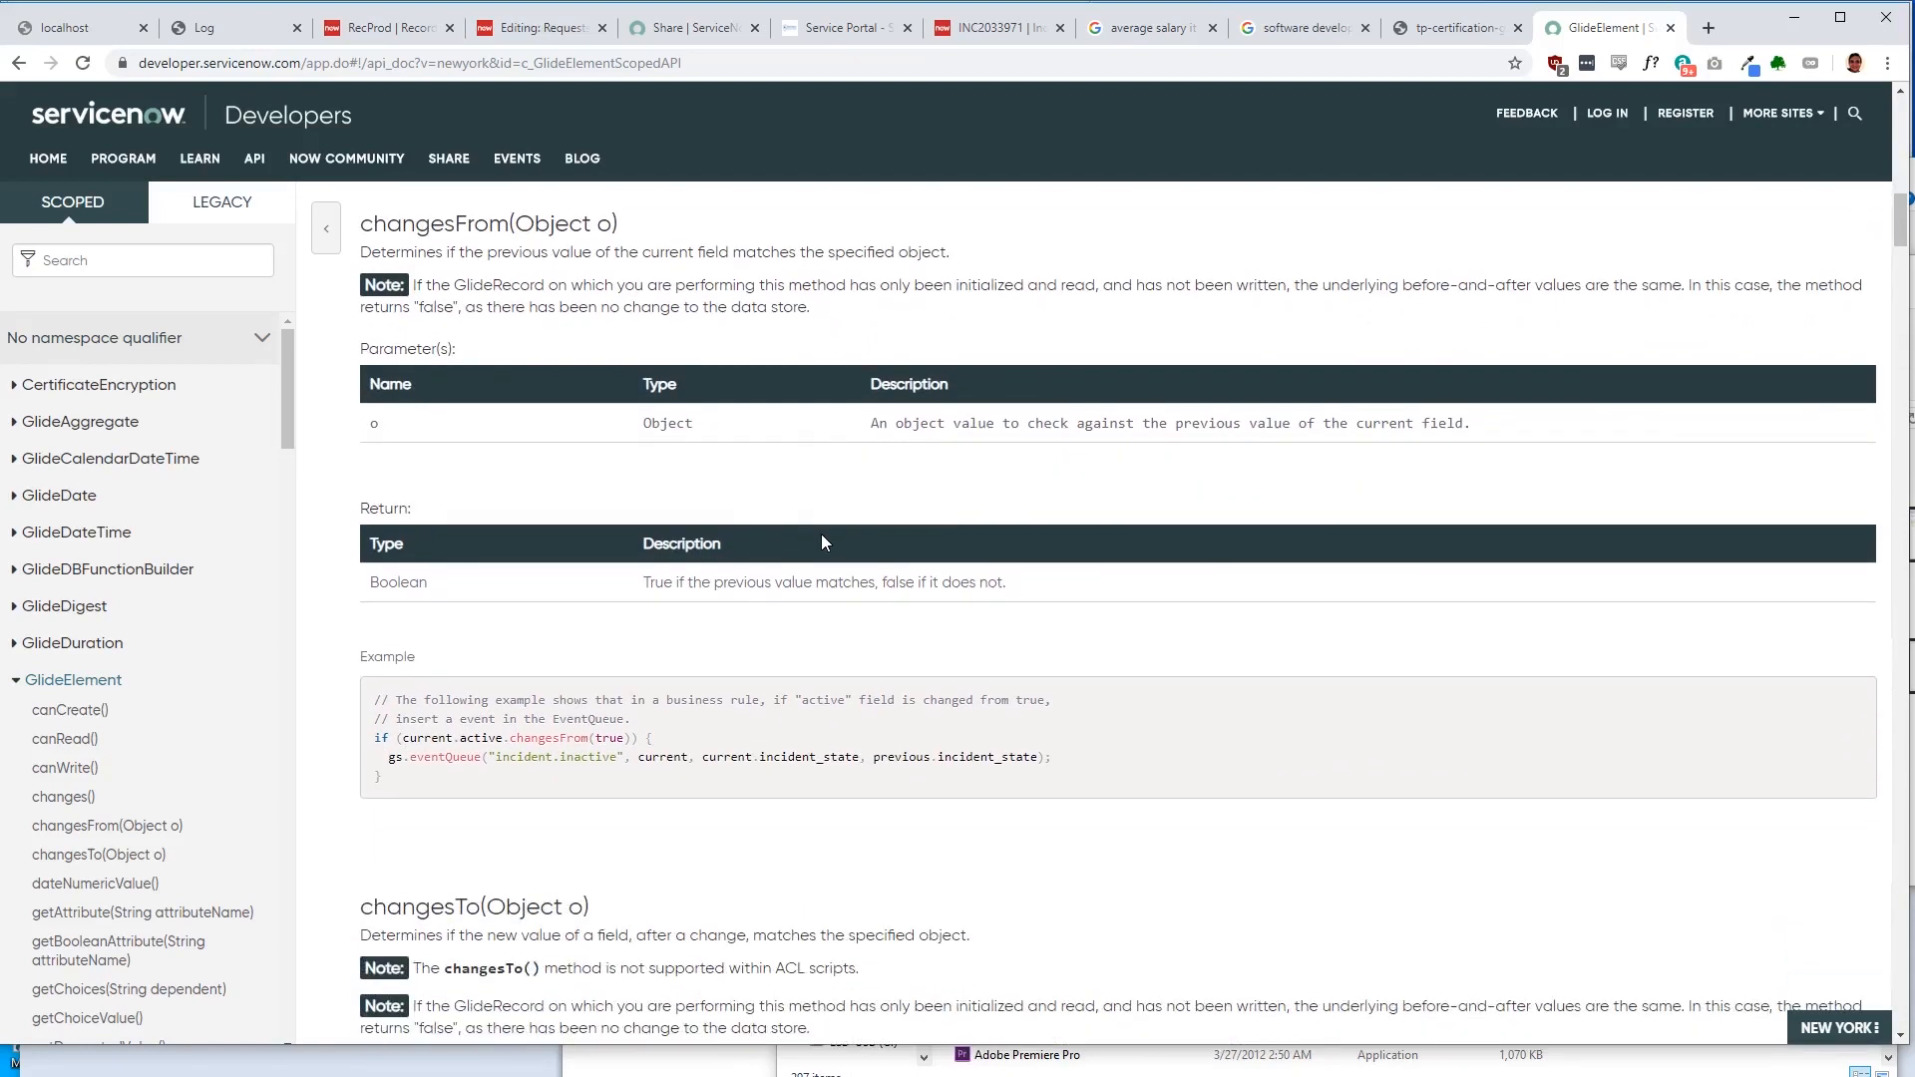
scroll("down", 3)
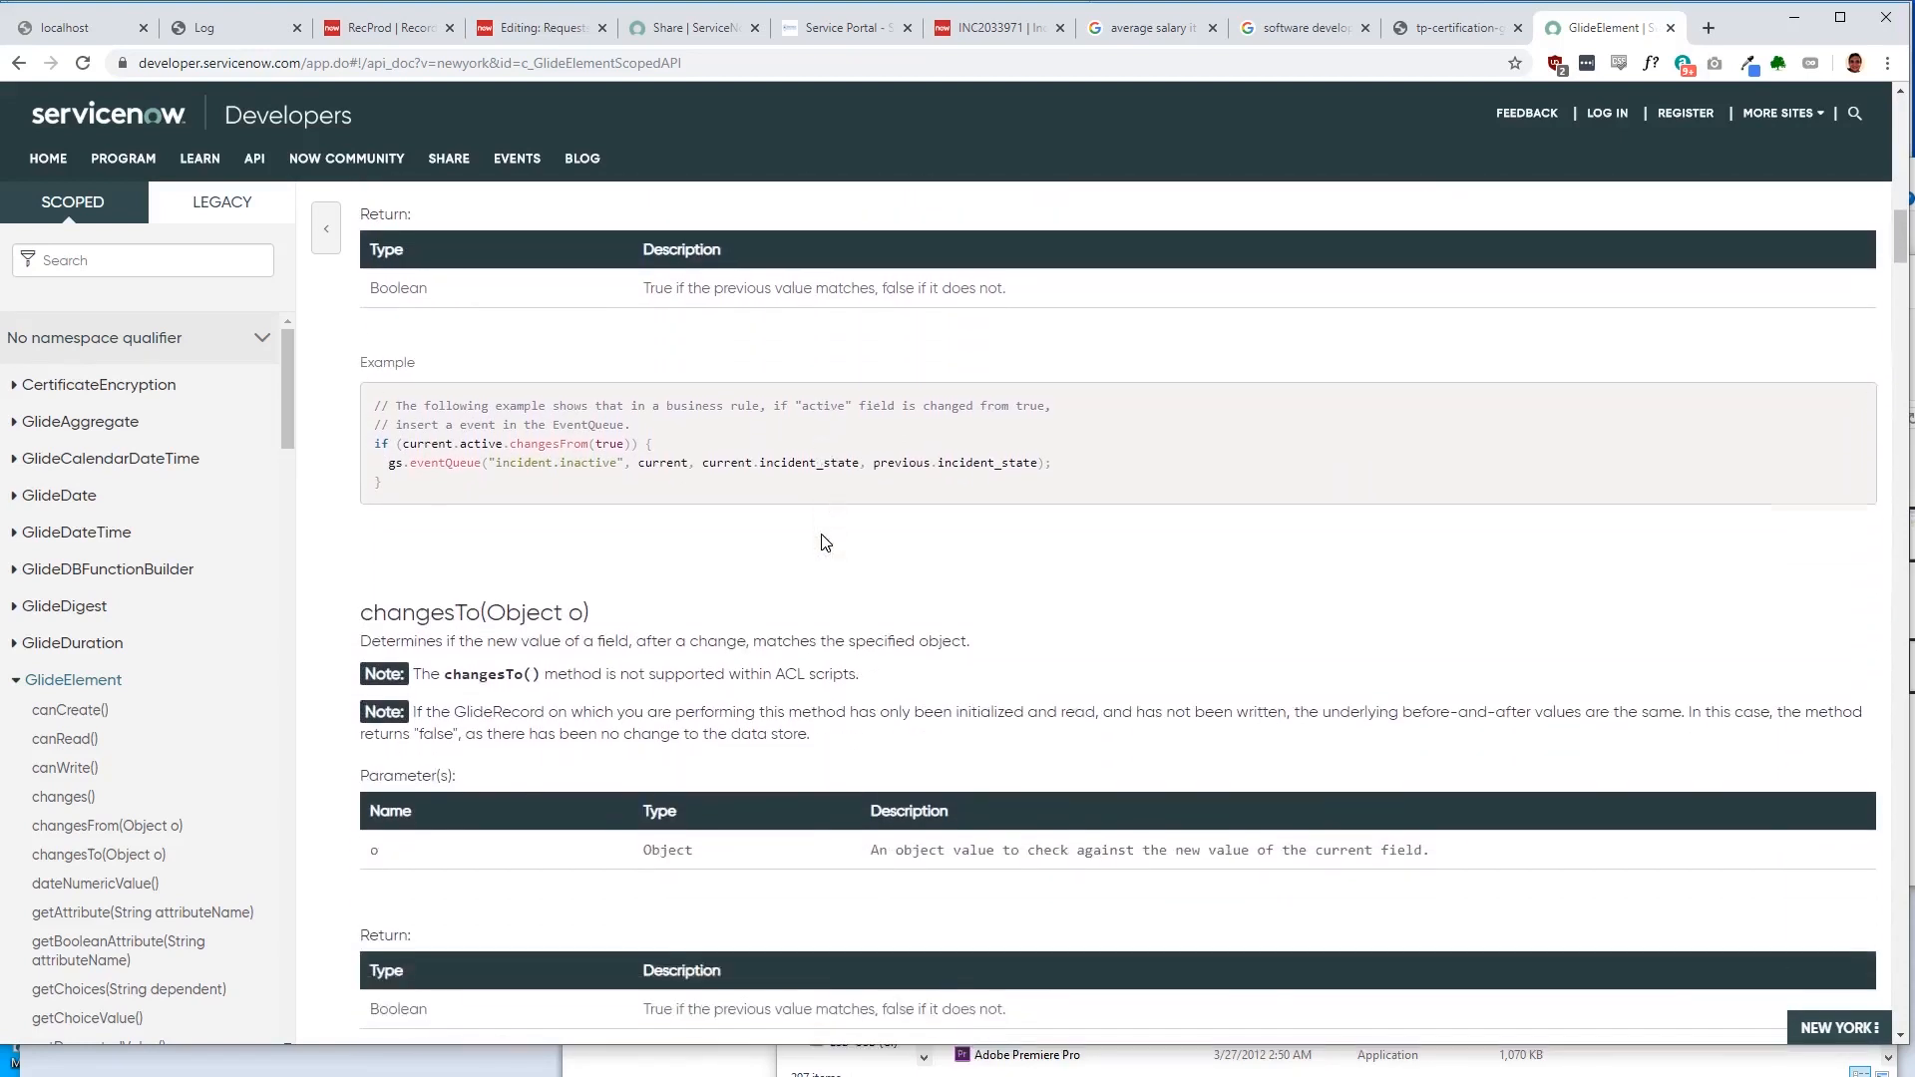
scroll("down", 3)
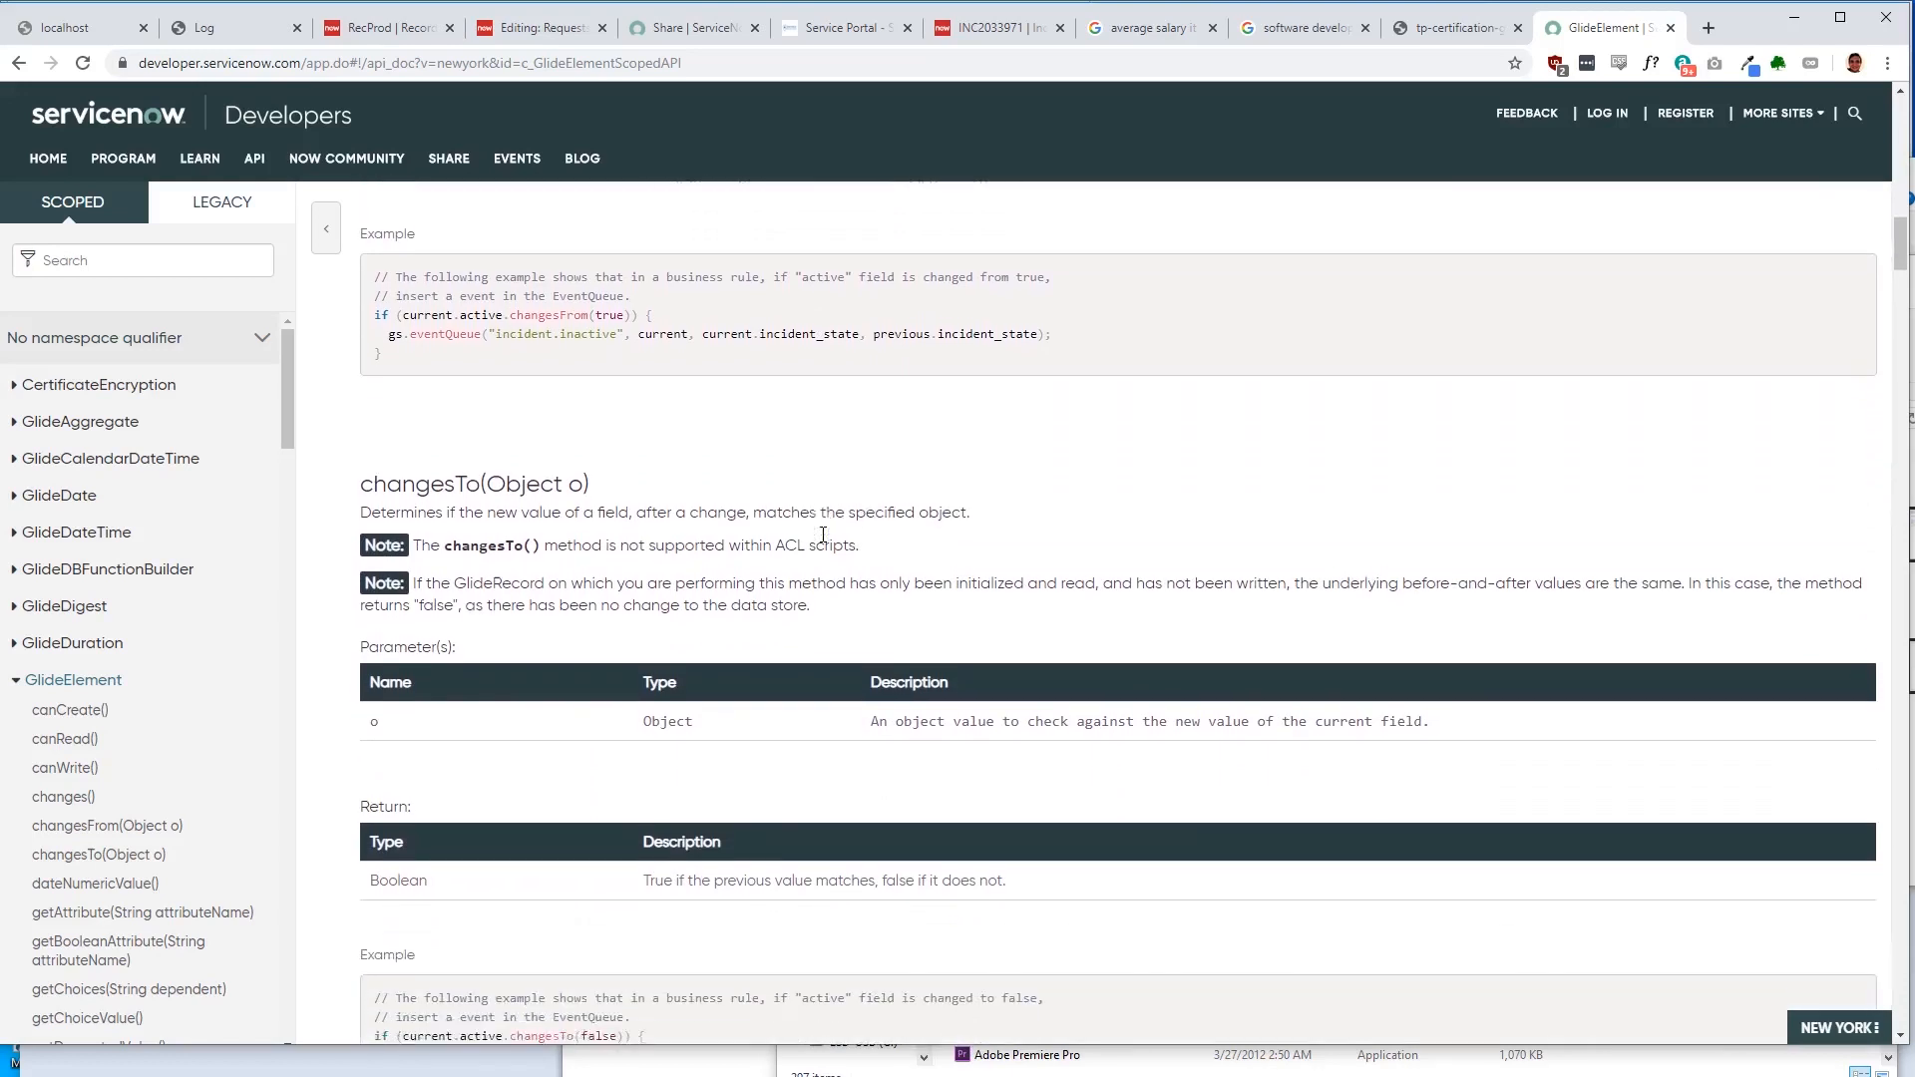
scroll("down", 3)
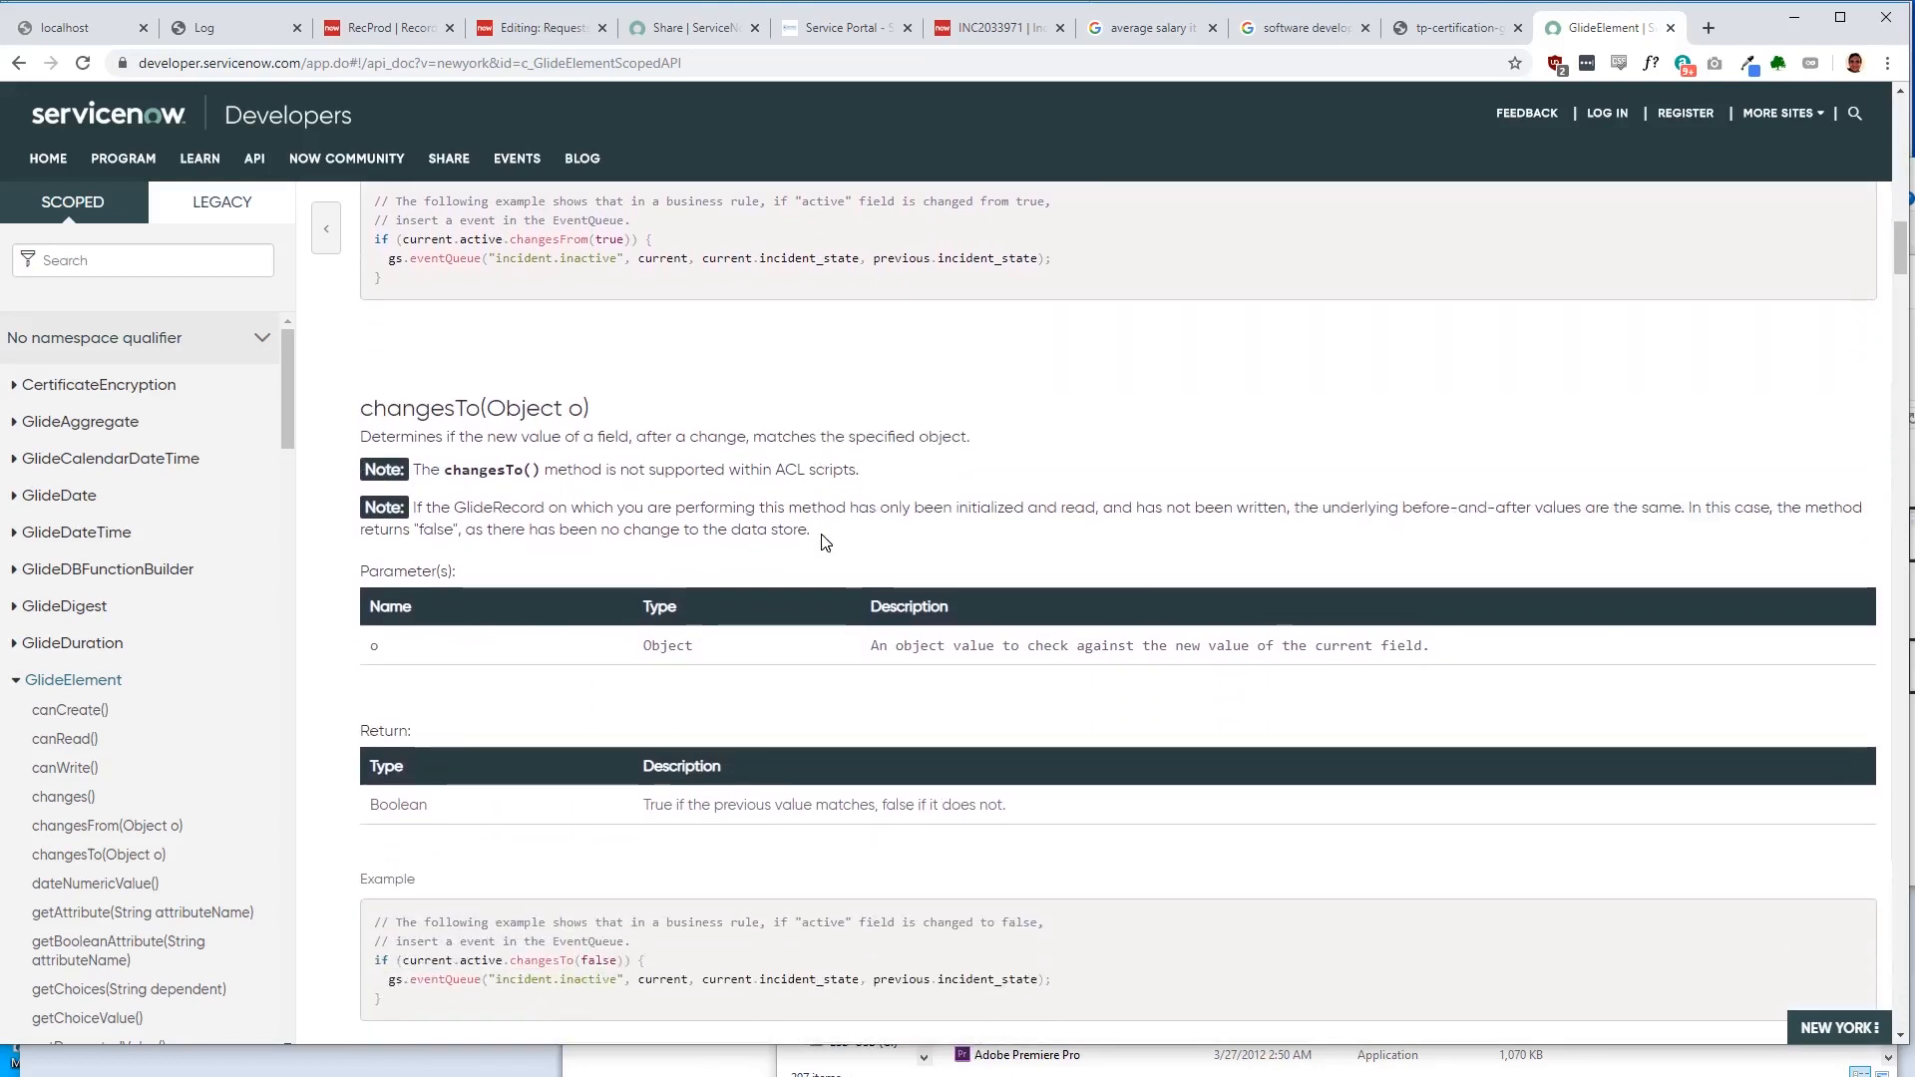
scroll("down", 3)
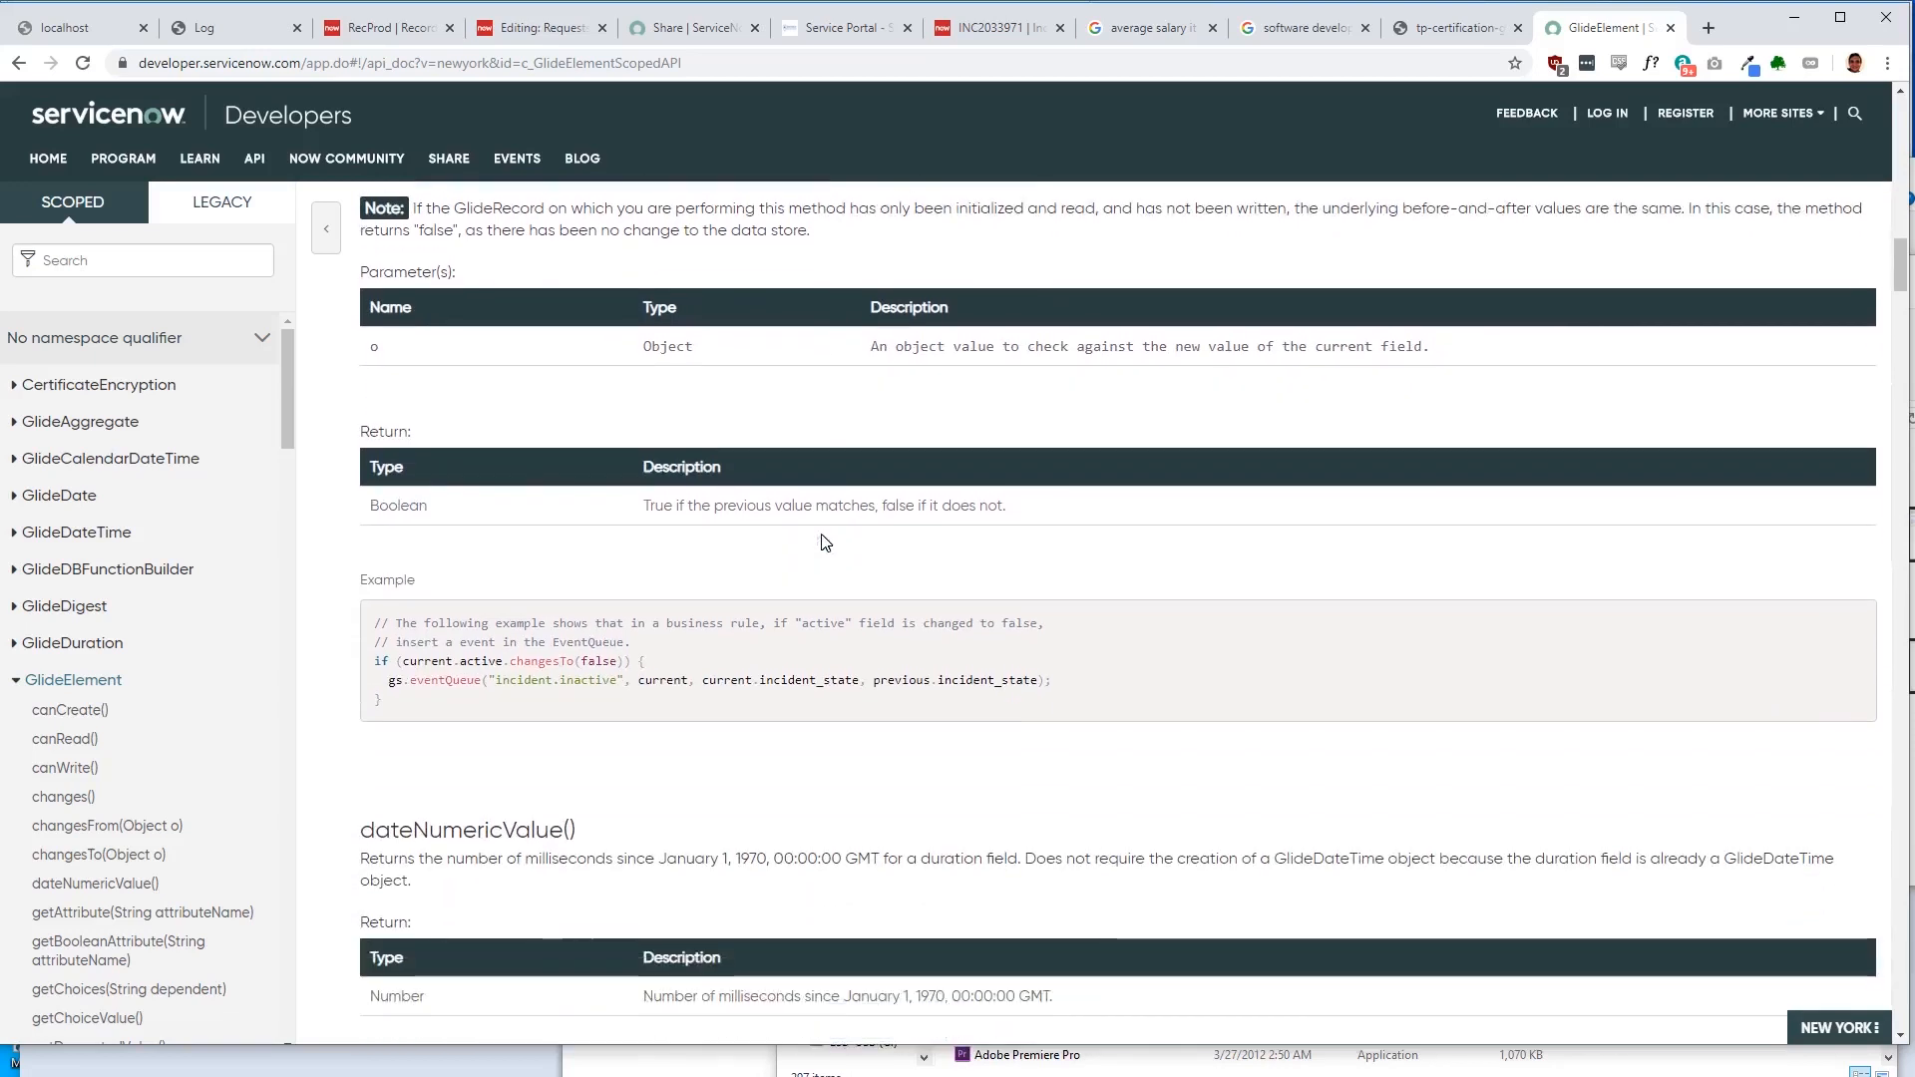
scroll("down", 3)
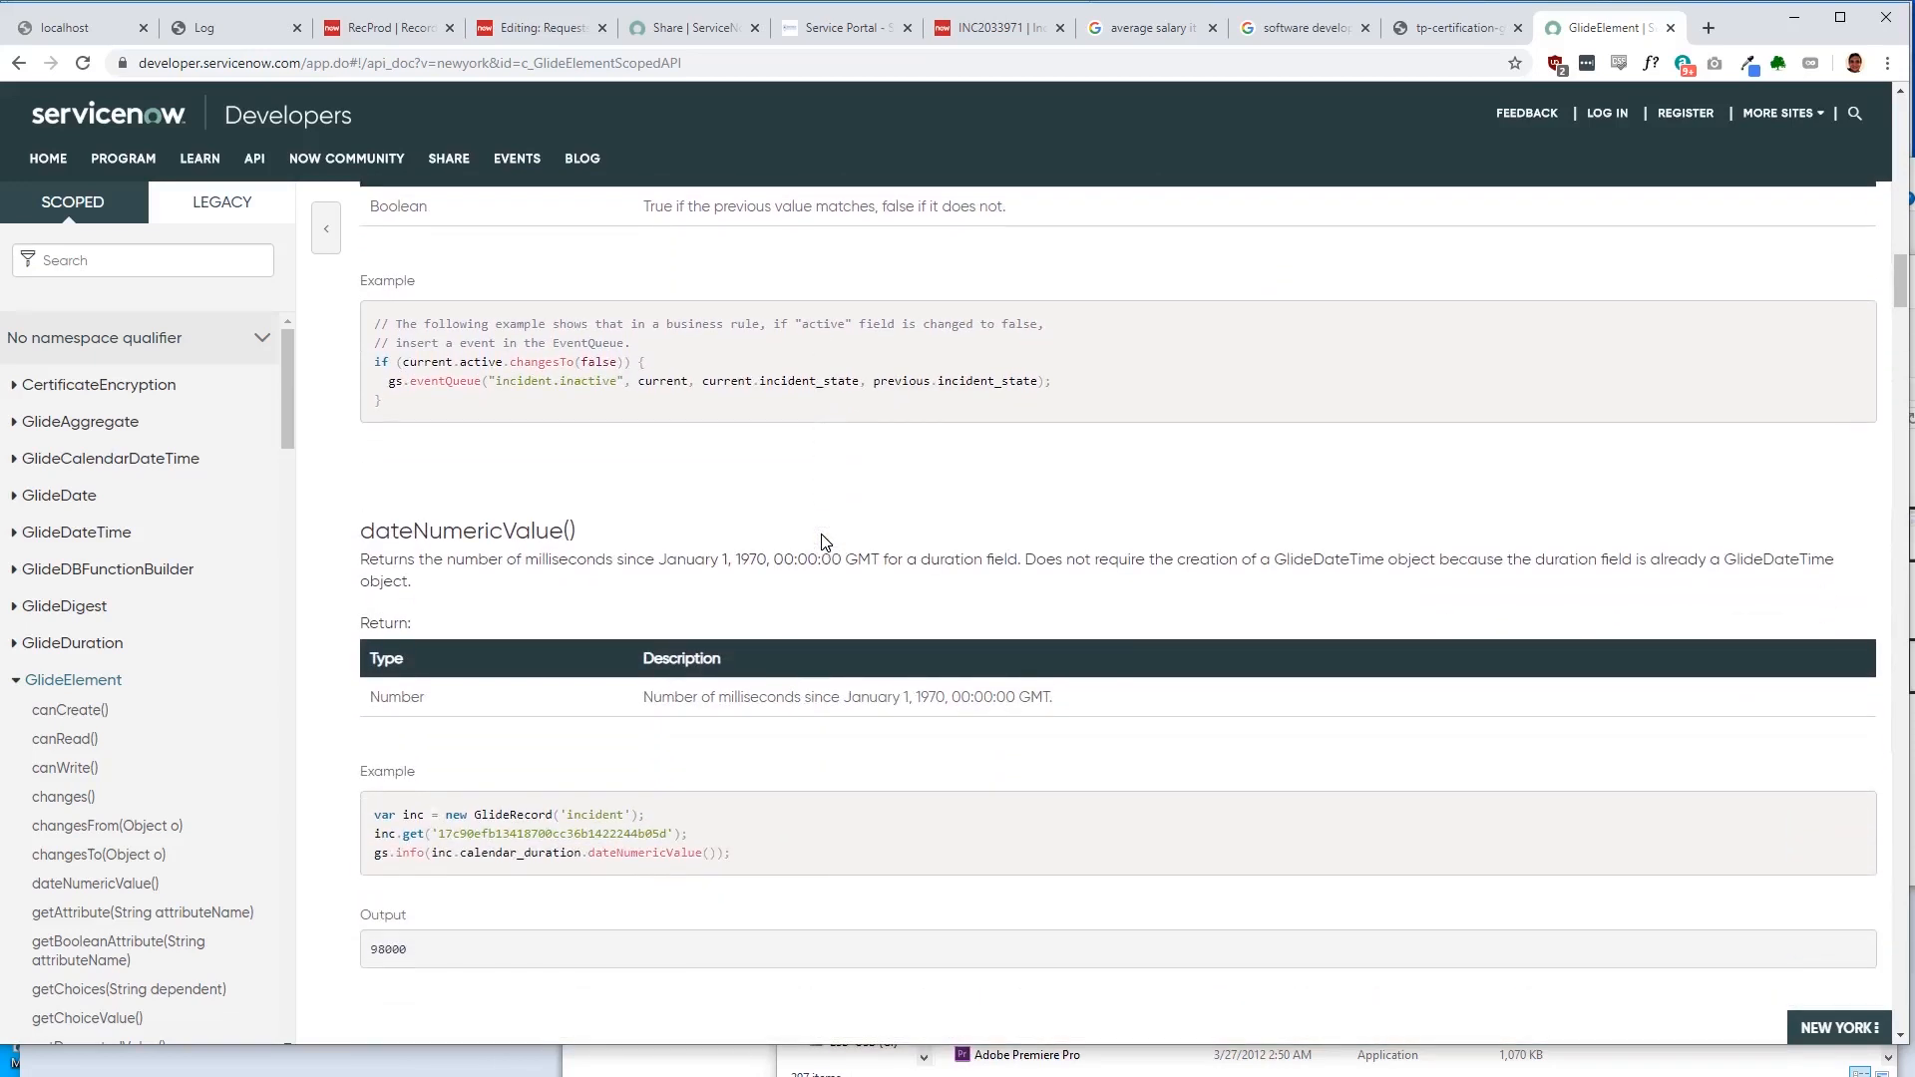
scroll("down", 3)
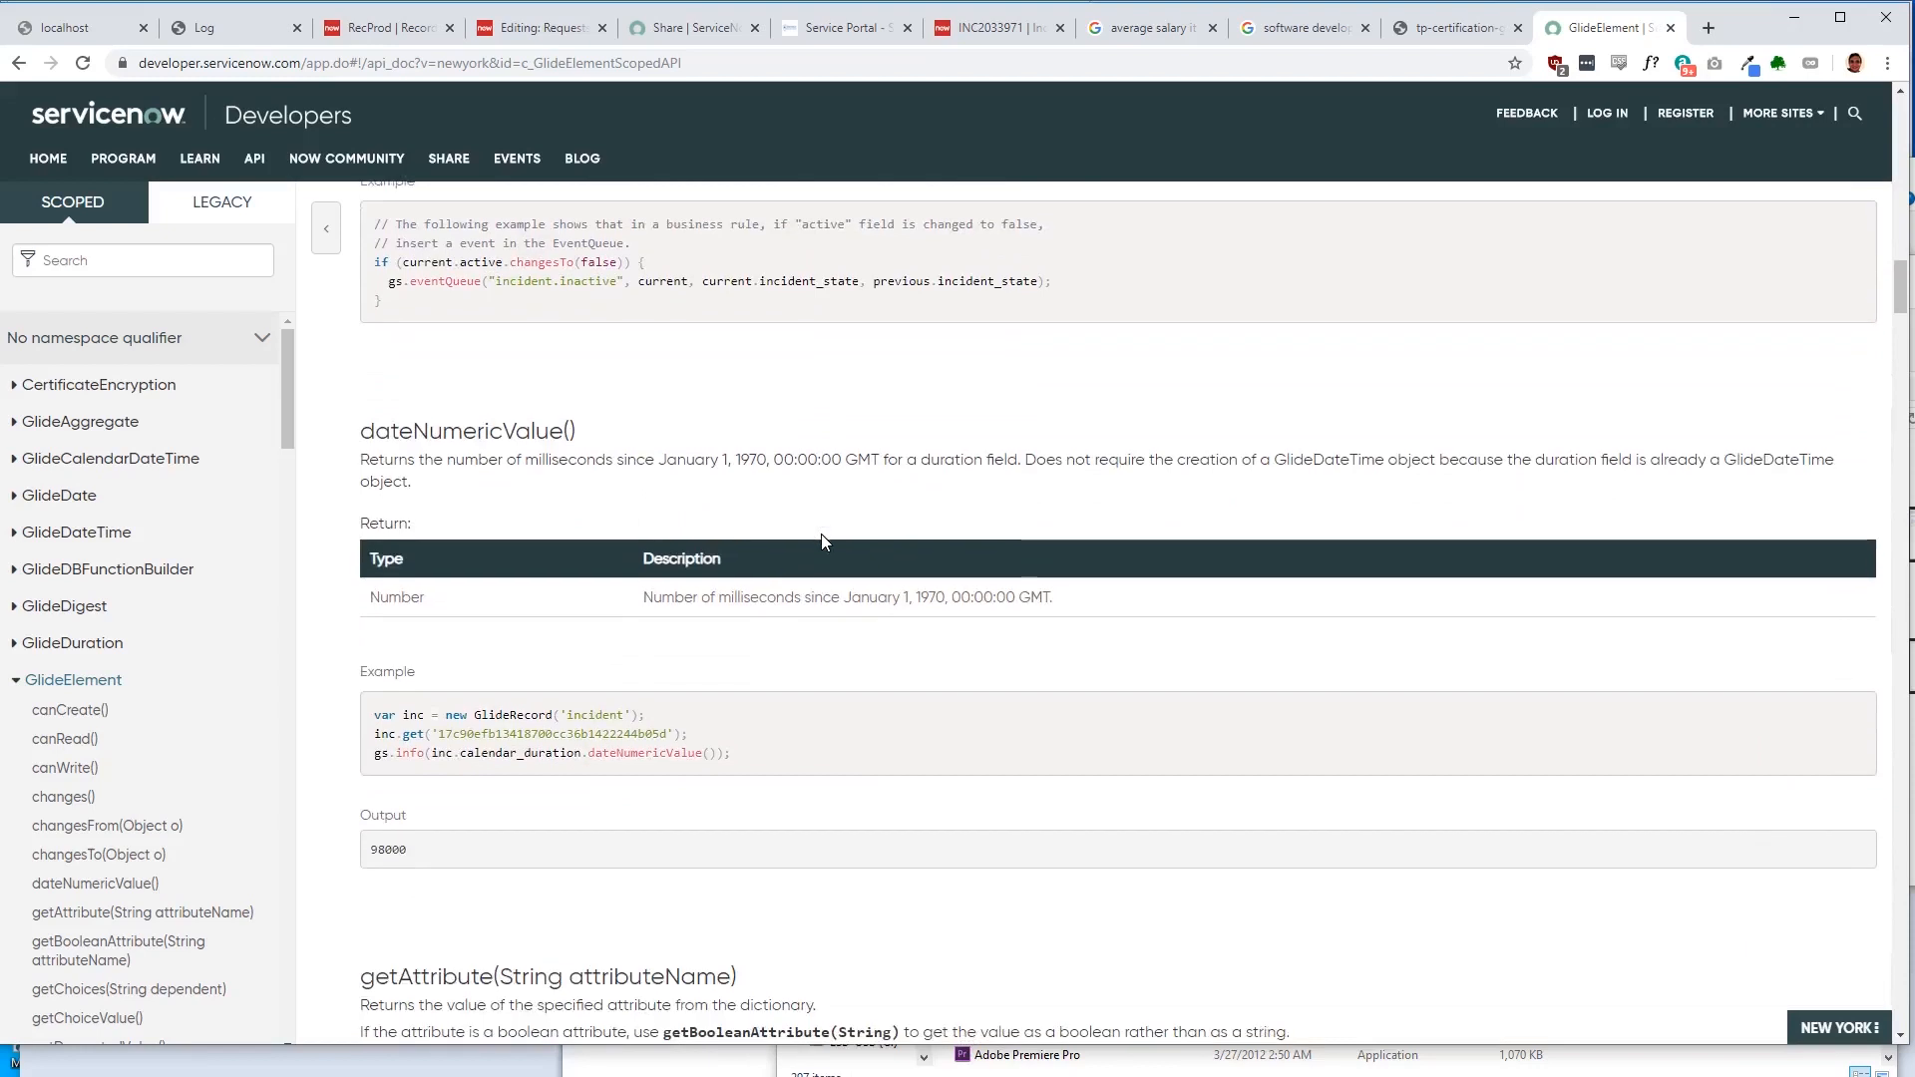
scroll("down", 3)
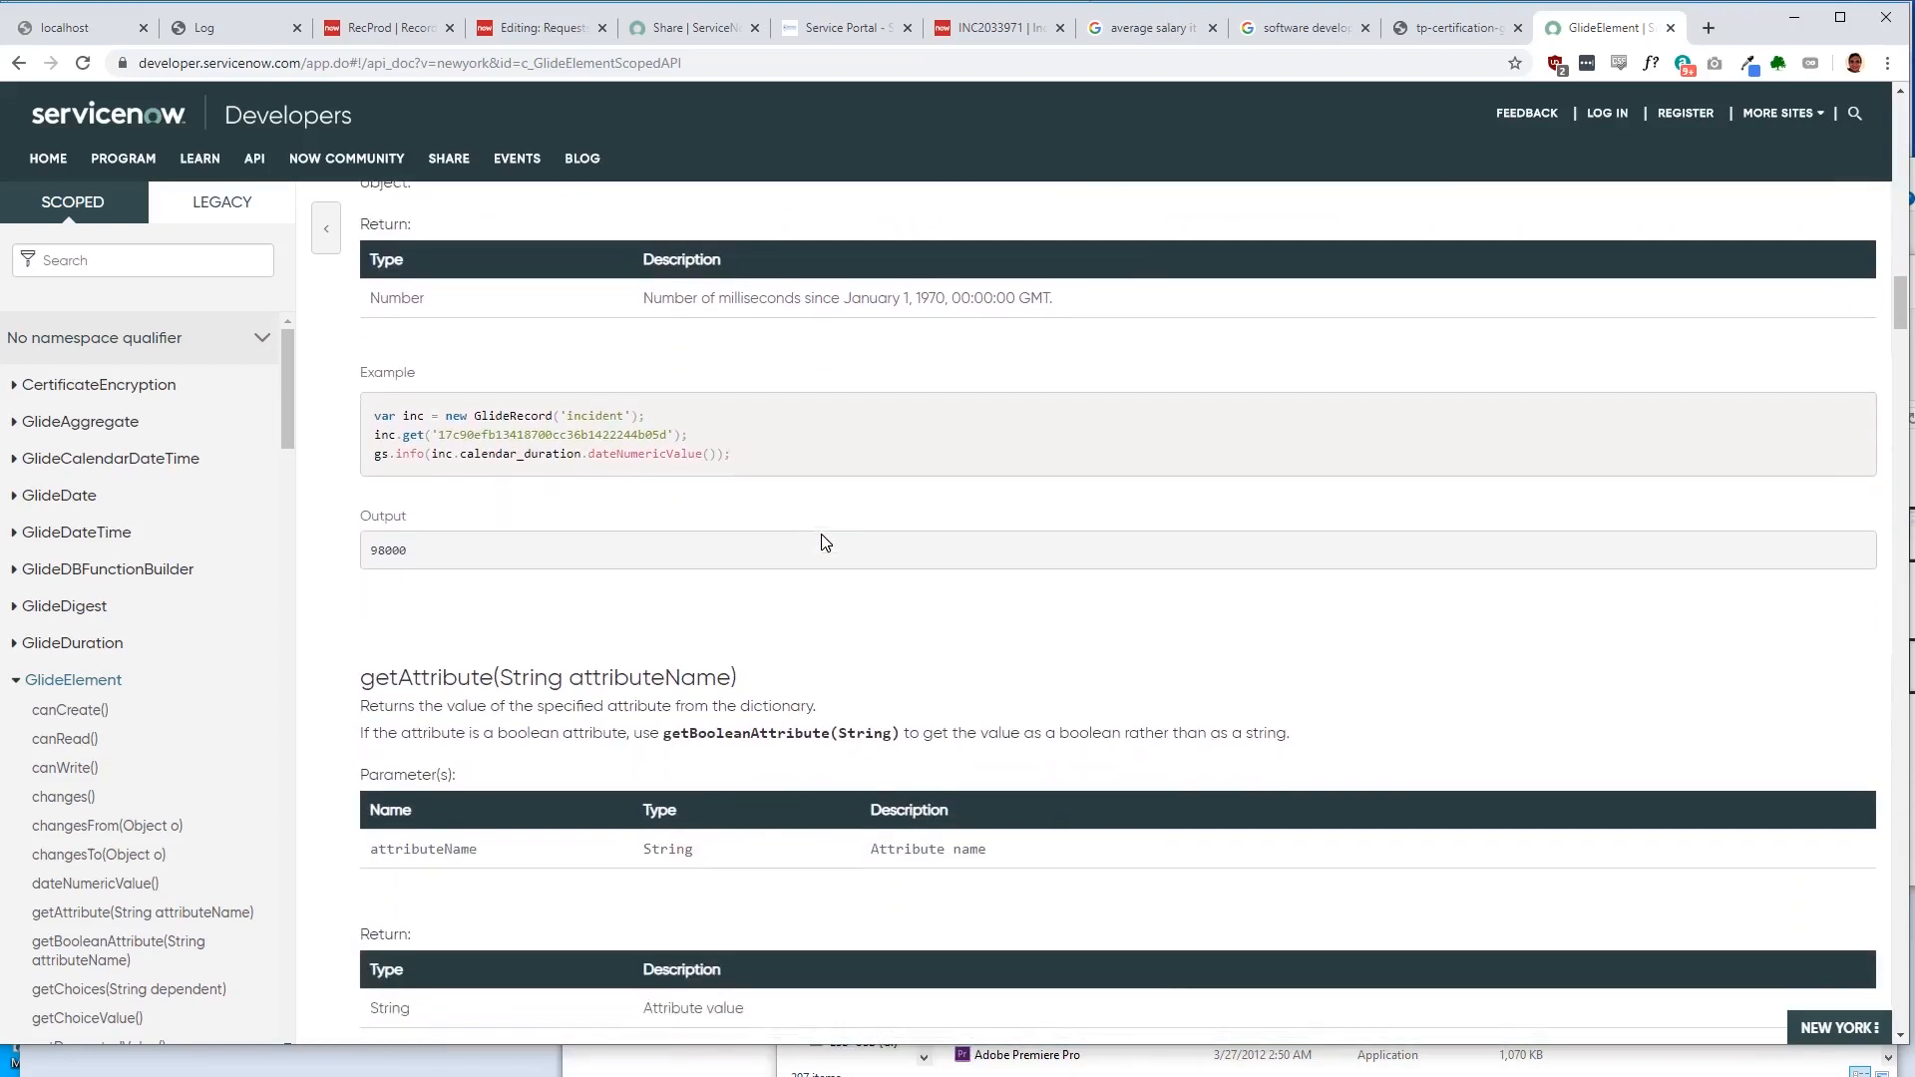
scroll("down", 3)
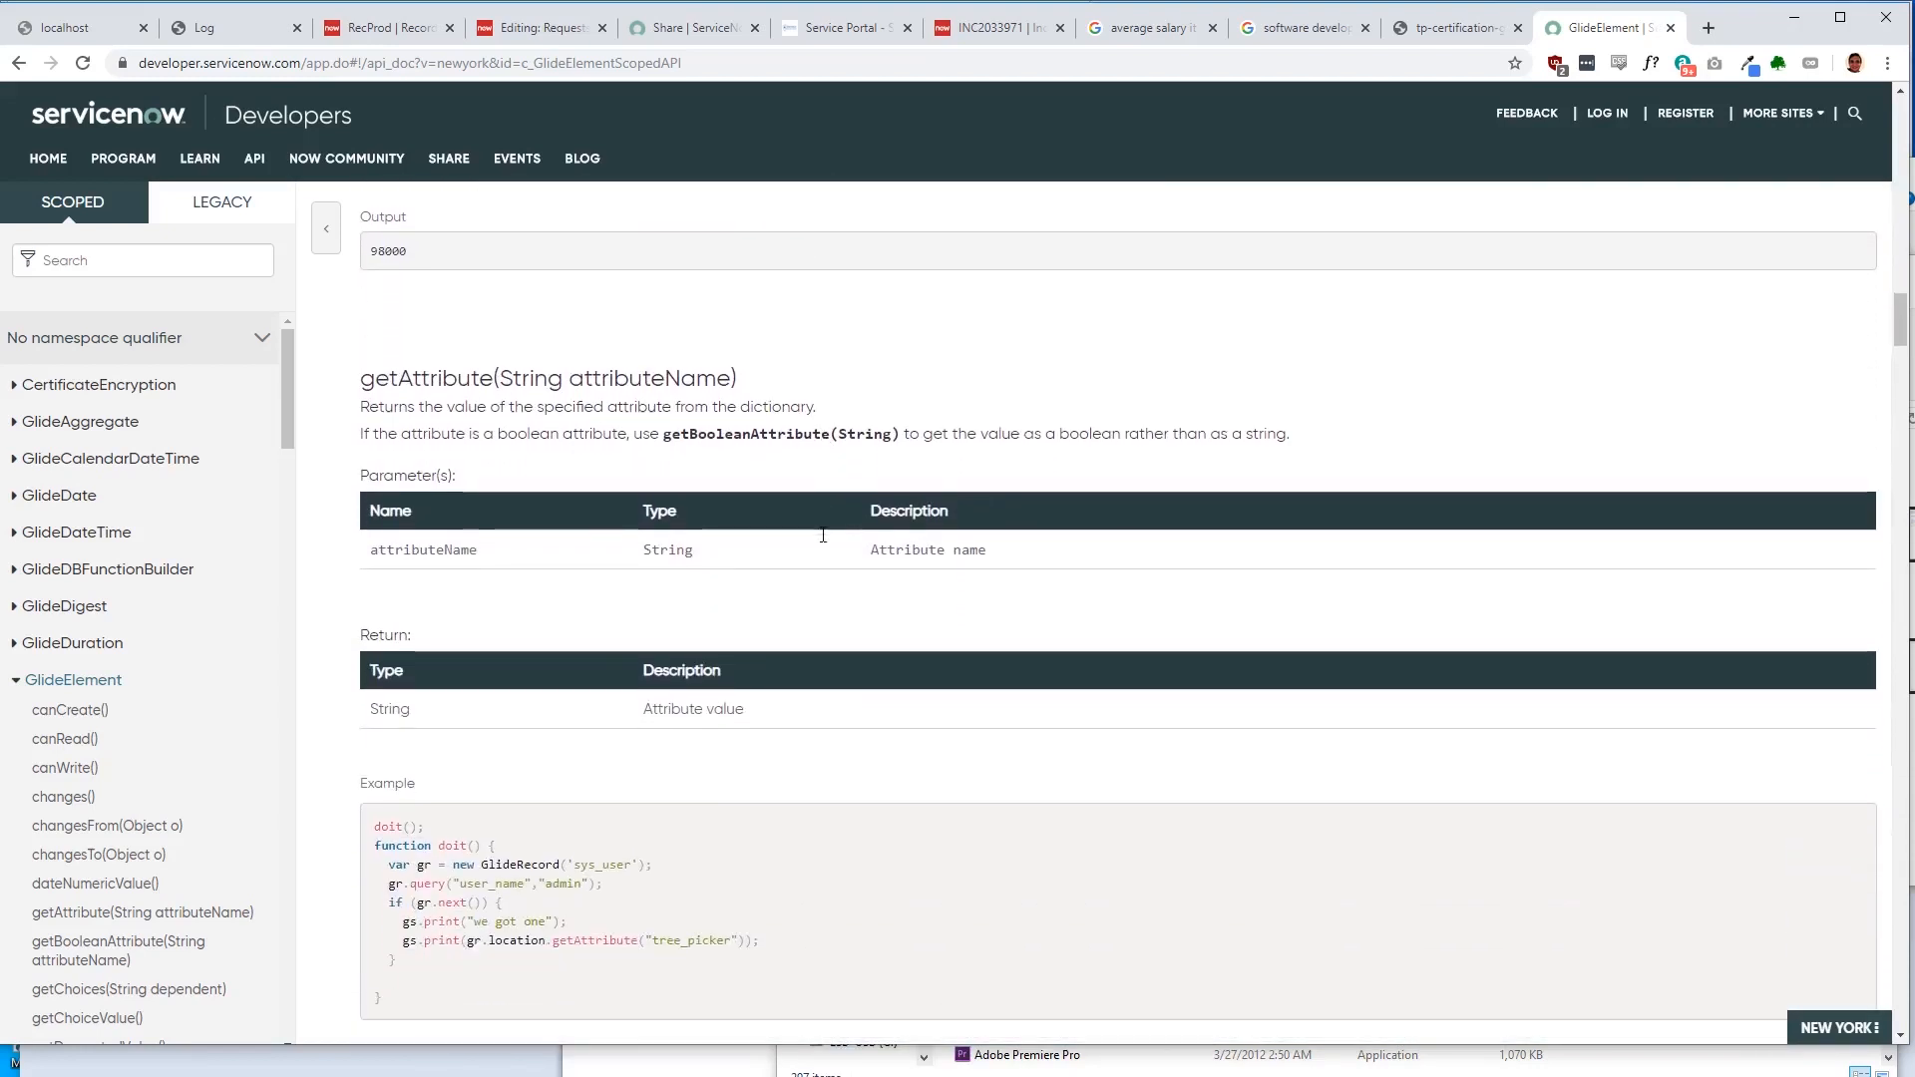
scroll("down", 3)
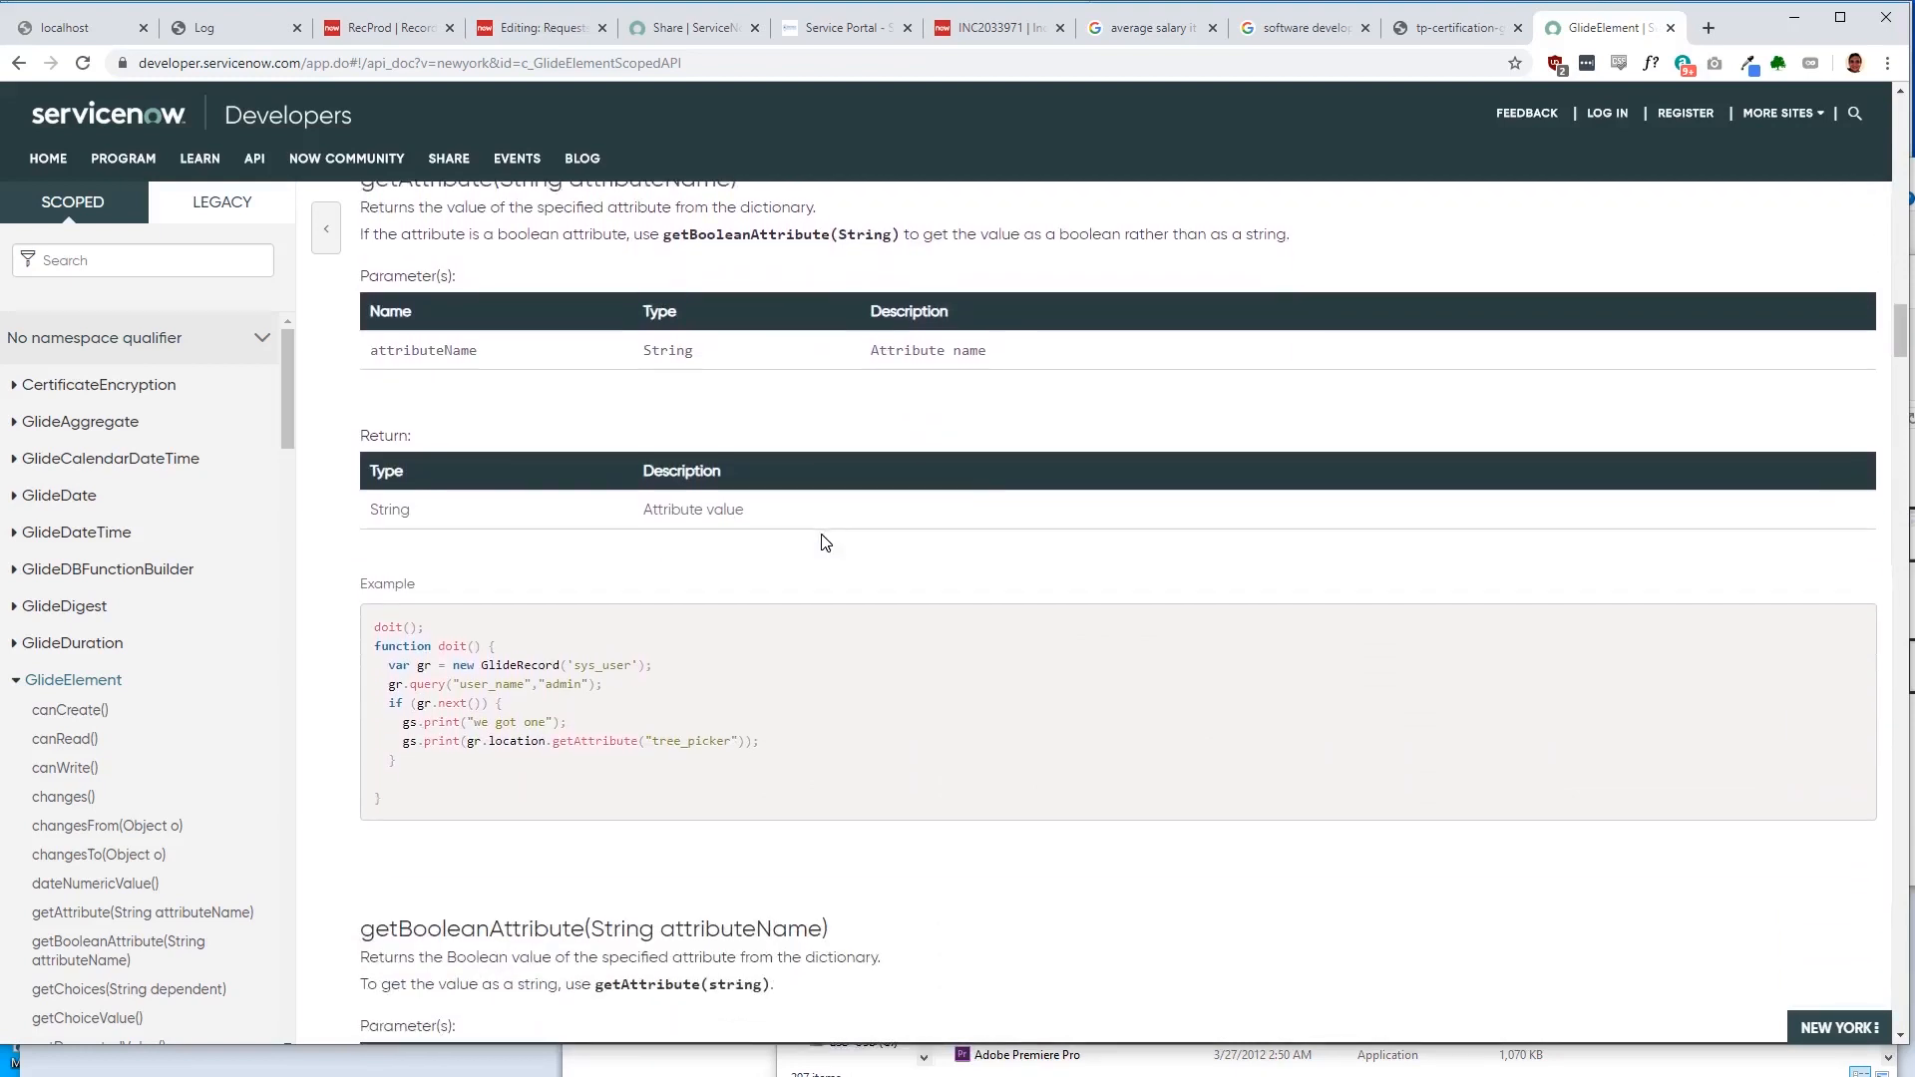
scroll("down", 3)
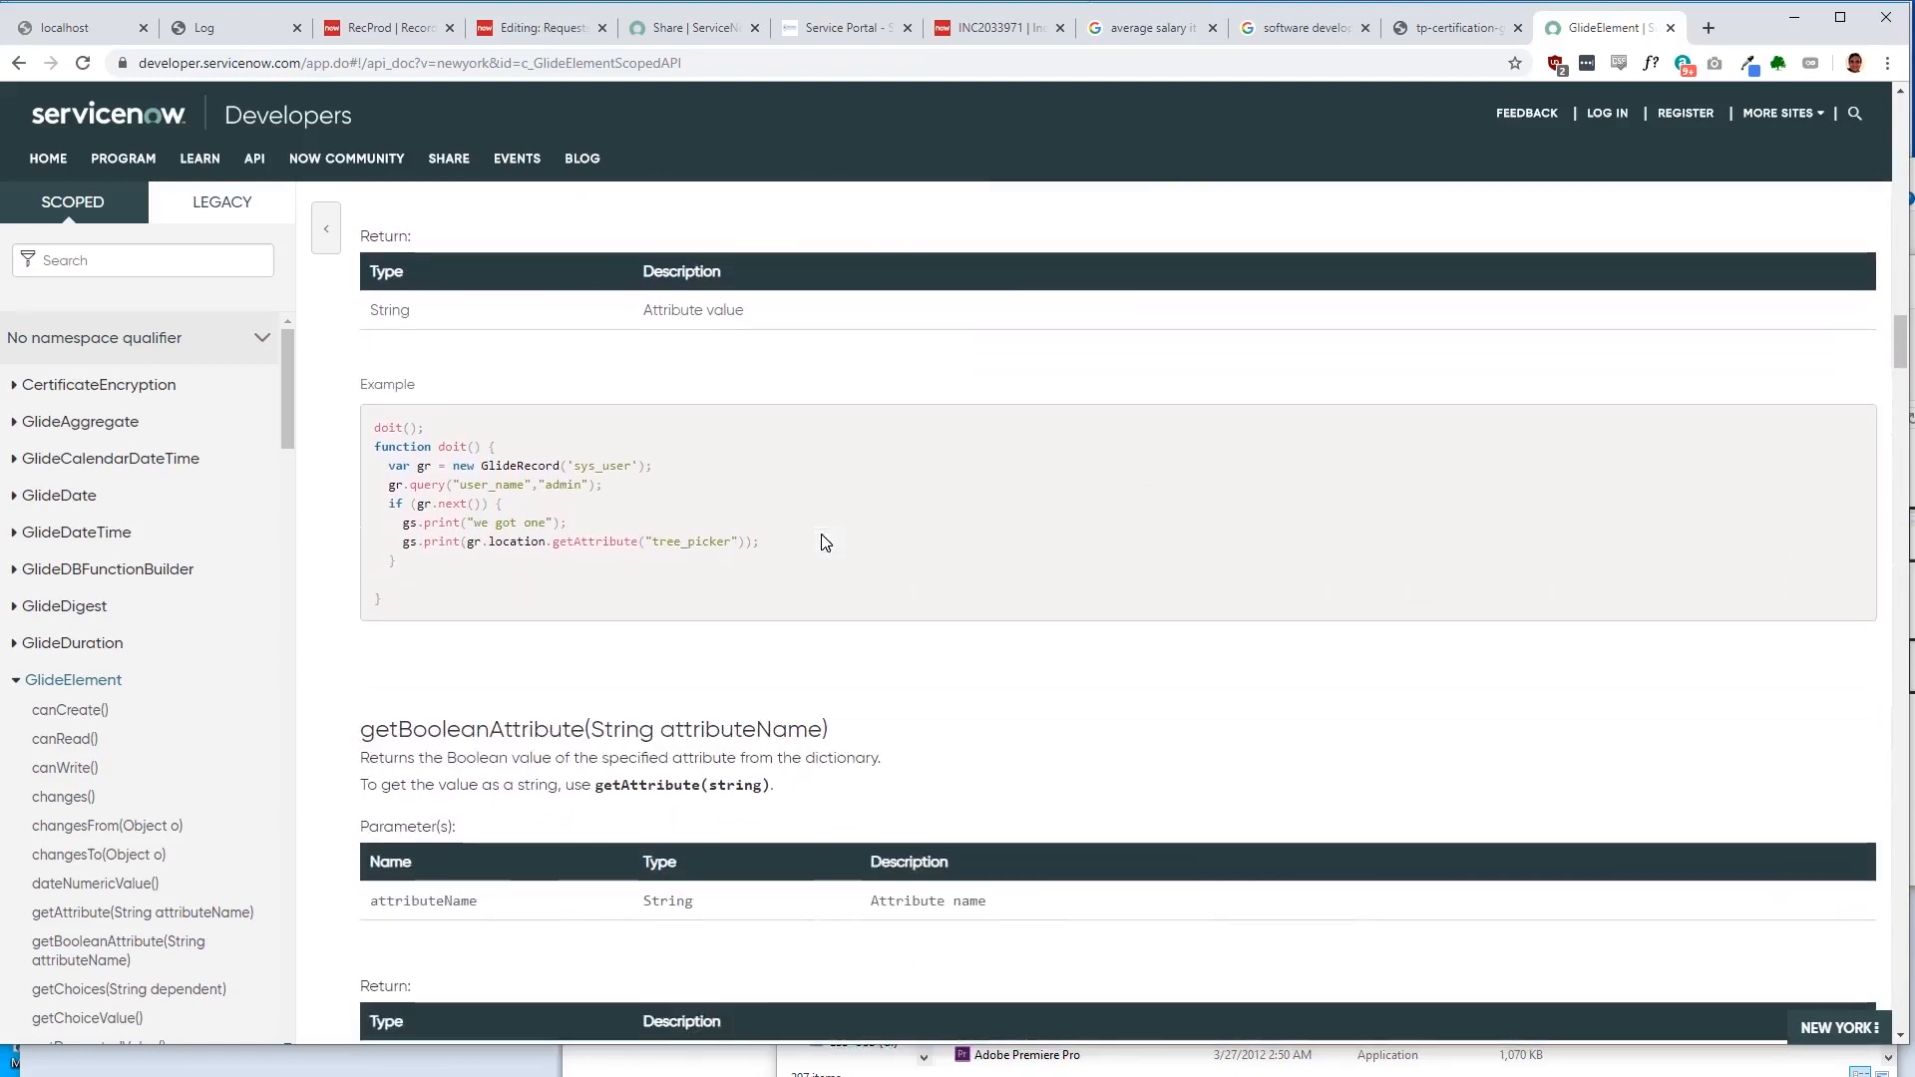
Step: Continue down past getHTMLValue to the getJournalEntry and getLabel method entries
scroll("down", 3)
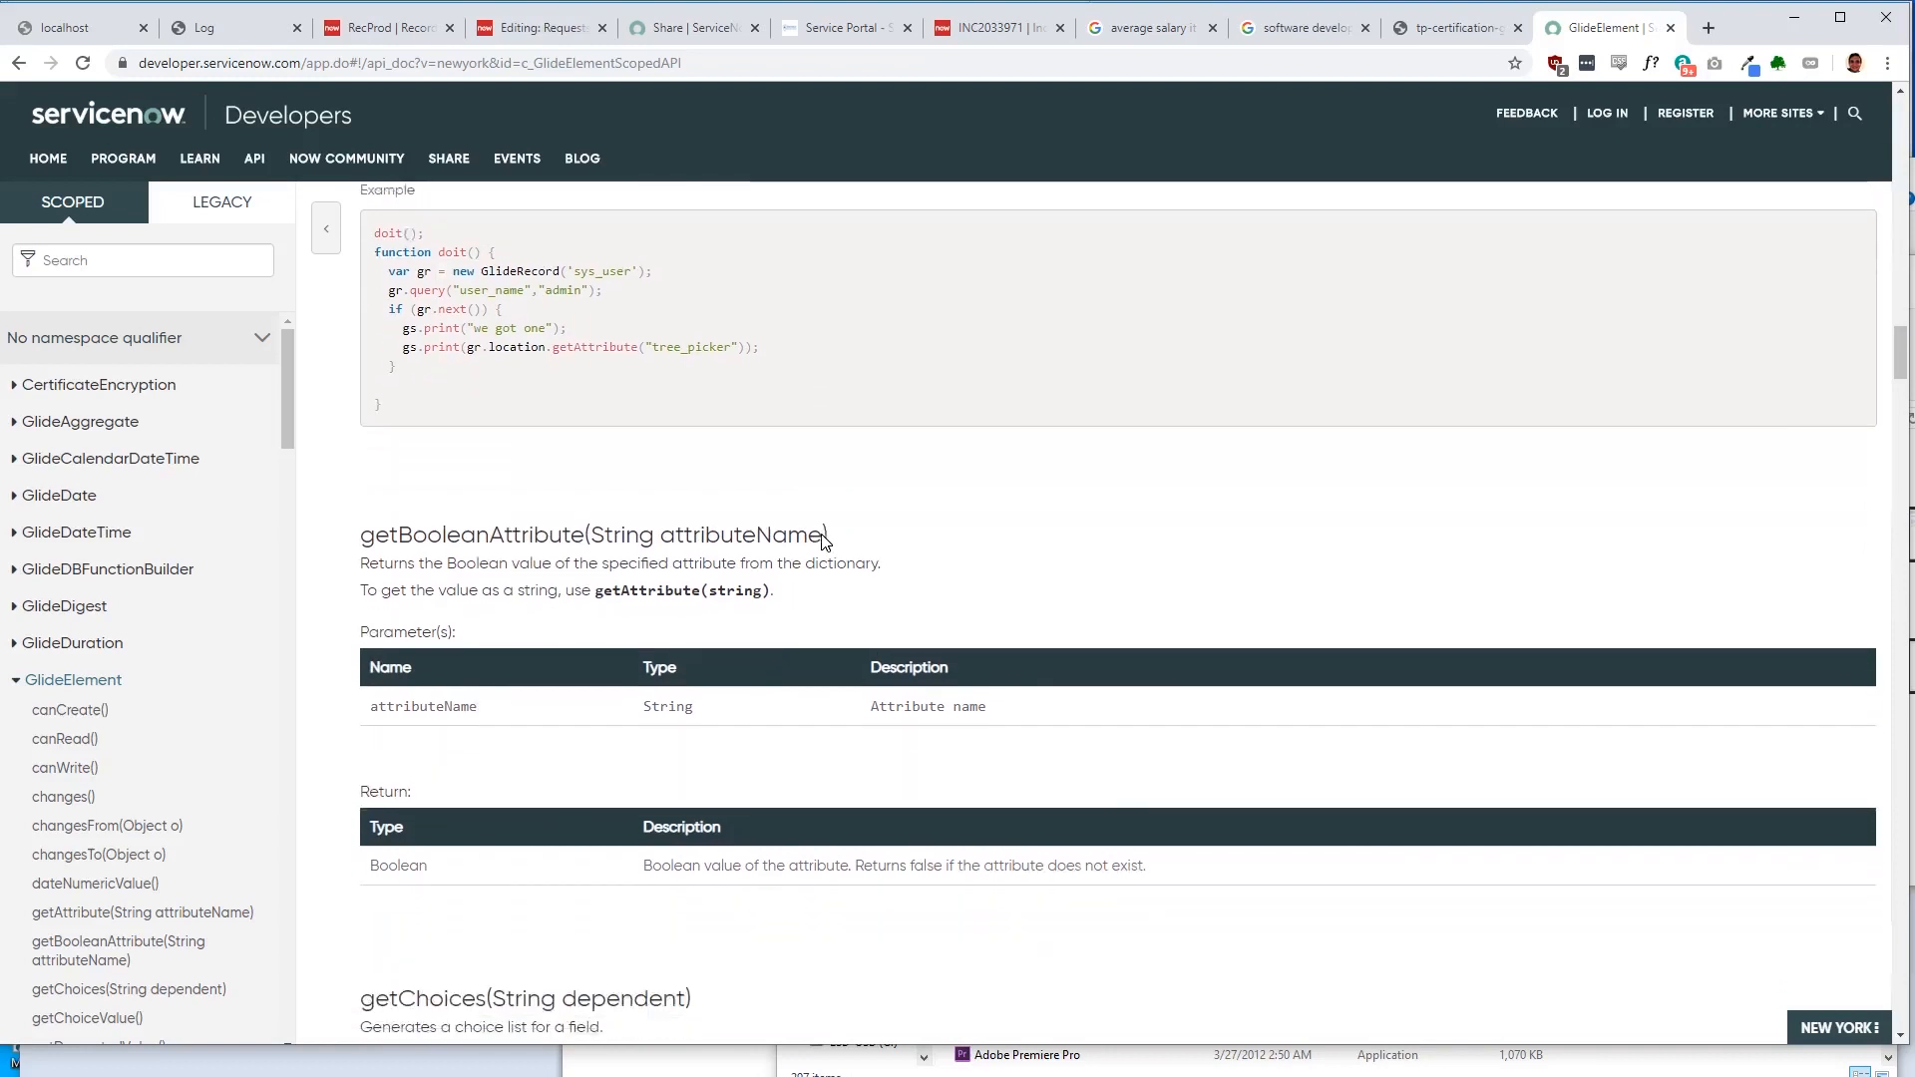
scroll("down", 3)
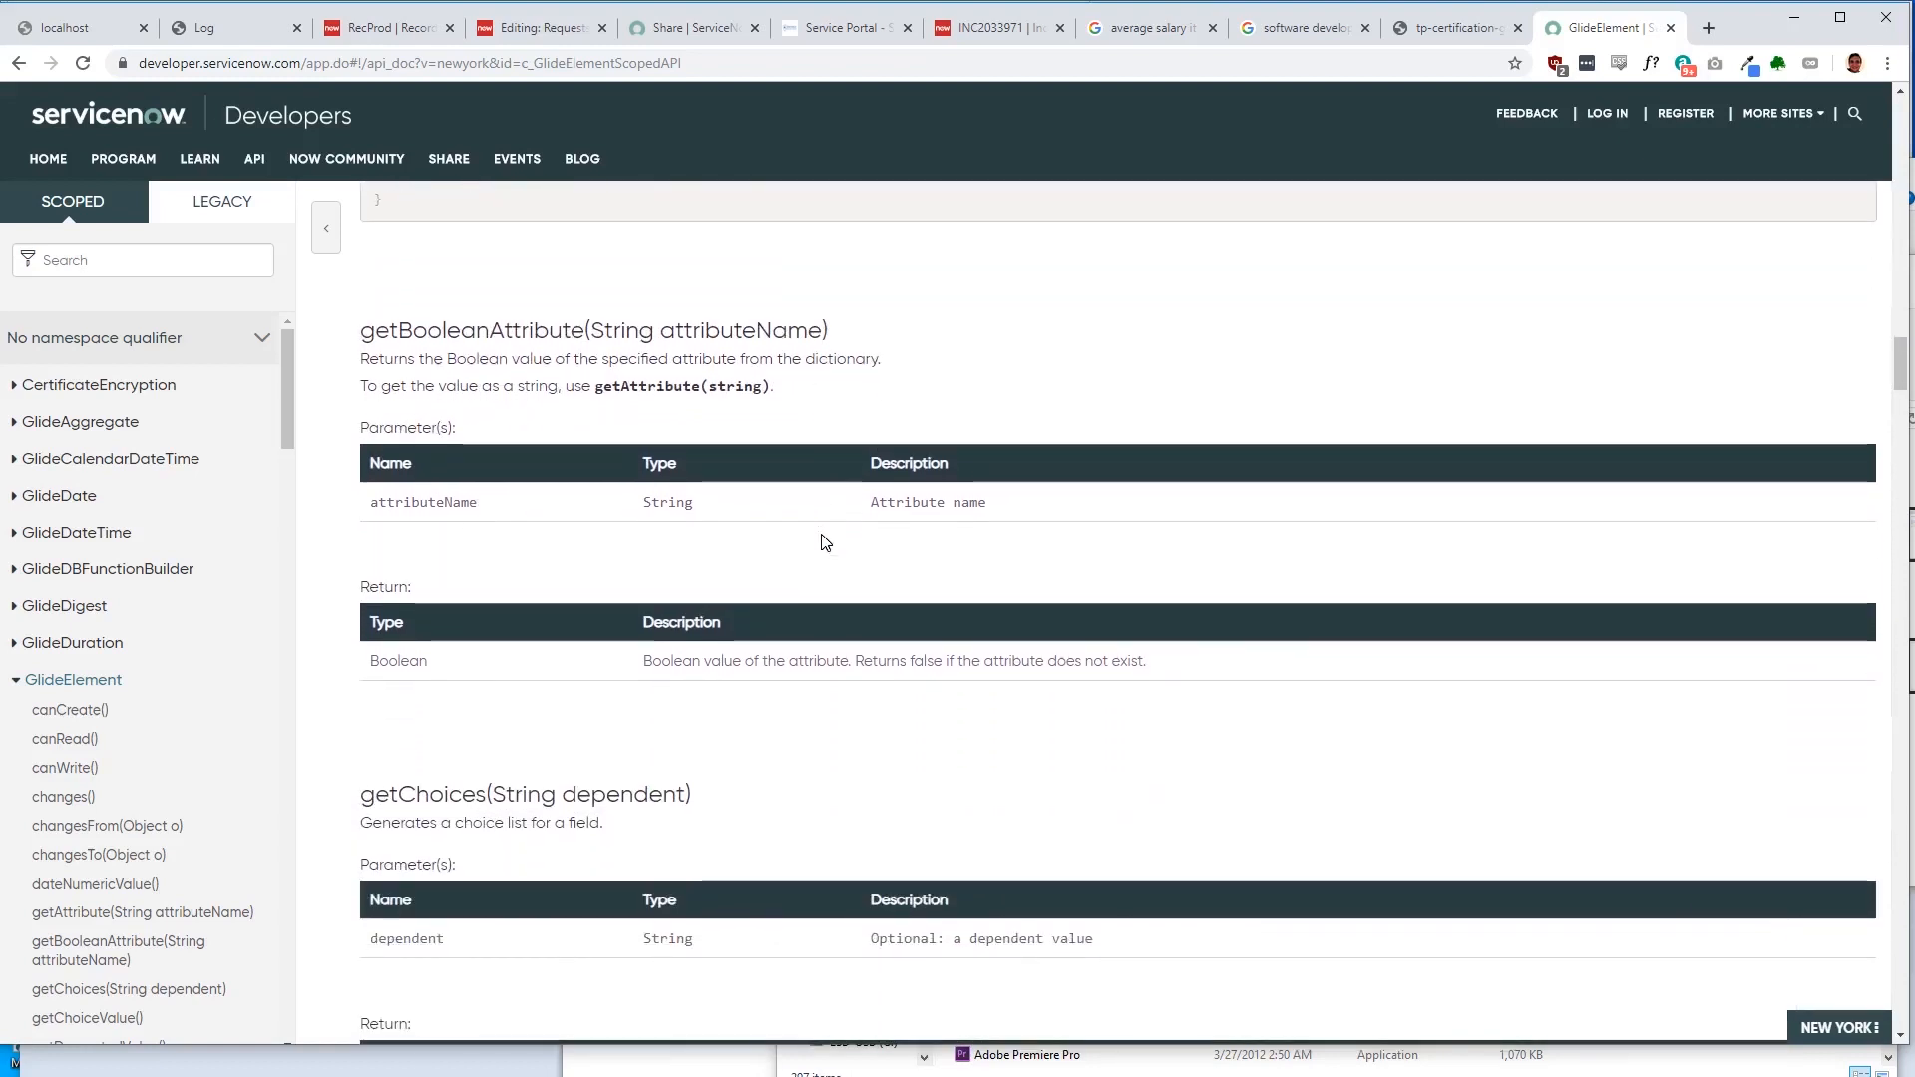
scroll("down", 3)
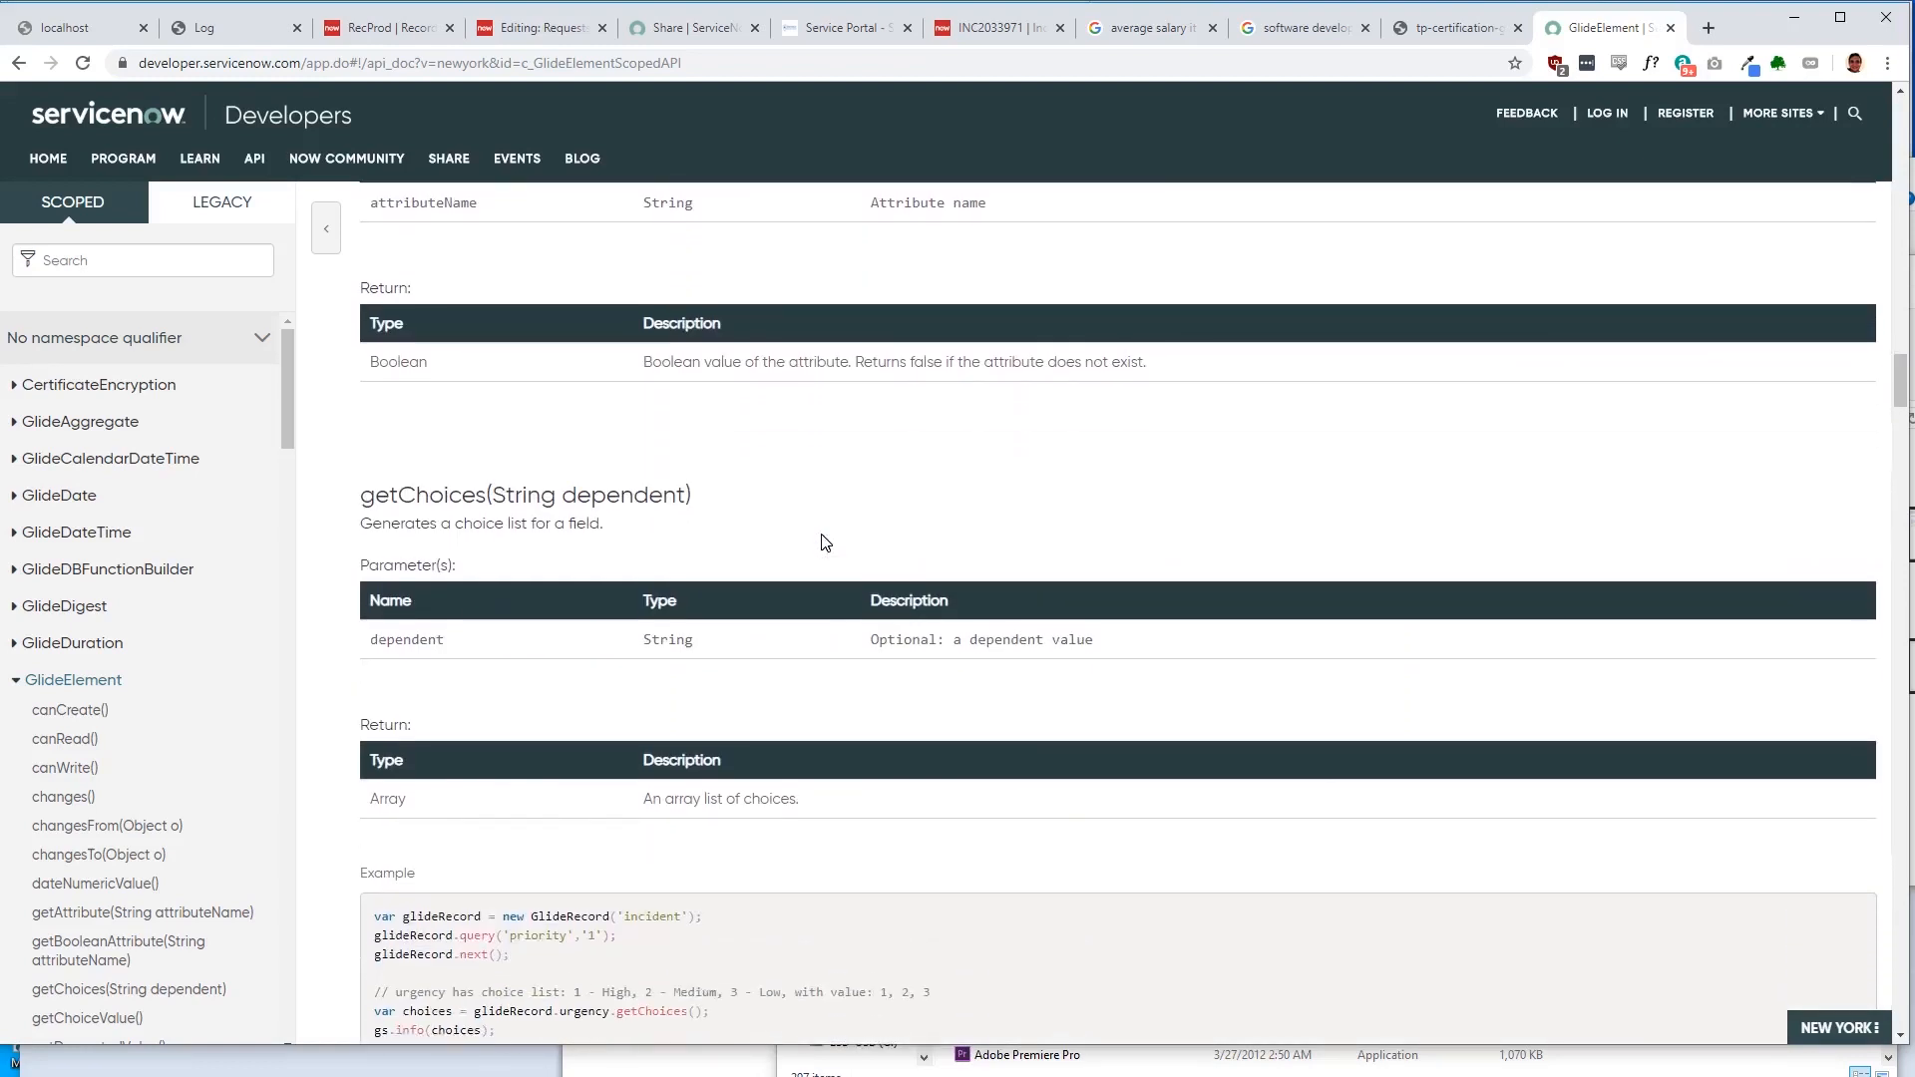
scroll("down", 3)
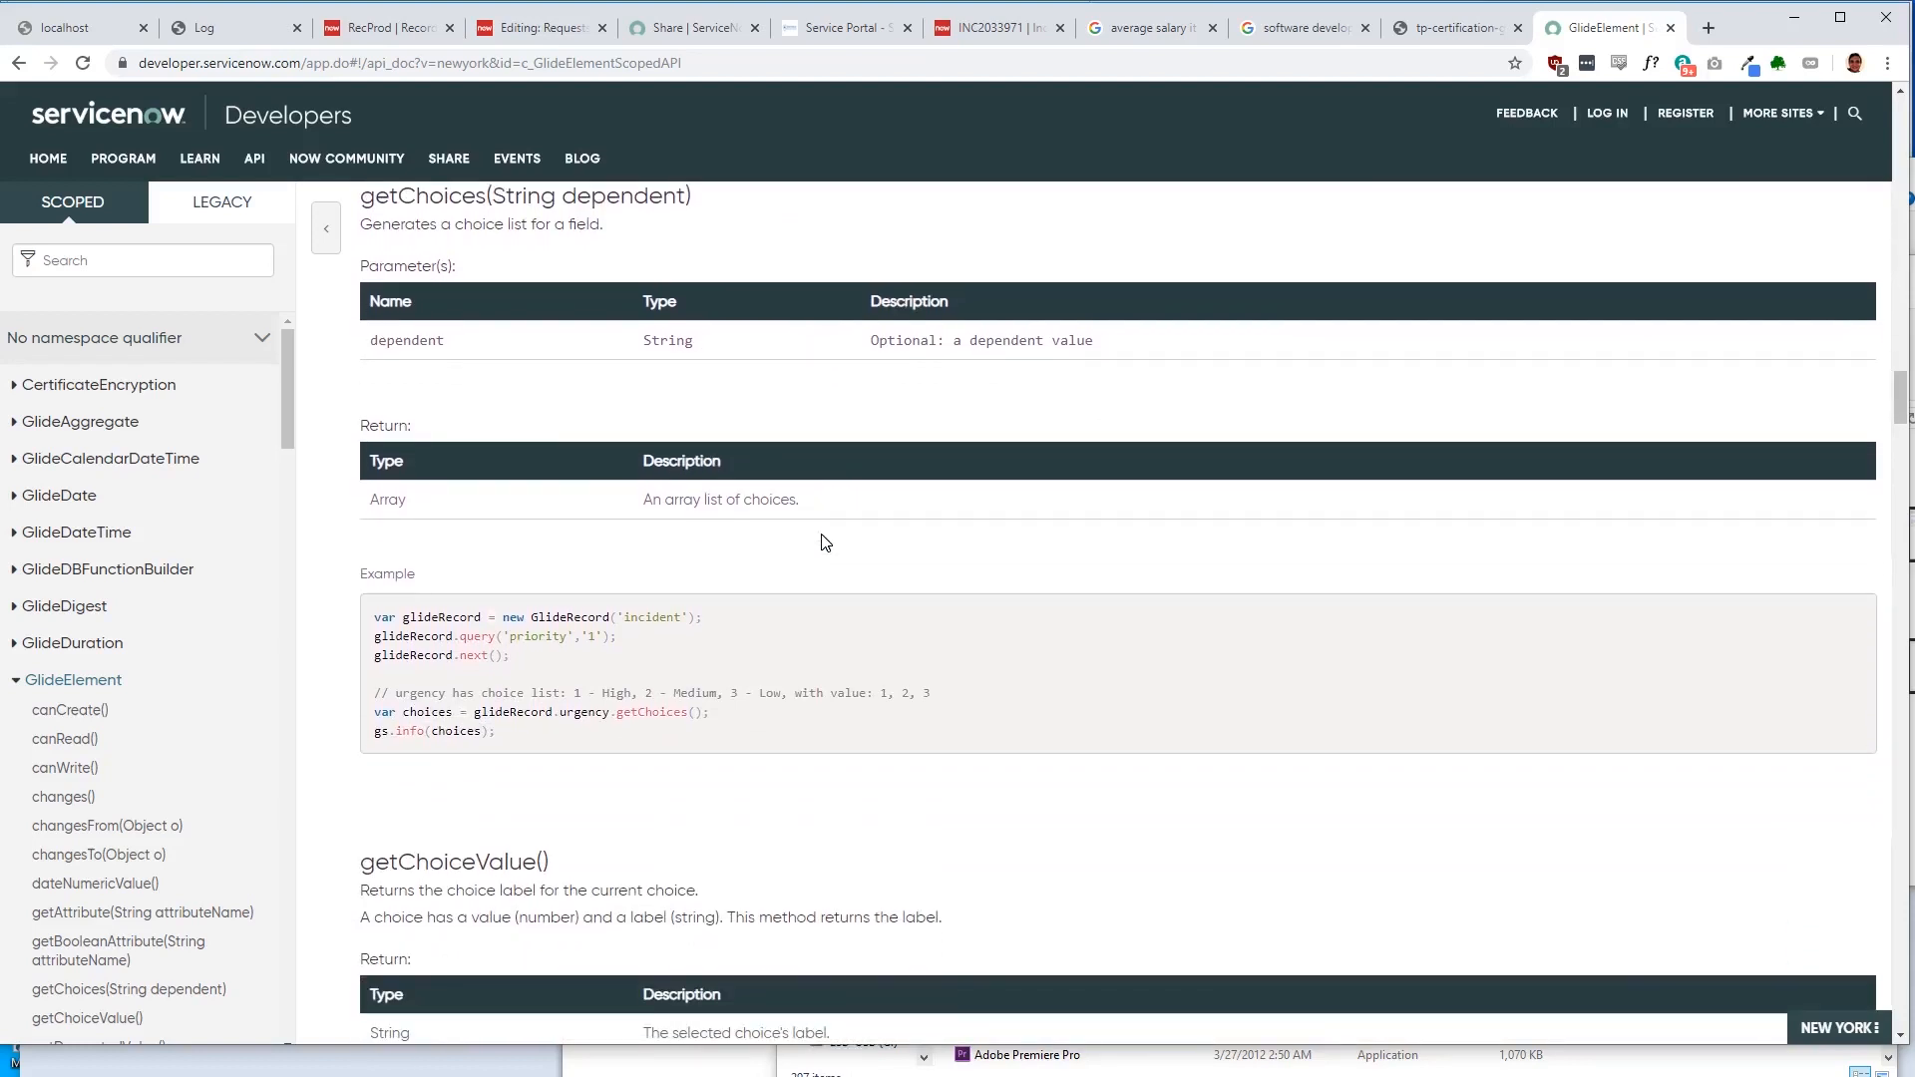
scroll("down", 3)
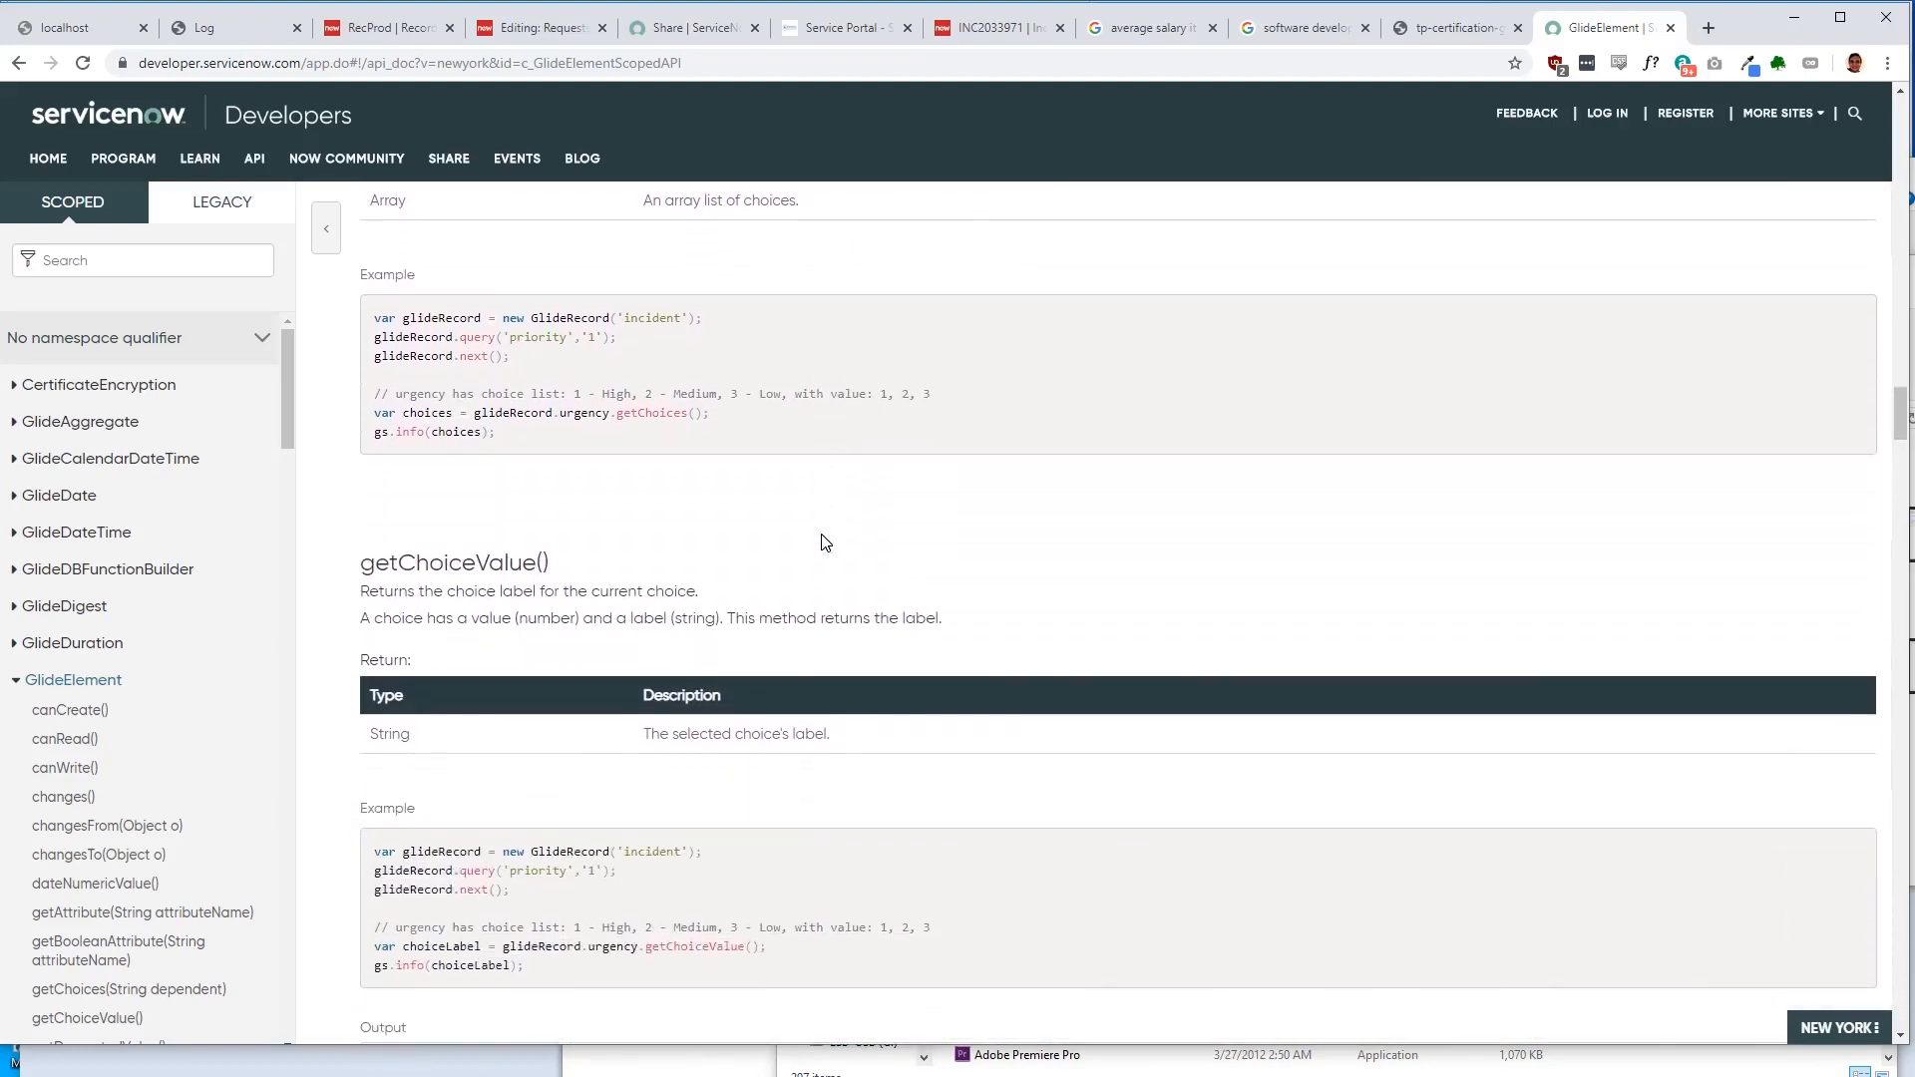
scroll("down", 3)
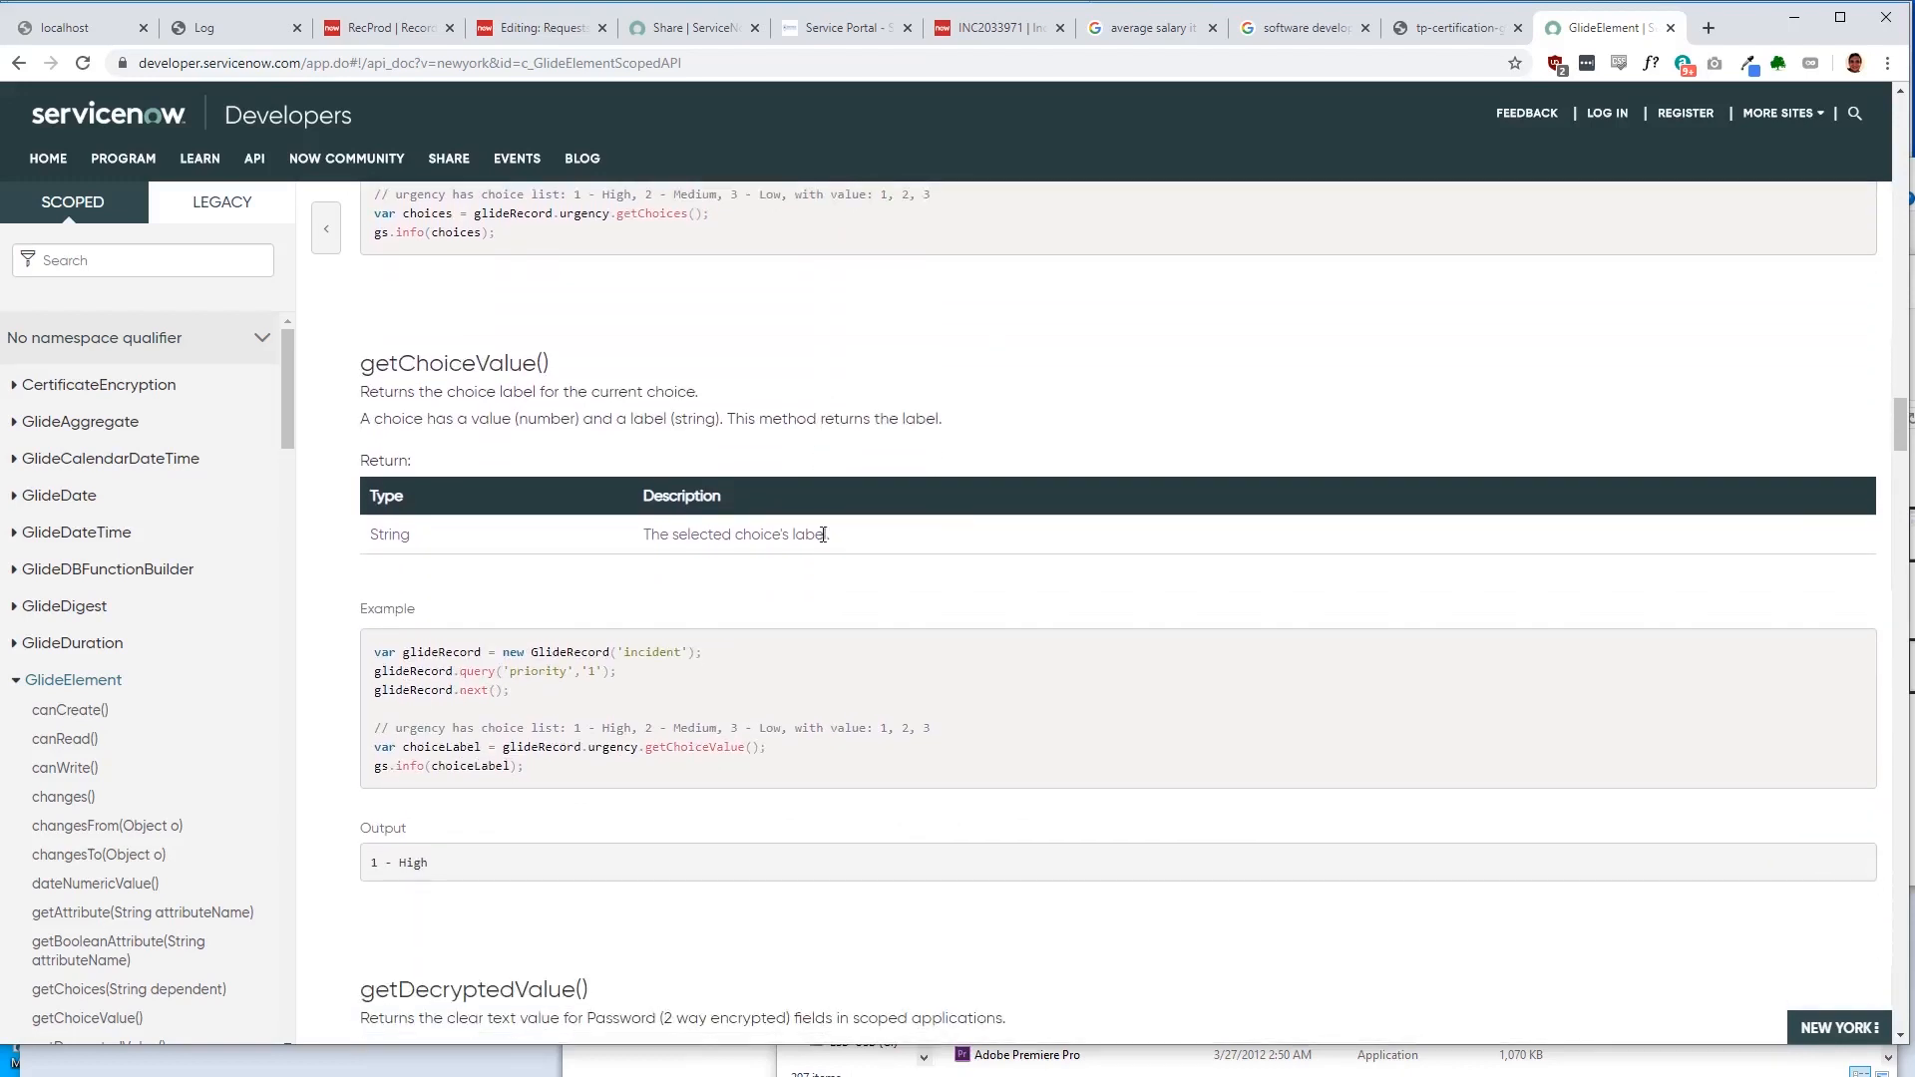
scroll("down", 3)
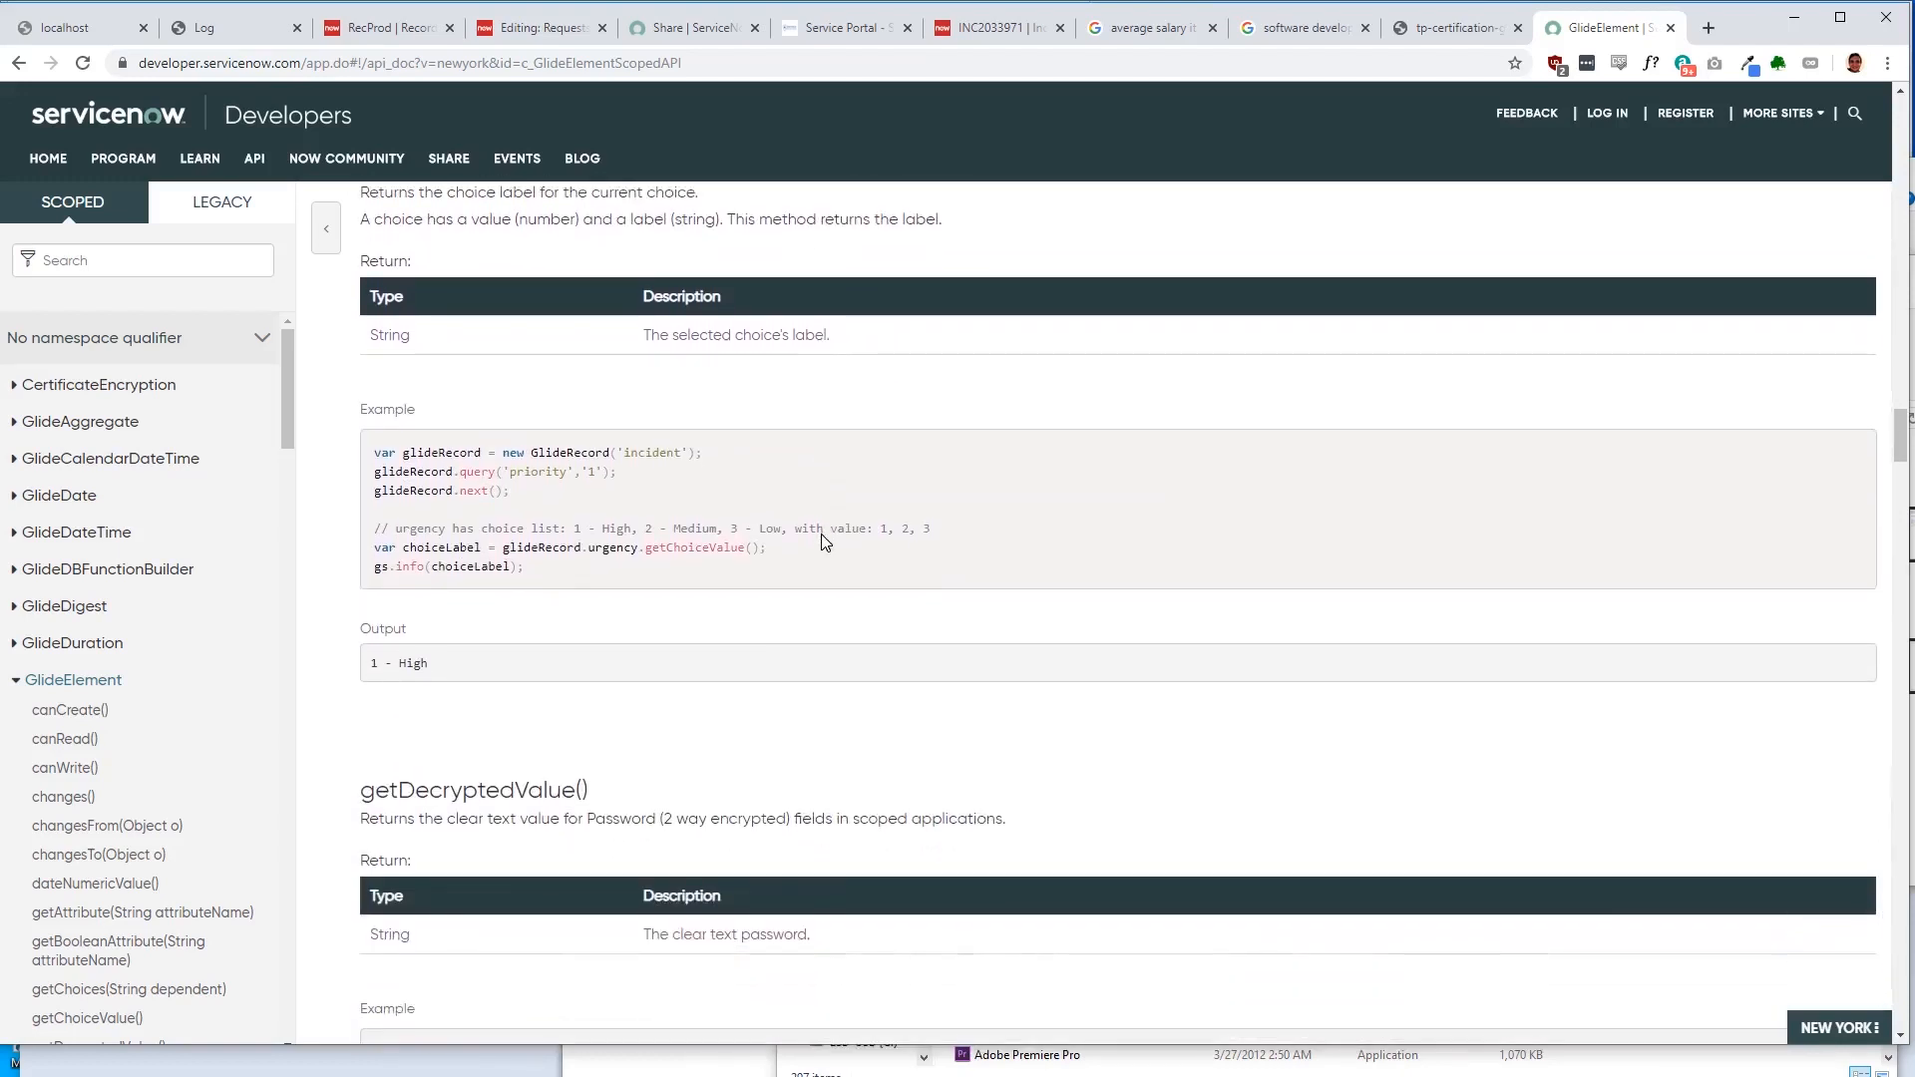
scroll("down", 3)
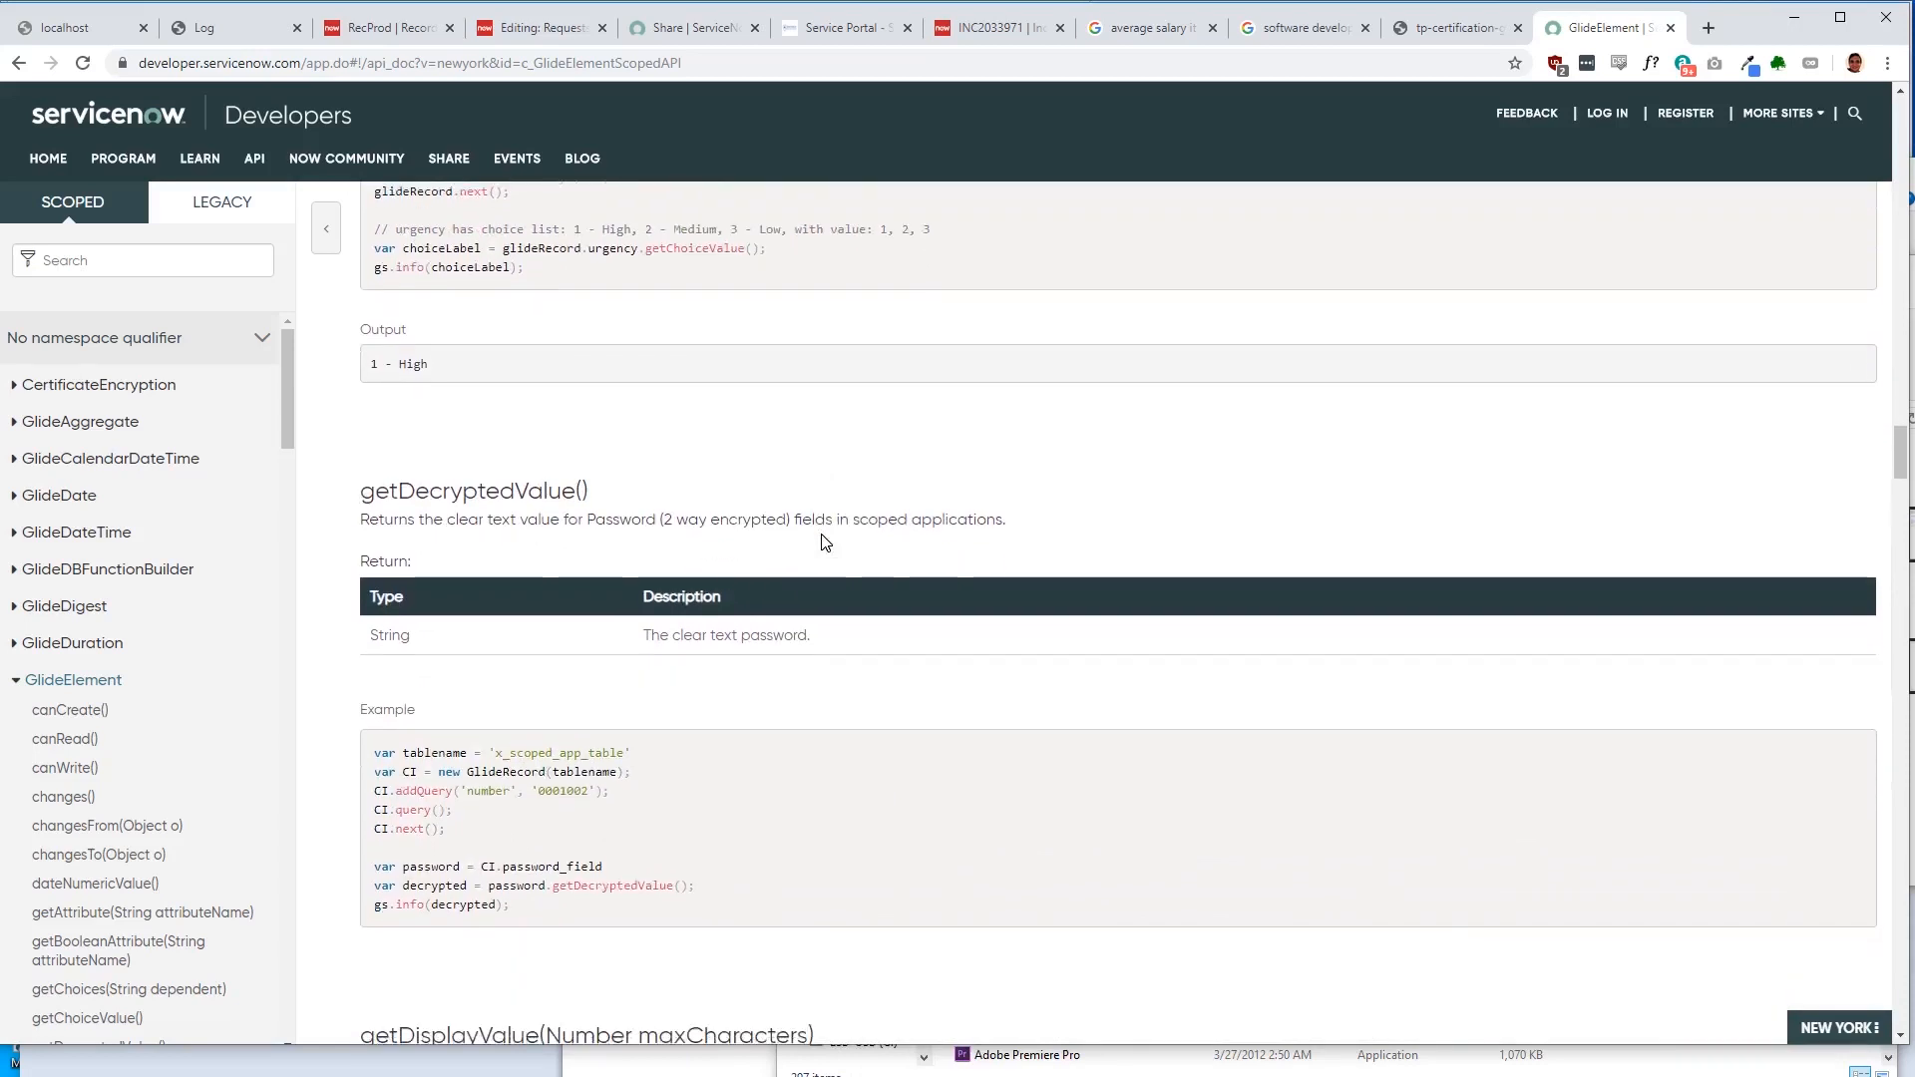
scroll("down", 3)
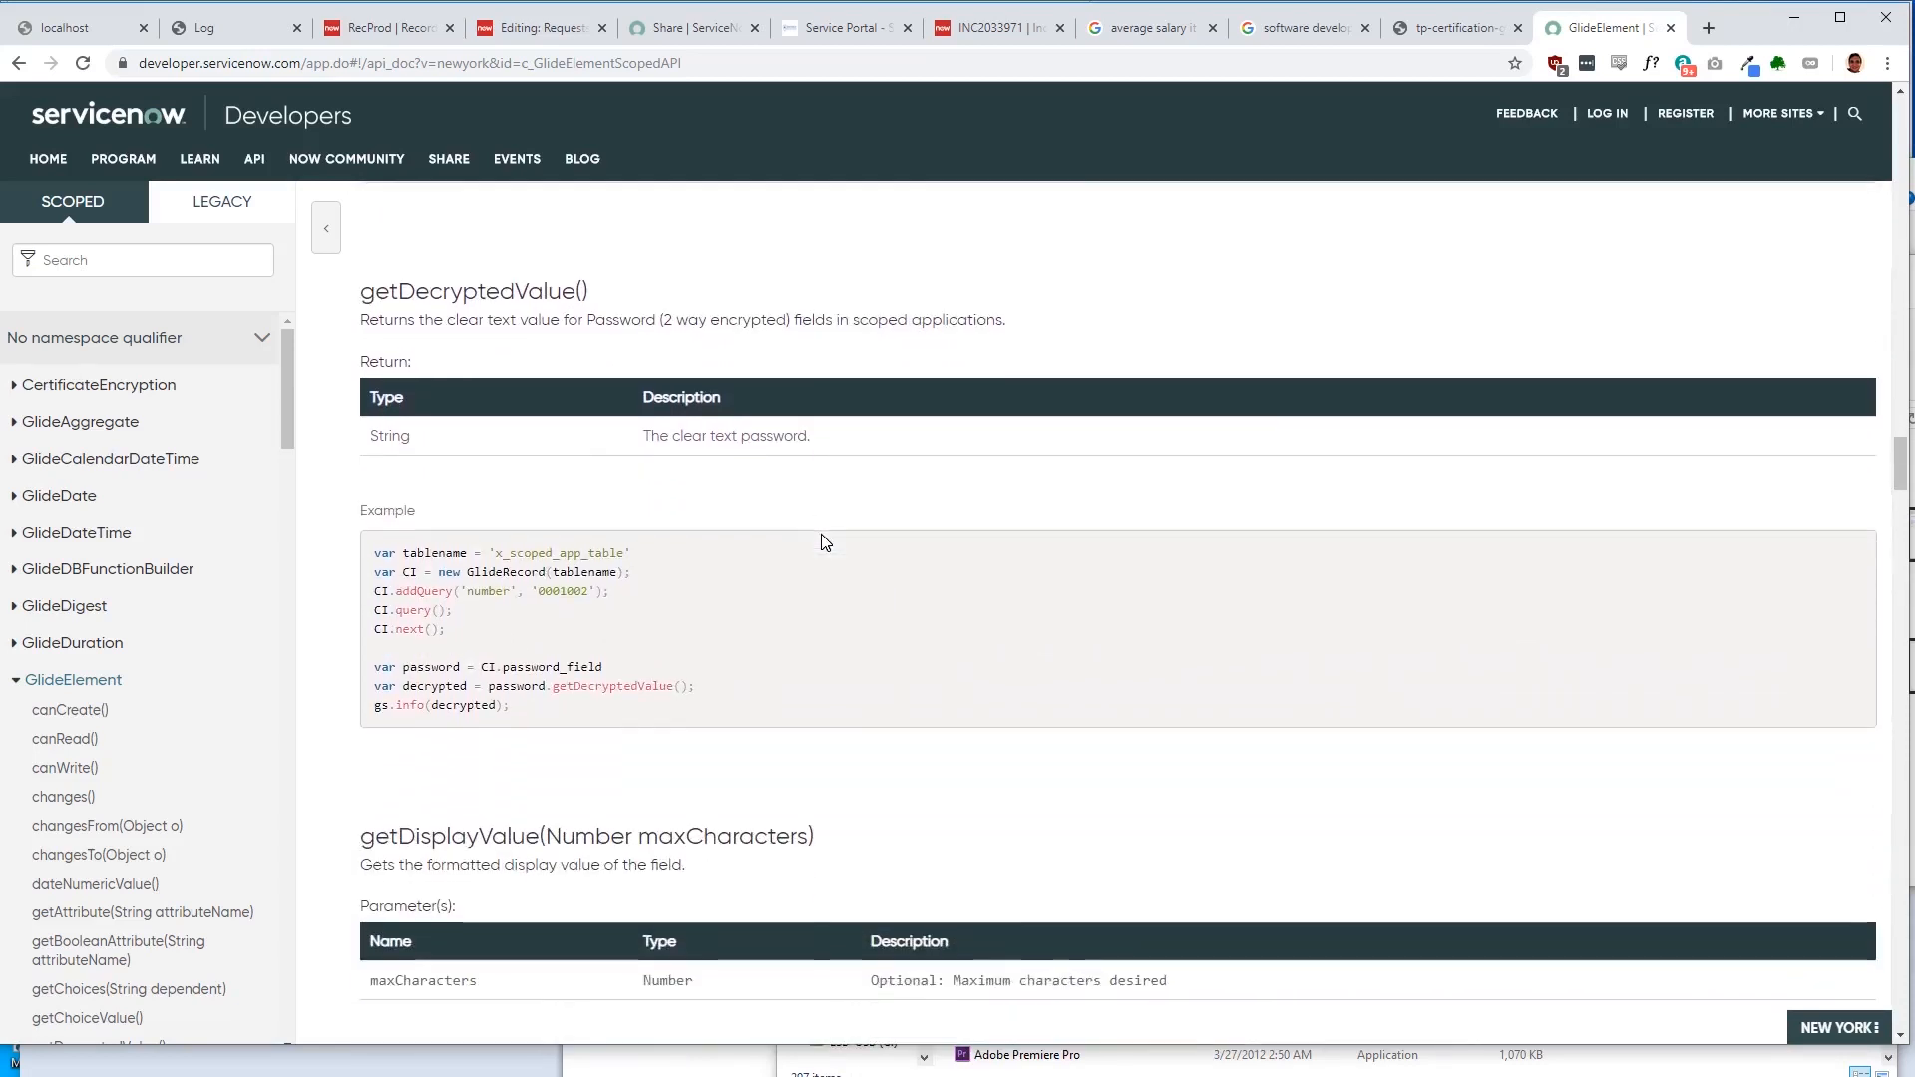
scroll("down", 3)
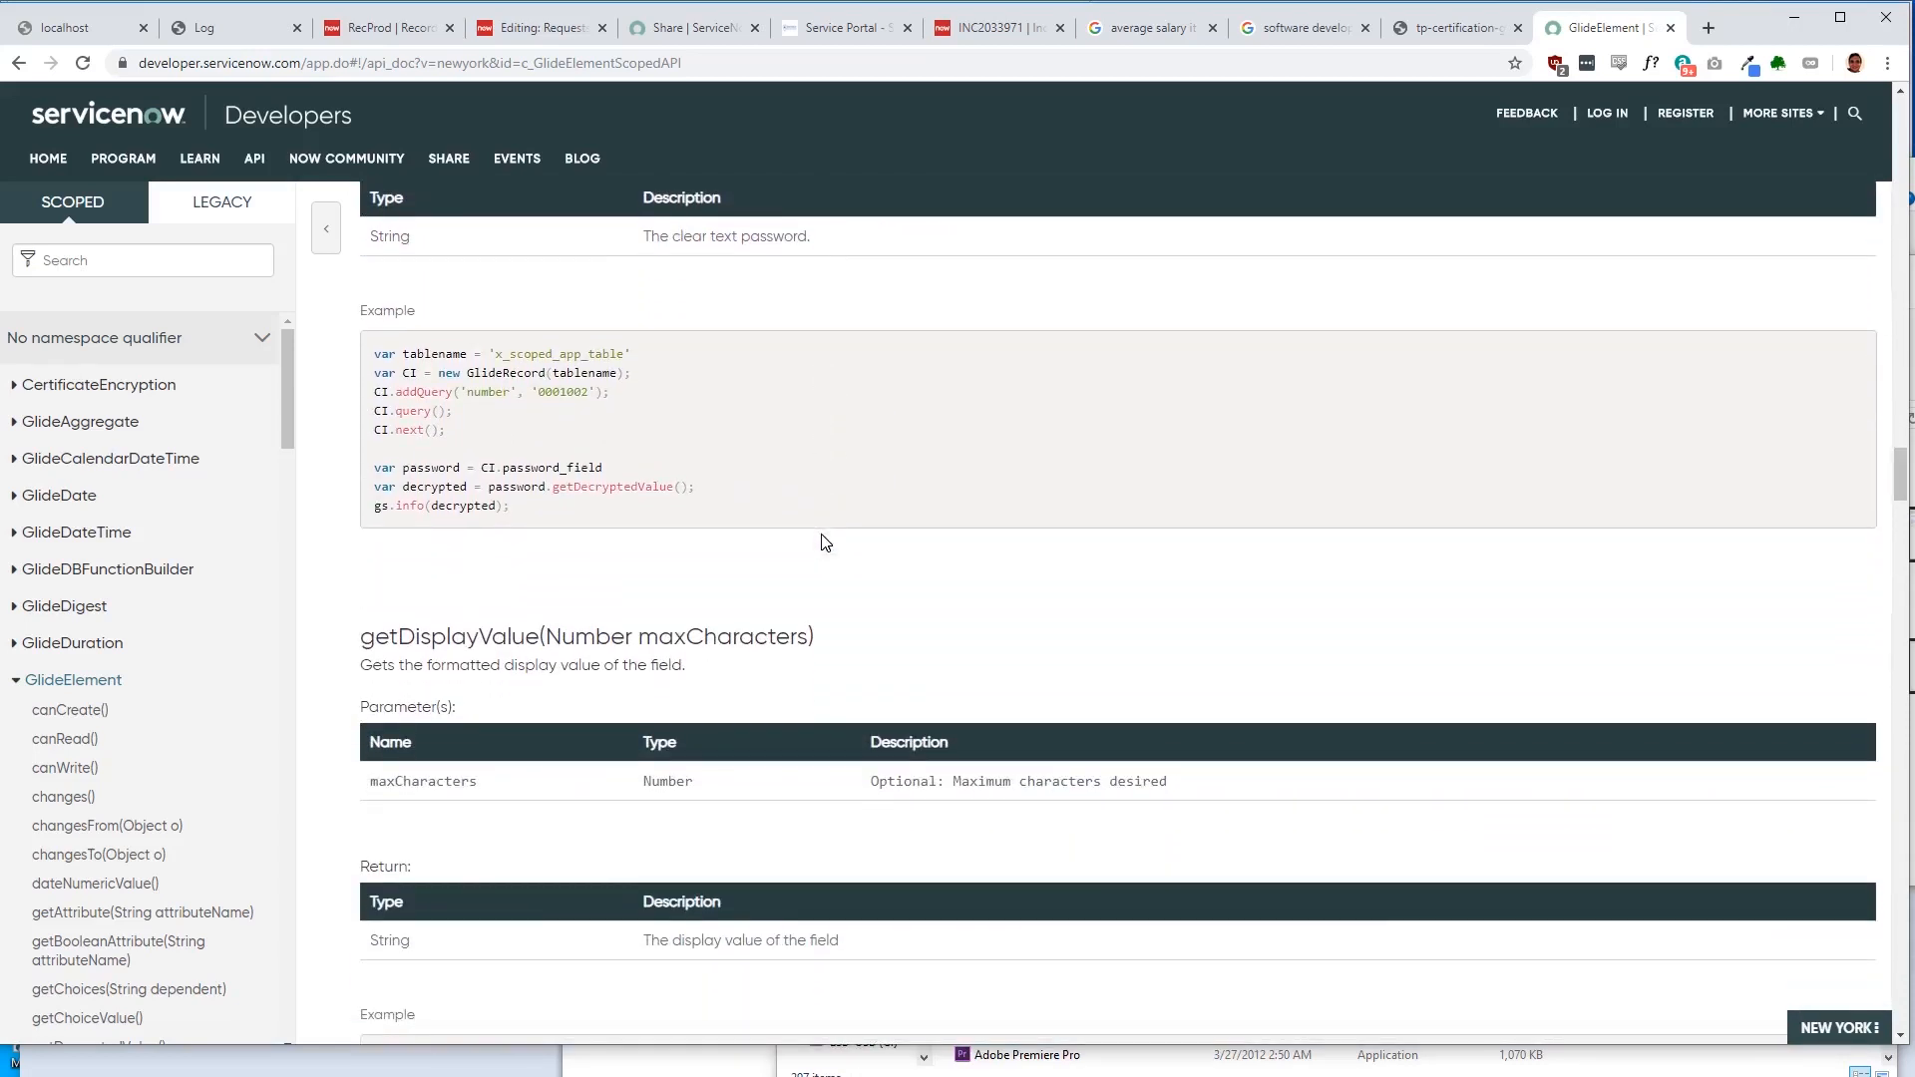
scroll("down", 3)
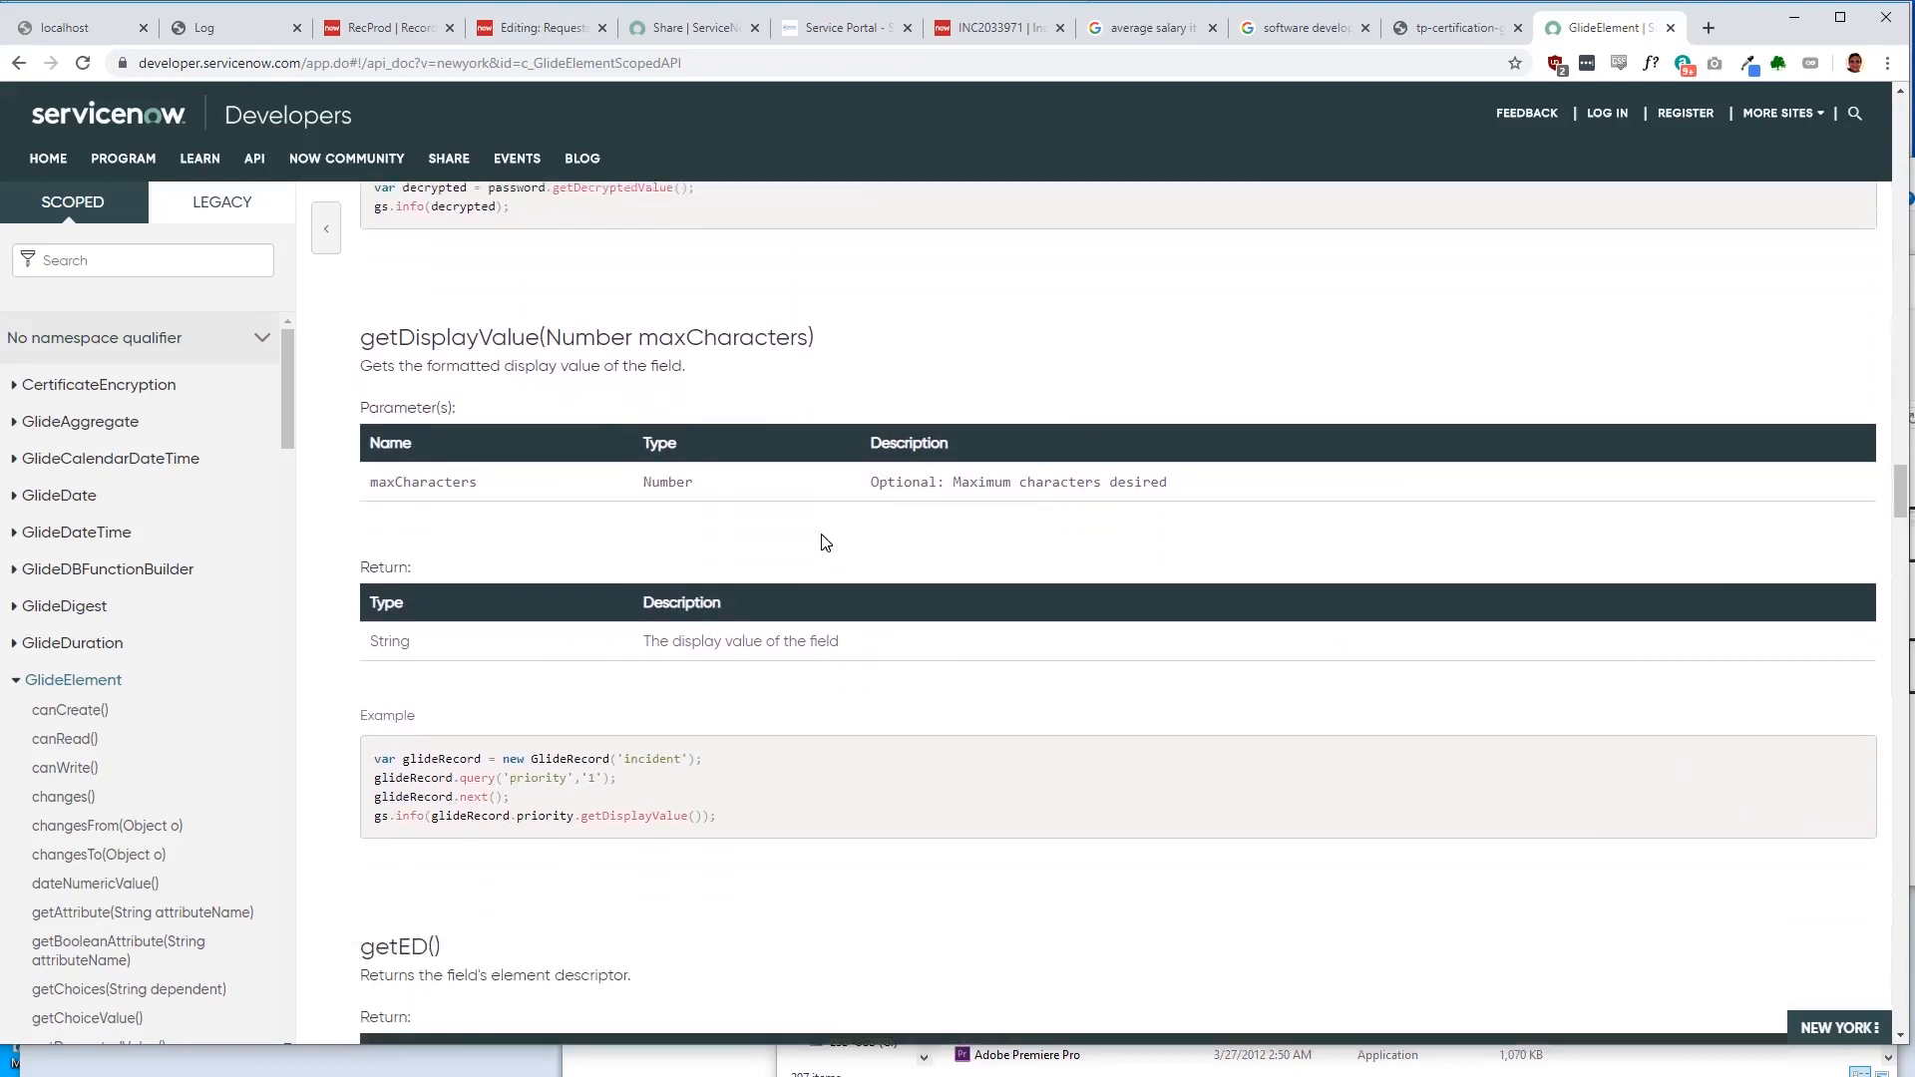
scroll("down", 3)
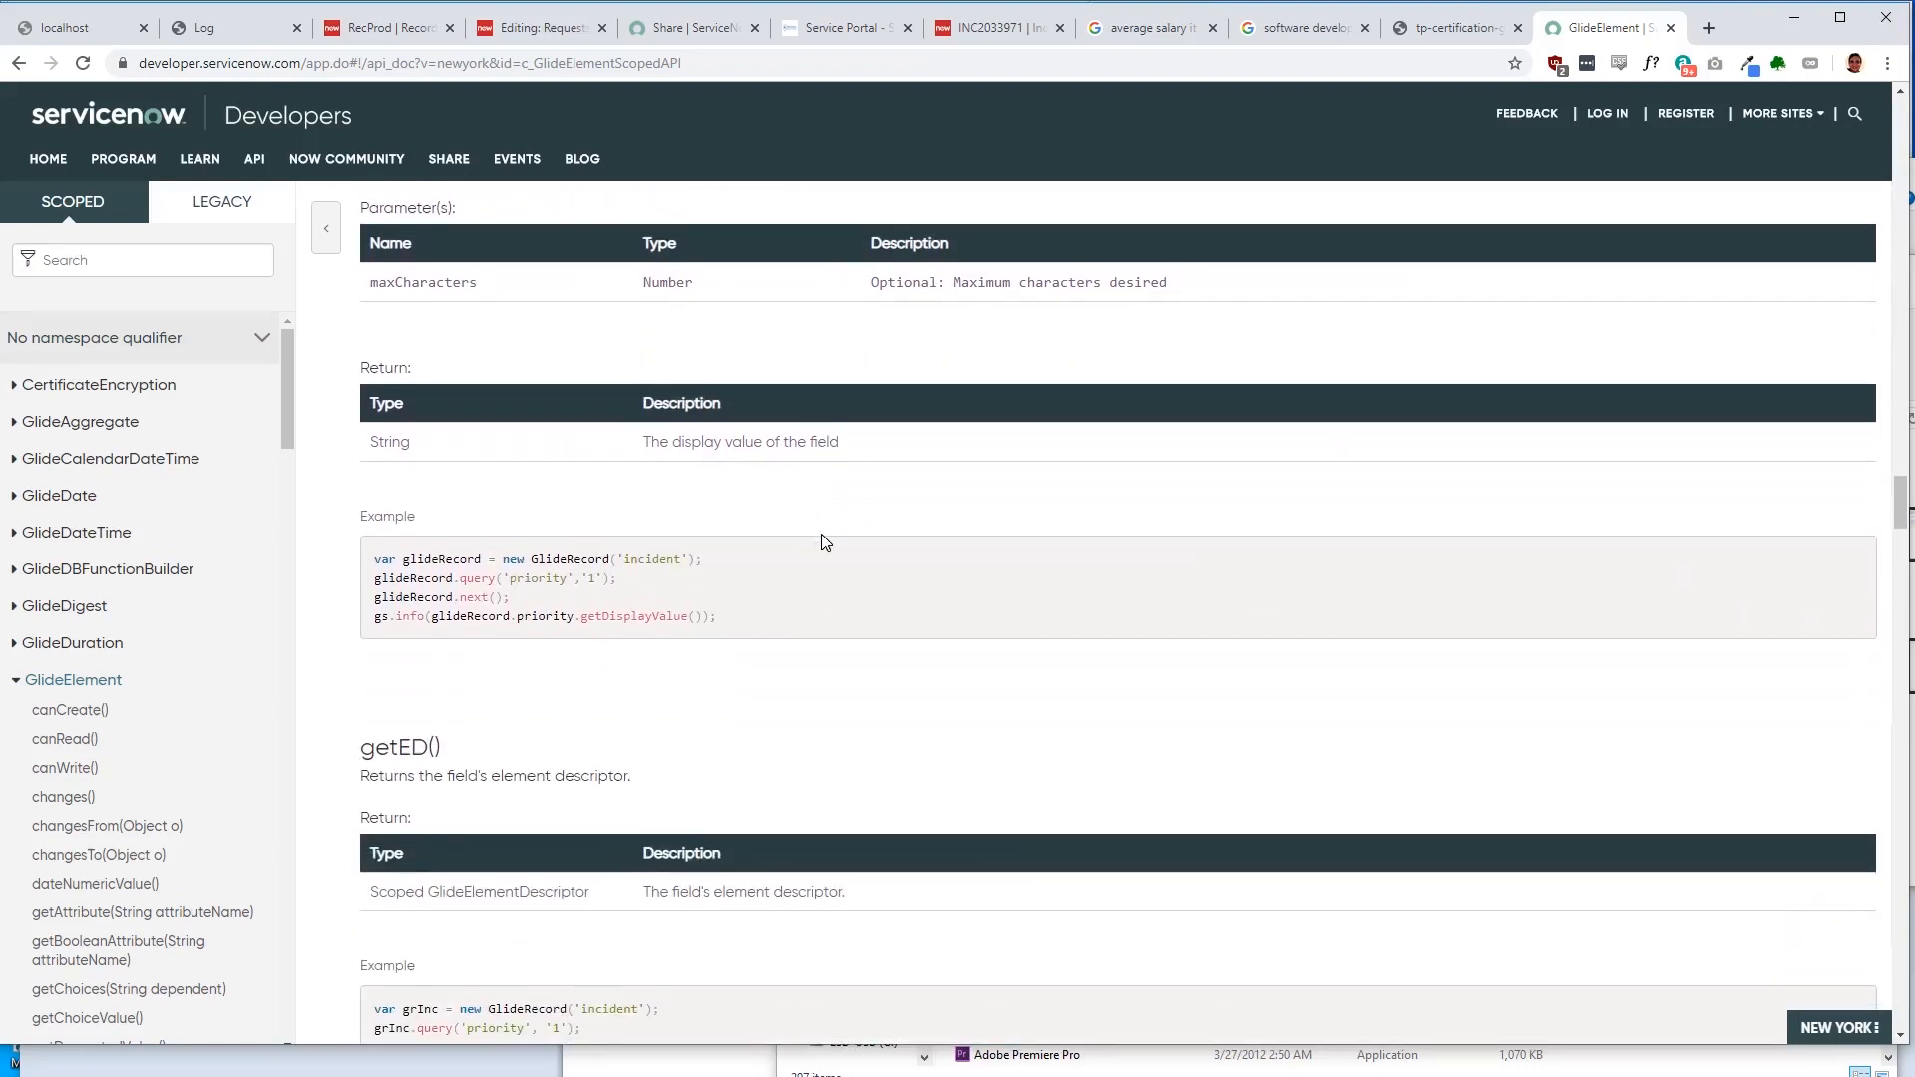
scroll("down", 3)
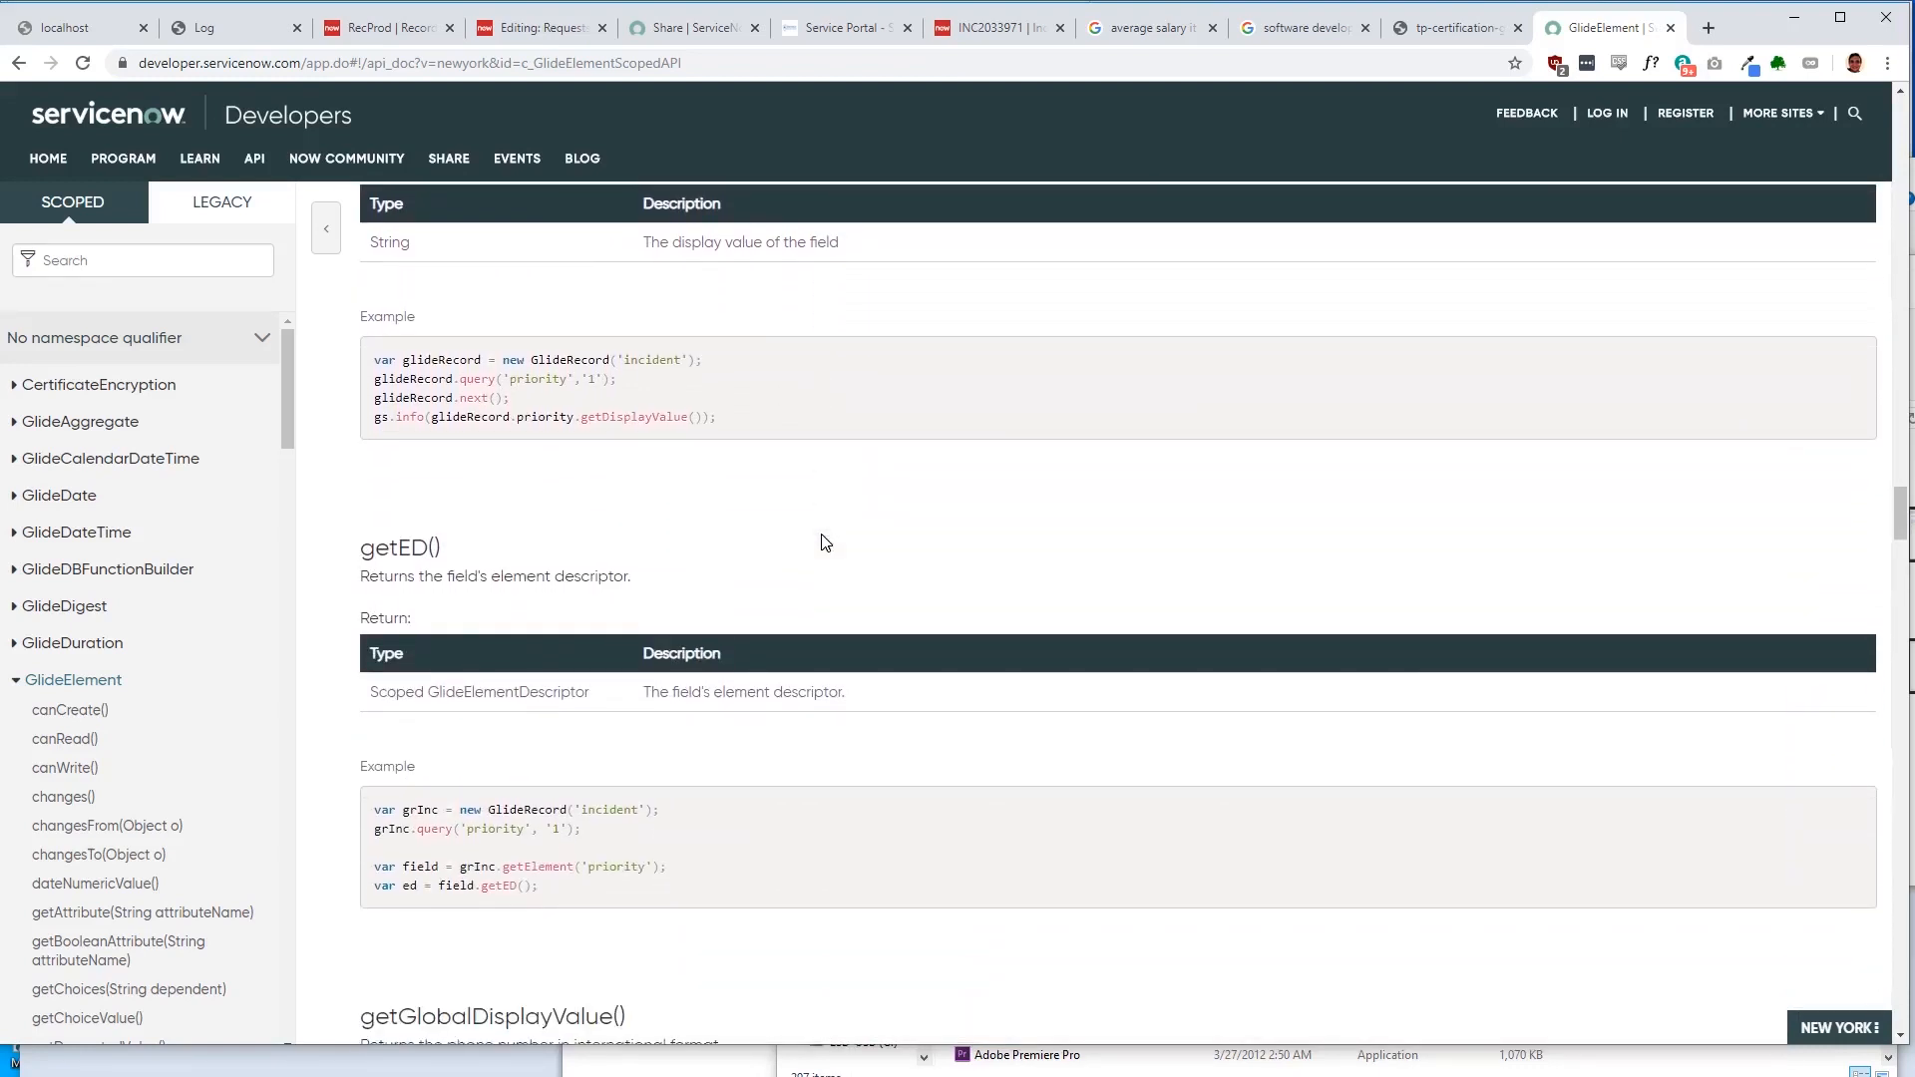
scroll("down", 3)
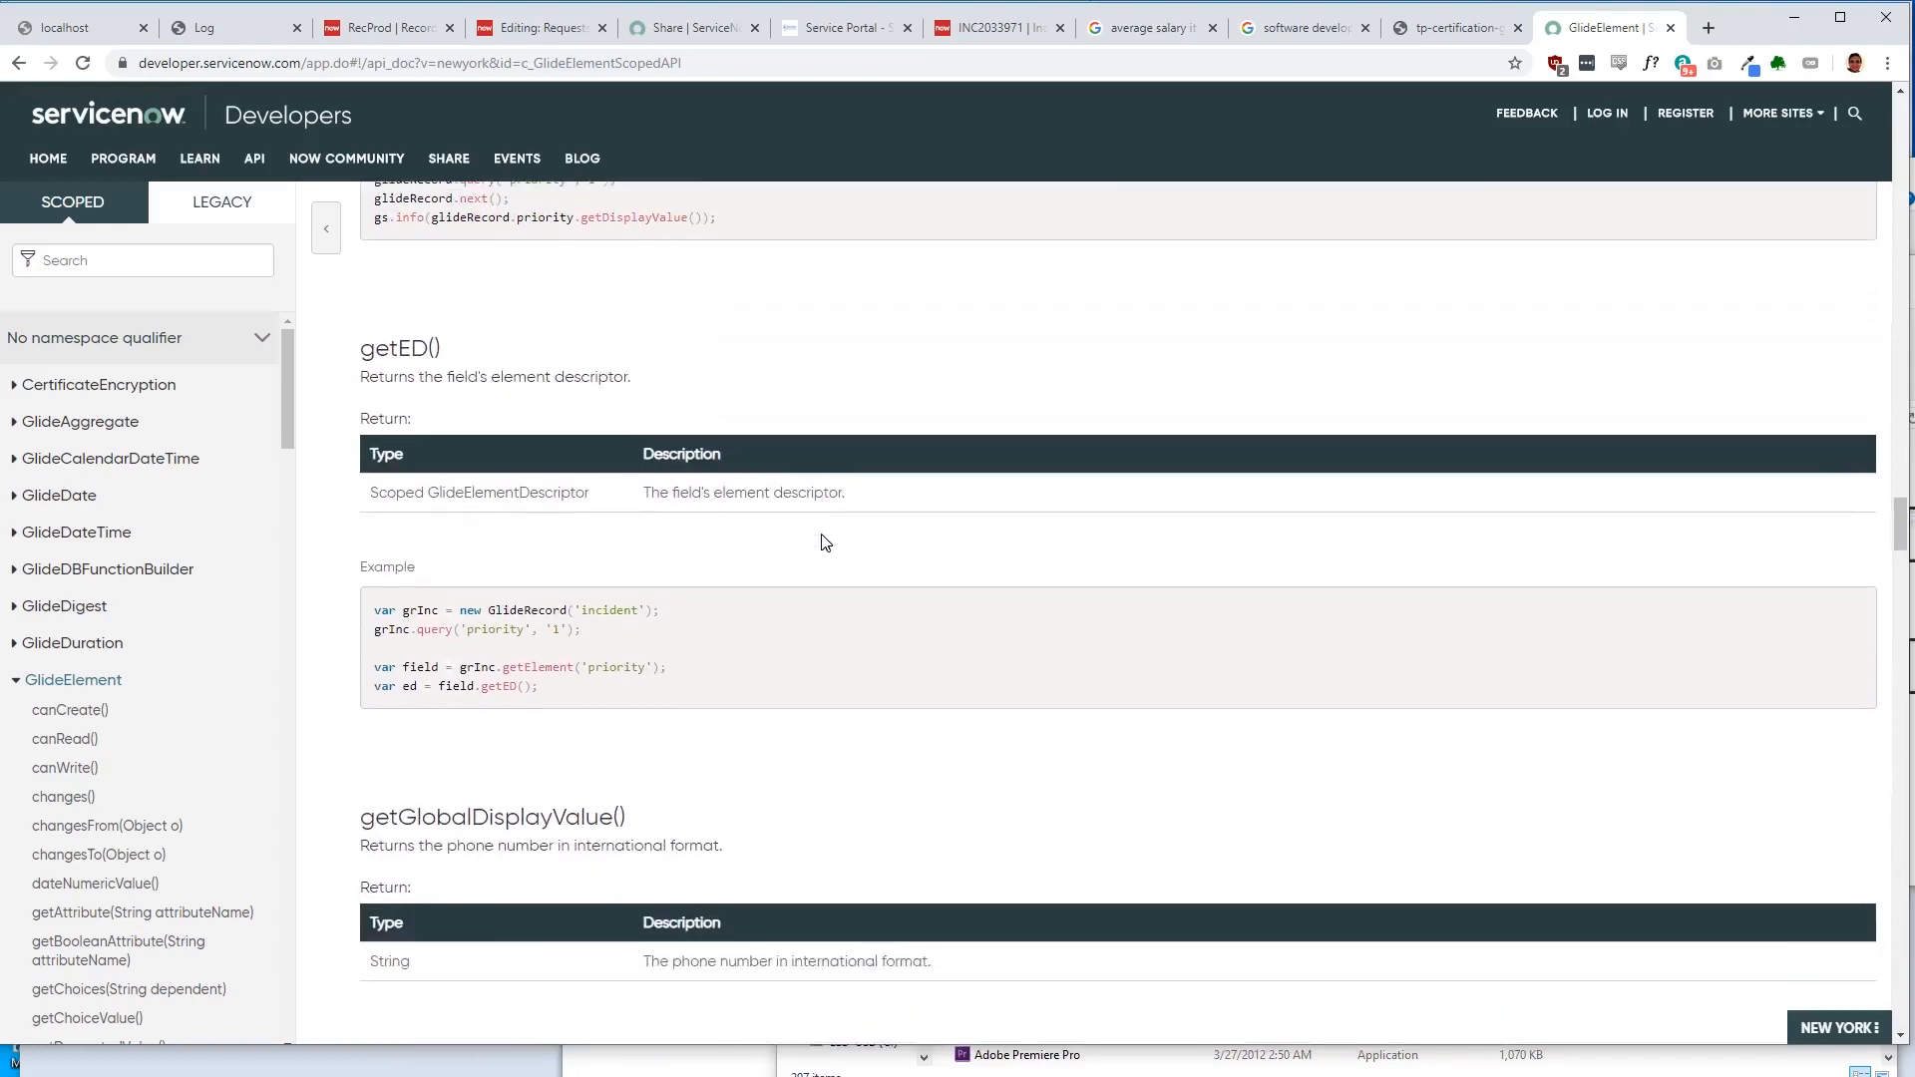
scroll("down", 3)
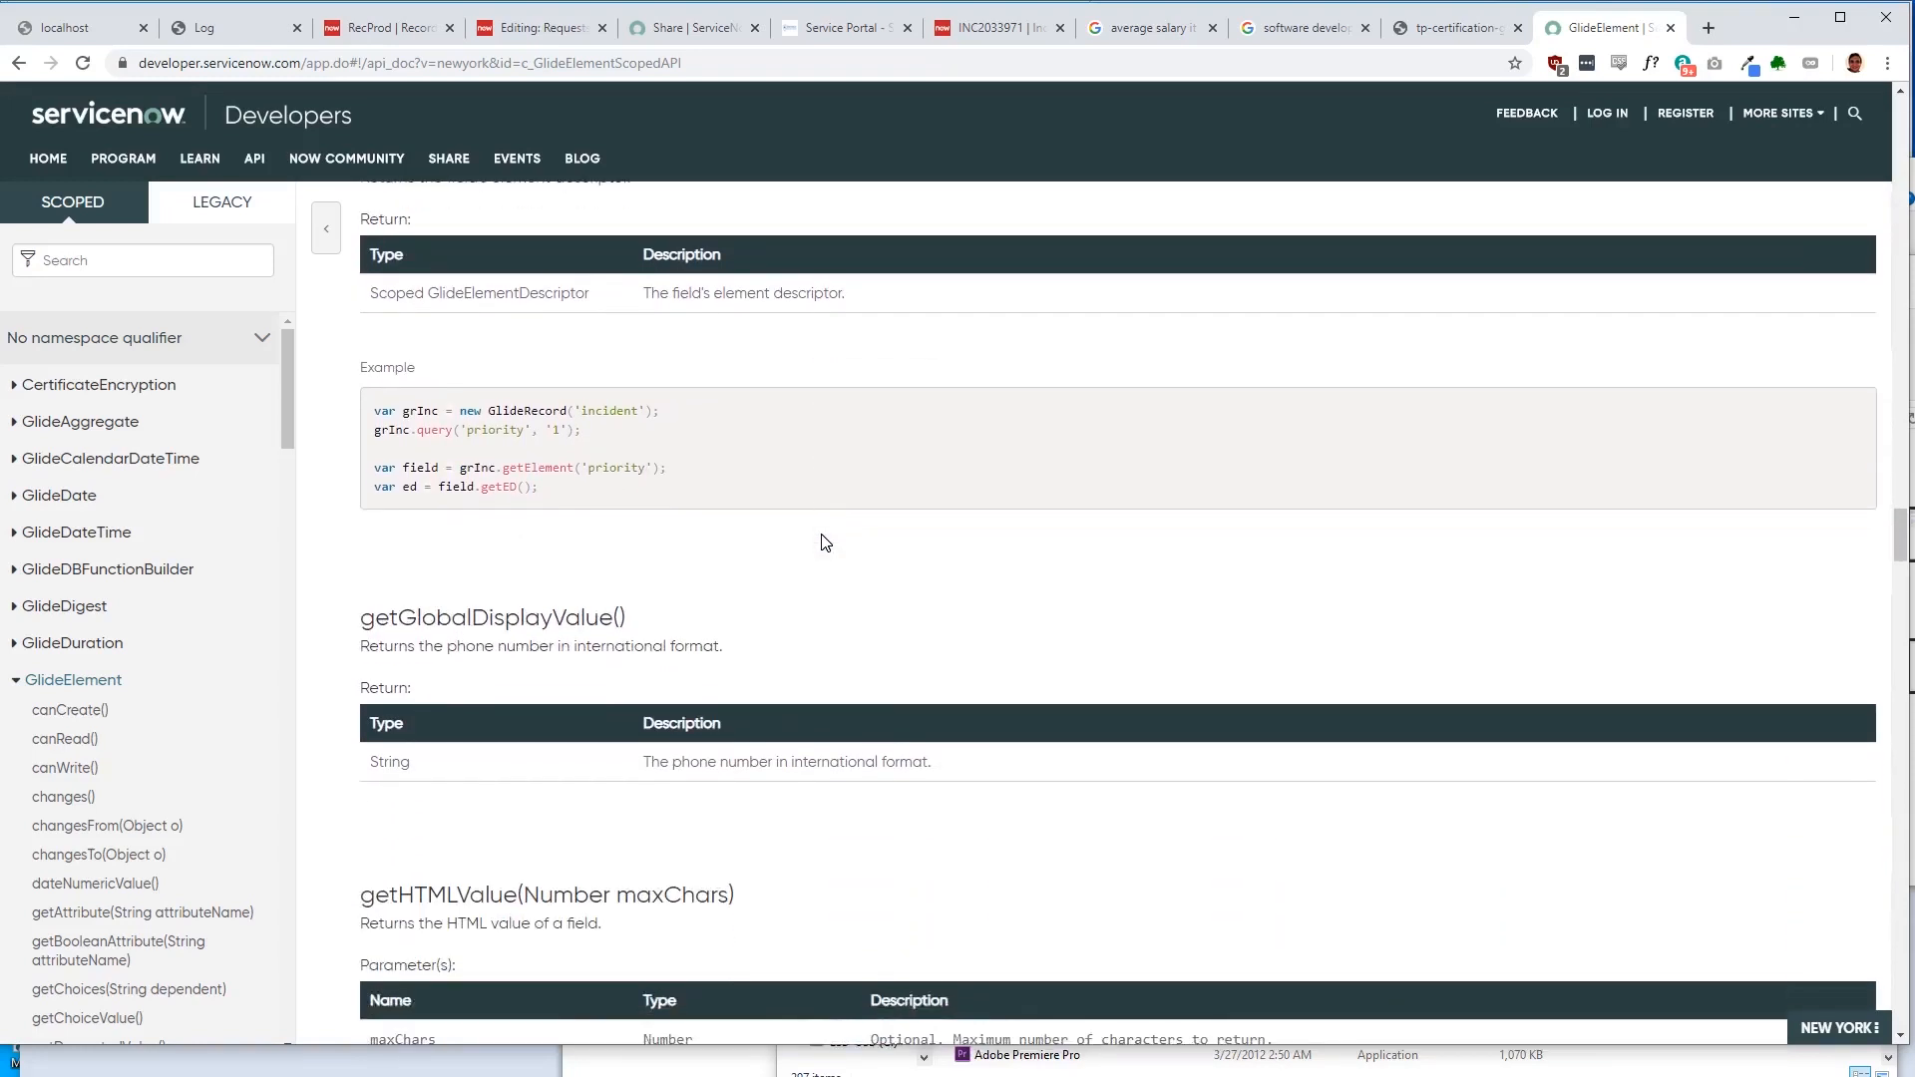
scroll("down", 3)
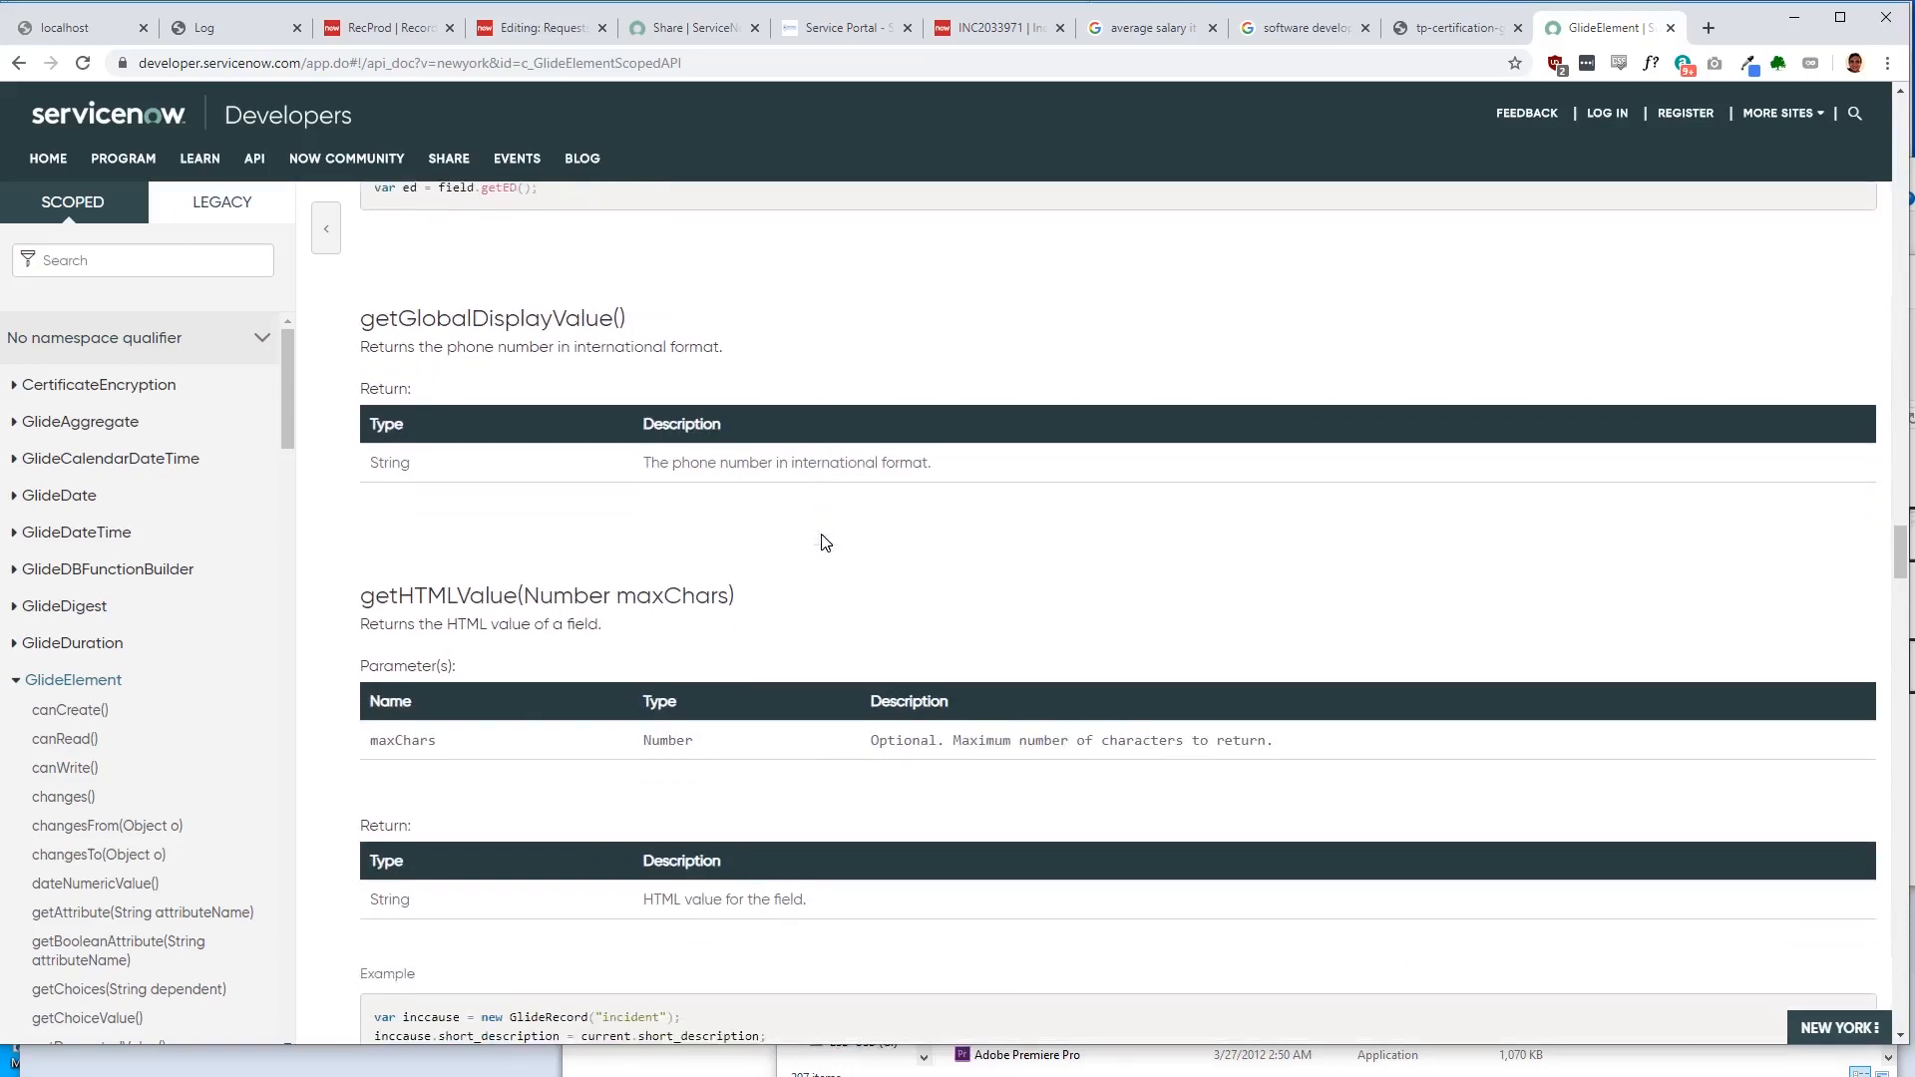
scroll("down", 3)
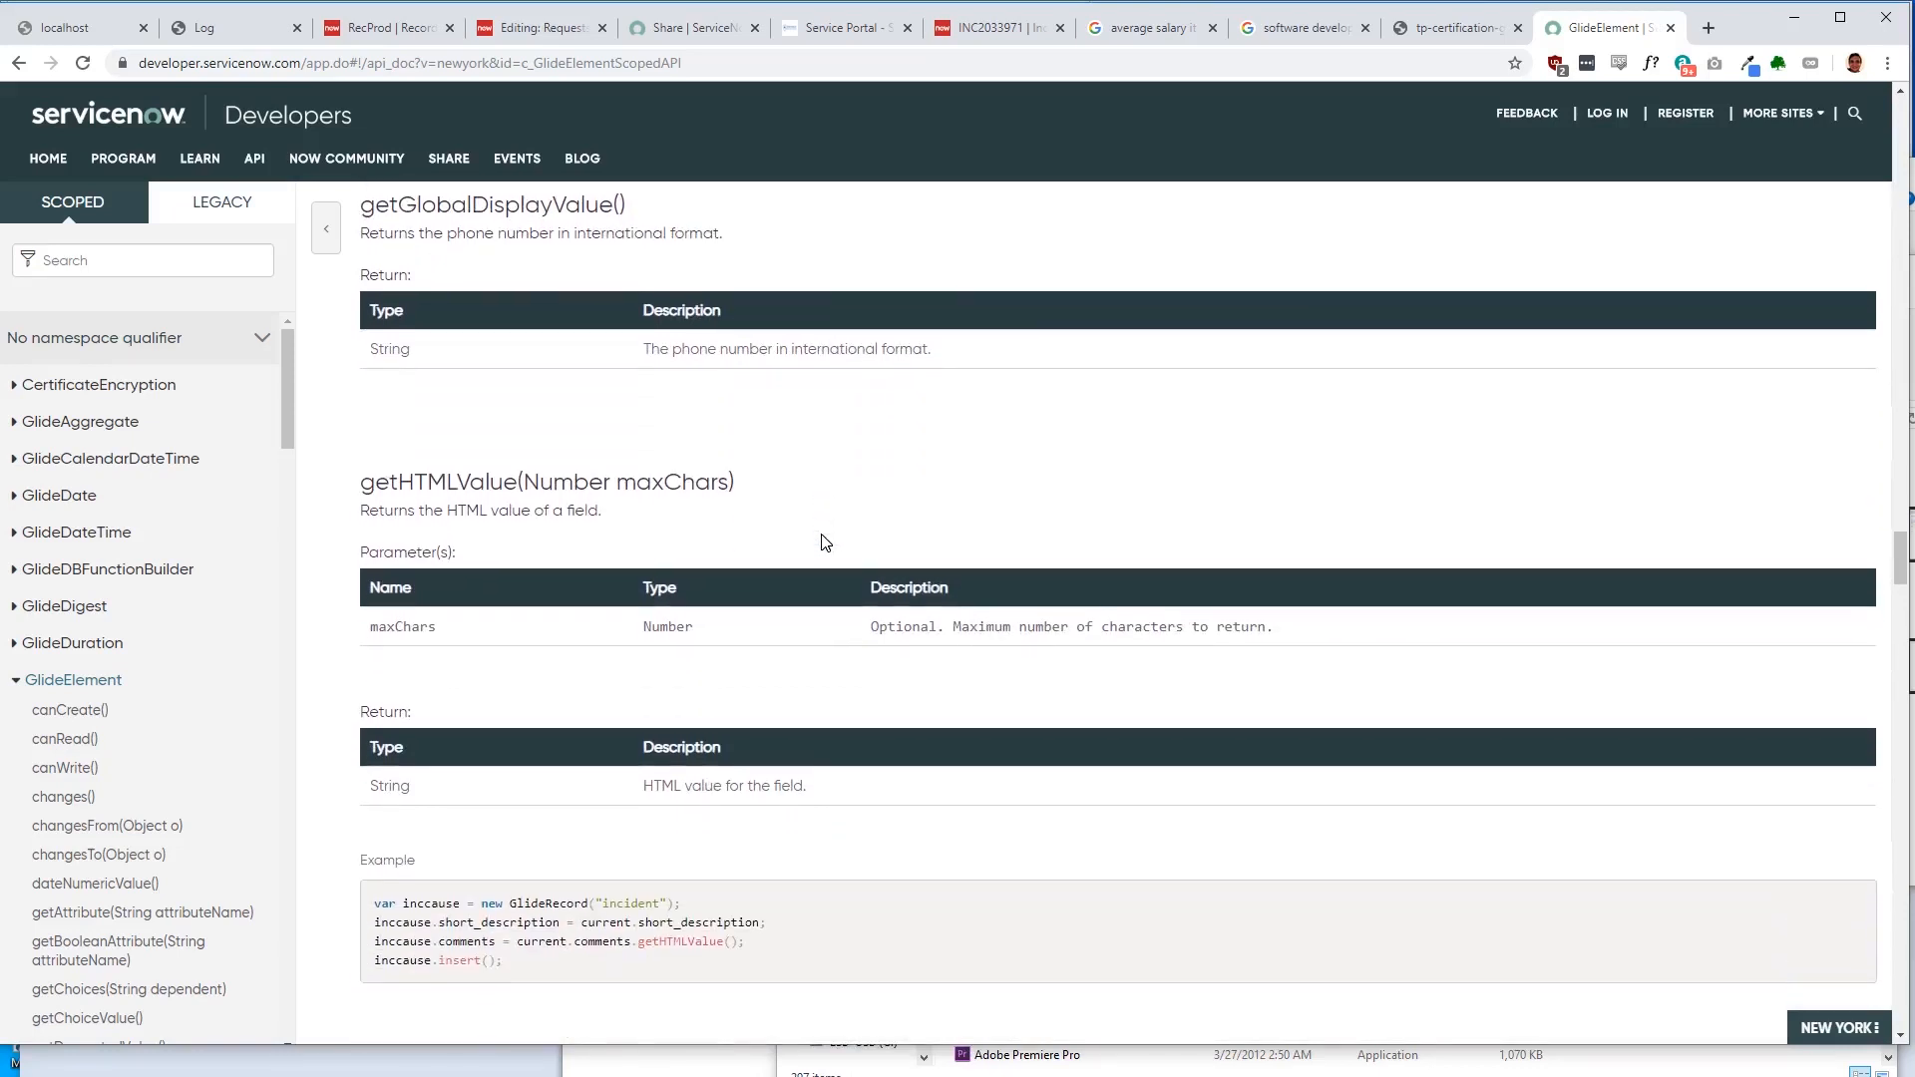
scroll("down", 3)
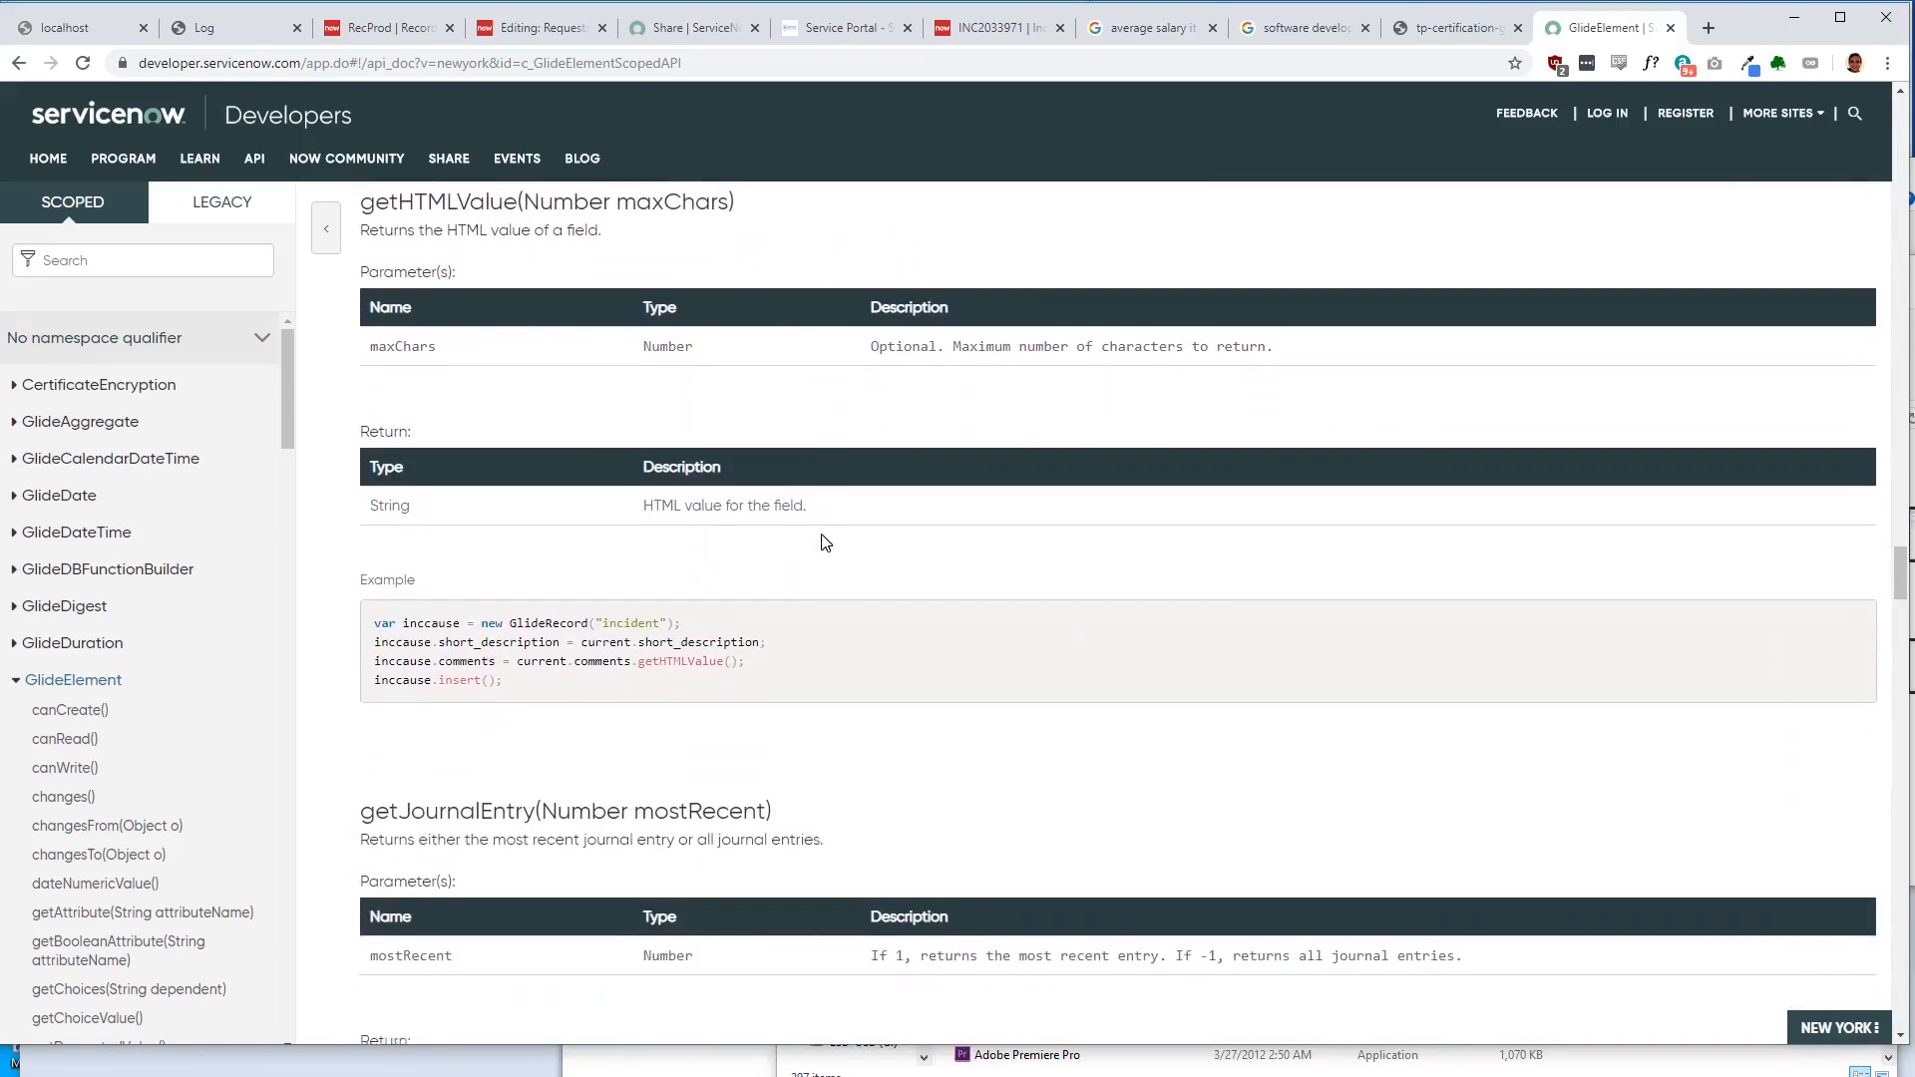
scroll("down", 3)
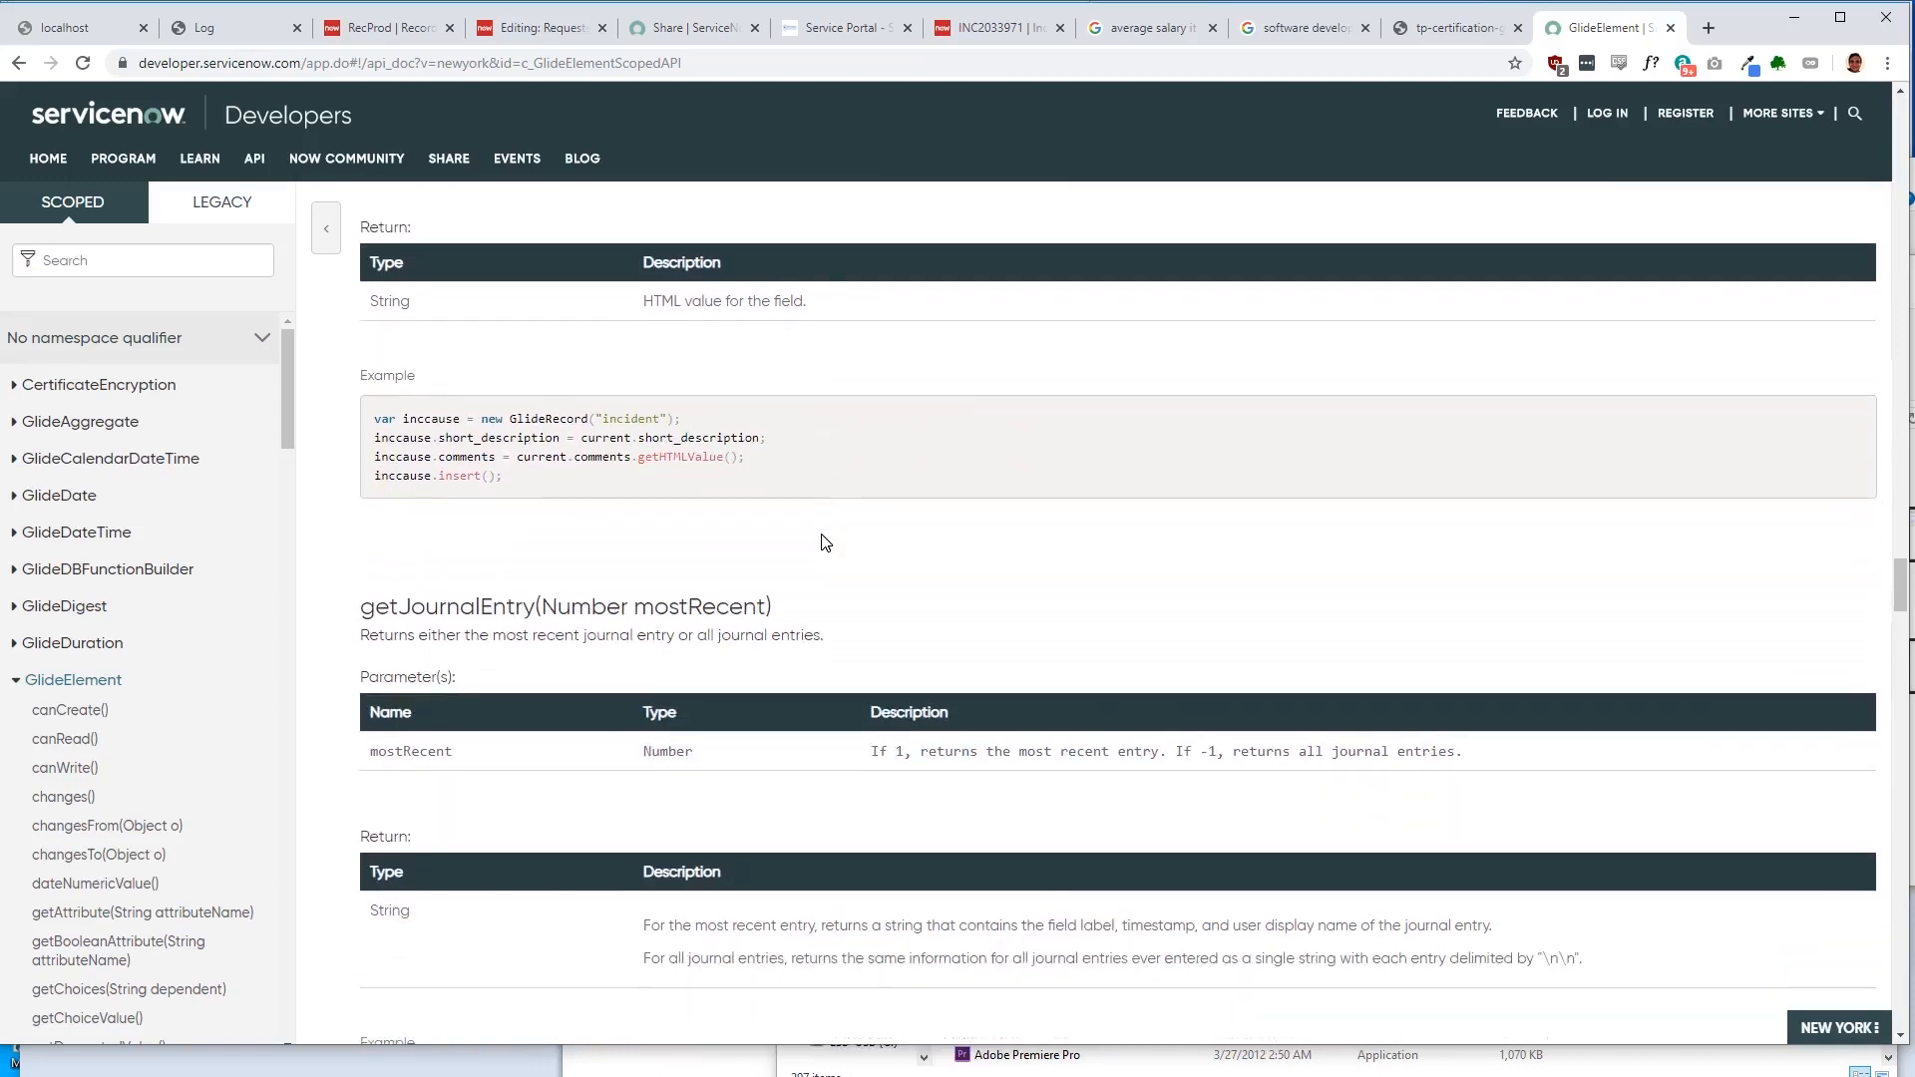
scroll("down", 3)
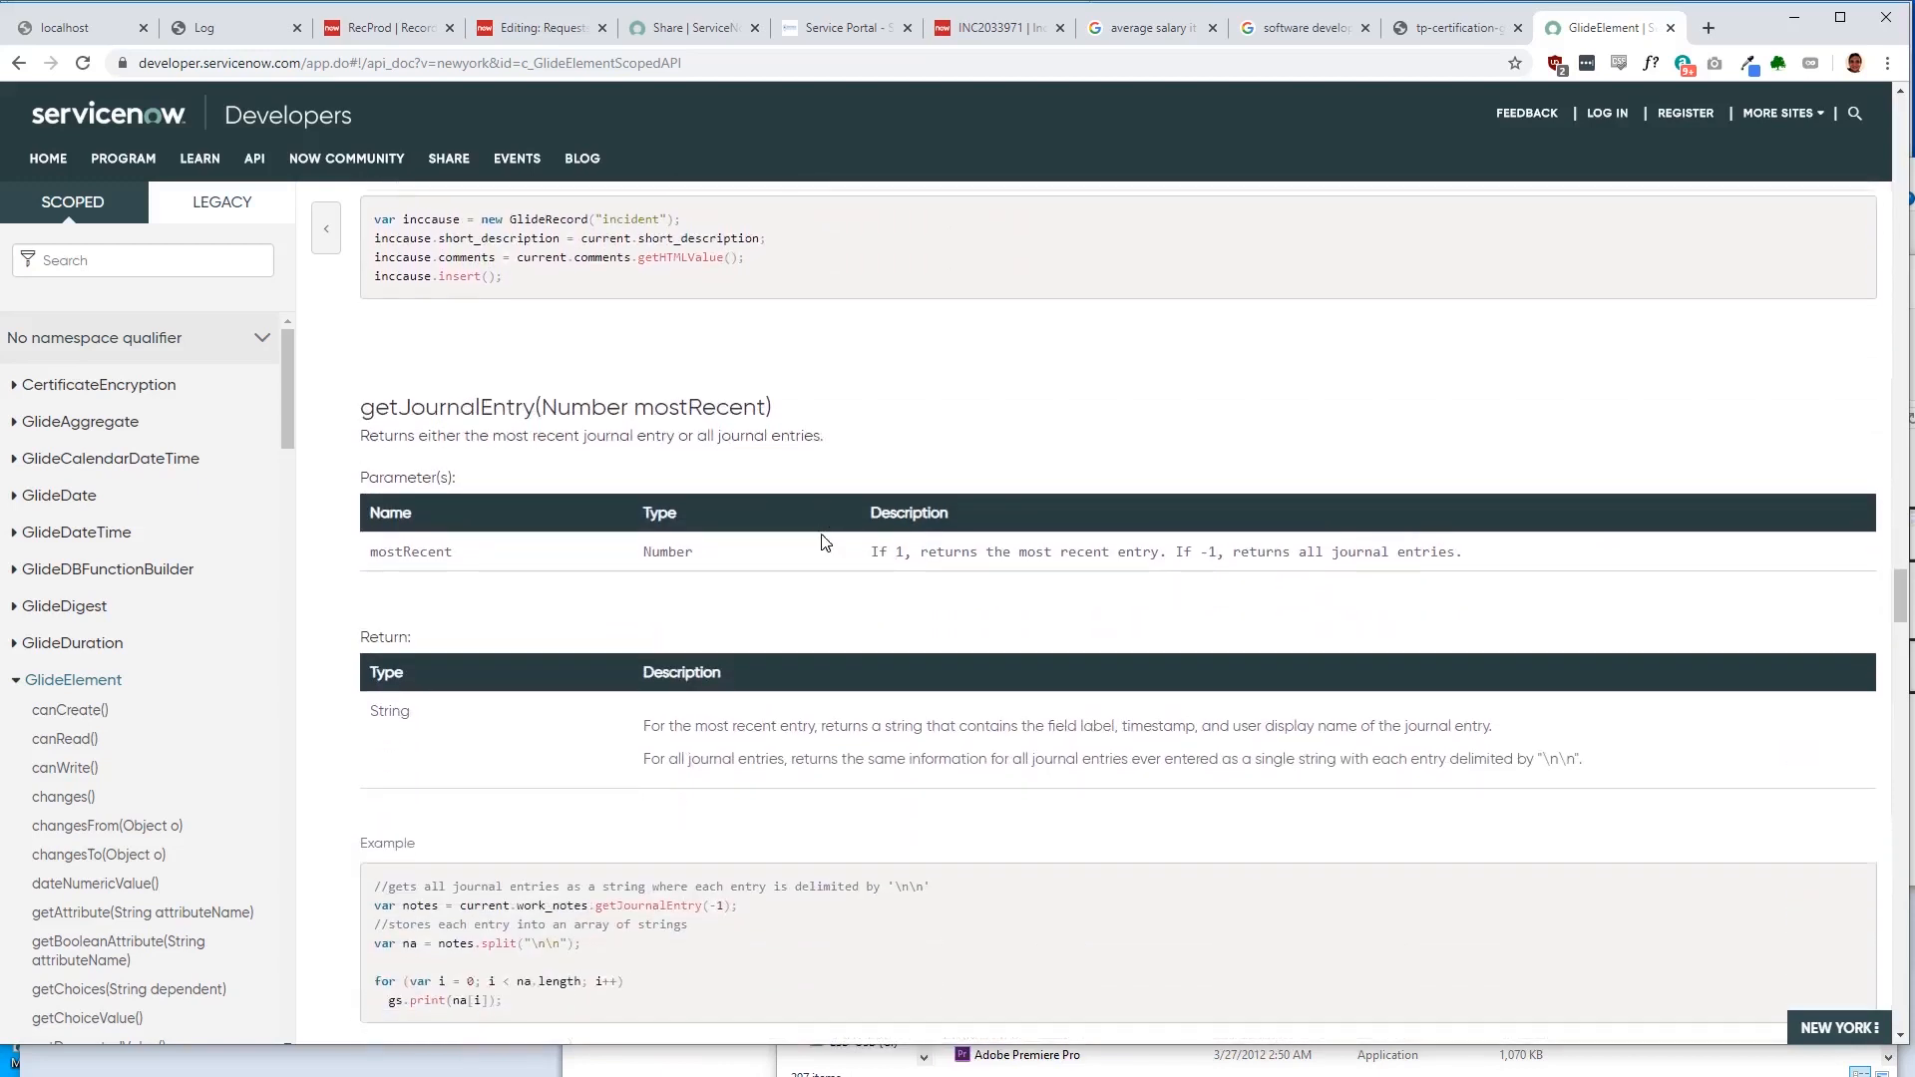
scroll("down", 3)
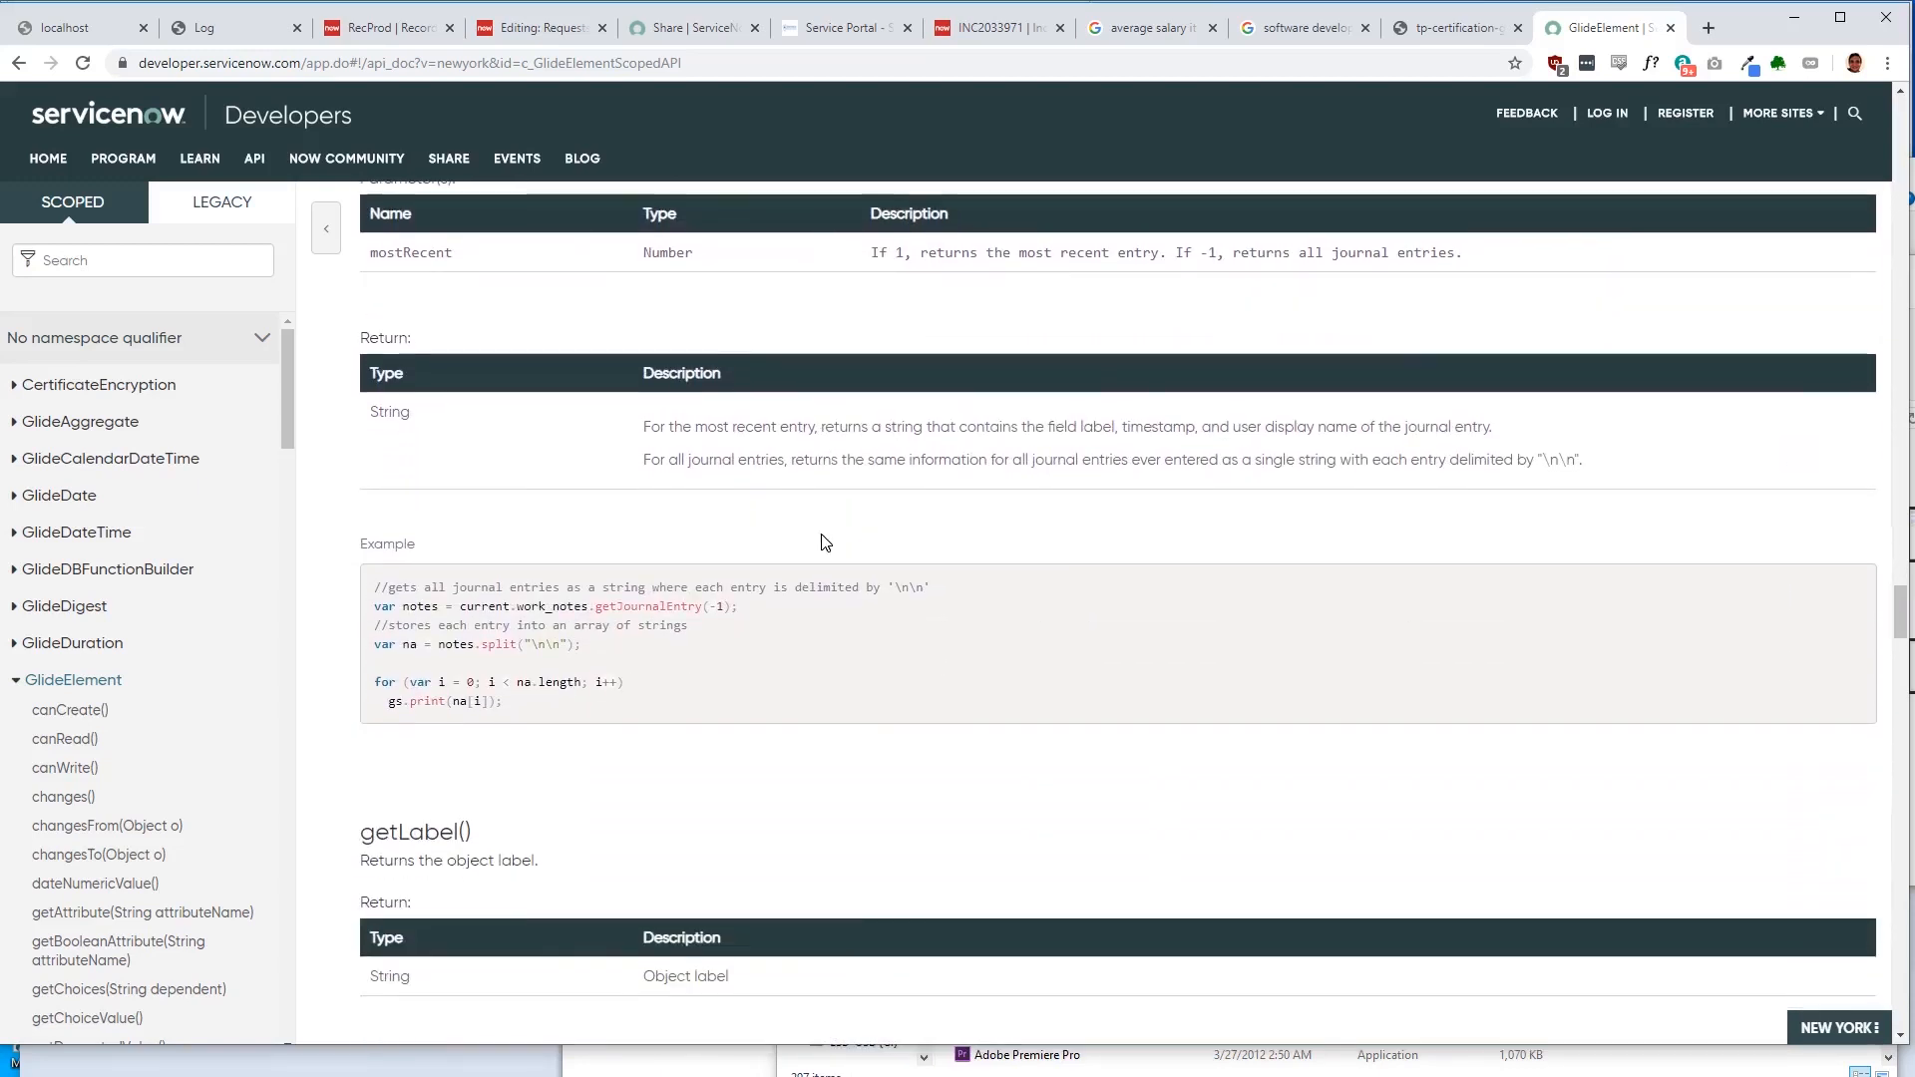